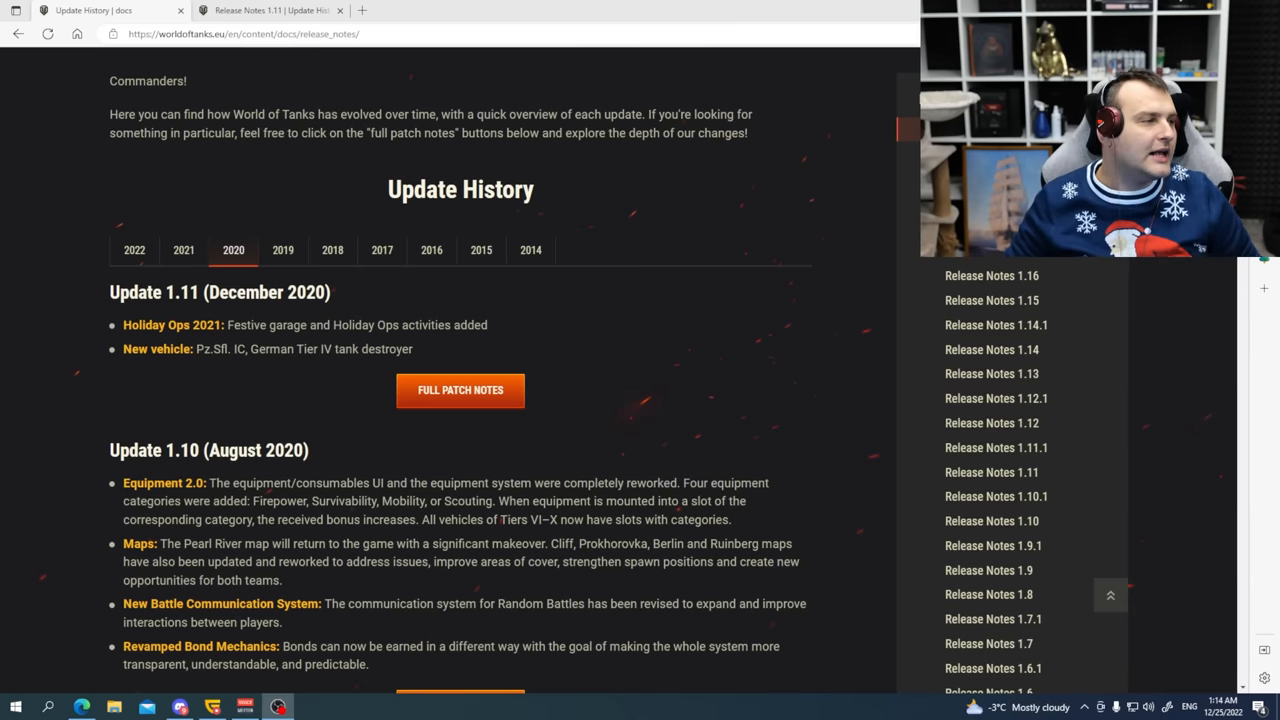
mouse_move(825, 565)
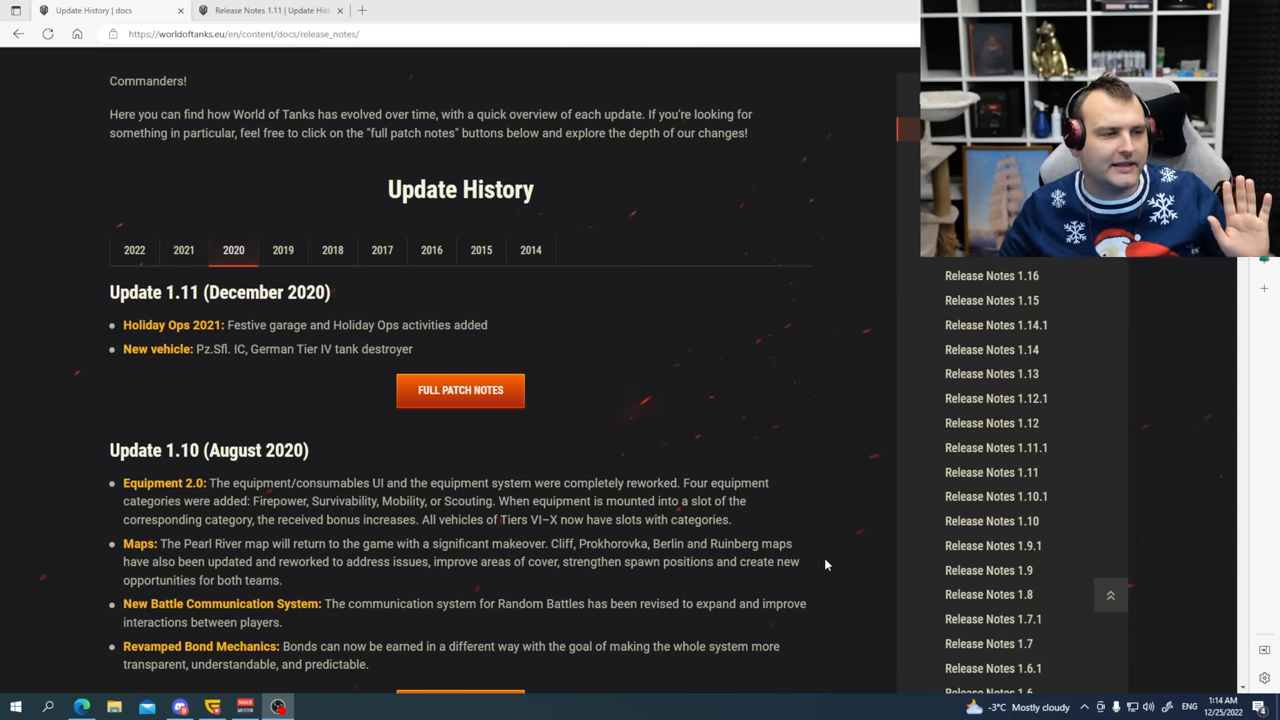
Show the 2020 updates and read the 1.7.1 Main Changes, noting the Team Clash sentence.
scroll(up, 3)
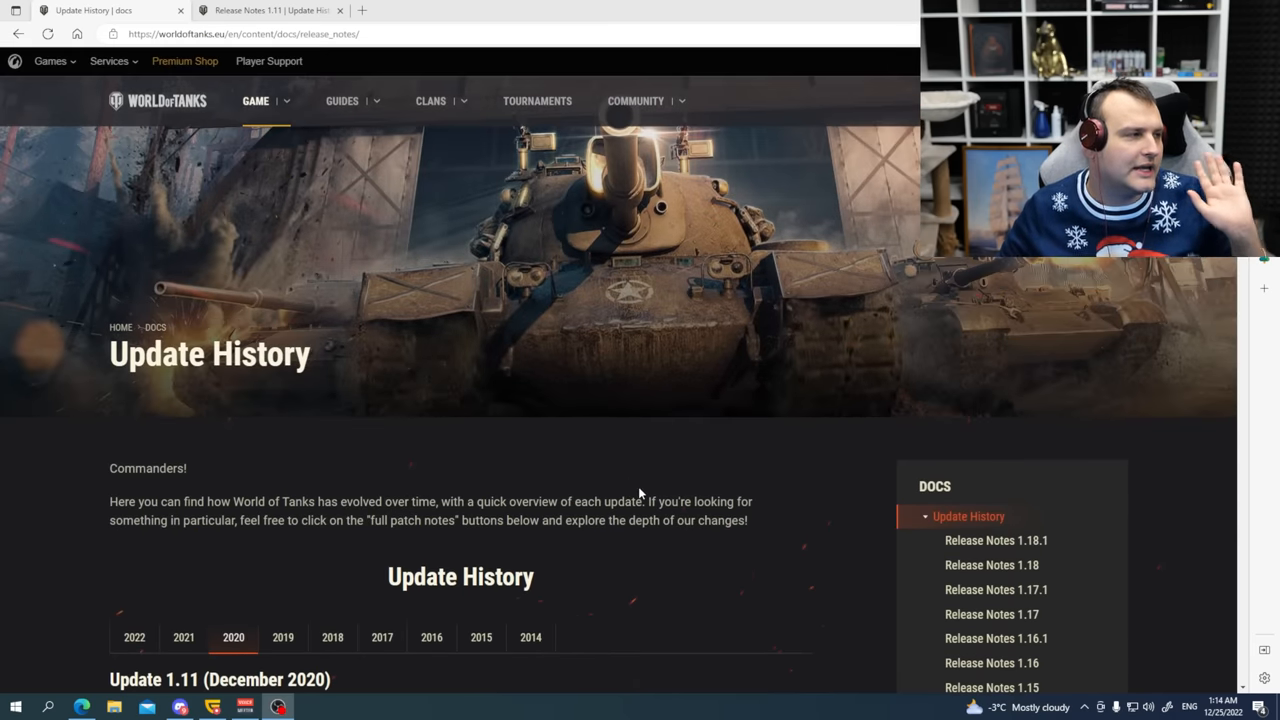
scroll(down, 3)
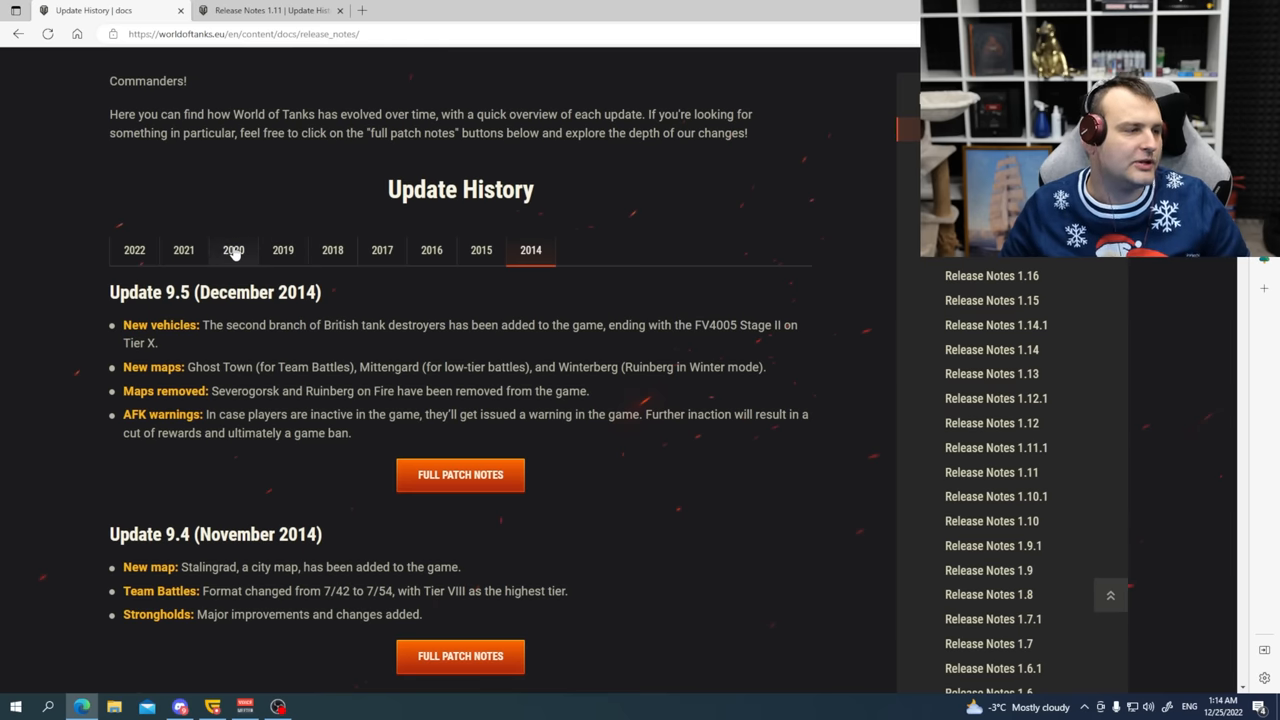
click(233, 250)
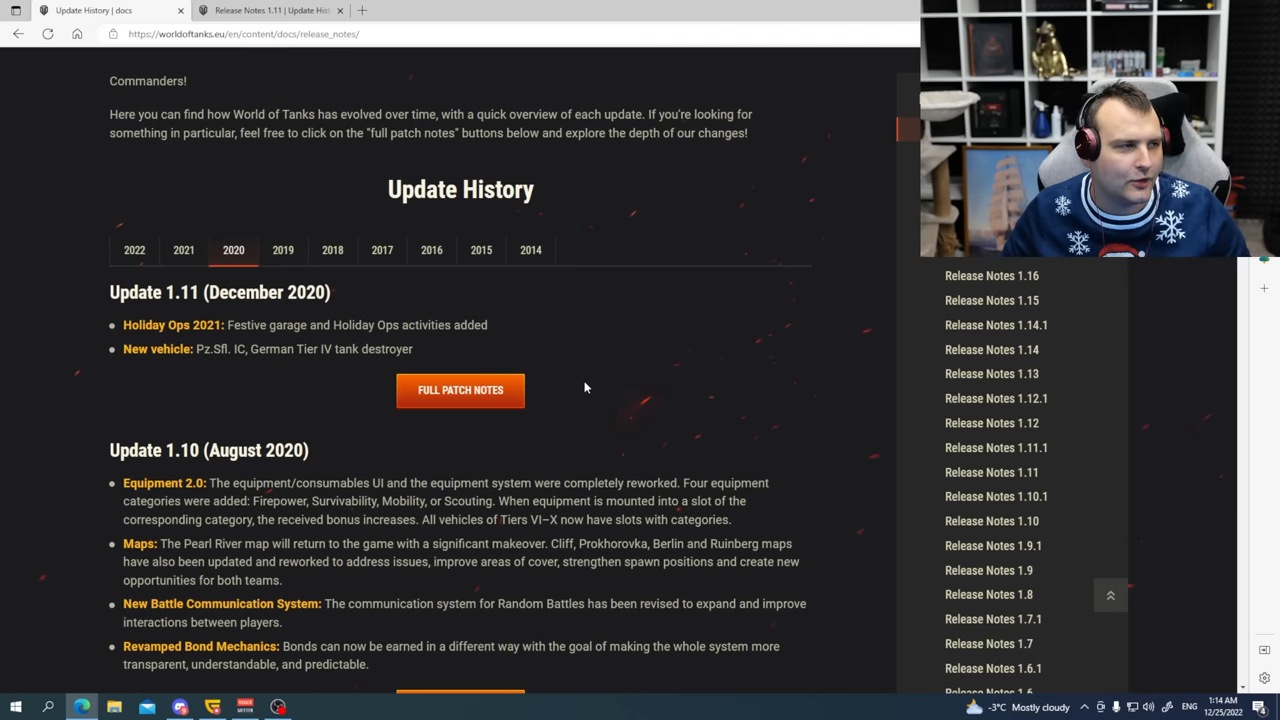
mouse_move(593, 385)
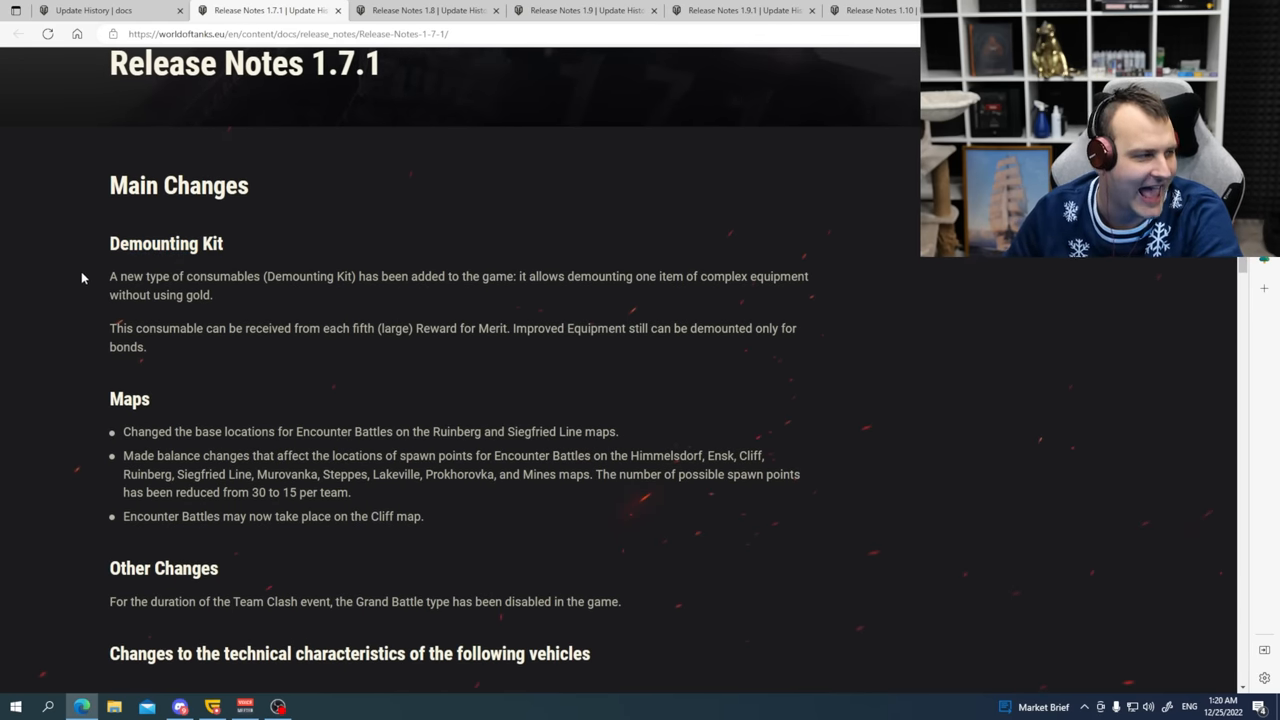
scroll(down, 3)
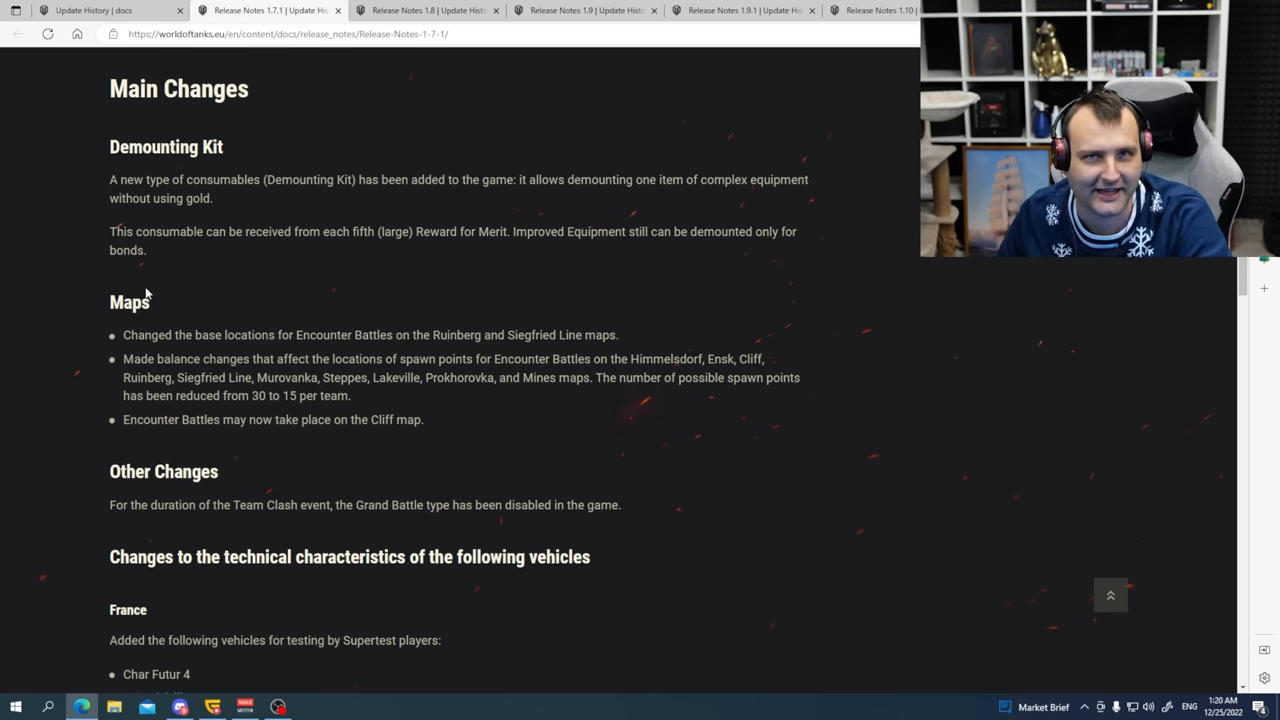
scroll(down, 3)
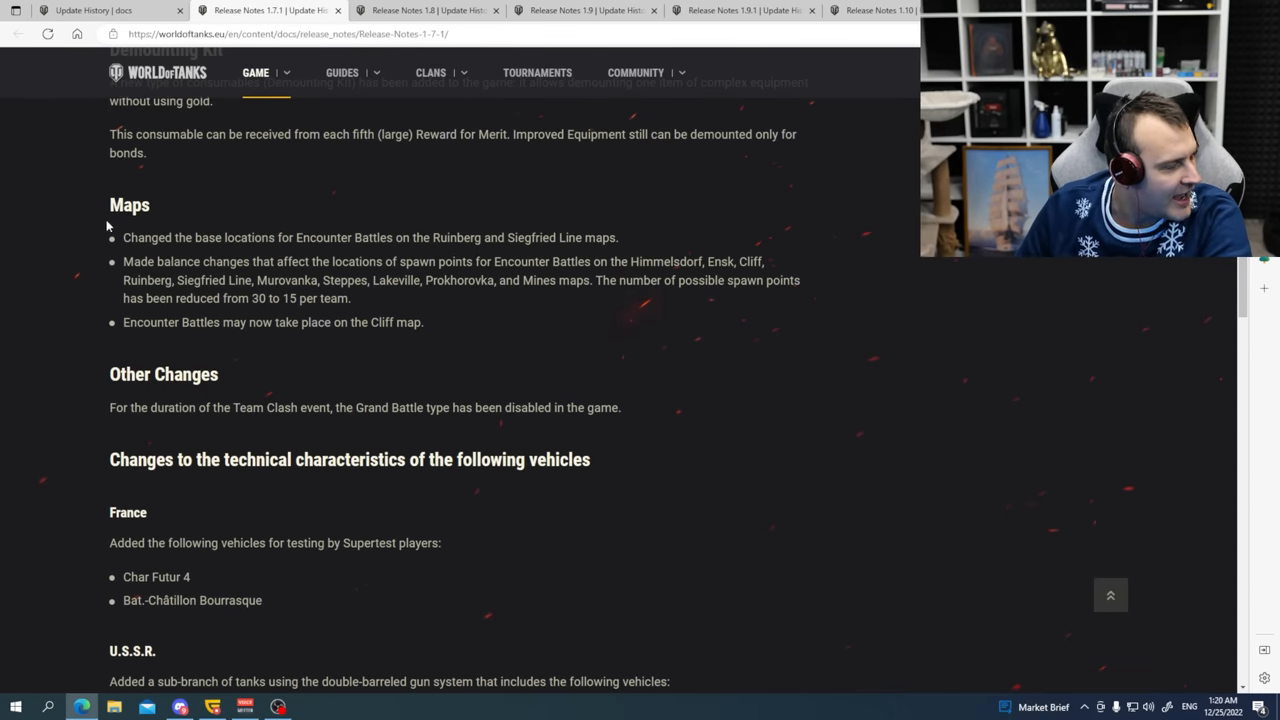
scroll(down, 3)
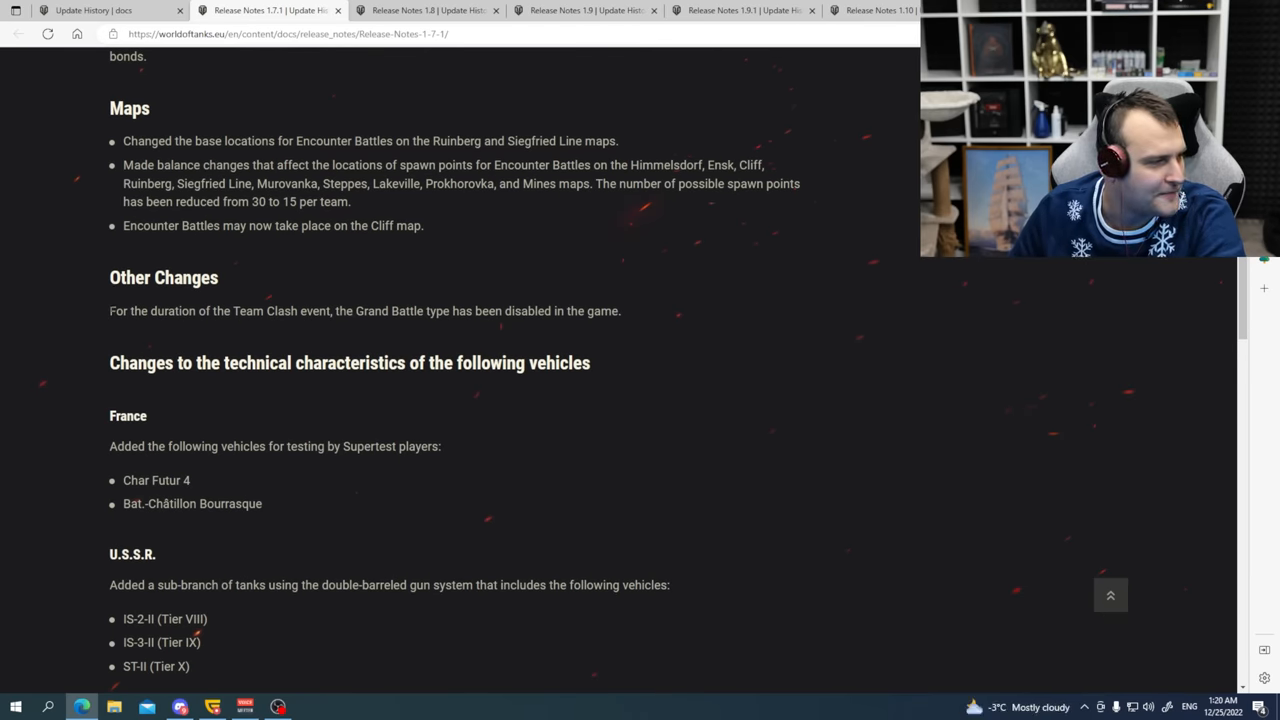
drag(109, 310, 312, 310)
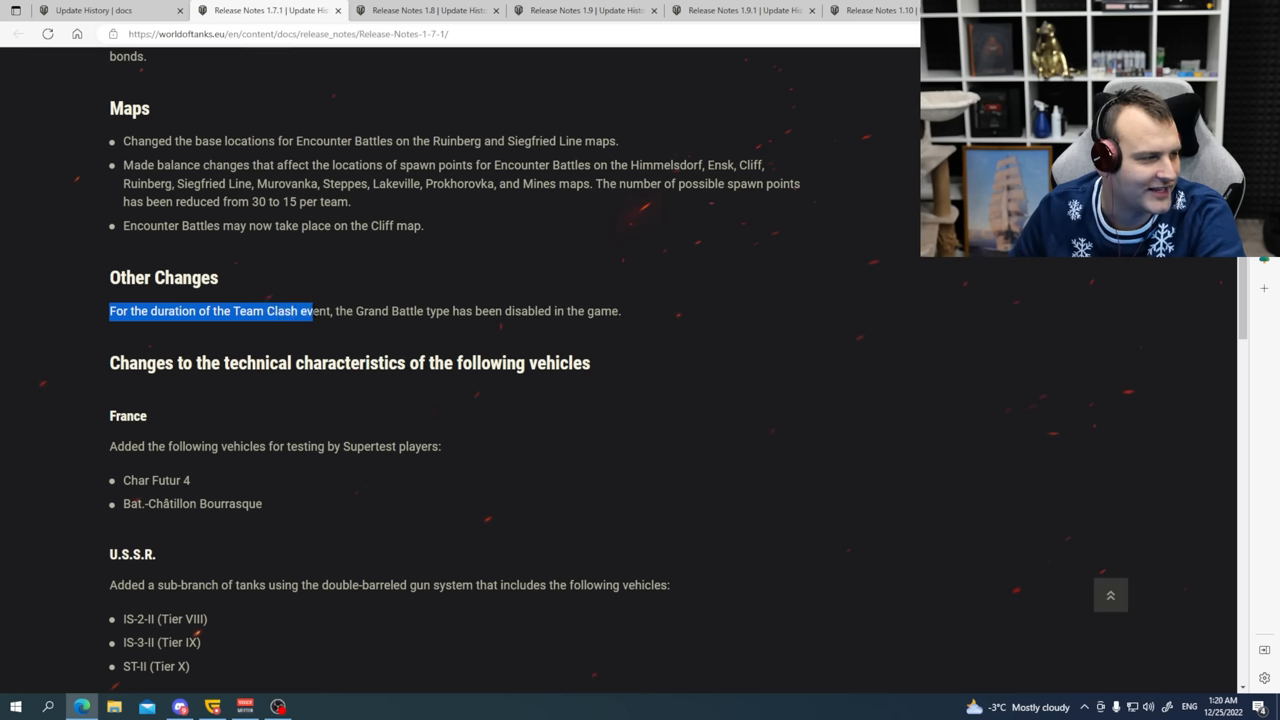
drag(312, 310, 620, 310)
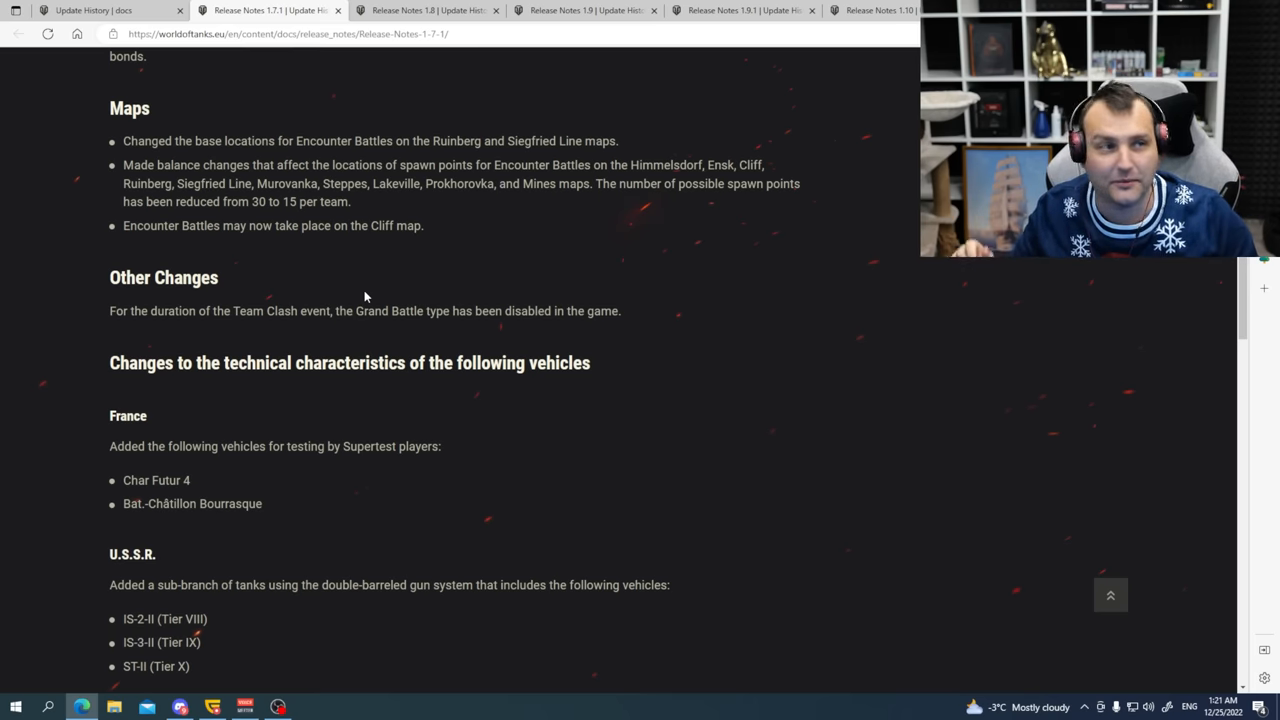
Read on past the France Supertest vehicles line down to the Known Issues section.
scroll(down, 3)
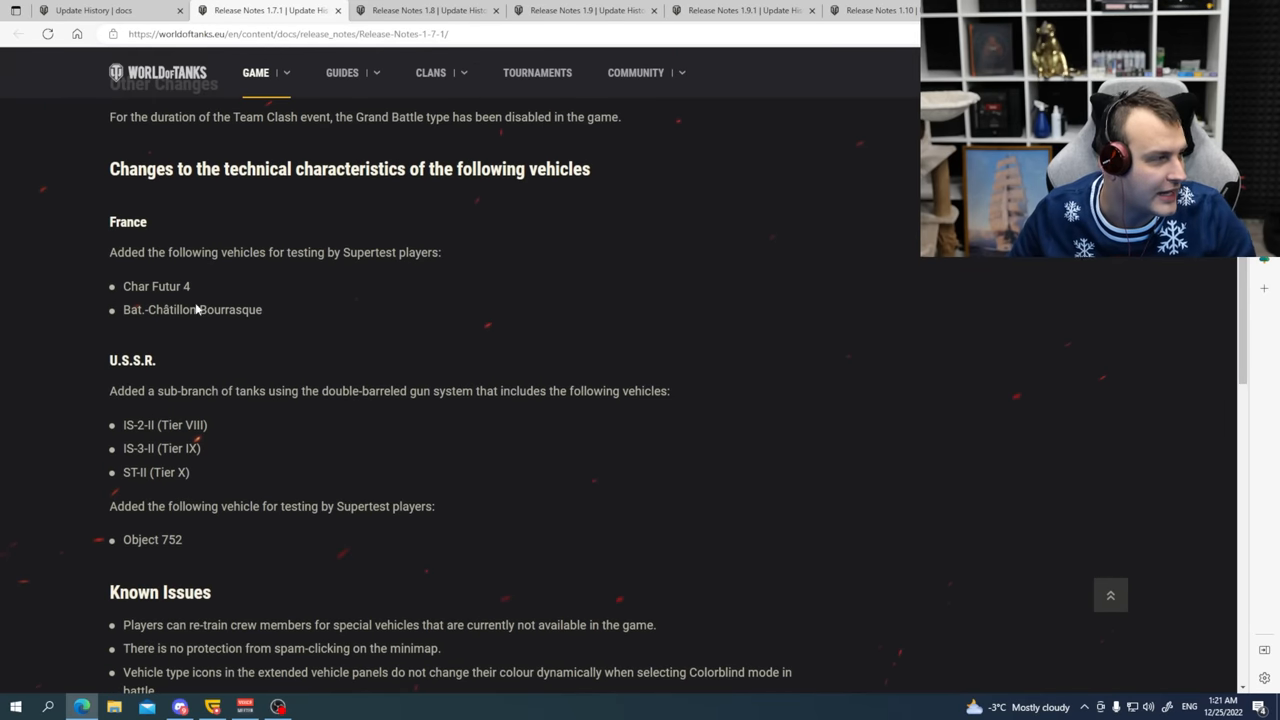
drag(117, 252, 393, 252)
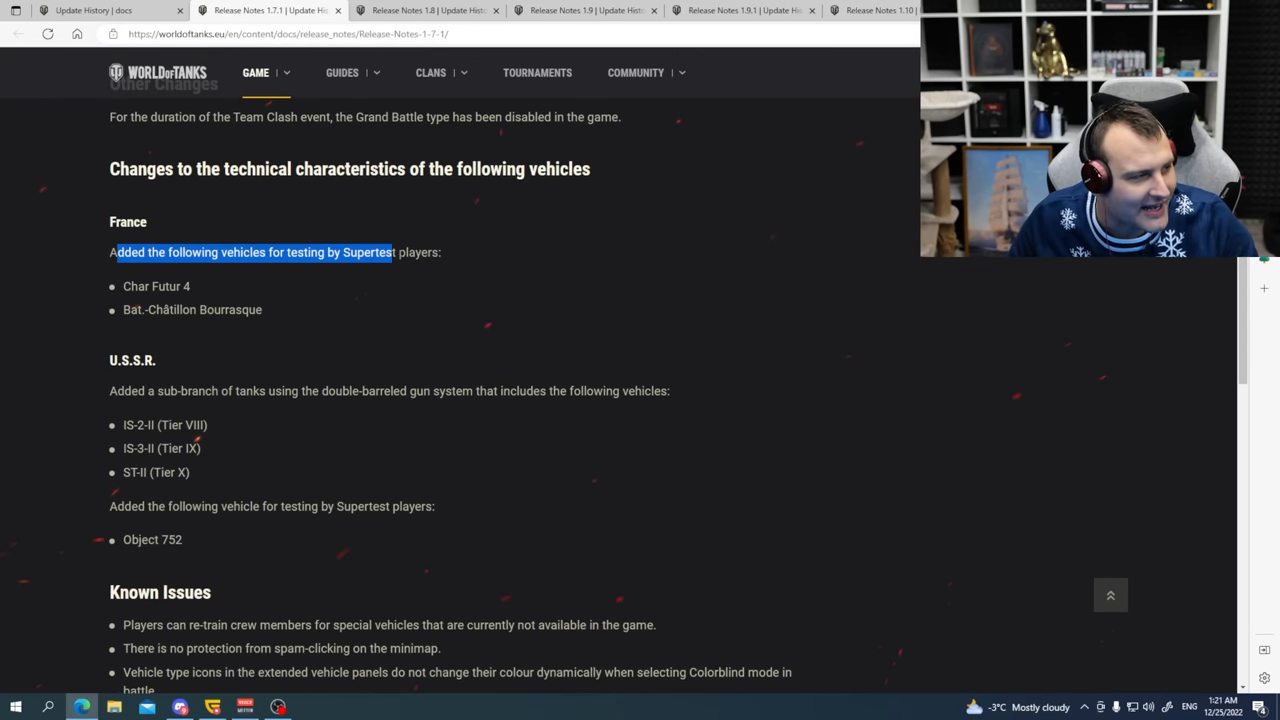
drag(395, 252, 441, 252)
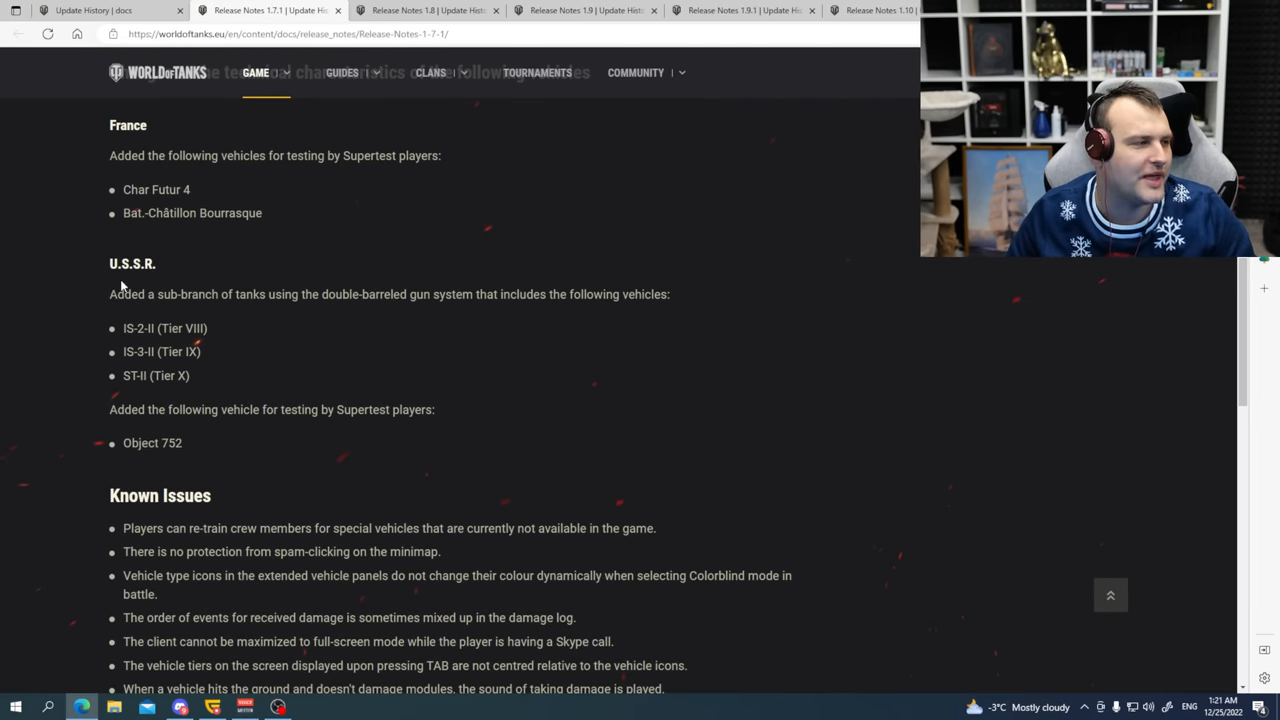
mouse_move(112, 330)
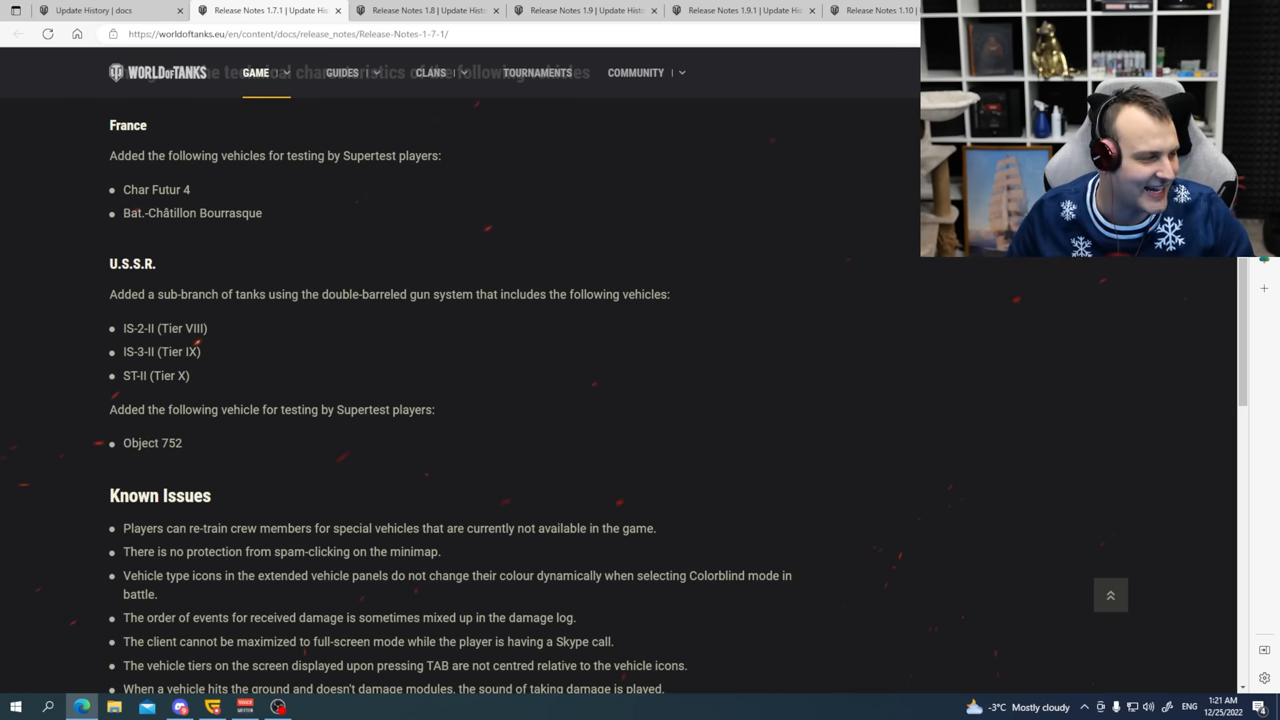
scroll(down, 3)
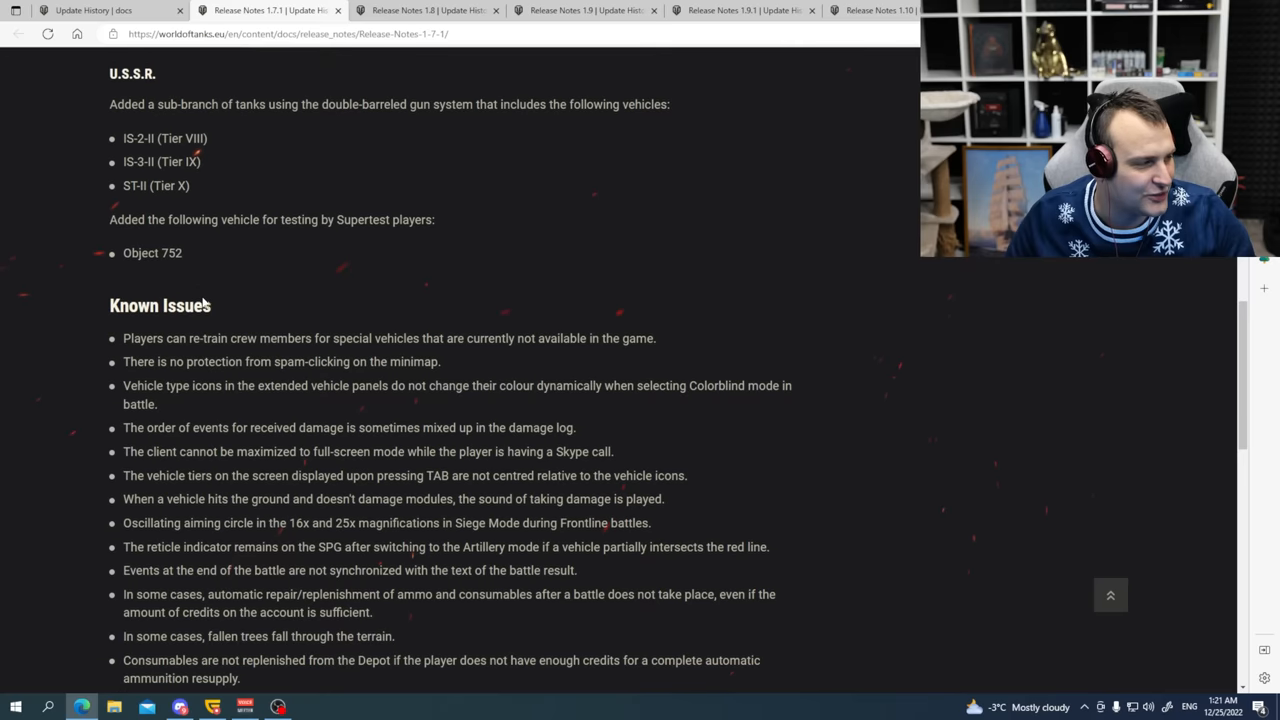
scroll(down, 3)
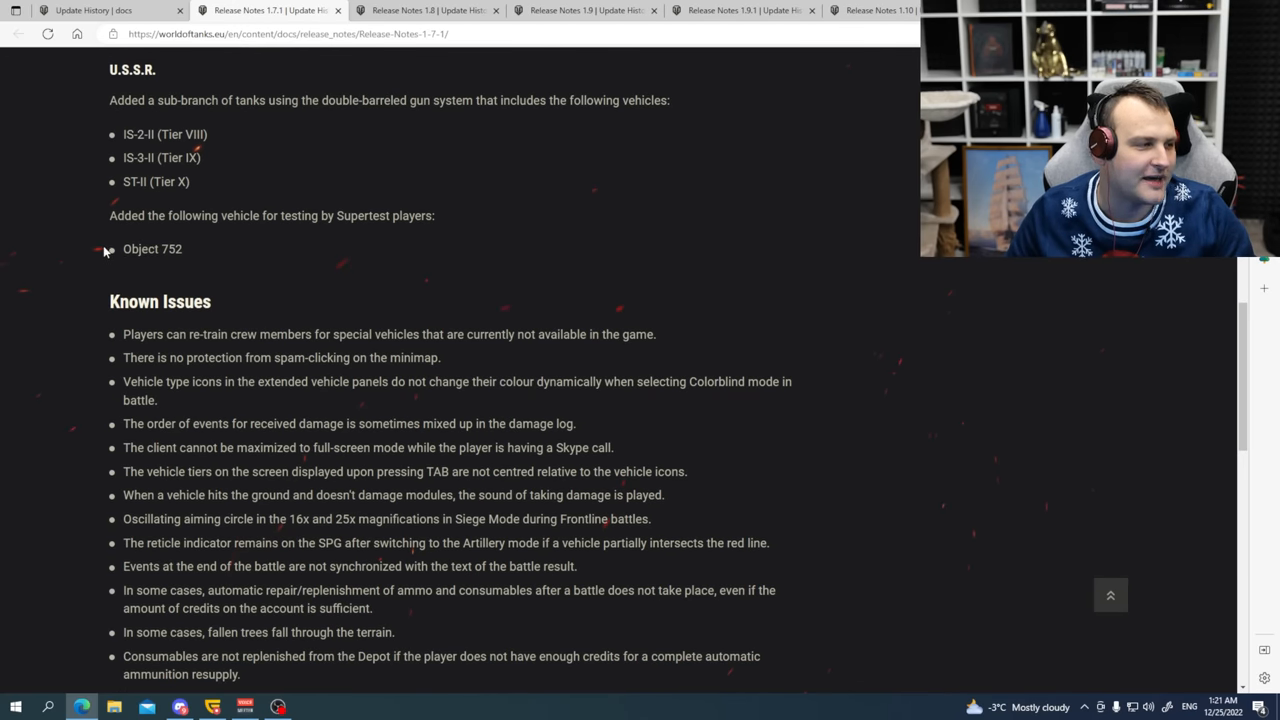
double_click(152, 249)
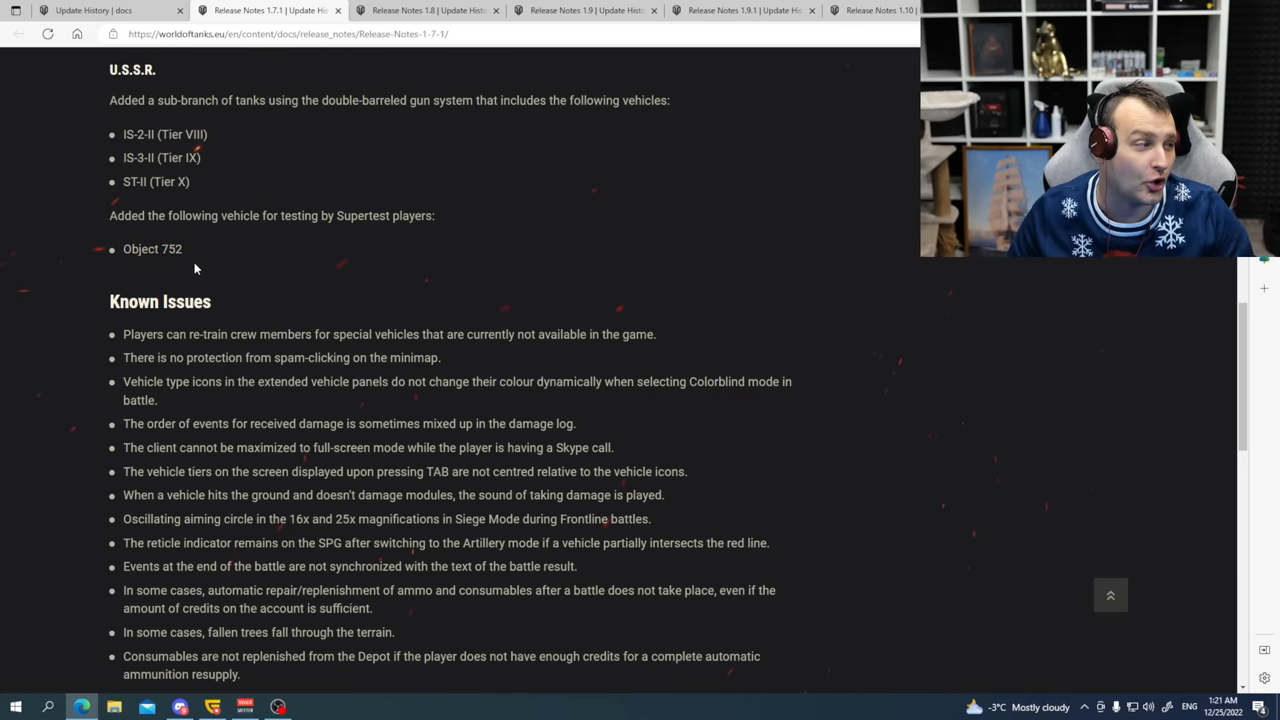
mouse_move(170, 262)
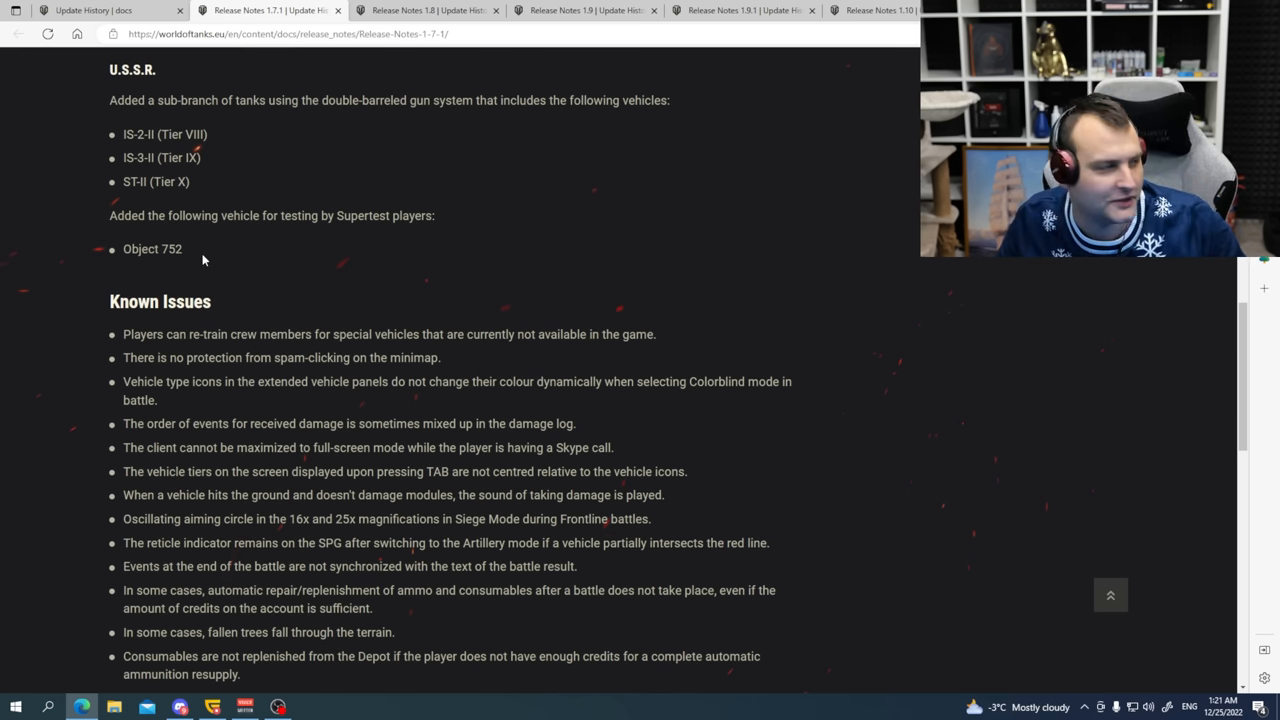
scroll(down, 3)
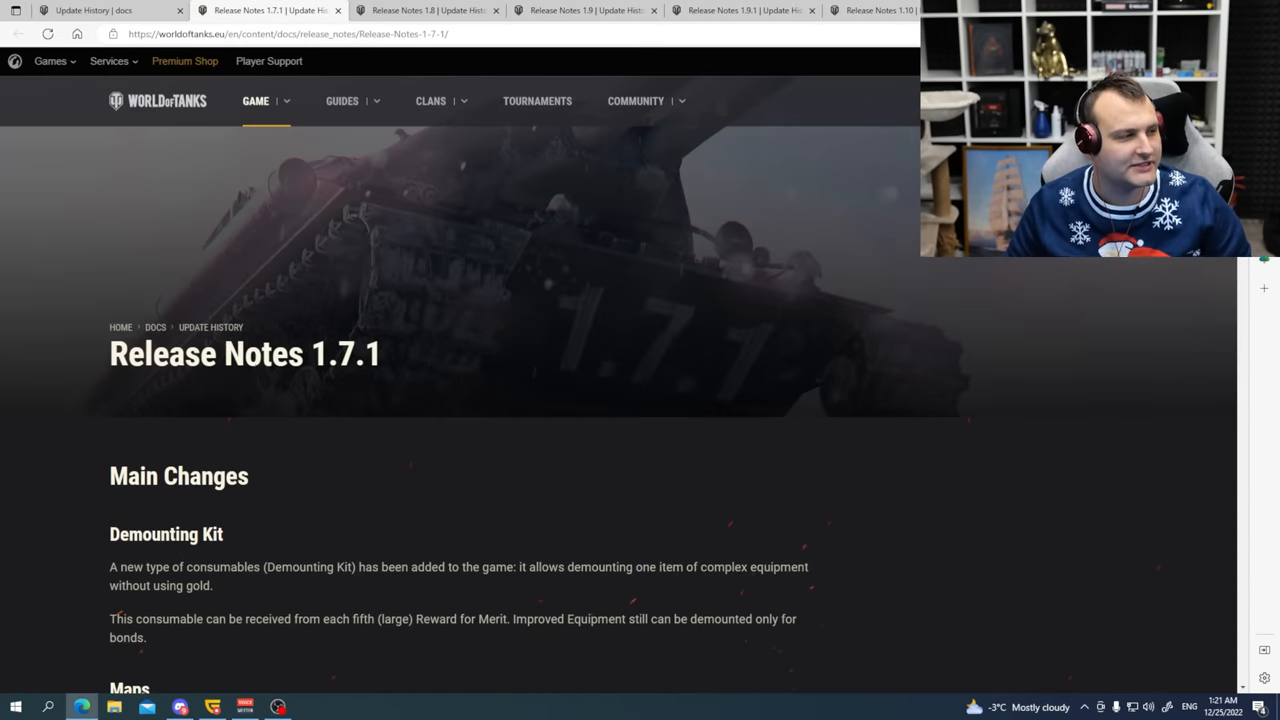
scroll(down, 3)
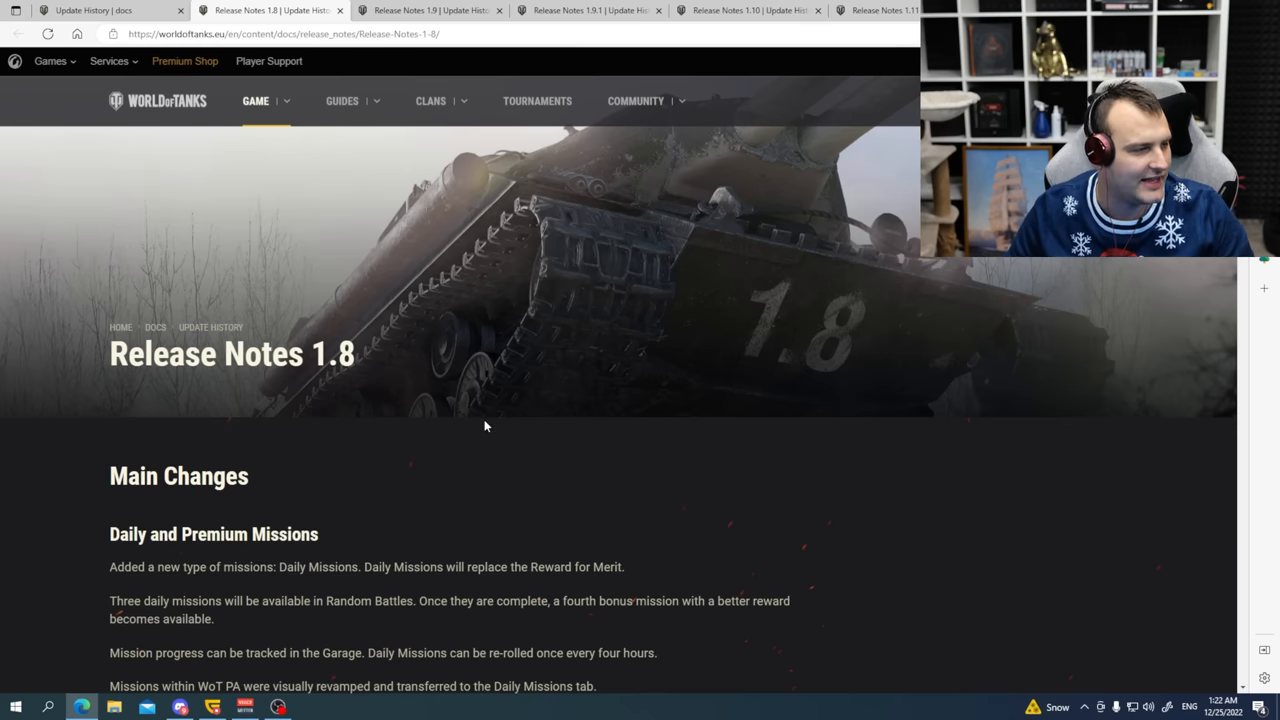
Read the 1.8 Daily Missions and session statistics changes.
scroll(down, 3)
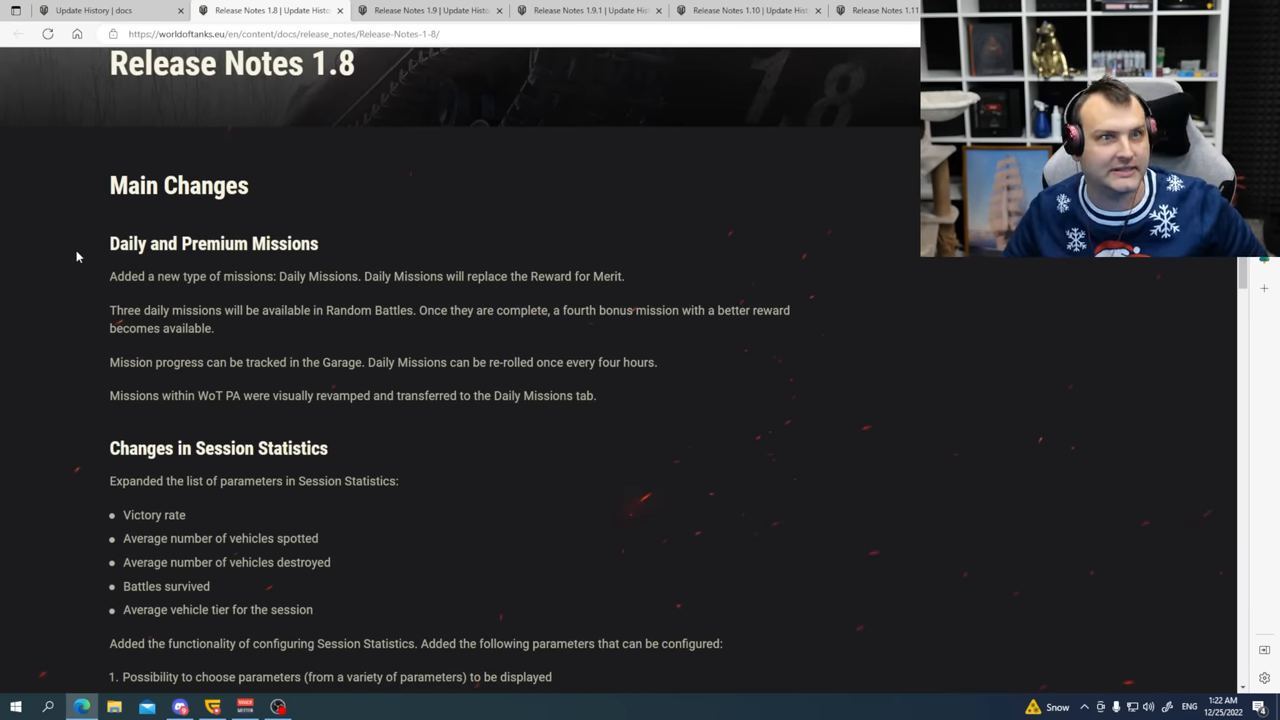
scroll(down, 3)
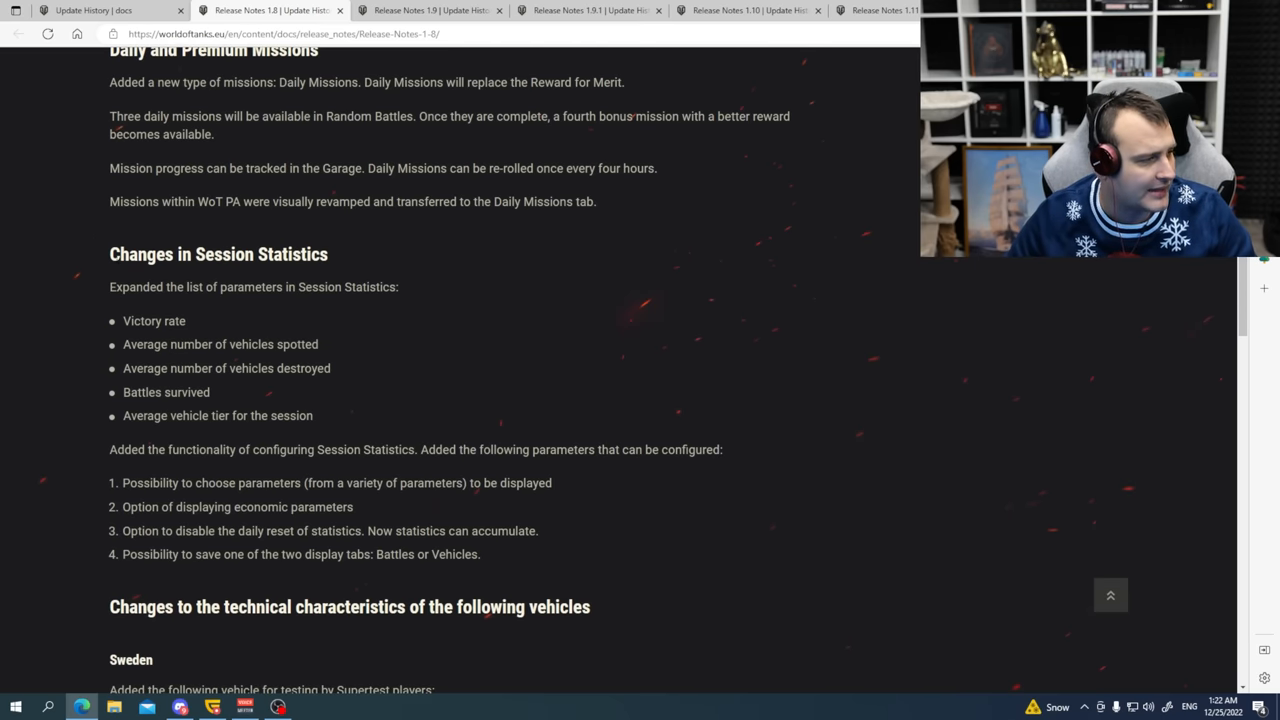
double_click(218, 253)
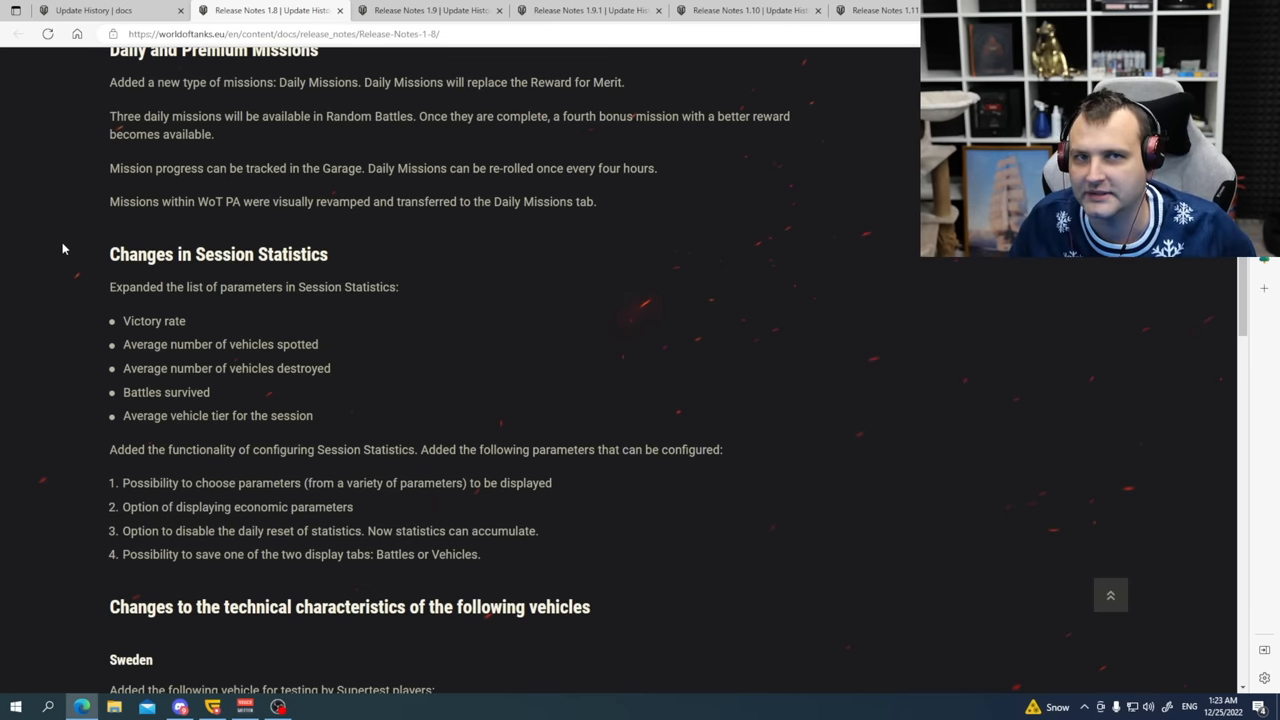
scroll(down, 3)
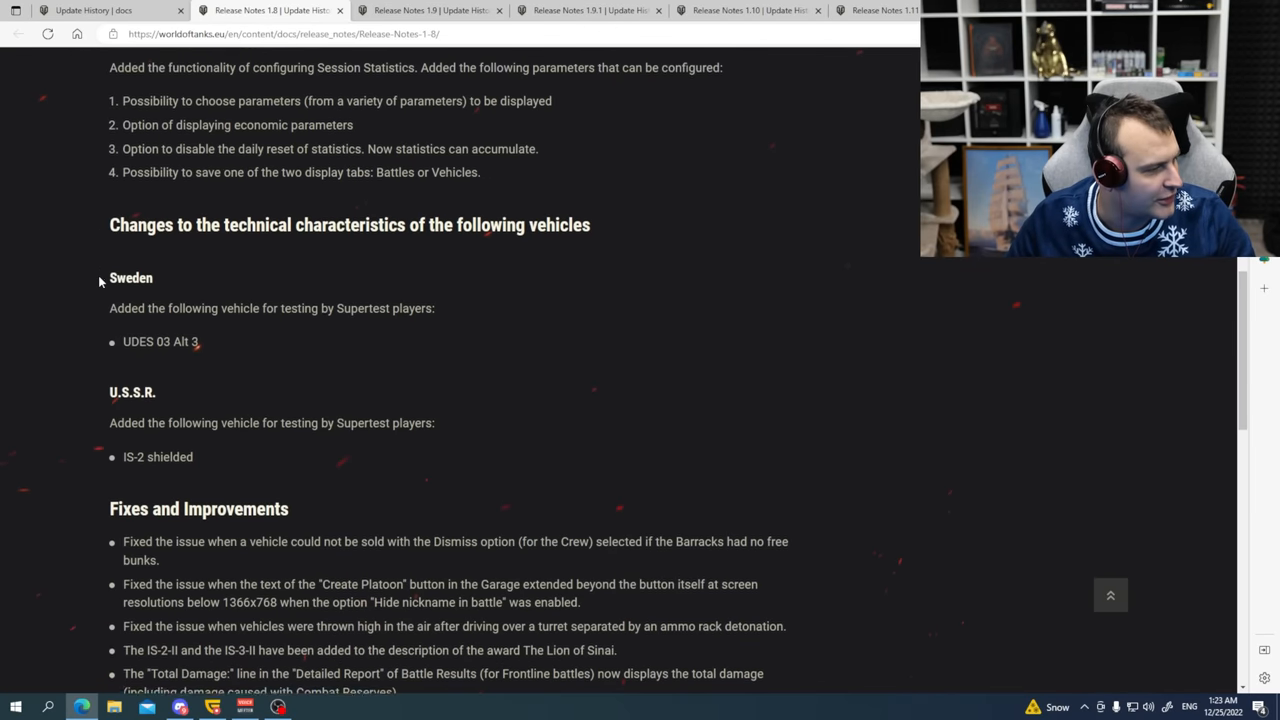
scroll(down, 3)
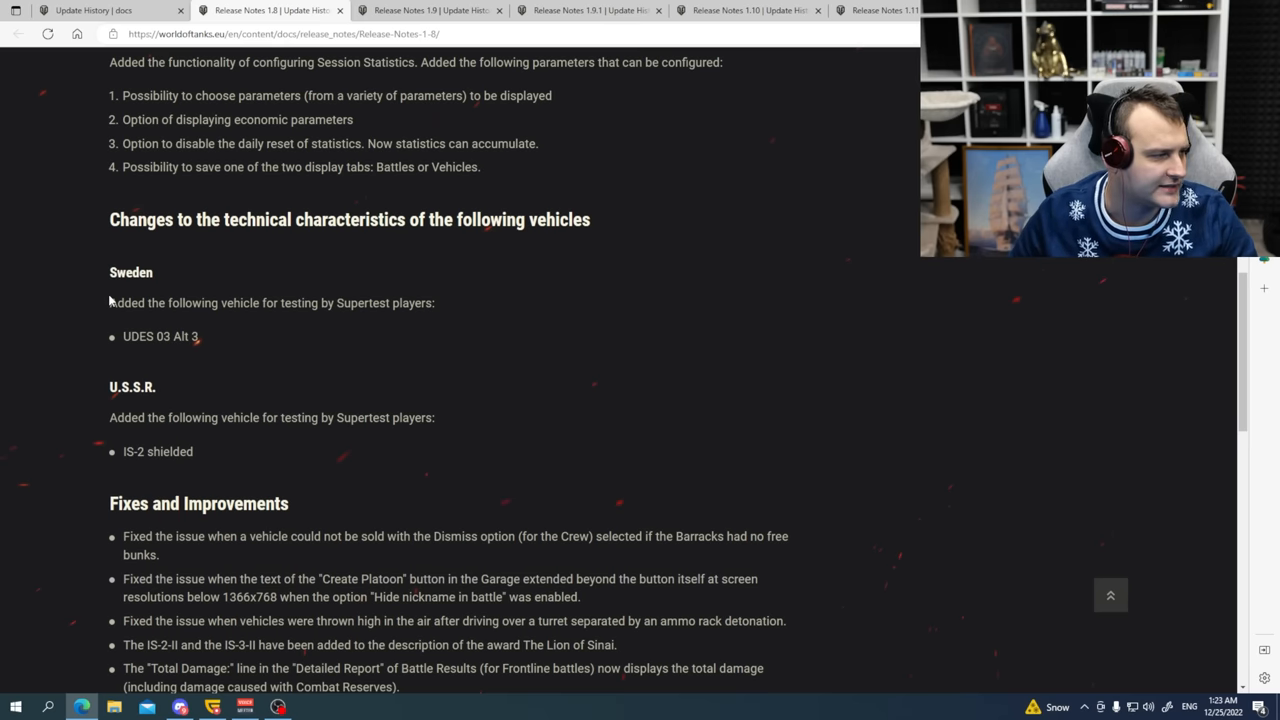
drag(109, 303, 388, 303)
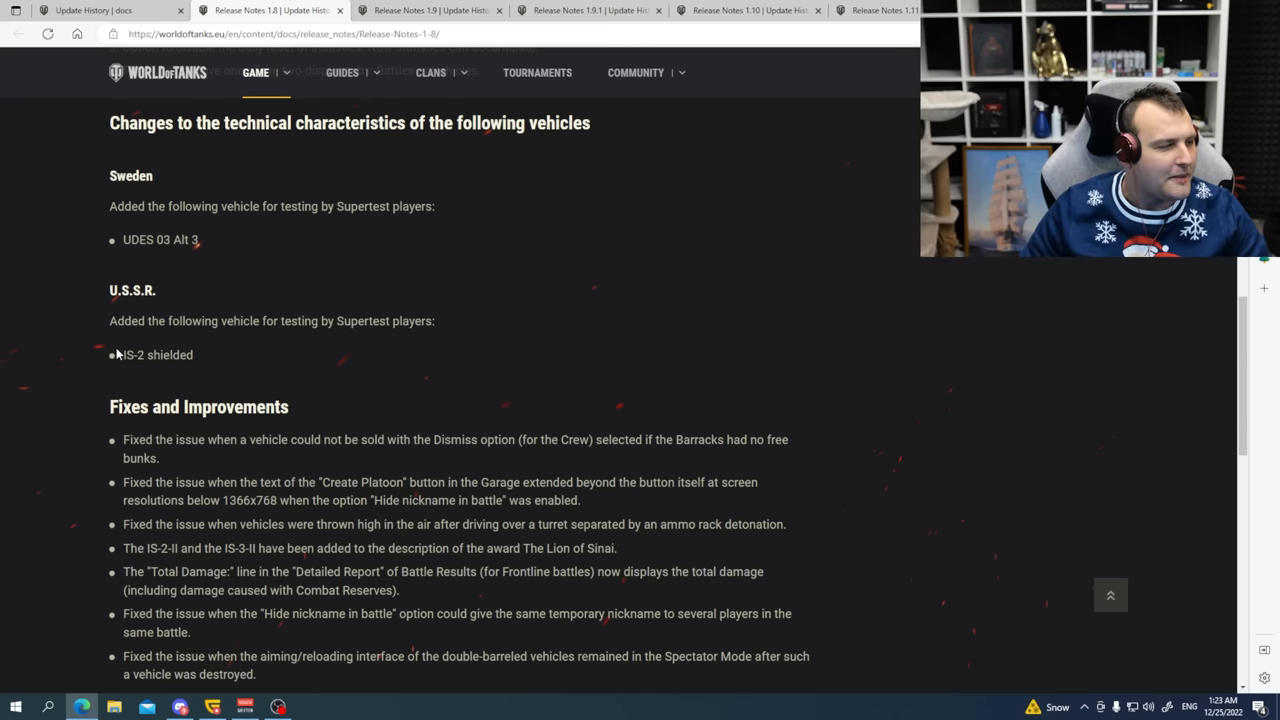
Read through the 1.8 vehicle changes and fixes to the end of the page.
scroll(down, 3)
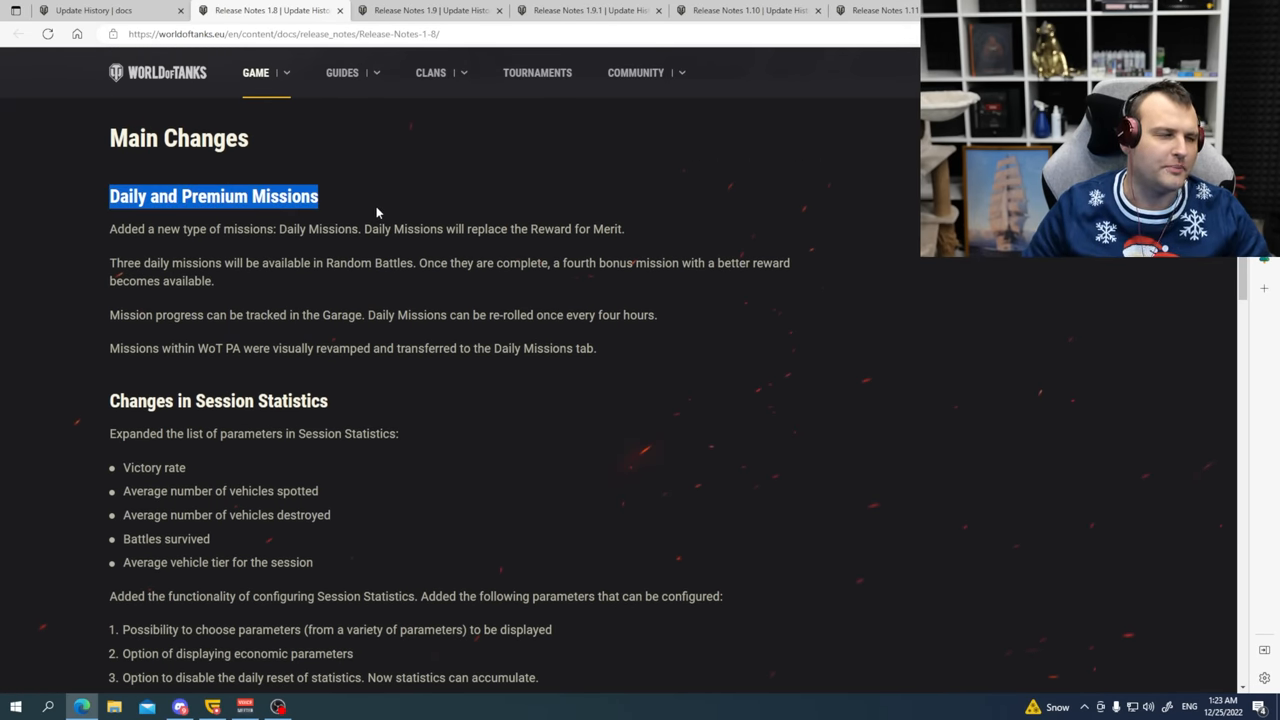
scroll(down, 3)
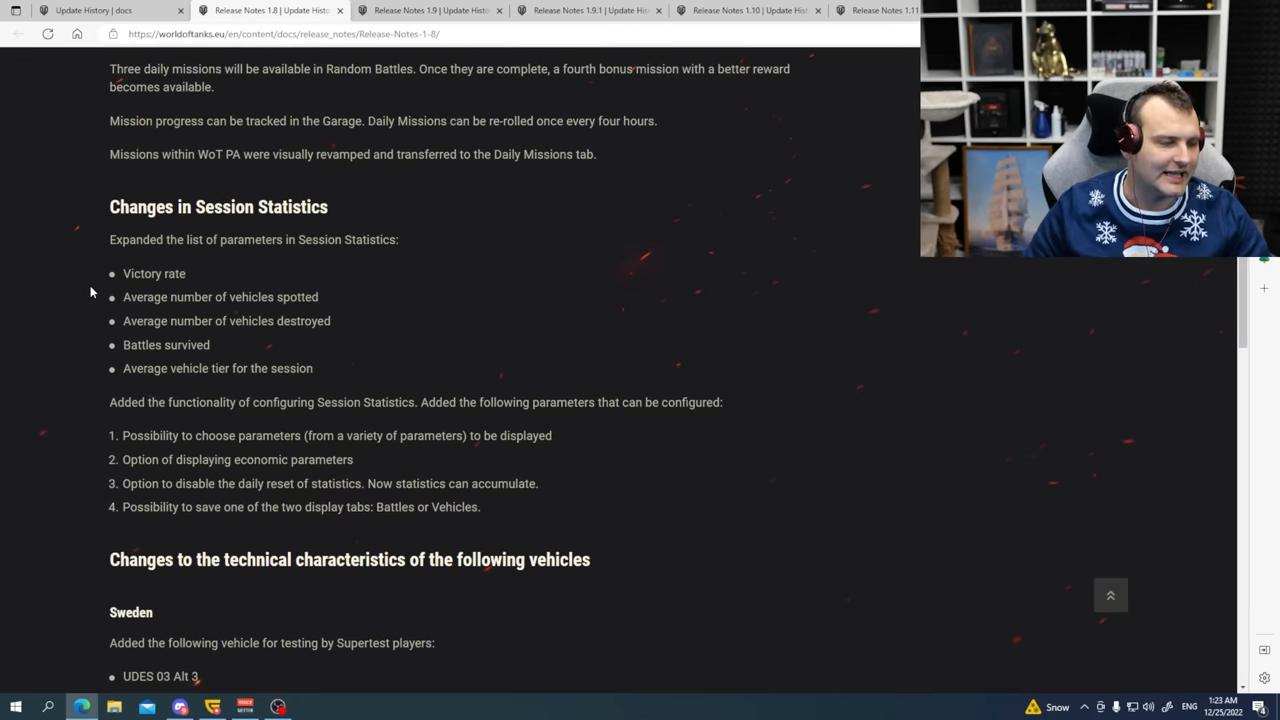
scroll(down, 3)
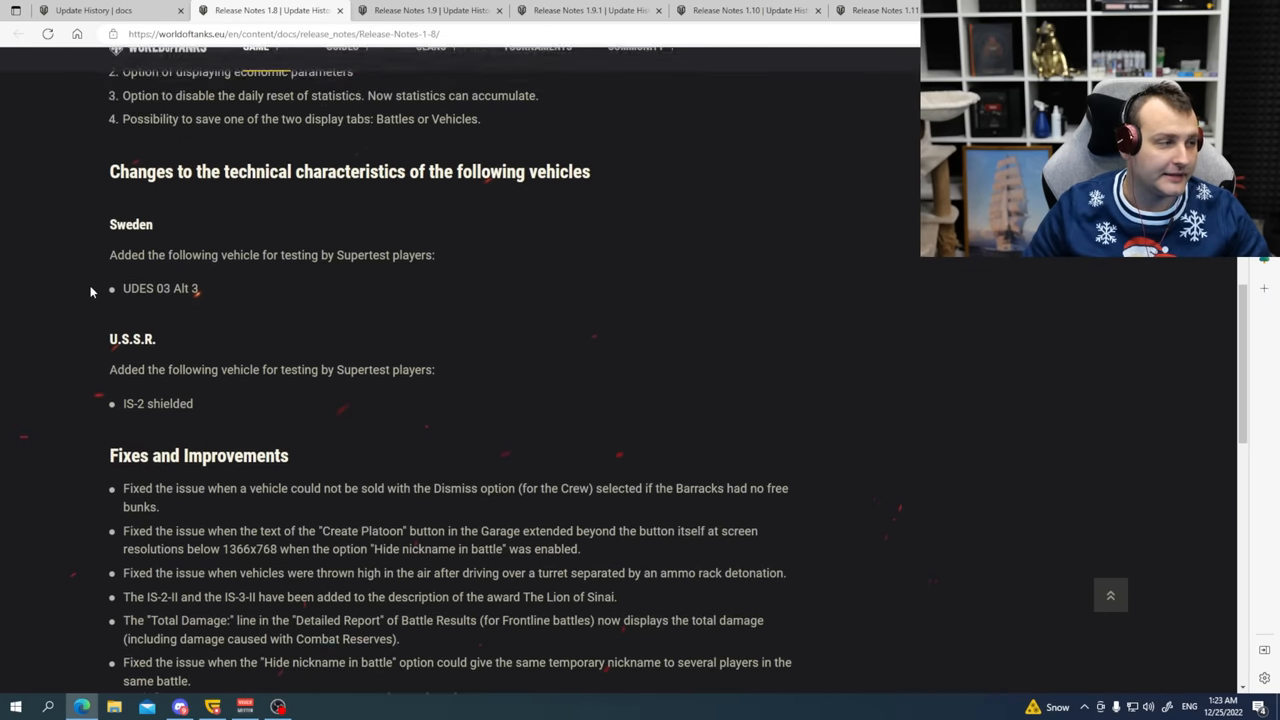
scroll(down, 3)
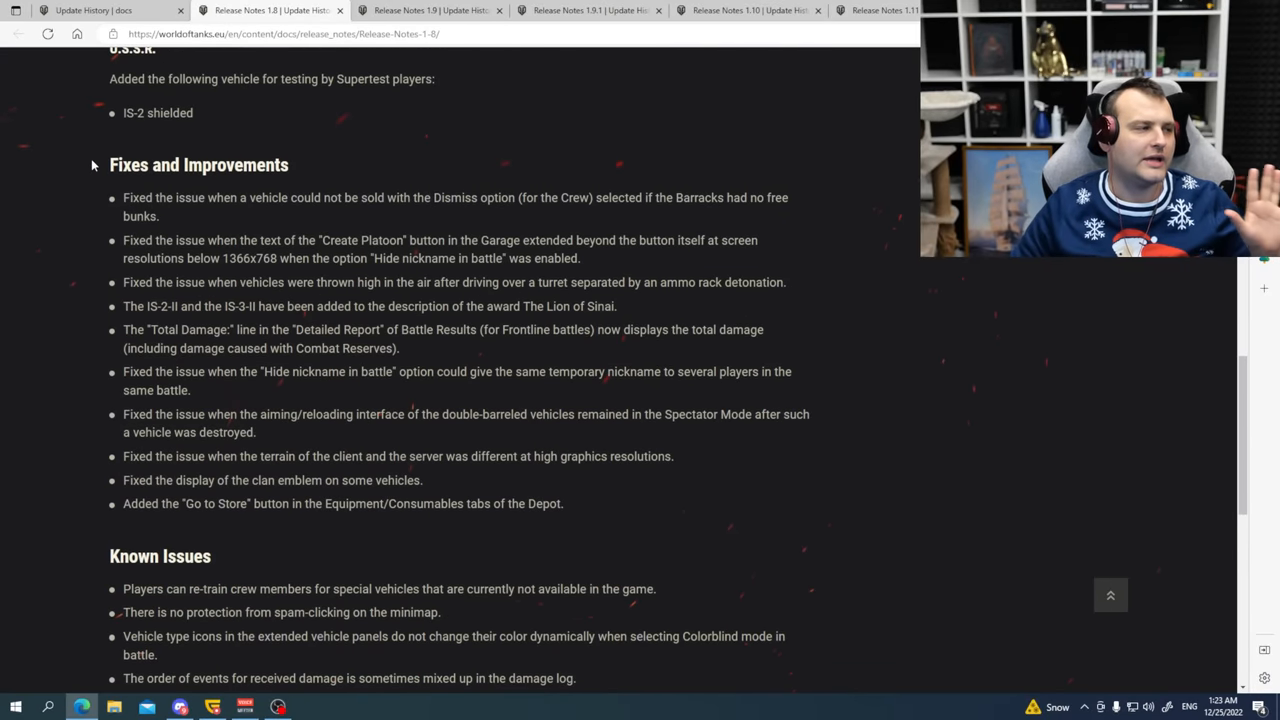
scroll(down, 3)
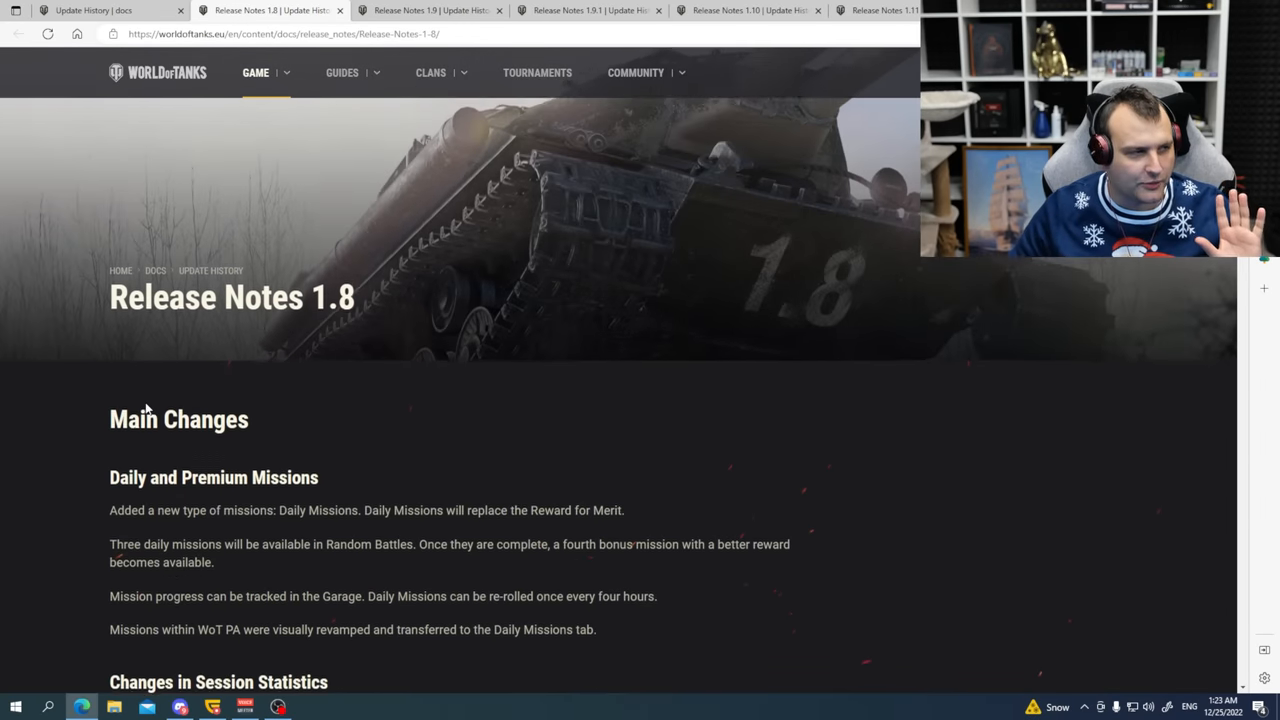
scroll(down, 3)
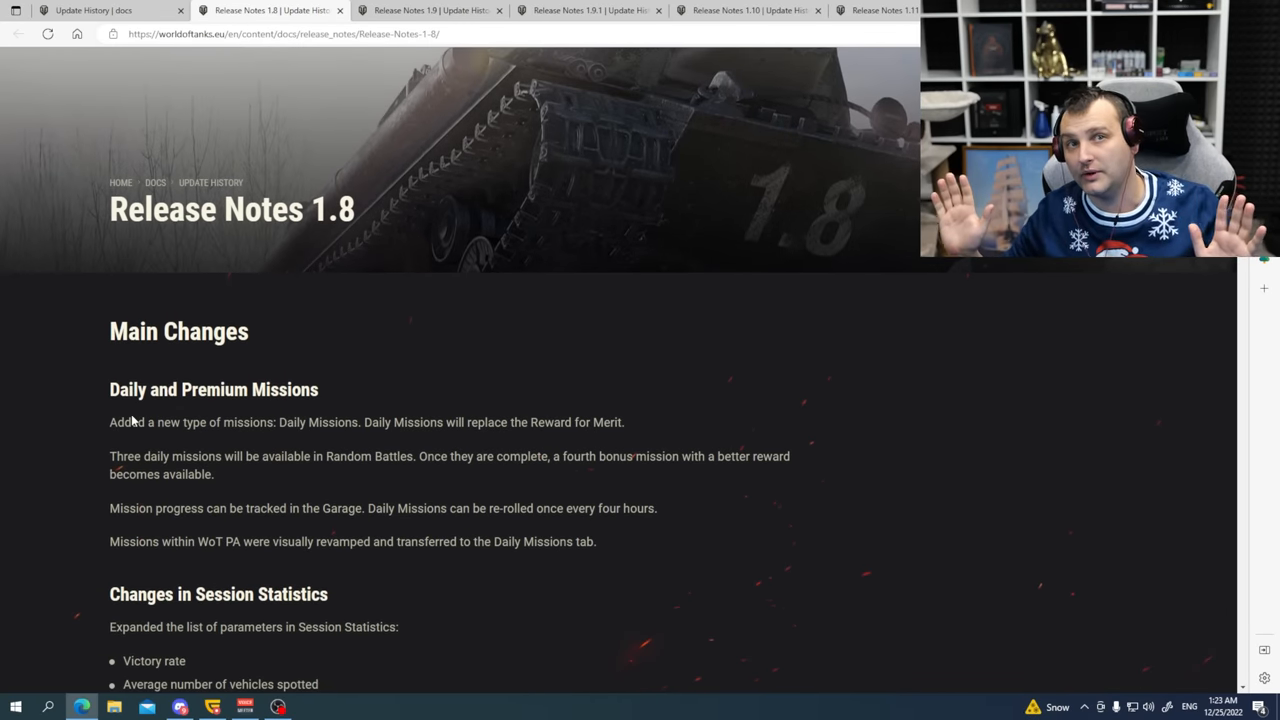
scroll(down, 3)
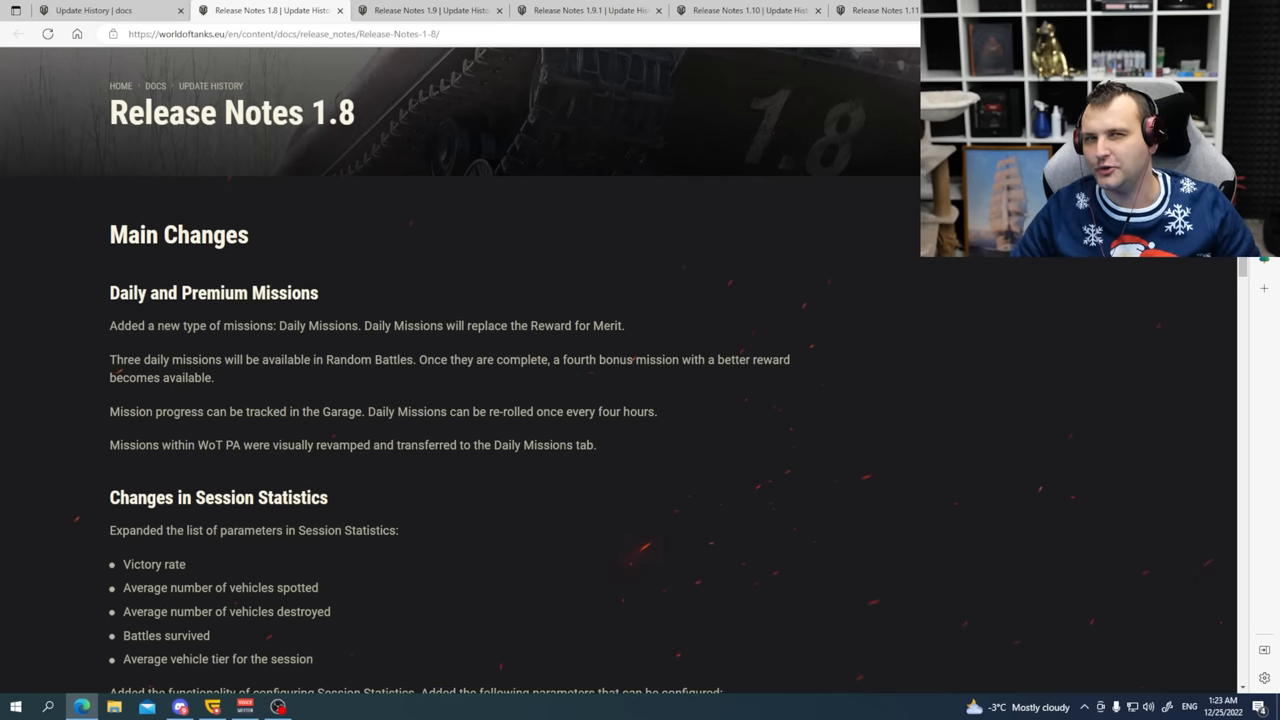
scroll(down, 3)
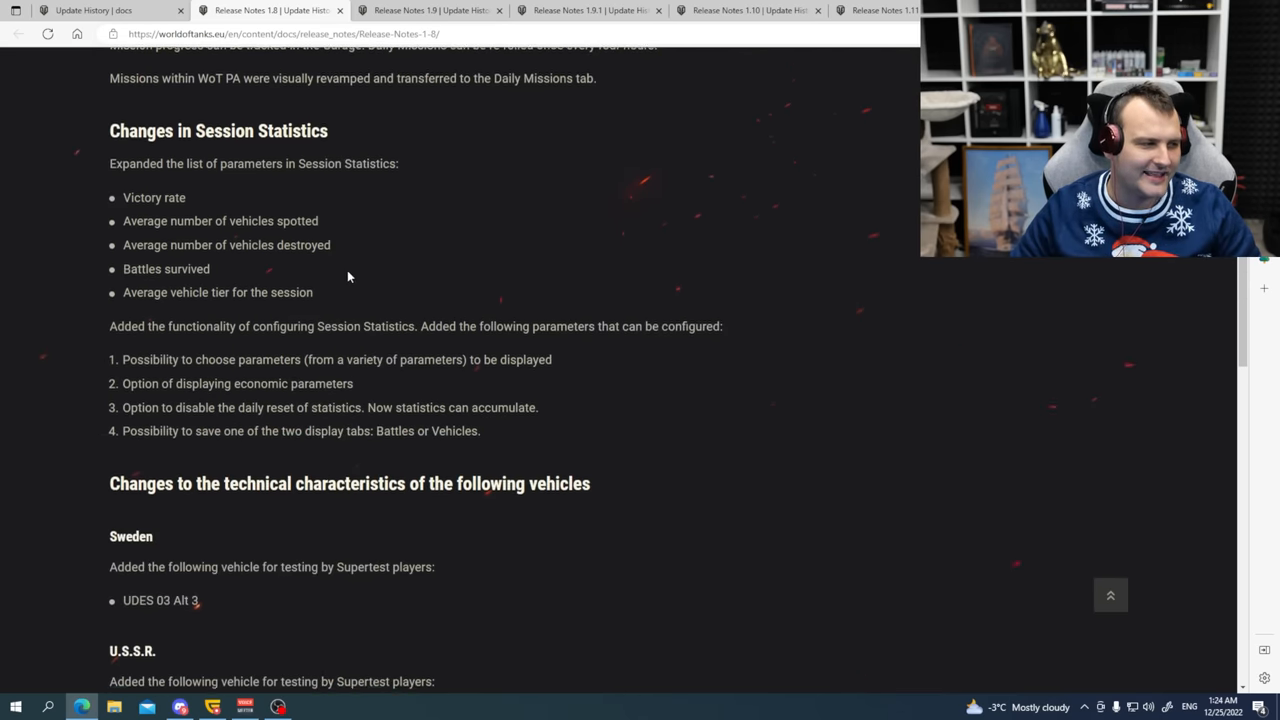
scroll(down, 3)
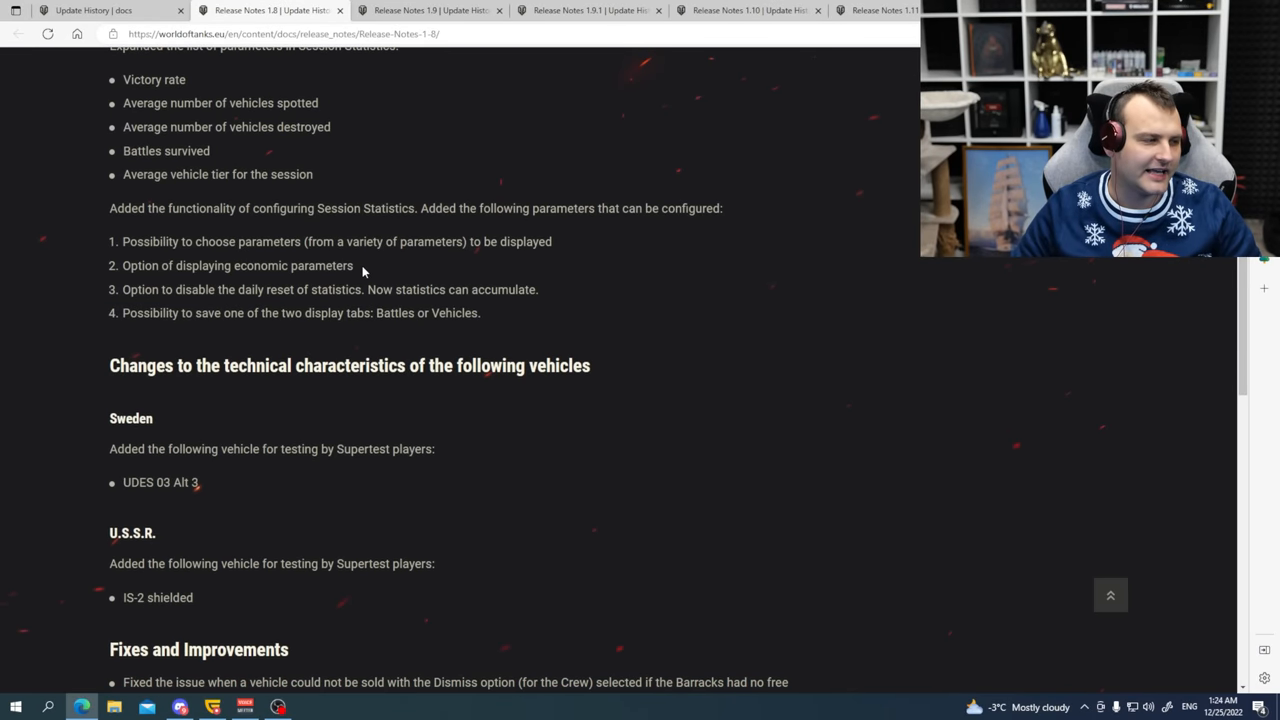
scroll(up, 3)
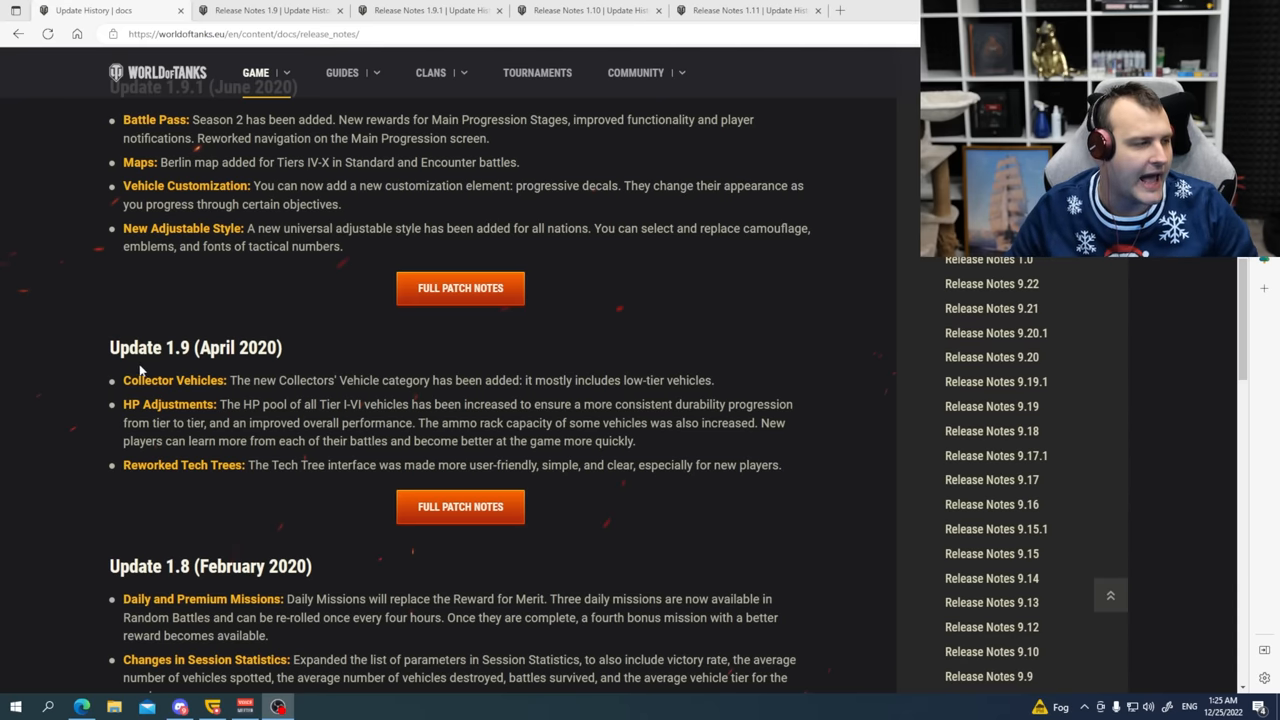
mouse_move(108, 378)
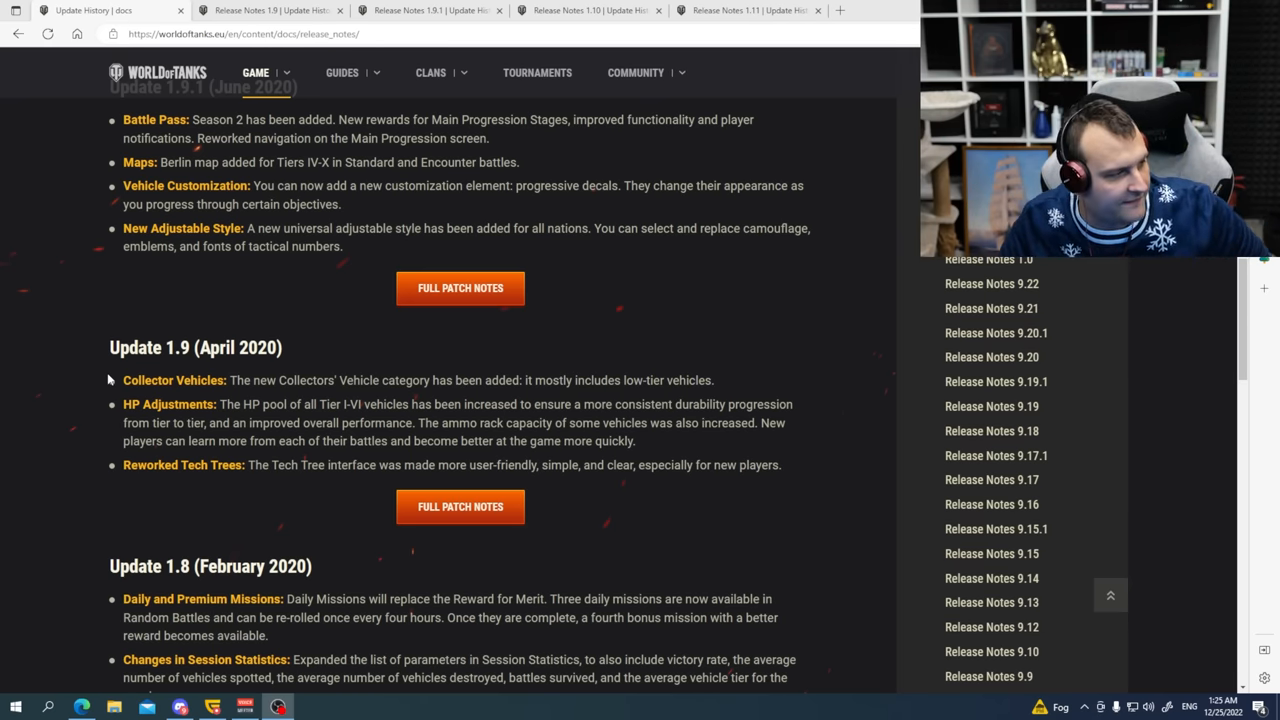
Read the Update 1.9 summary and switch to the Release Notes 1.9 page.
scroll(down, 3)
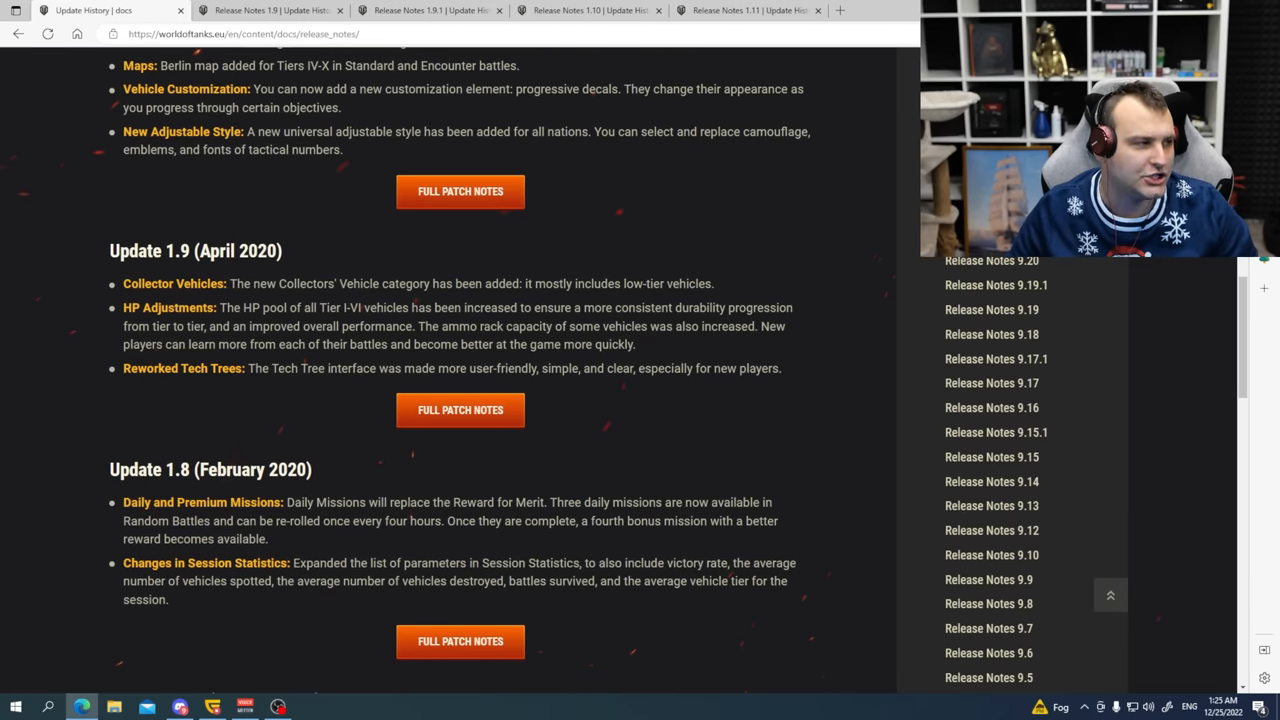
click(460, 409)
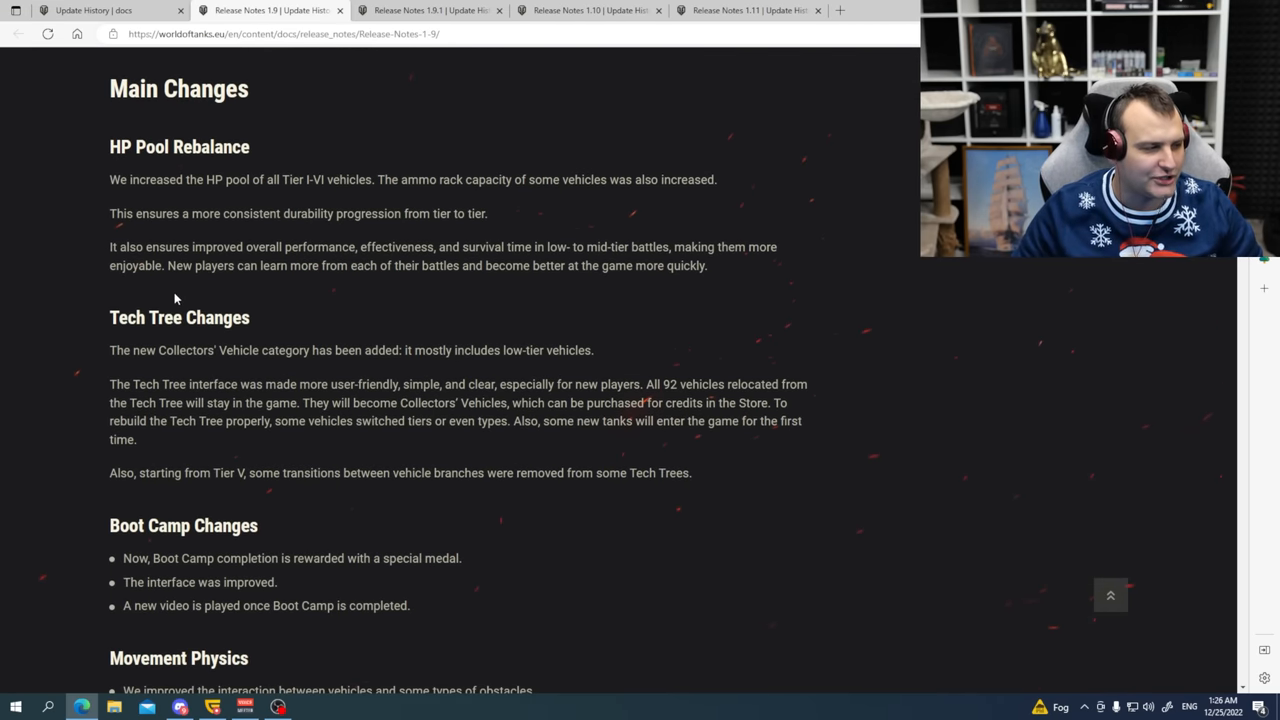
Read the 1.9 main changes on HP pool rebalance and tech tree changes.
scroll(down, 3)
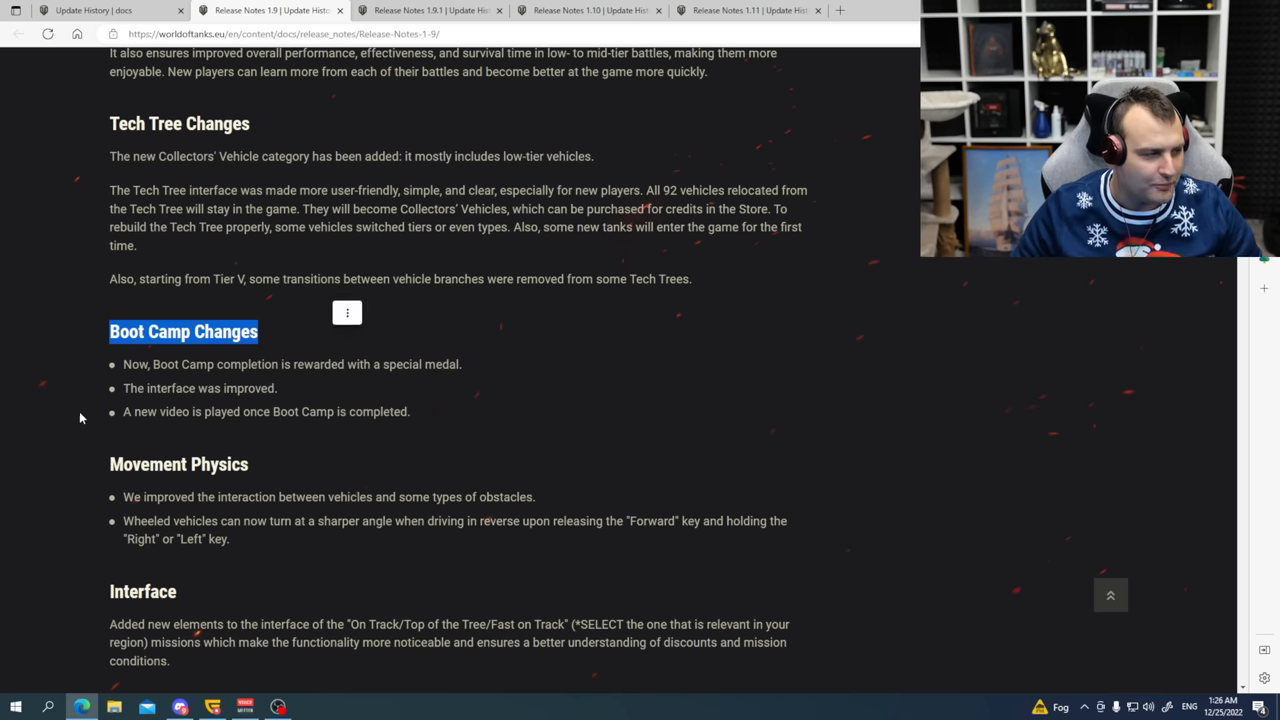
scroll(down, 3)
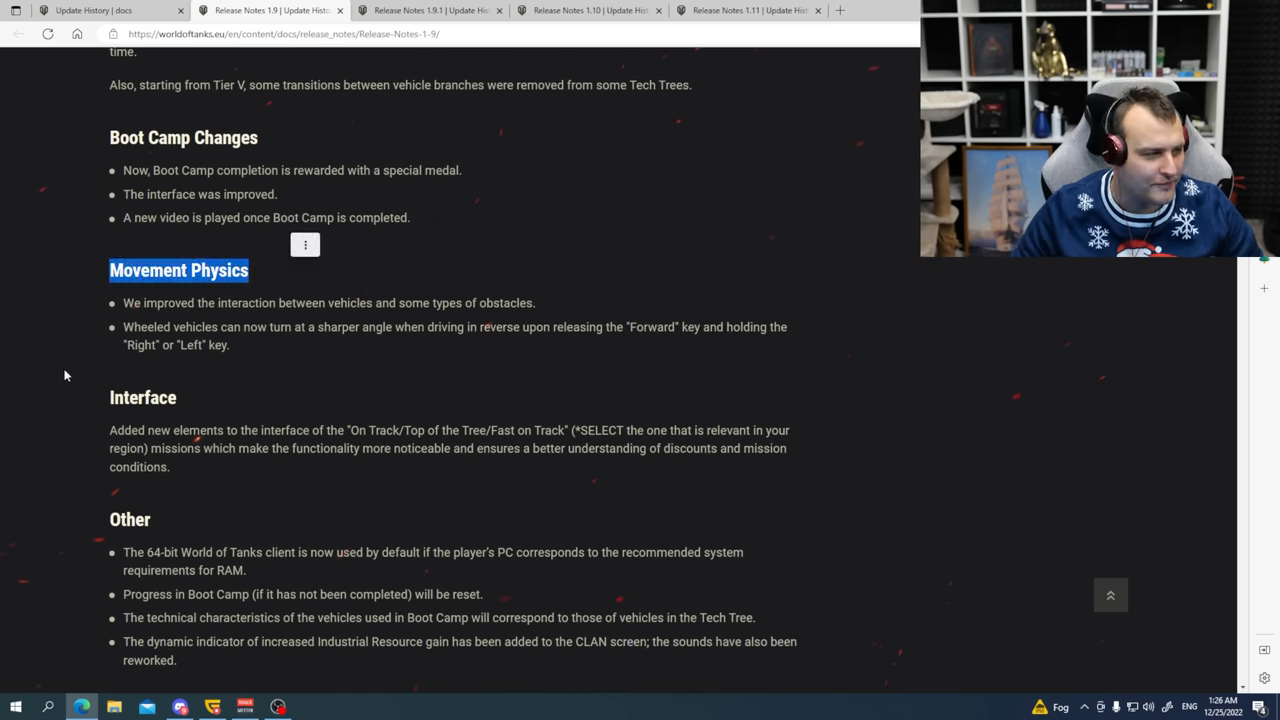
scroll(down, 3)
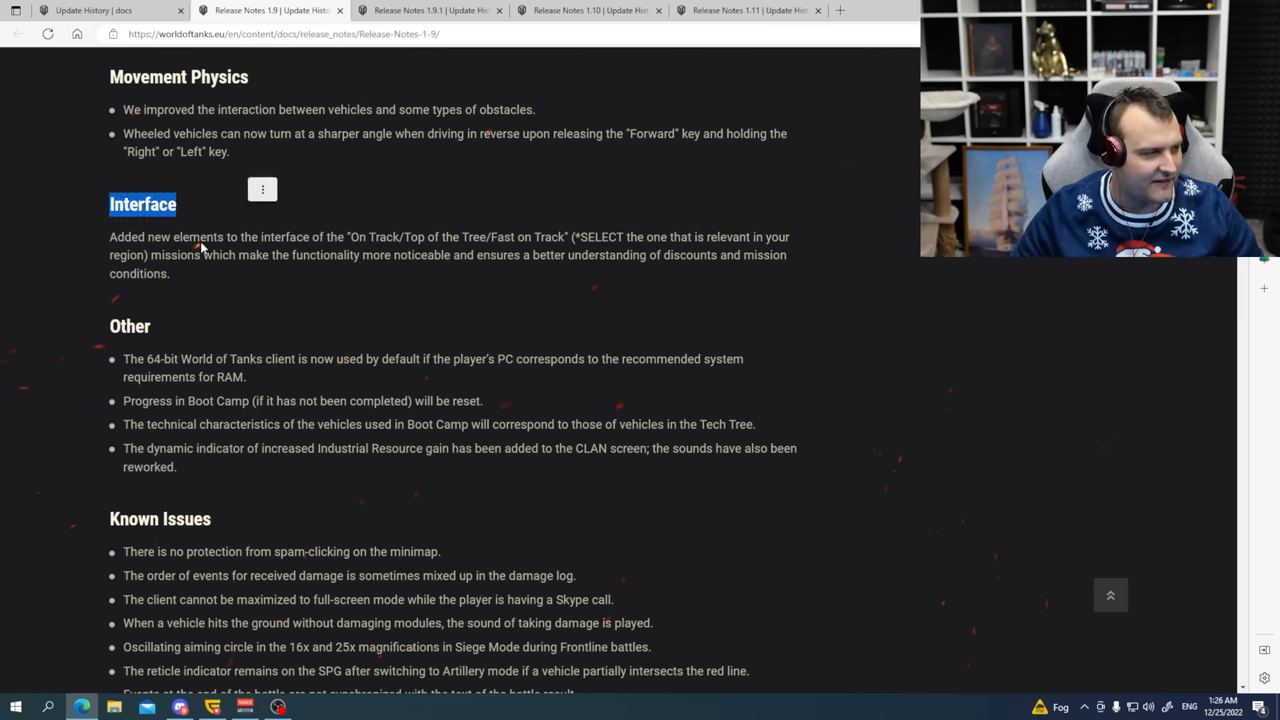
scroll(down, 3)
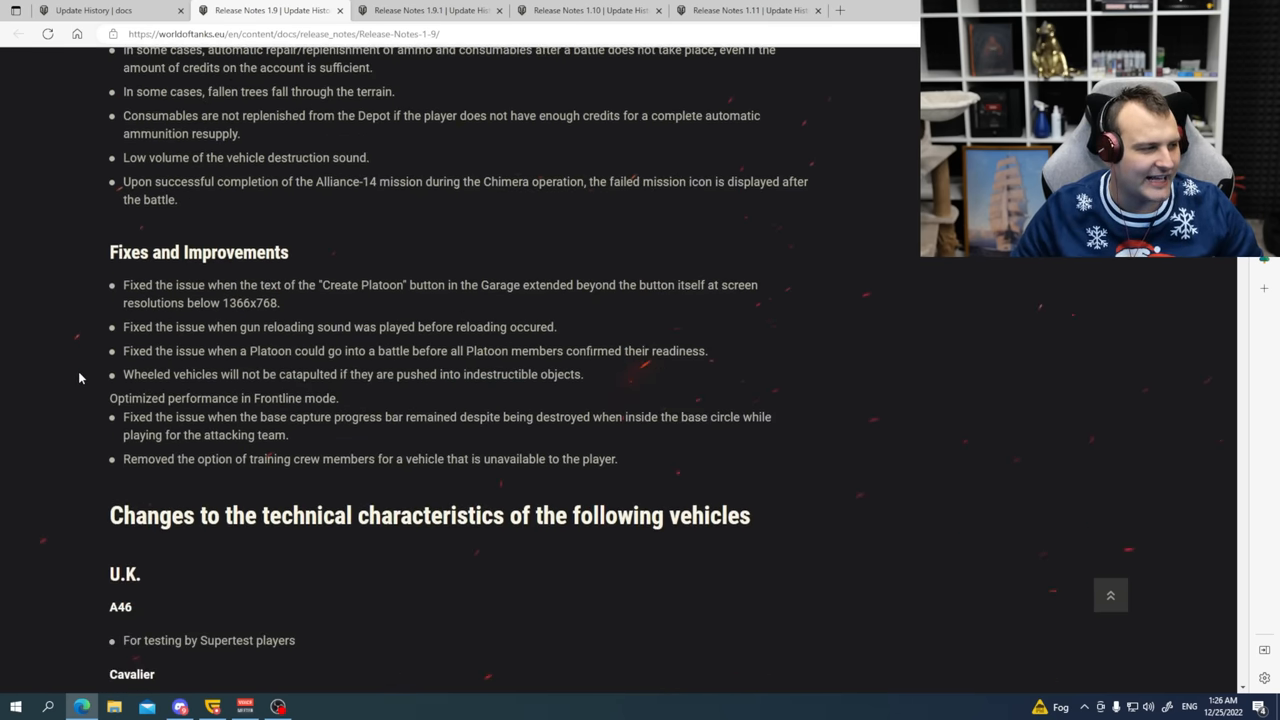
scroll(down, 3)
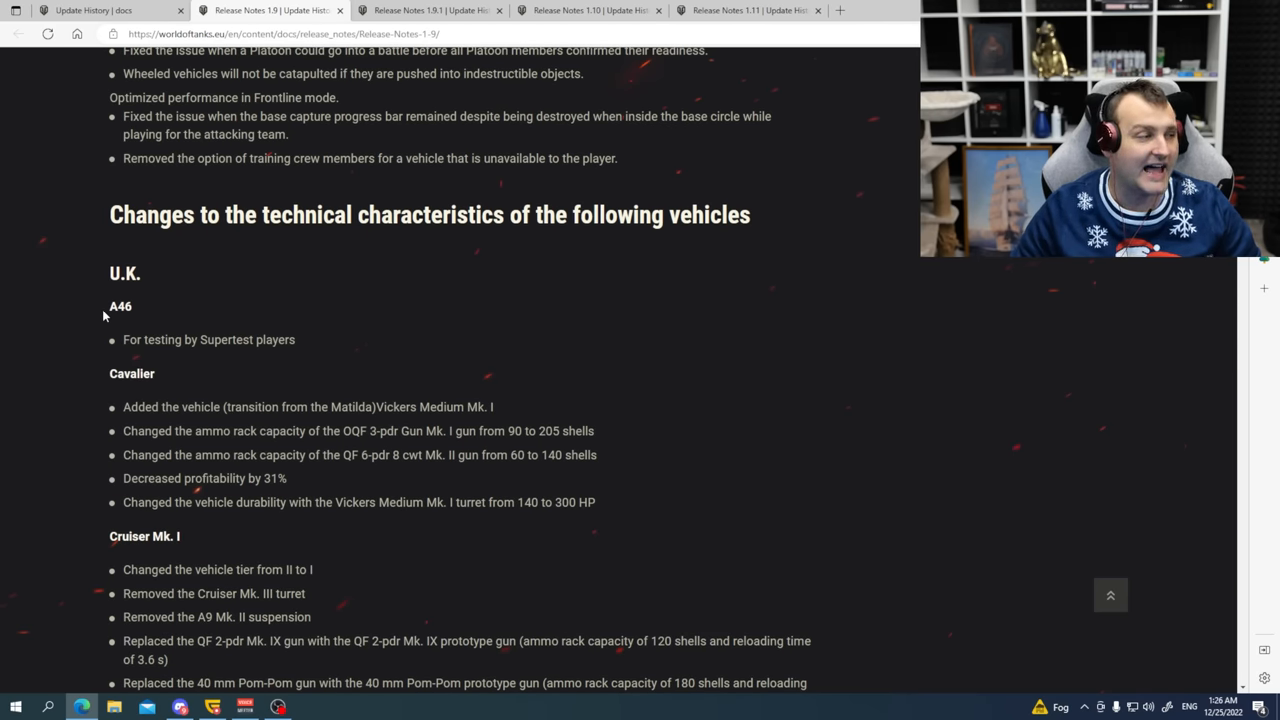
drag(123, 339, 198, 339)
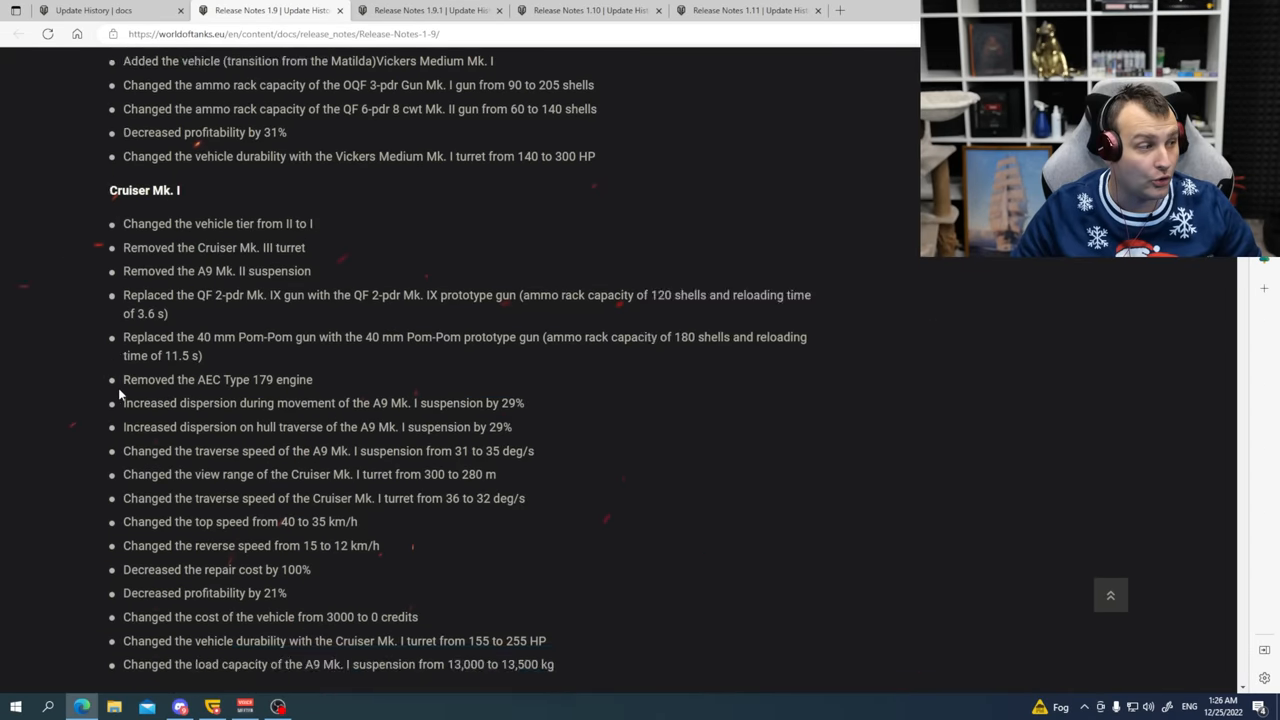
scroll(down, 3)
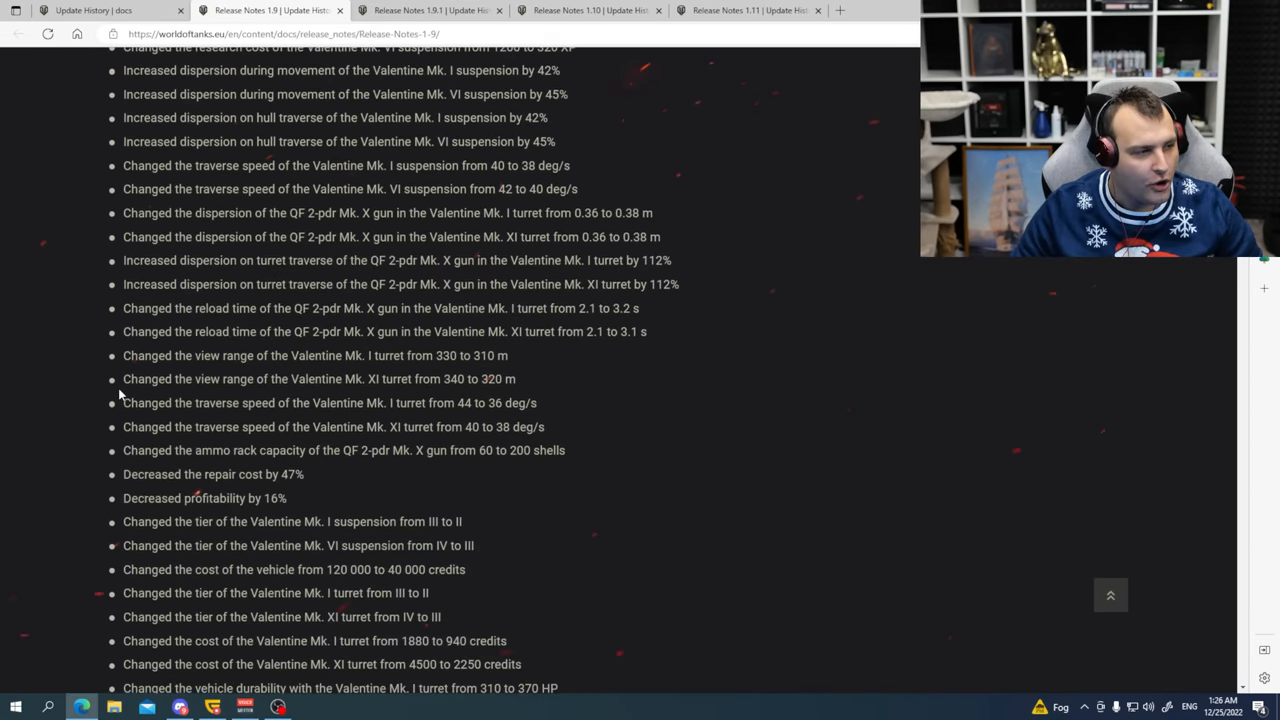
scroll(down, 3)
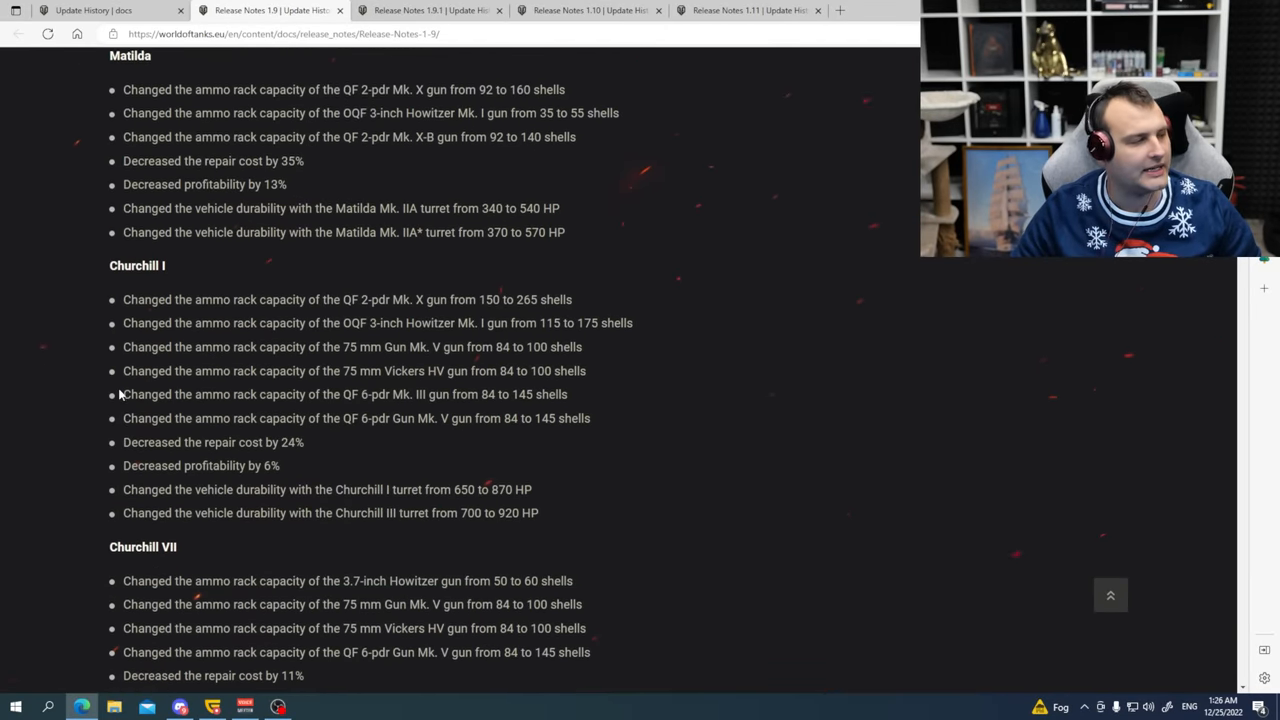
scroll(down, 3)
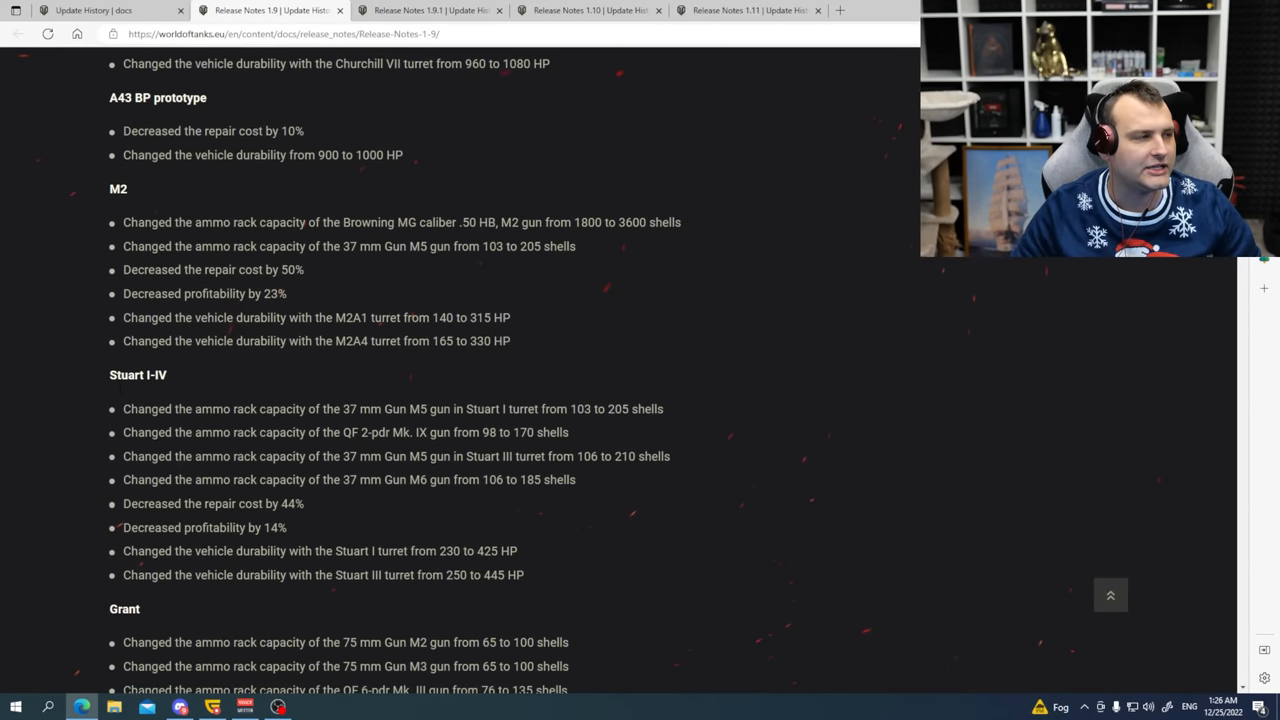
scroll(down, 3)
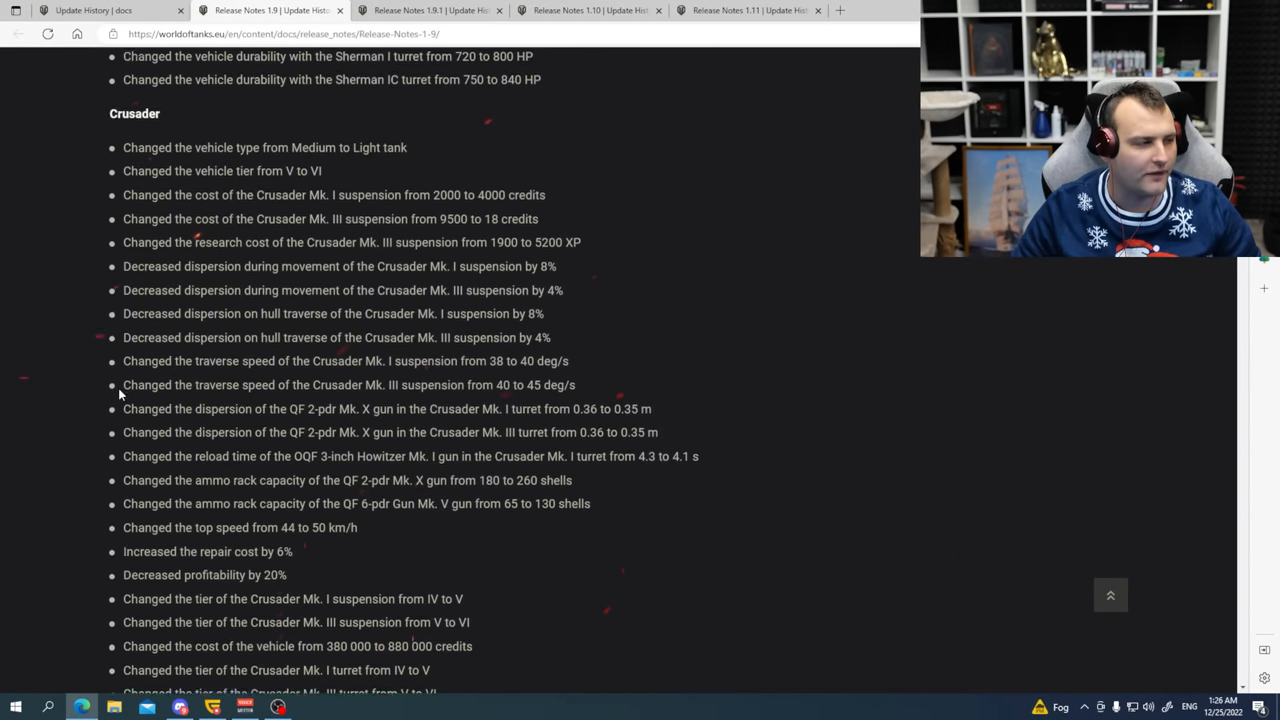
scroll(down, 3)
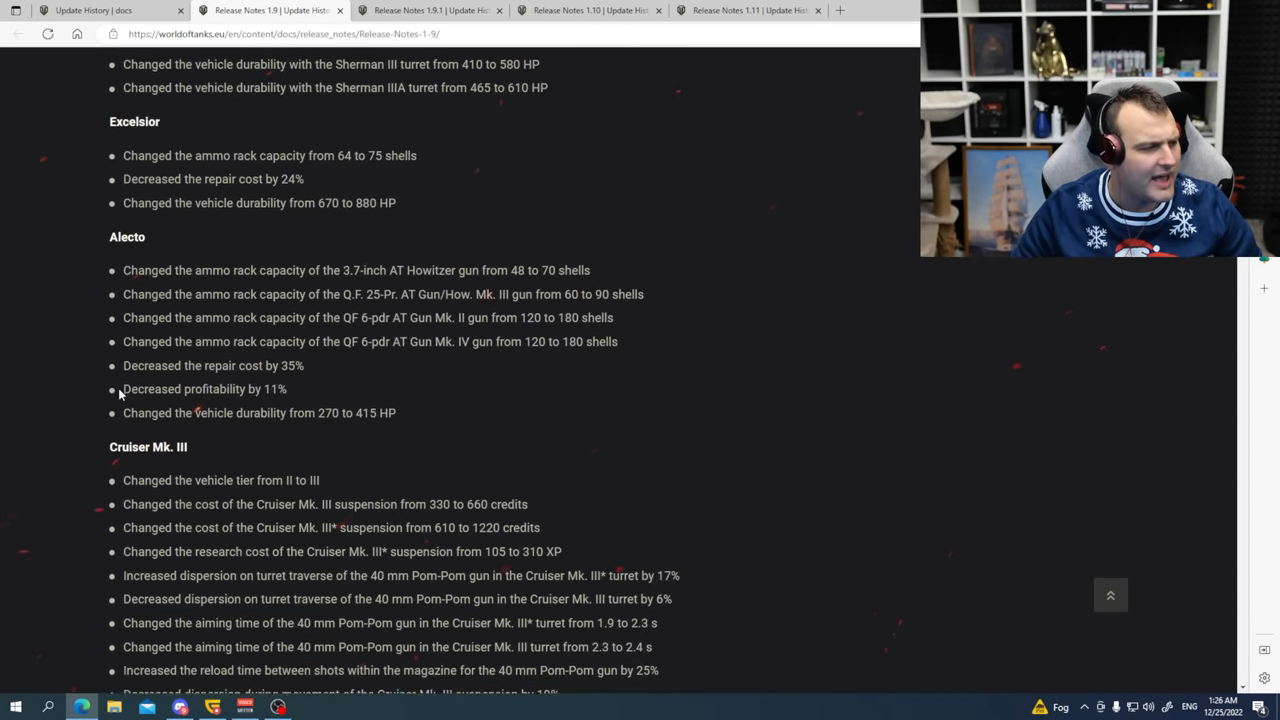
scroll(down, 3)
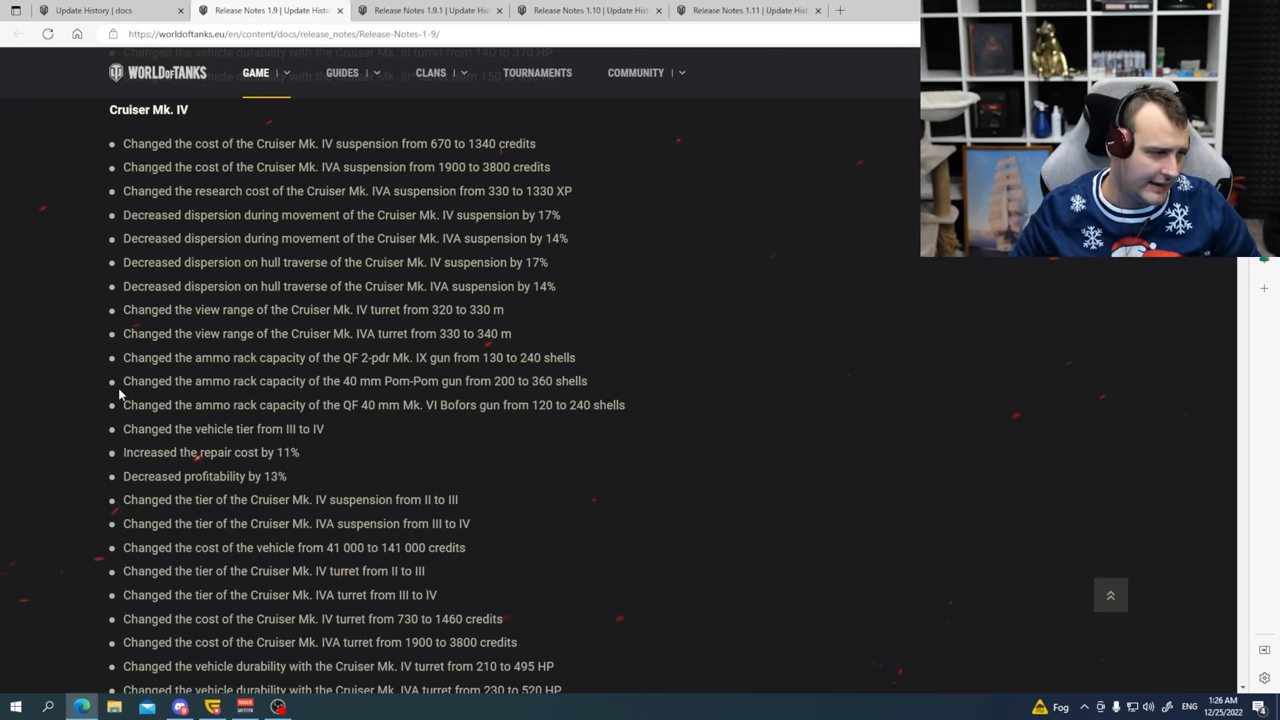
Review the British, German and Soviet vehicle stat changes, noting the Object 244 repair cost.
scroll(down, 3)
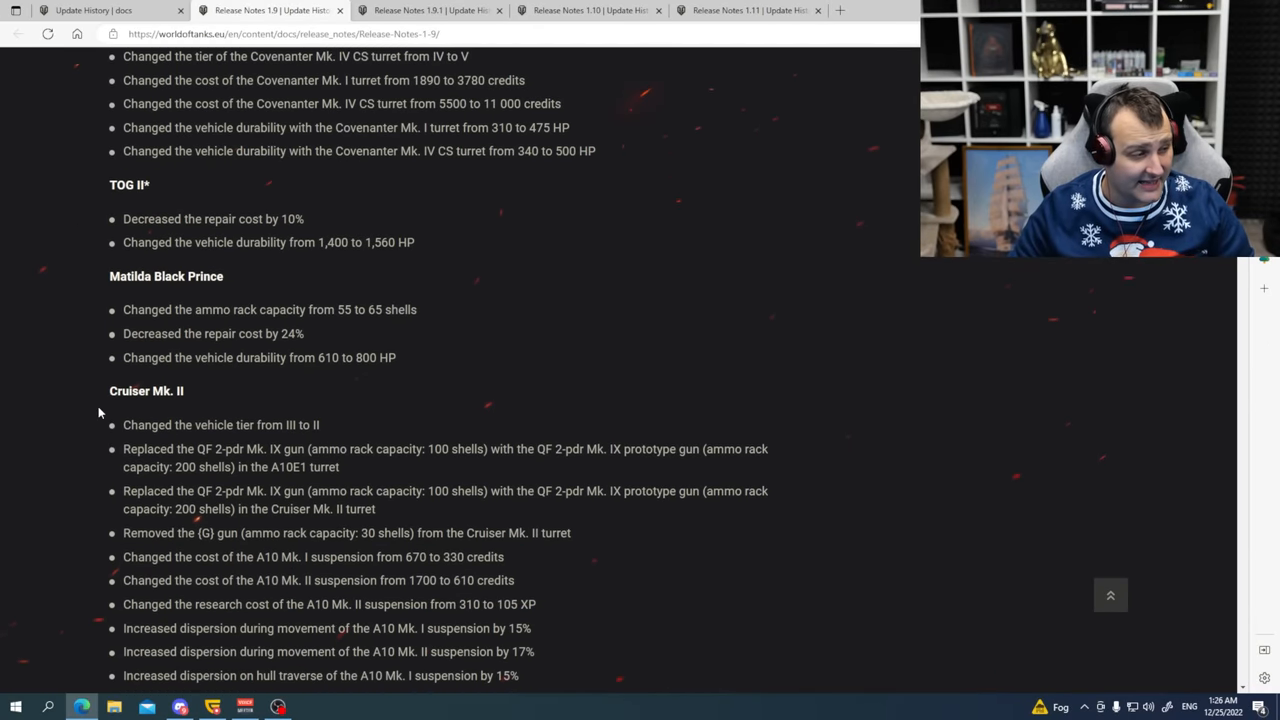
scroll(down, 3)
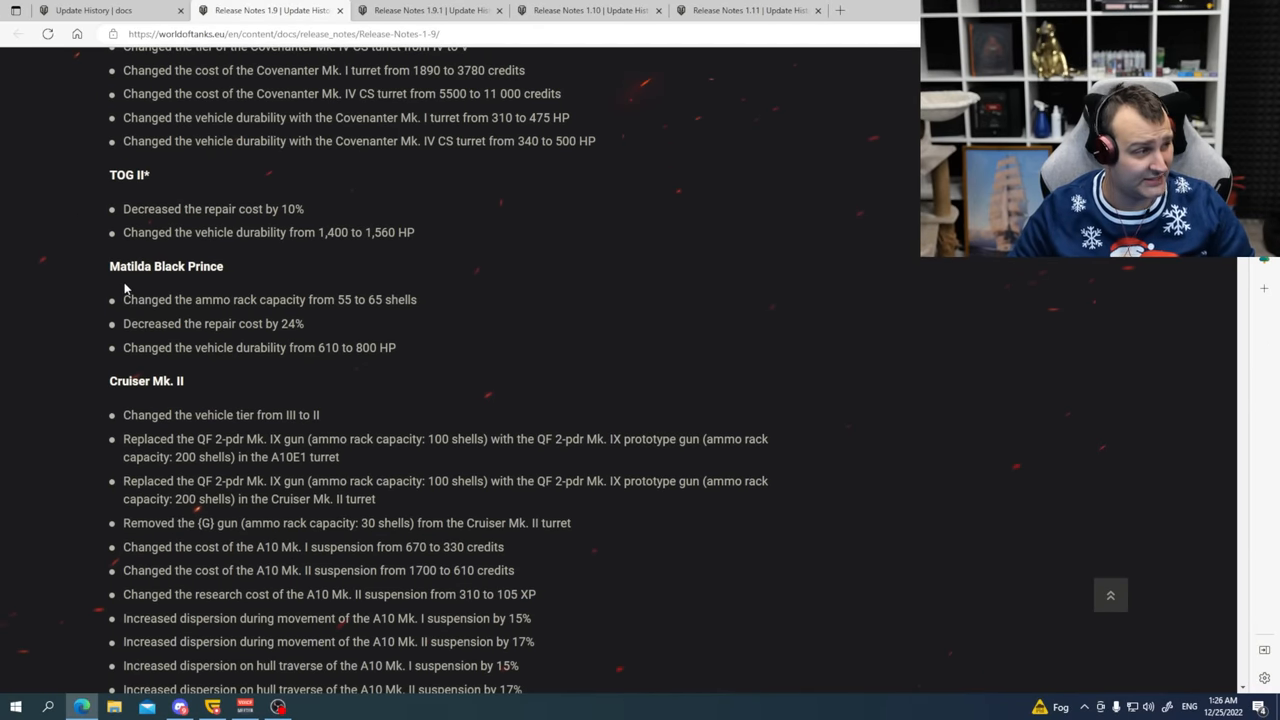
scroll(down, 3)
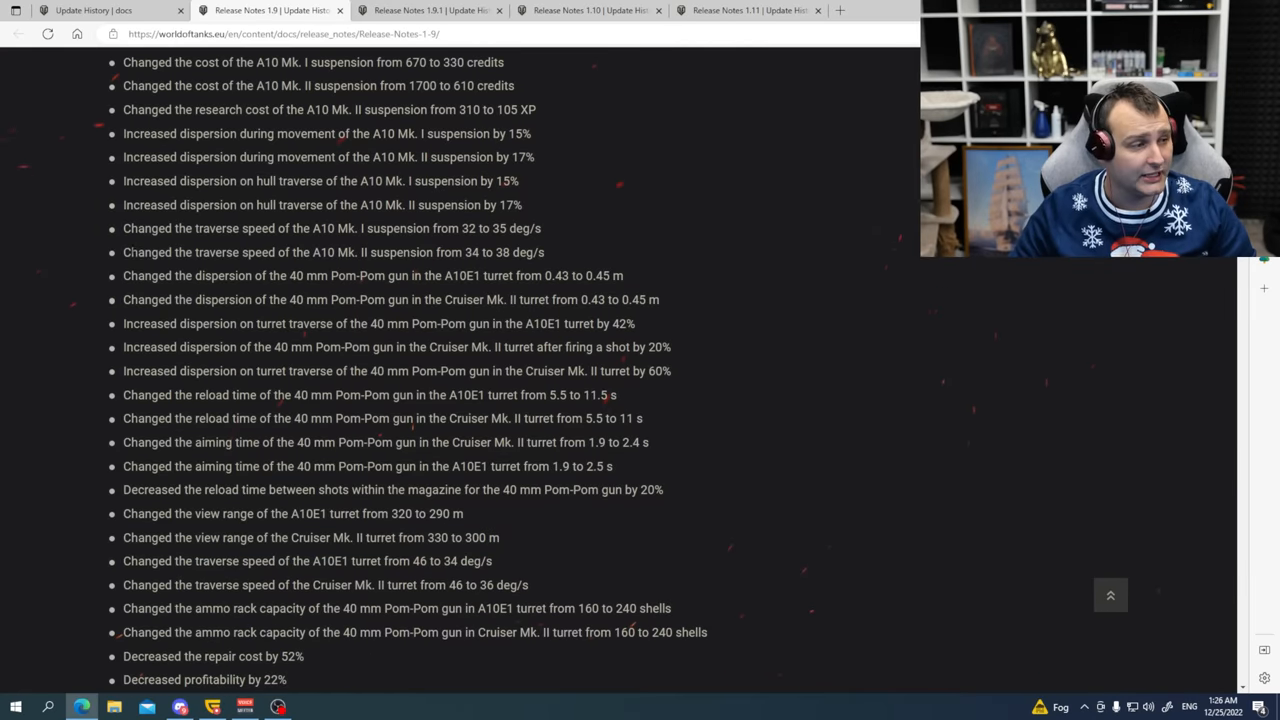
scroll(down, 3)
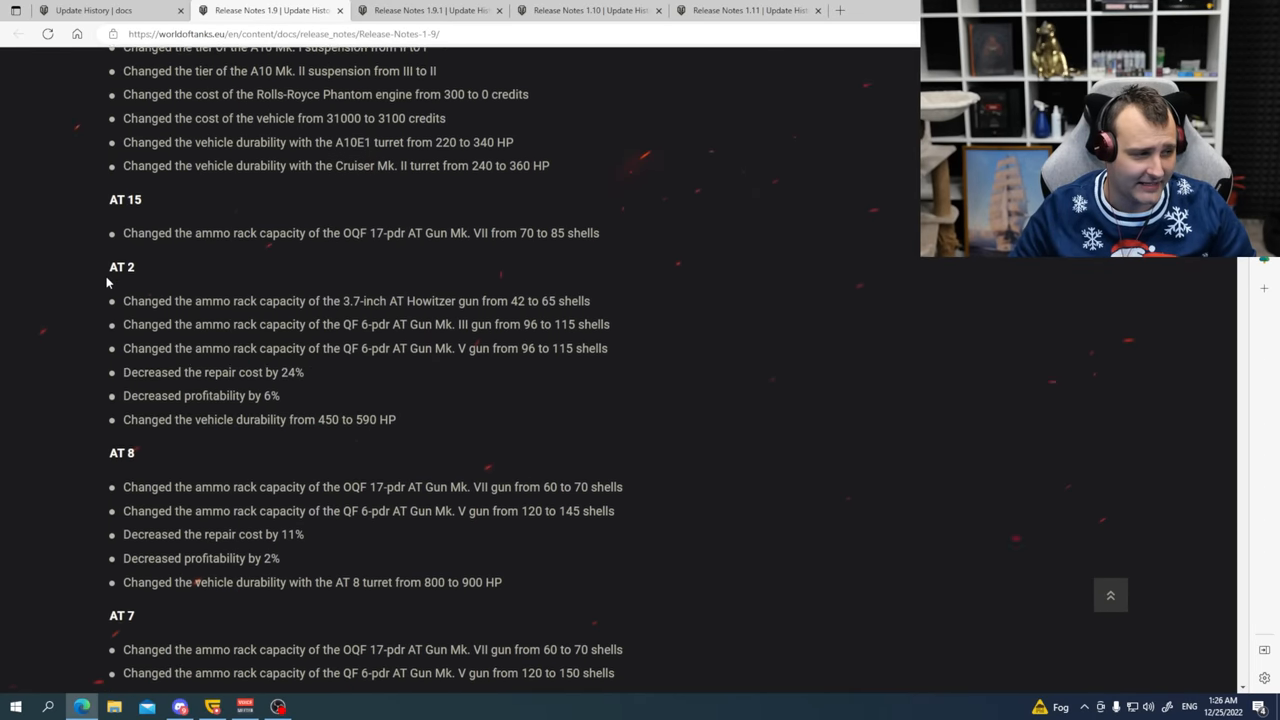
scroll(down, 3)
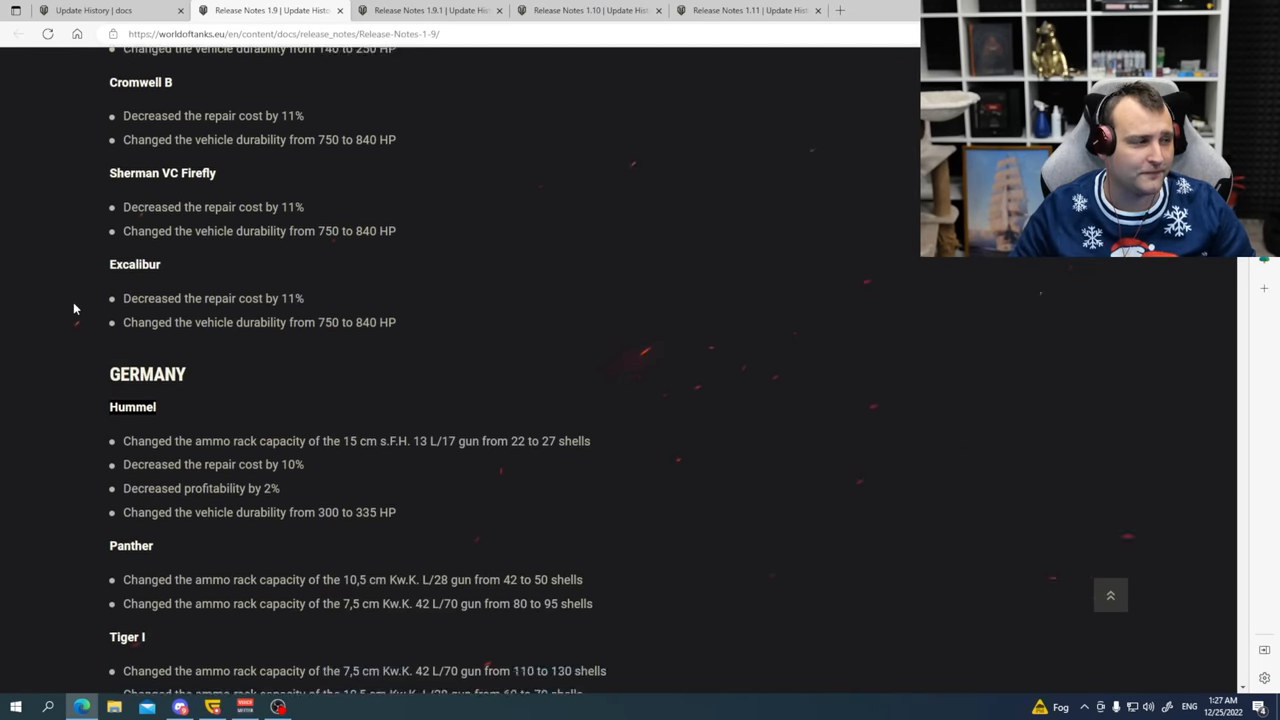
scroll(down, 3)
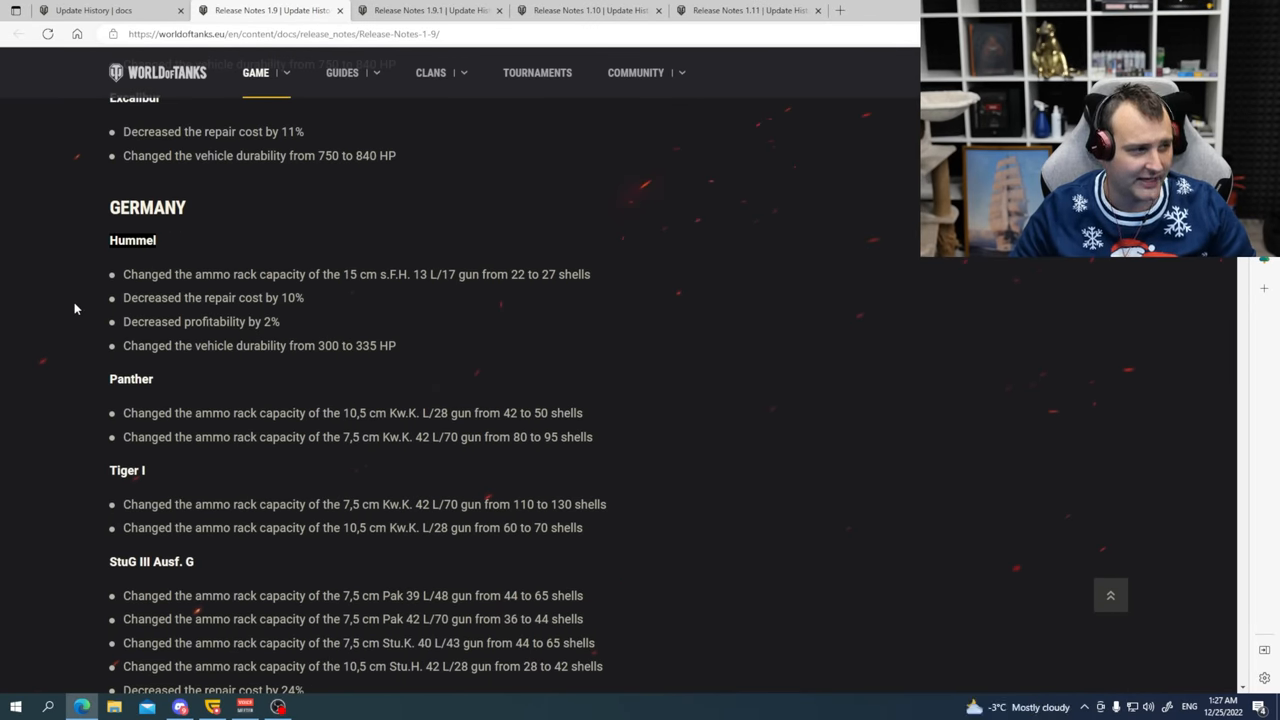
scroll(down, 3)
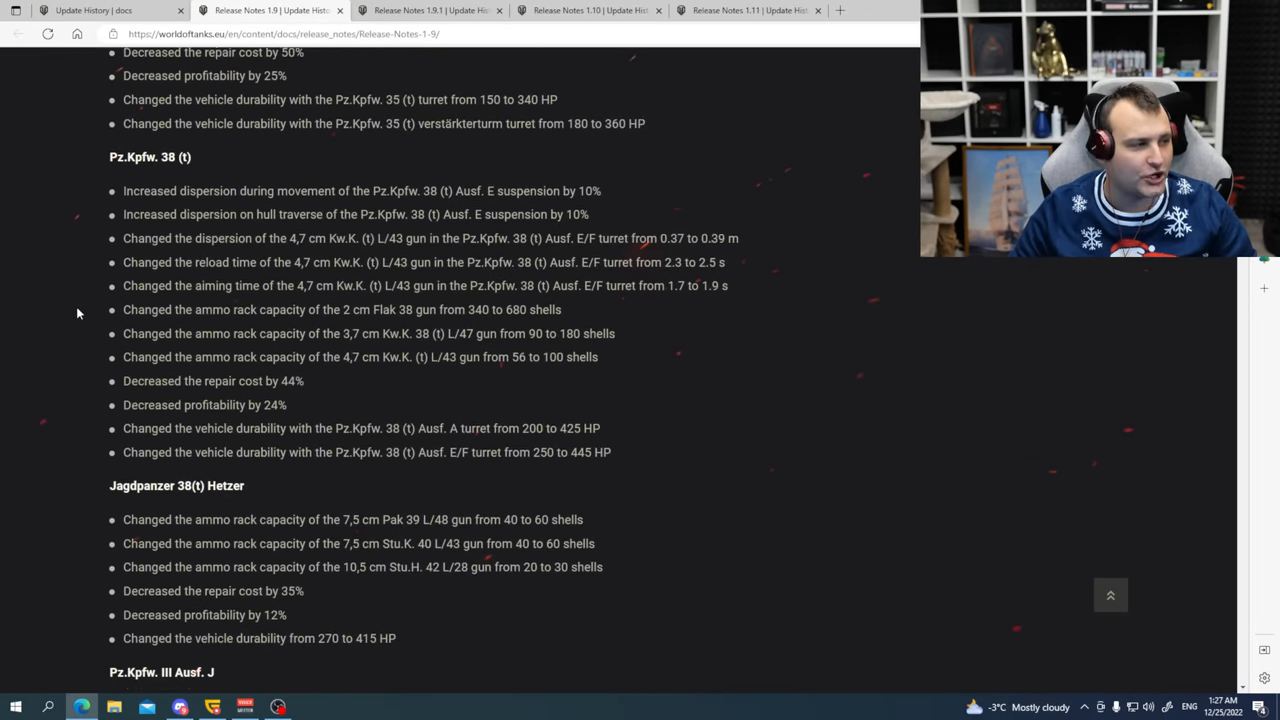
scroll(down, 3)
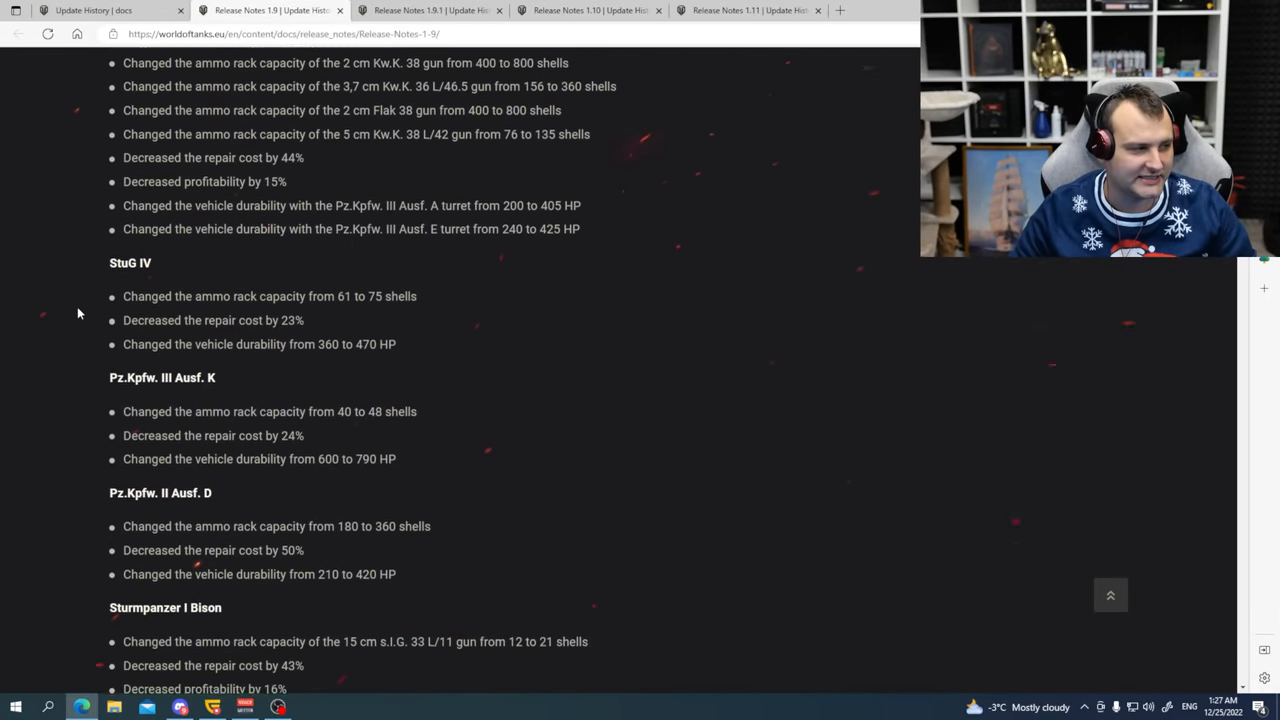
scroll(down, 3)
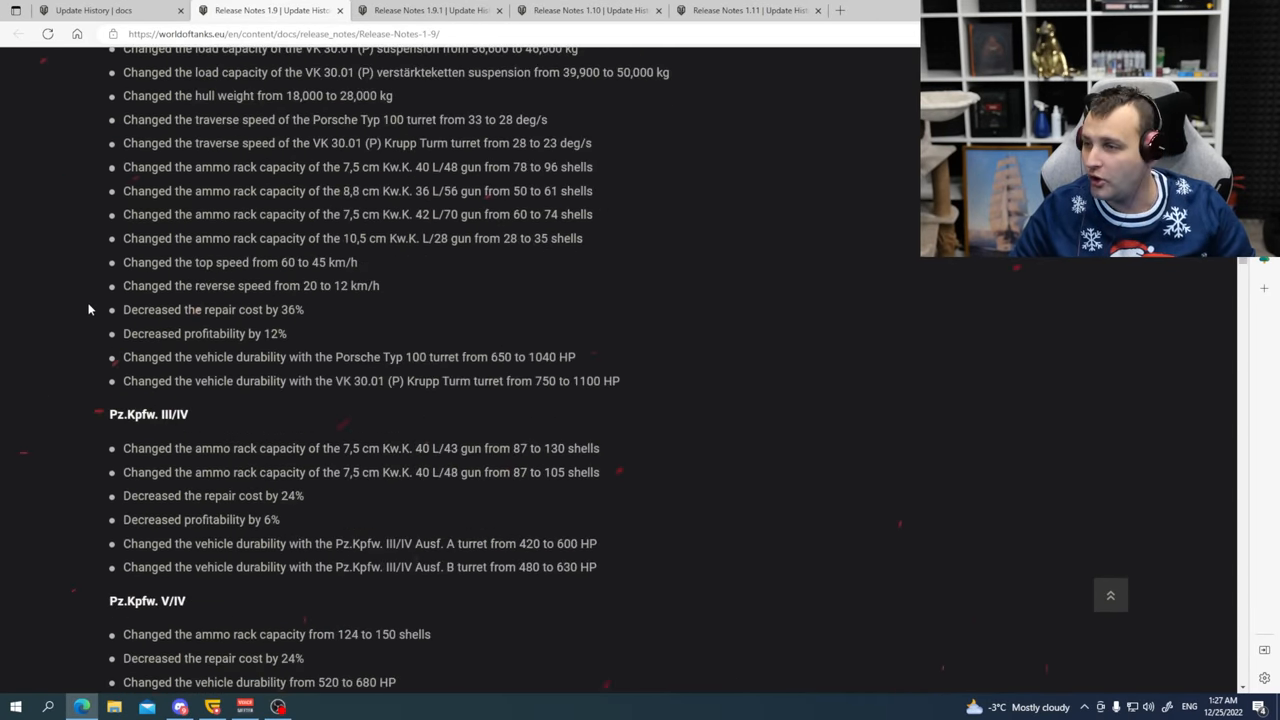
scroll(down, 3)
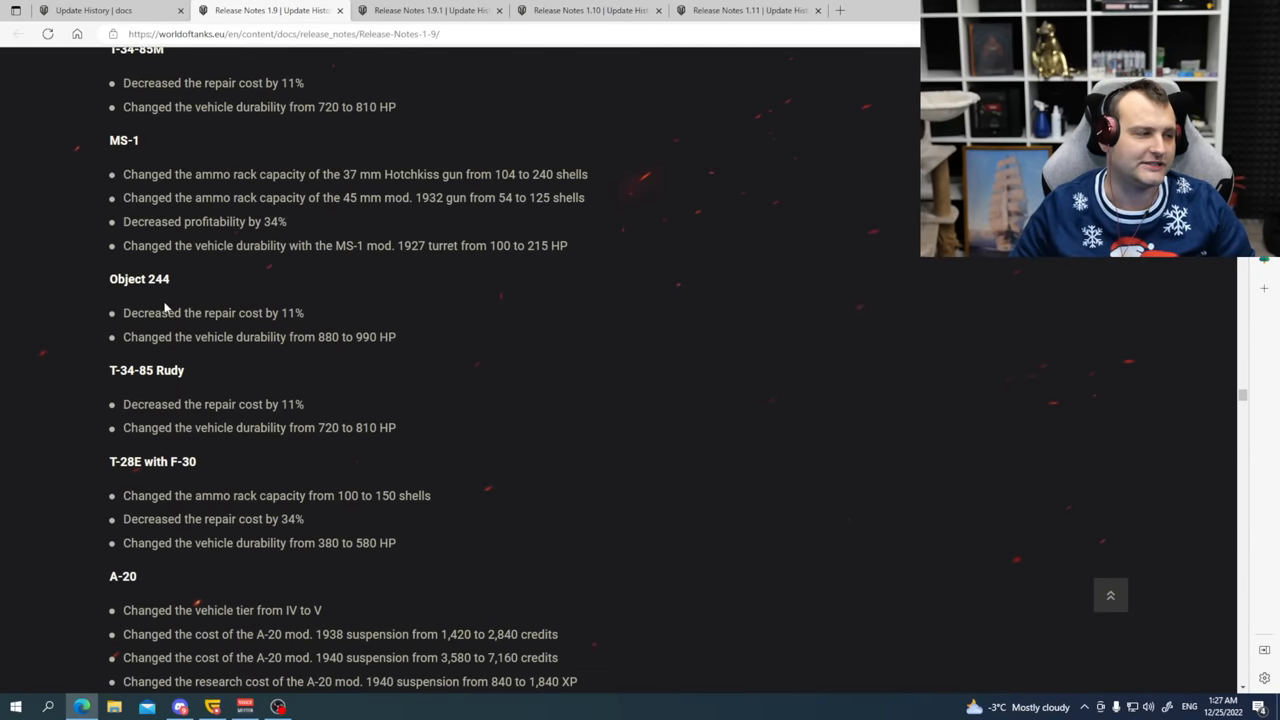
double_click(213, 312)
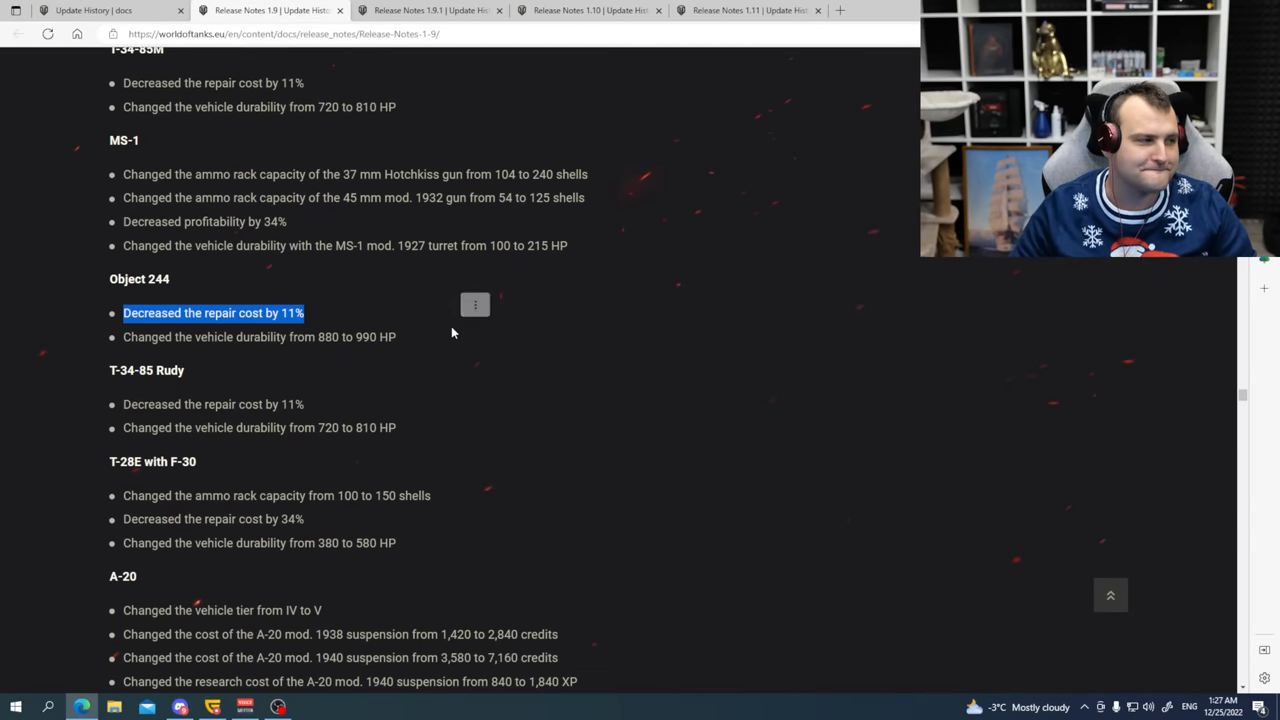
scroll(down, 3)
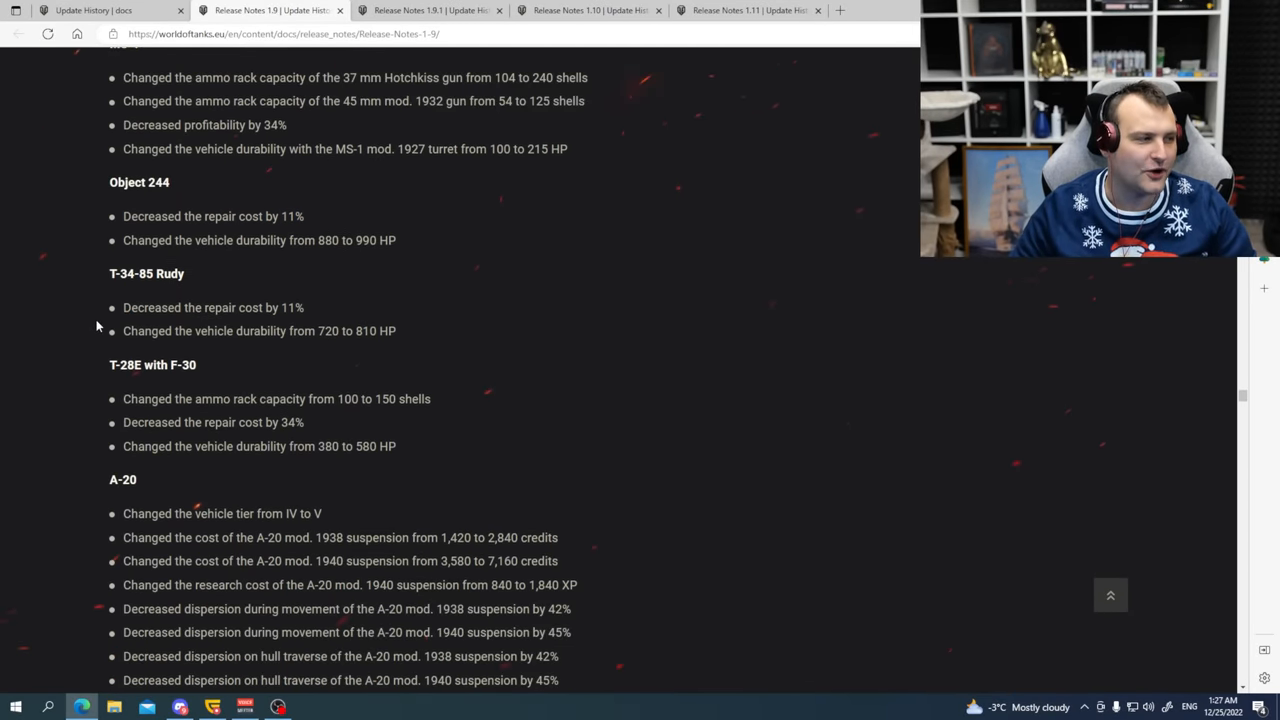
scroll(down, 3)
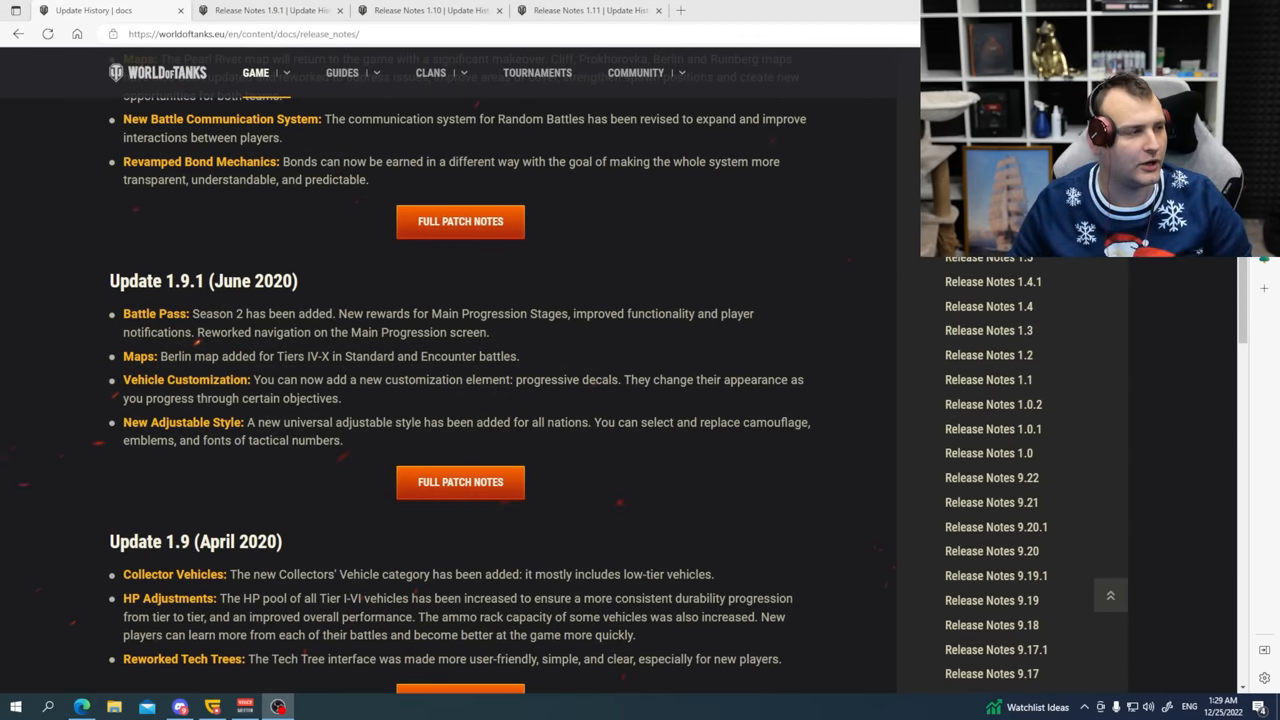
Note the Berlin map entry in the 1.9.1 summary and switch to its full release notes.
drag(122, 313, 252, 313)
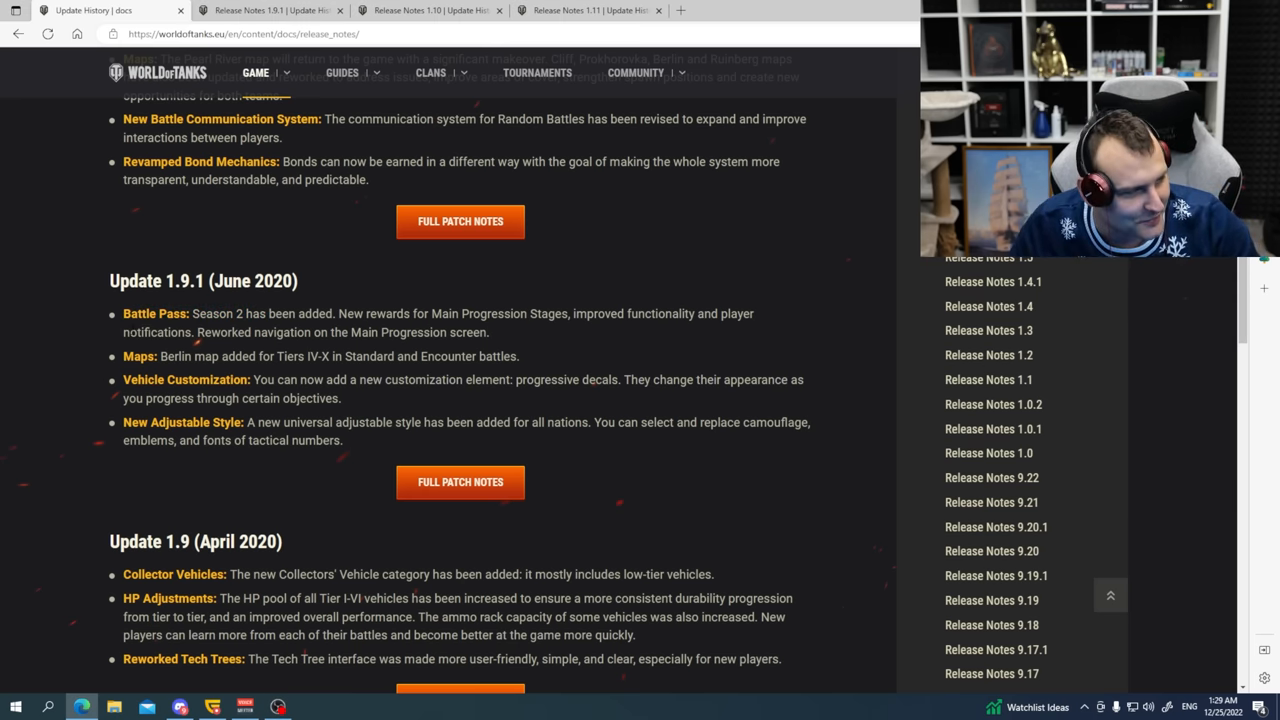
drag(159, 356, 271, 356)
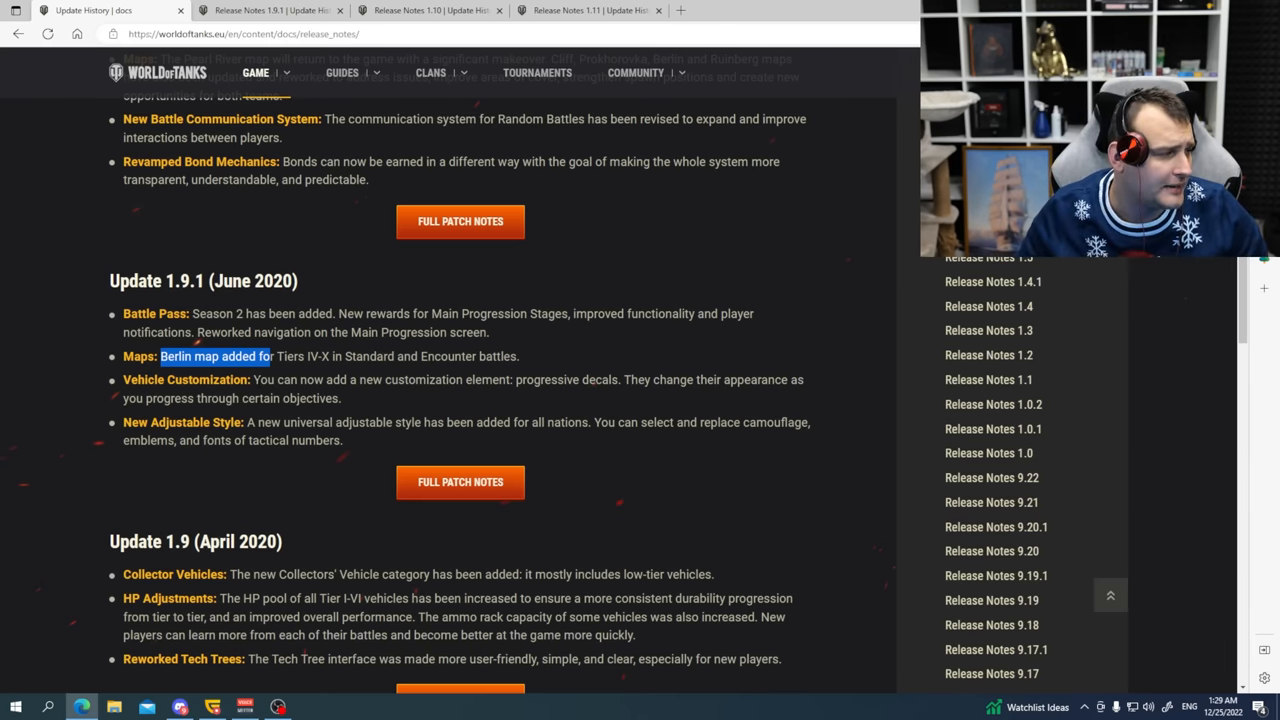
scroll(down, 3)
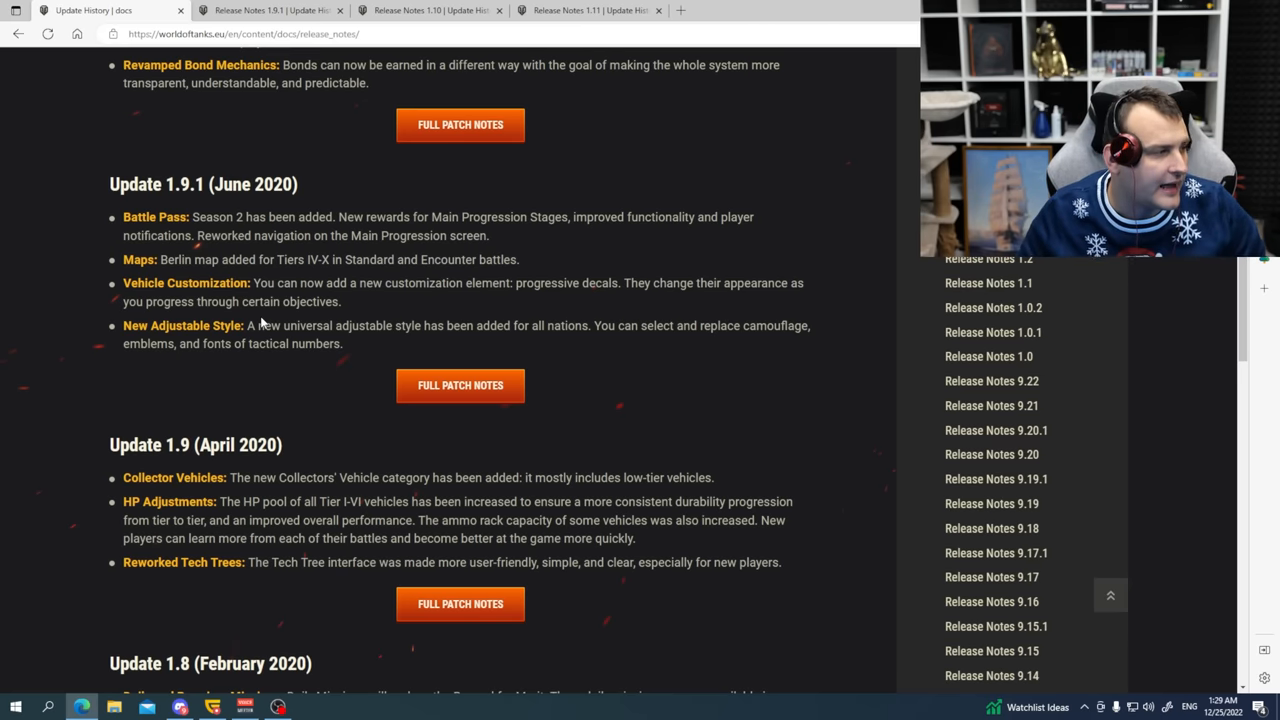
drag(123, 325, 342, 343)
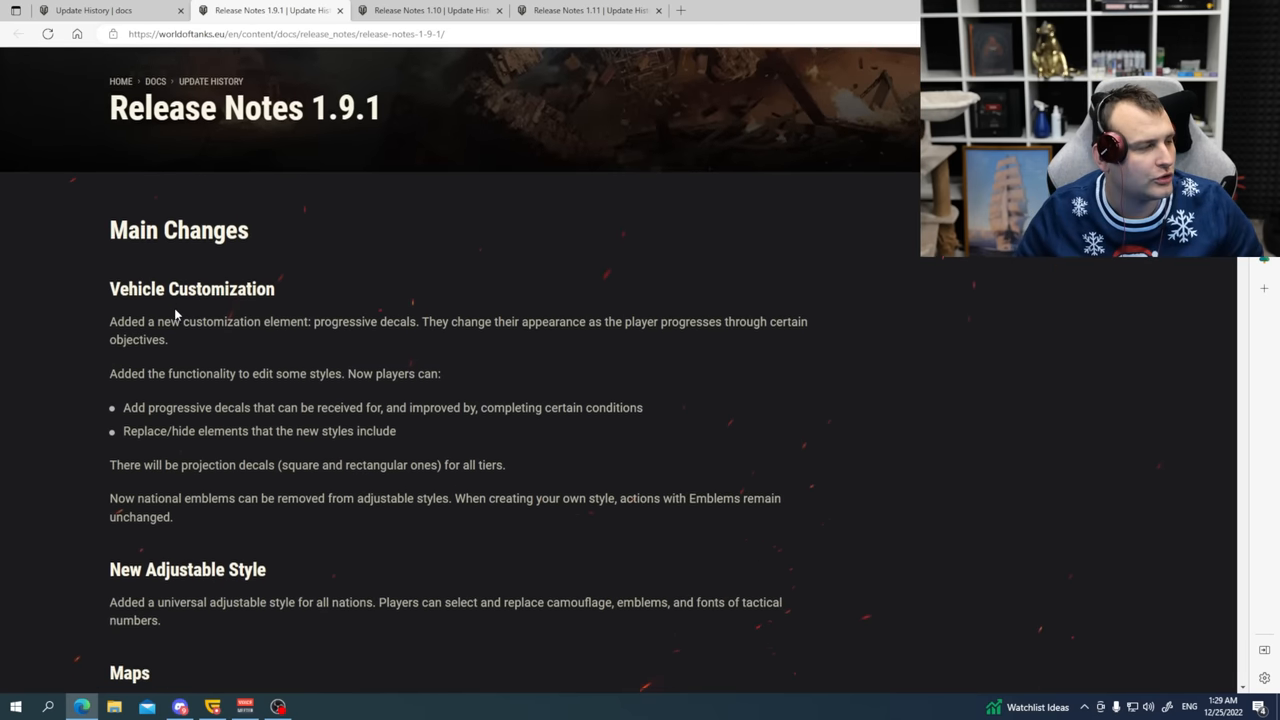
scroll(down, 3)
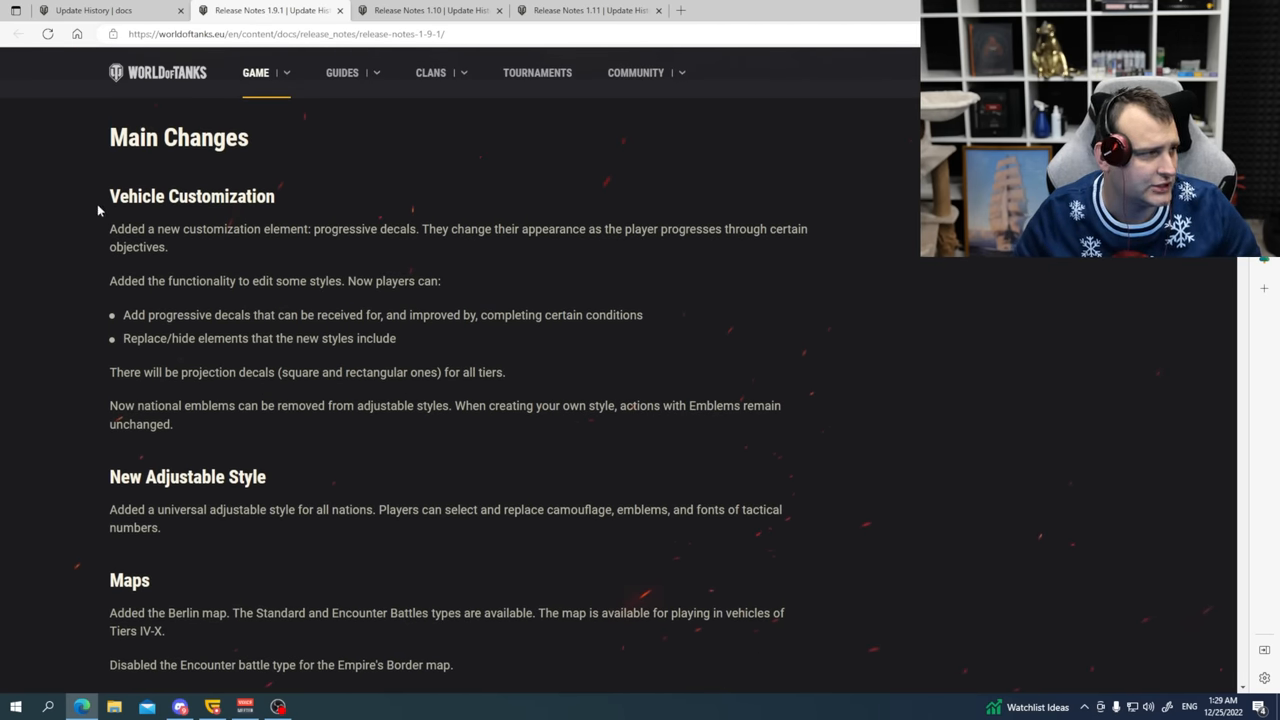
scroll(down, 3)
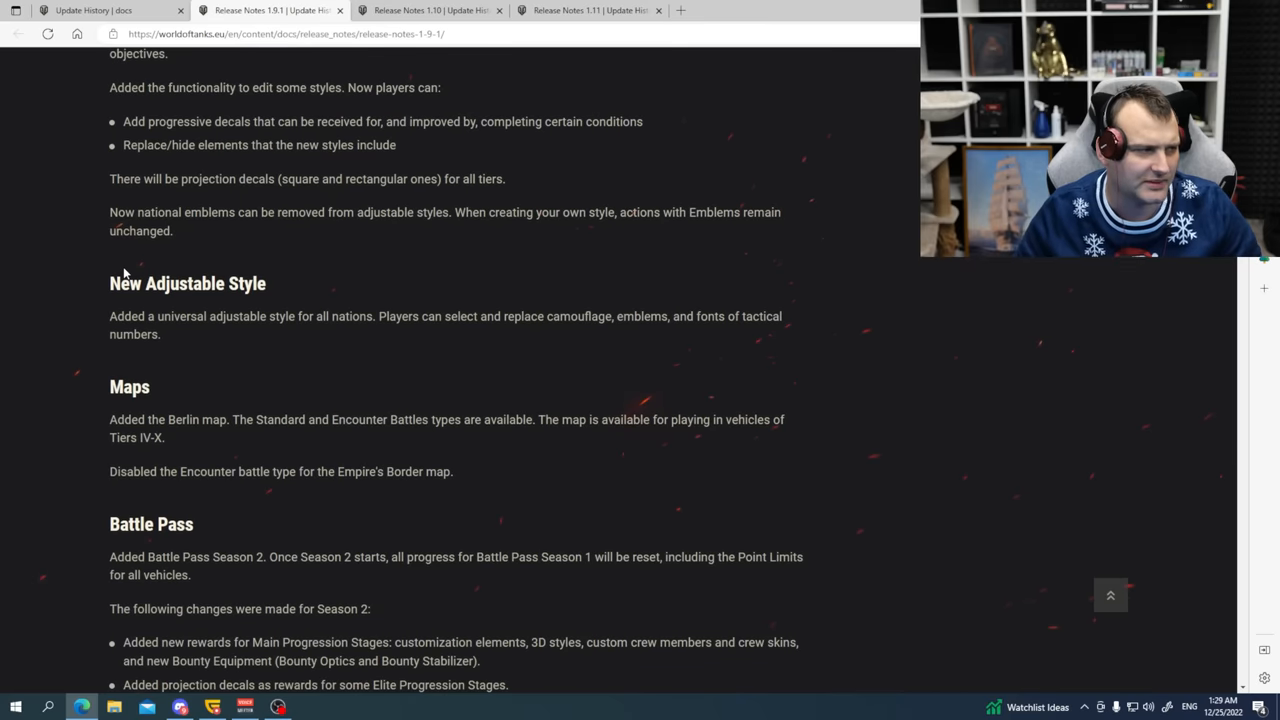
double_click(187, 283)
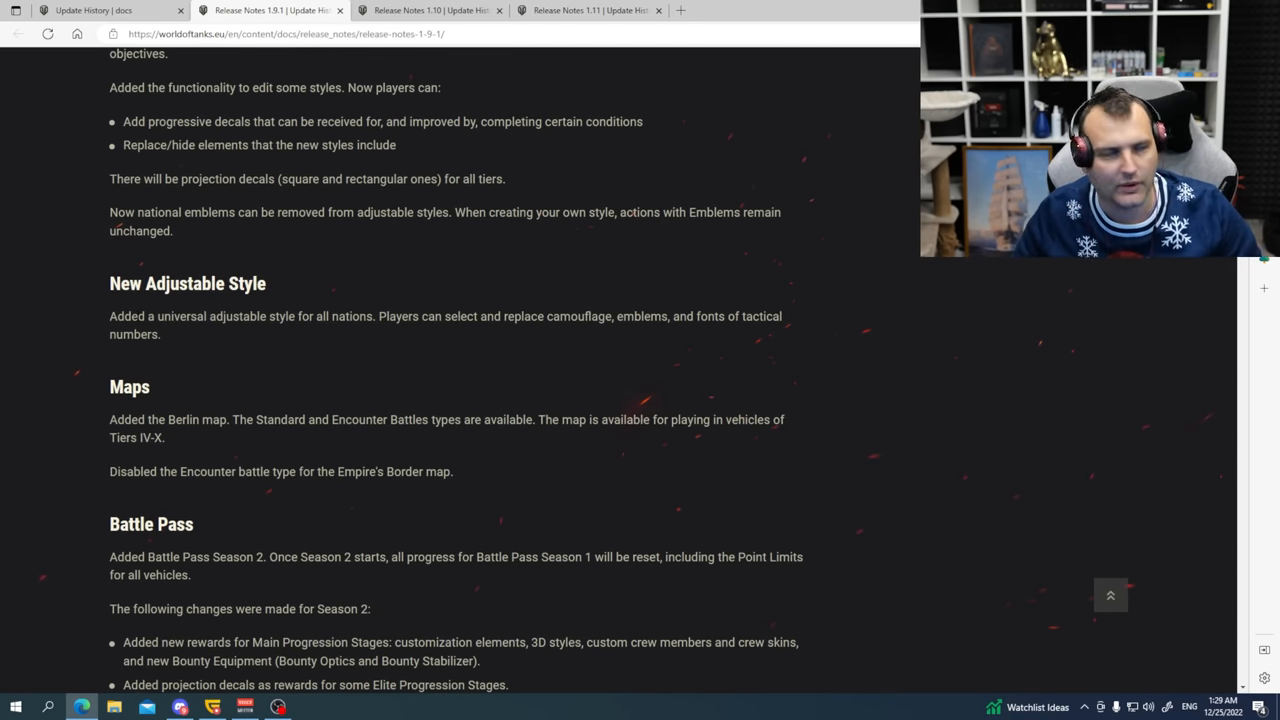
scroll(down, 3)
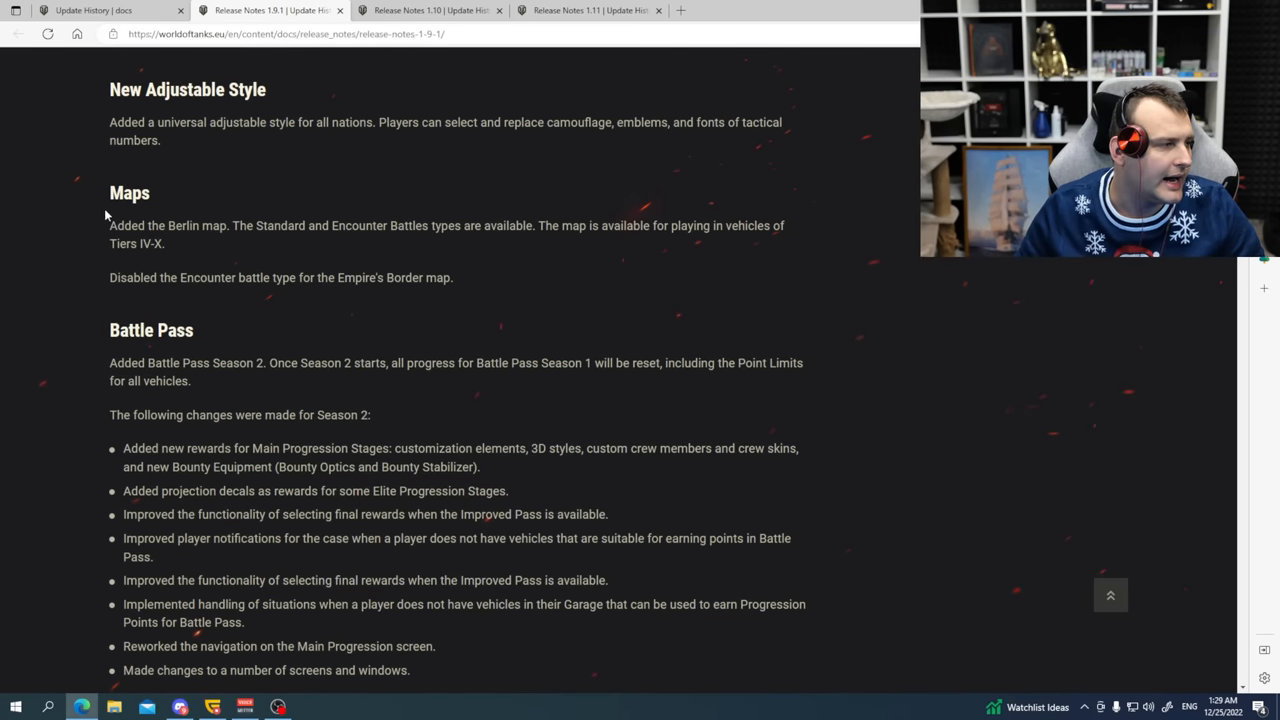
drag(116, 225, 225, 225)
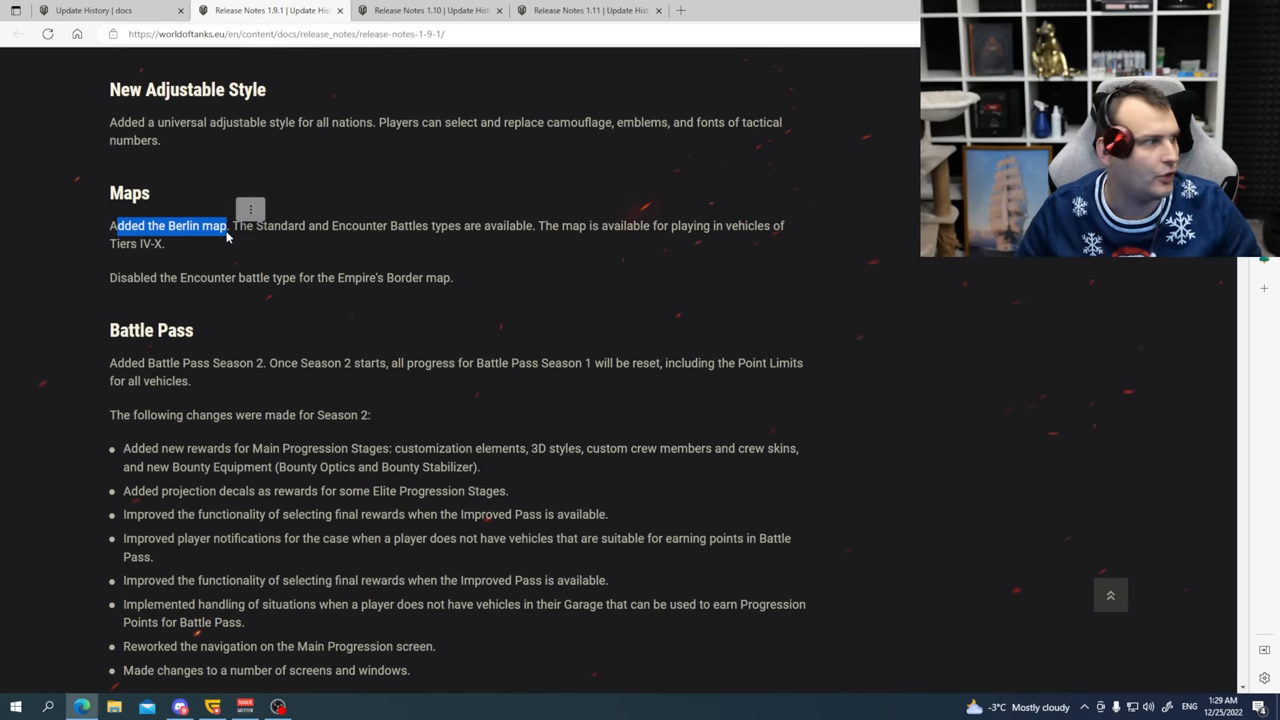
scroll(down, 3)
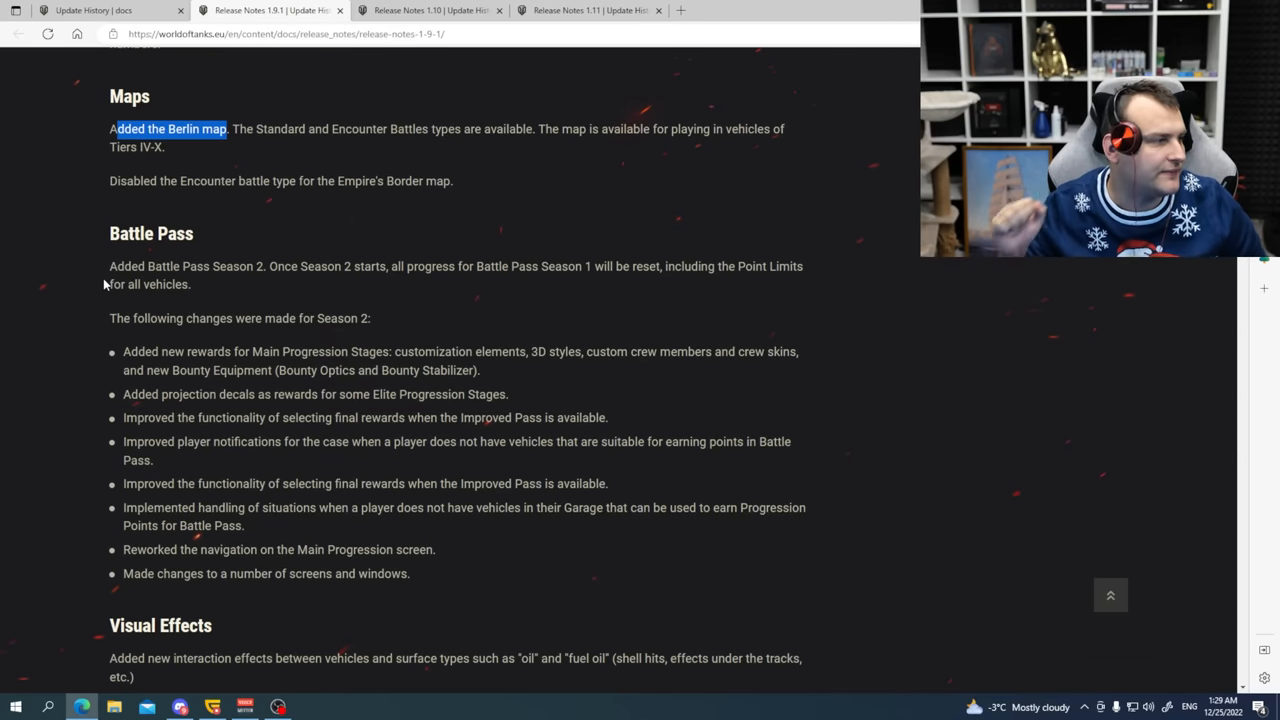
scroll(down, 3)
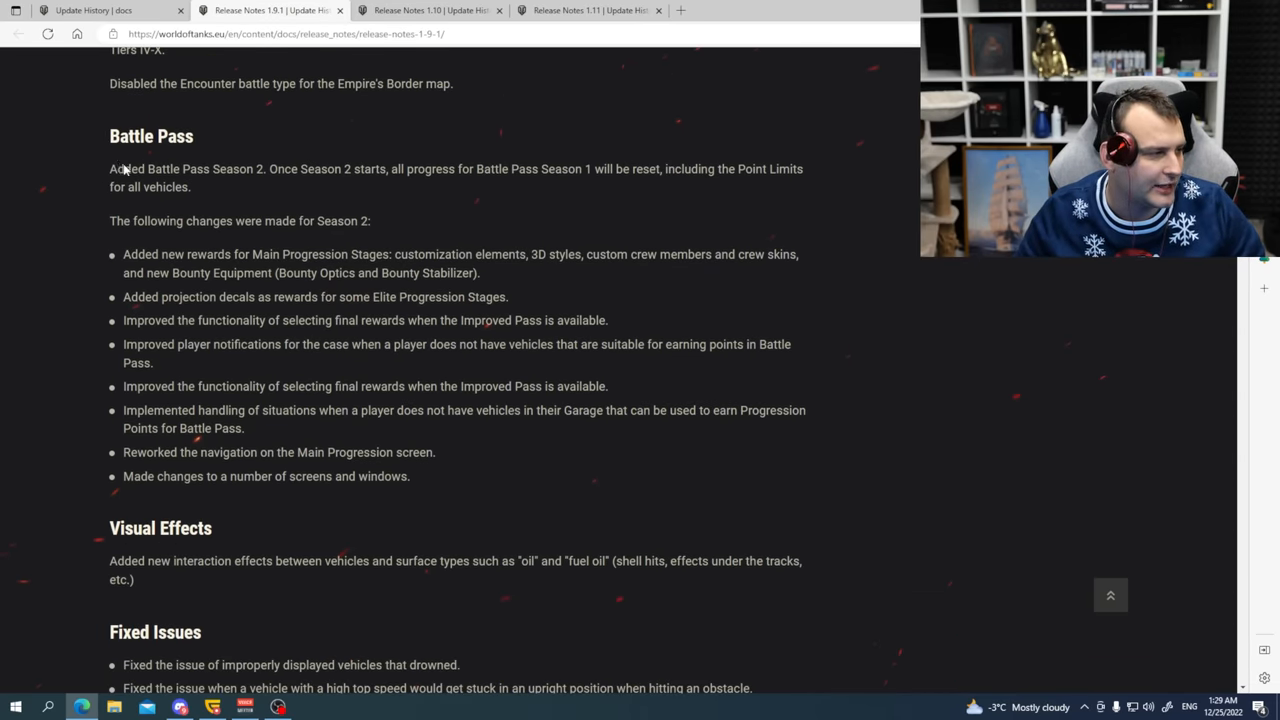
scroll(down, 3)
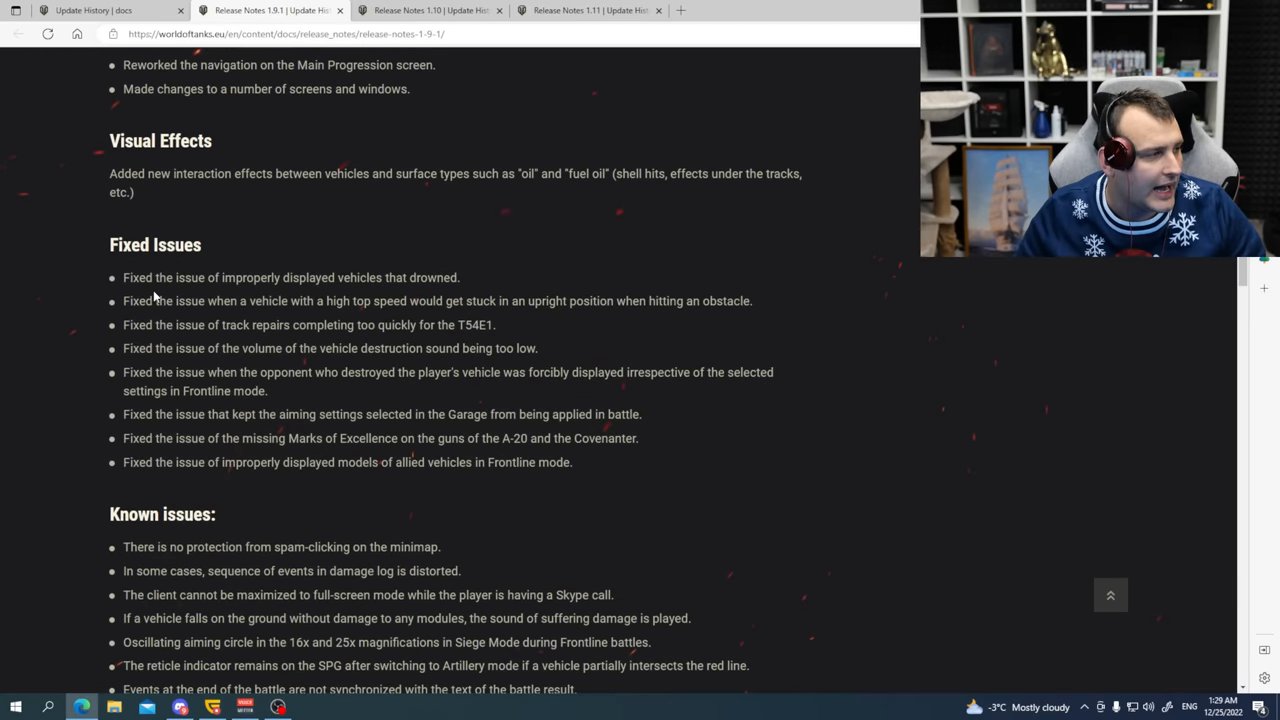
scroll(down, 3)
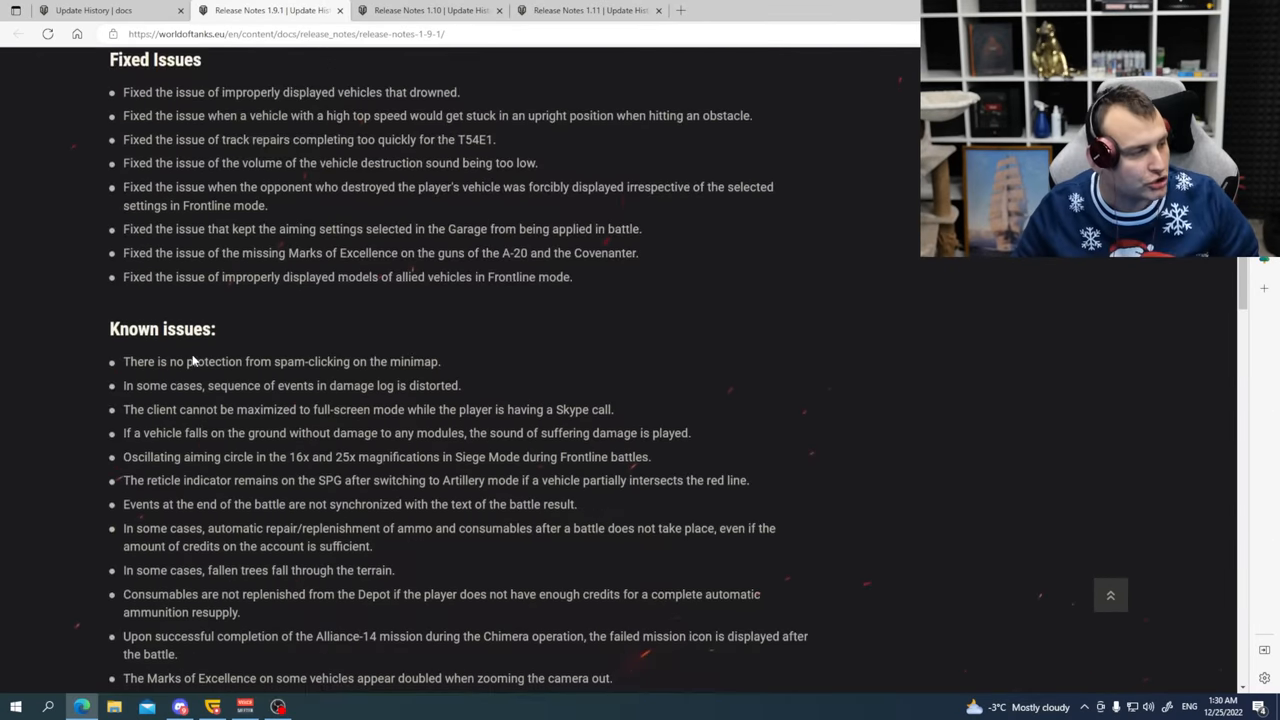
scroll(down, 3)
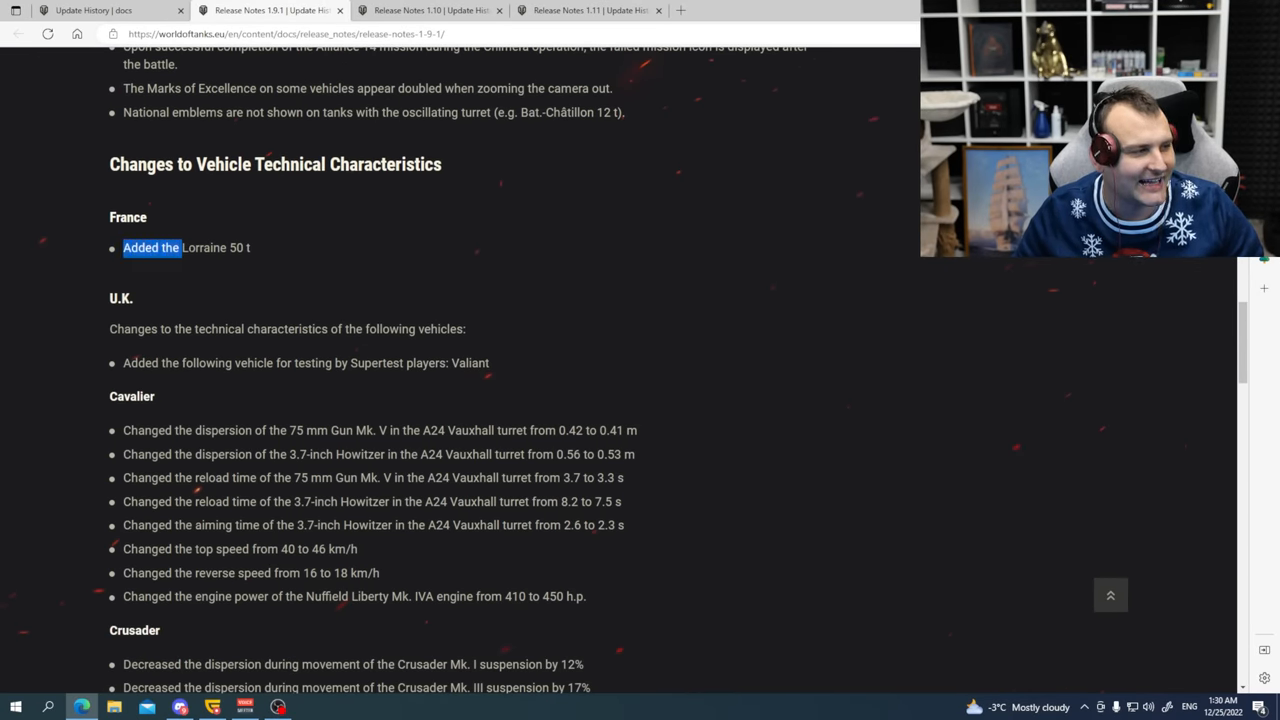
drag(122, 247, 250, 247)
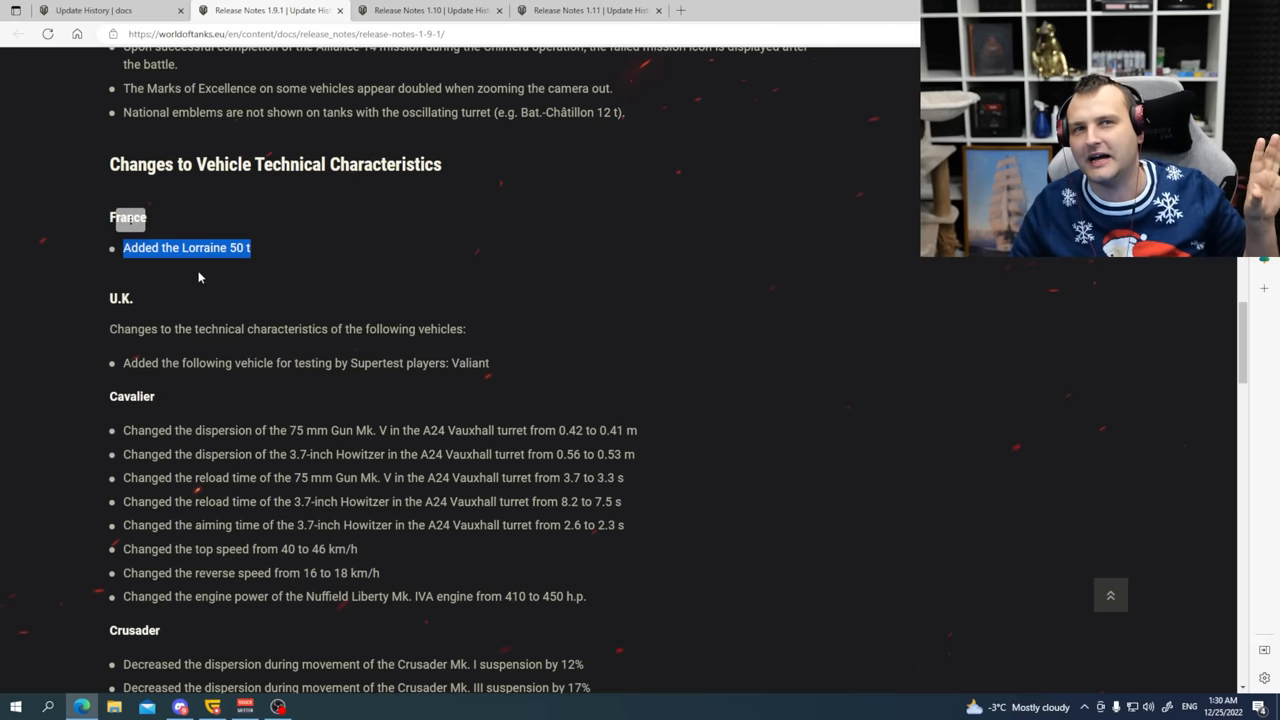
mouse_move(194, 311)
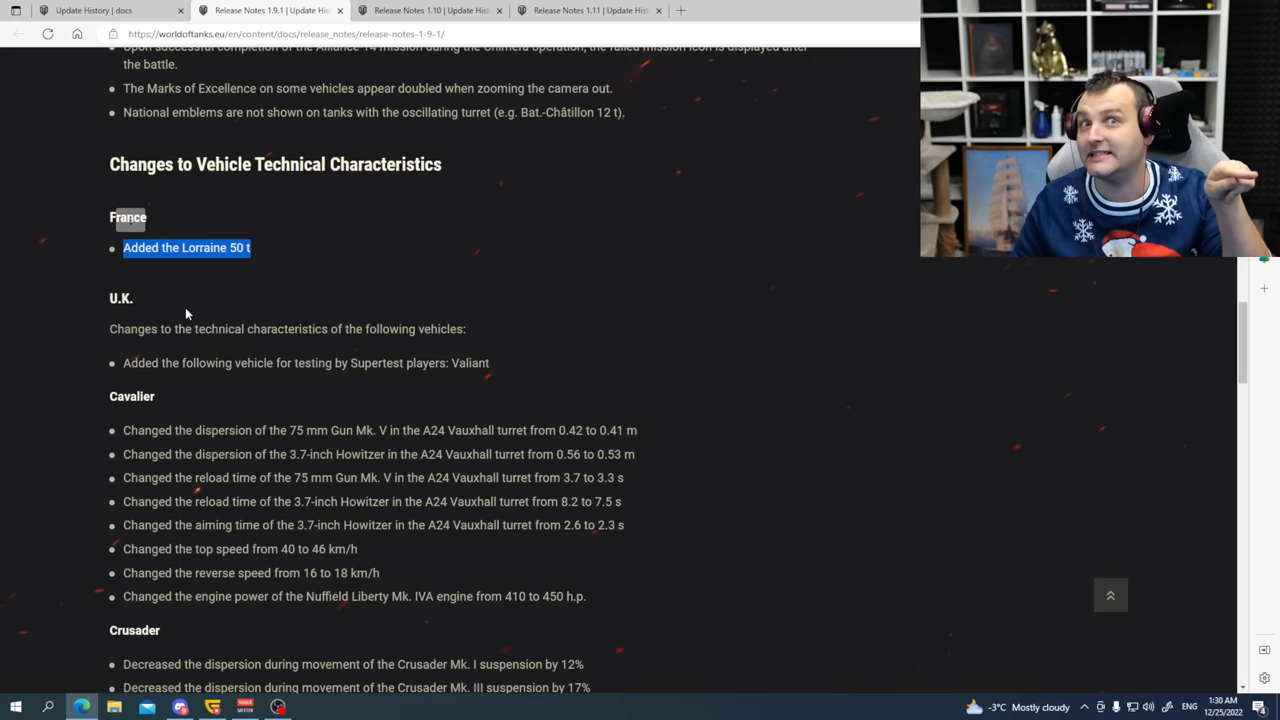
scroll(down, 3)
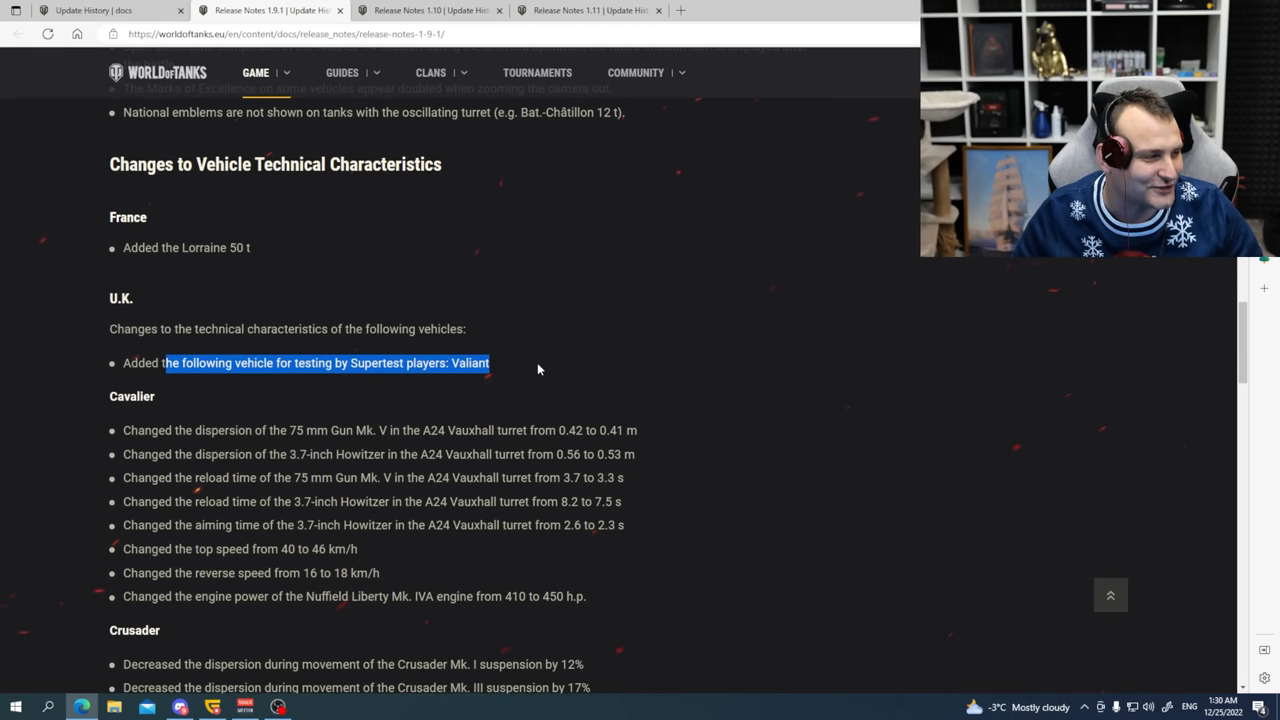
scroll(down, 3)
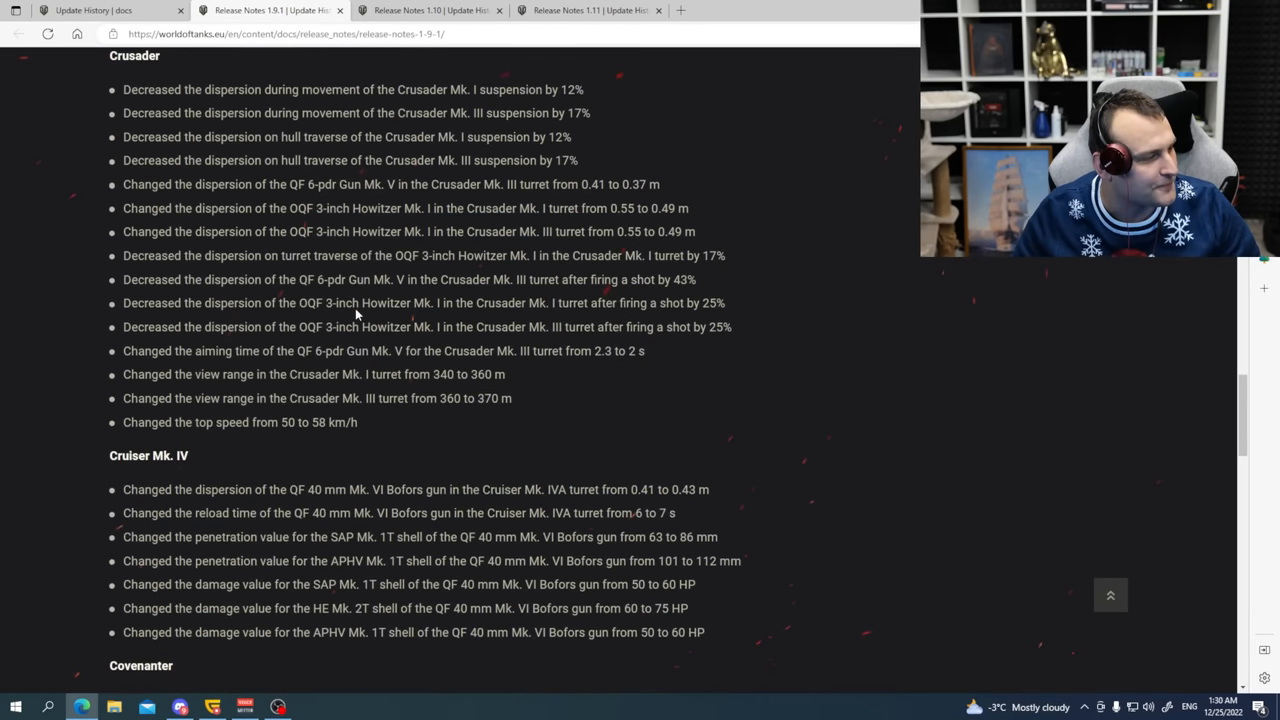
scroll(down, 3)
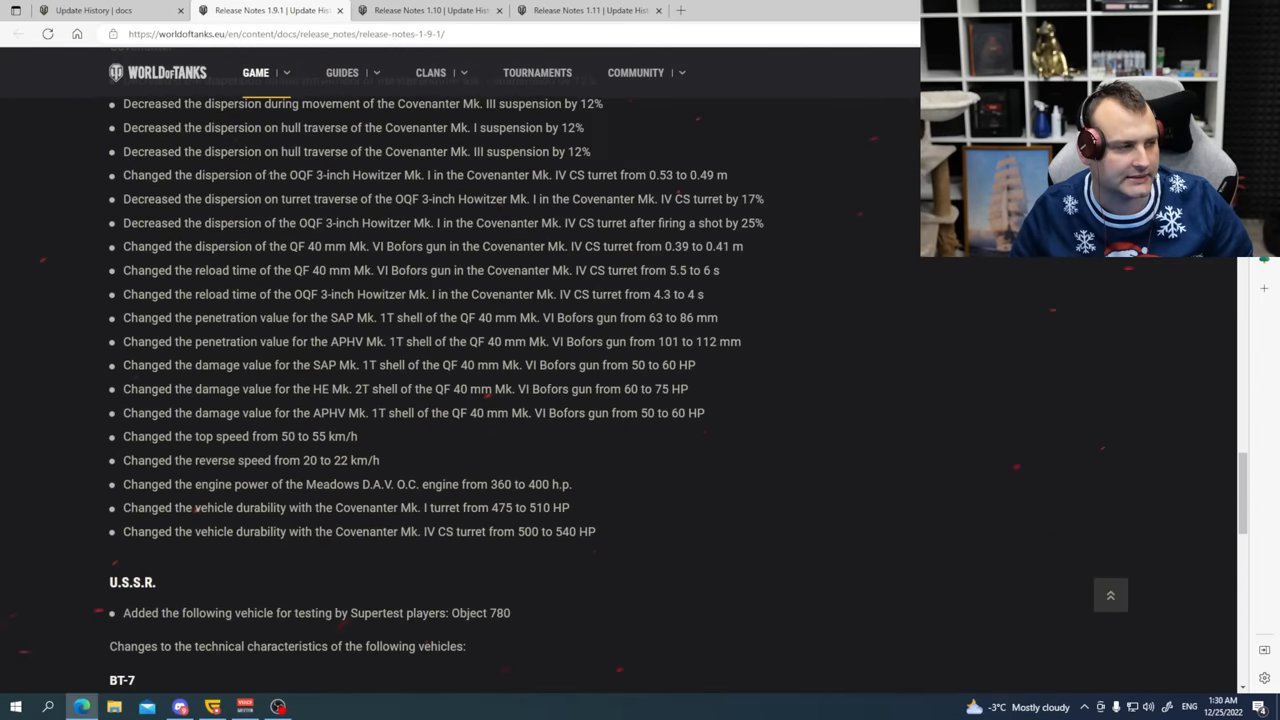
scroll(down, 3)
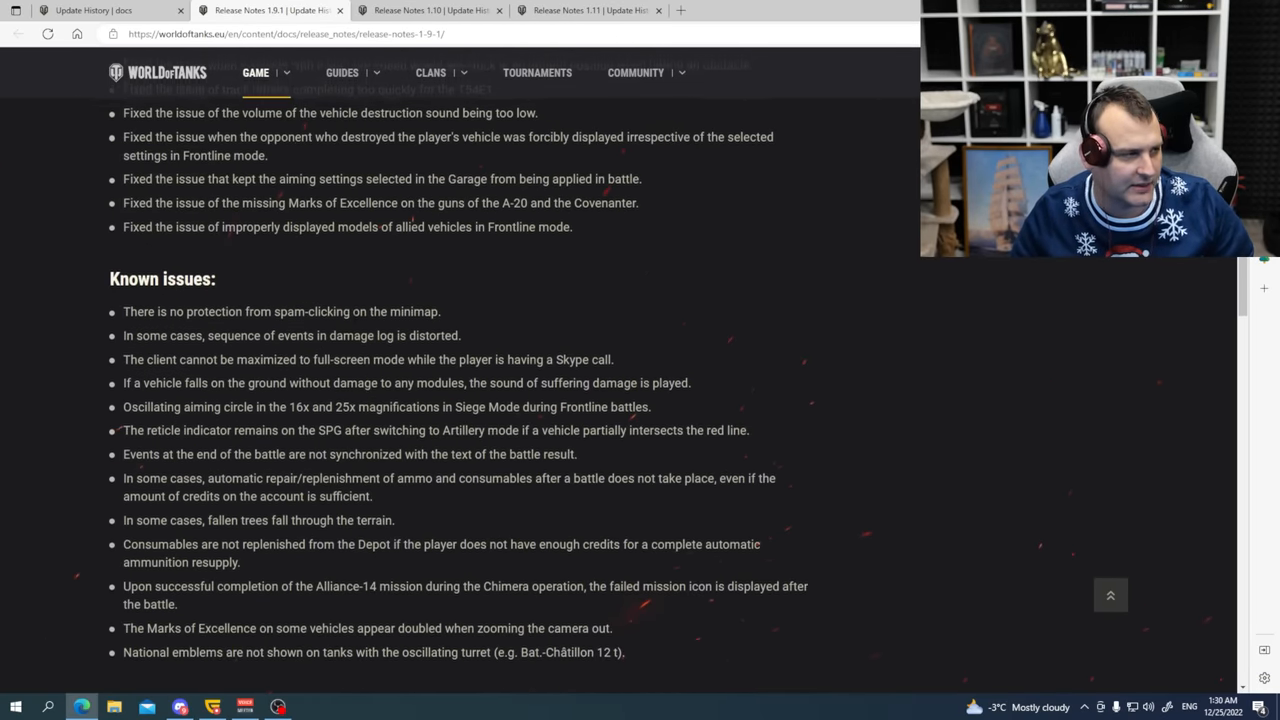
scroll(up, 3)
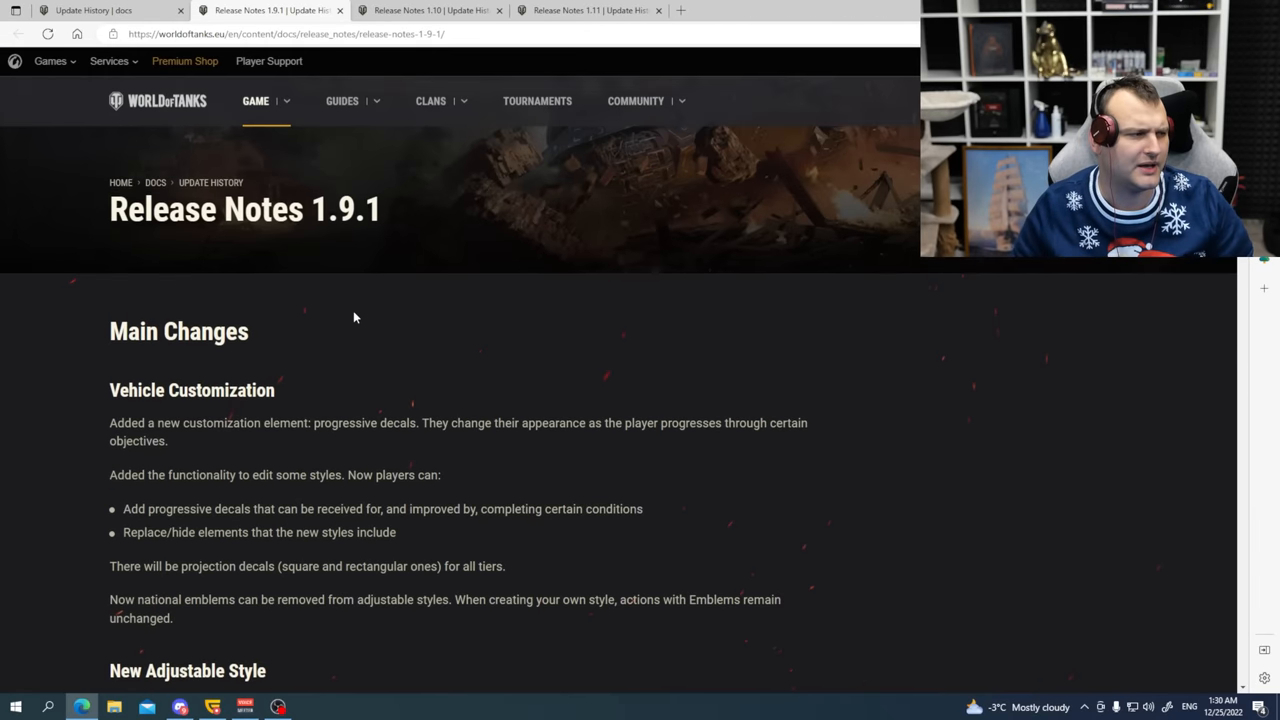
scroll(down, 3)
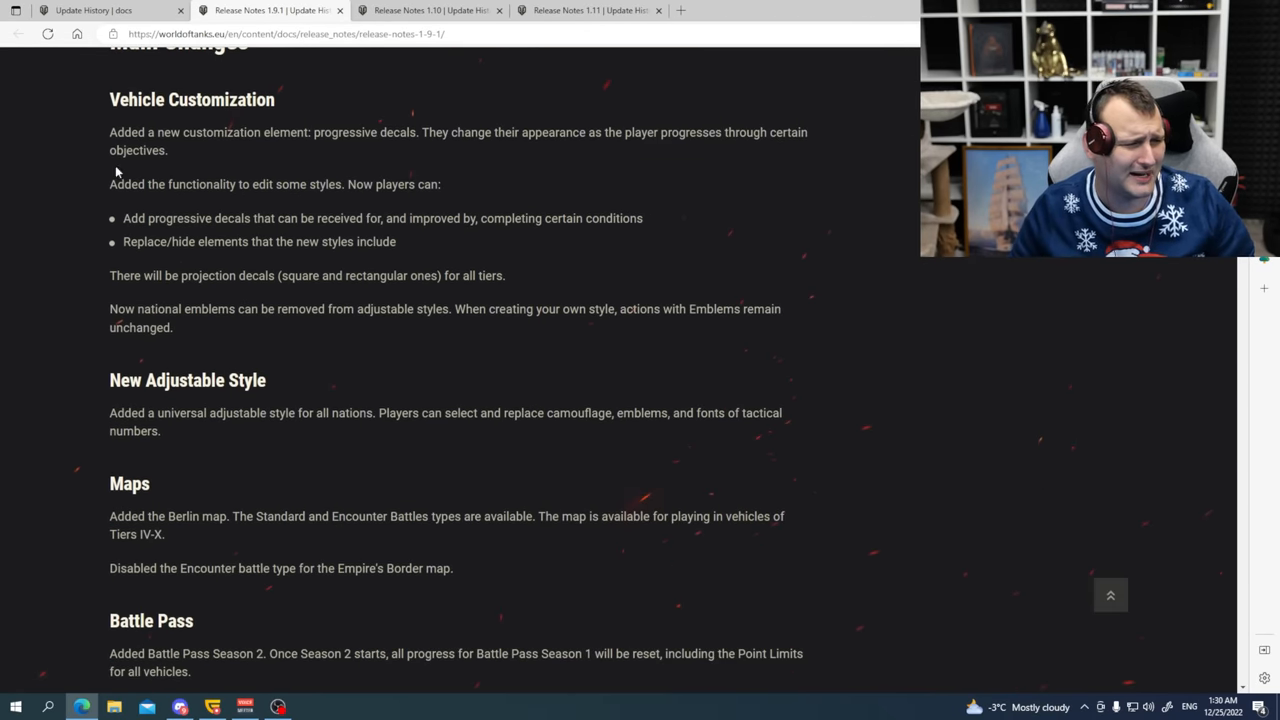
scroll(down, 3)
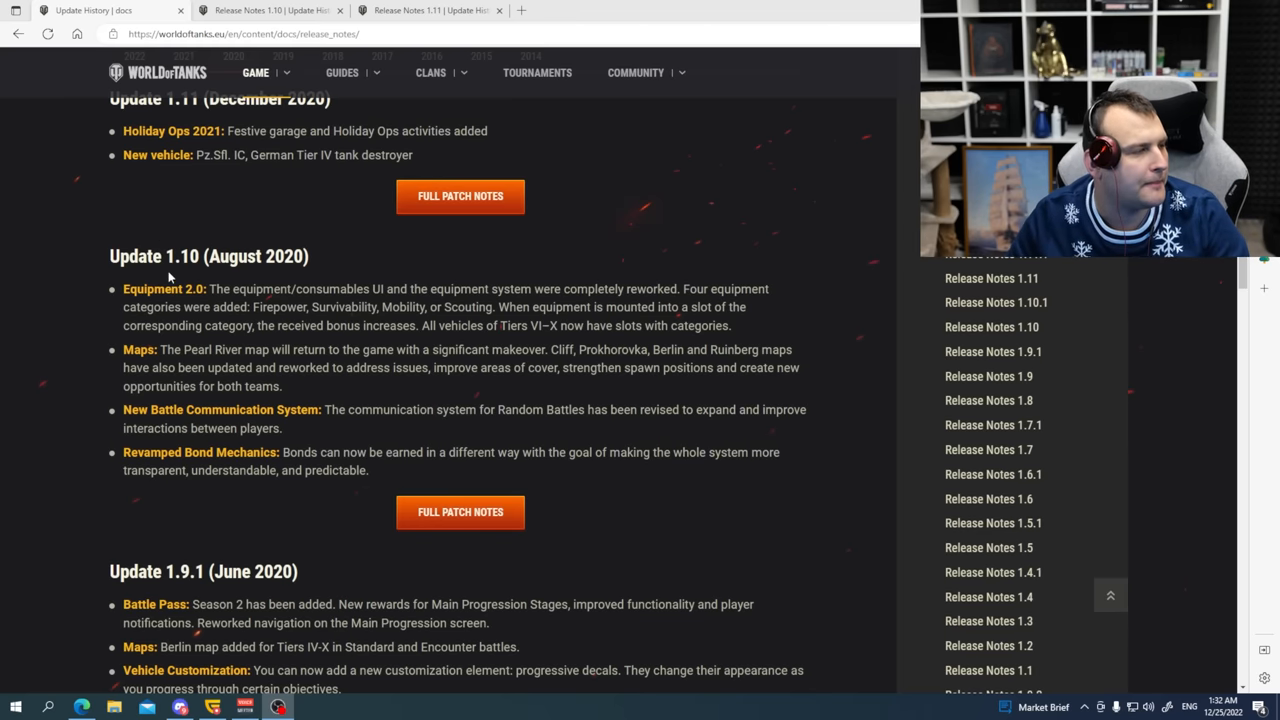
Read the Update 1.10 summary, noting its August 2020 date and Equipment 2.0 entry.
double_click(255, 256)
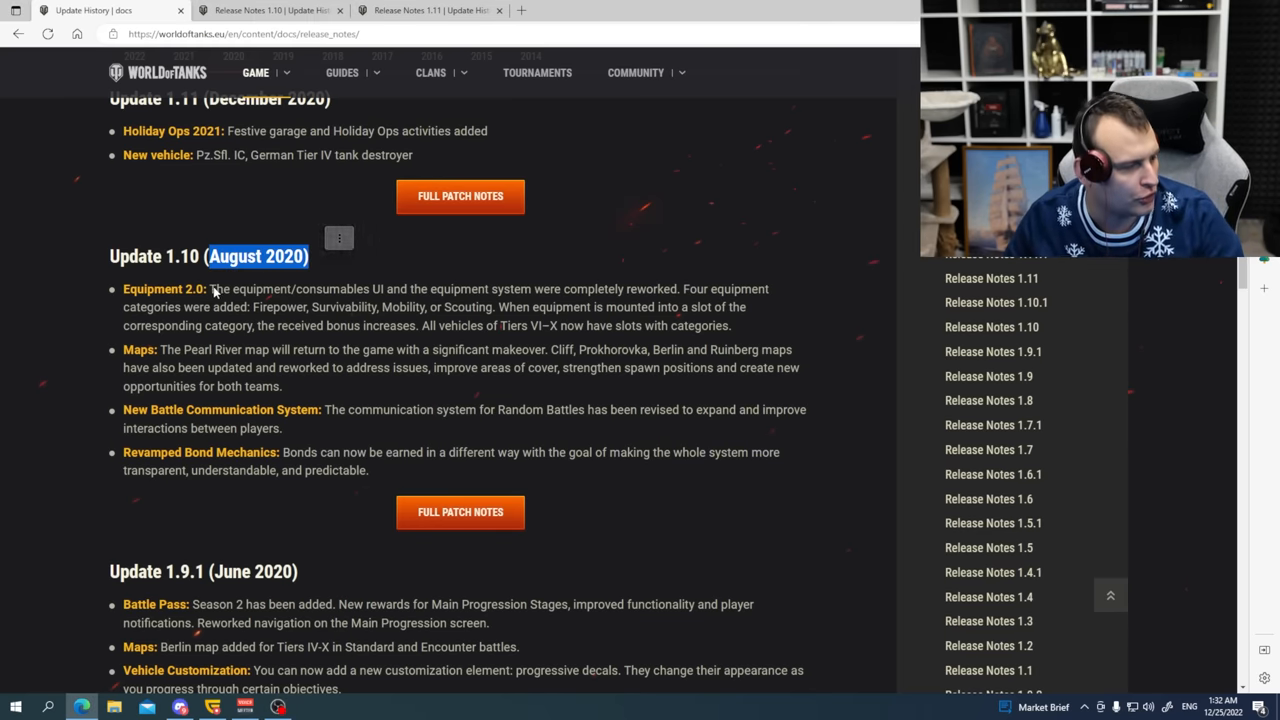
double_click(152, 289)
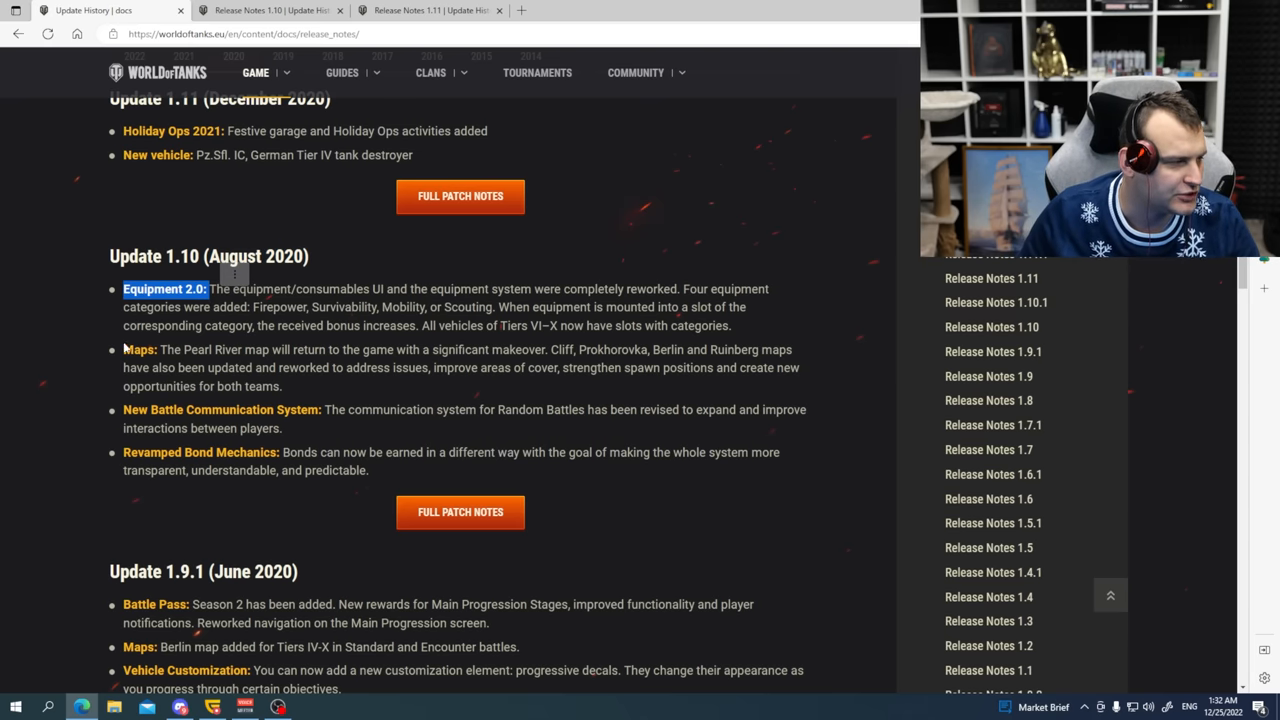
double_click(211, 350)
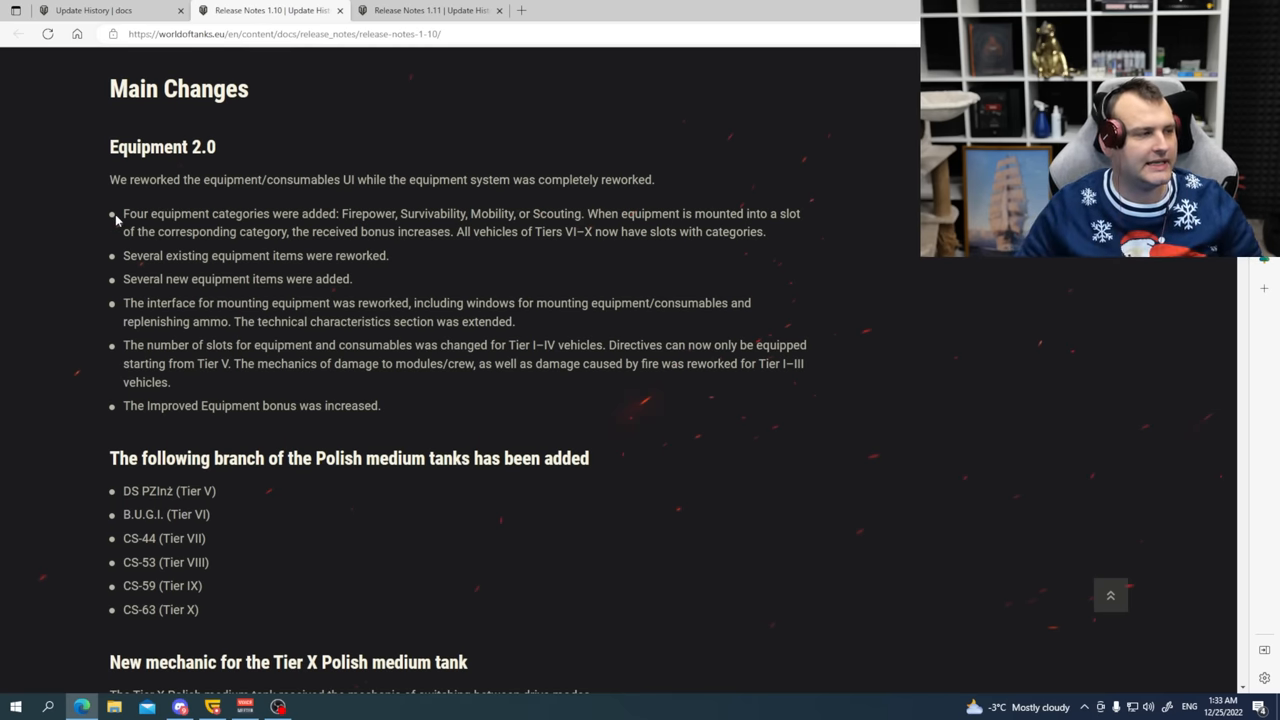
drag(109, 213, 468, 555)
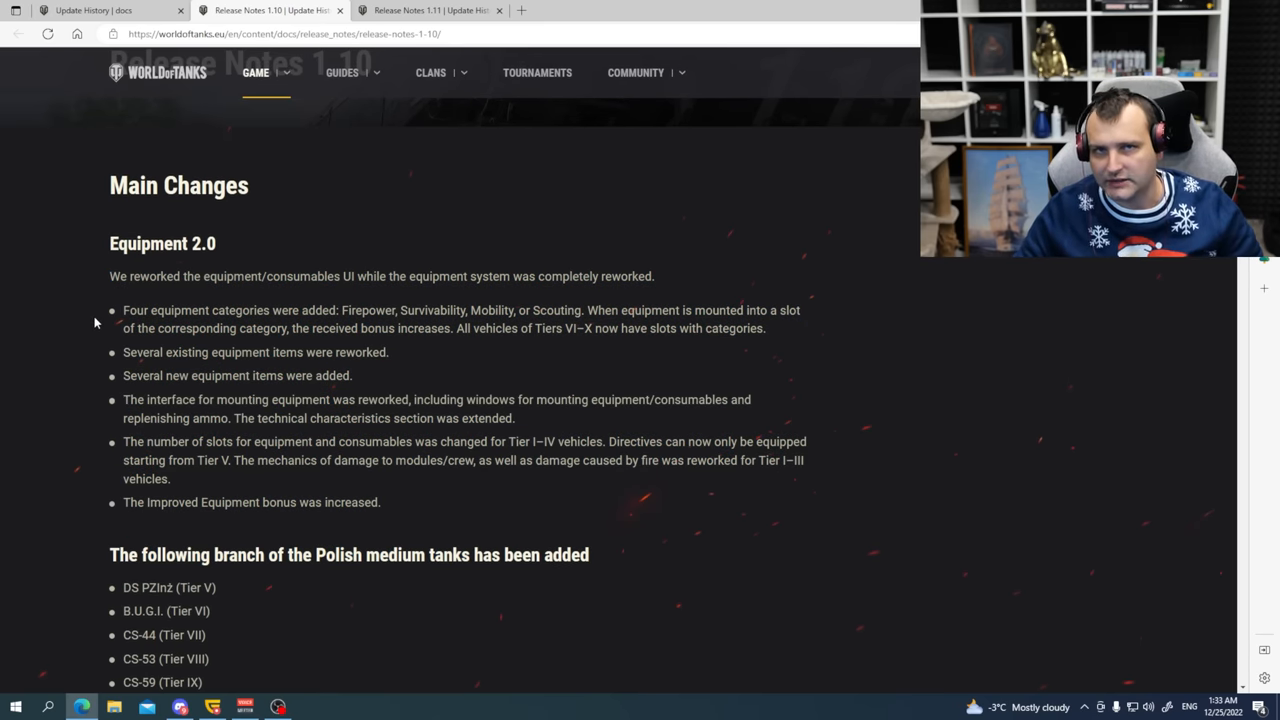
scroll(down, 3)
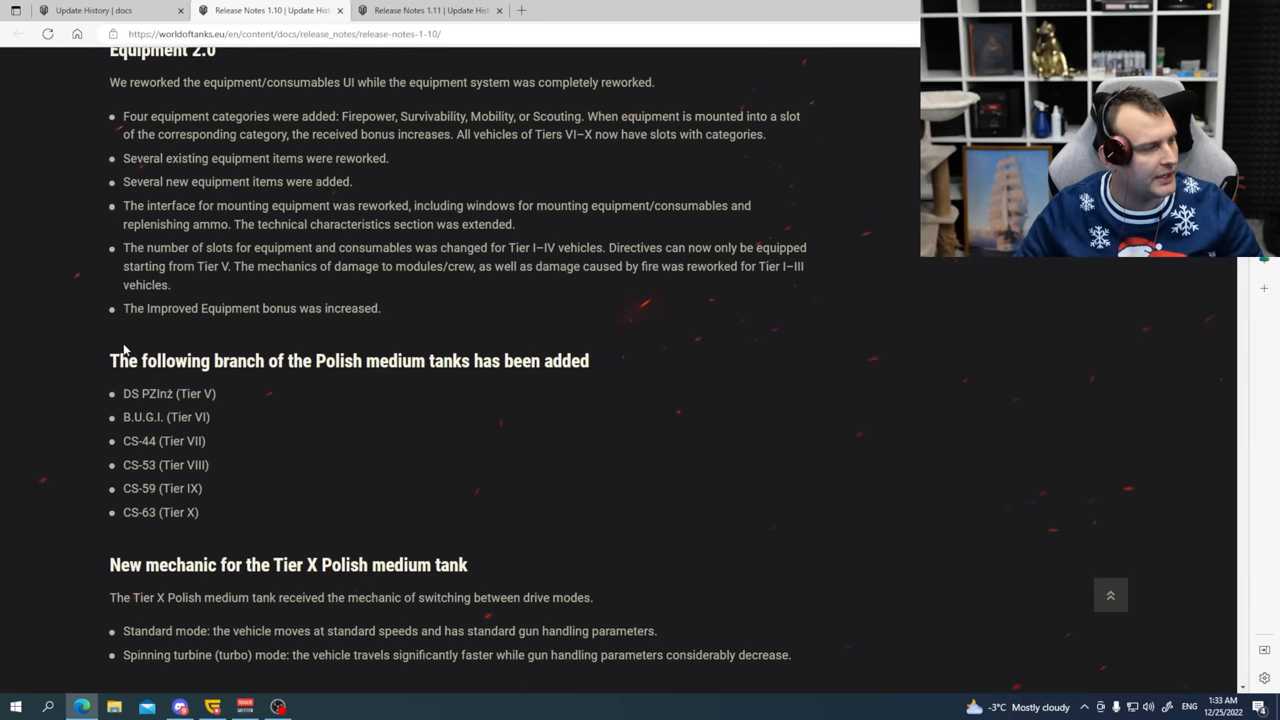
double_click(121, 360)
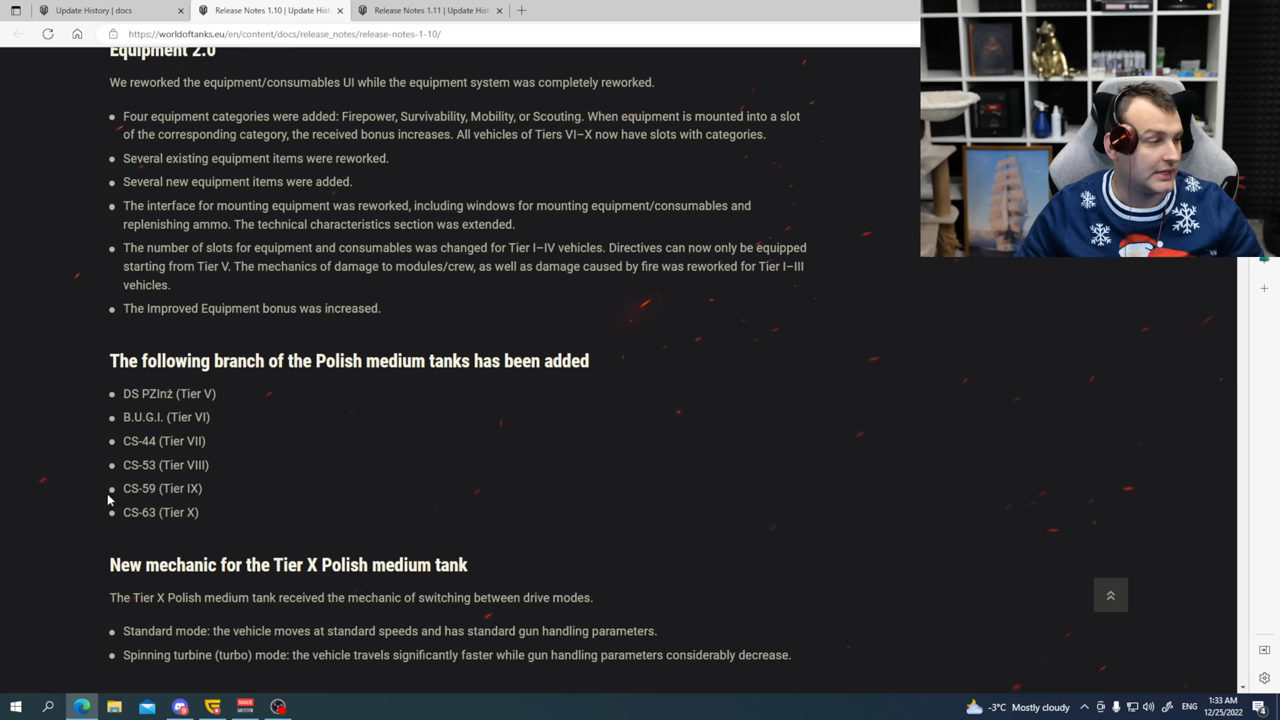
mouse_move(98, 469)
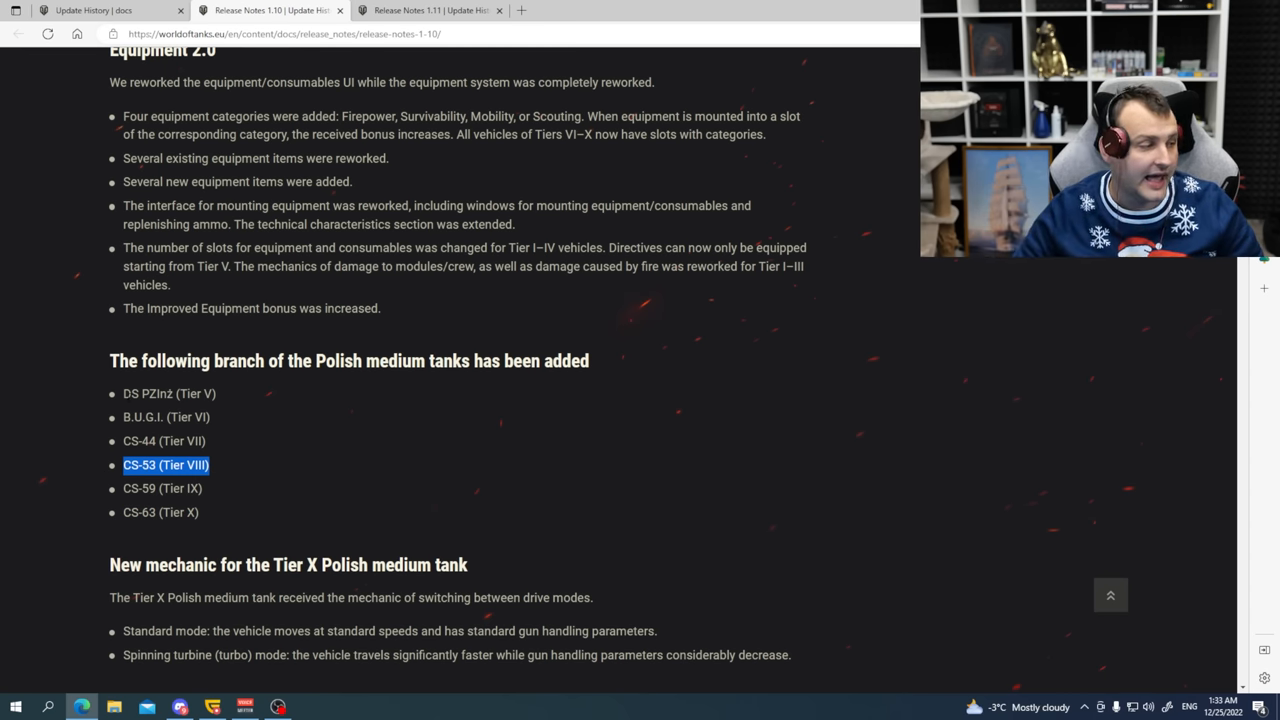
scroll(down, 3)
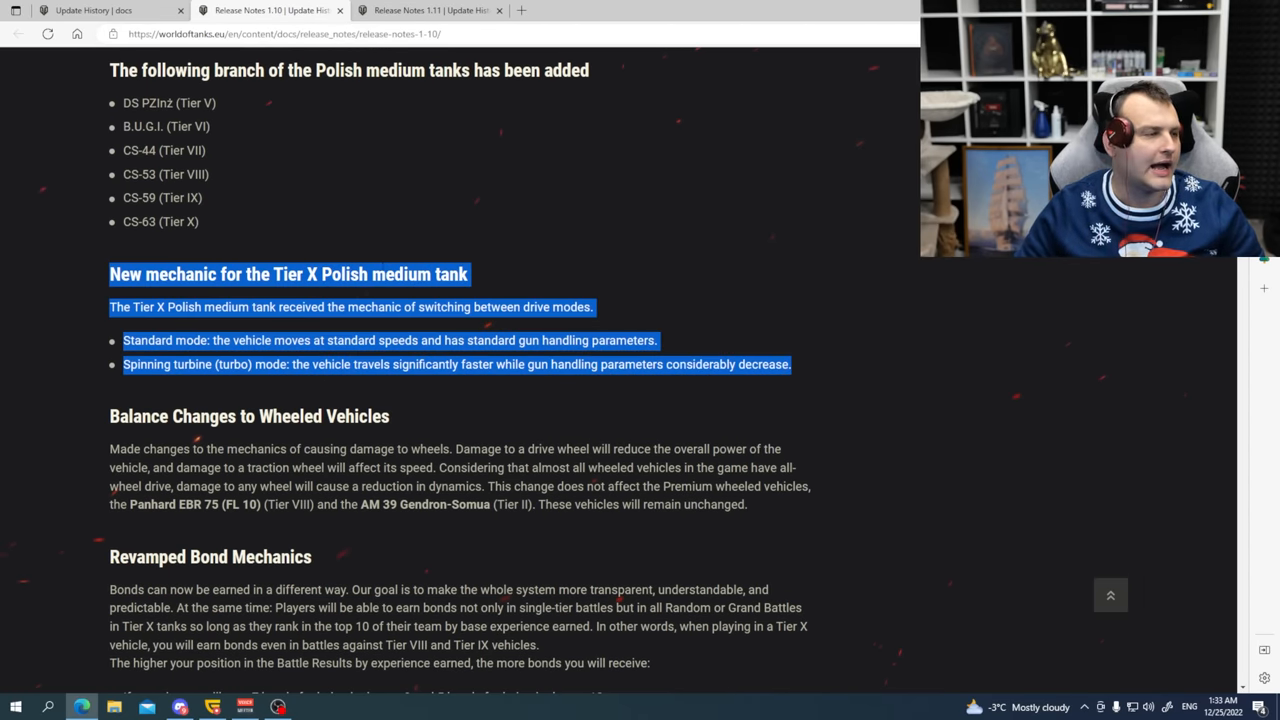
scroll(down, 3)
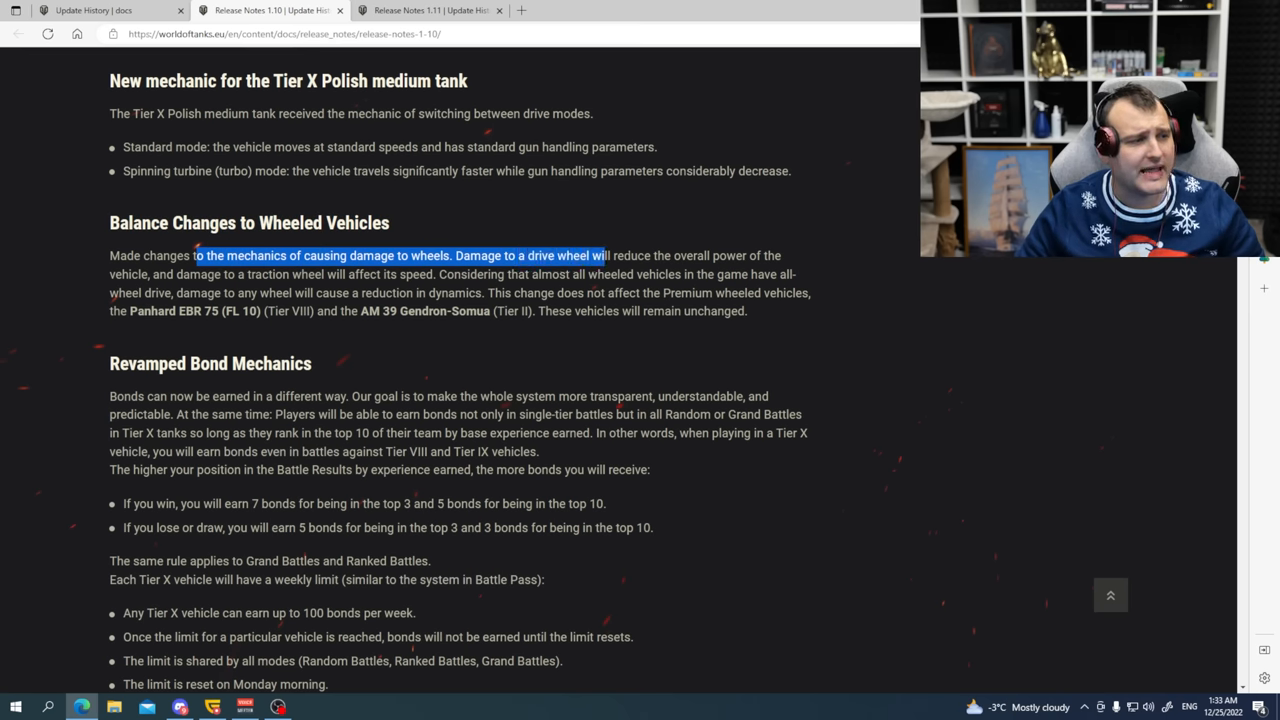
scroll(down, 3)
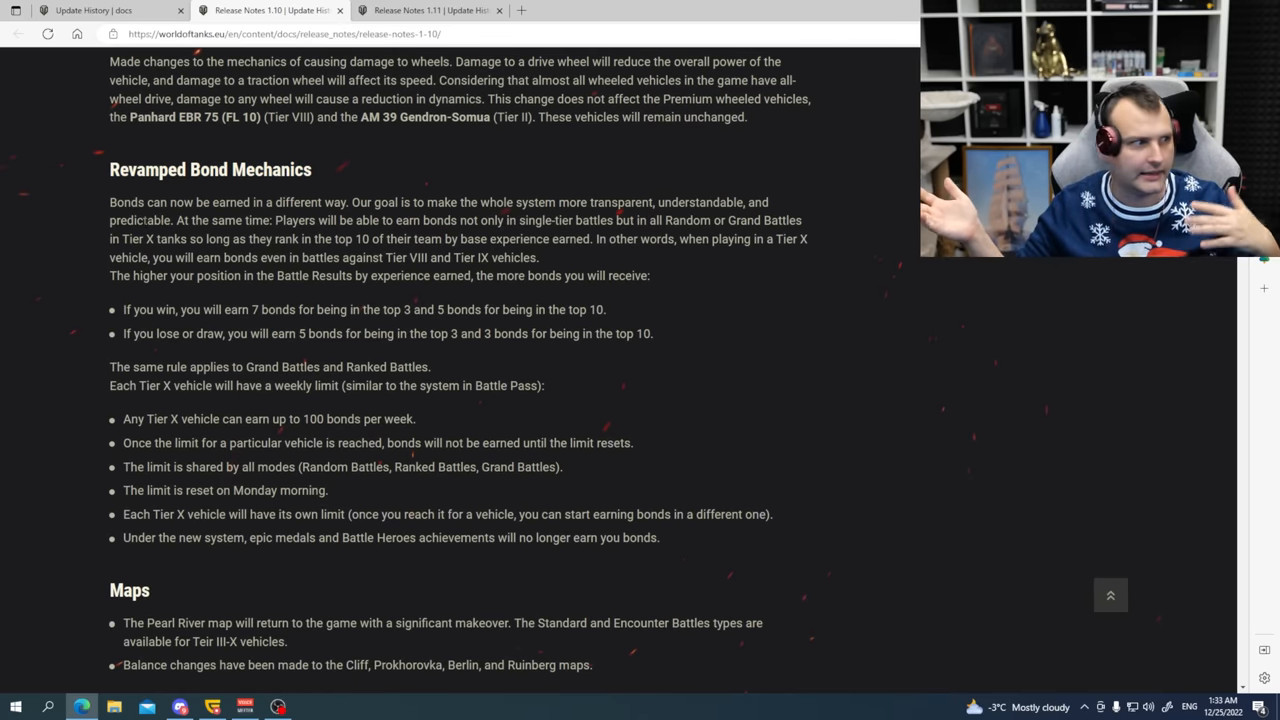
scroll(down, 3)
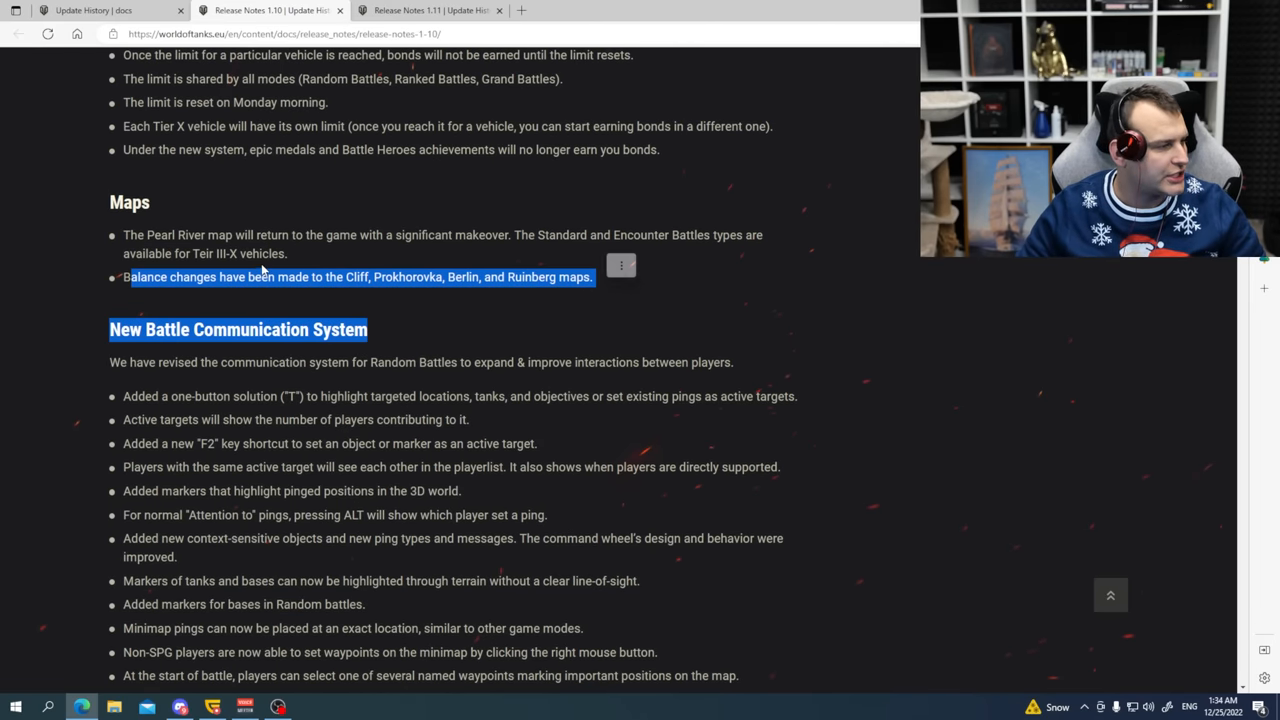
scroll(down, 3)
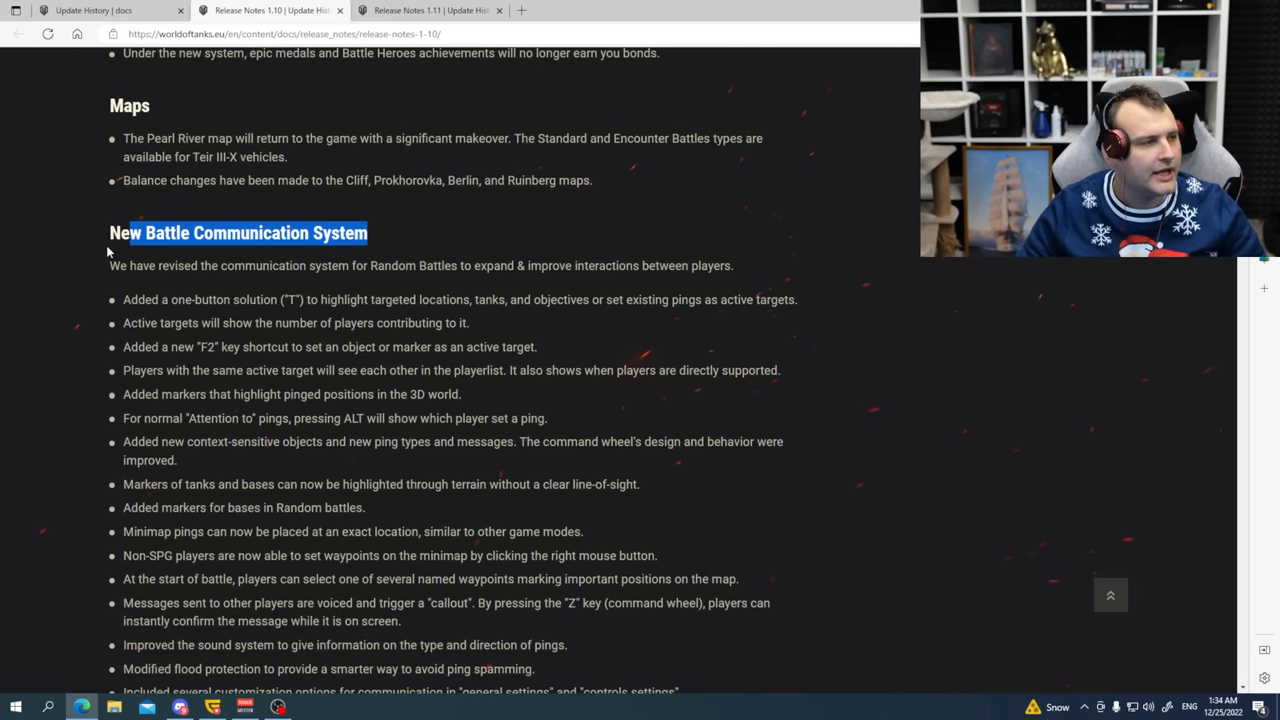
scroll(down, 3)
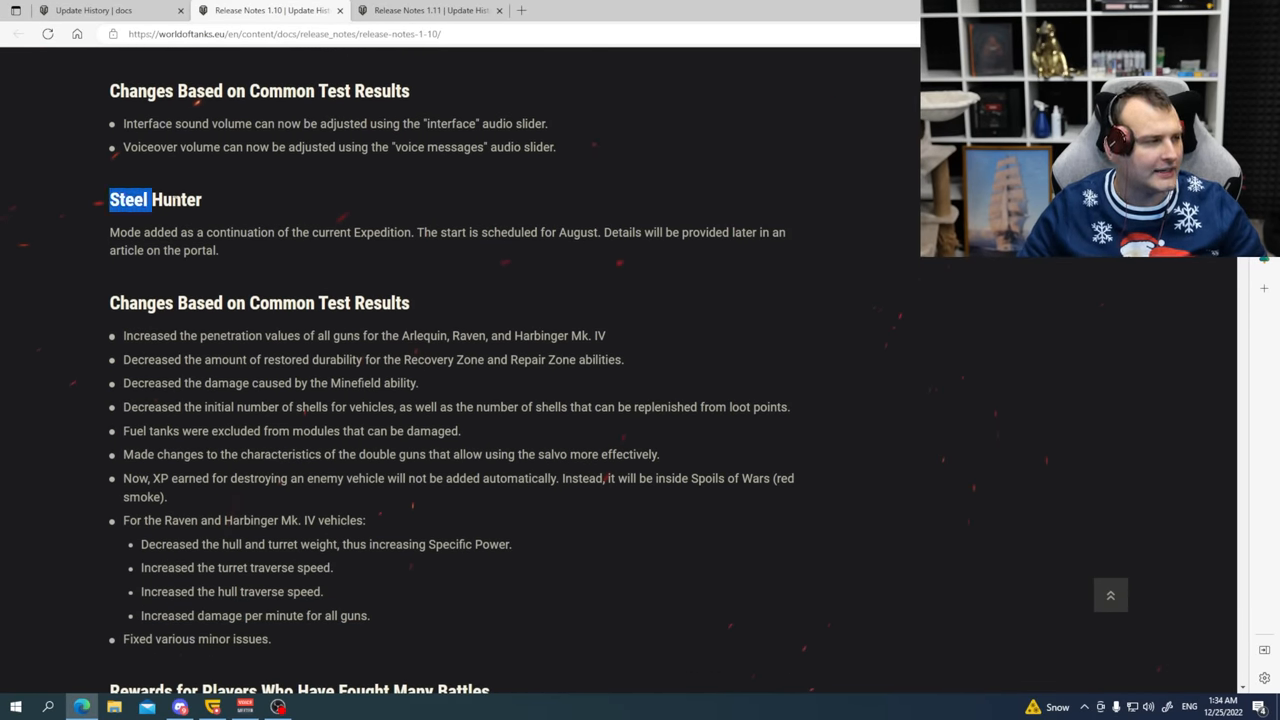
scroll(down, 3)
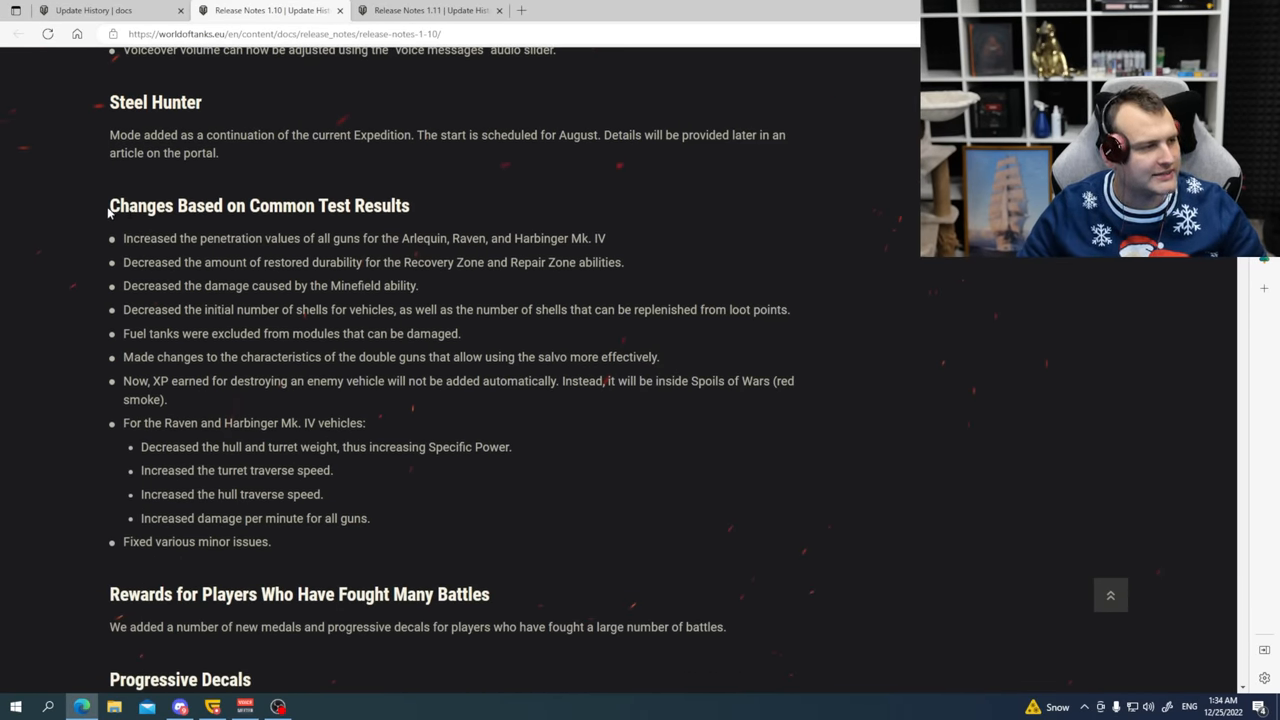
scroll(down, 3)
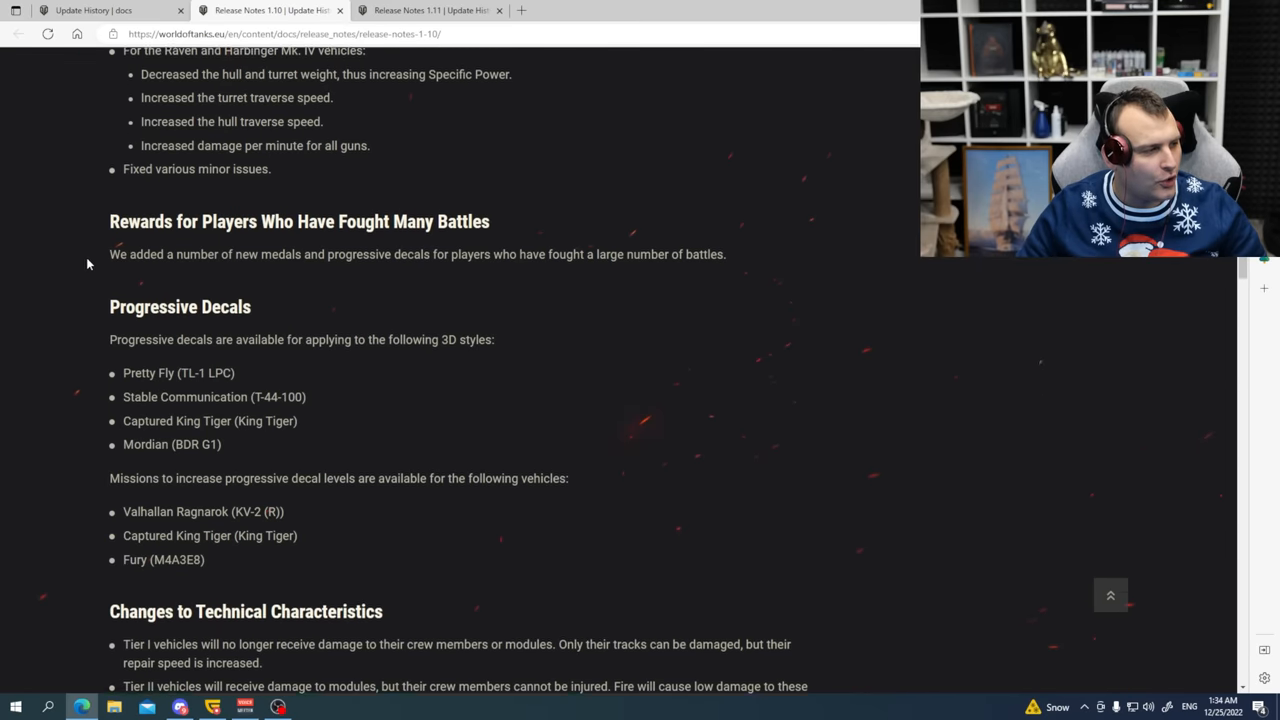
scroll(down, 3)
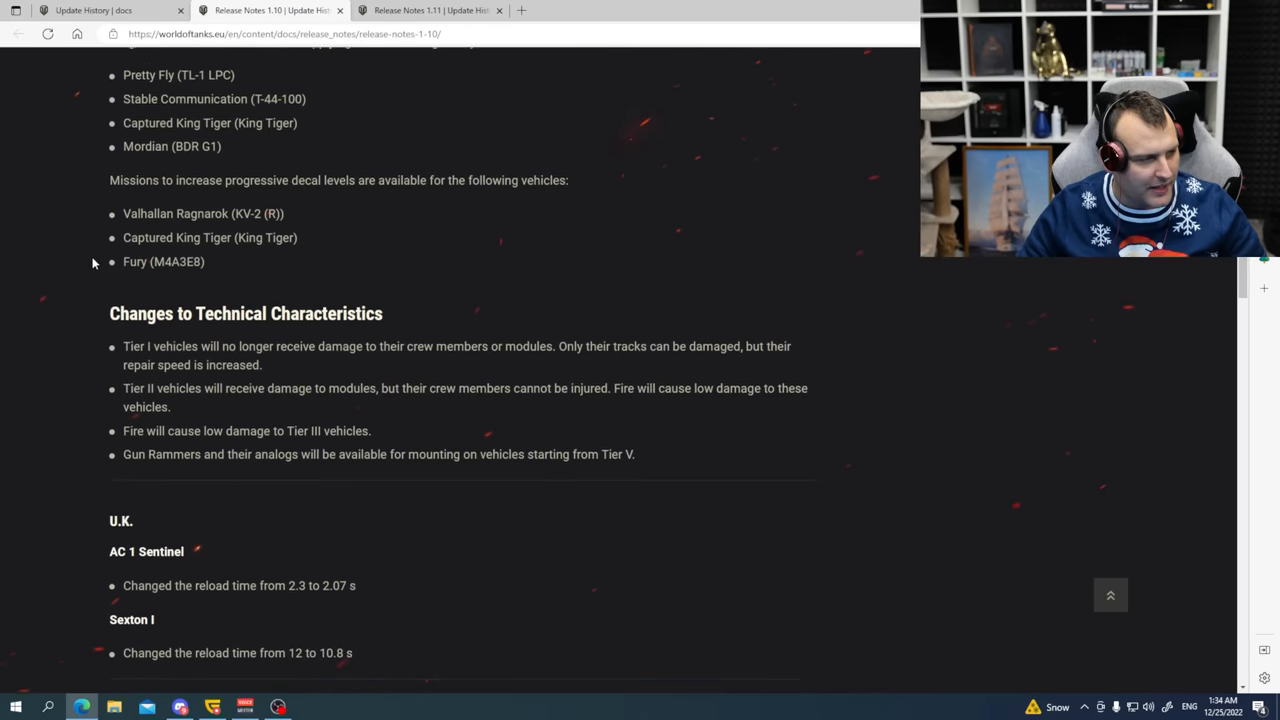
scroll(down, 3)
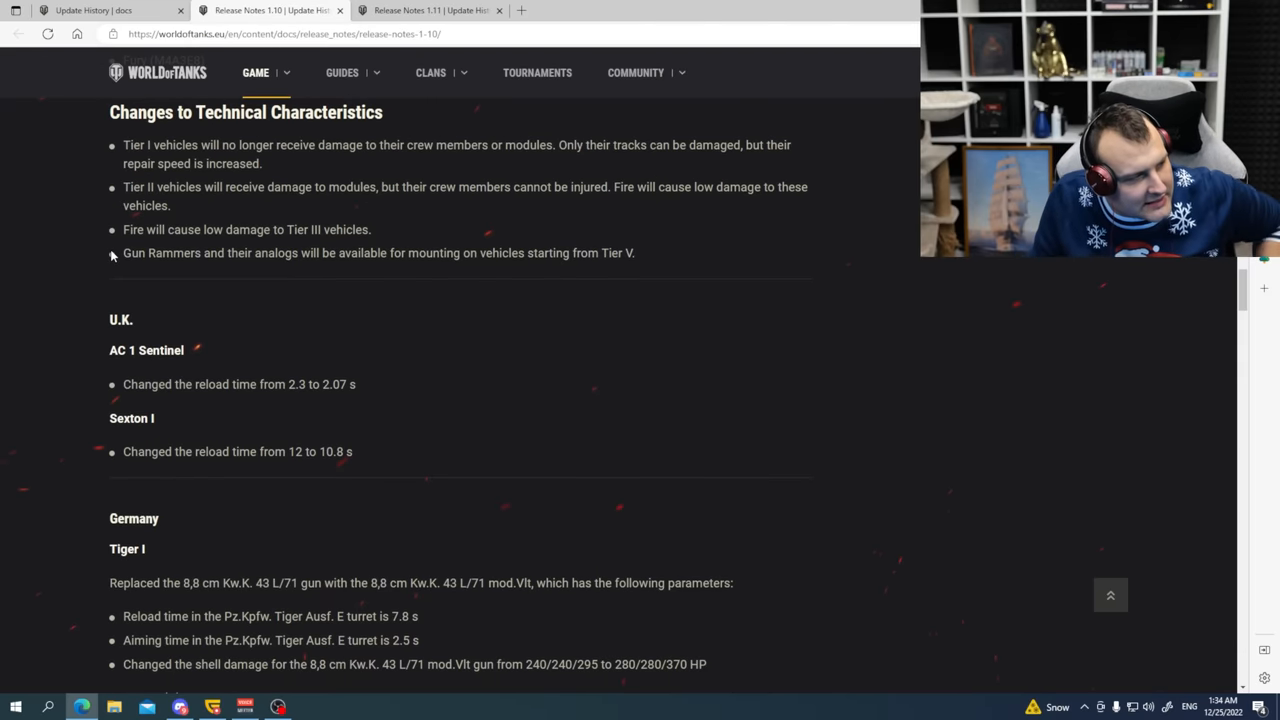
mouse_move(237, 354)
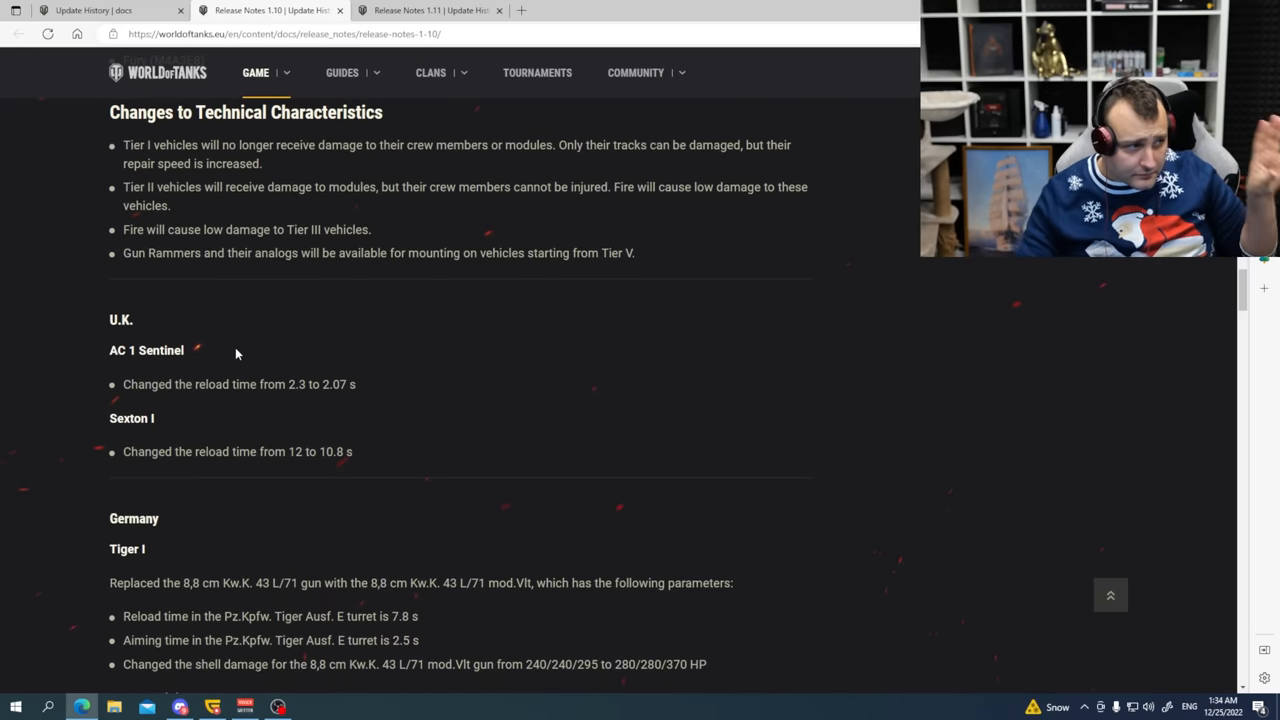
scroll(down, 3)
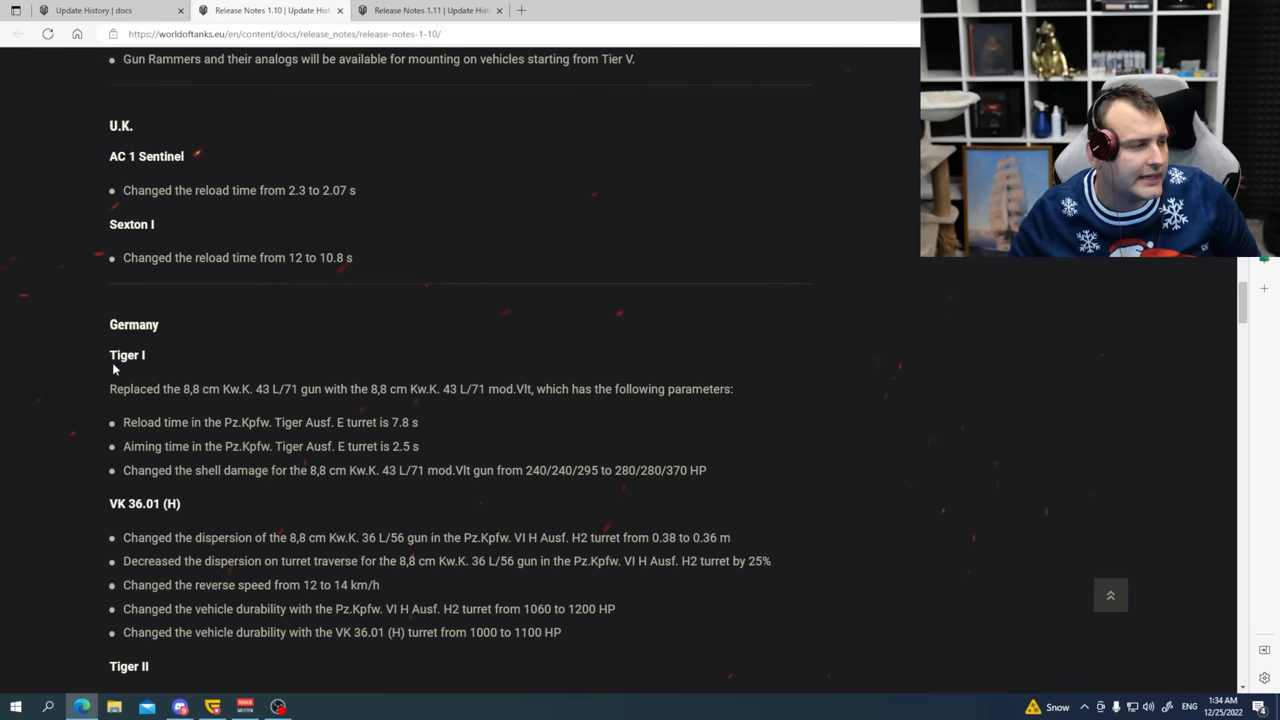
scroll(down, 3)
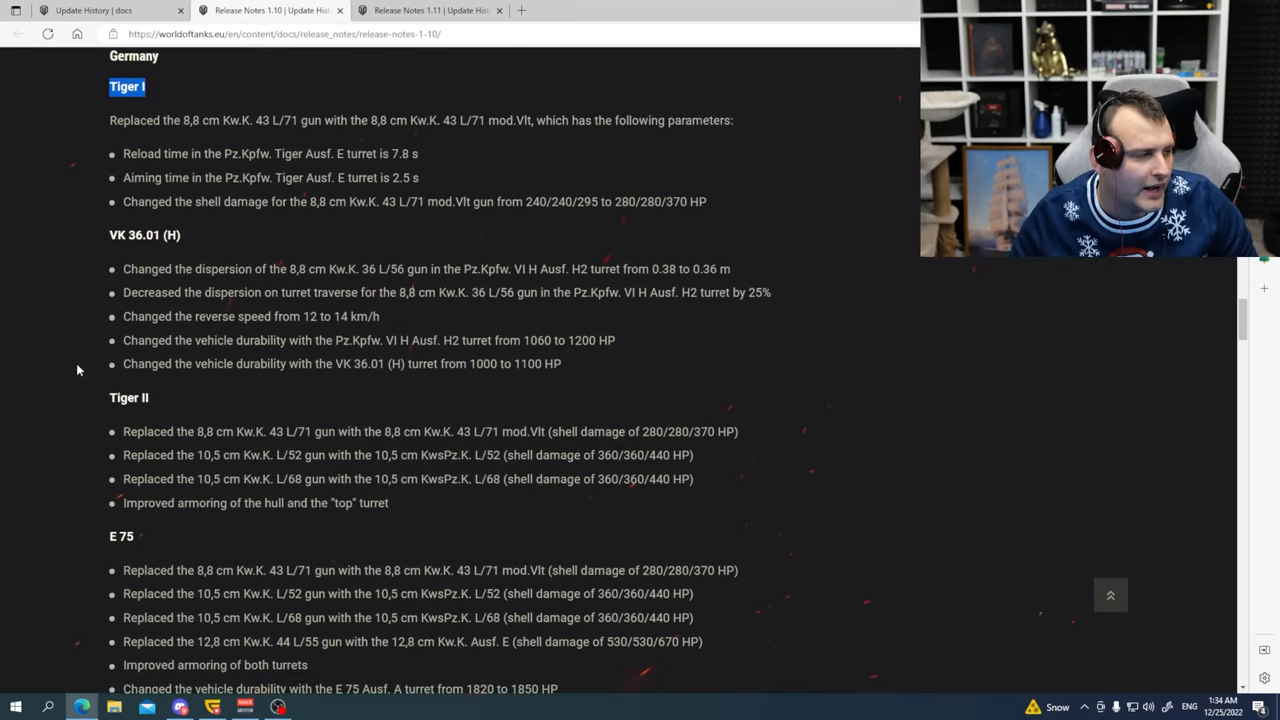
scroll(down, 3)
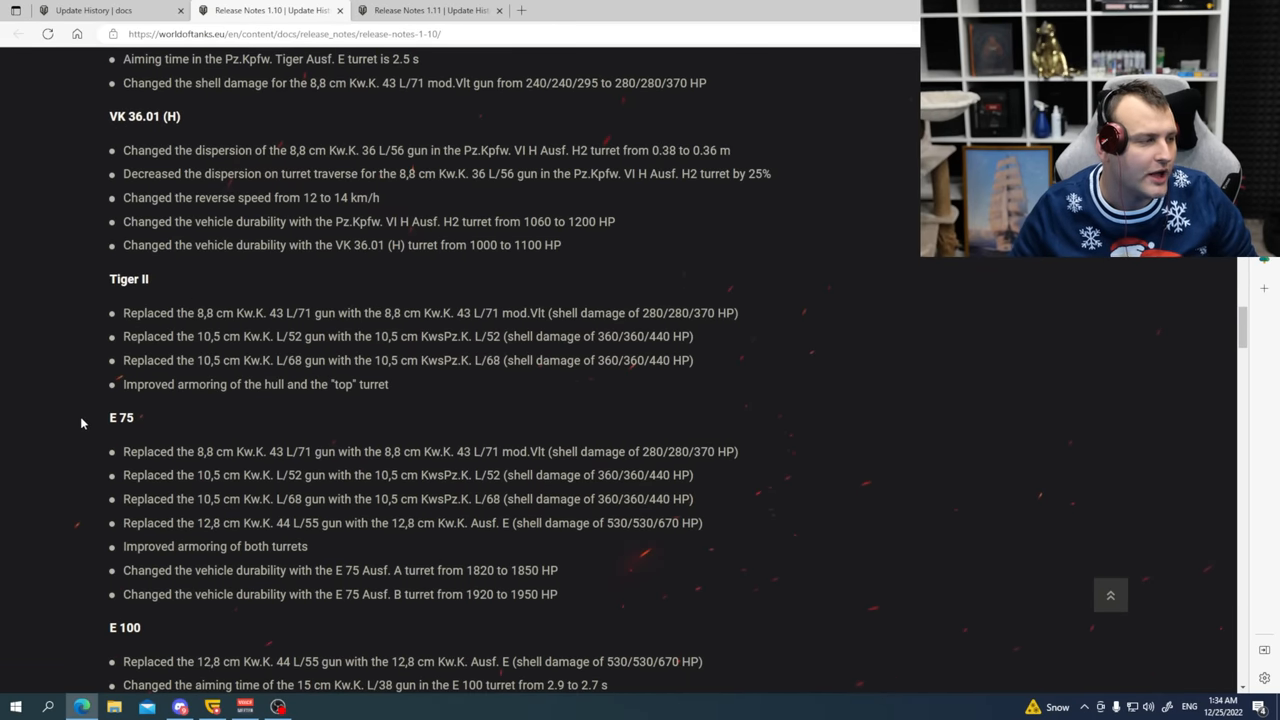
scroll(down, 3)
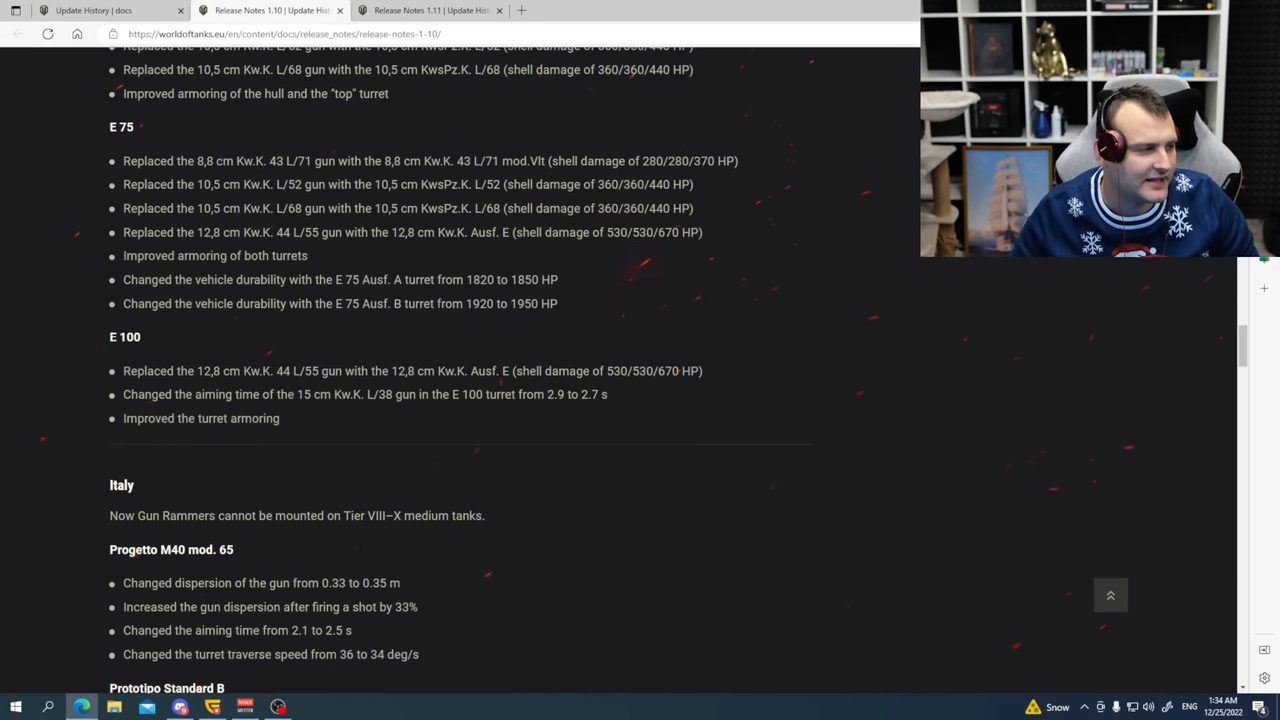
scroll(down, 3)
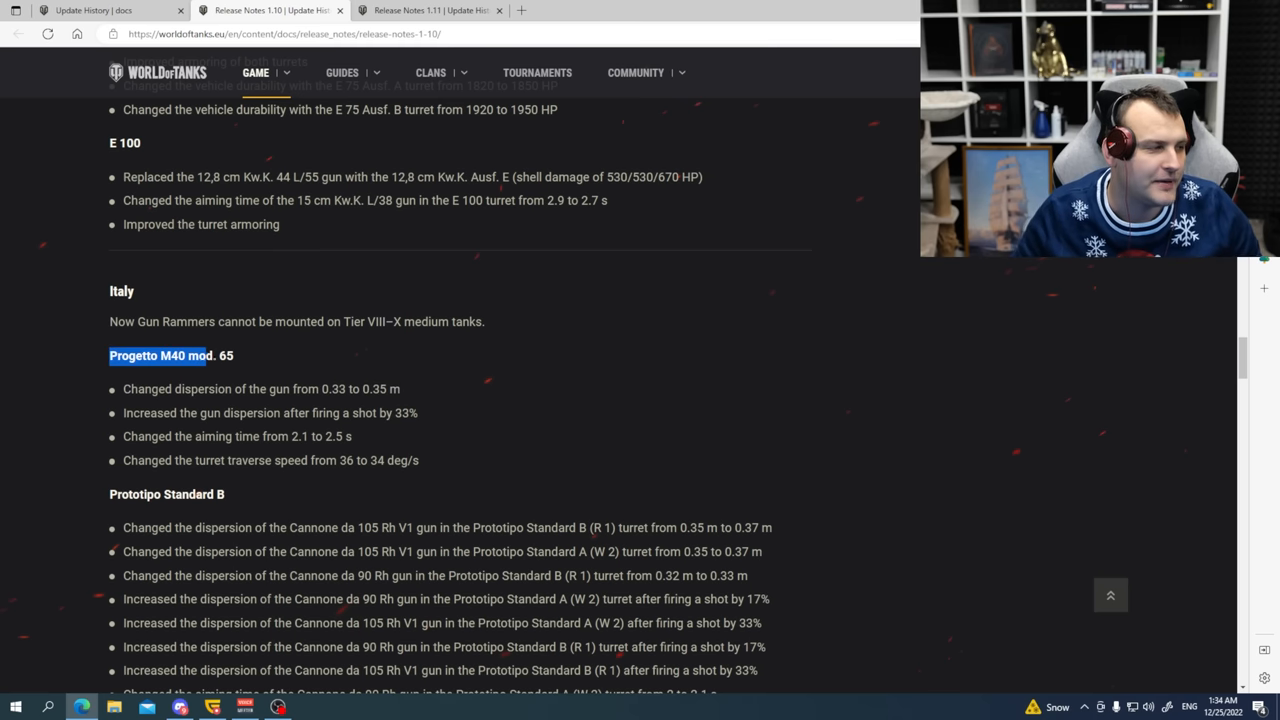
scroll(down, 3)
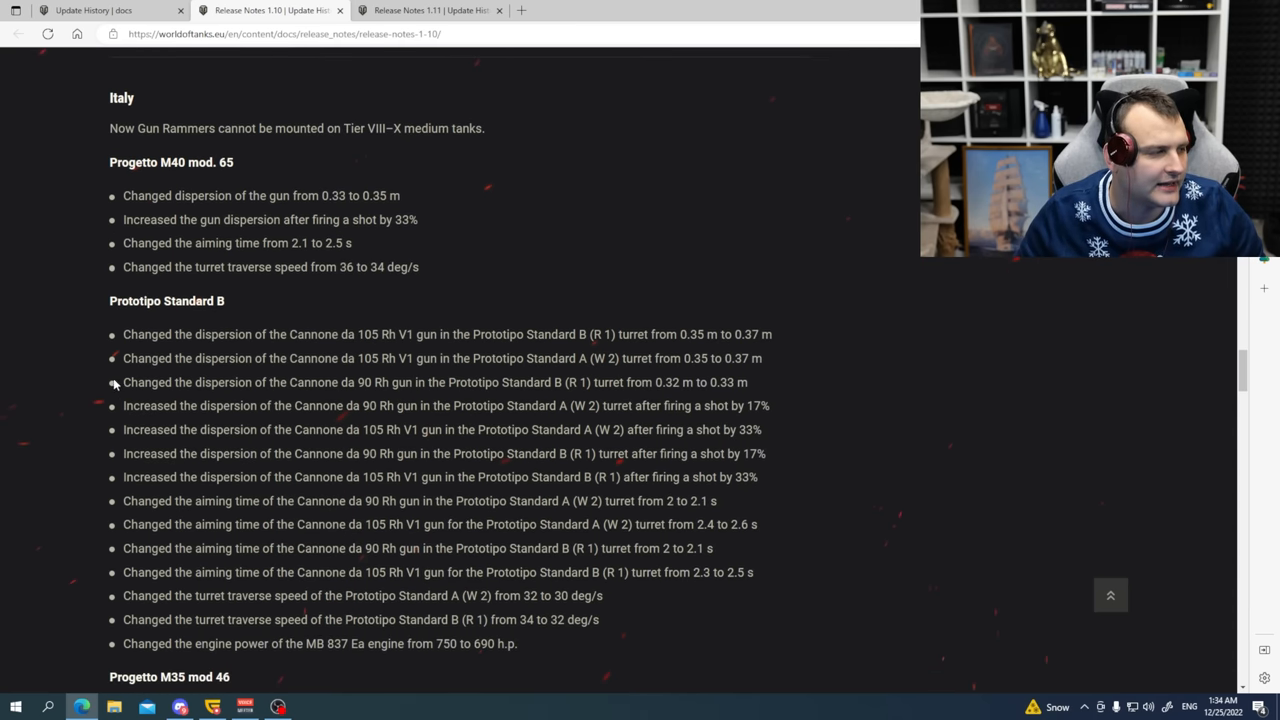
scroll(down, 3)
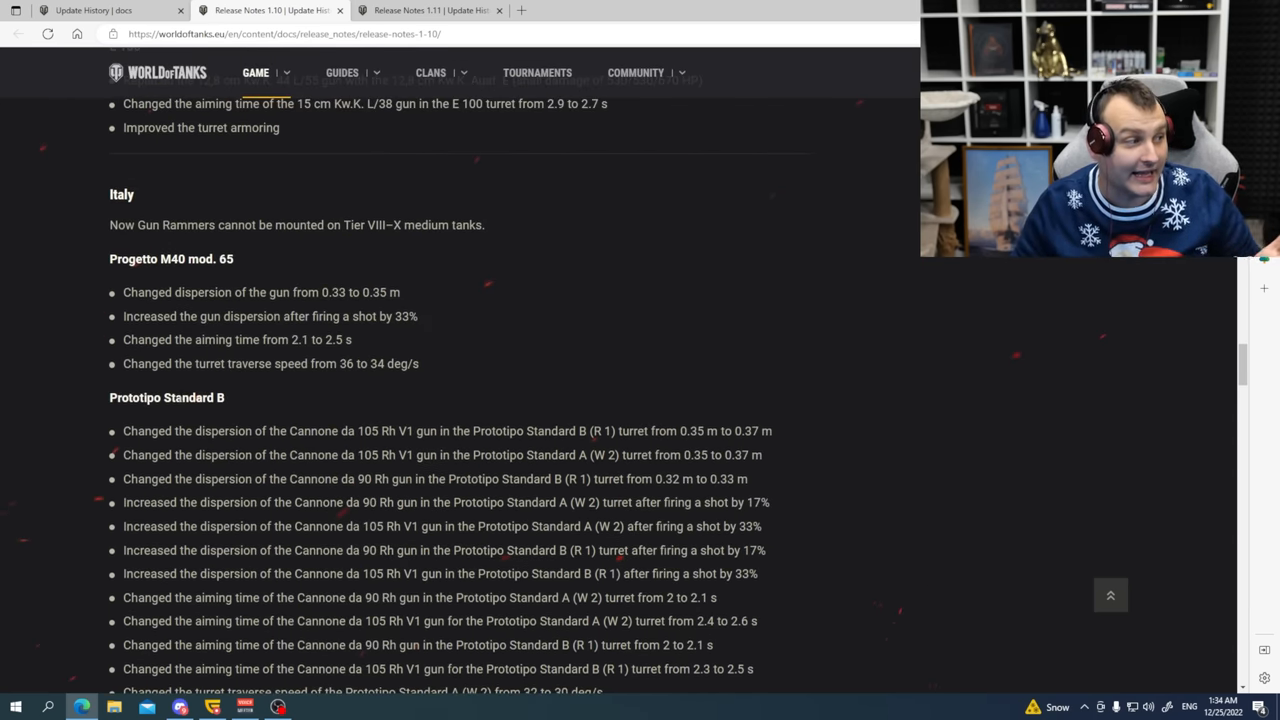
scroll(down, 3)
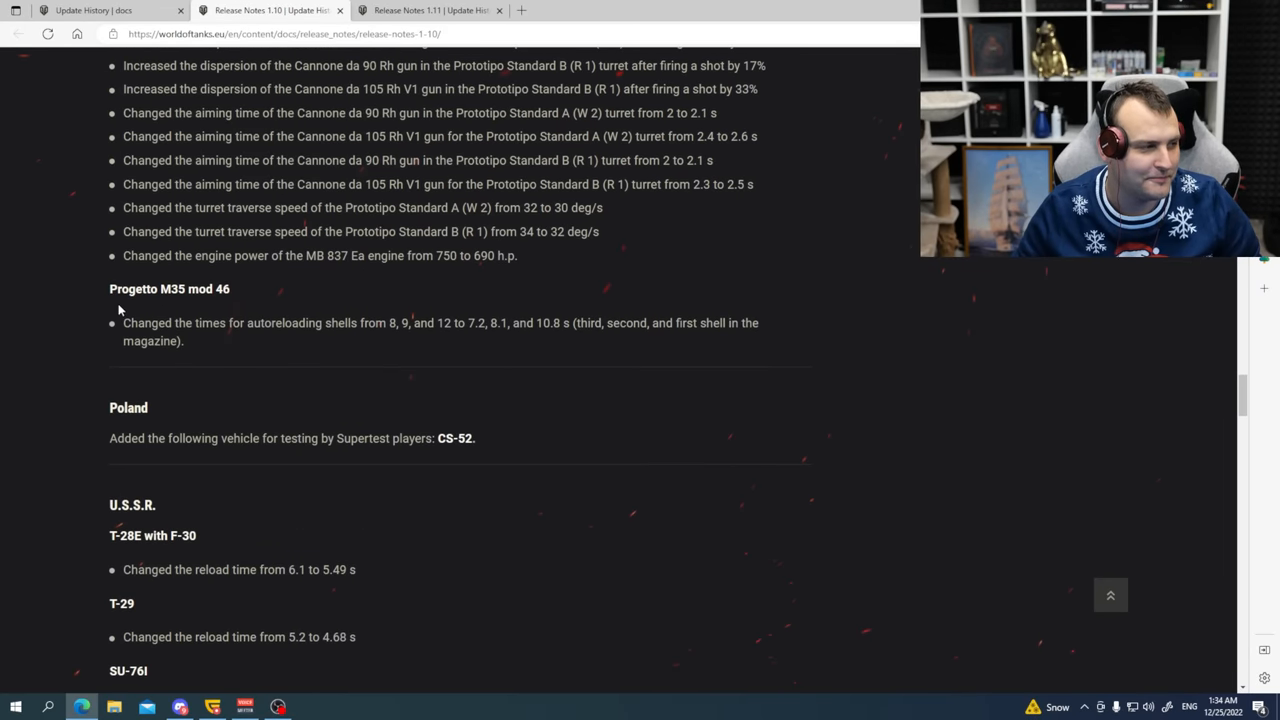
double_click(120, 289)
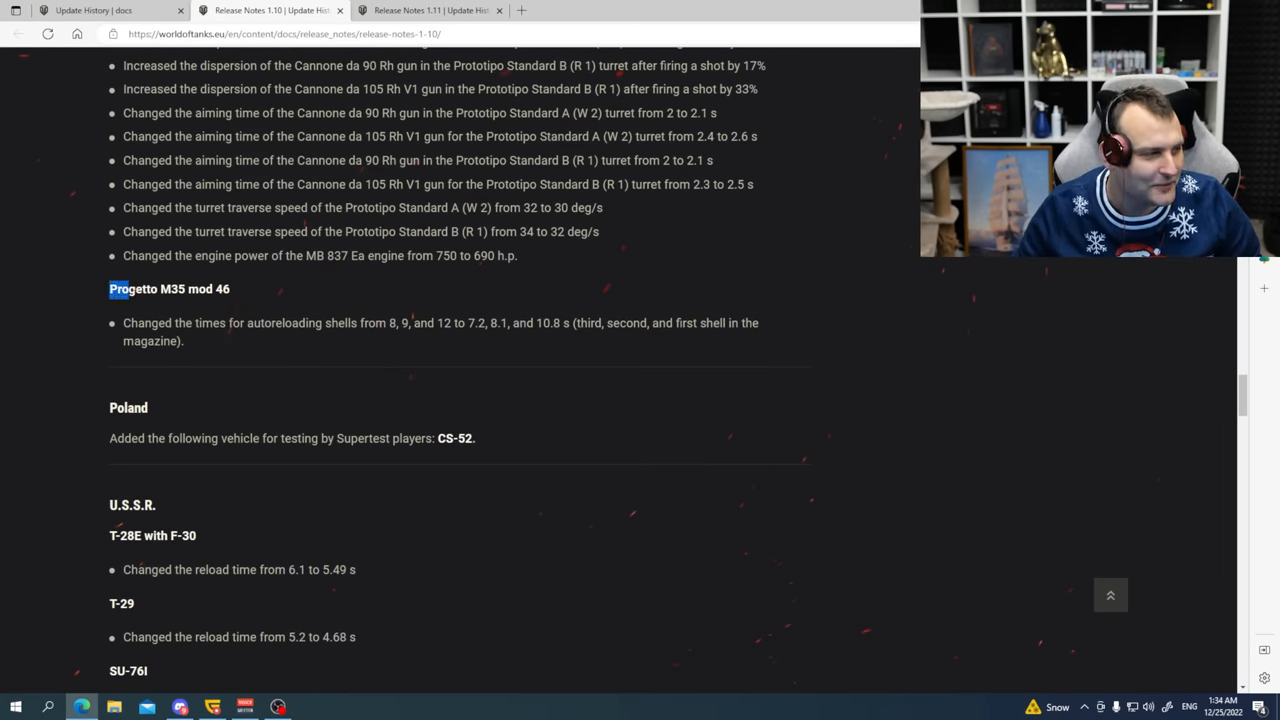
double_click(168, 289)
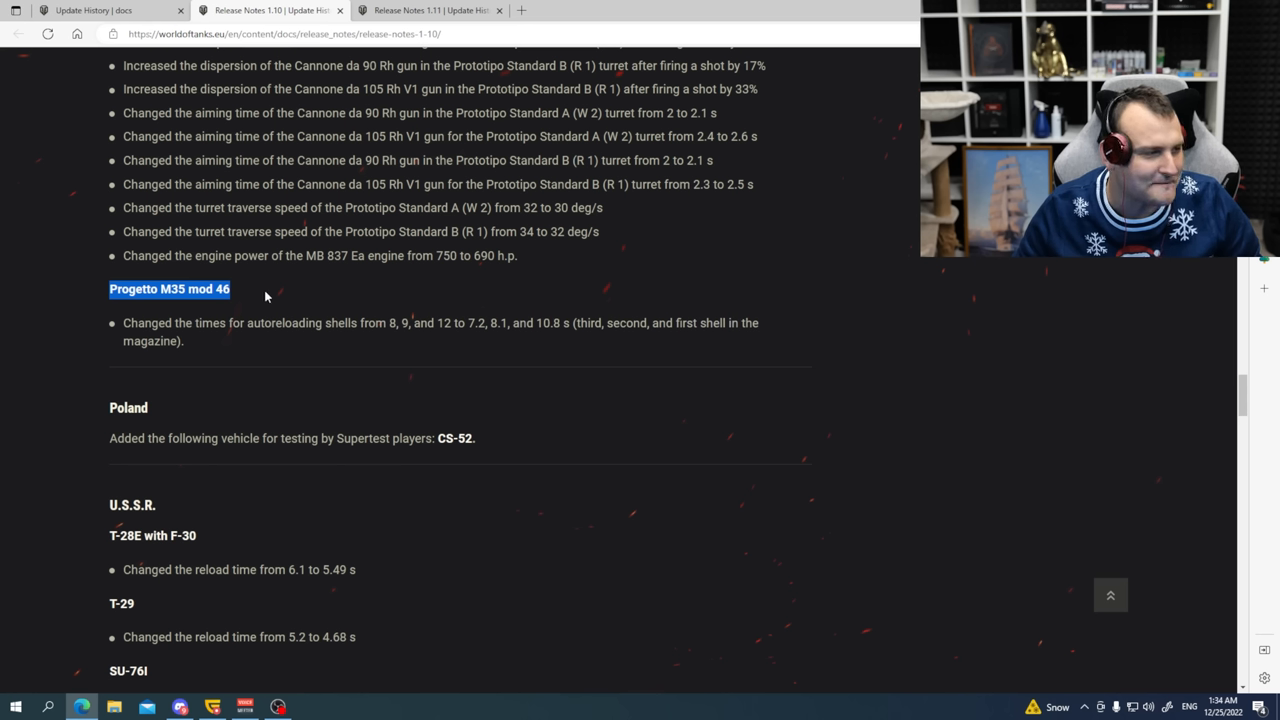
mouse_move(283, 297)
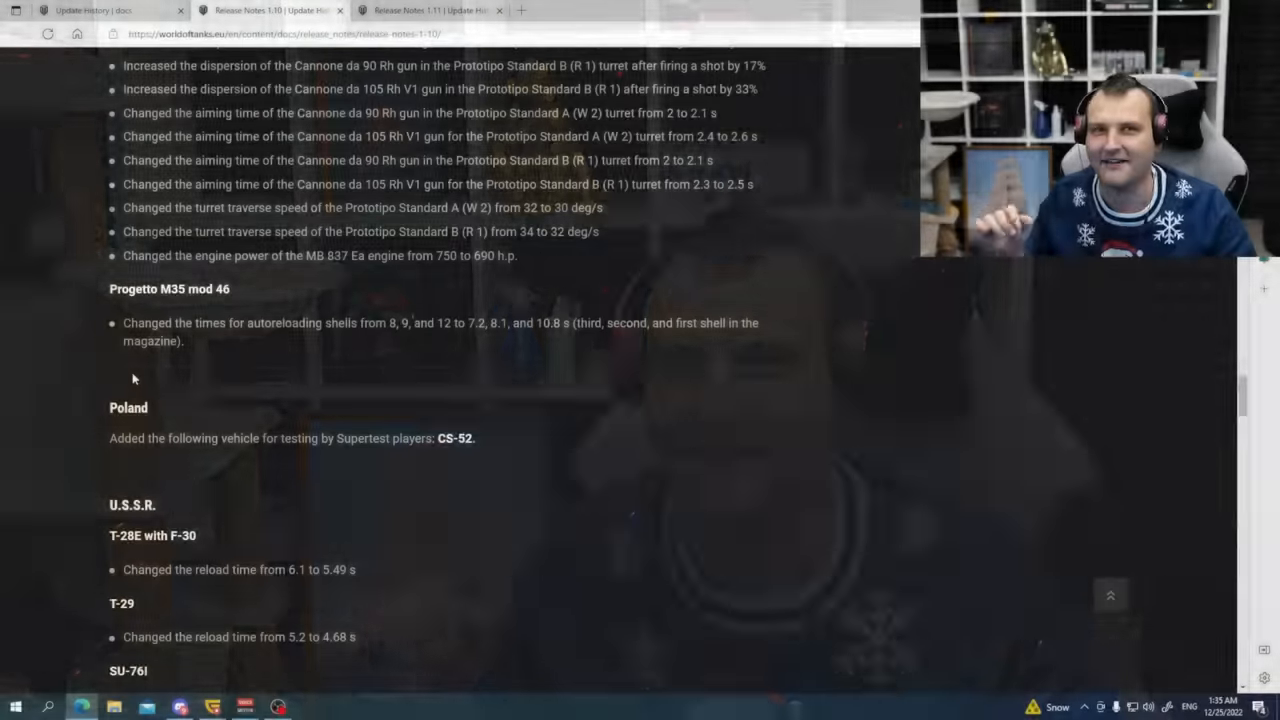
scroll(down, 3)
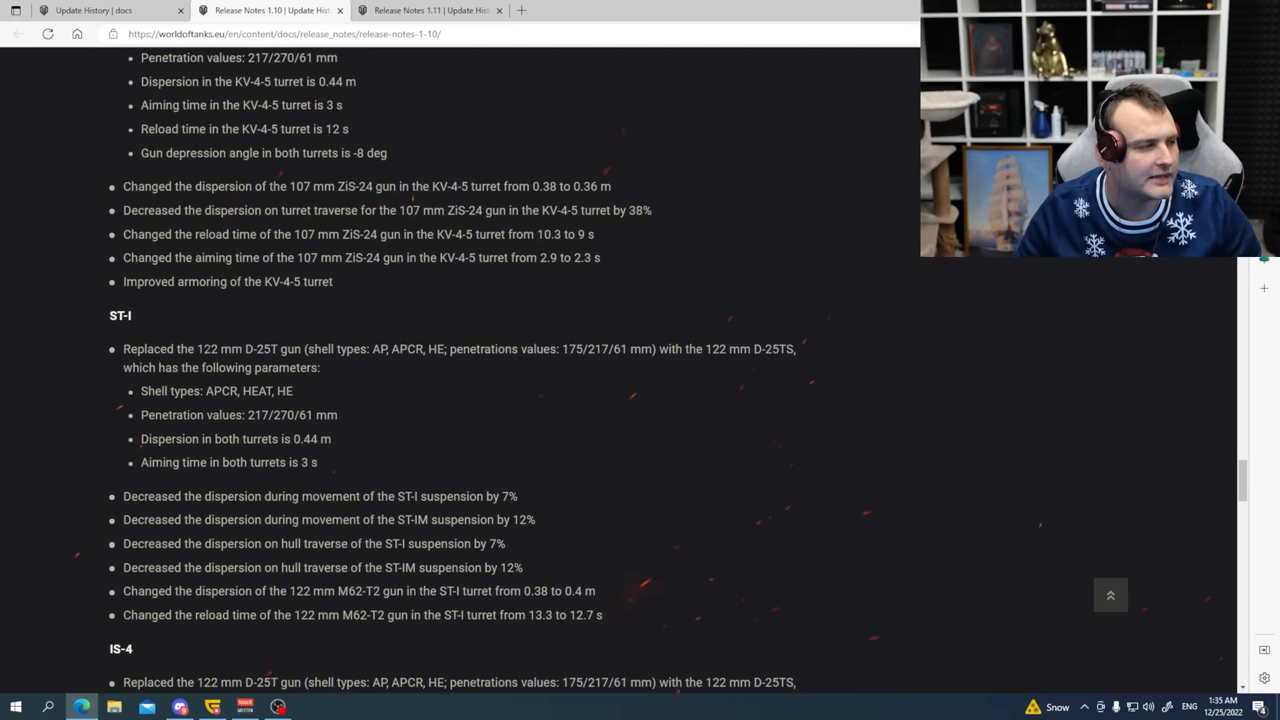
scroll(down, 3)
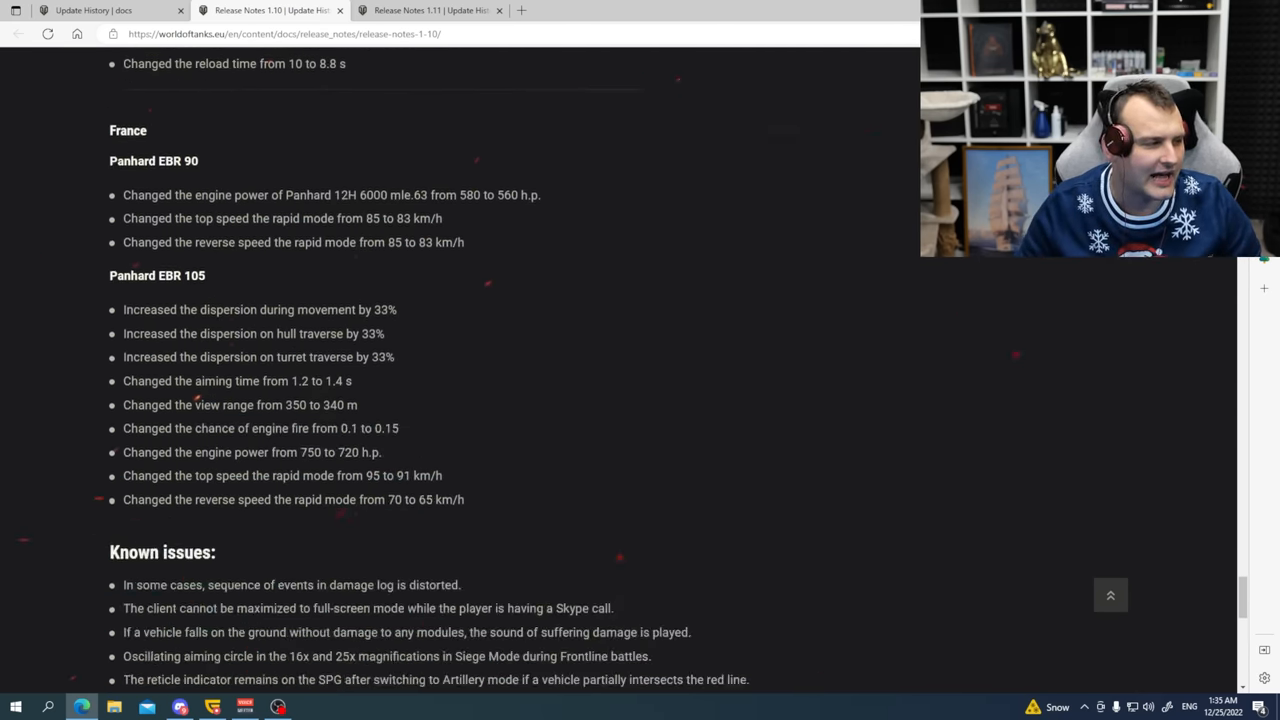
Return to the 2020 Update History overview showing Updates 1.11 and 1.10.
scroll(down, 3)
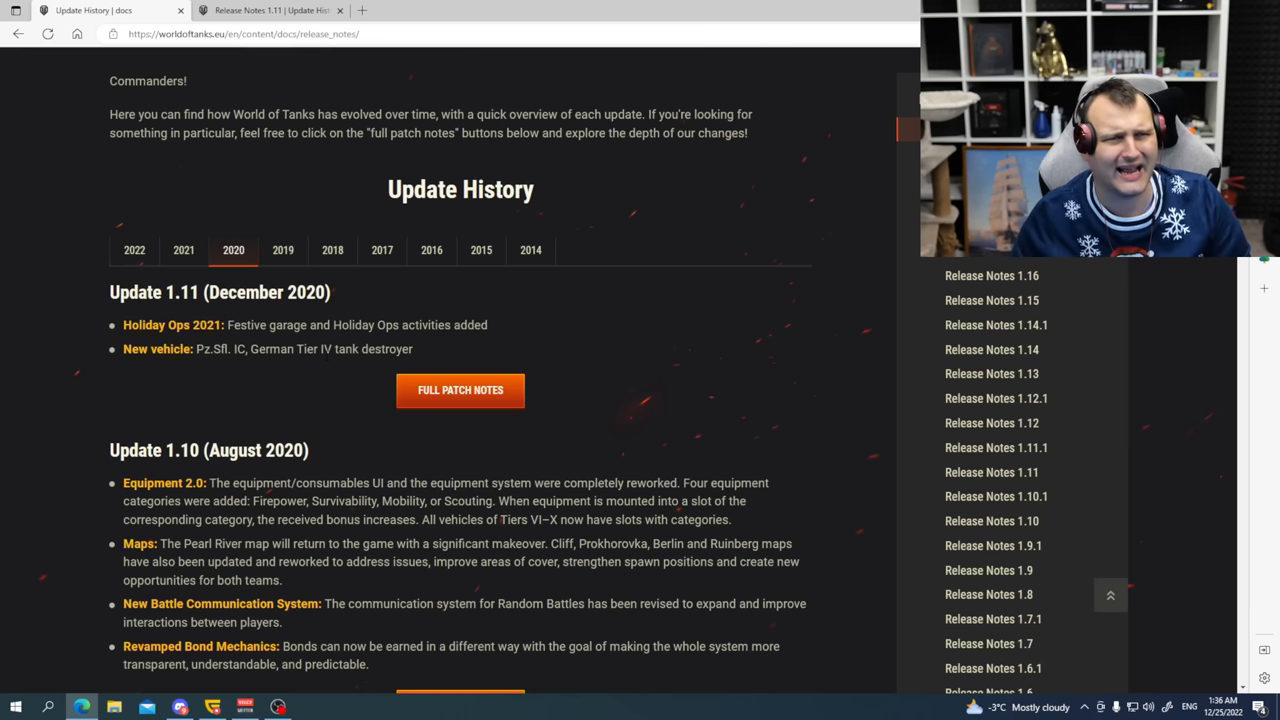
View the Release Notes 1.11 page and read down through it.
click(270, 10)
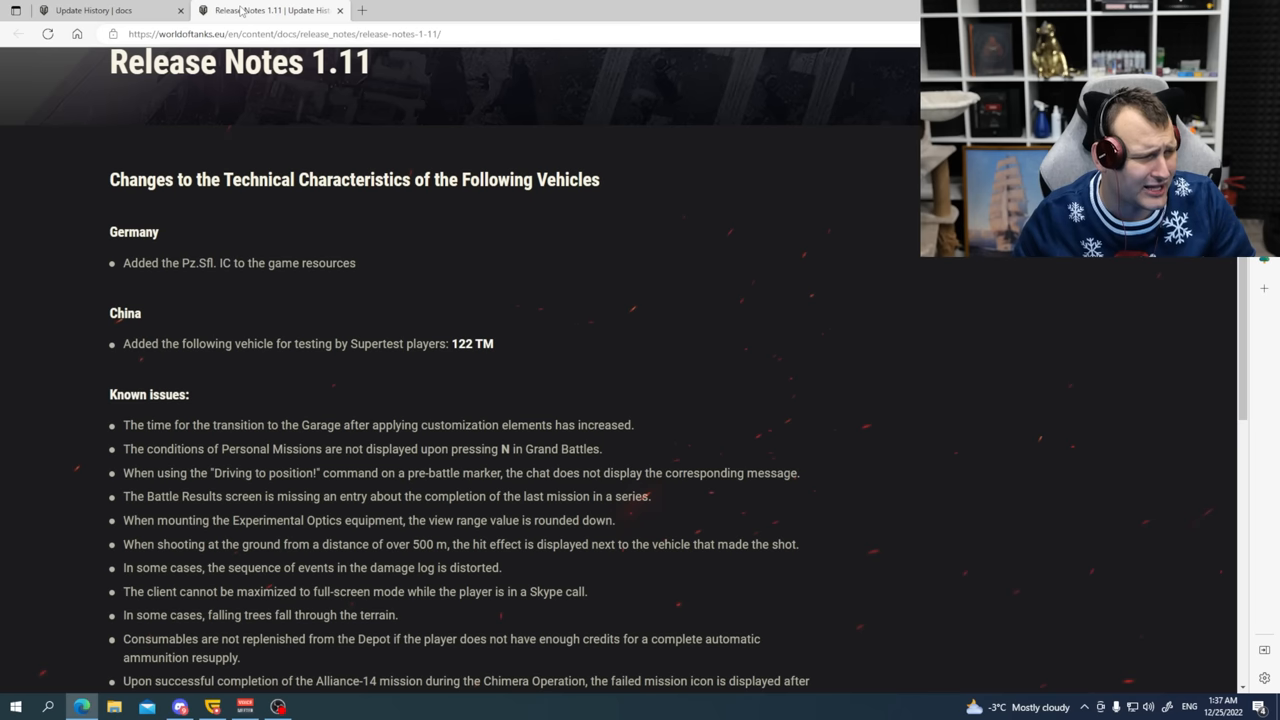
mouse_move(195, 282)
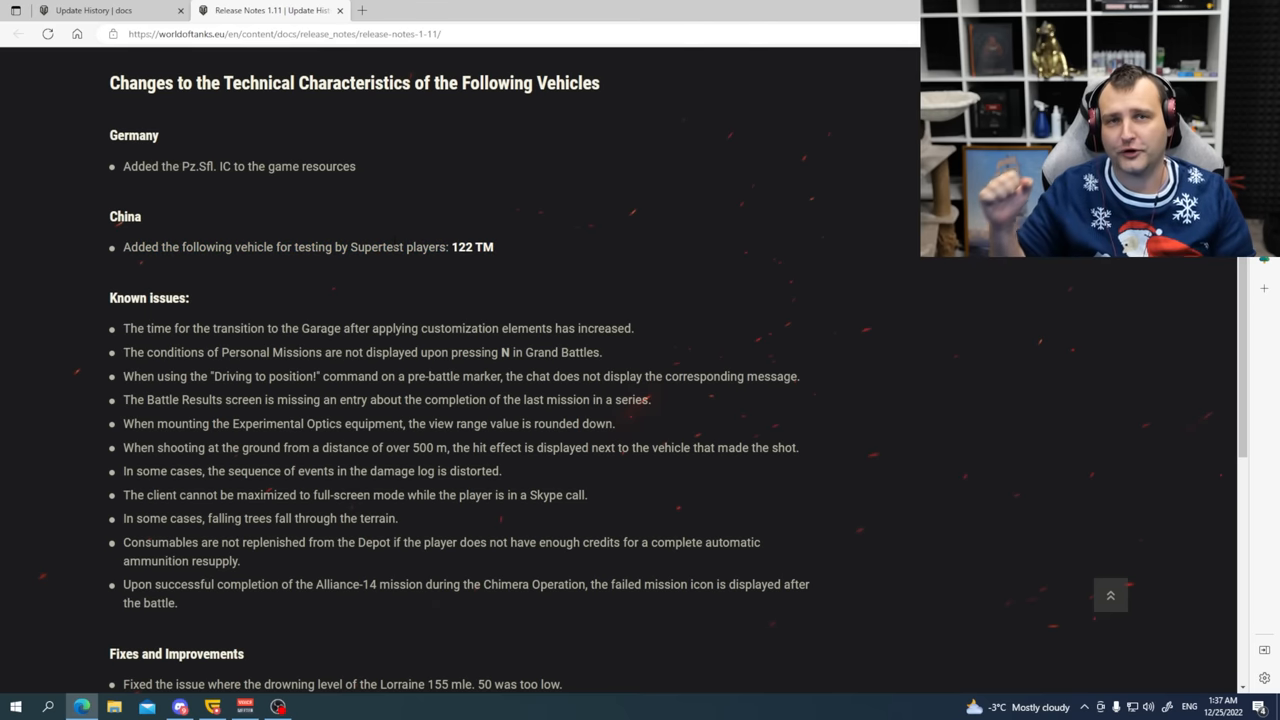
scroll(down, 3)
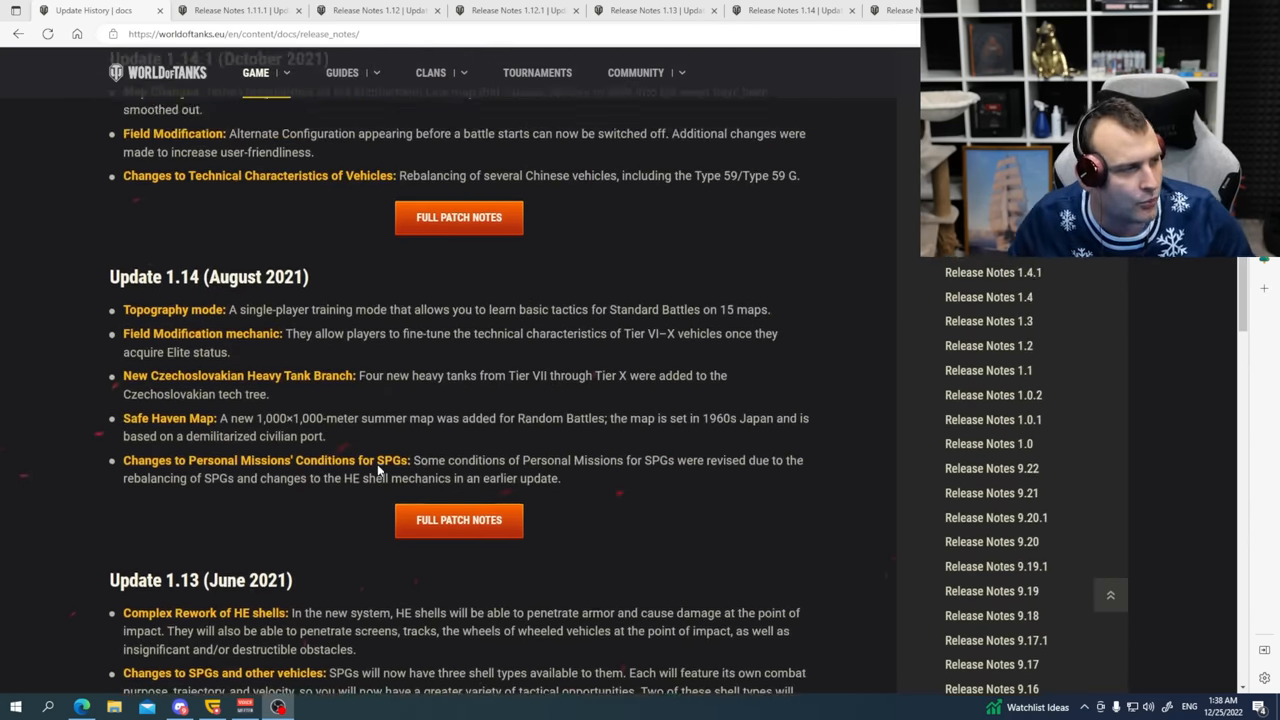
Read the Update 1.11.1 summary with its Italian heavies list and view Release Notes 1.11.1.
scroll(up, 3)
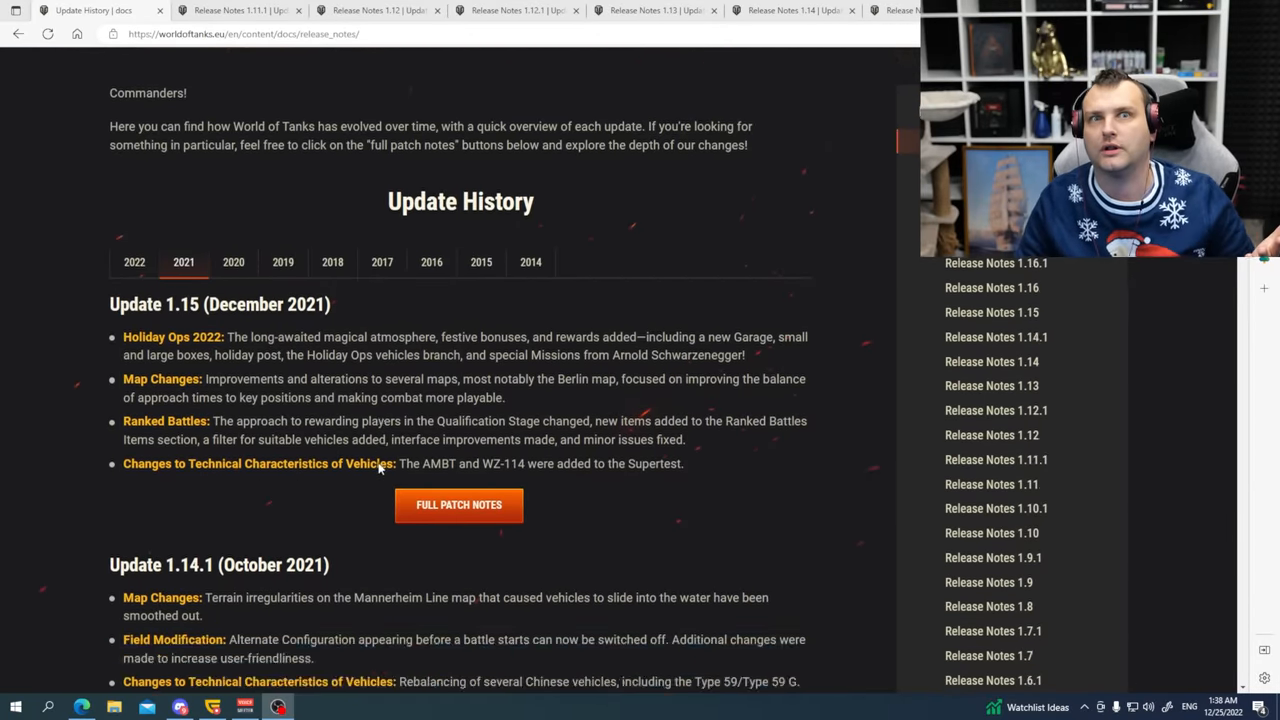
scroll(down, 3)
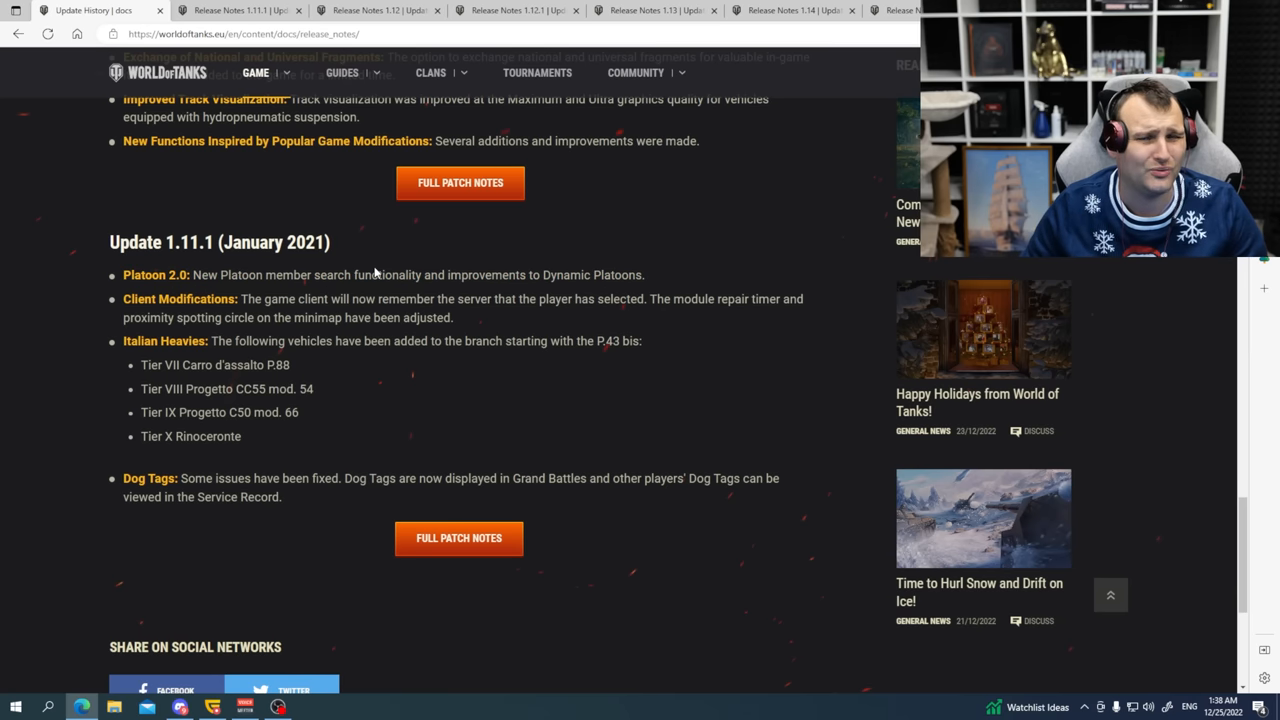
mouse_move(305, 270)
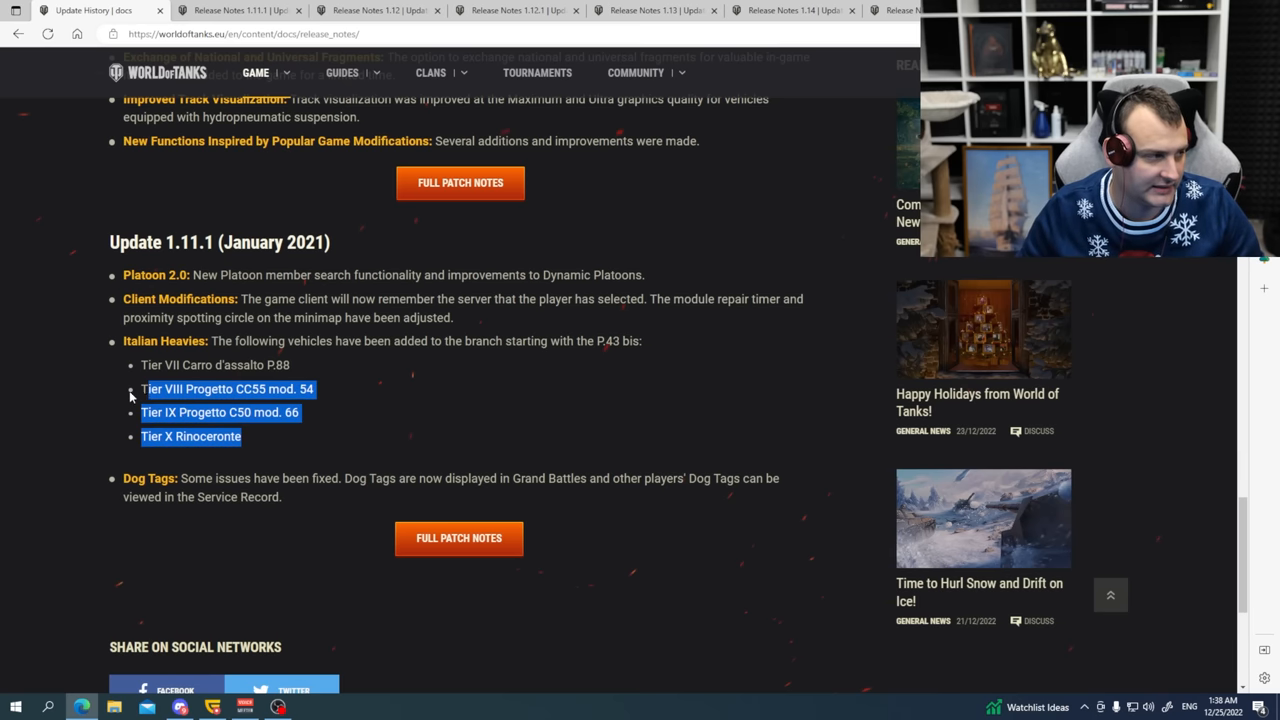
click(321, 515)
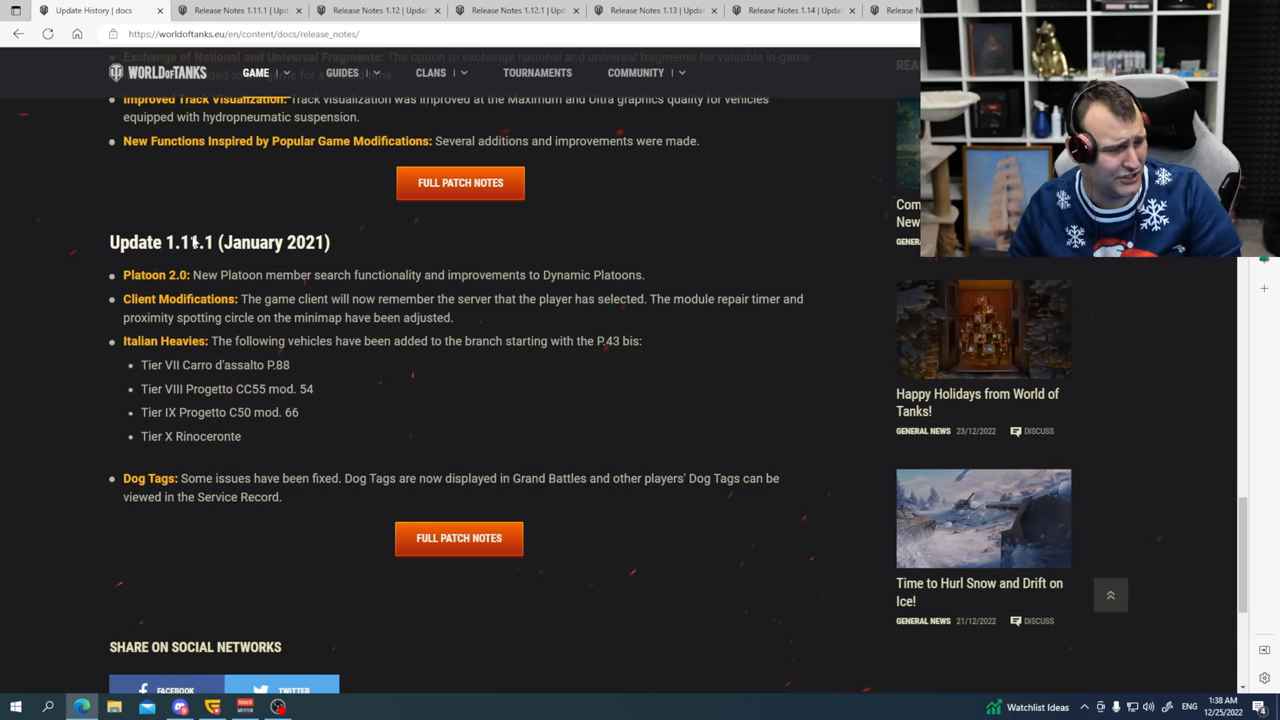
click(458, 537)
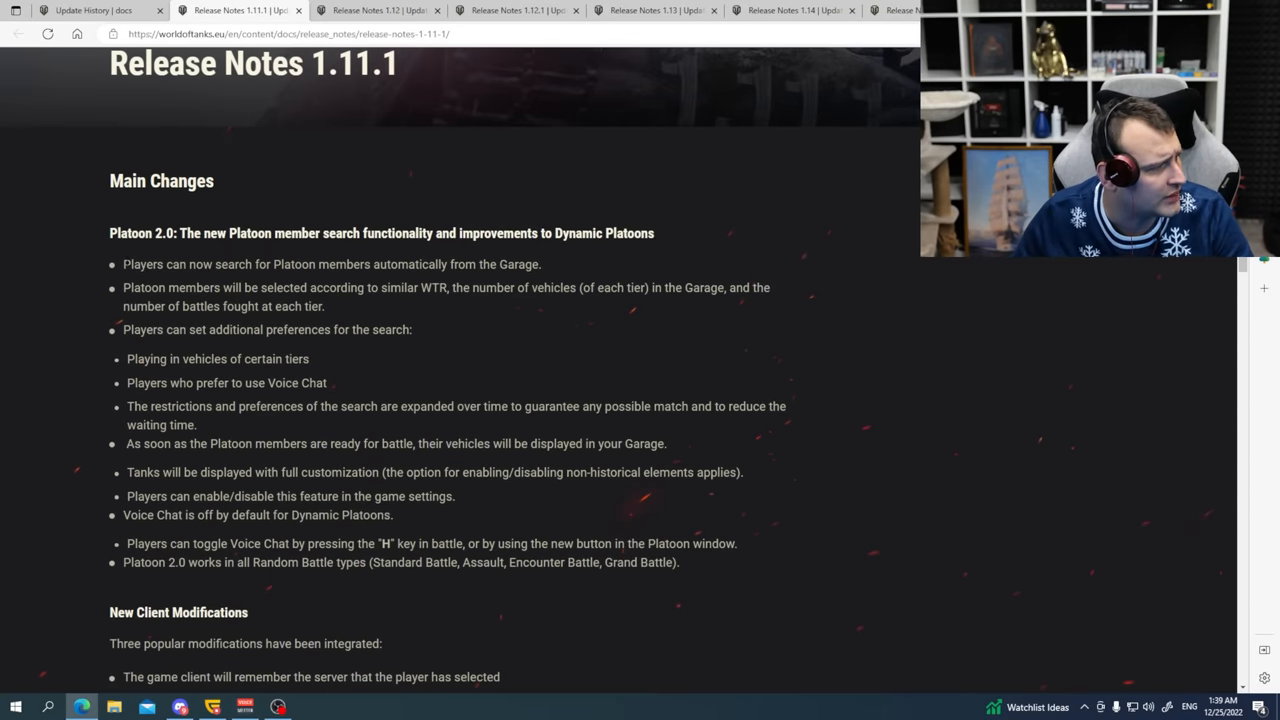
drag(109, 233, 388, 233)
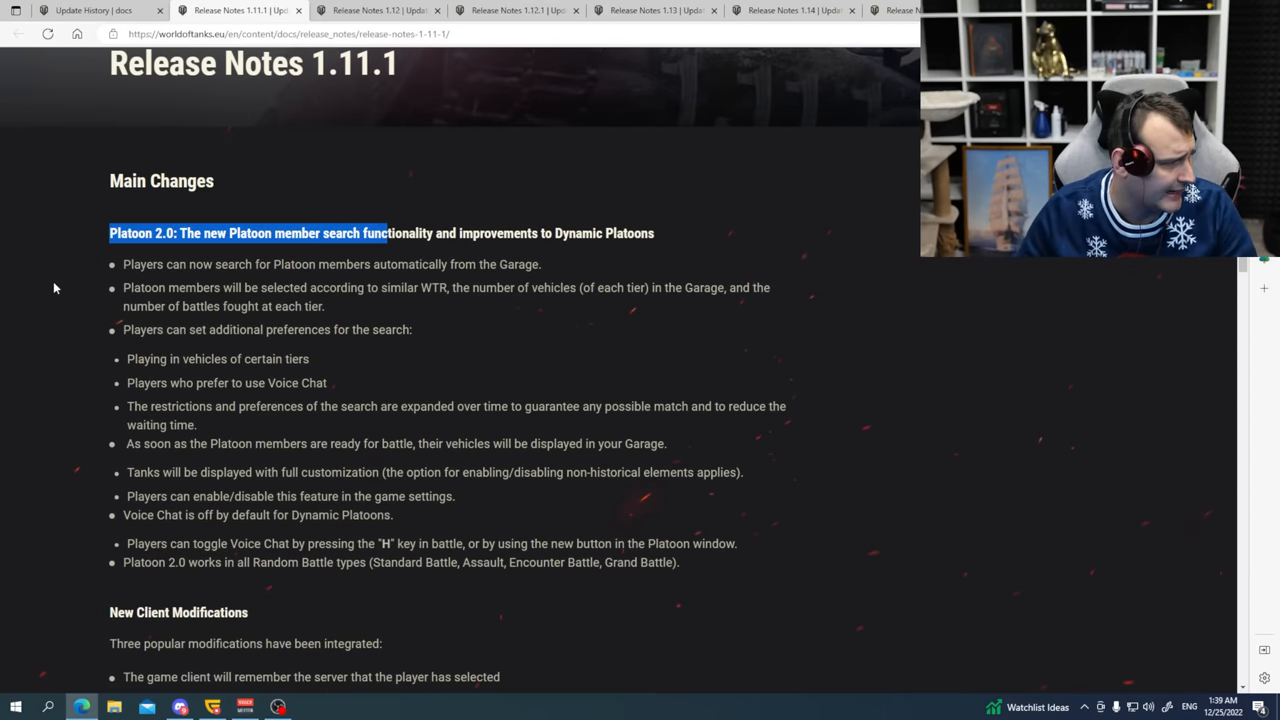
scroll(down, 3)
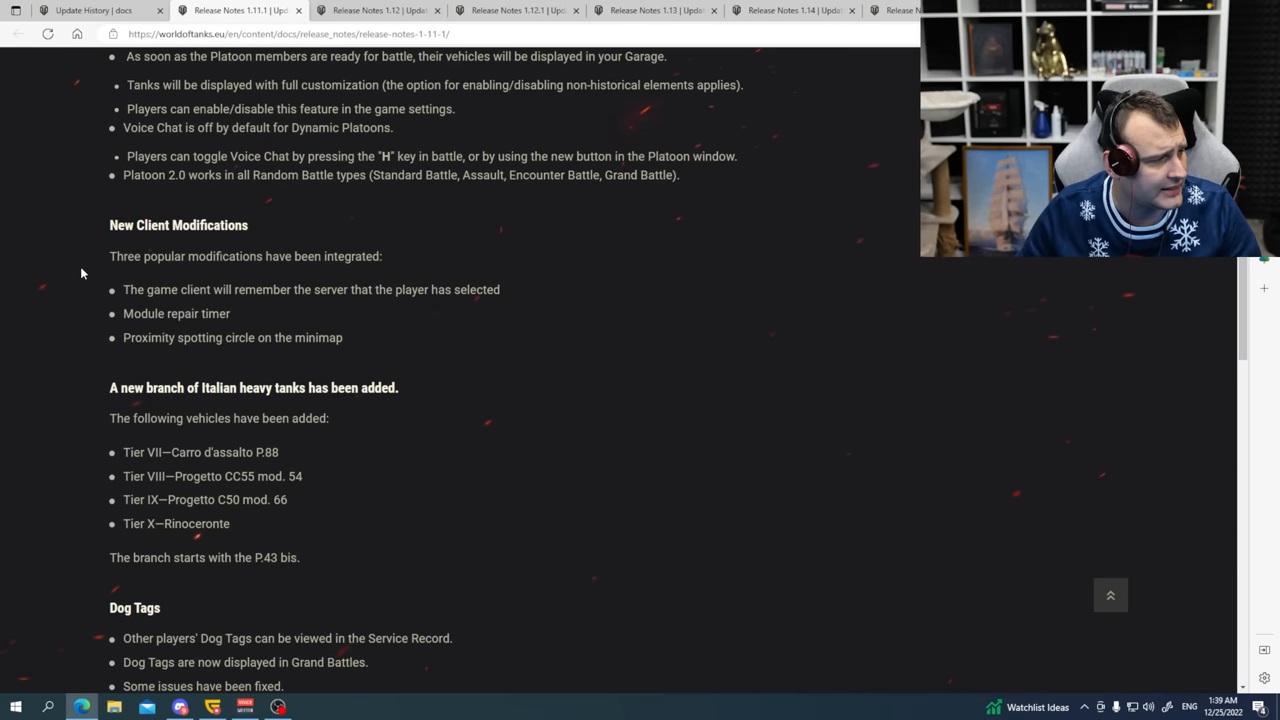
scroll(up, 3)
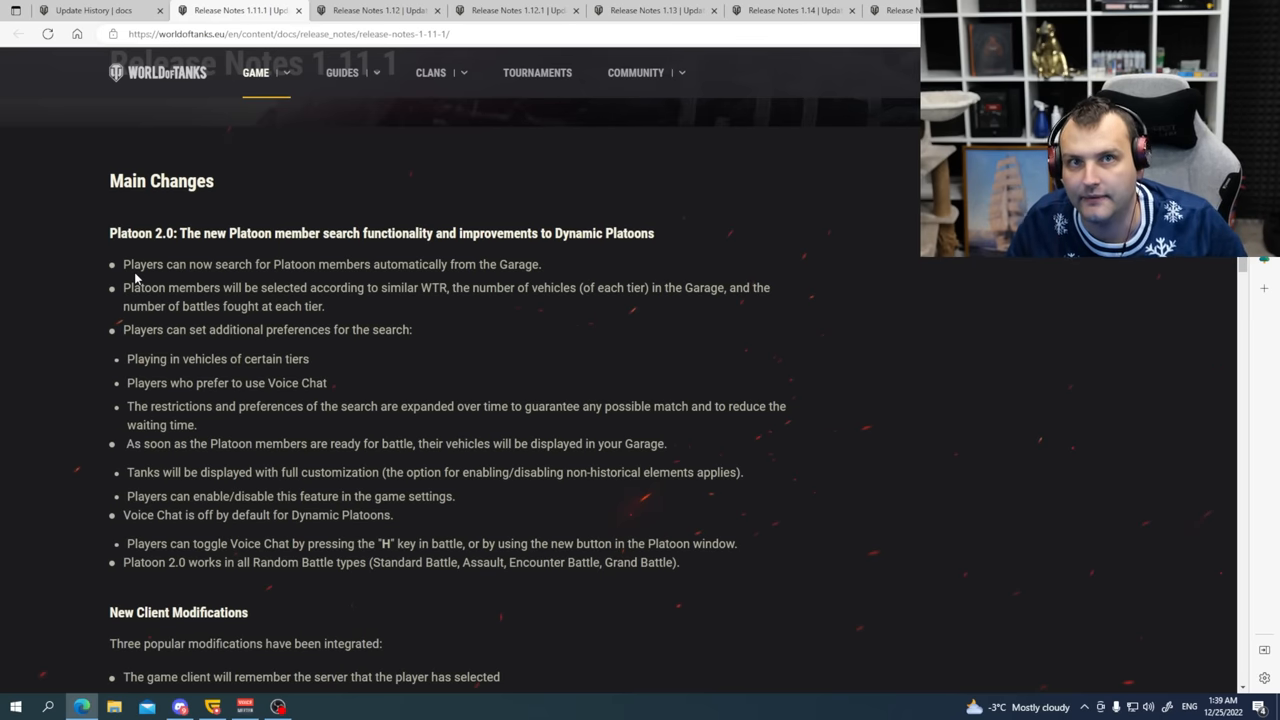
scroll(down, 3)
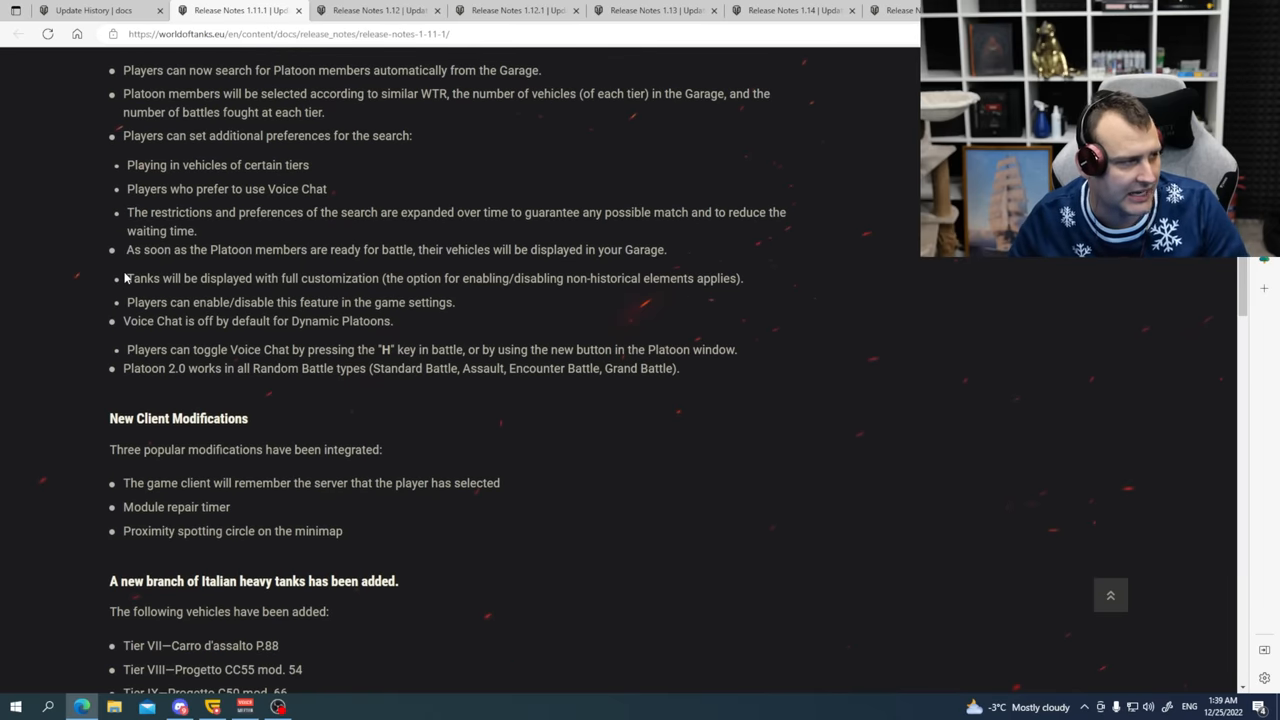
scroll(down, 3)
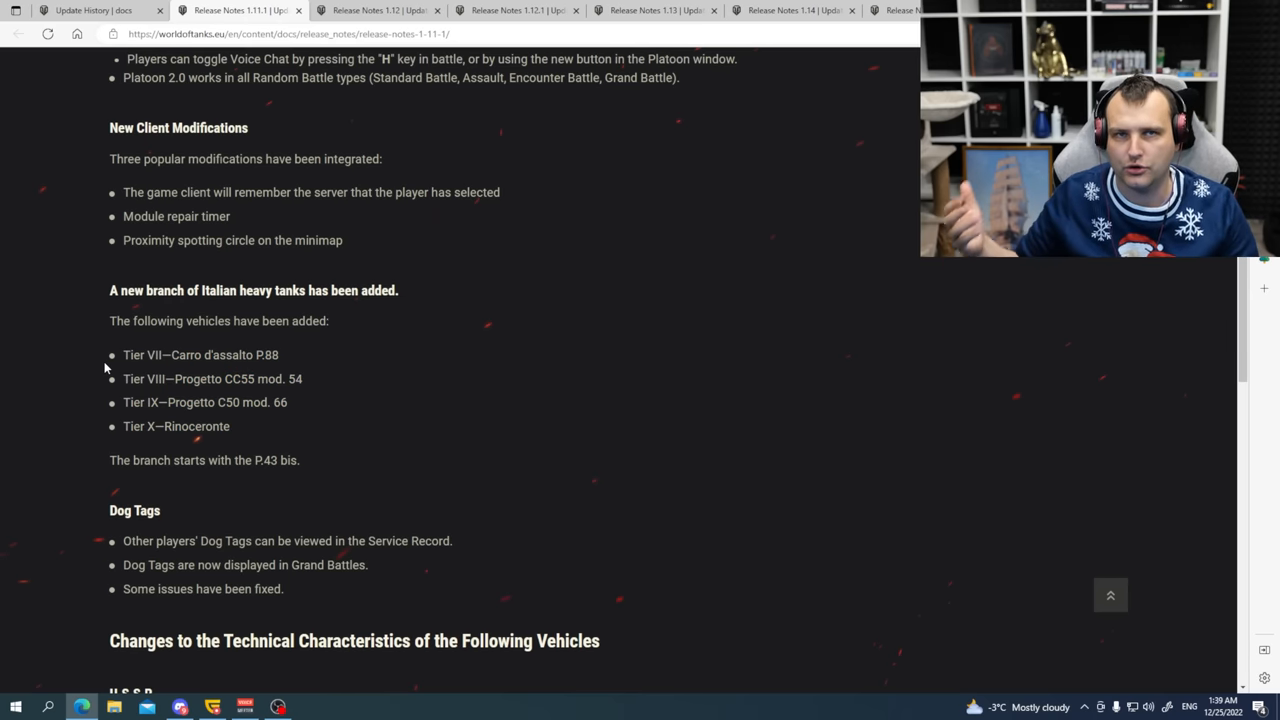
scroll(down, 3)
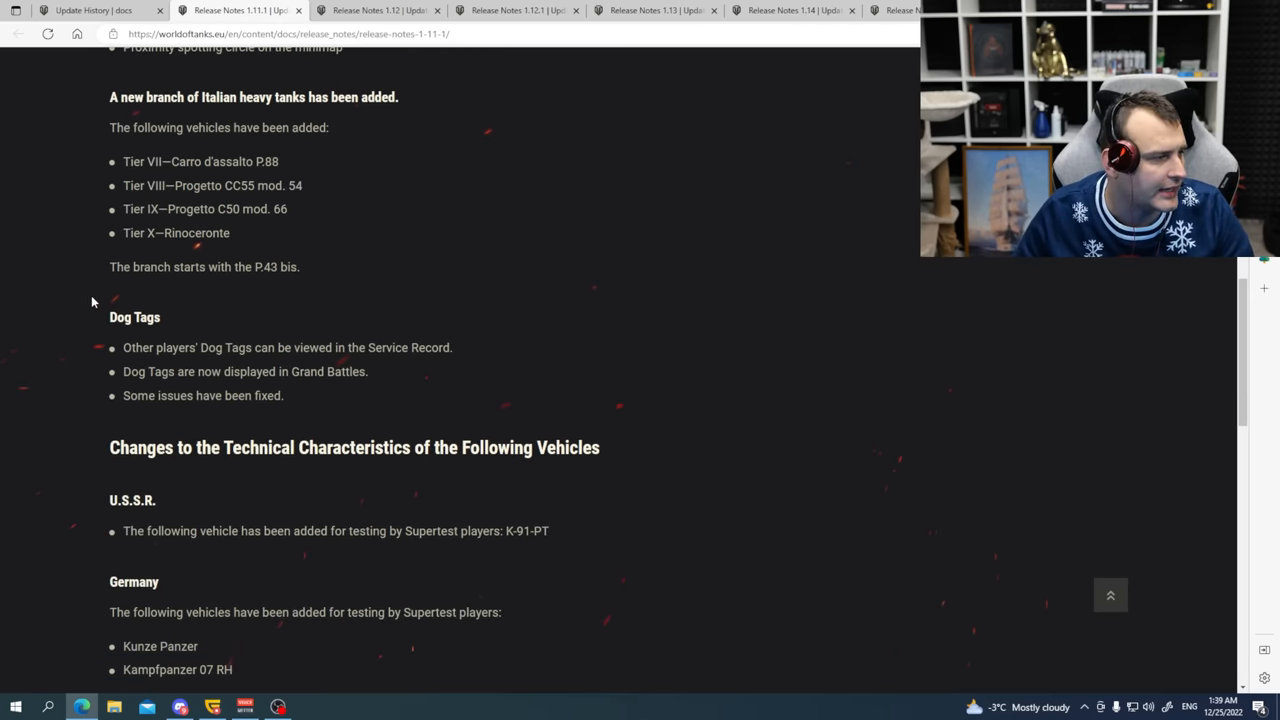
scroll(down, 3)
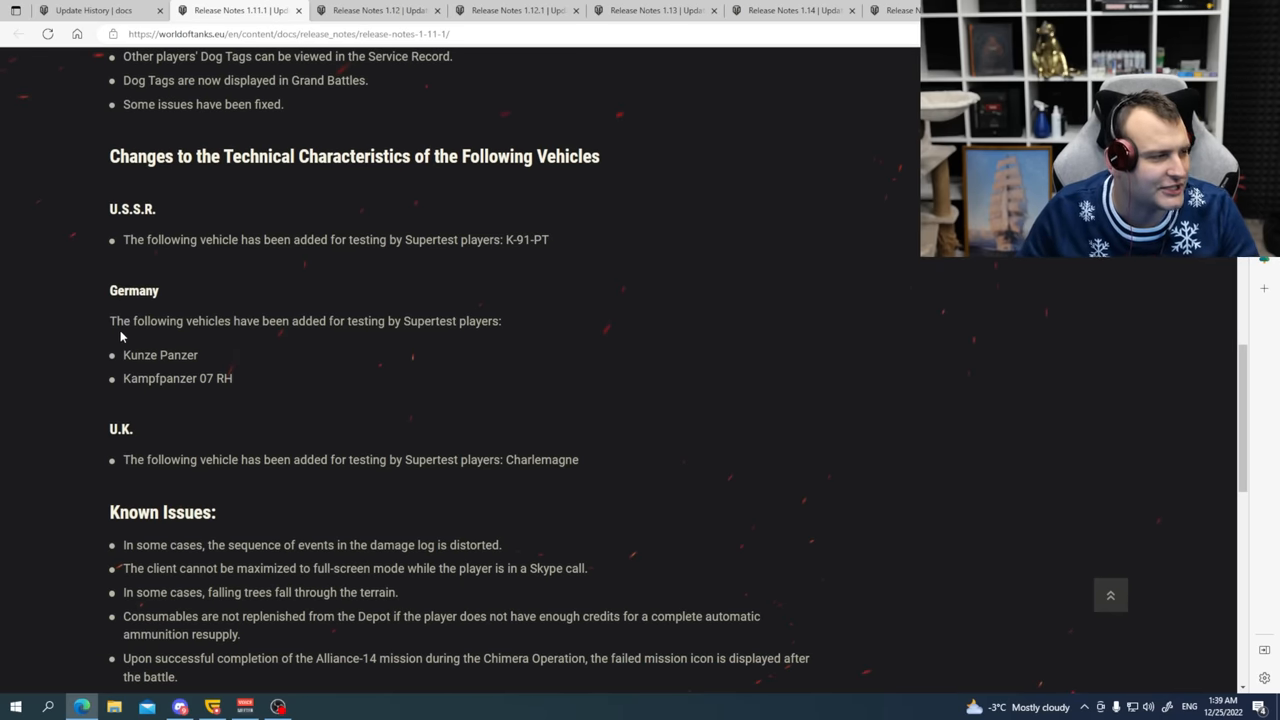
drag(110, 321, 502, 321)
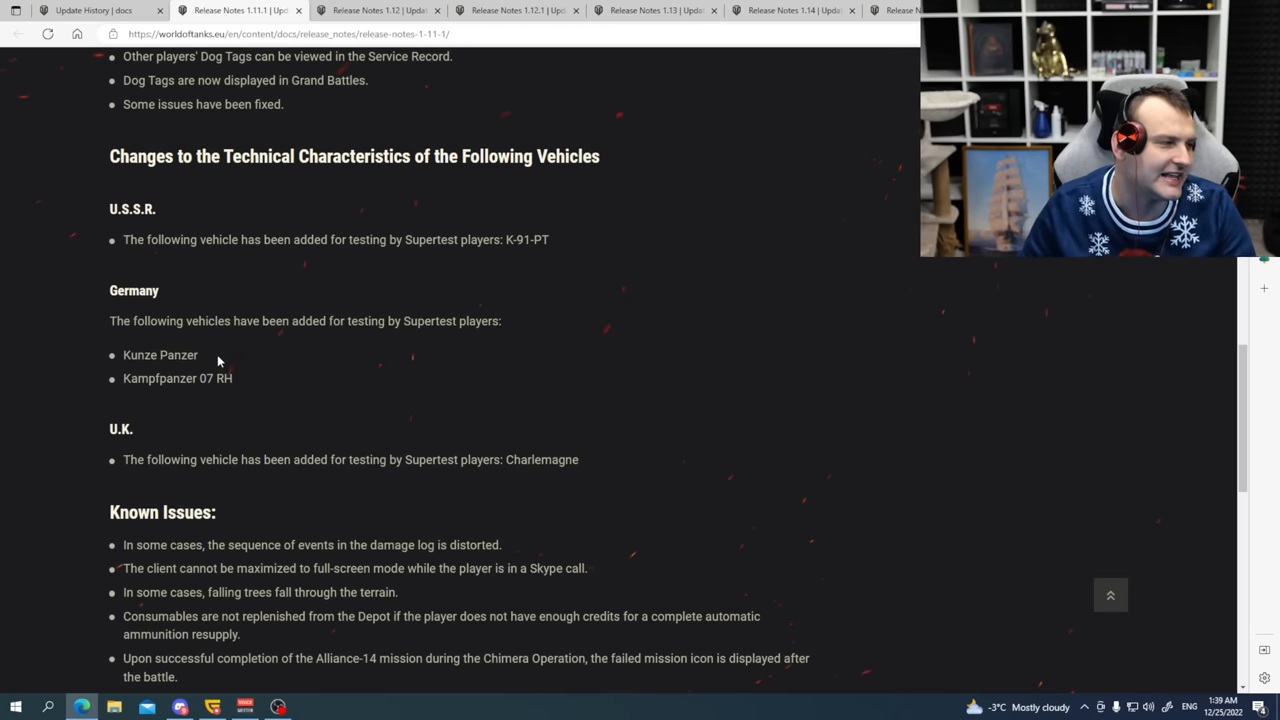
scroll(down, 3)
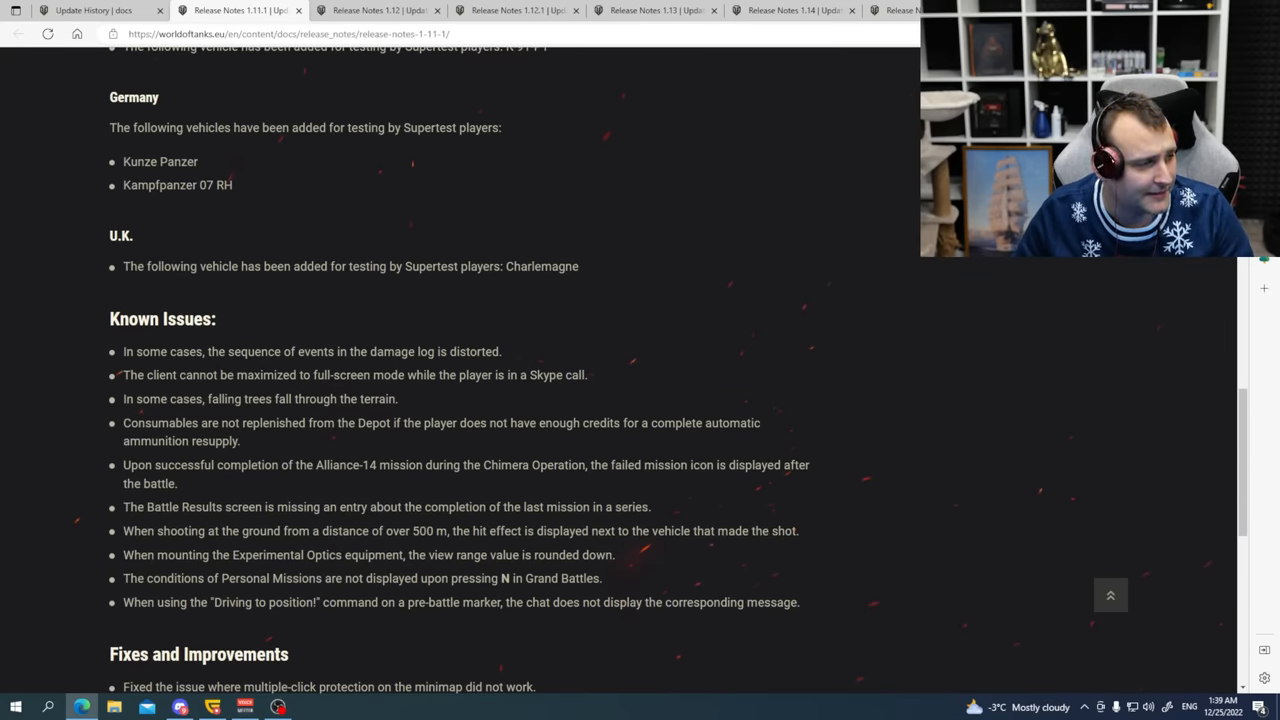
scroll(down, 3)
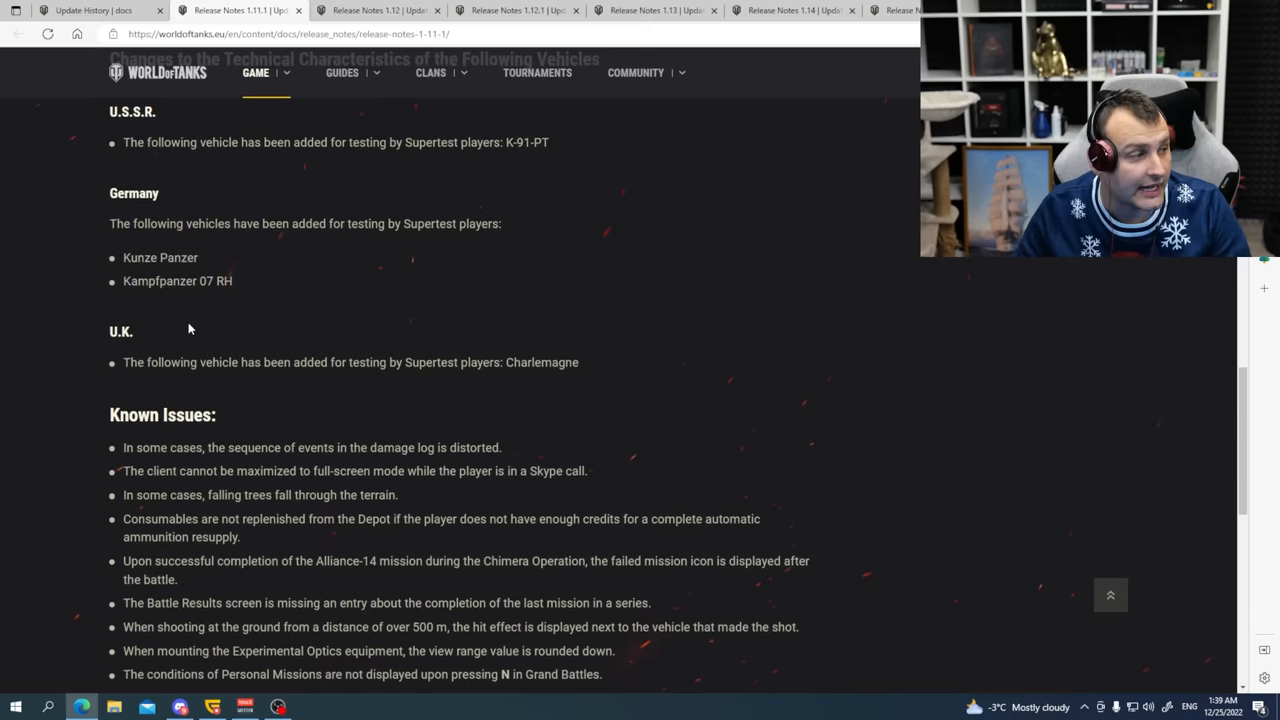
drag(122, 362, 420, 362)
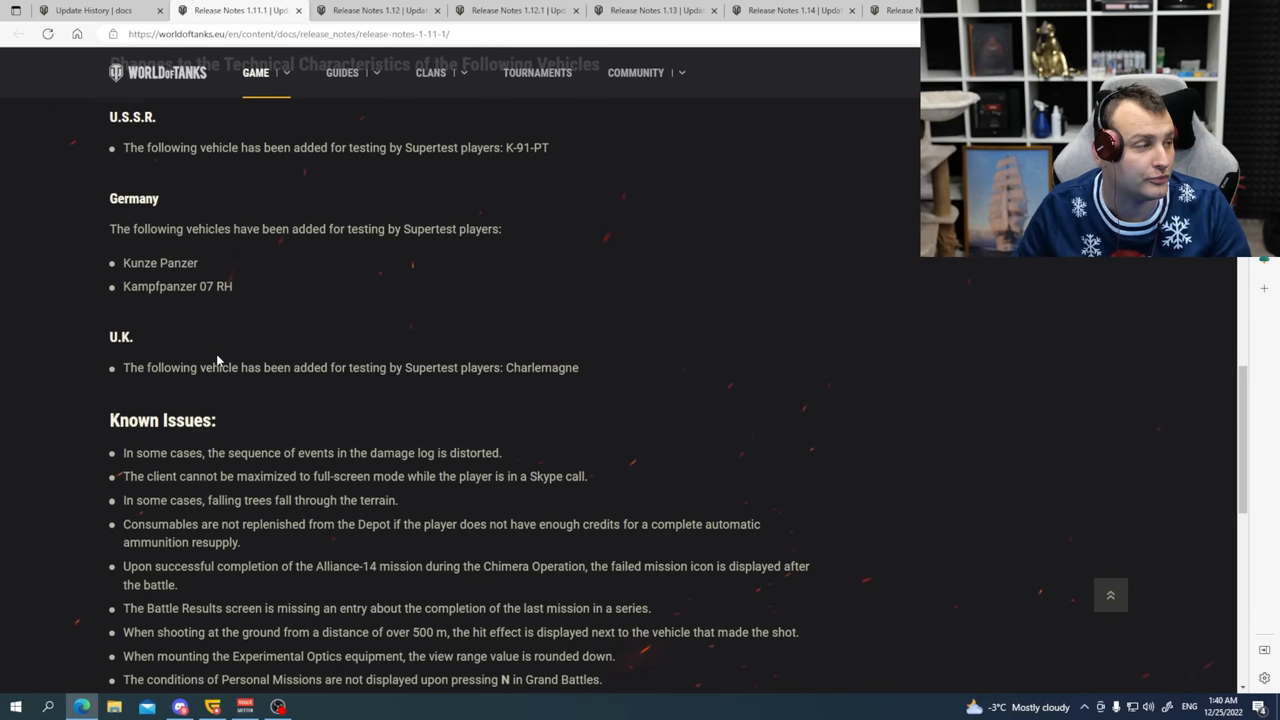
scroll(up, 3)
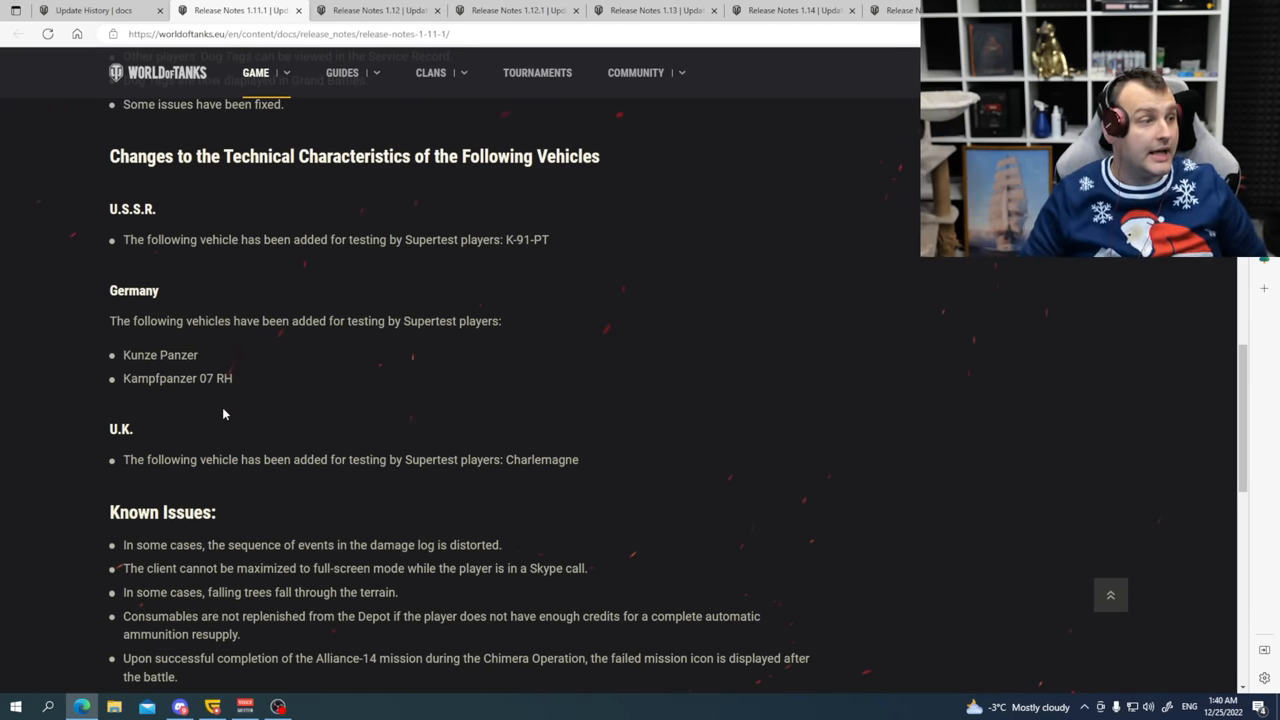
scroll(up, 3)
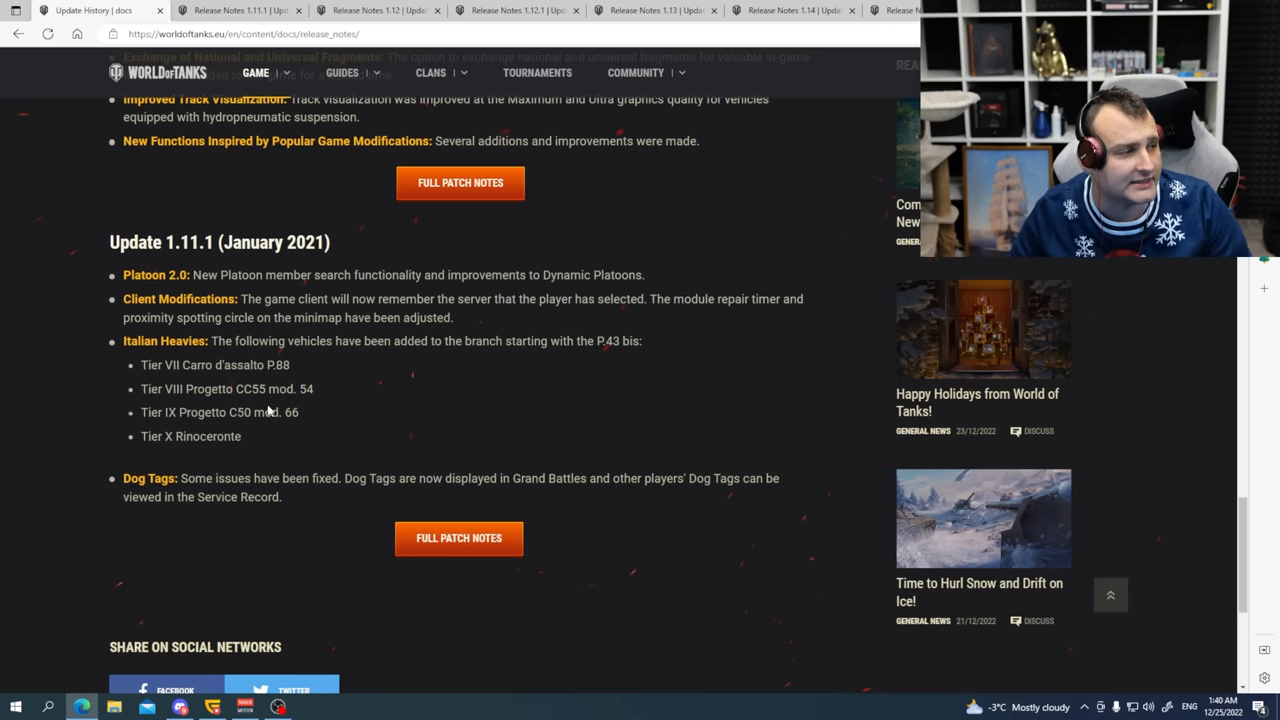
mouse_move(286, 263)
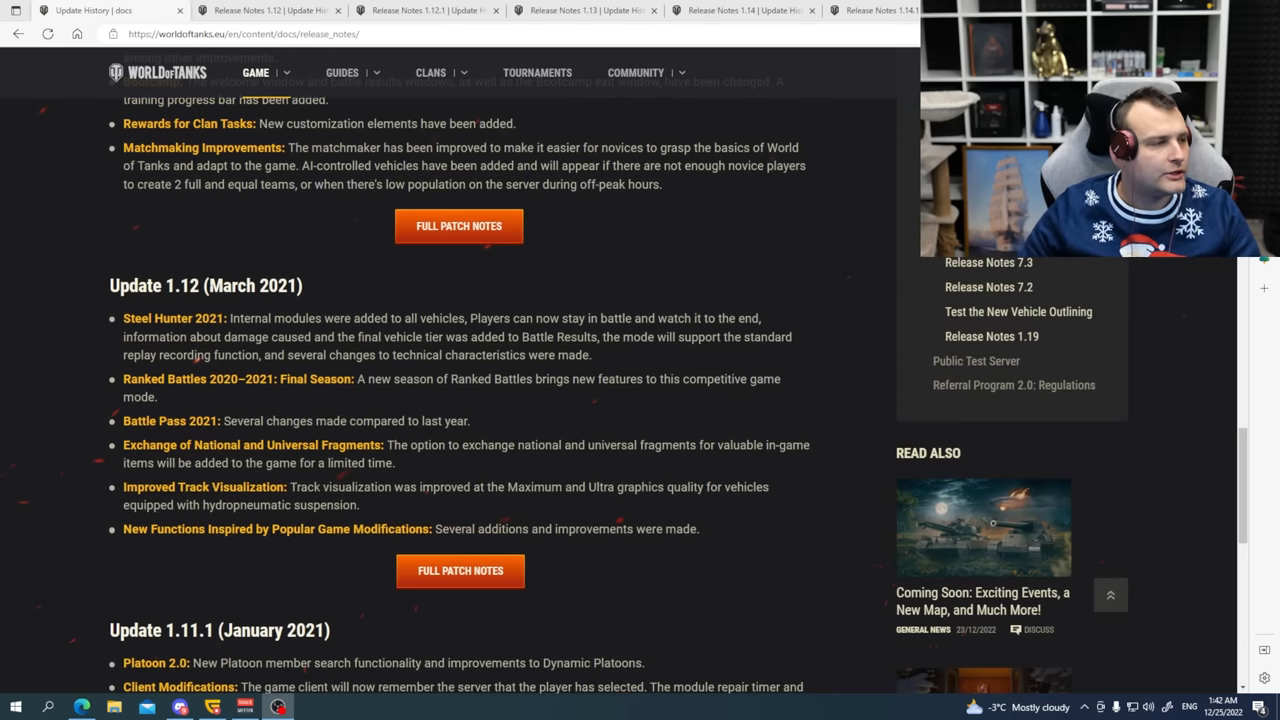
mouse_move(268, 73)
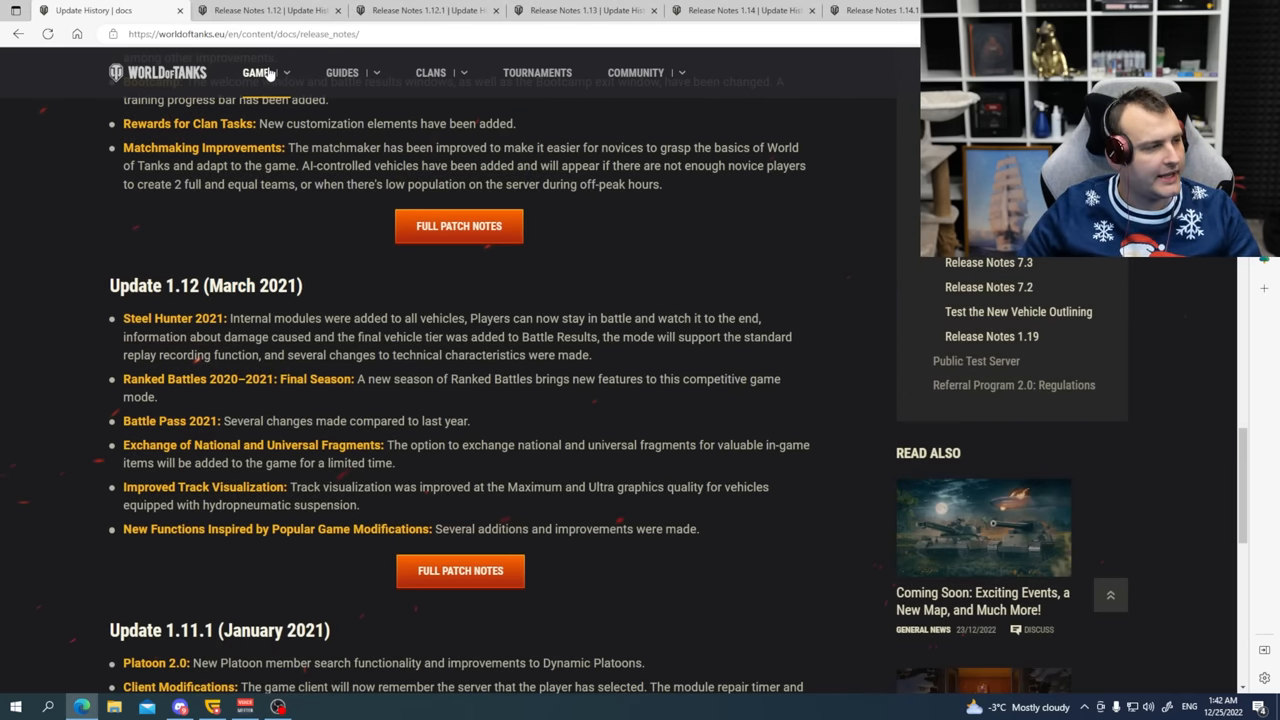
Return to the Update History overview at the Update 1.12 (March 2021) summary.
double_click(175, 318)
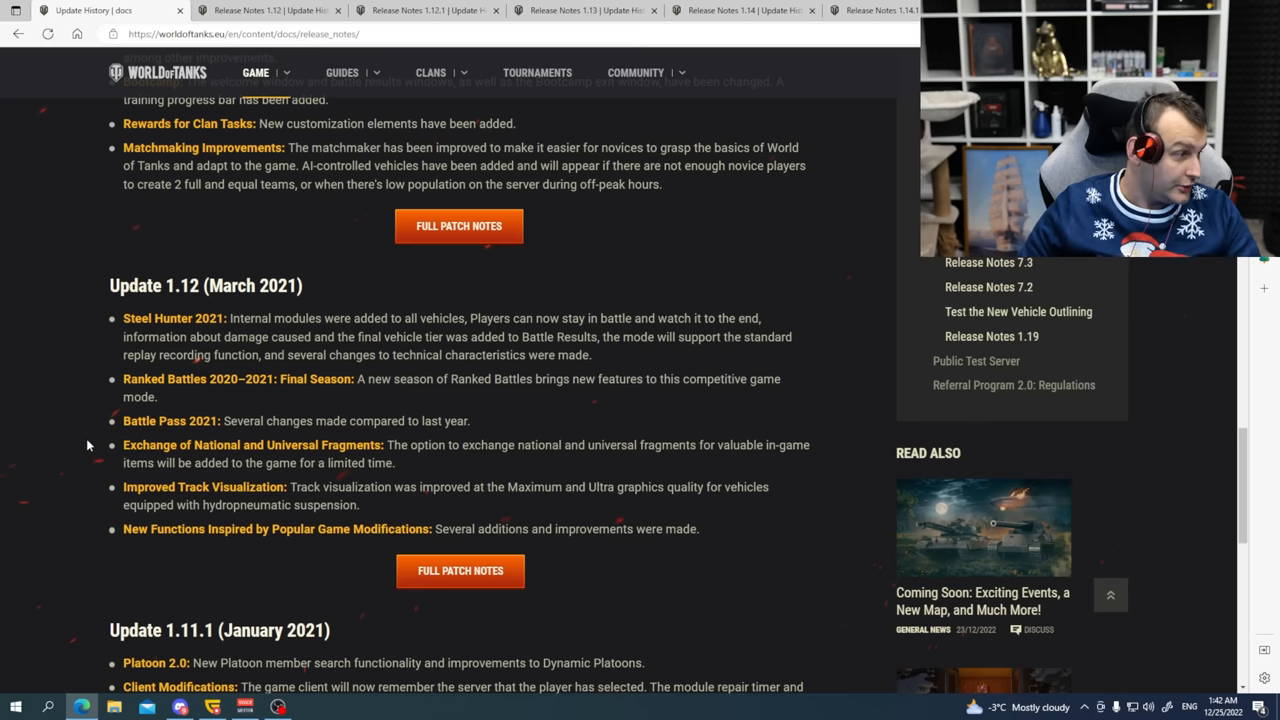
mouse_move(122, 448)
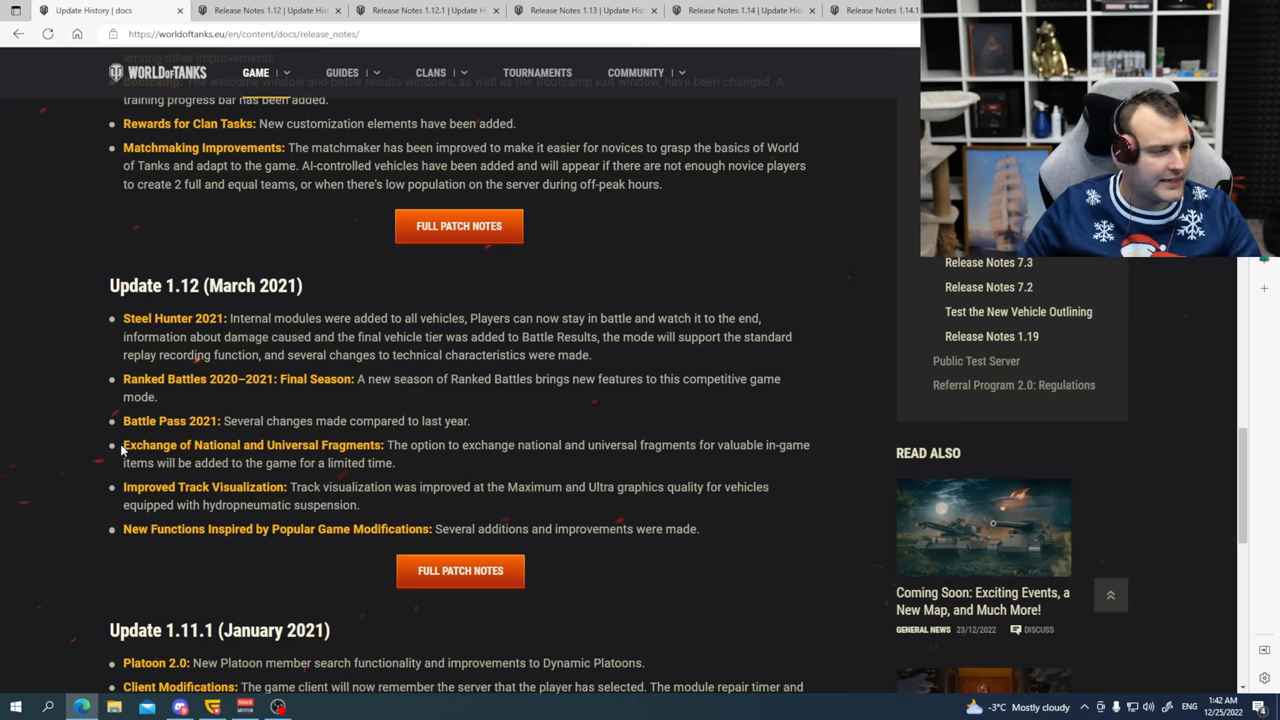
mouse_move(62, 462)
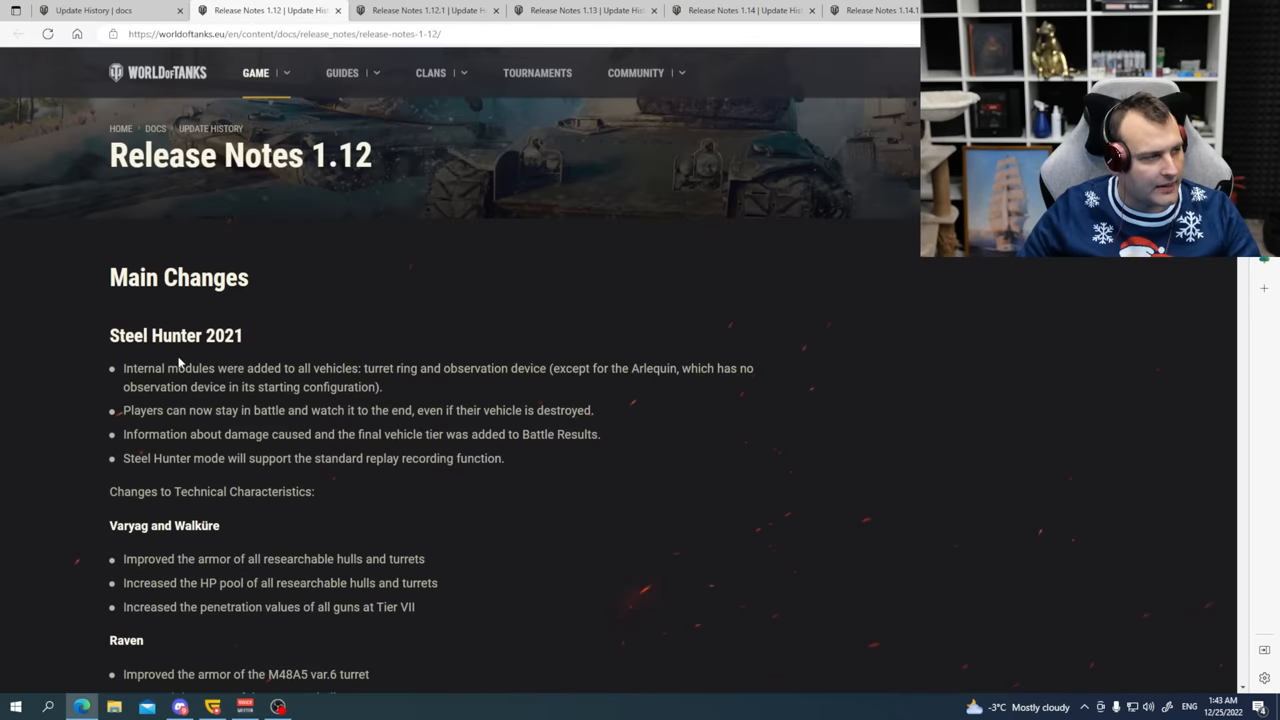
drag(109, 335, 337, 245)
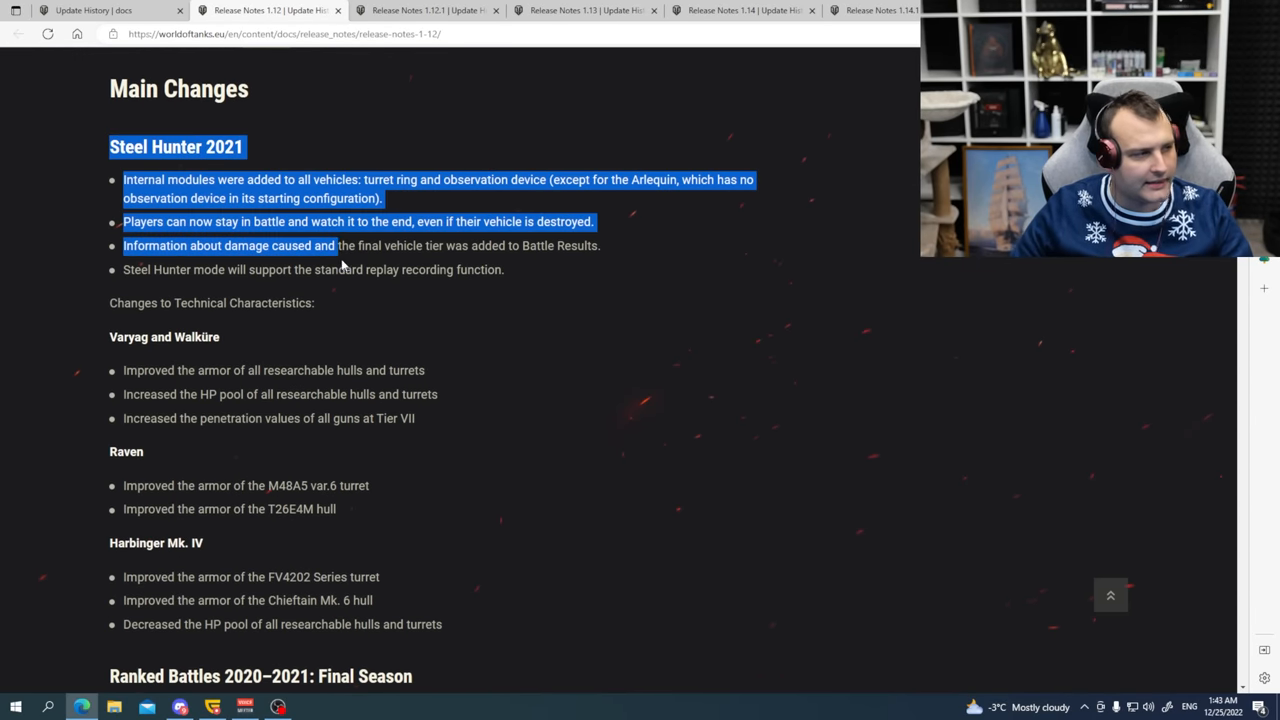
click(85, 330)
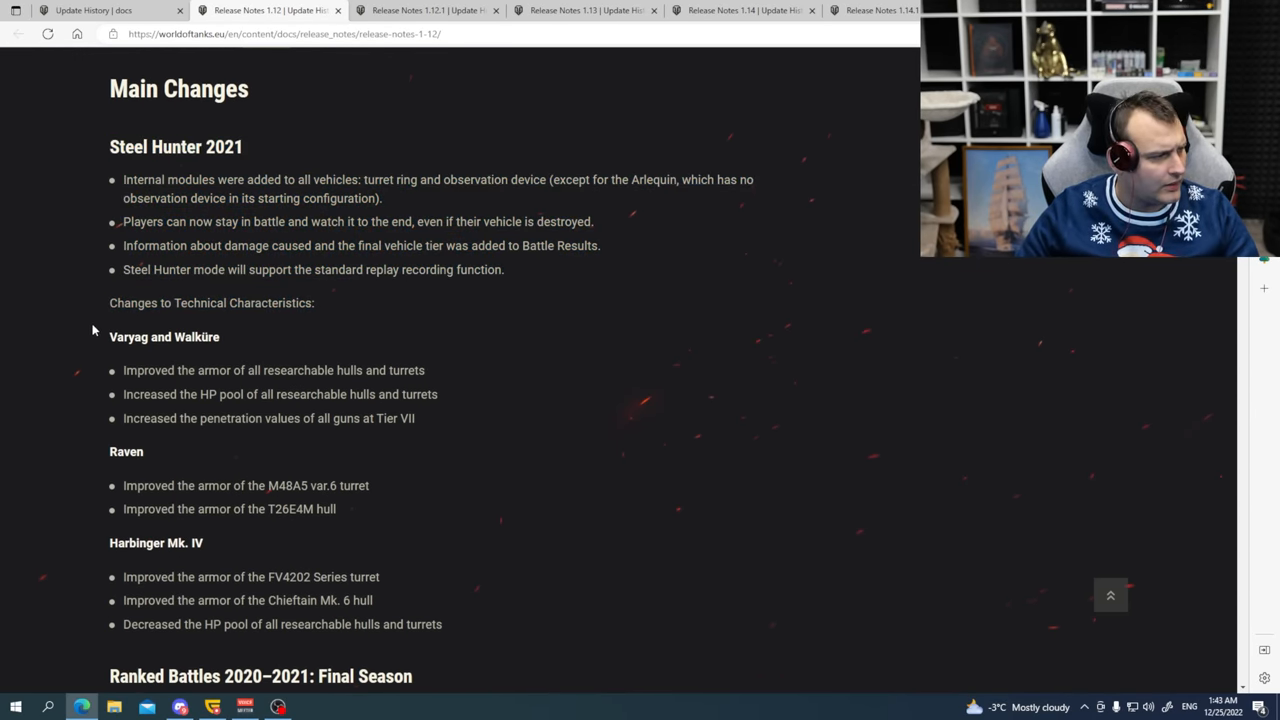
scroll(down, 3)
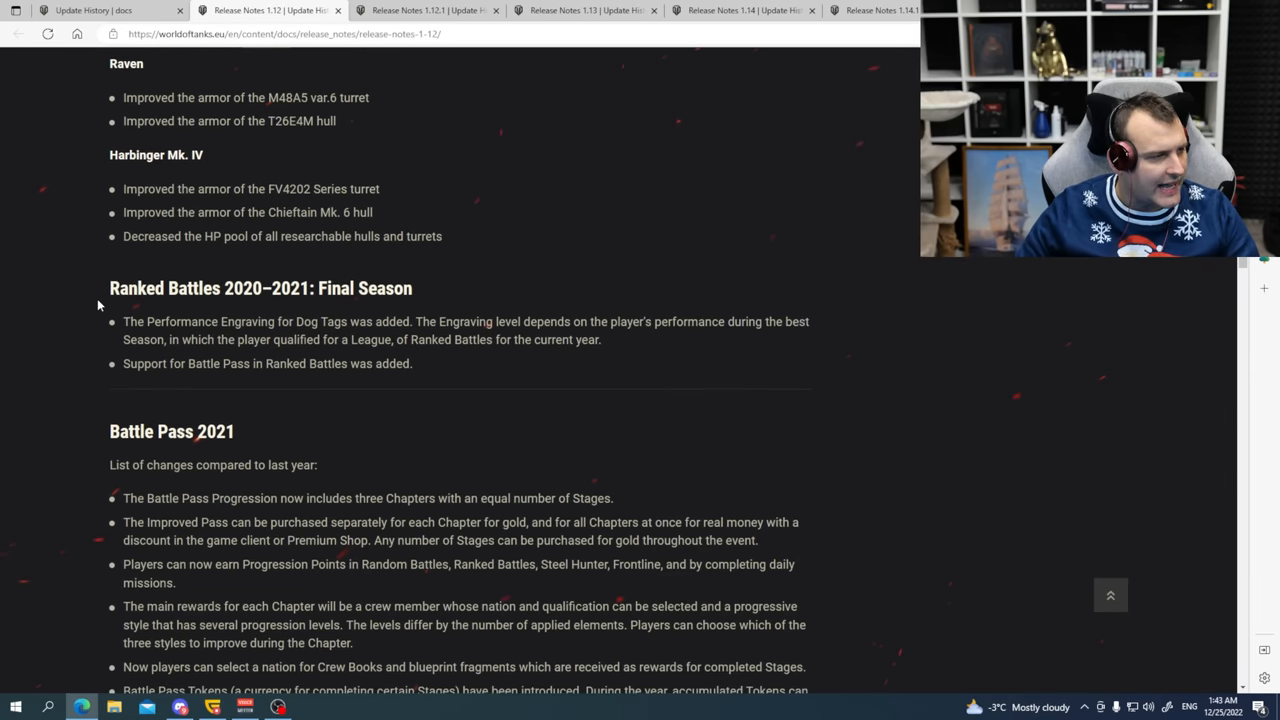
mouse_move(83, 354)
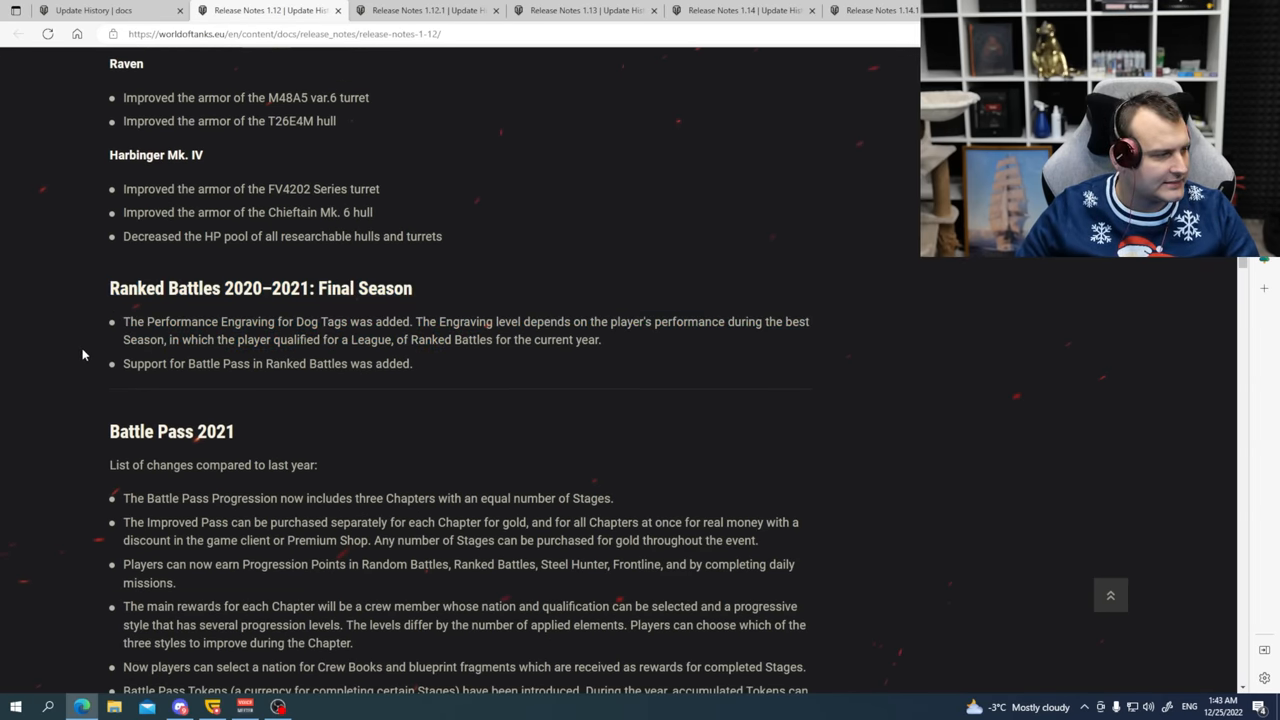
scroll(down, 3)
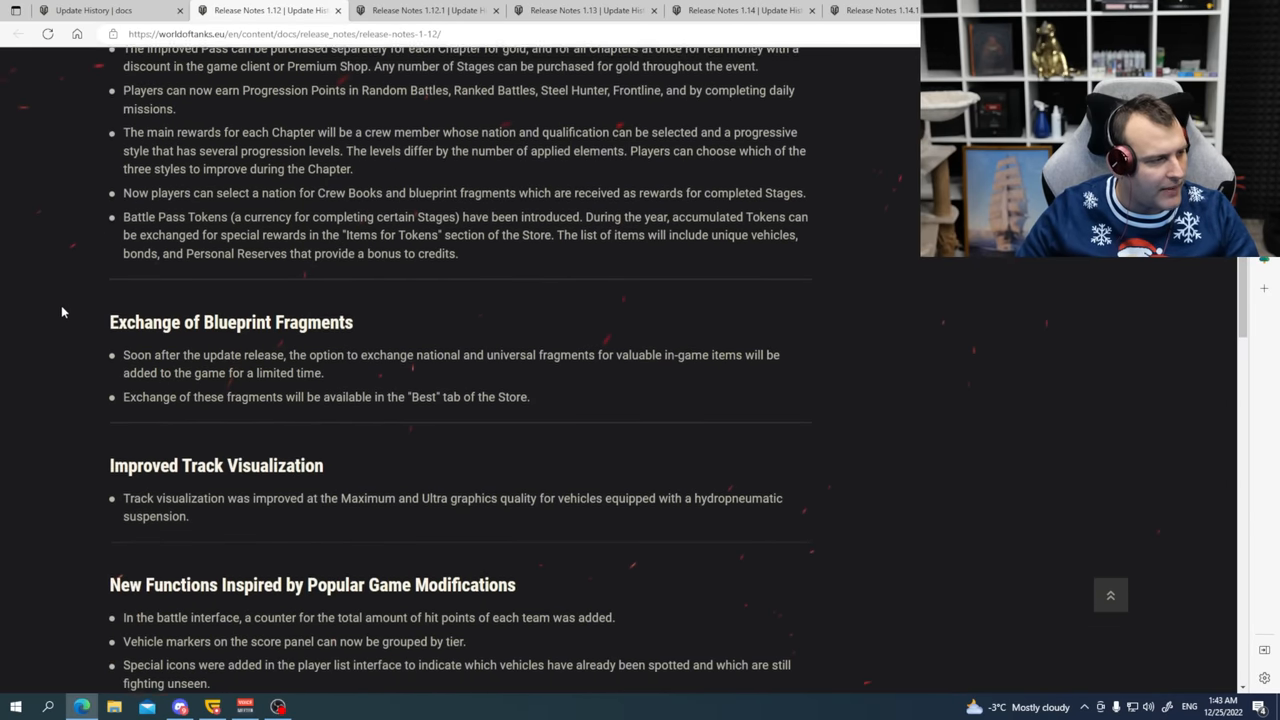
scroll(down, 3)
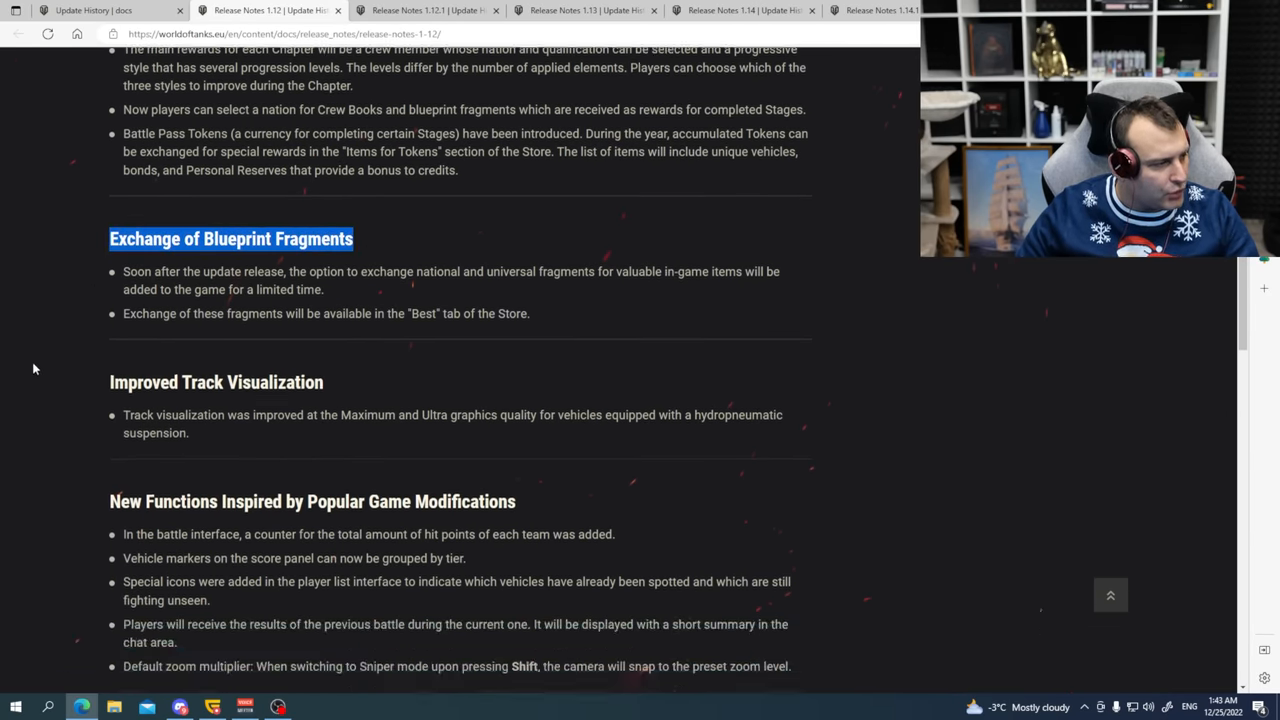
scroll(down, 3)
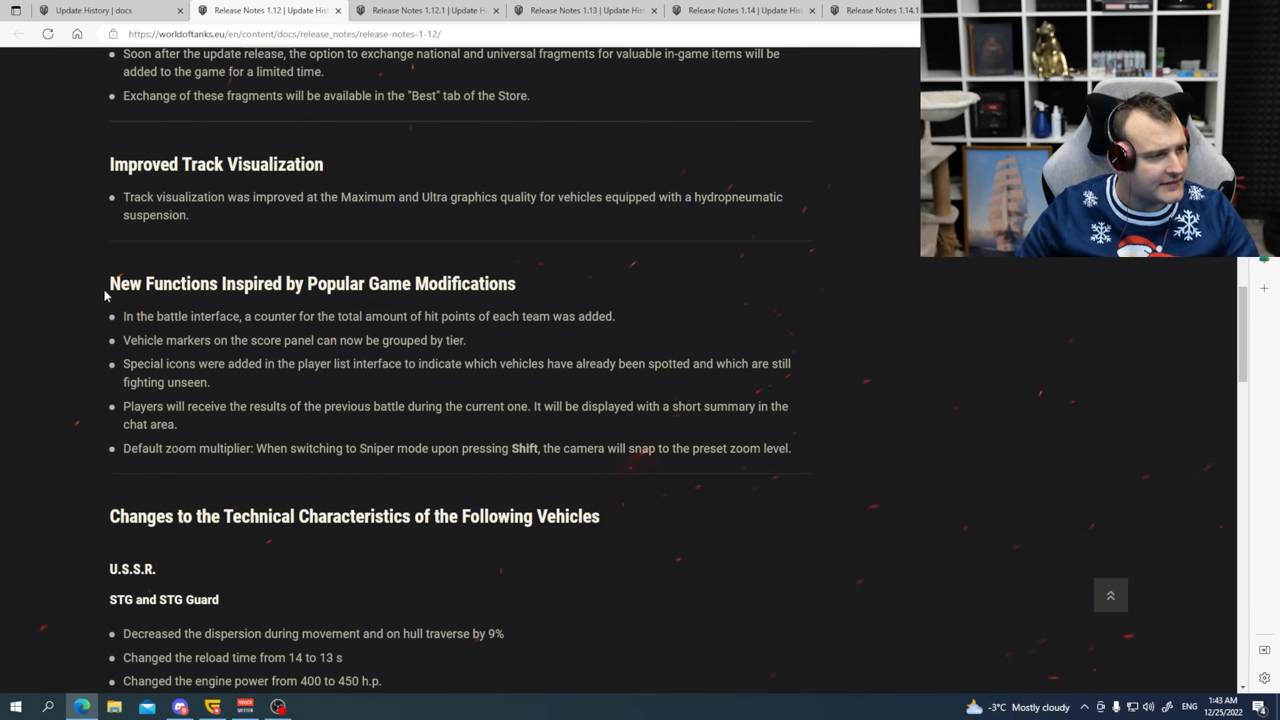
drag(109, 283, 790, 448)
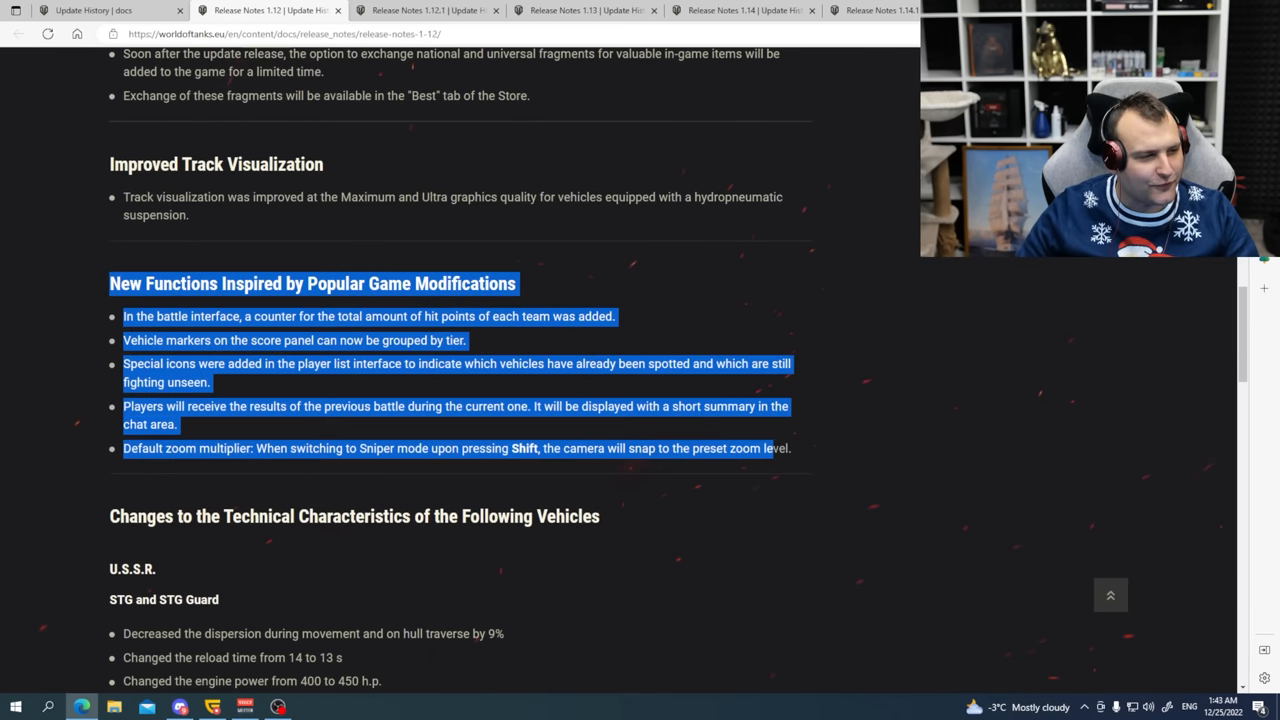
click(113, 318)
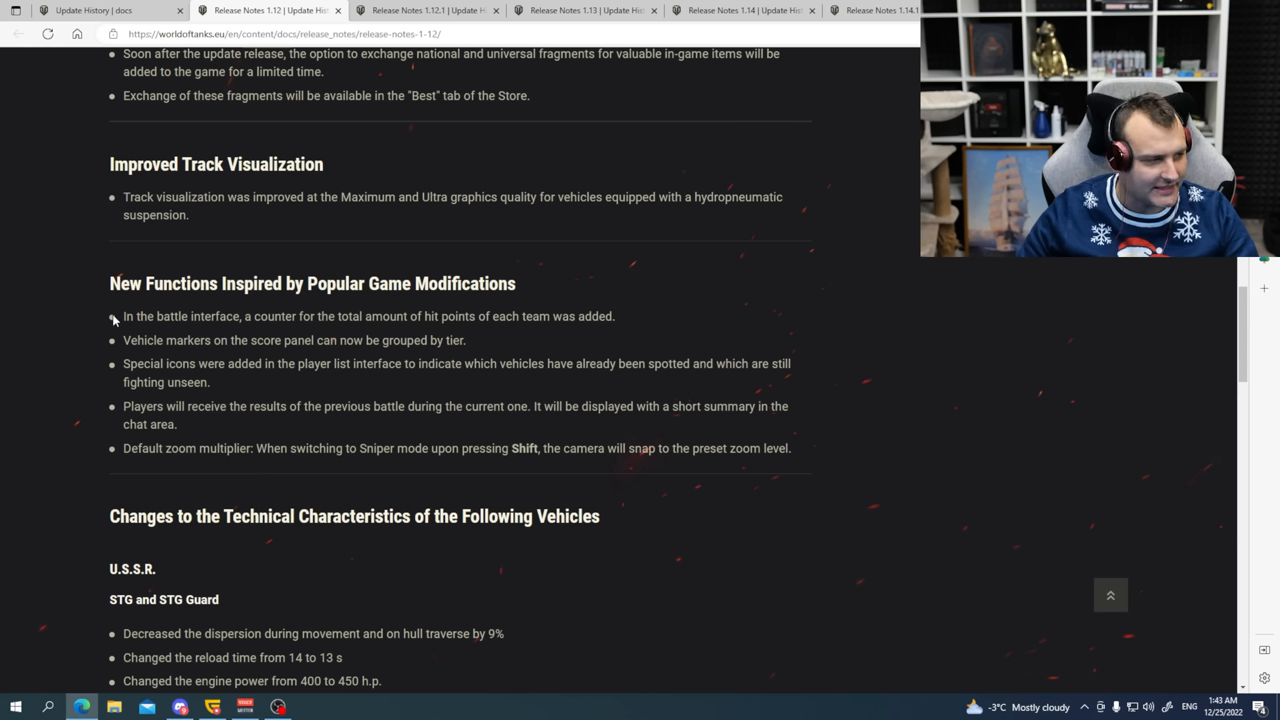
drag(122, 316, 449, 316)
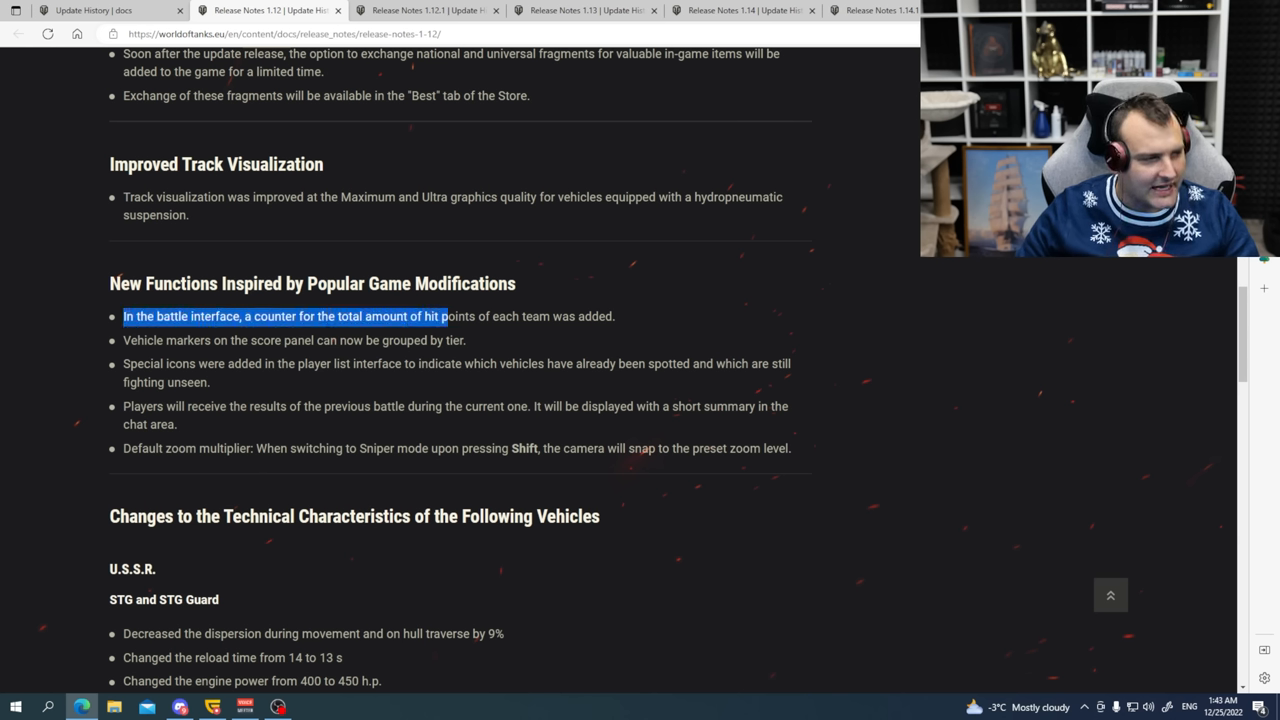
drag(445, 316, 615, 316)
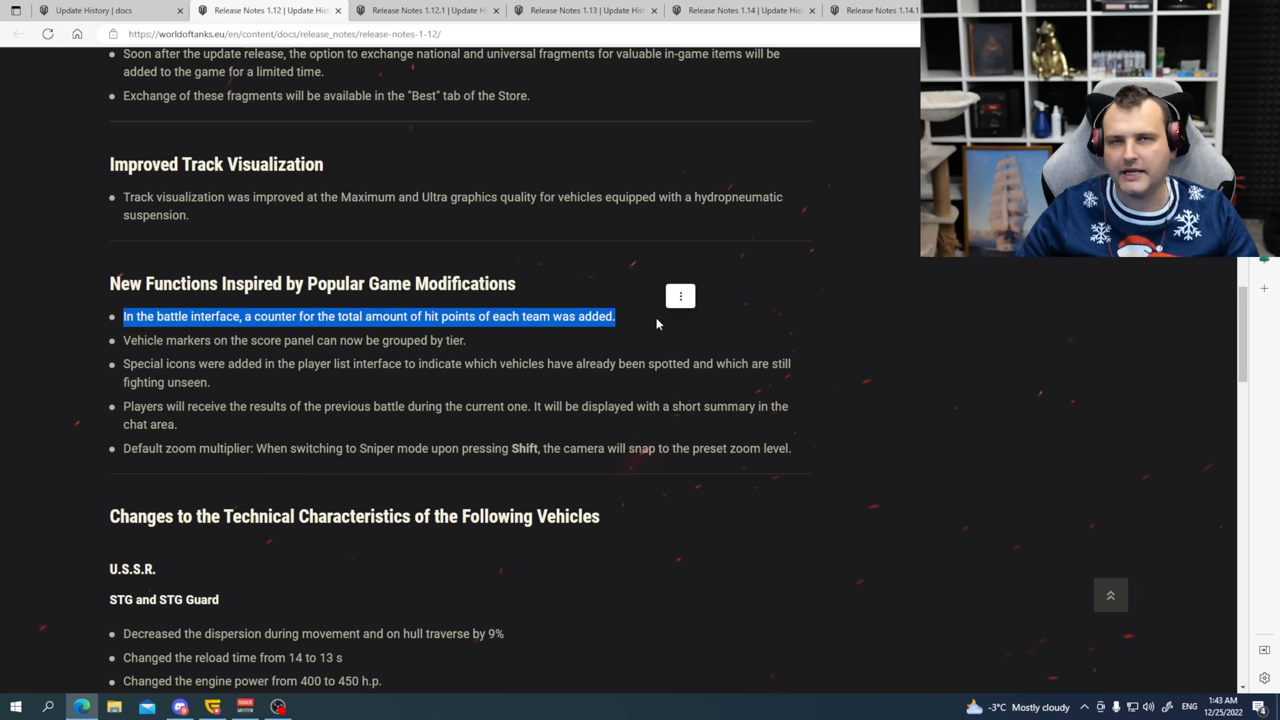
mouse_move(552, 320)
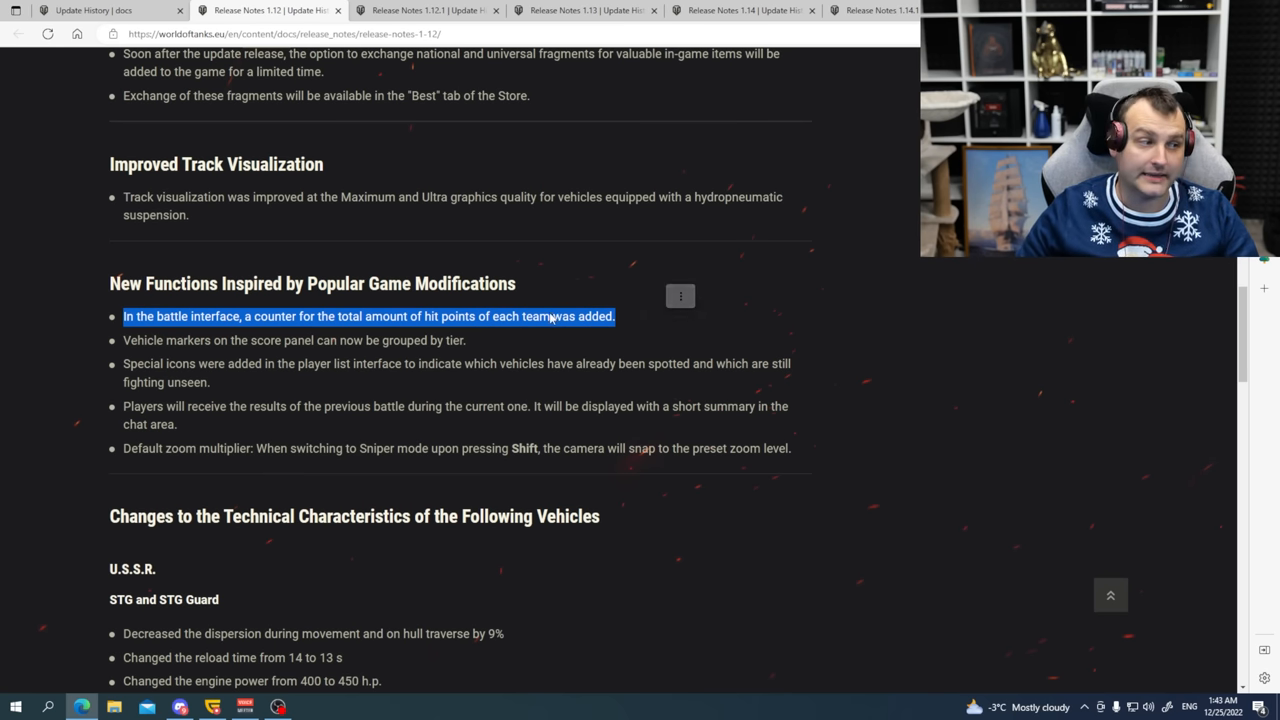
click(123, 340)
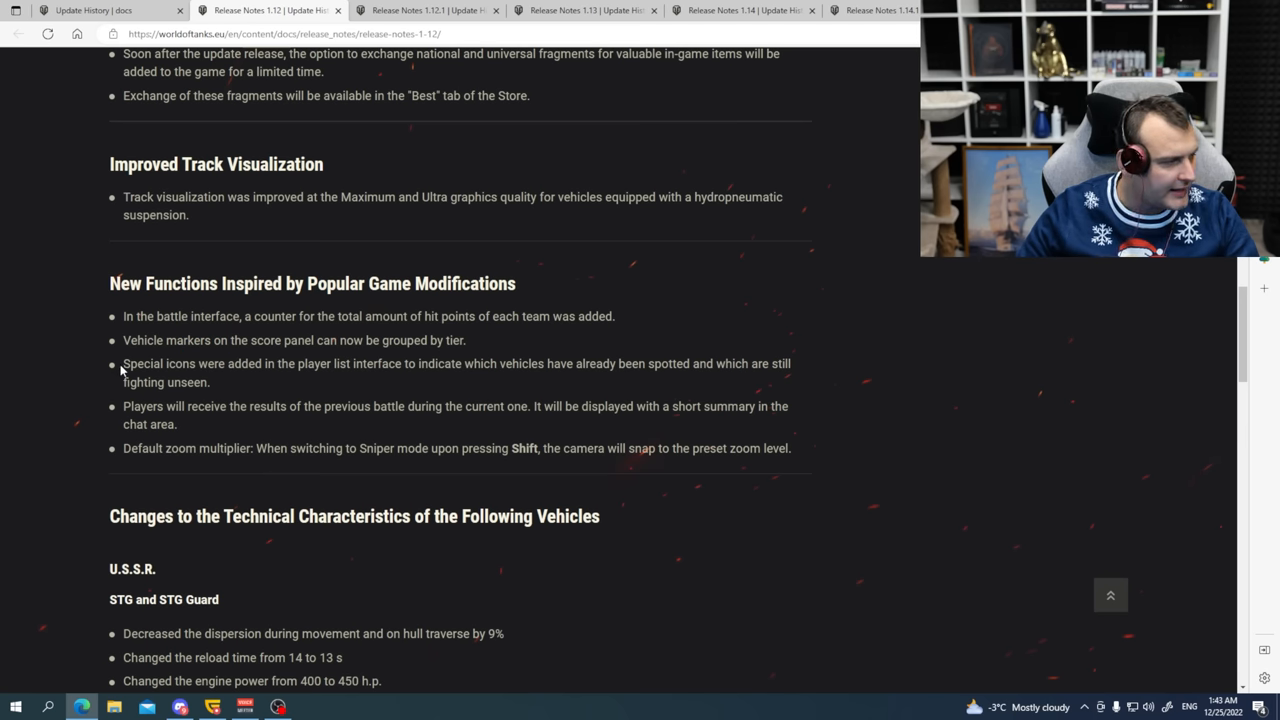
drag(122, 363, 222, 363)
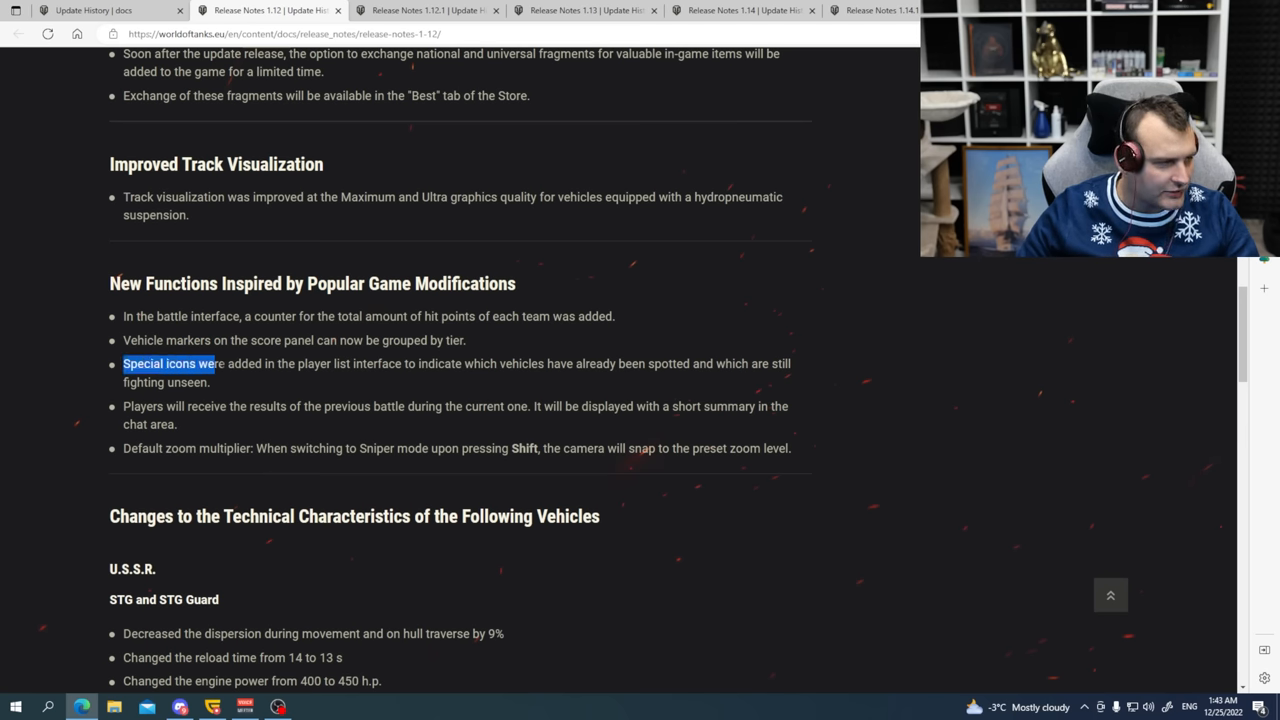
drag(210, 363, 417, 363)
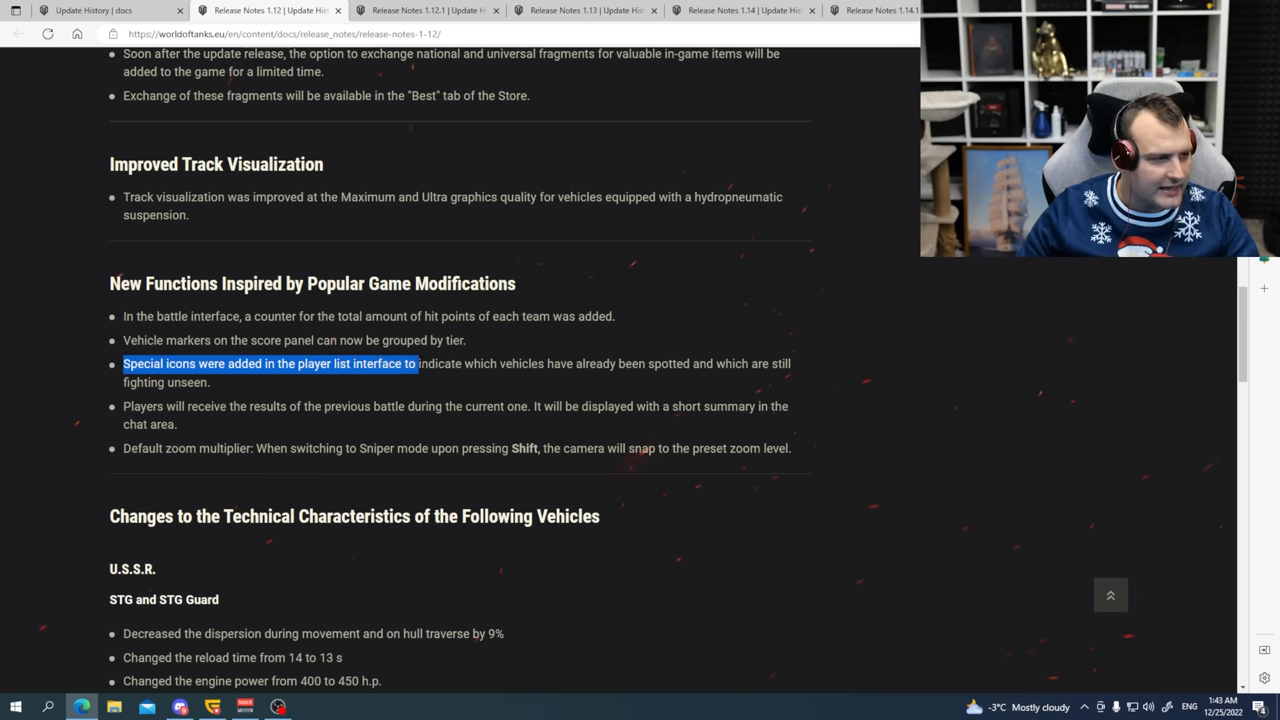
drag(417, 363, 533, 363)
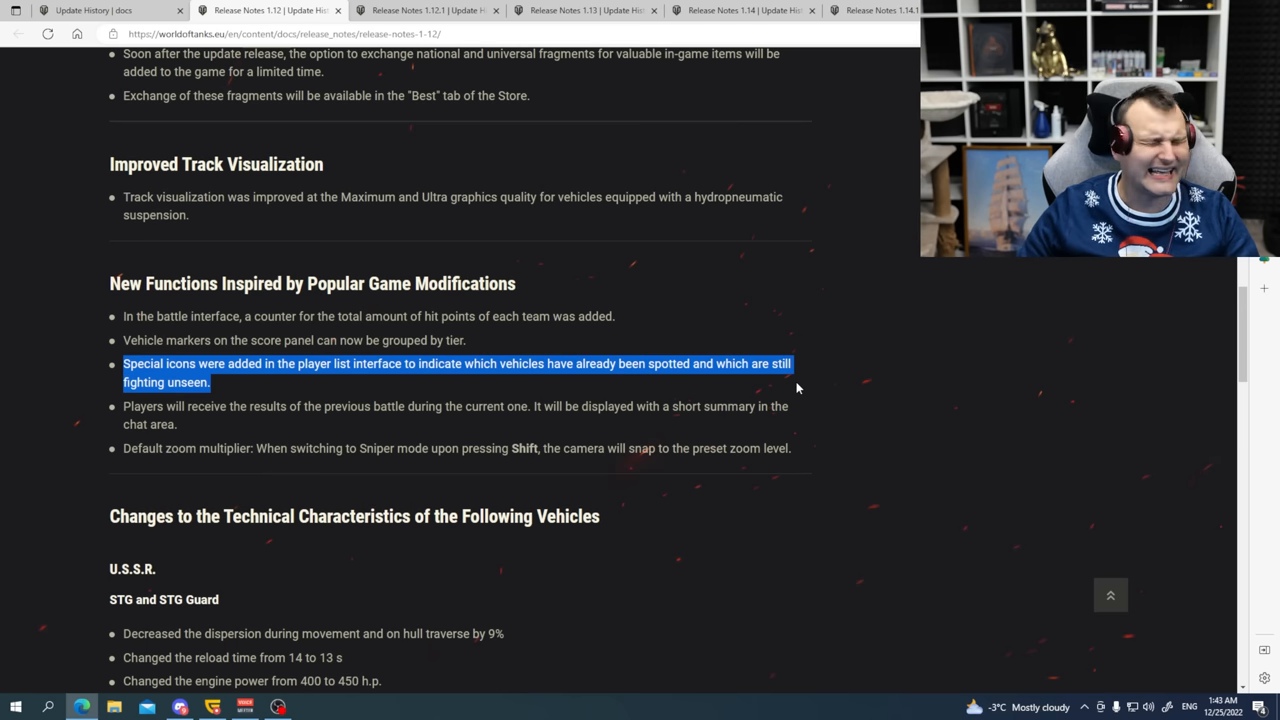
click(123, 363)
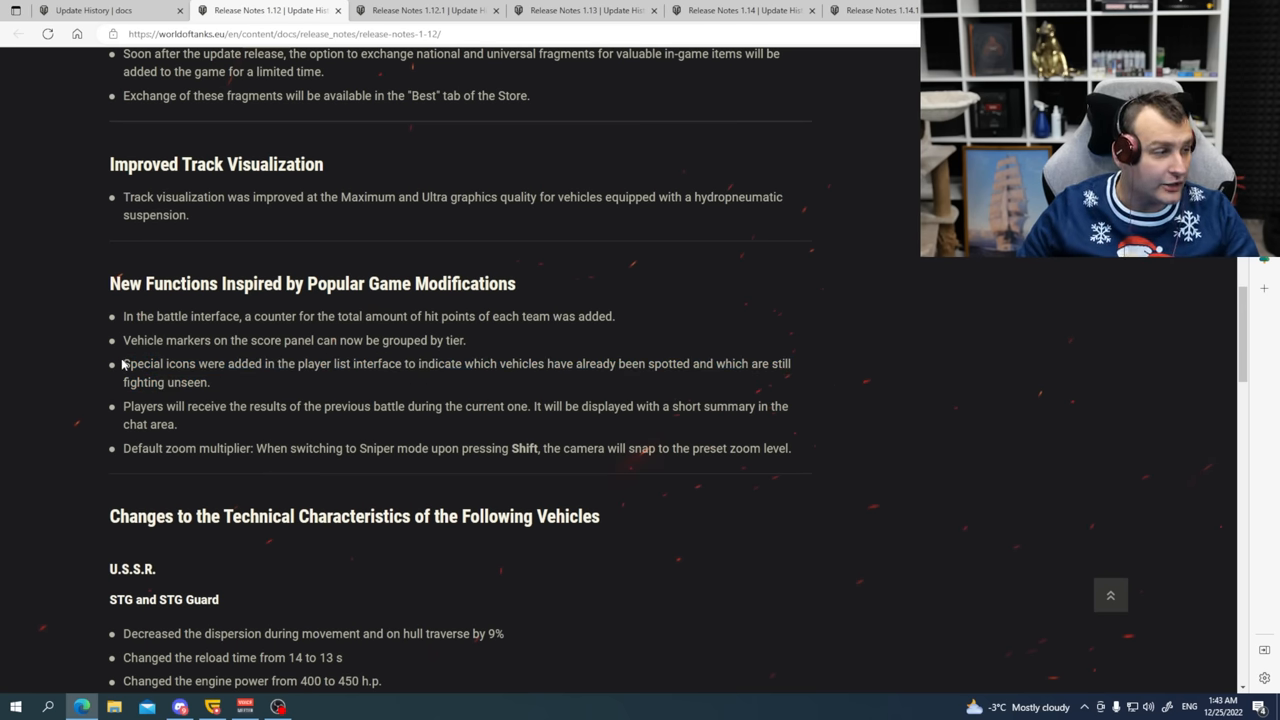
drag(122, 363, 210, 382)
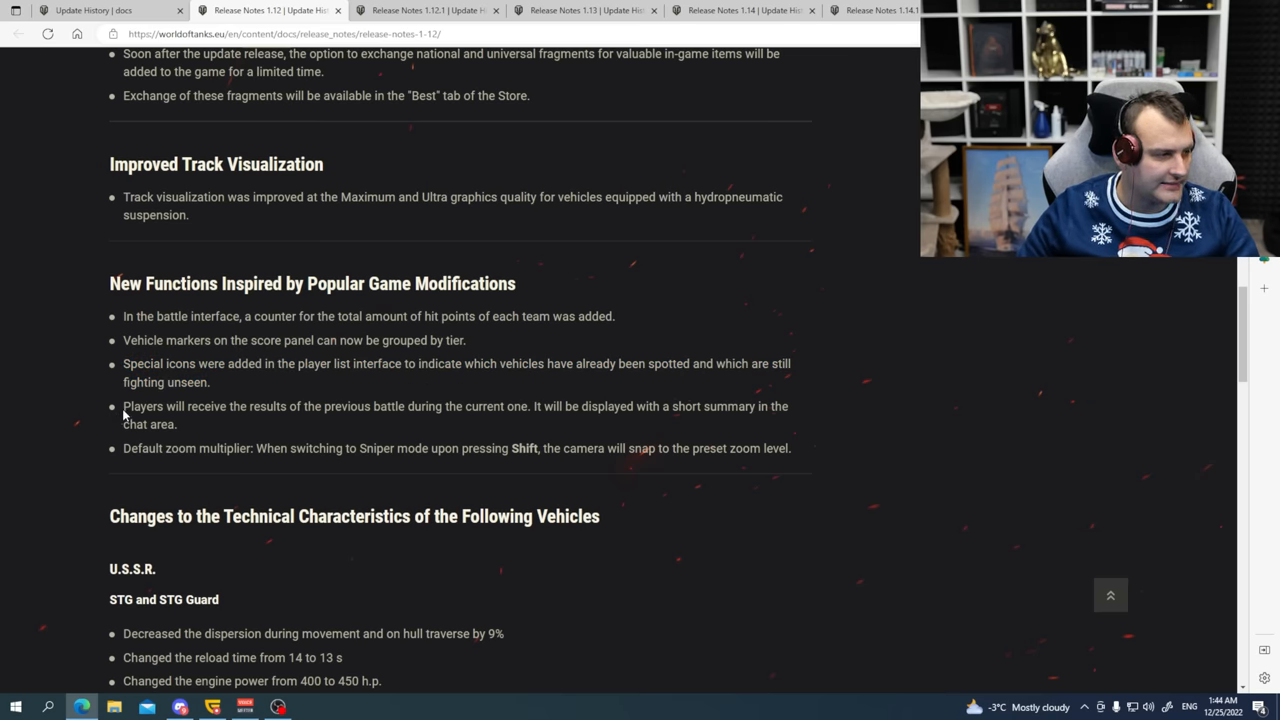
drag(123, 406, 247, 406)
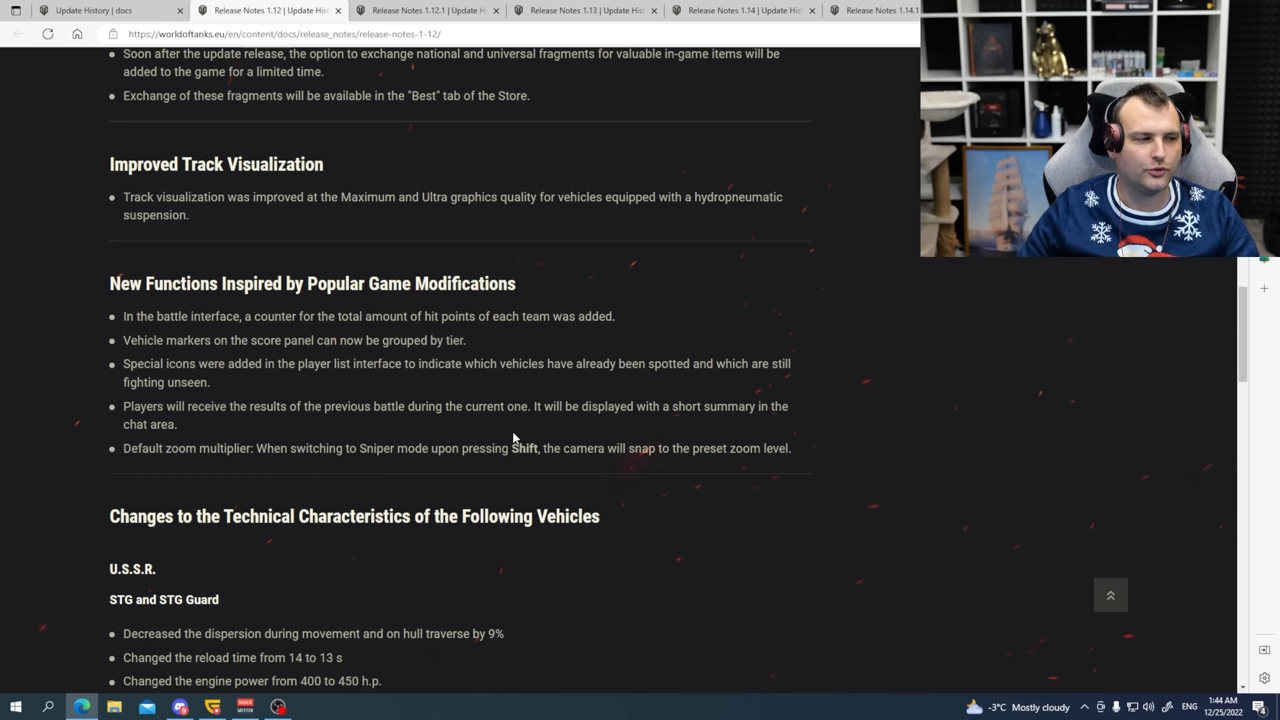
mouse_move(452, 428)
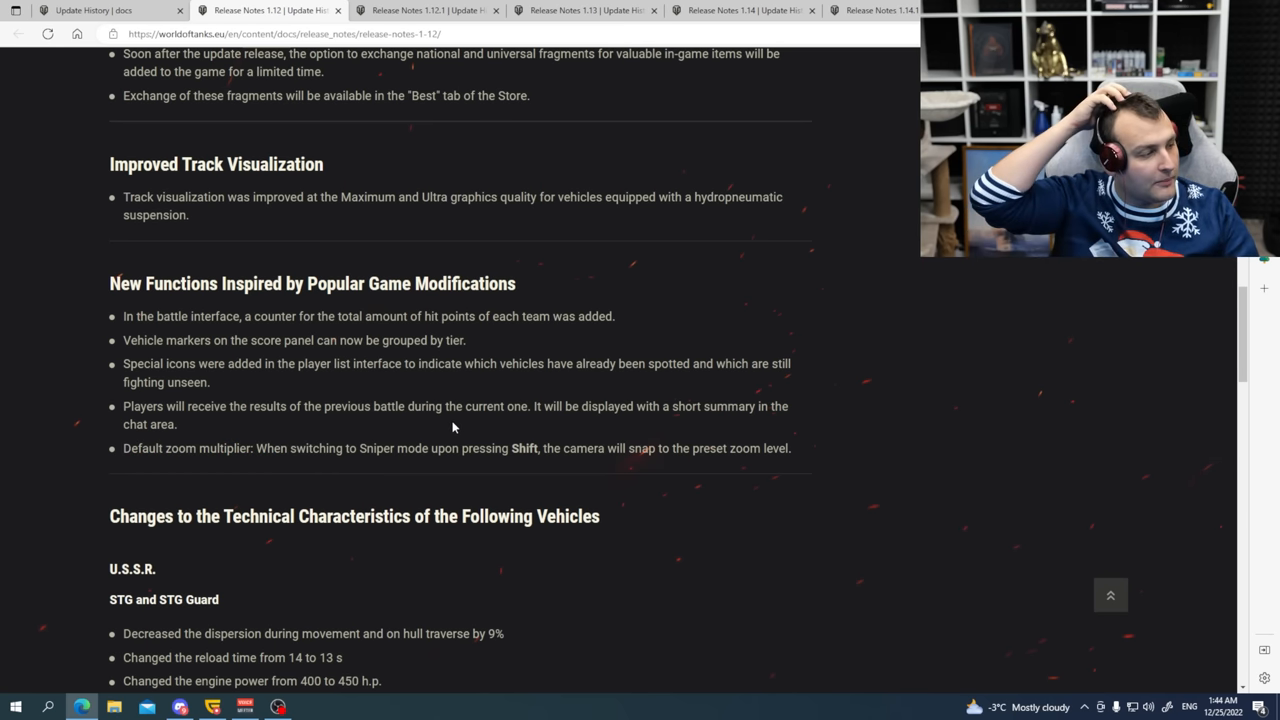
scroll(down, 3)
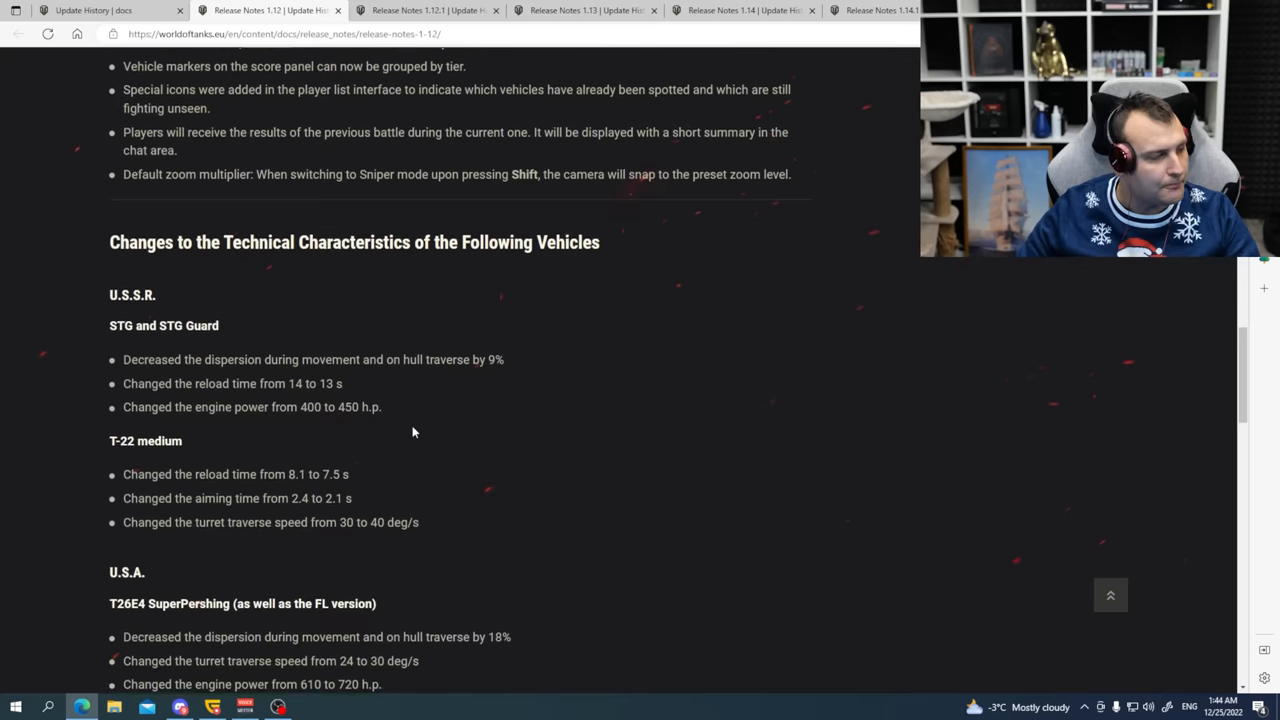
scroll(down, 3)
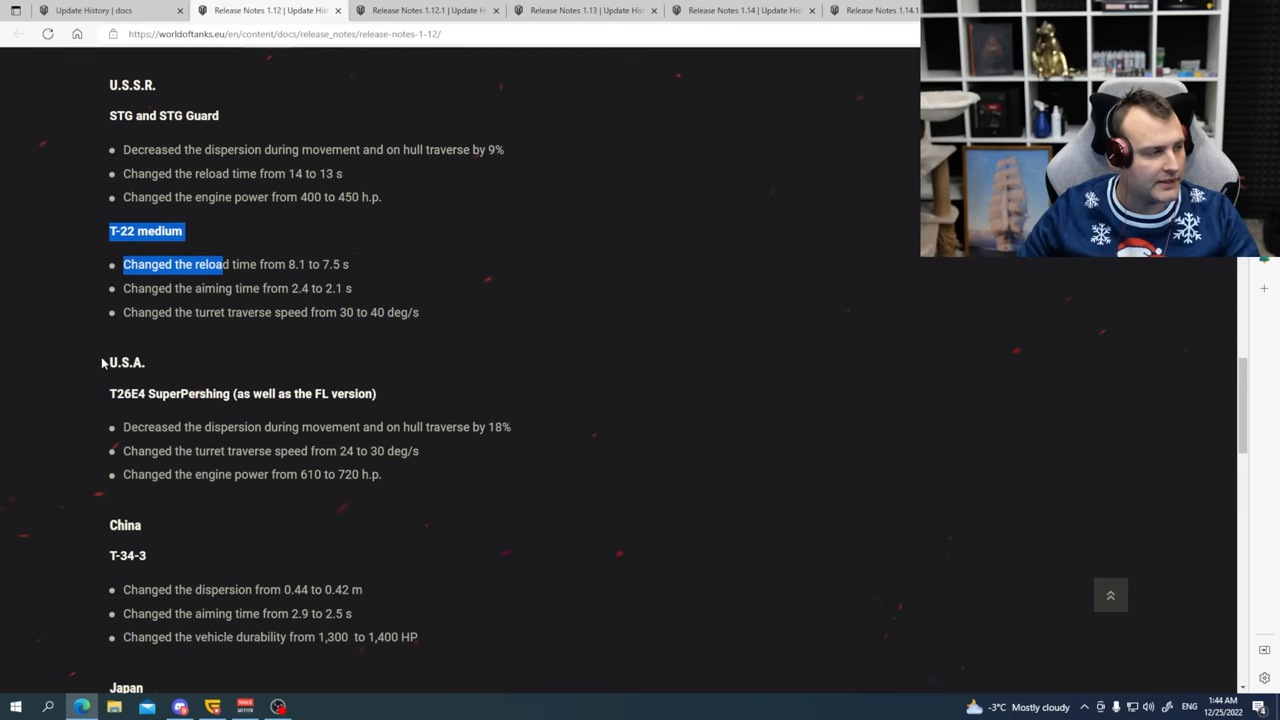
scroll(down, 3)
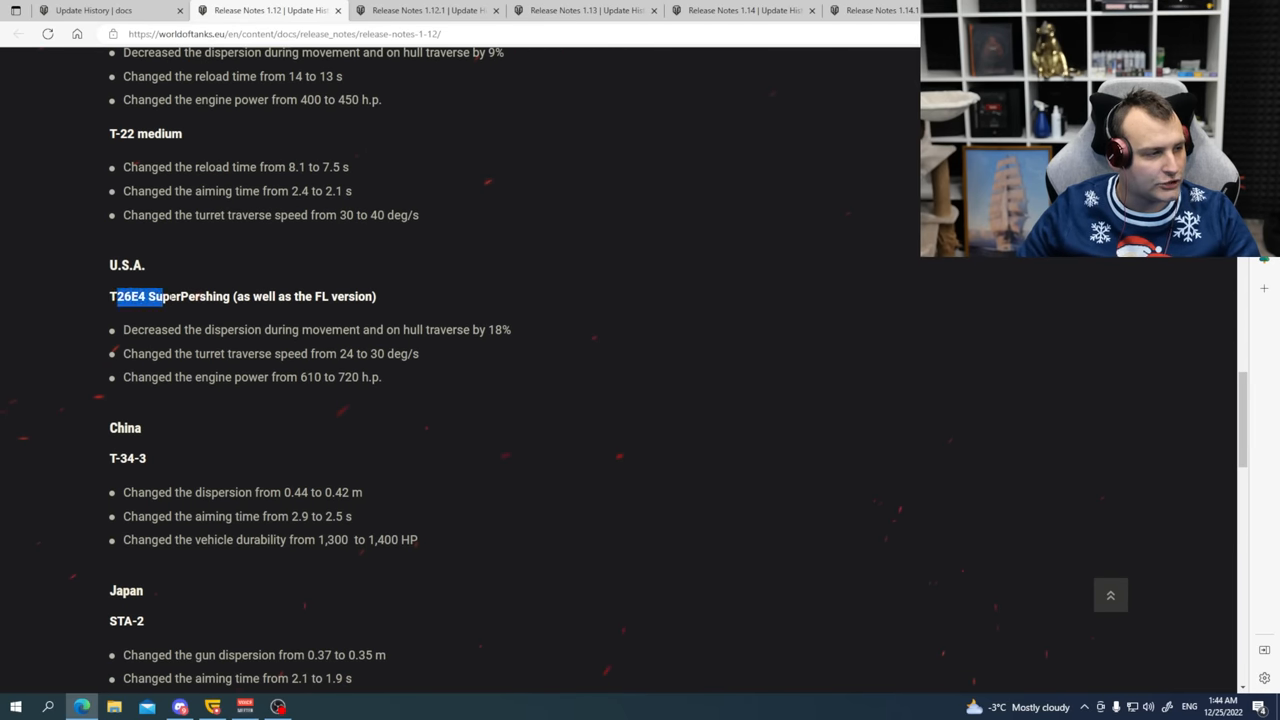
scroll(down, 3)
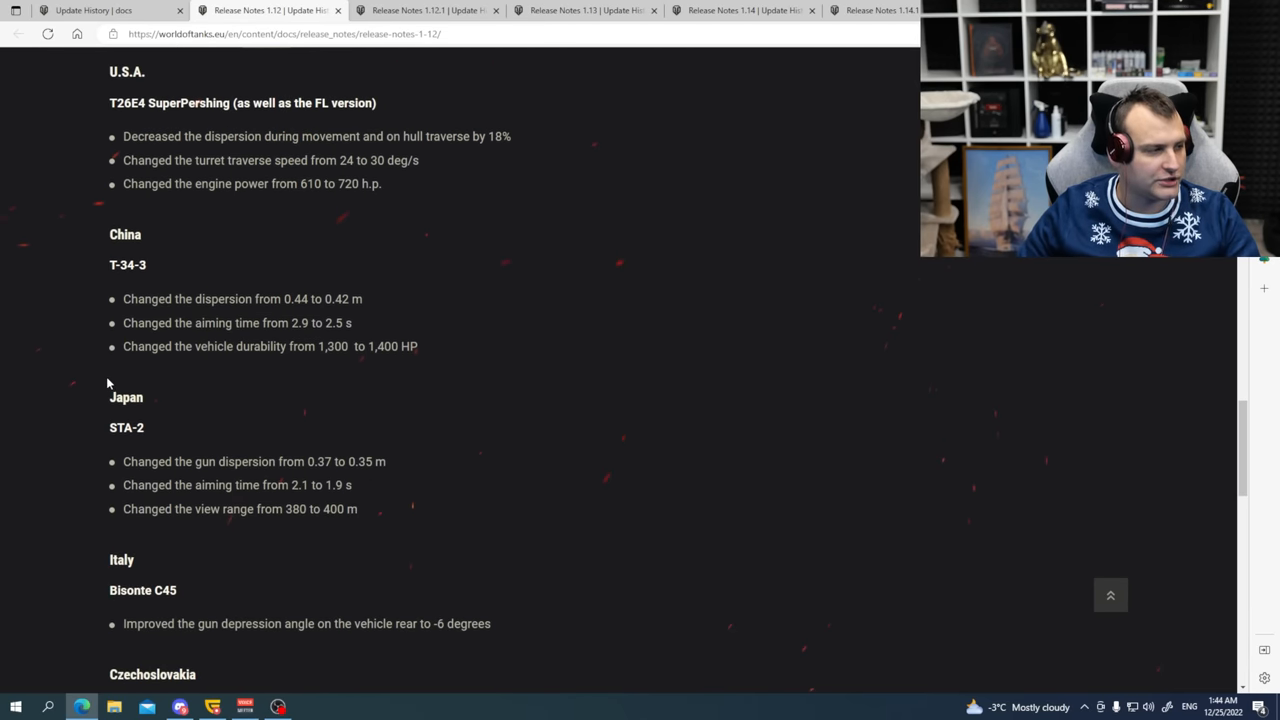
scroll(down, 3)
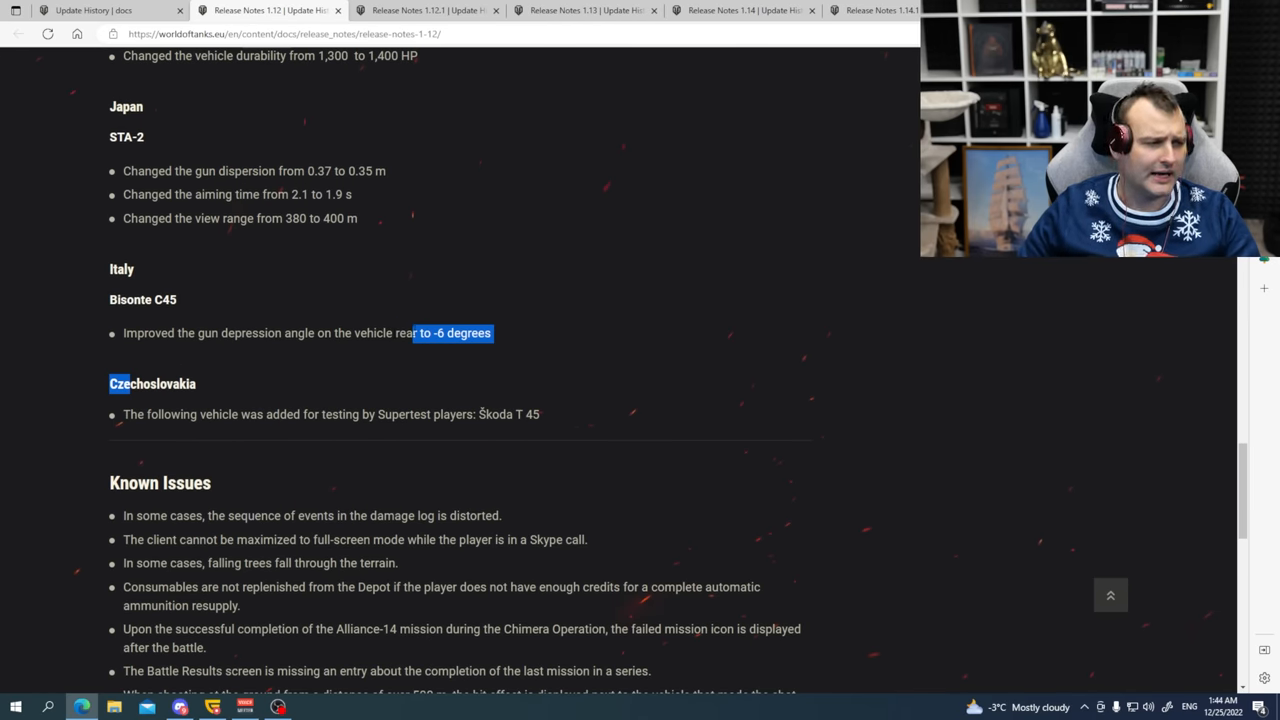
drag(450, 333, 170, 333)
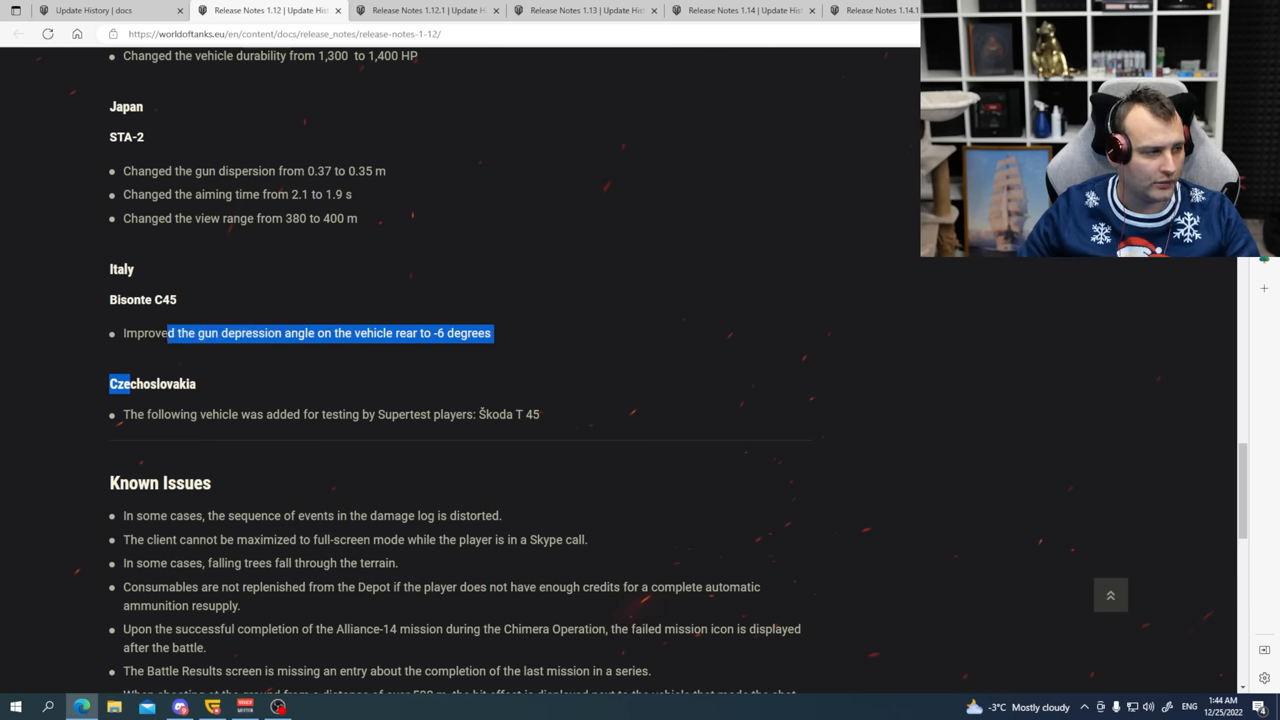
click(70, 341)
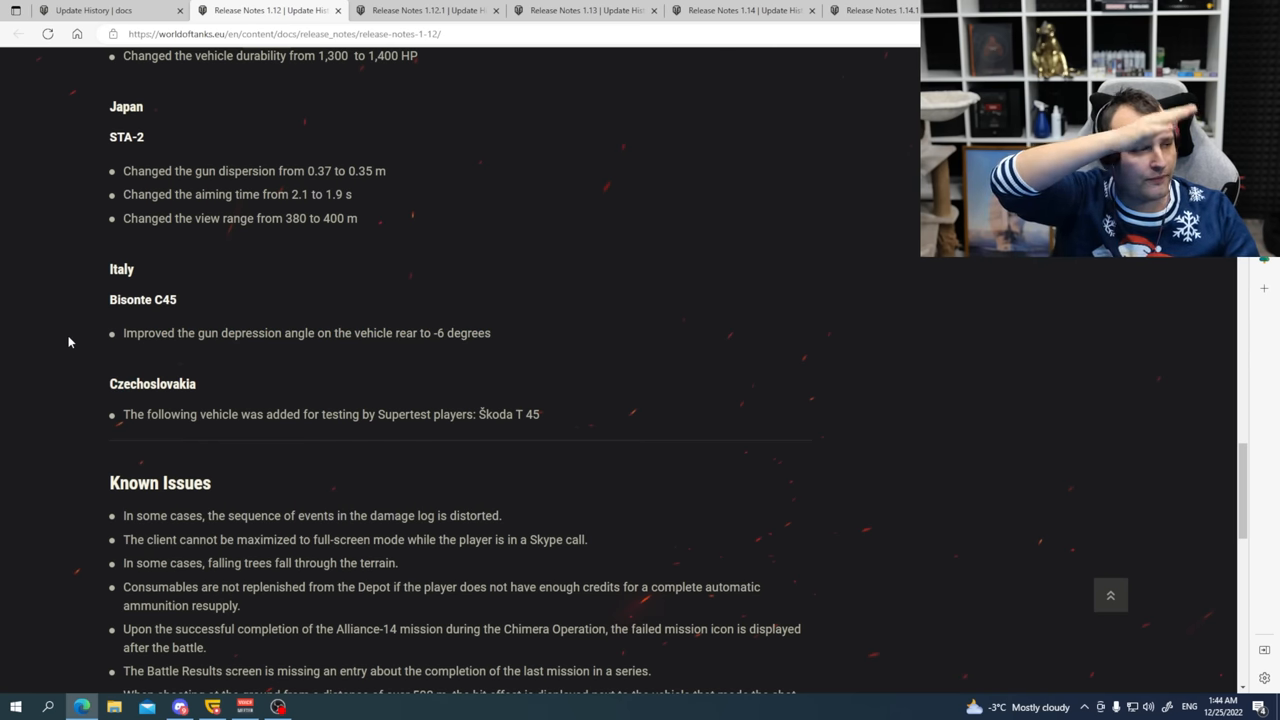
scroll(down, 3)
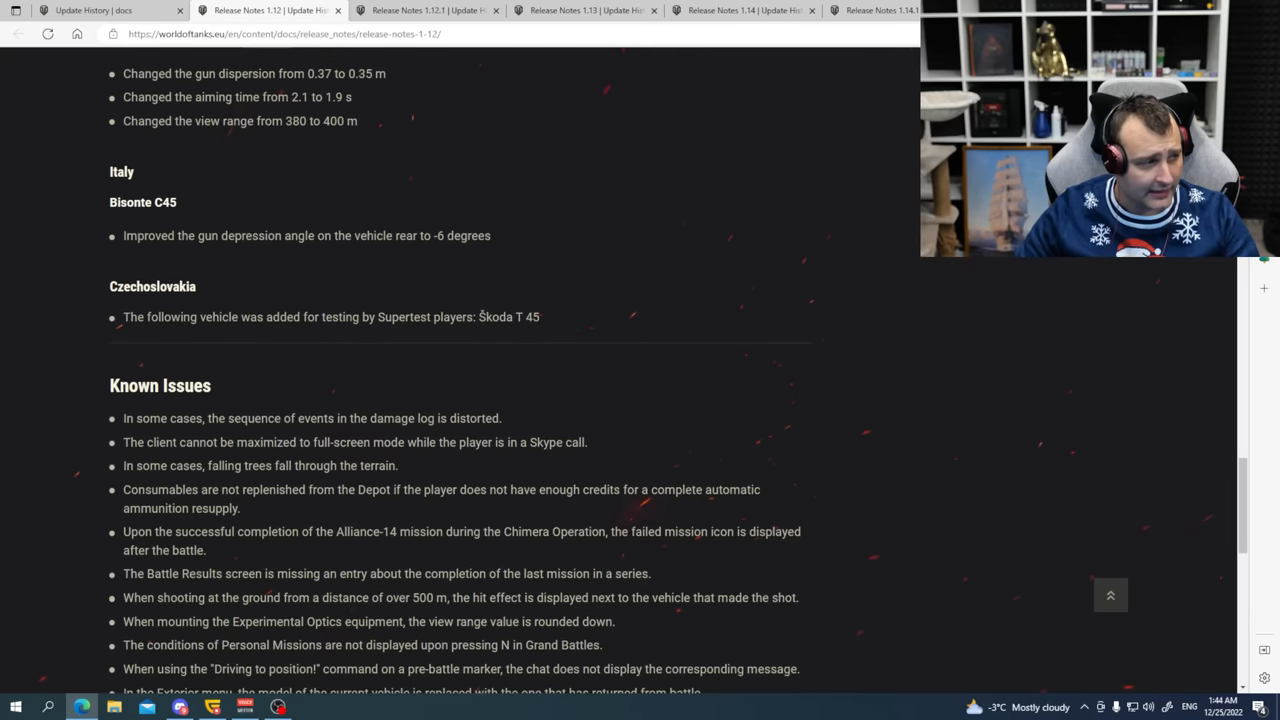
double_click(509, 317)
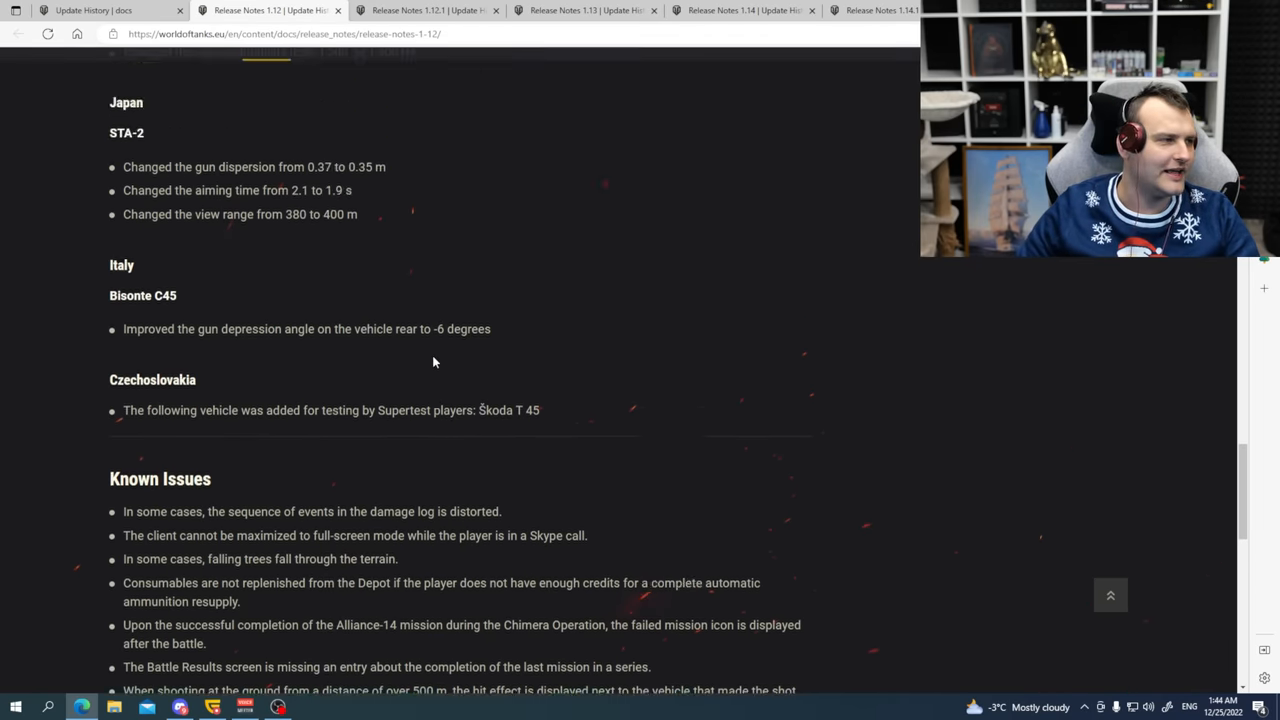
scroll(up, 3)
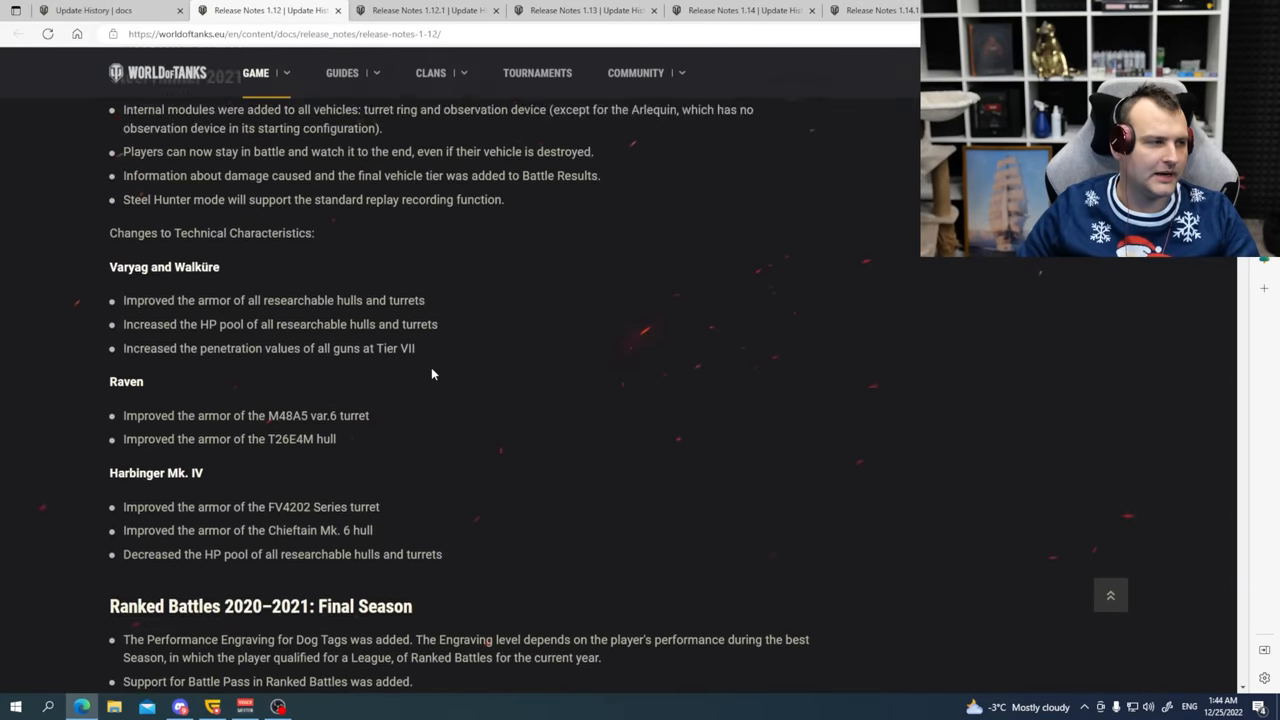
scroll(down, 3)
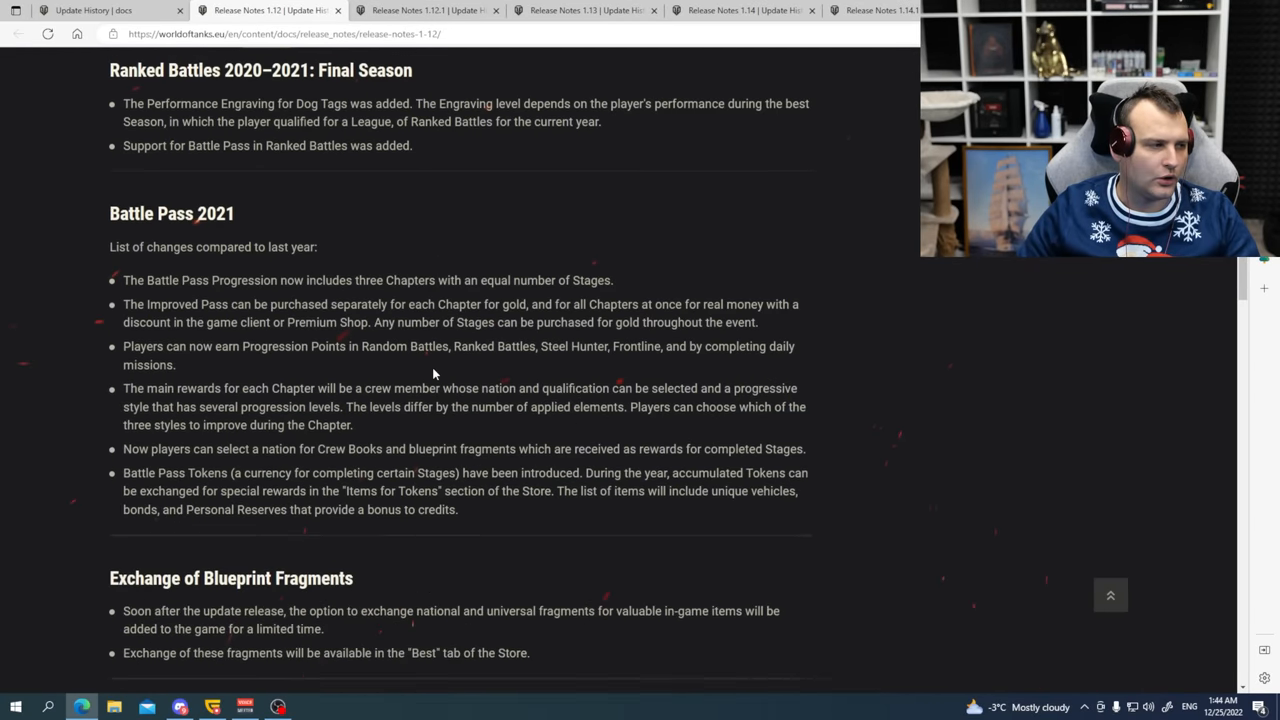
scroll(down, 3)
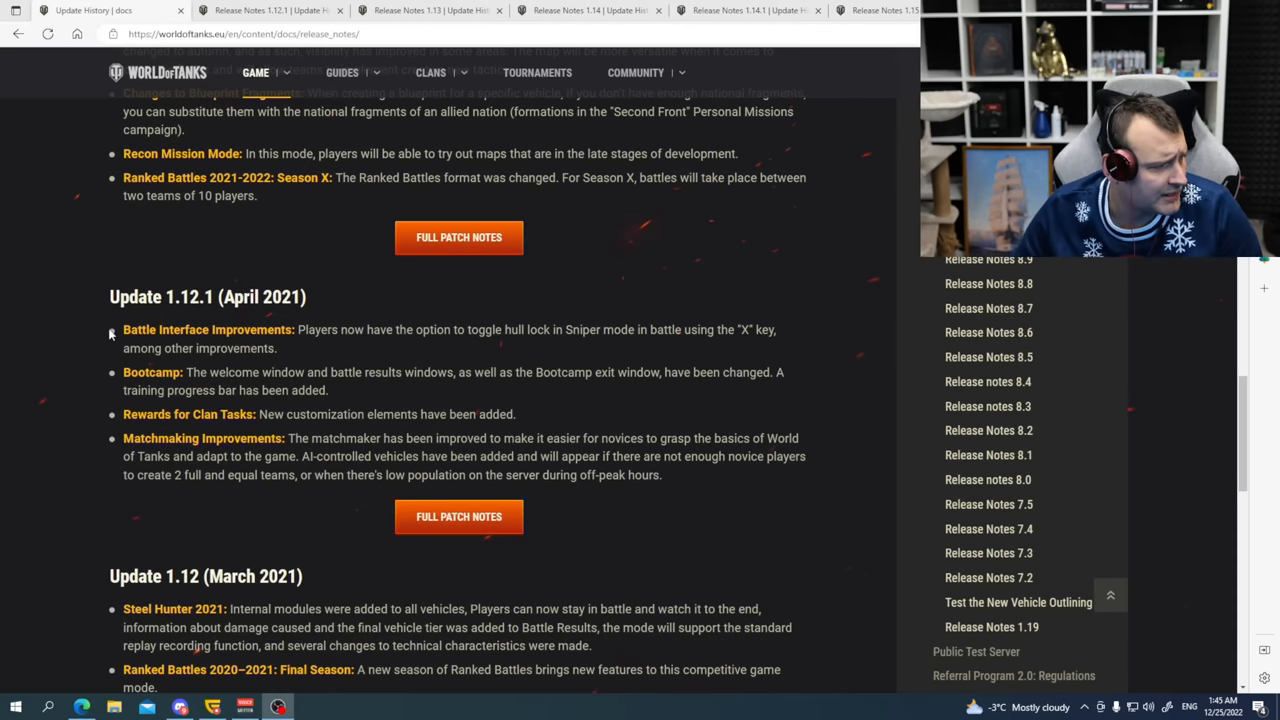
Highlight the Matchmaking Improvements heading and April 2021 date, then switch to Update 1.12.1.
drag(123, 329, 277, 348)
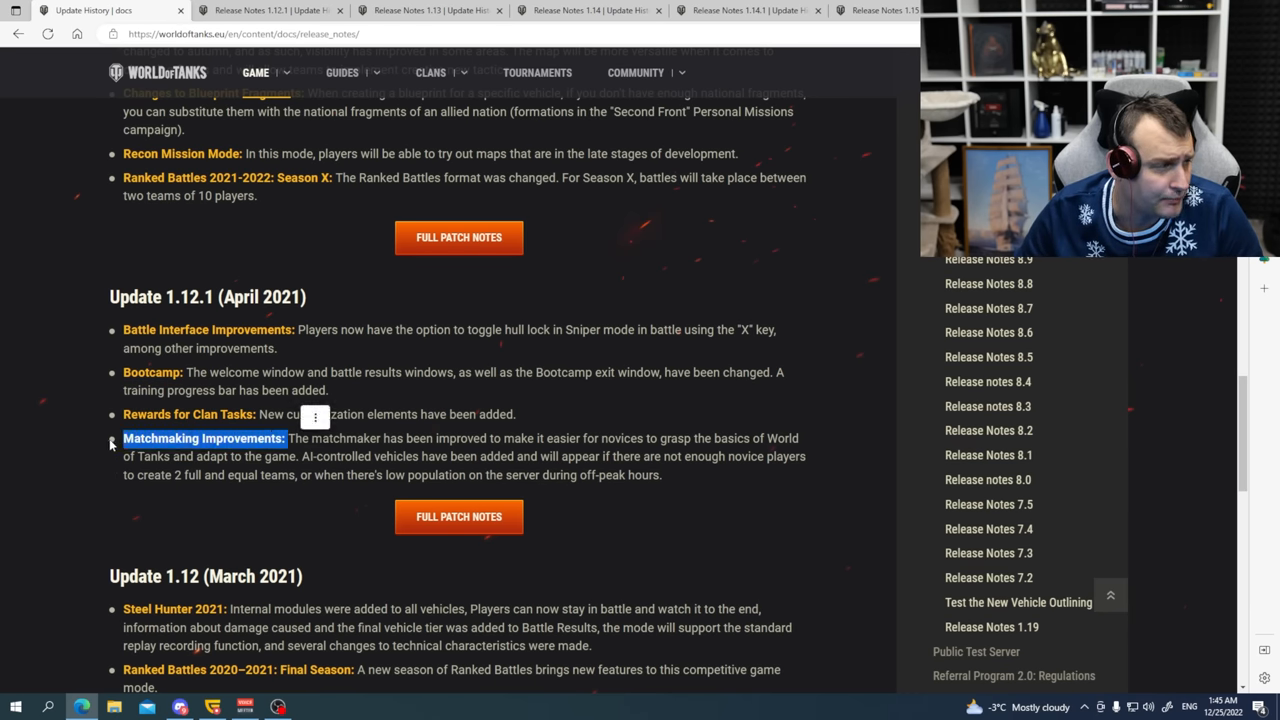
drag(123, 438, 661, 475)
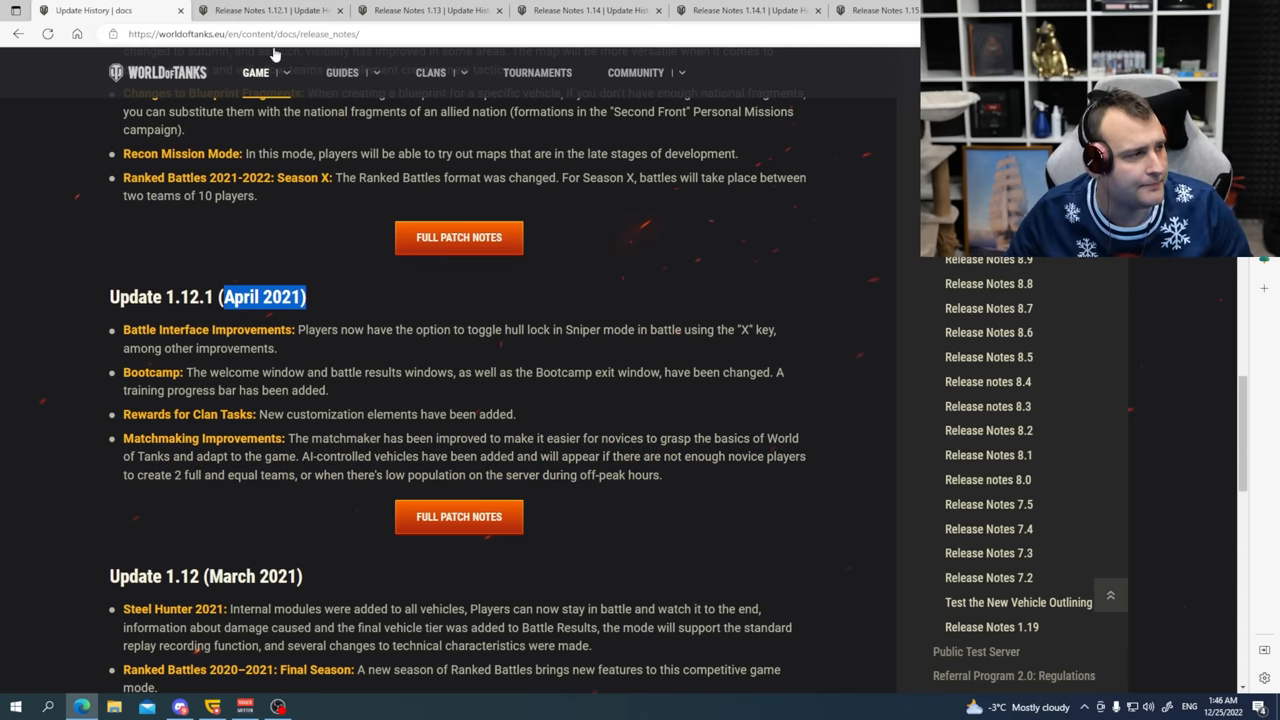
click(458, 237)
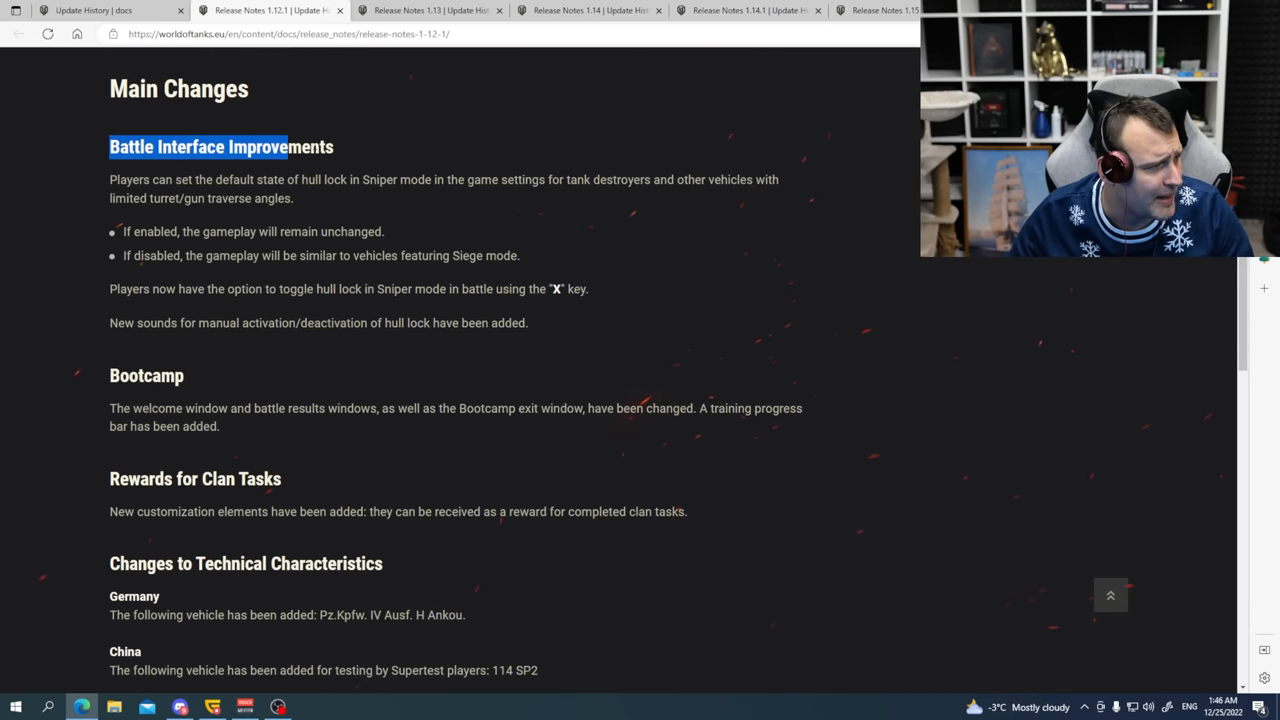
Read the 1.12.1 notes, highlighting Rewards for Clan Tasks and the 114 SP2 vehicle name.
scroll(down, 3)
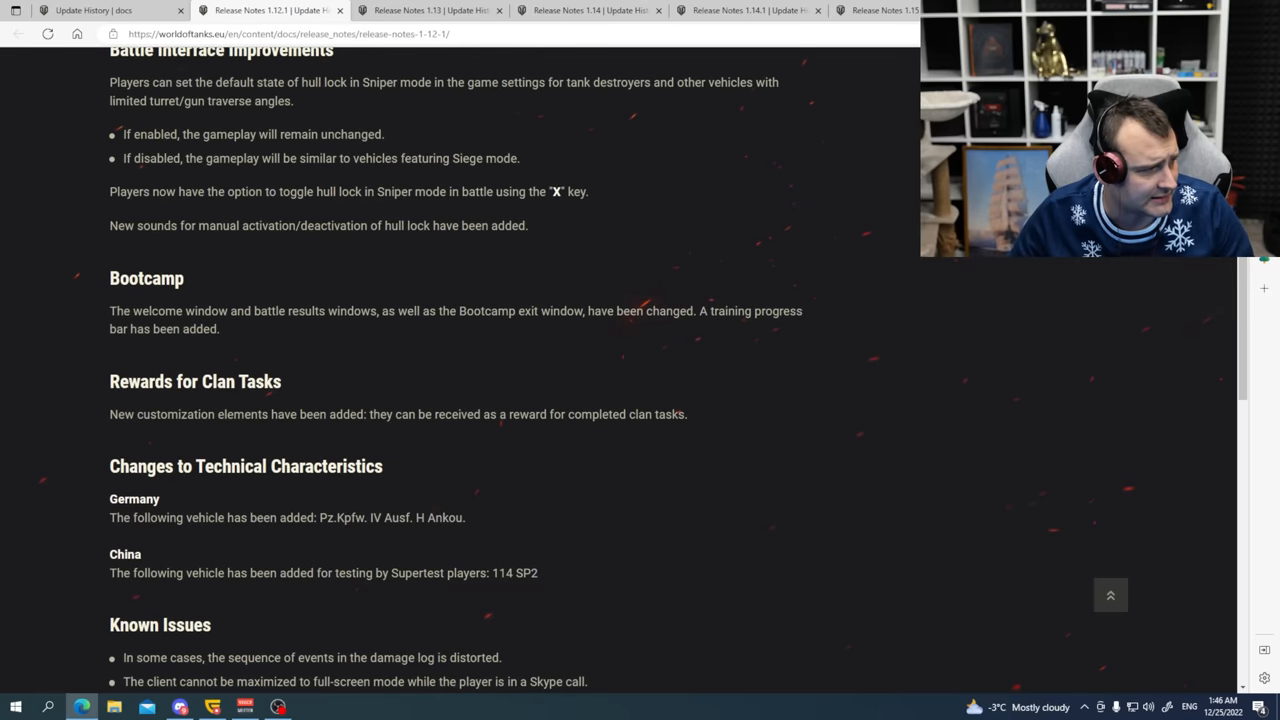
double_click(146, 278)
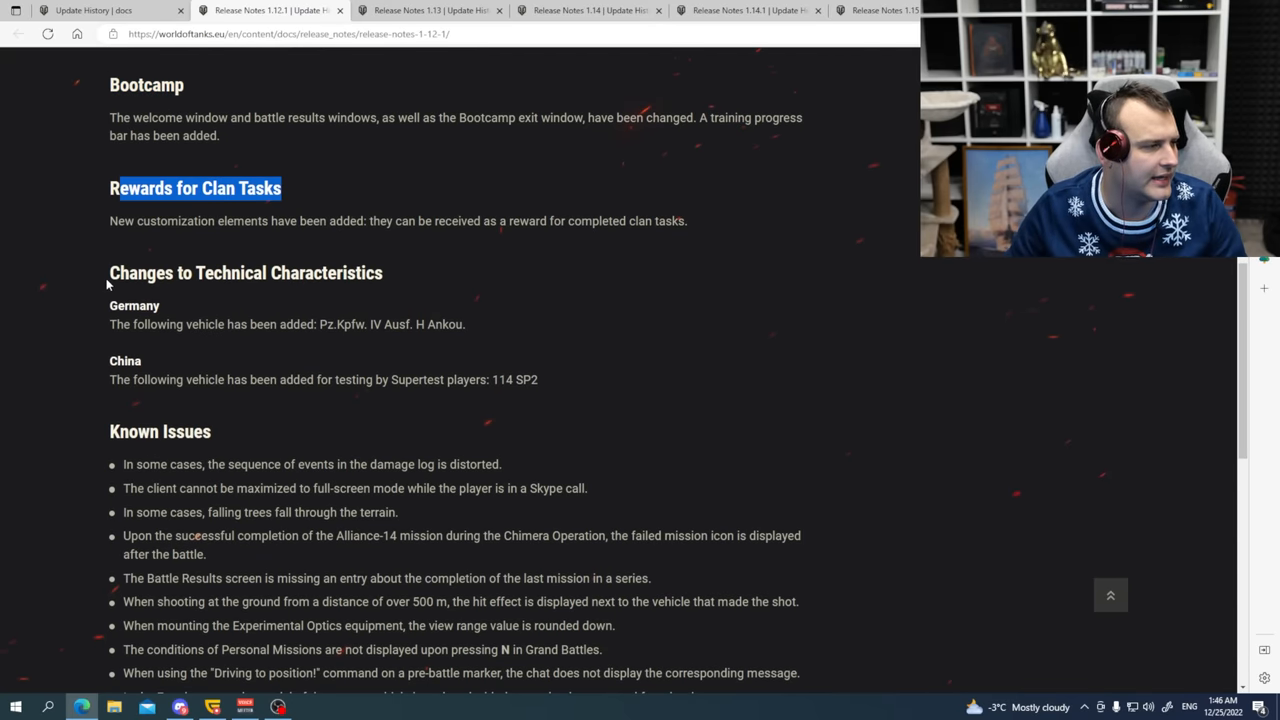
scroll(down, 3)
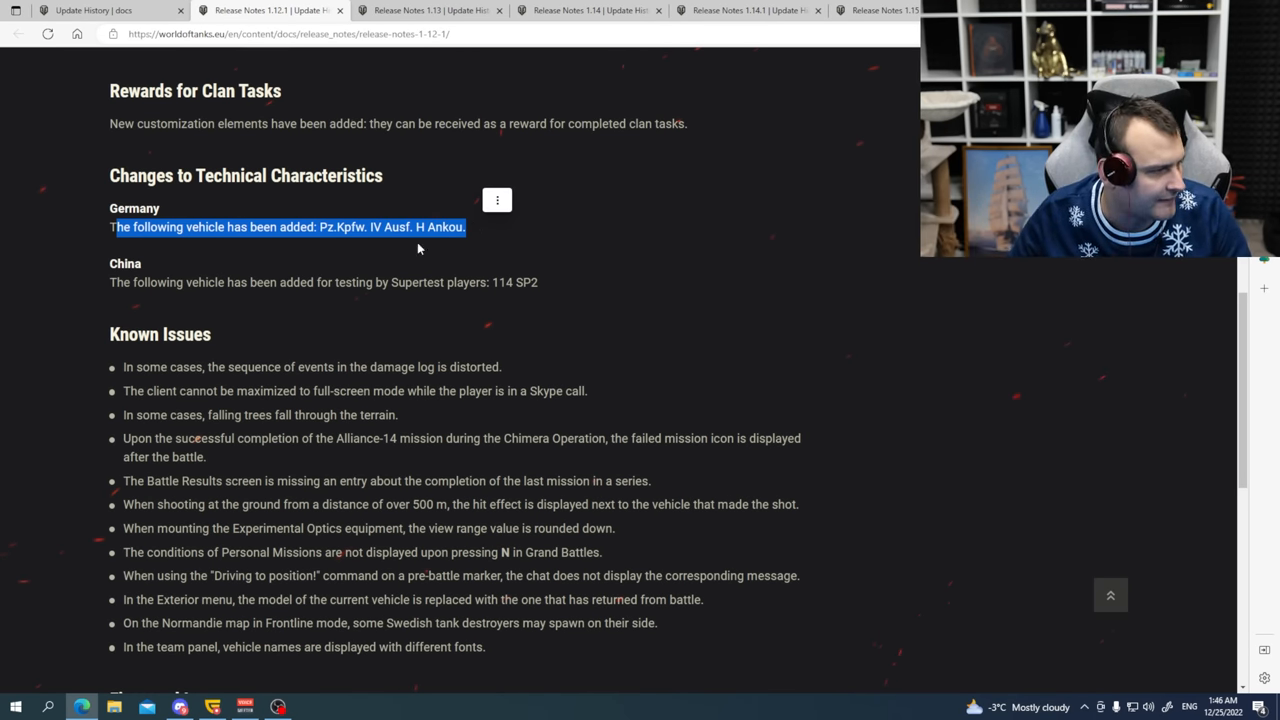
drag(114, 282, 537, 282)
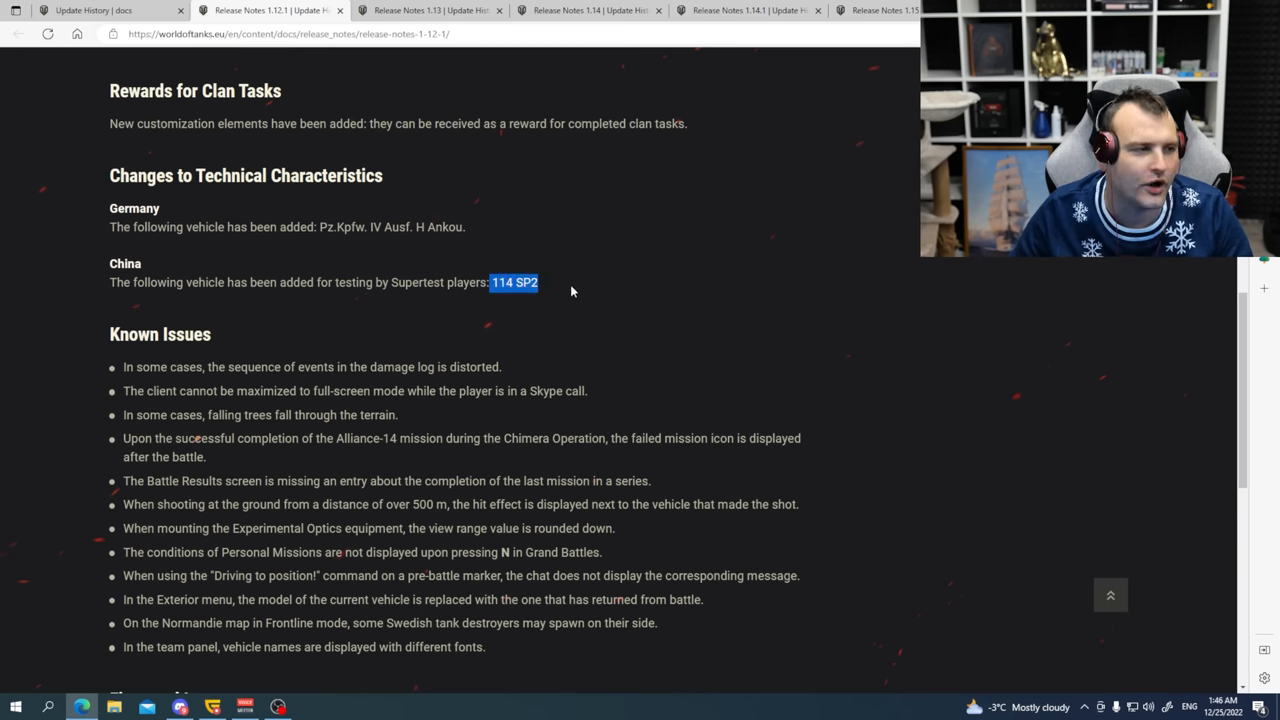
click(110, 280)
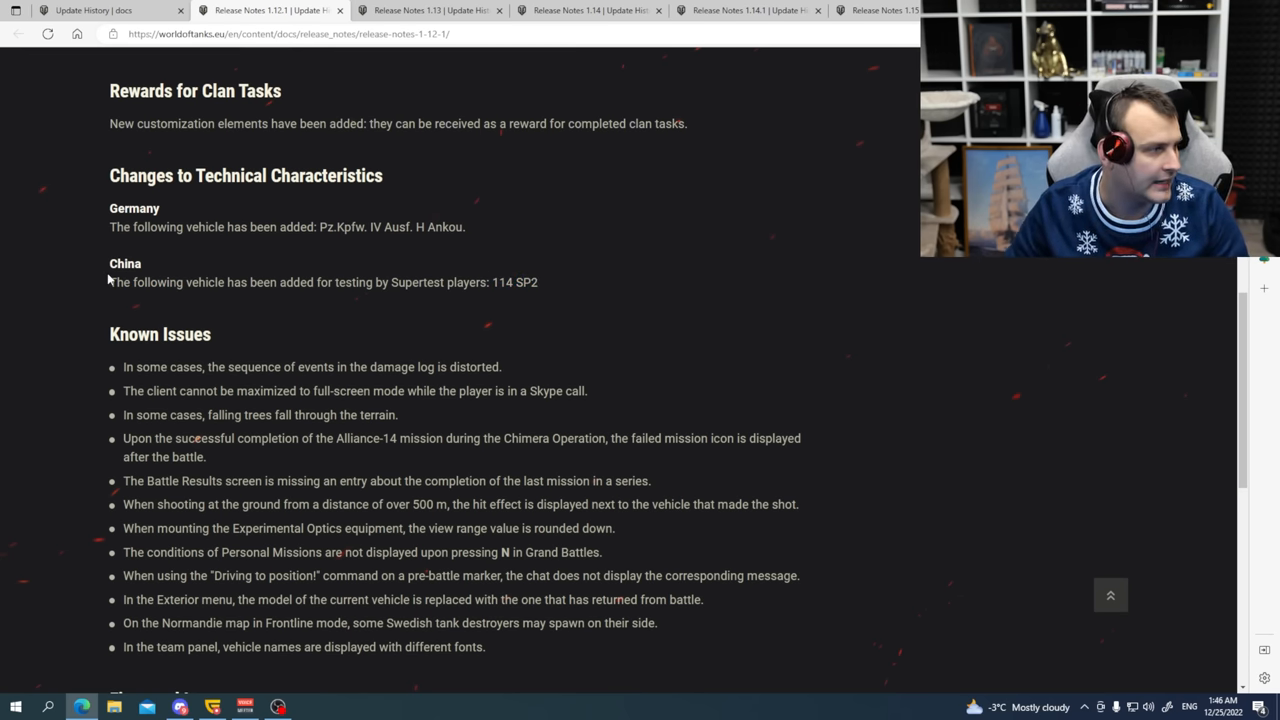
scroll(up, 3)
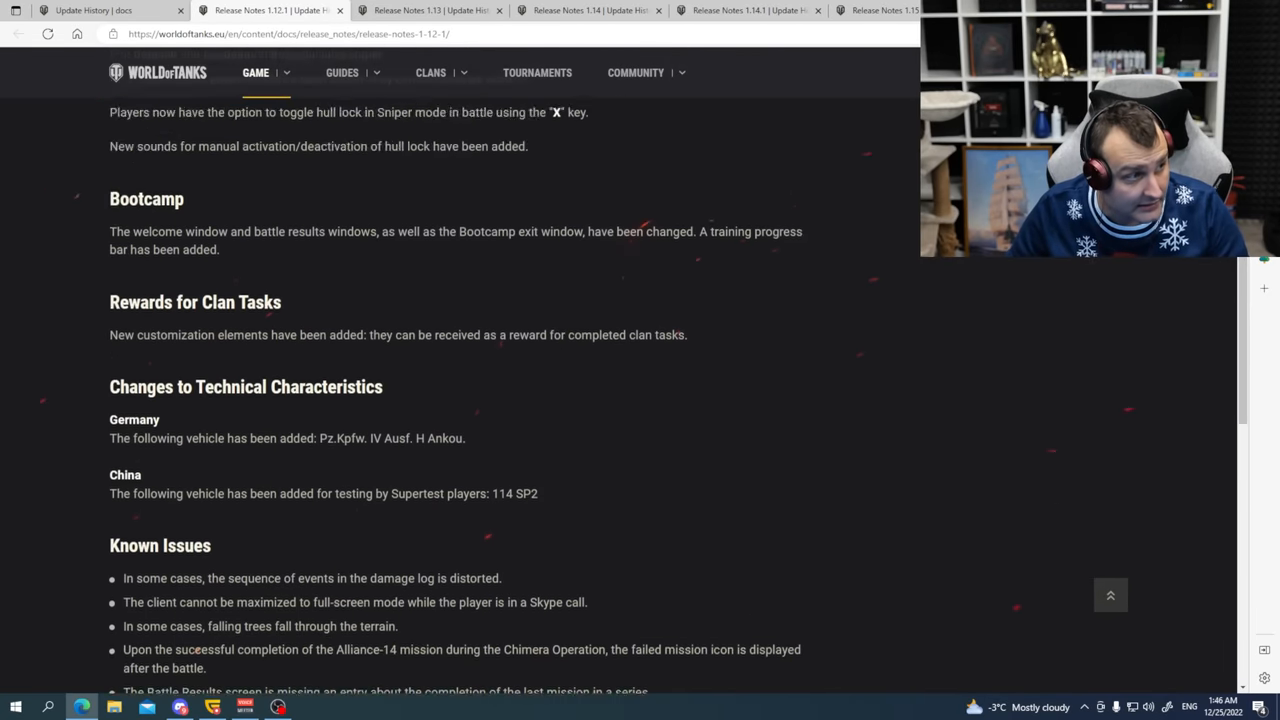
scroll(up, 3)
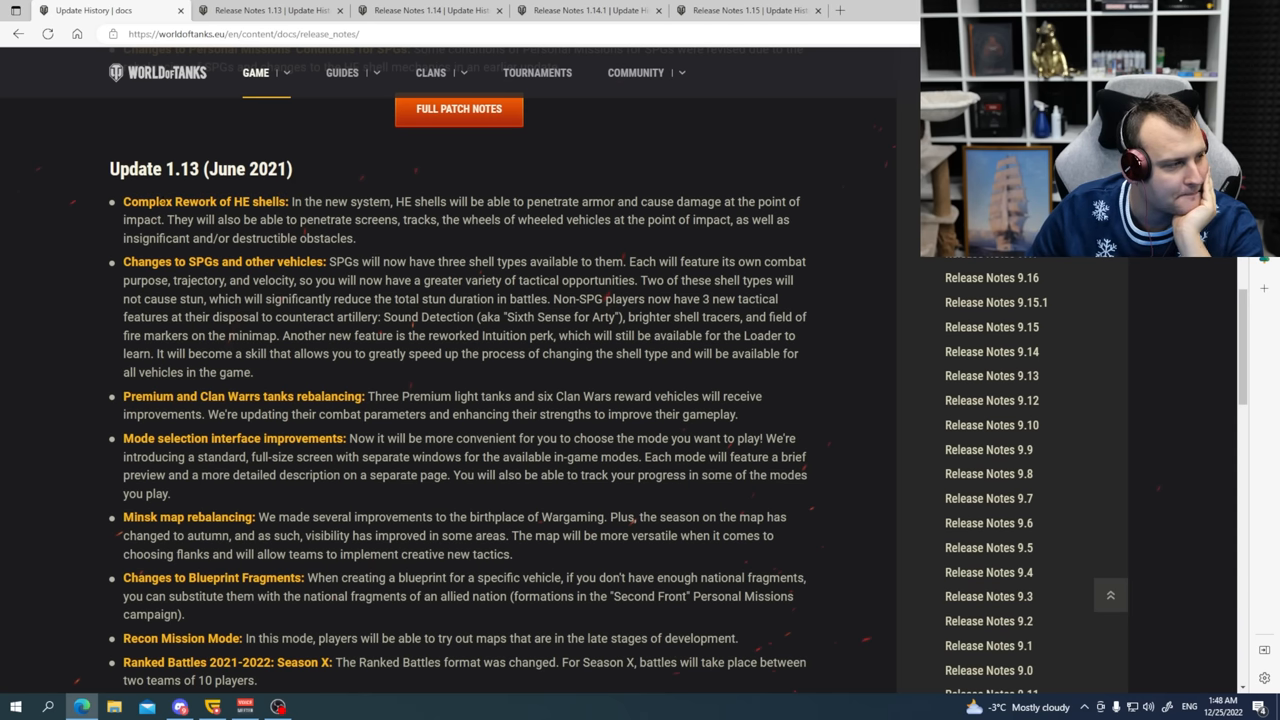
Highlight the Changes to SPGs paragraph and the Premium and Clan Wars tanks rebalancing note.
double_click(203, 201)
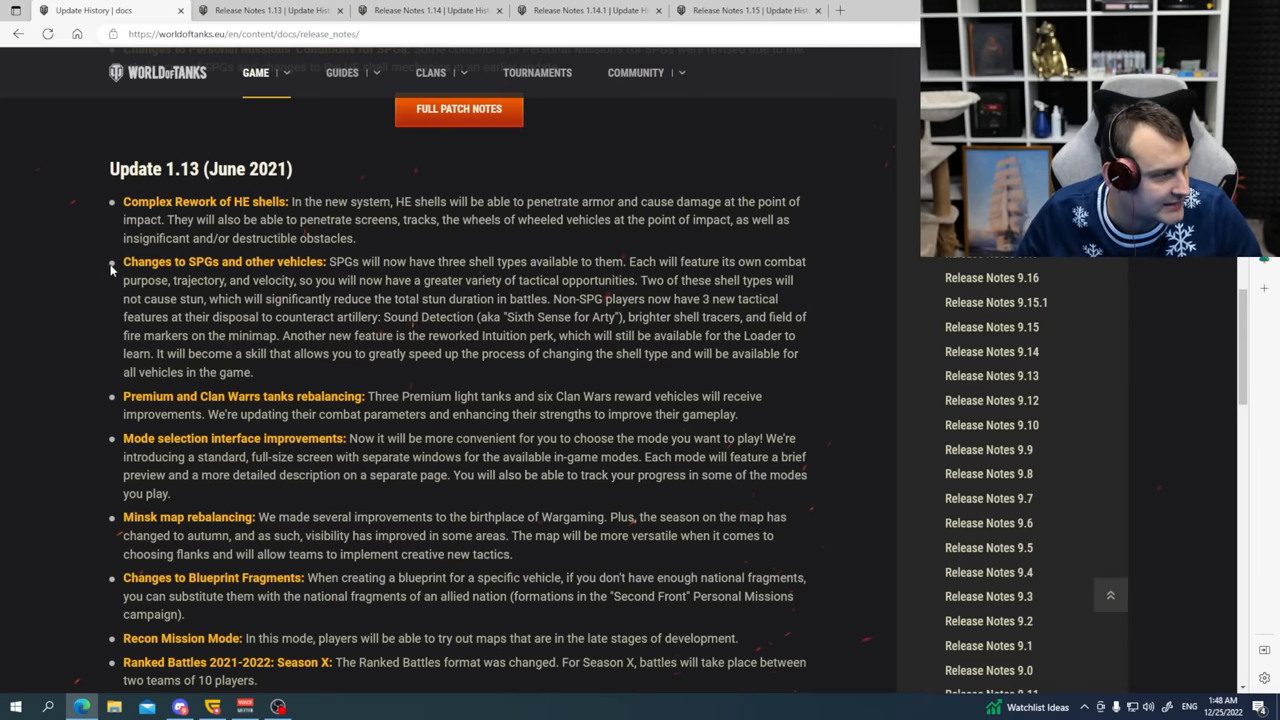
drag(123, 261, 254, 372)
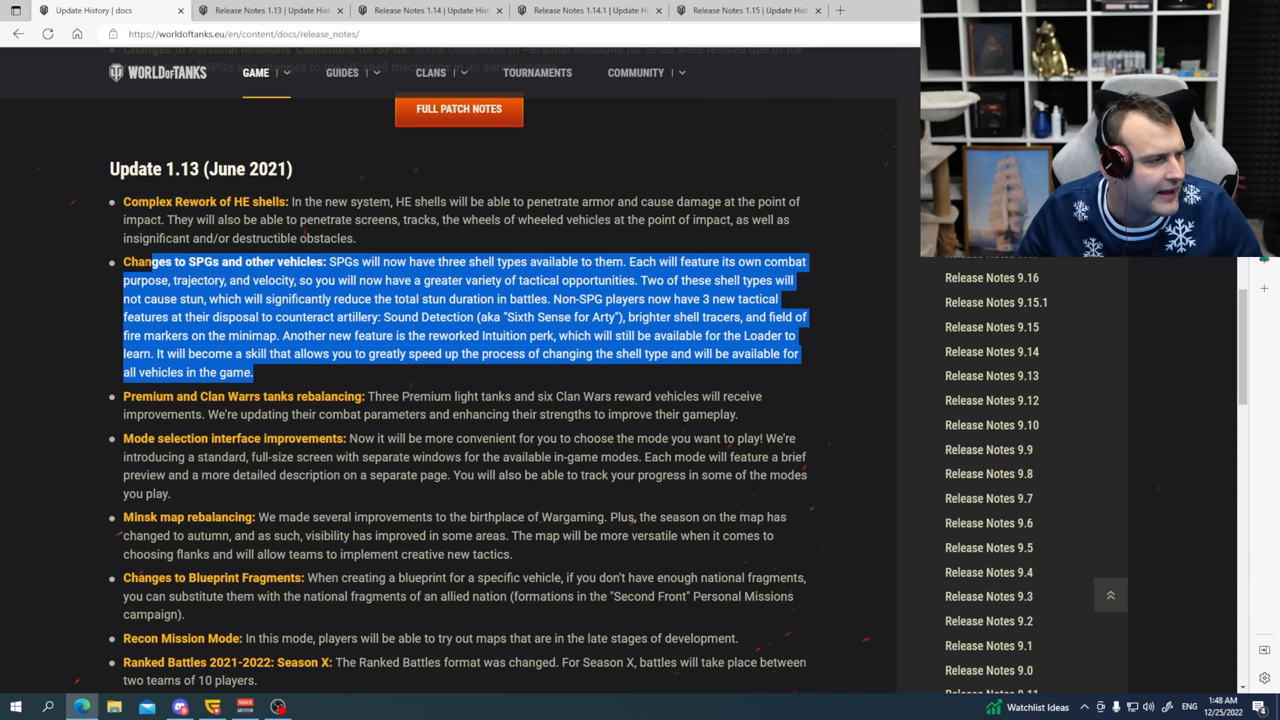
click(105, 277)
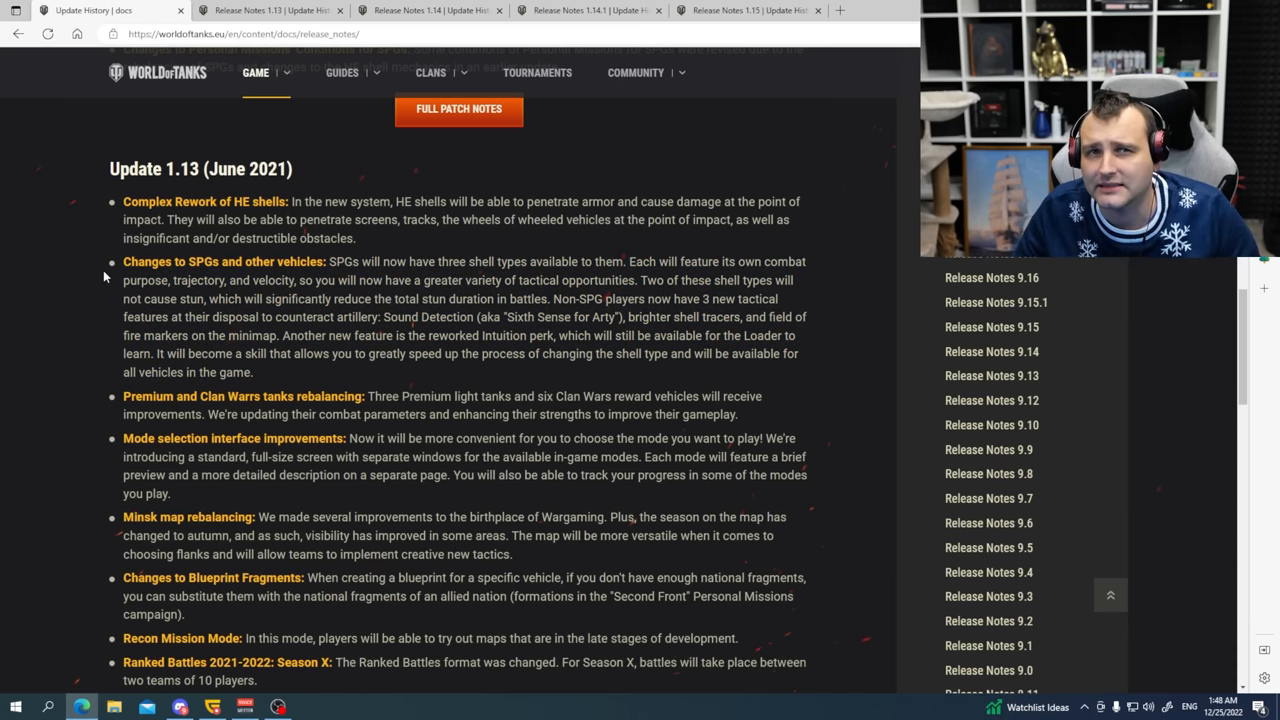
scroll(down, 3)
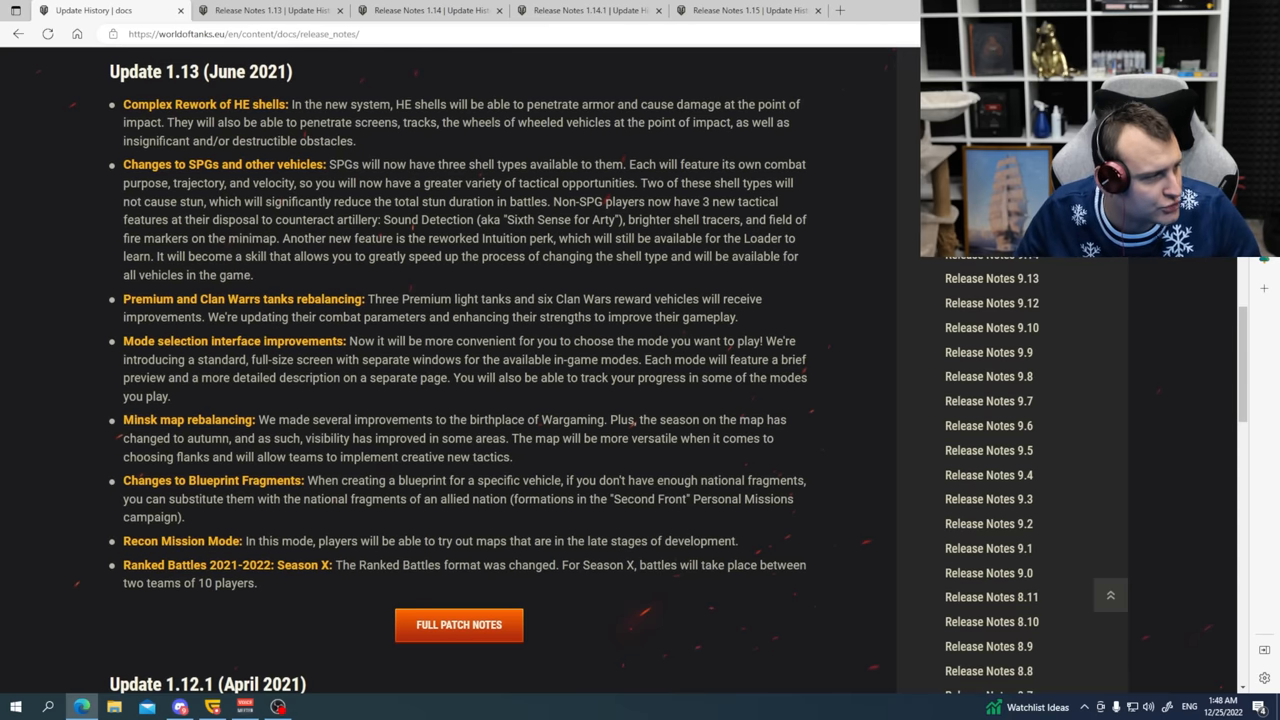
drag(122, 298, 738, 317)
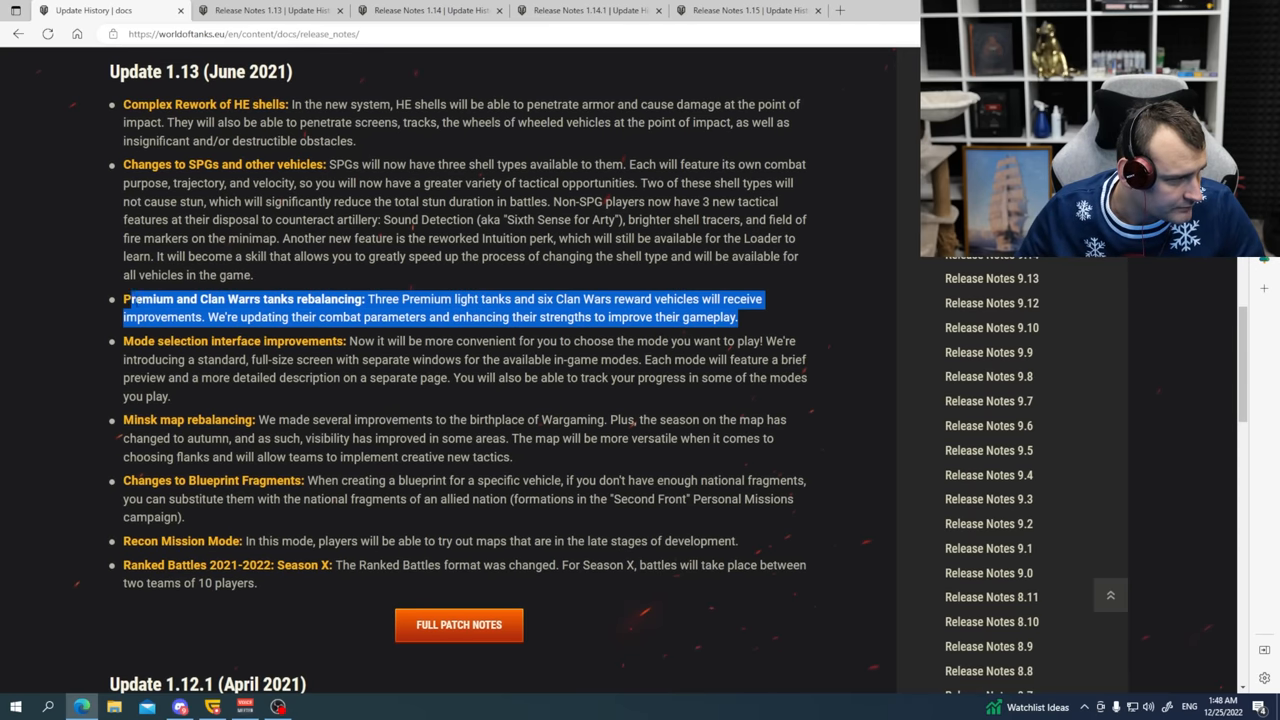
click(77, 320)
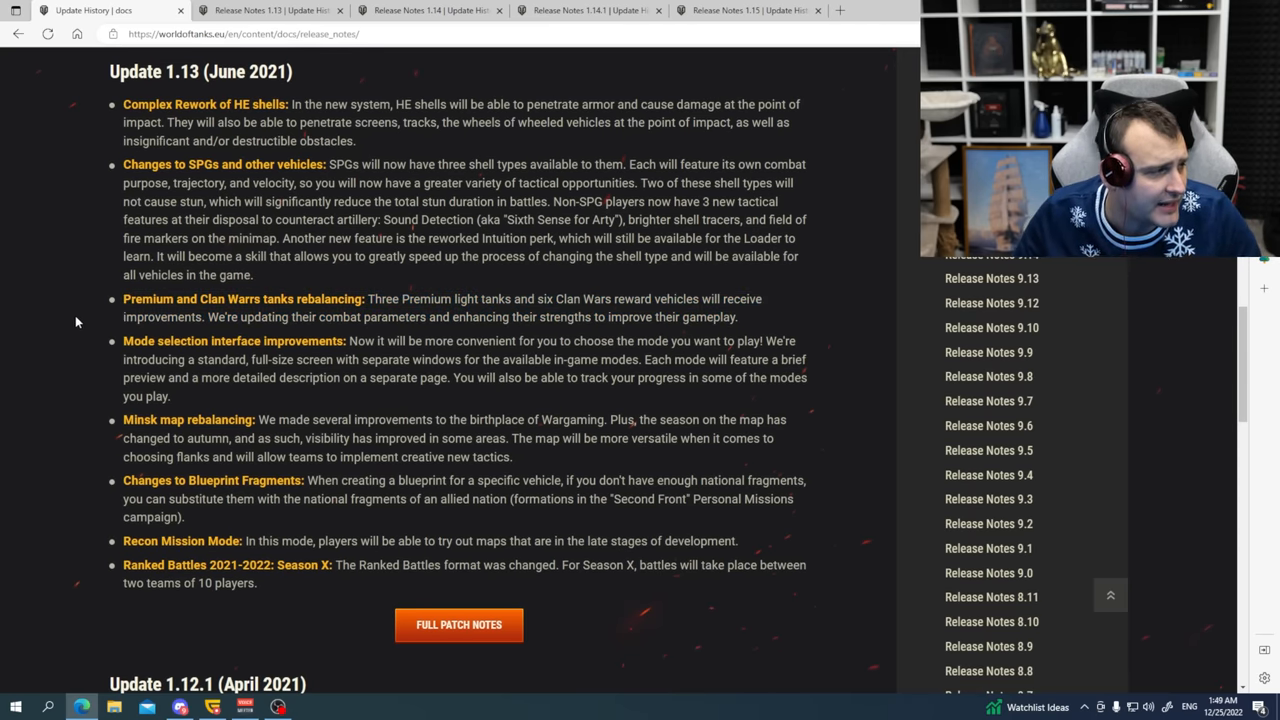
Highlight Mode selection improvements, Minsk rebalancing and Ranked Battles Season X, then open Release Notes 1.13.
scroll(down, 3)
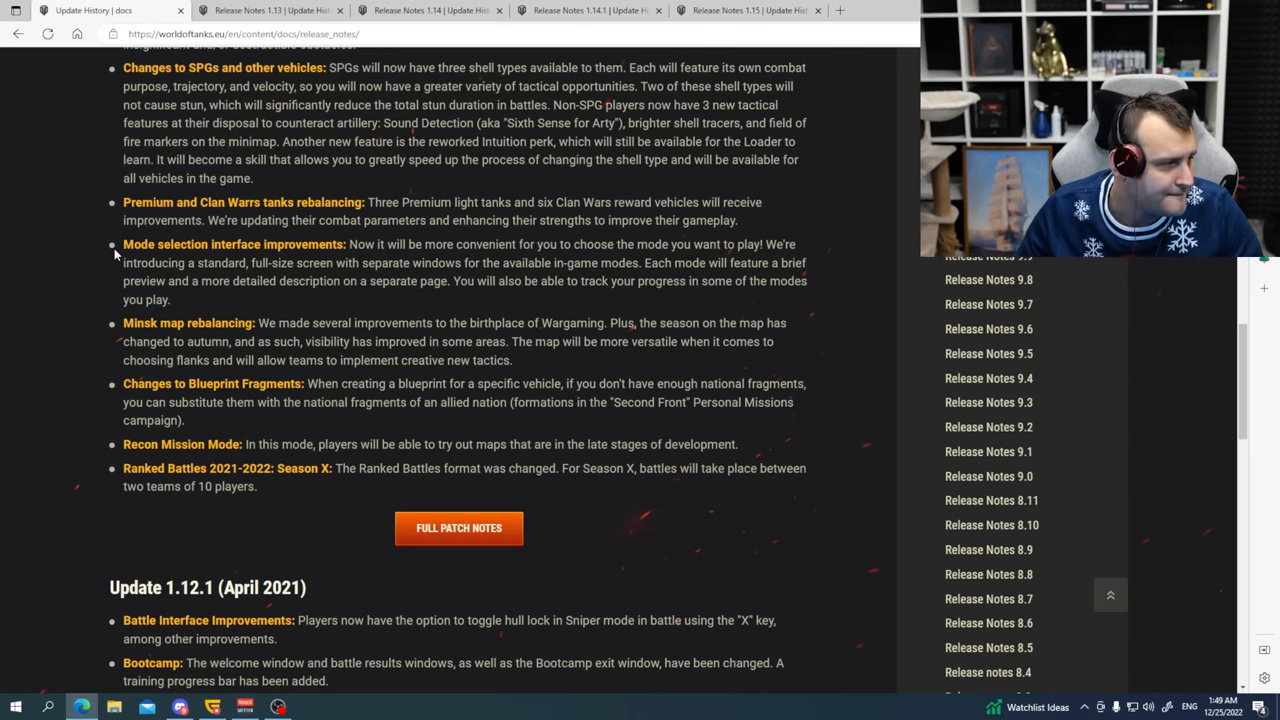
double_click(234, 244)
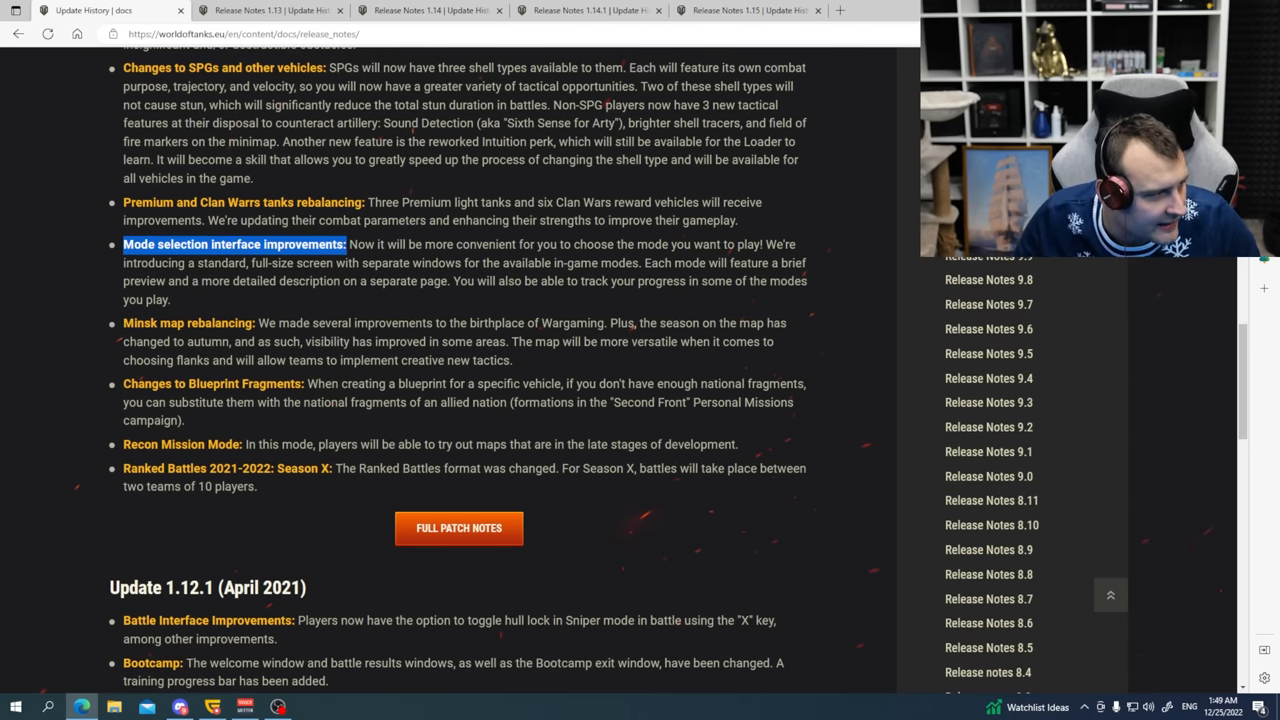
drag(122, 322, 512, 360)
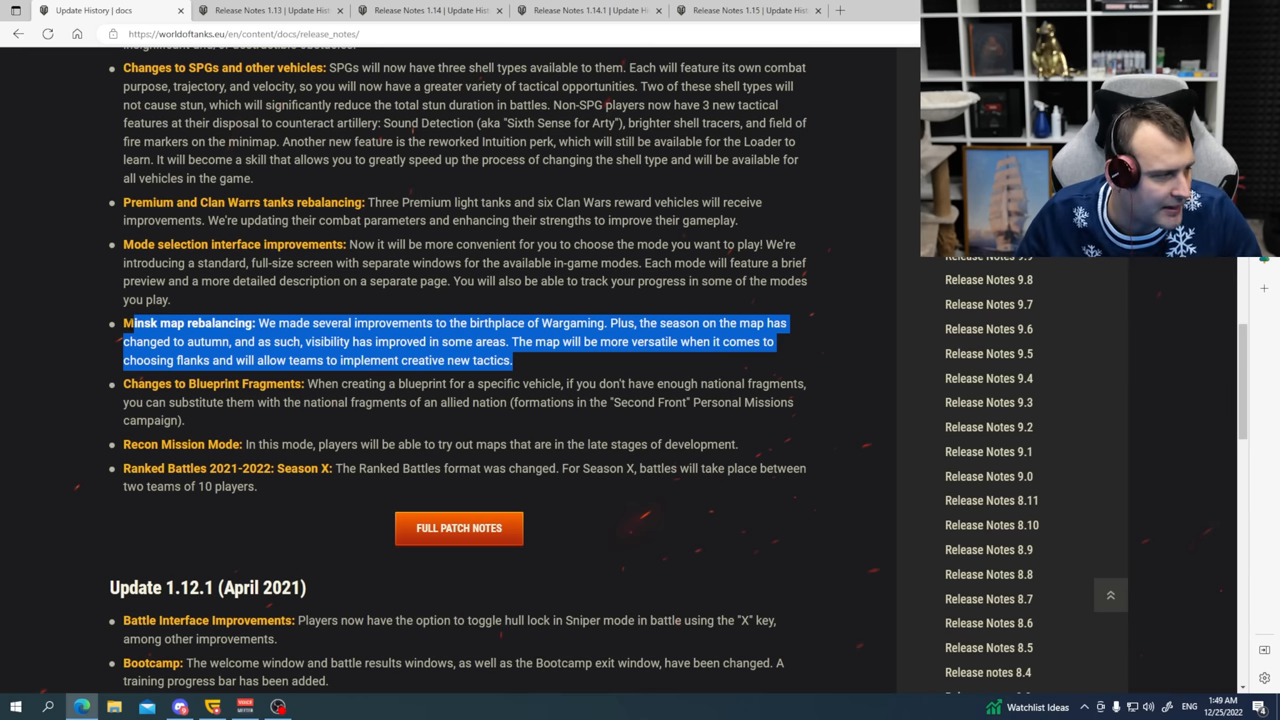
scroll(down, 3)
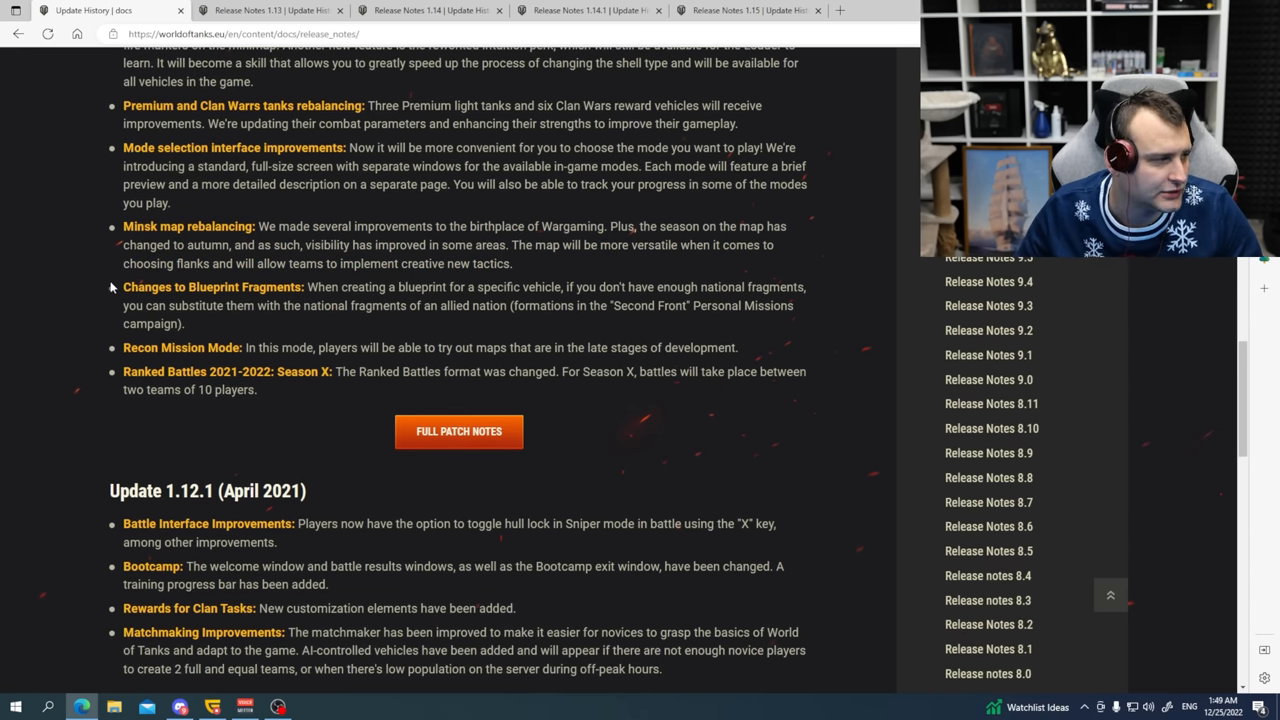
double_click(213, 287)
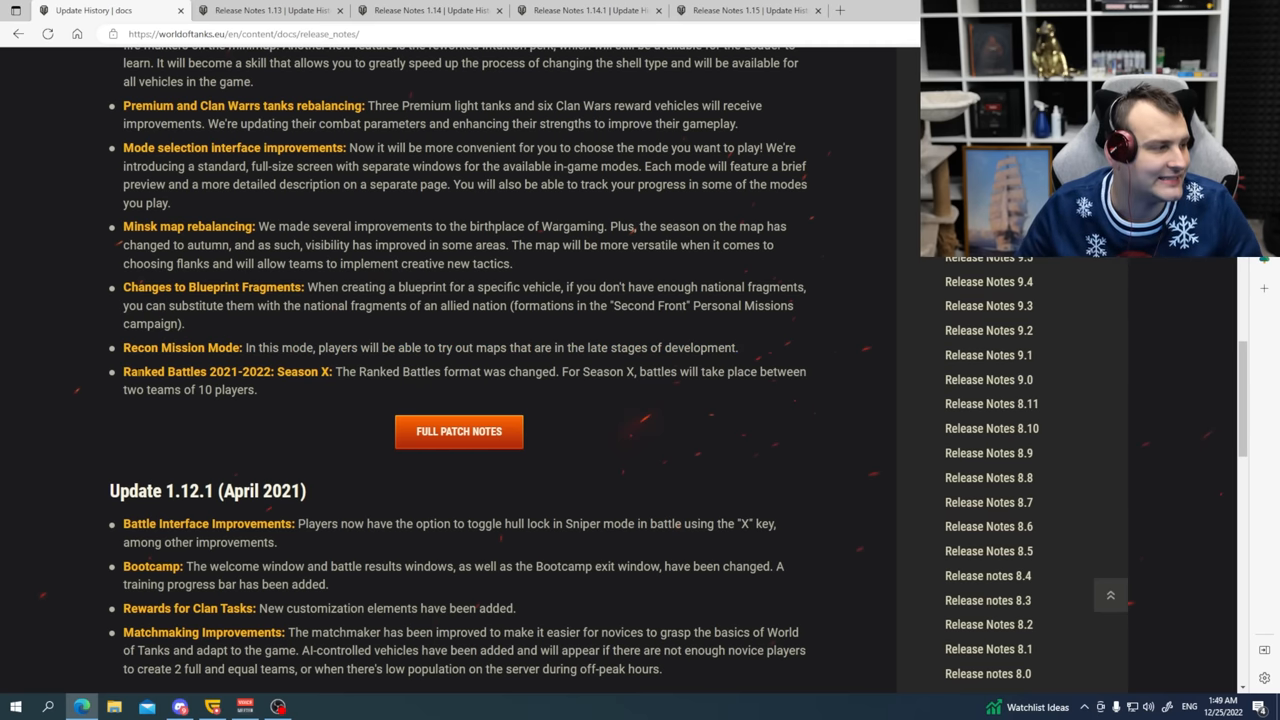
drag(123, 371, 334, 371)
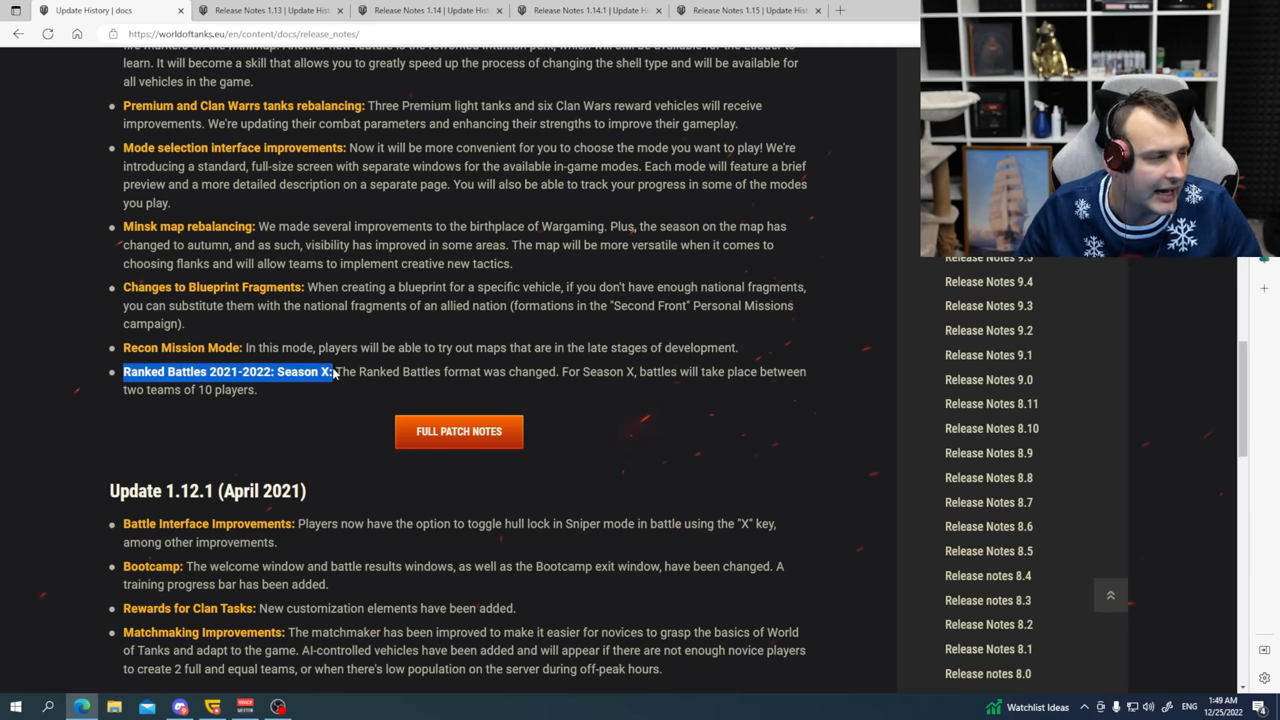
click(270, 10)
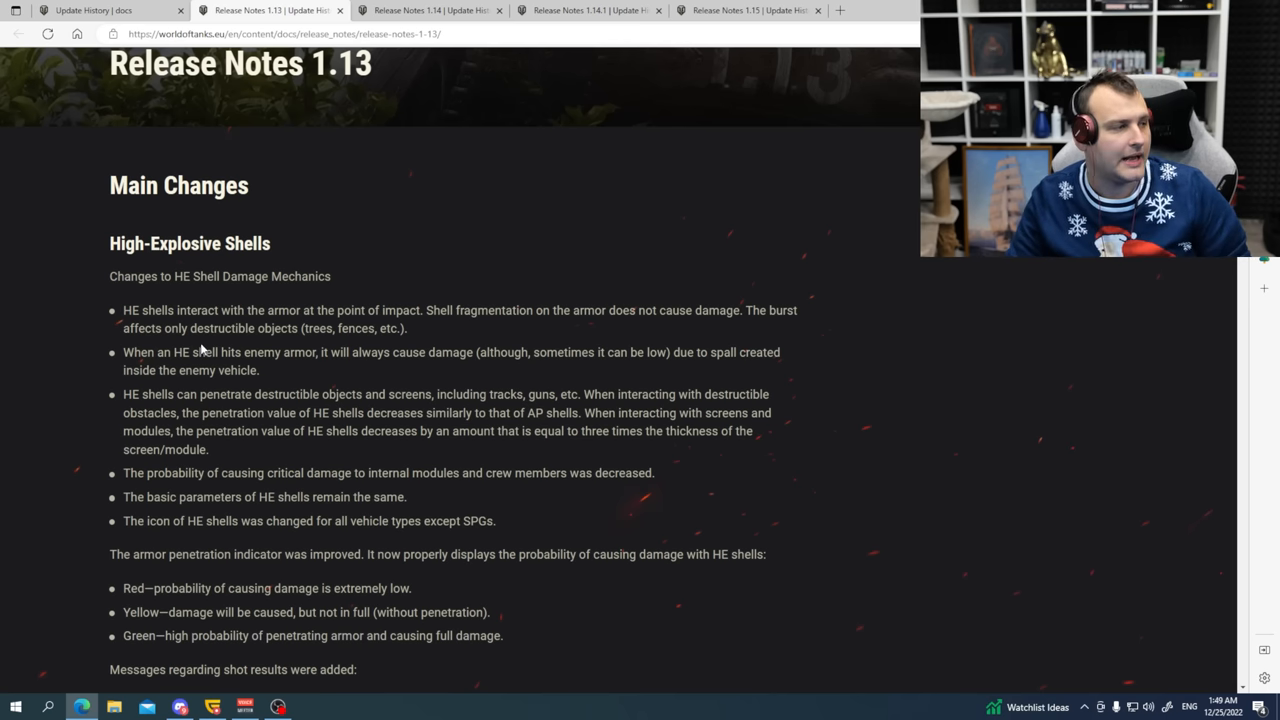
scroll(down, 3)
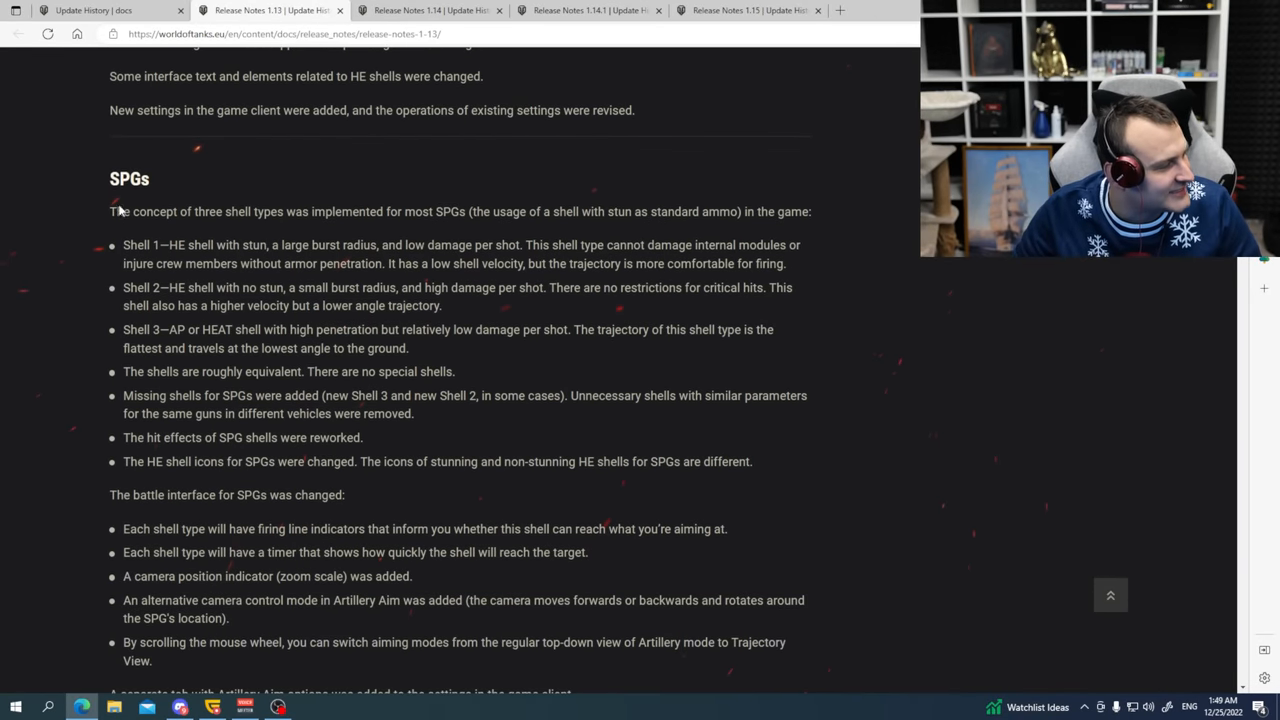
mouse_move(93, 188)
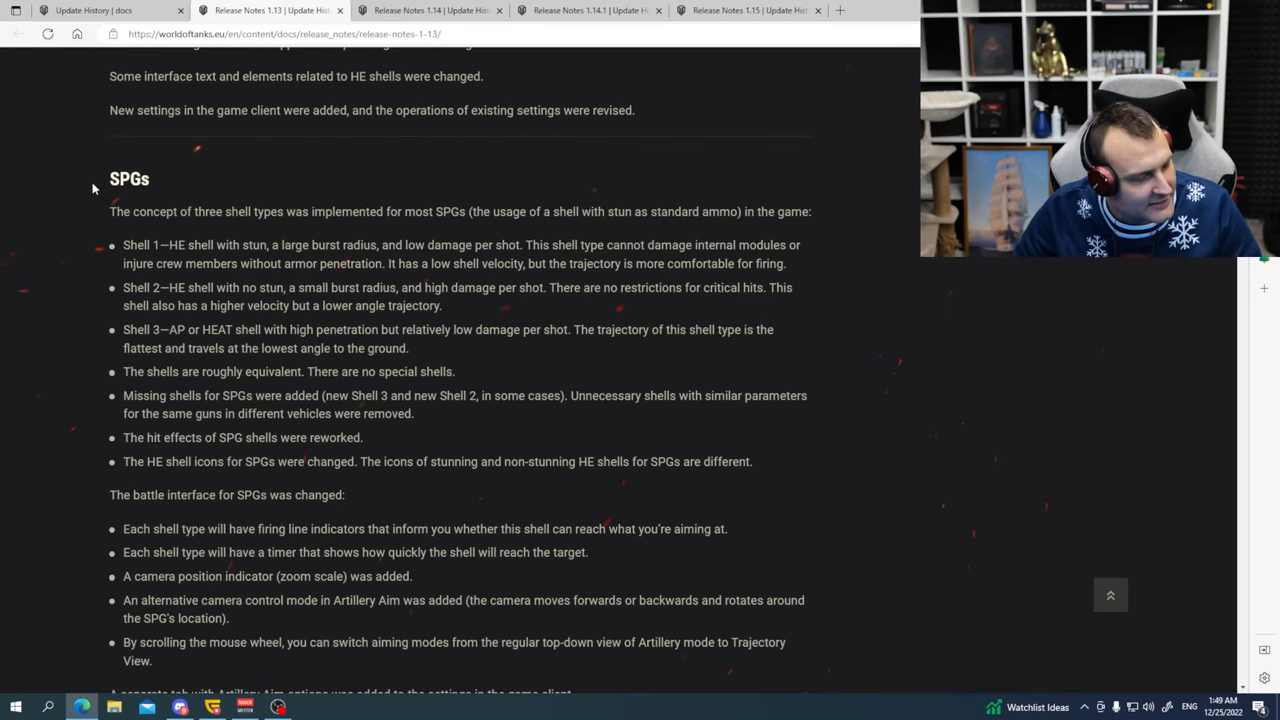
scroll(down, 3)
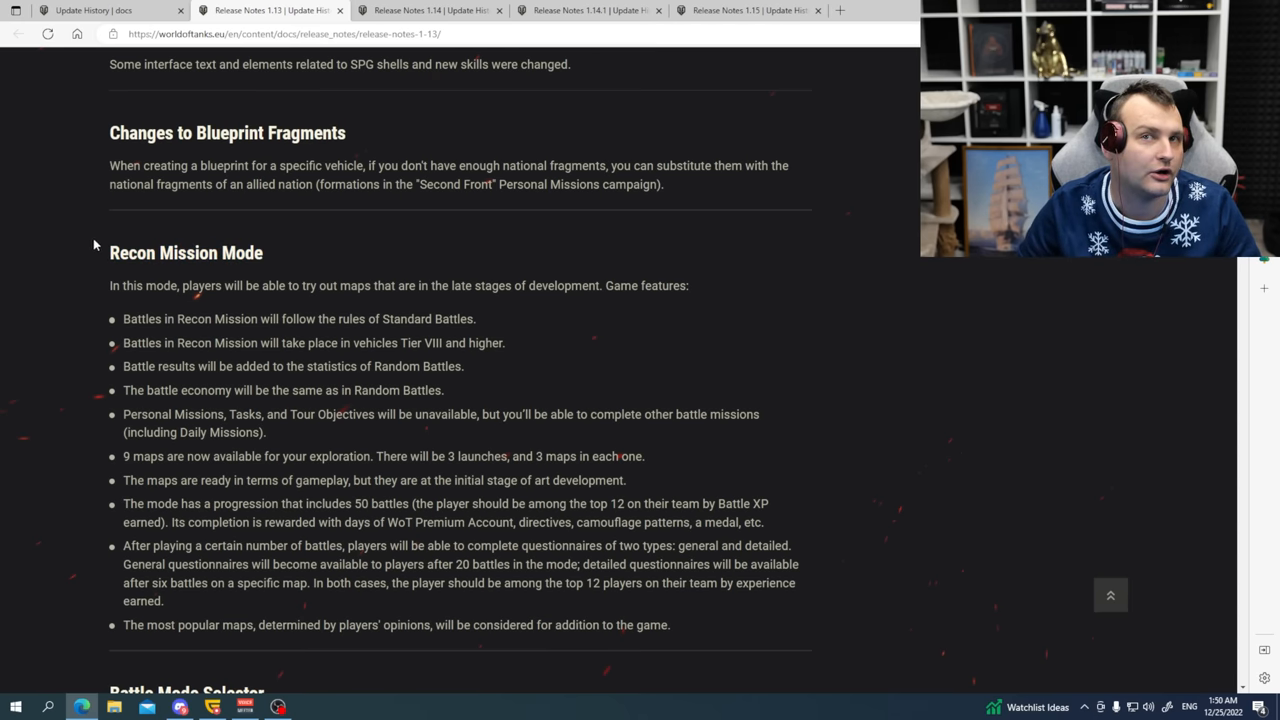
scroll(down, 3)
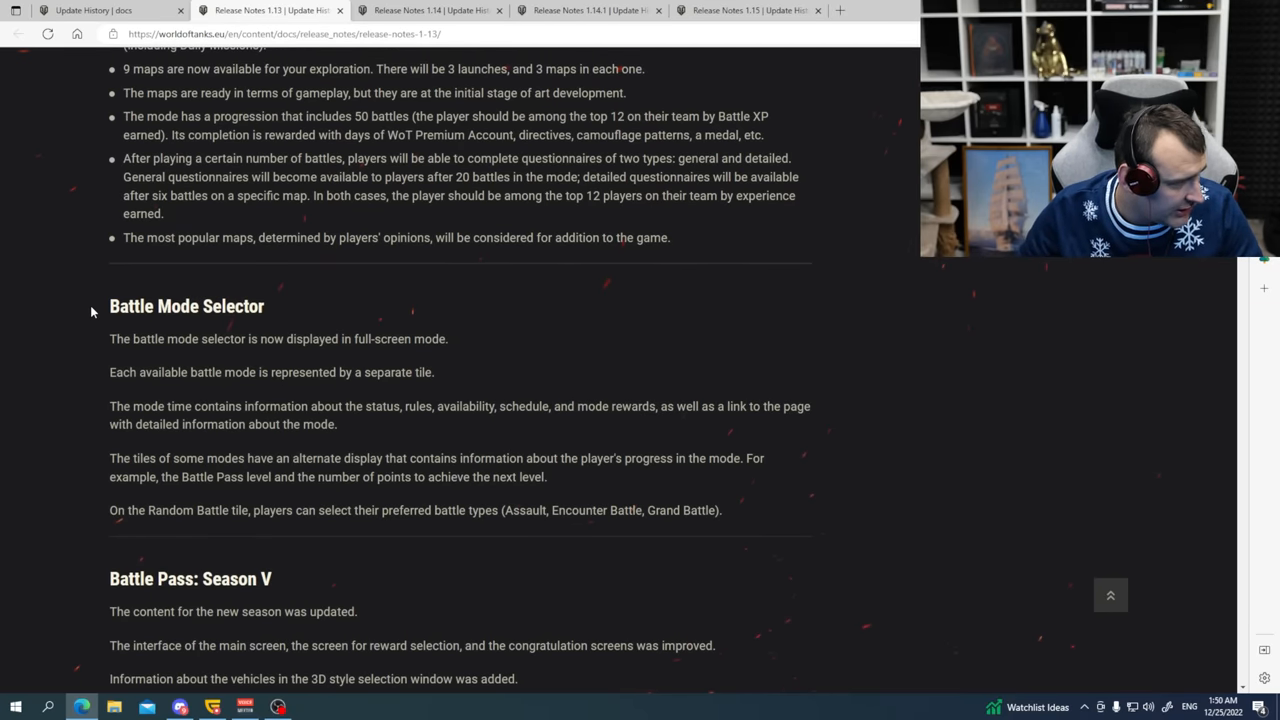
mouse_move(99, 311)
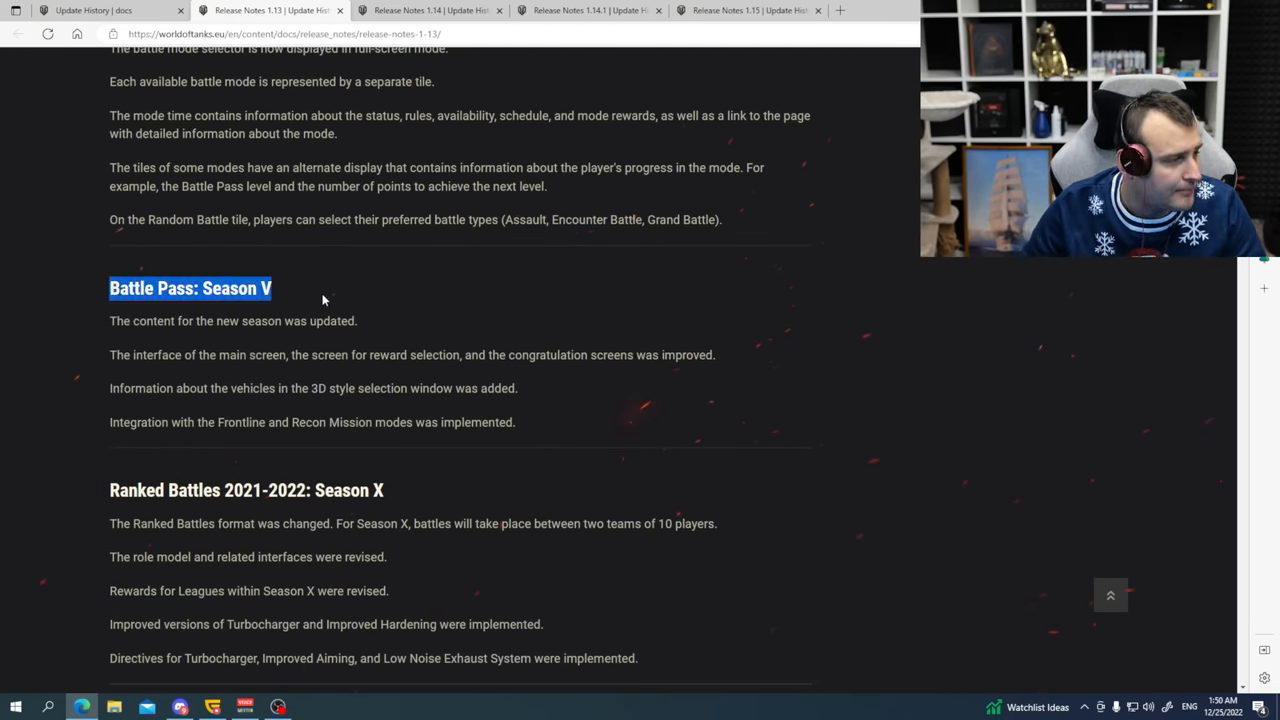
scroll(down, 3)
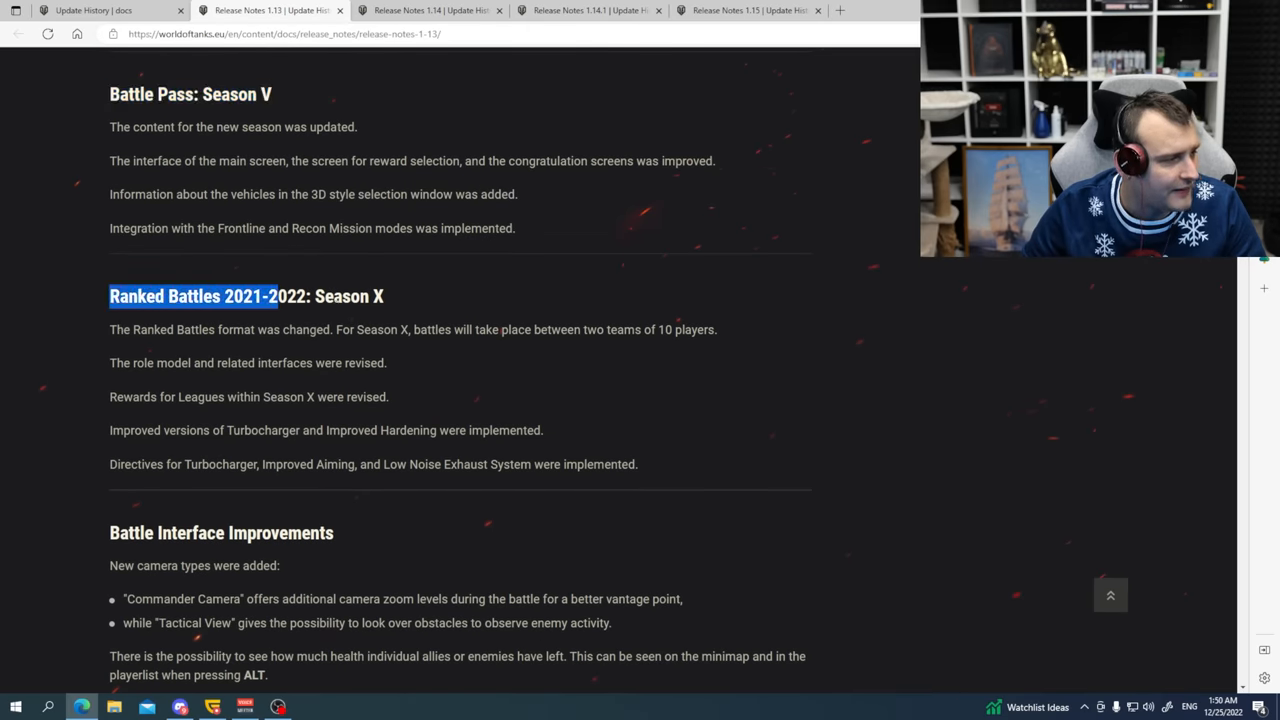
scroll(down, 3)
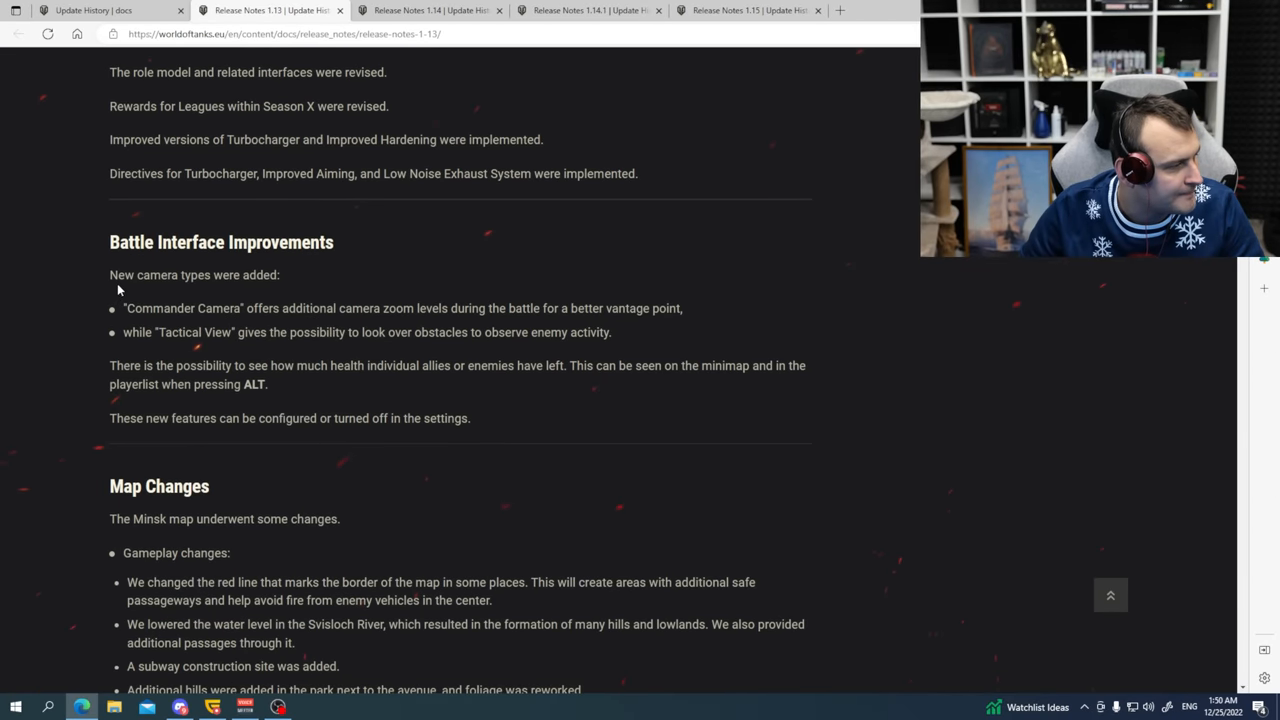
scroll(down, 3)
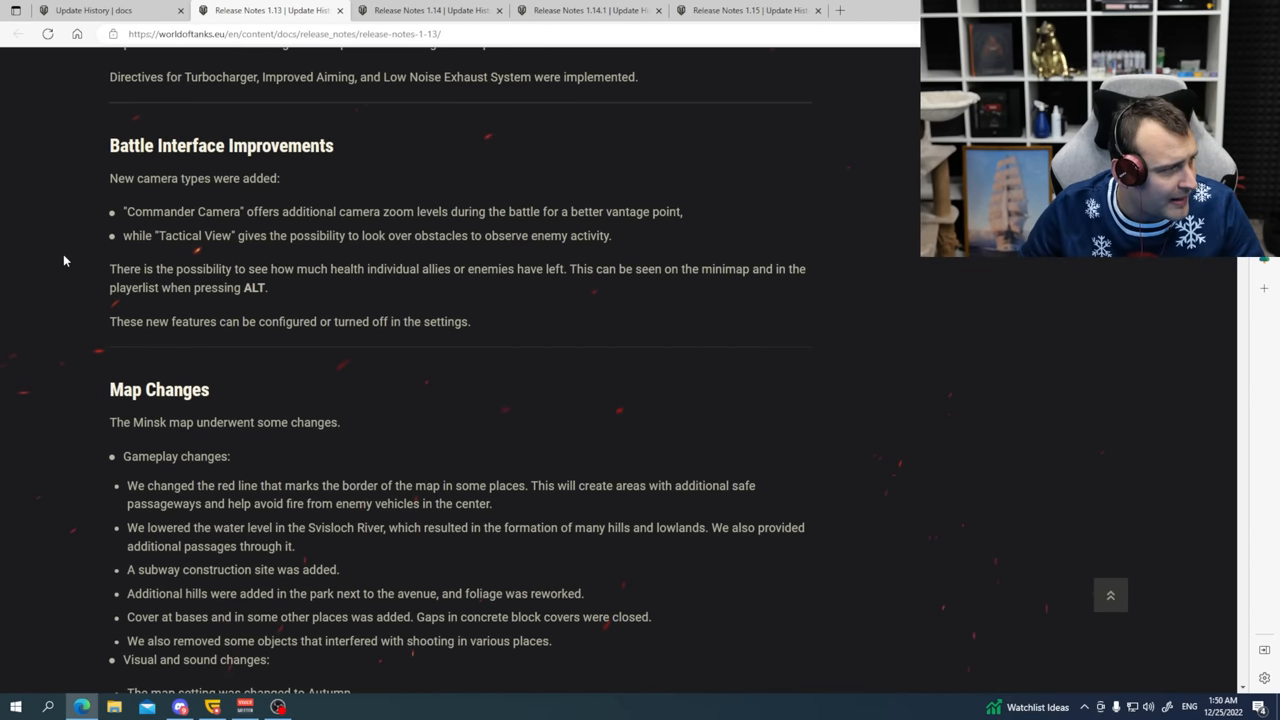
scroll(down, 3)
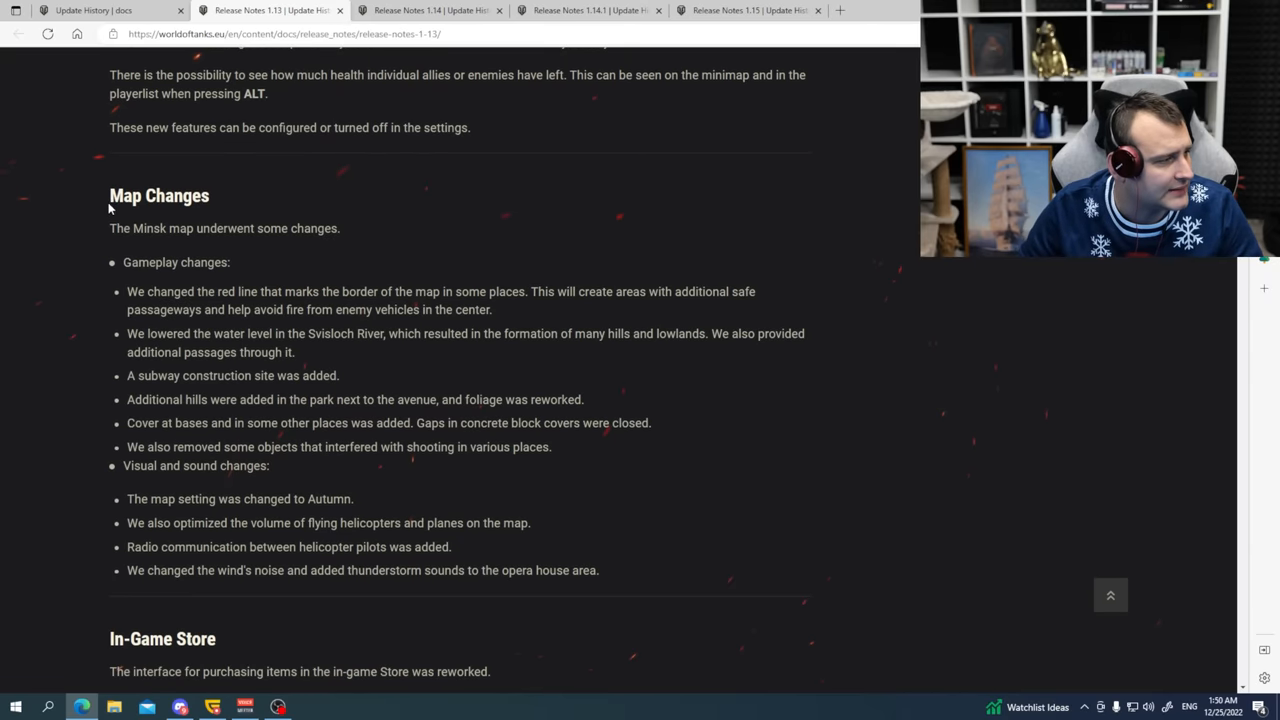
scroll(down, 3)
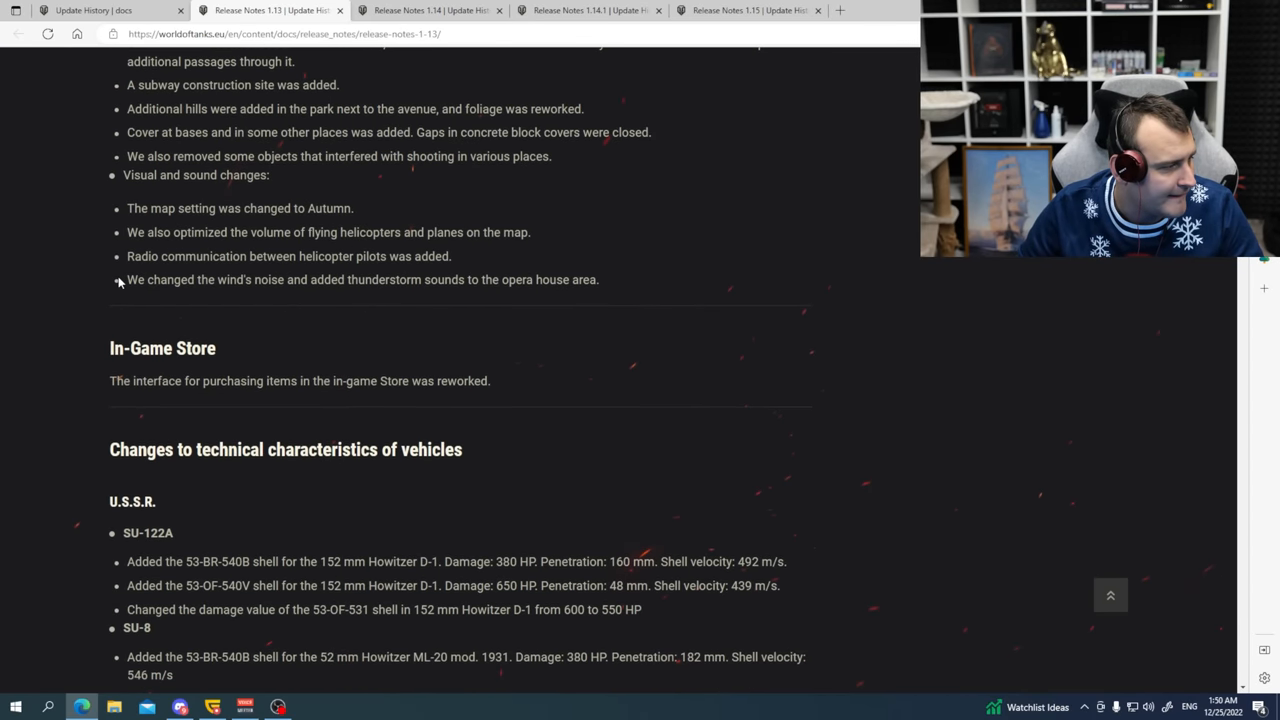
scroll(down, 3)
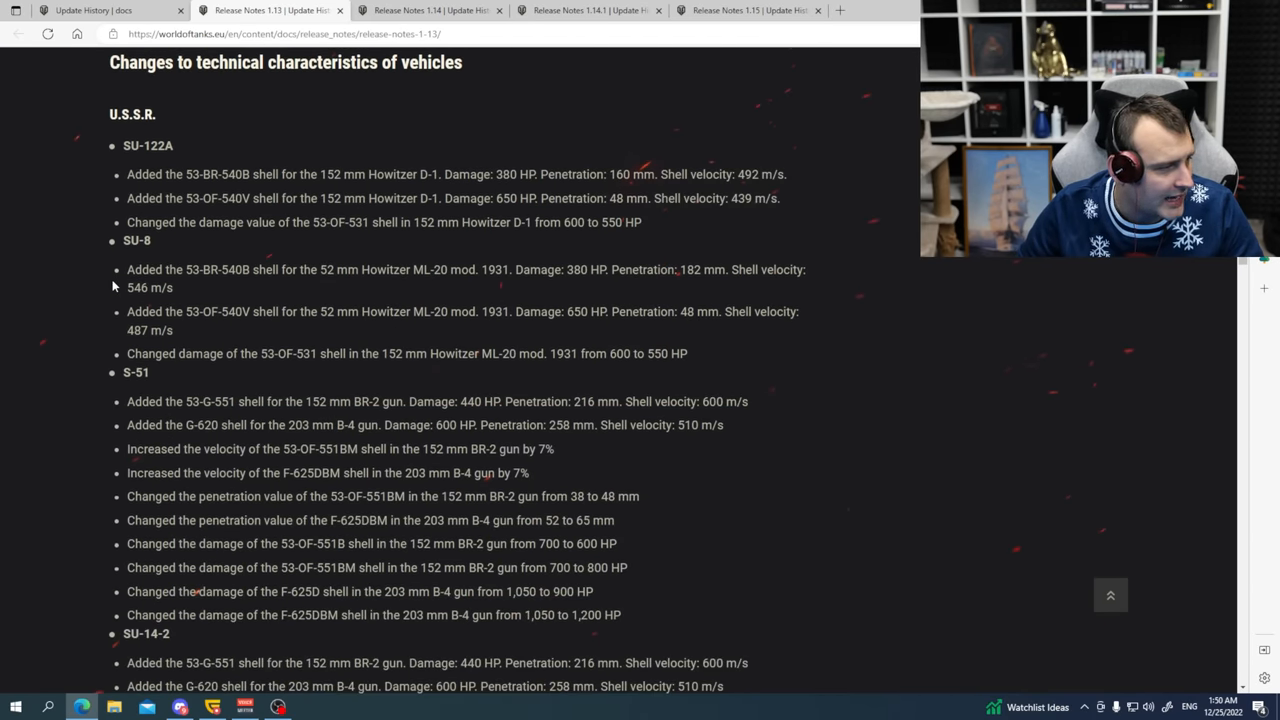
scroll(down, 3)
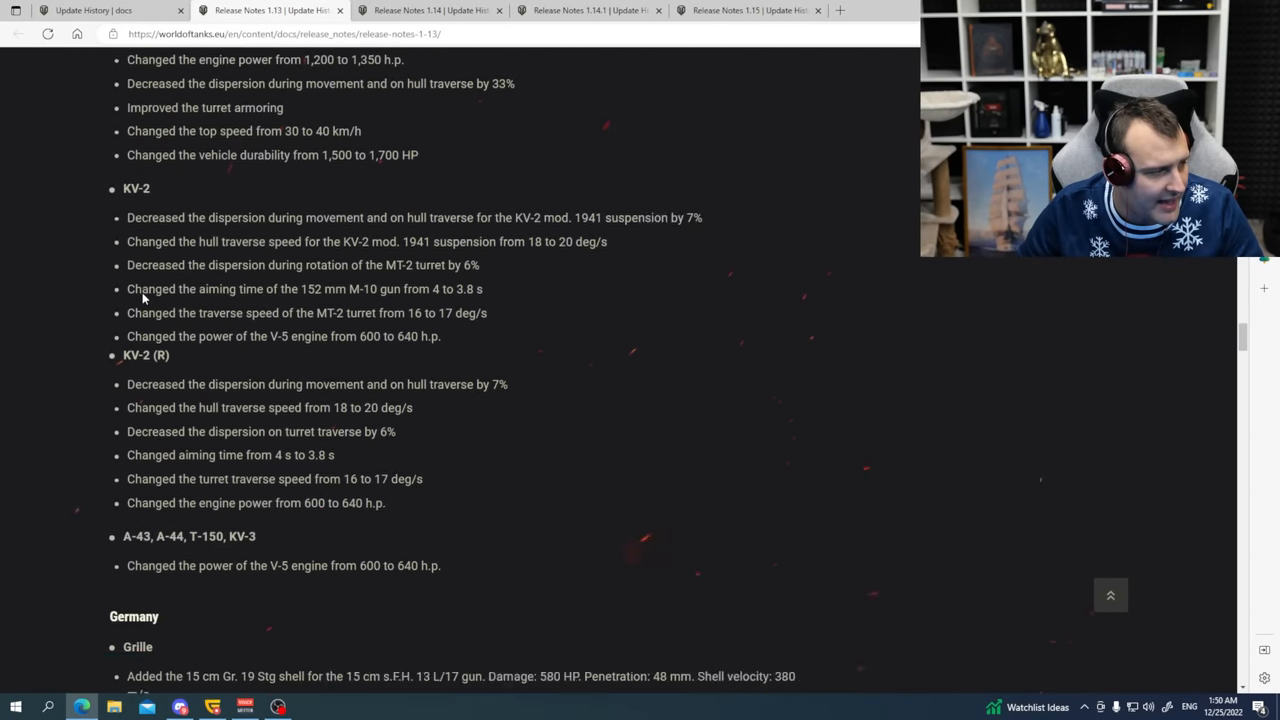
scroll(down, 3)
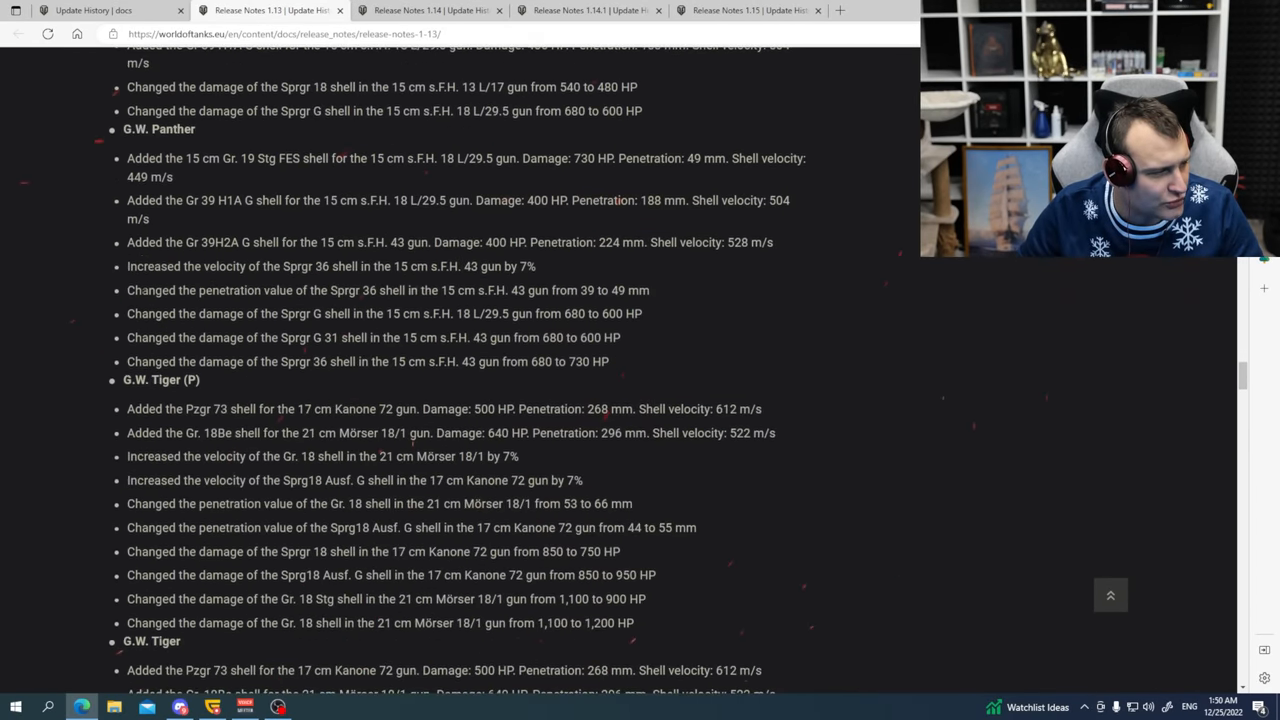
scroll(down, 3)
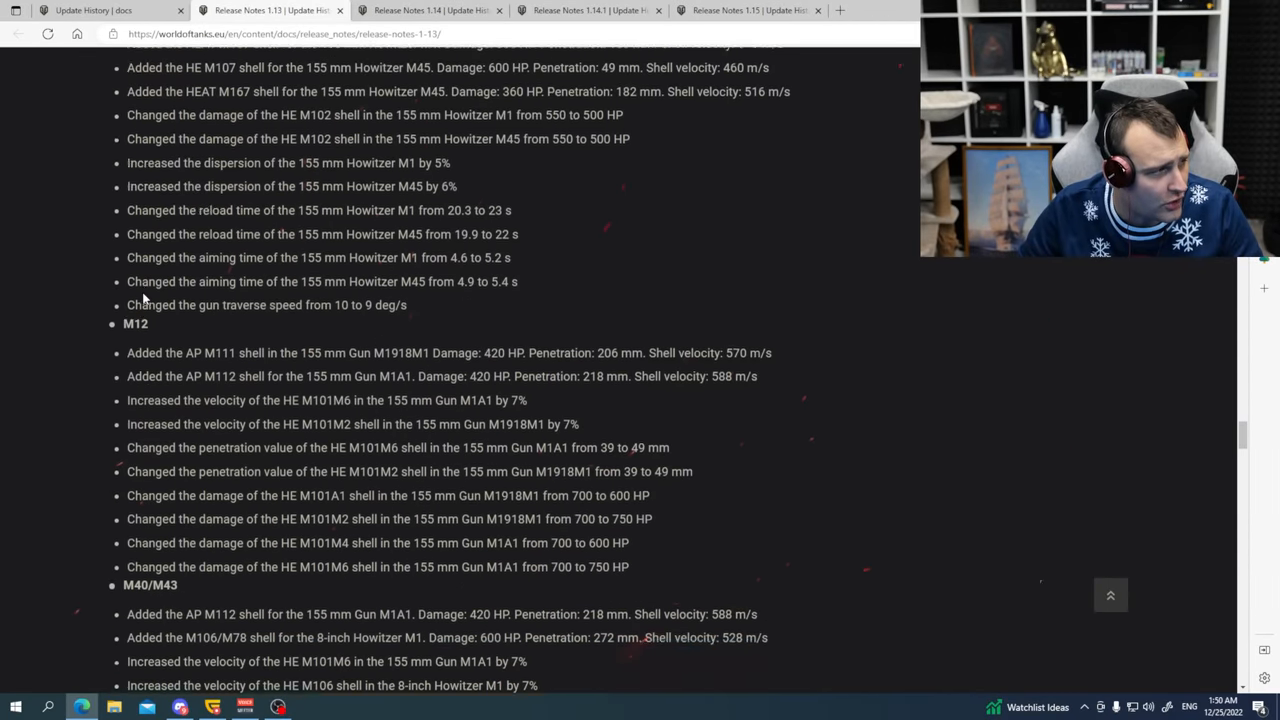
scroll(down, 3)
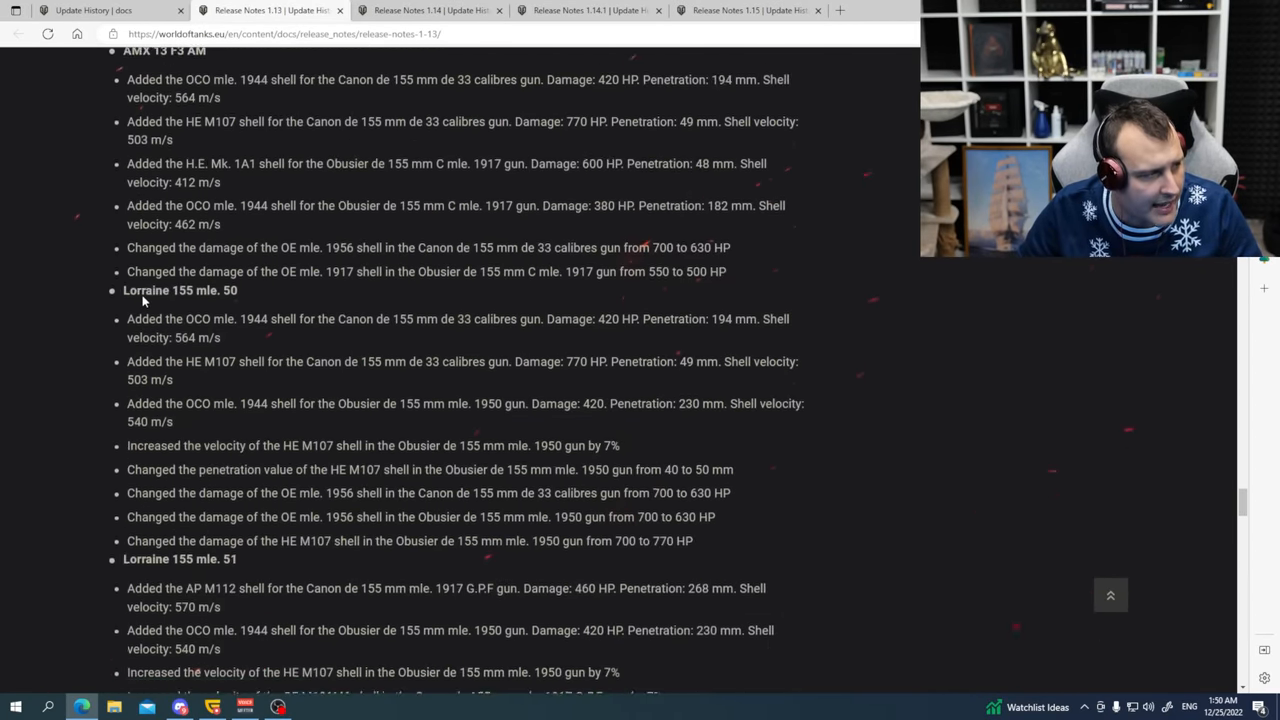
scroll(down, 3)
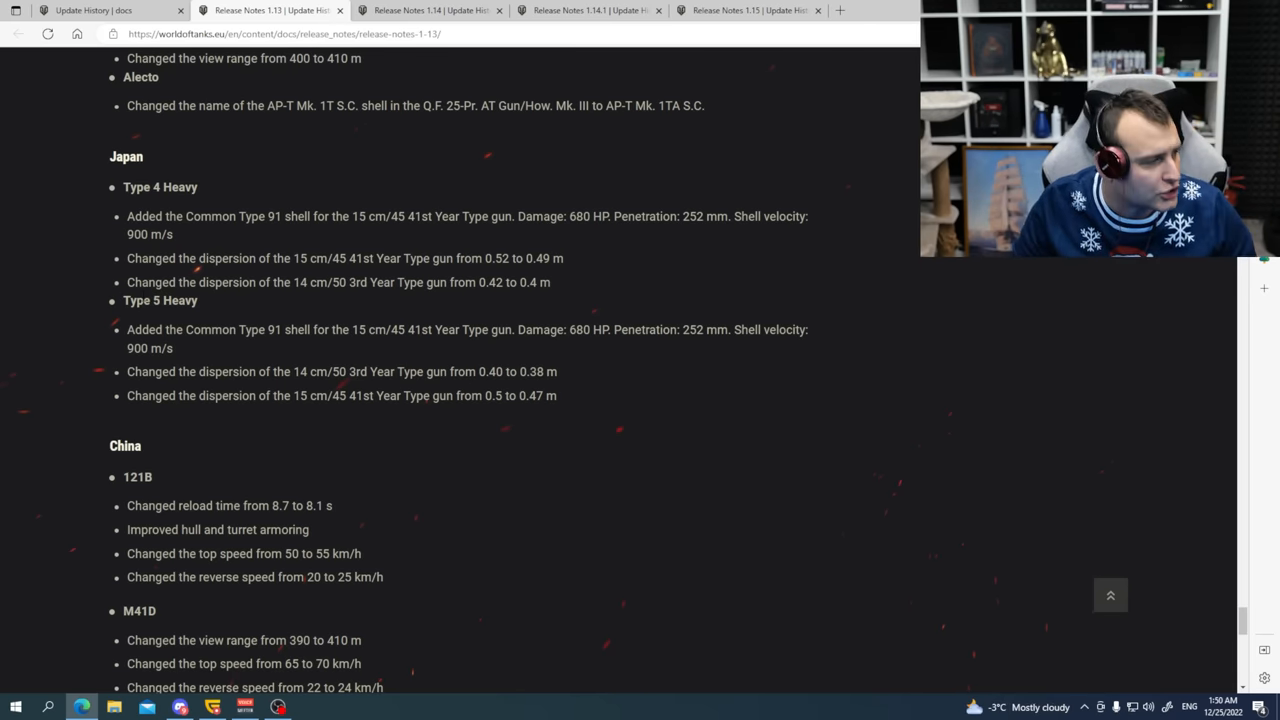
scroll(down, 3)
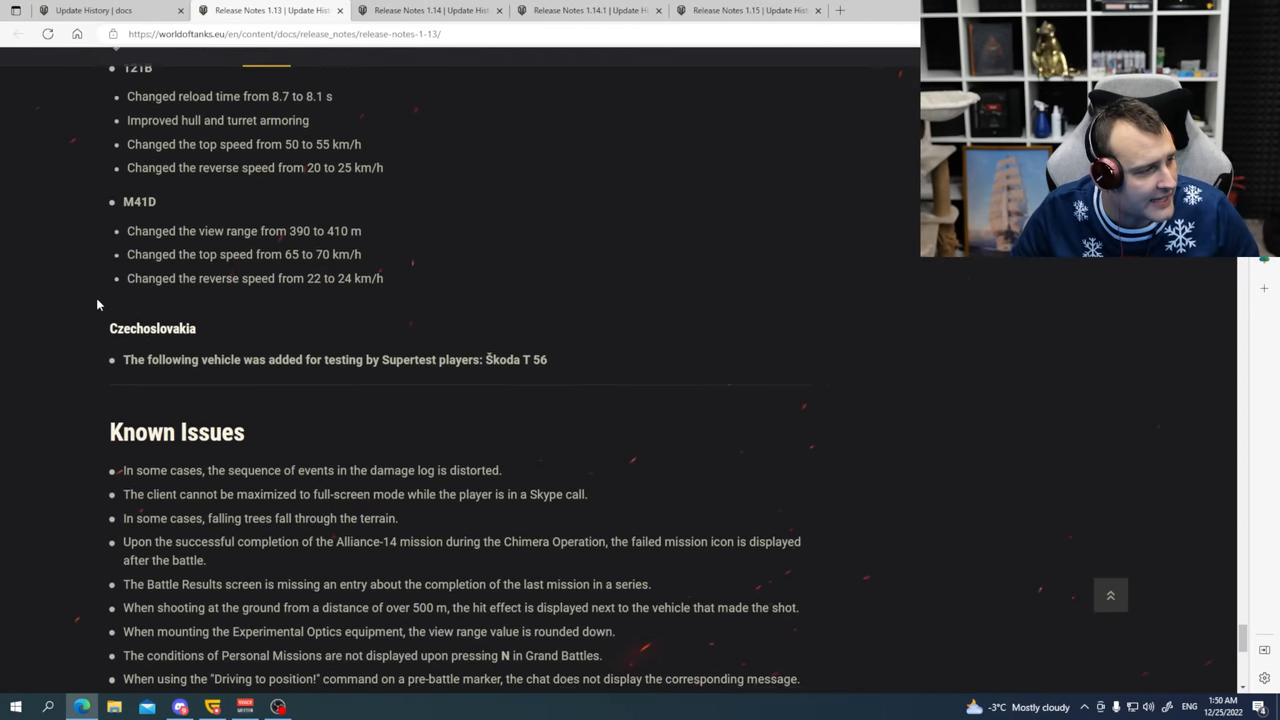
scroll(up, 3)
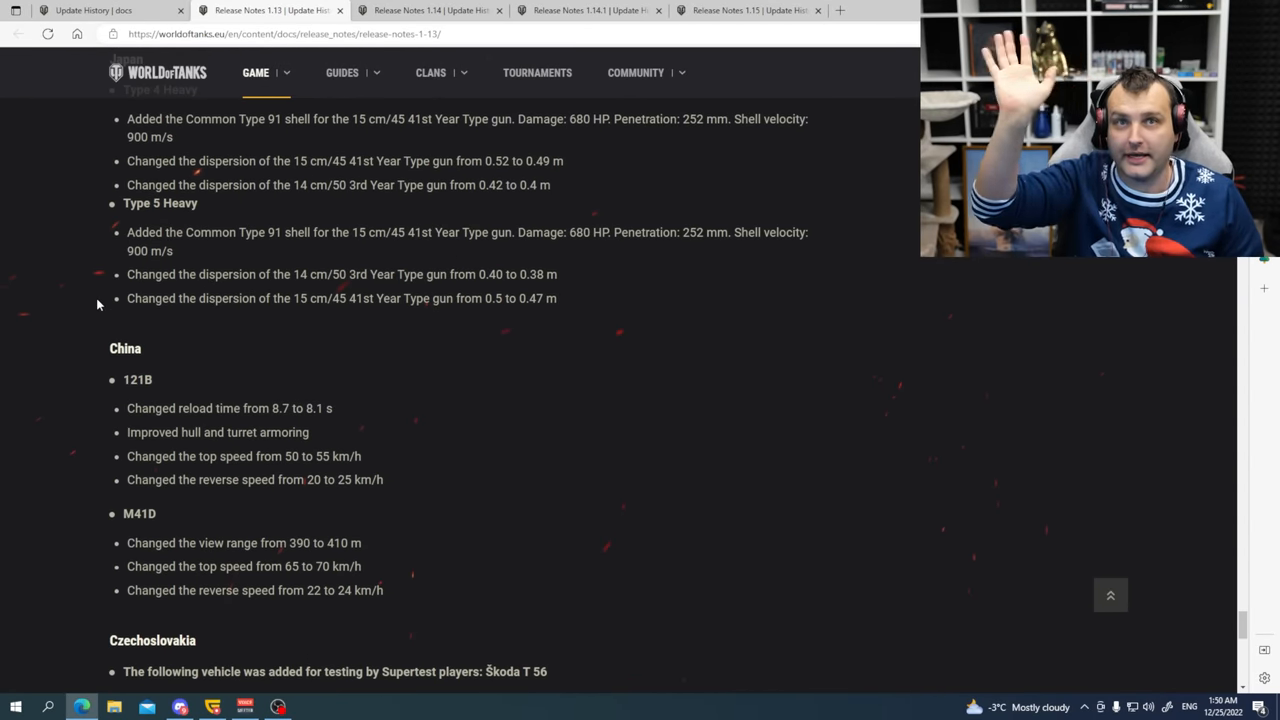
scroll(down, 3)
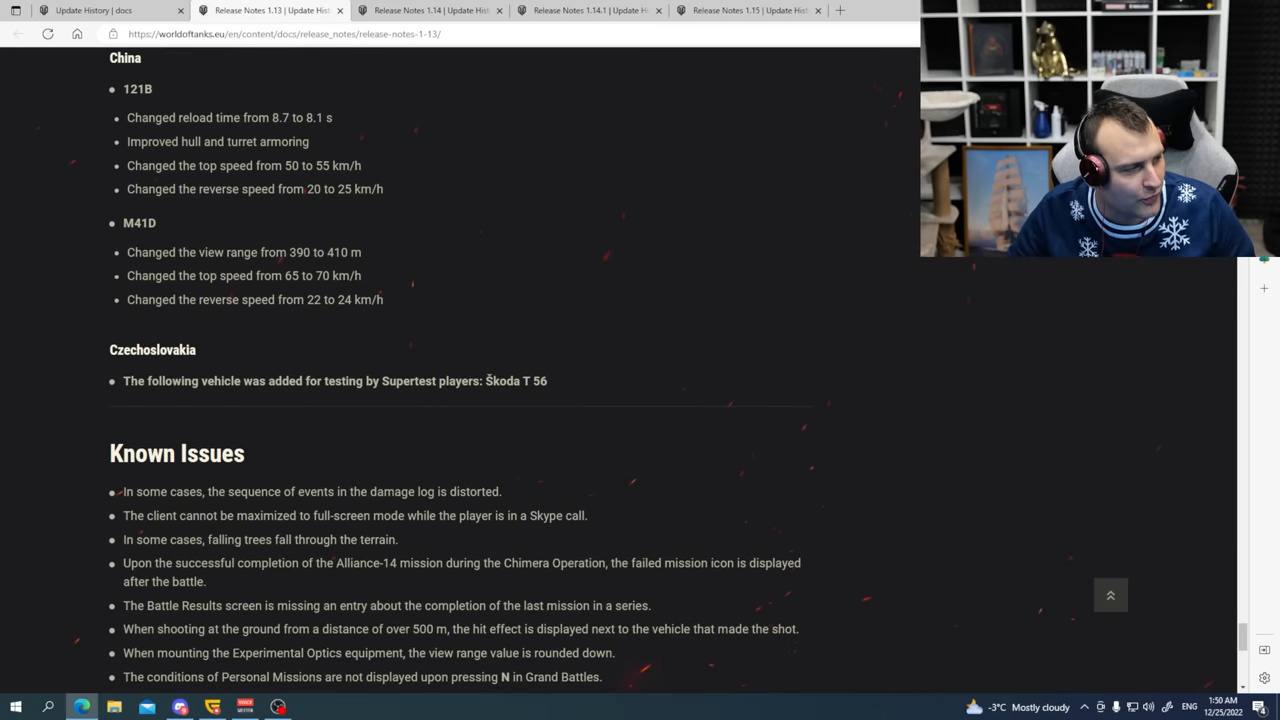
drag(253, 381, 547, 381)
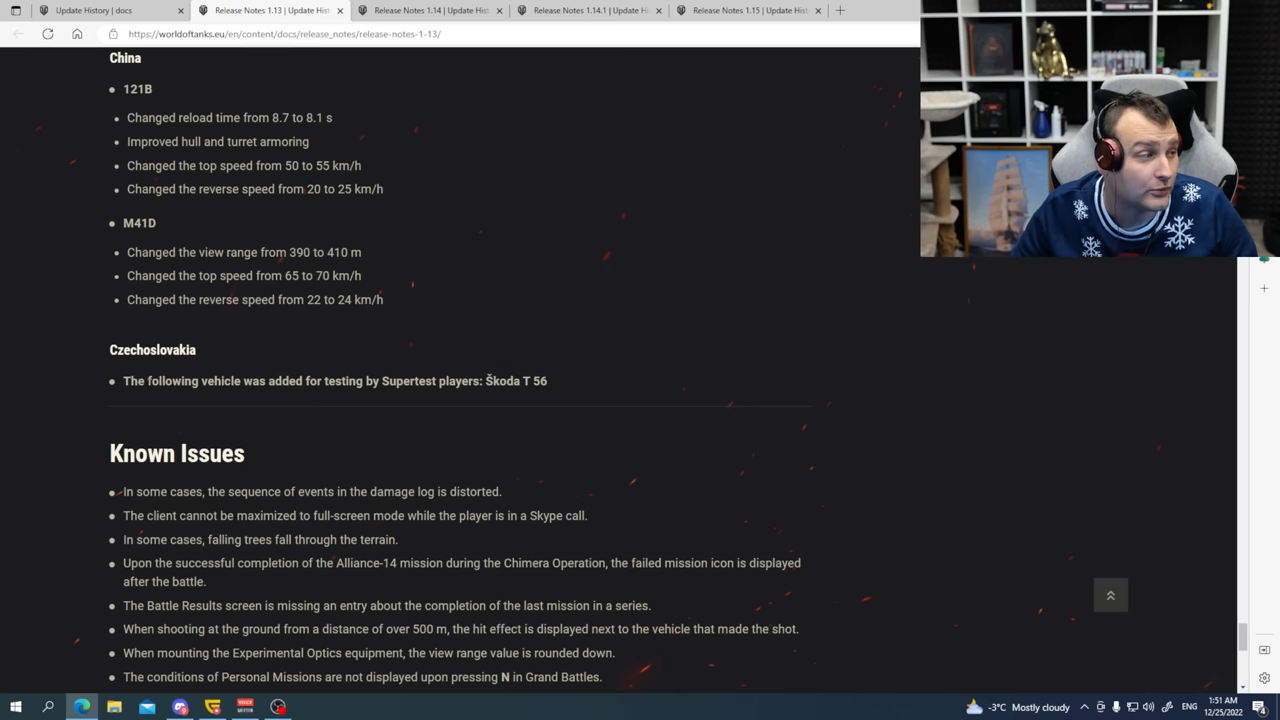
drag(135, 380, 547, 380)
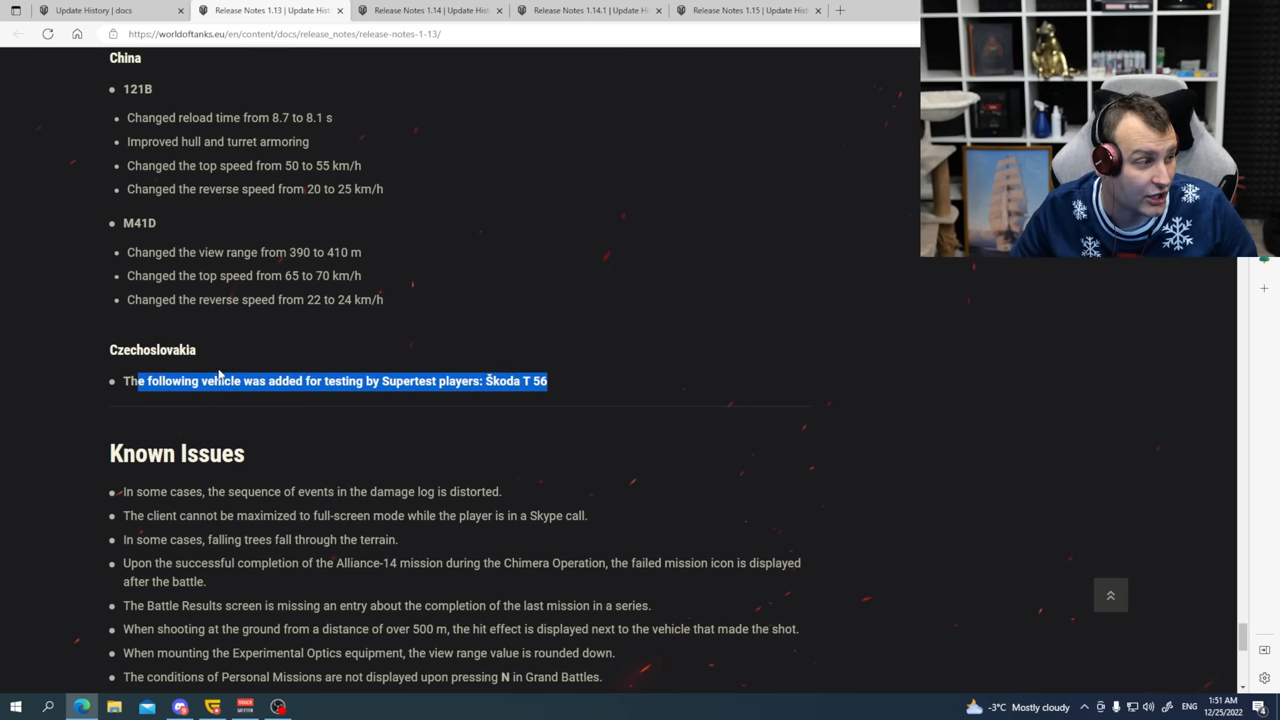
scroll(down, 3)
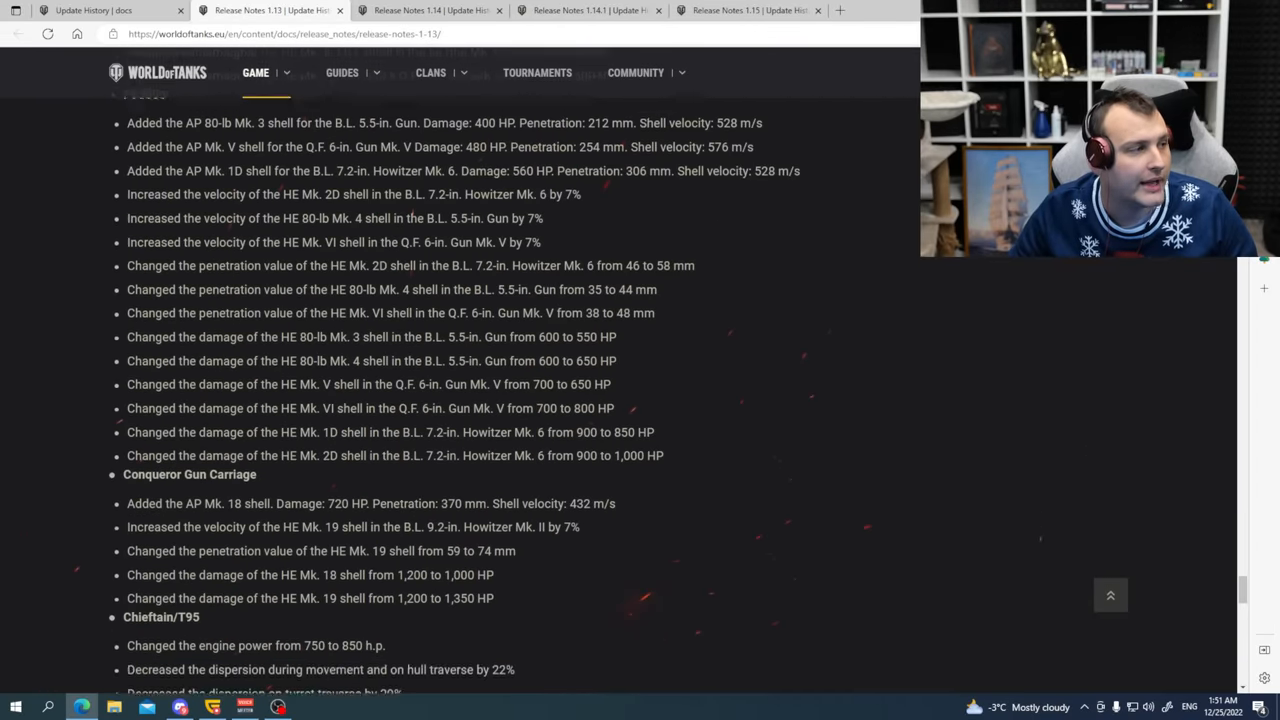
scroll(down, 3)
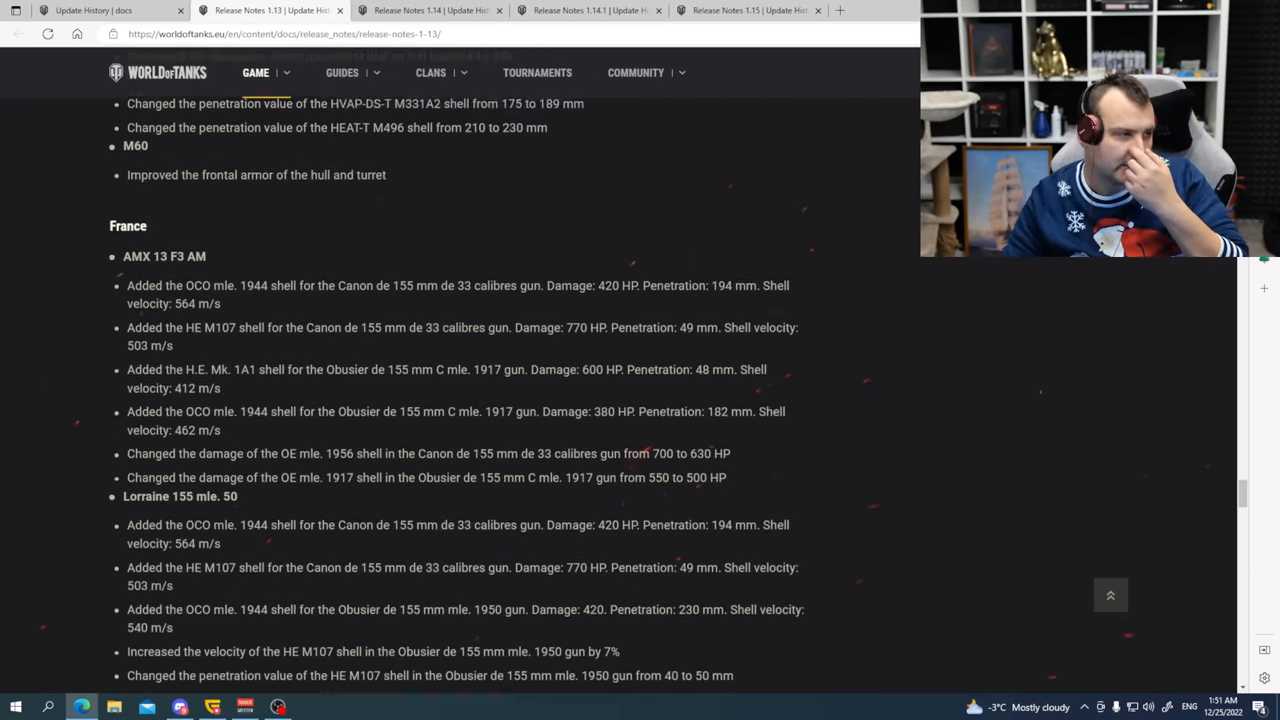
scroll(down, 3)
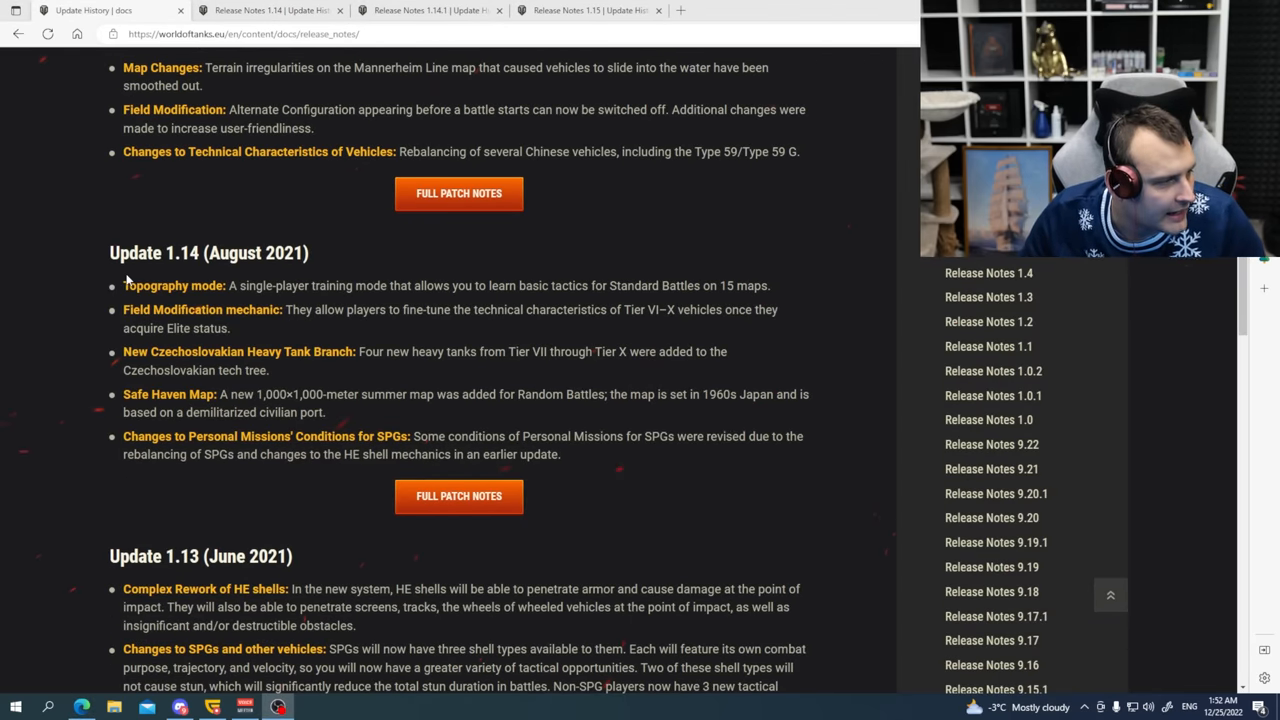
Read the Update 1.14 summary, highlighting the Safe Haven Map entry.
double_click(143, 285)
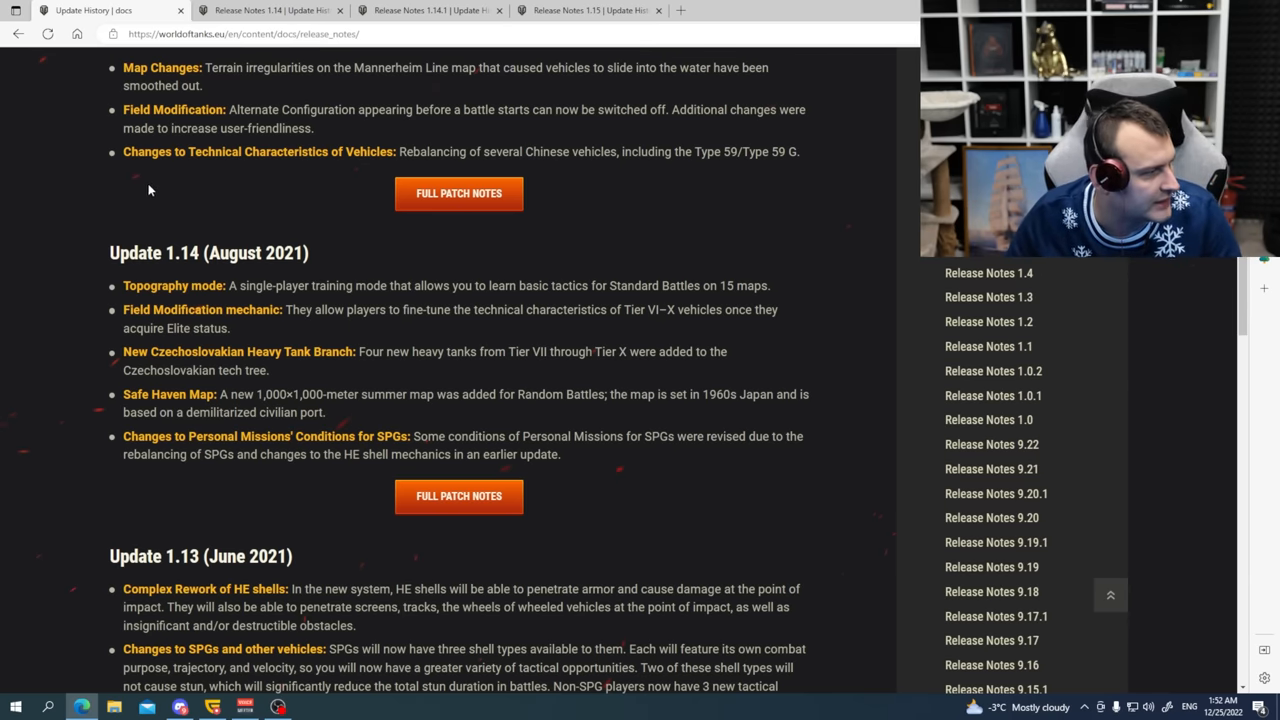
double_click(200, 309)
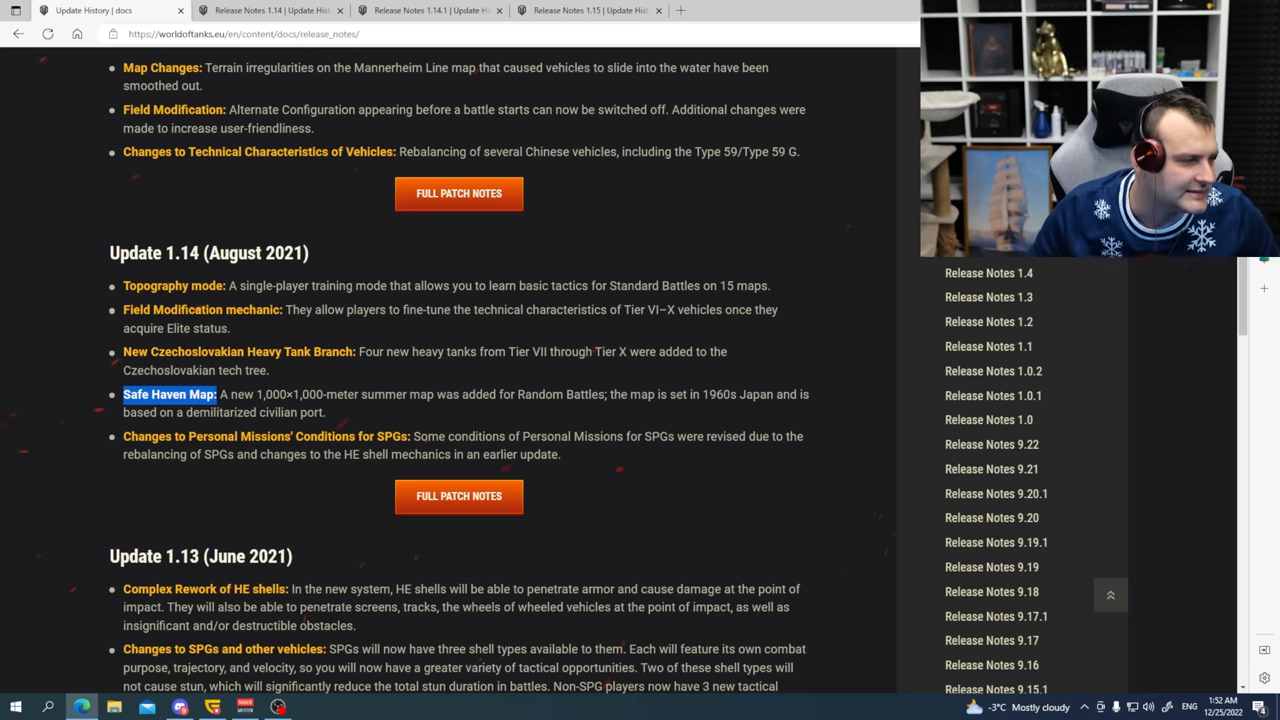
double_click(264, 436)
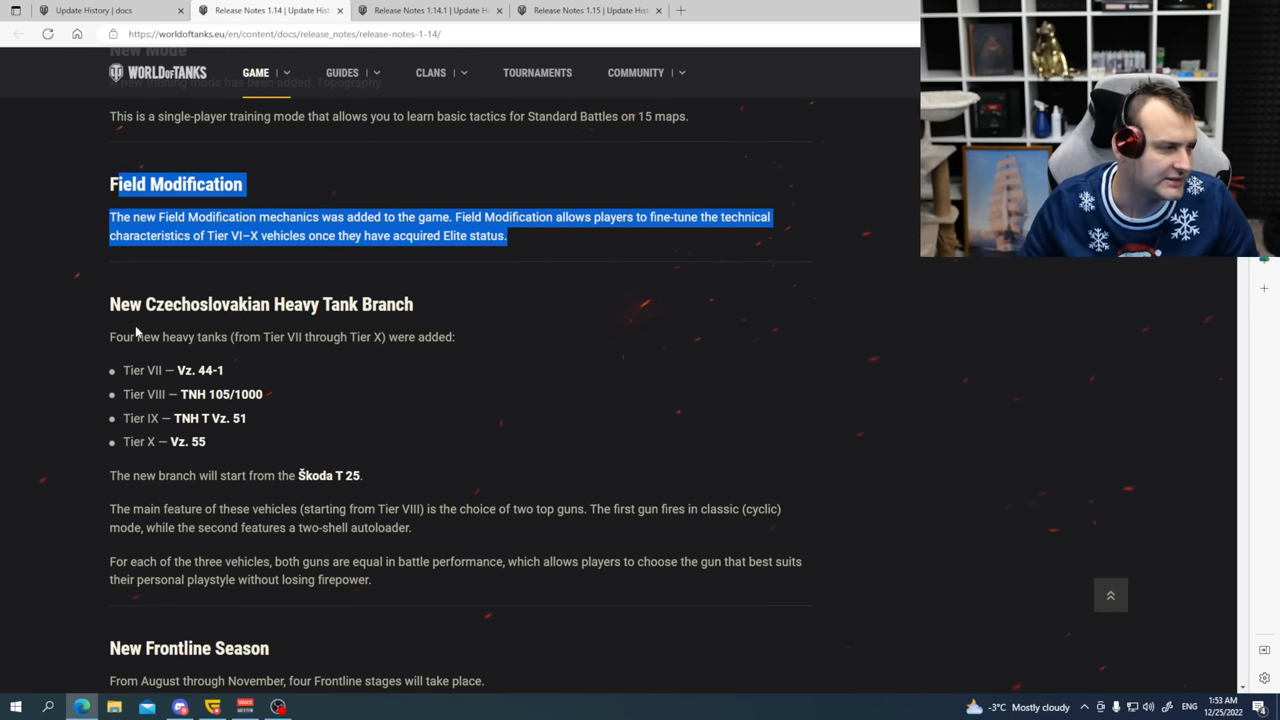
scroll(down, 3)
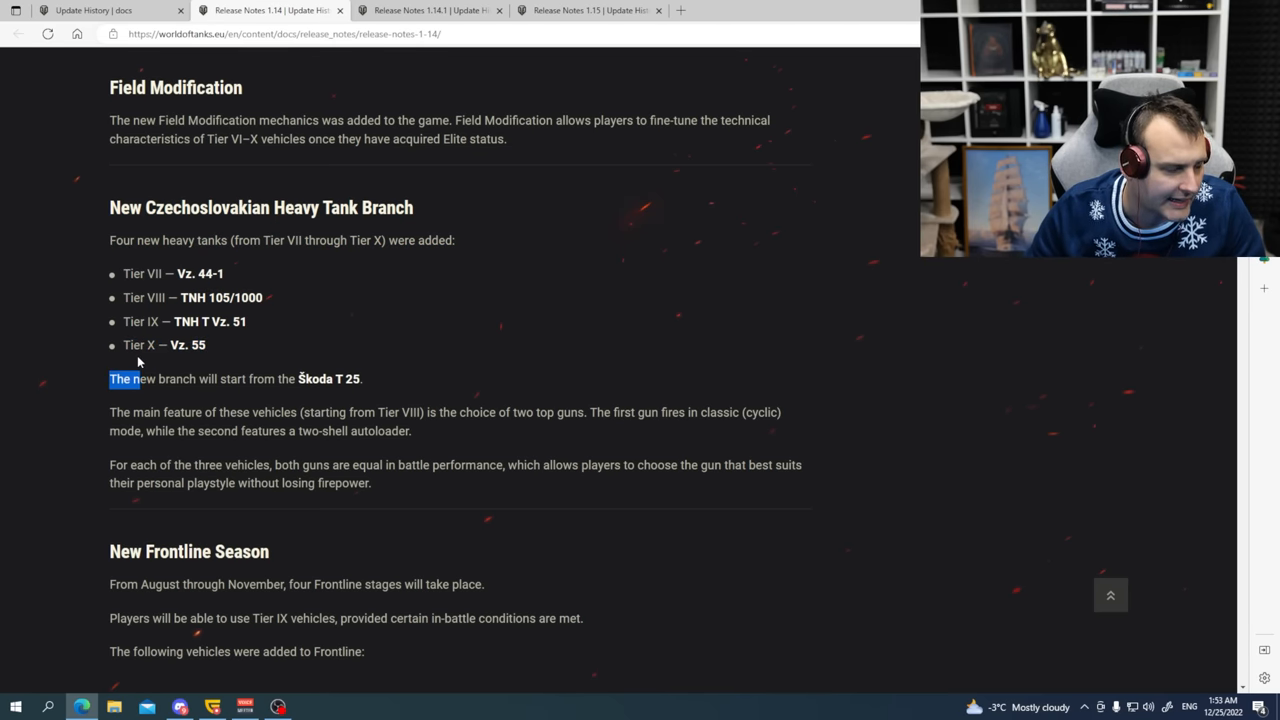
scroll(down, 3)
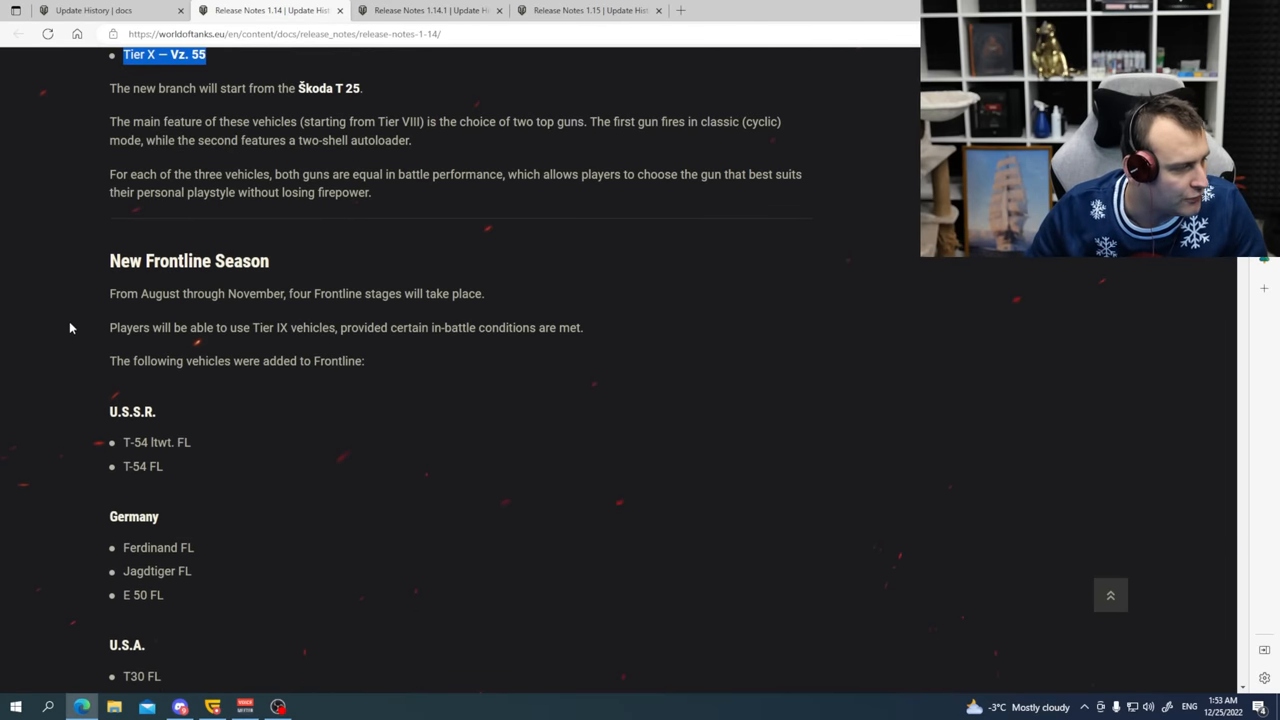
scroll(down, 3)
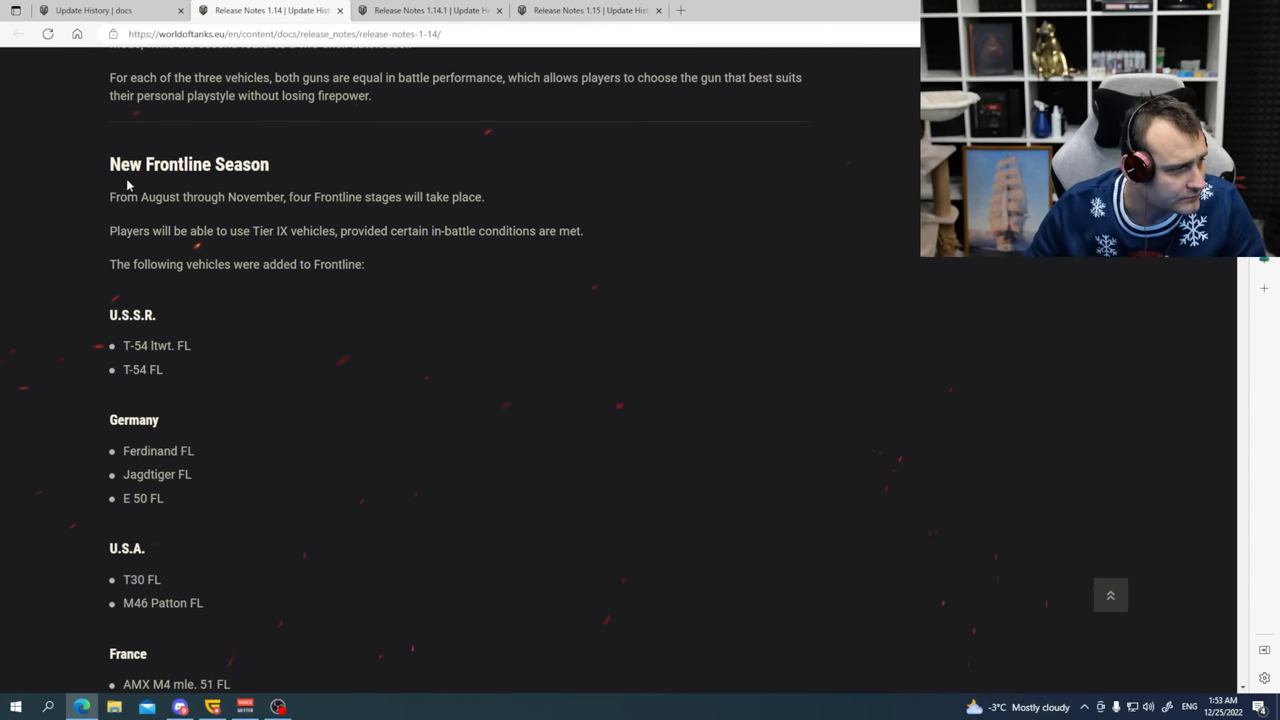
scroll(down, 3)
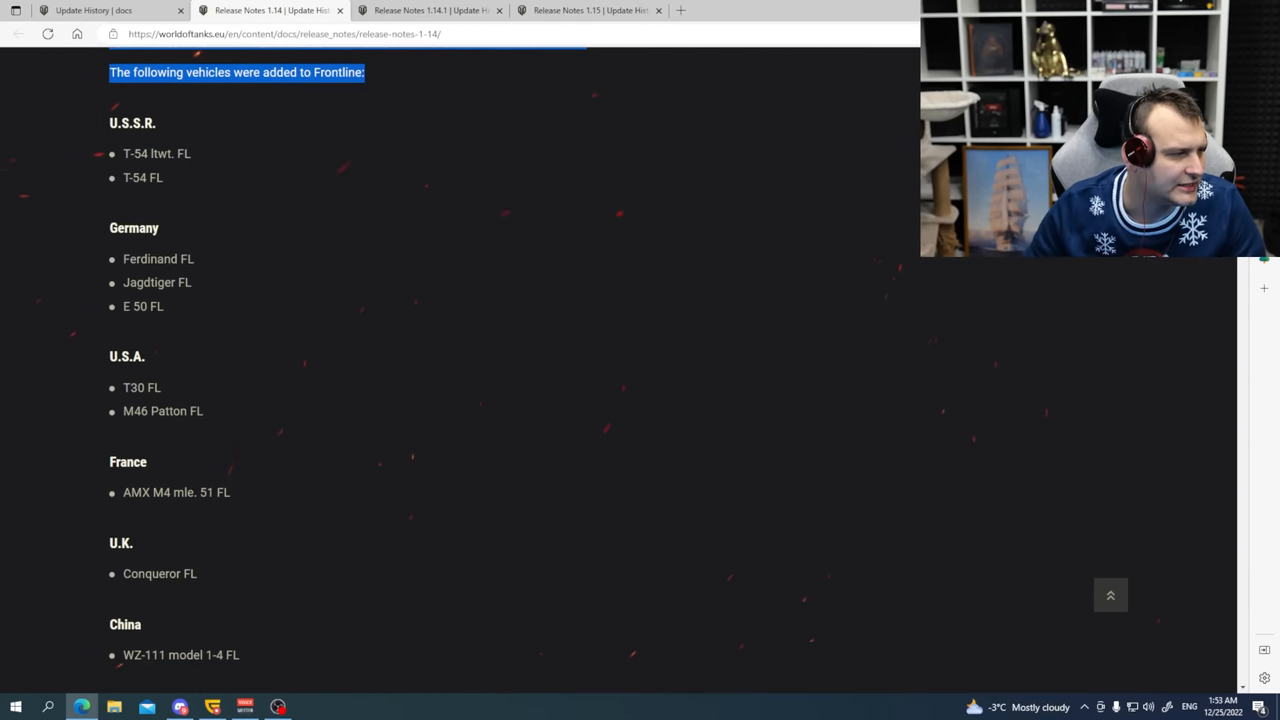
scroll(down, 3)
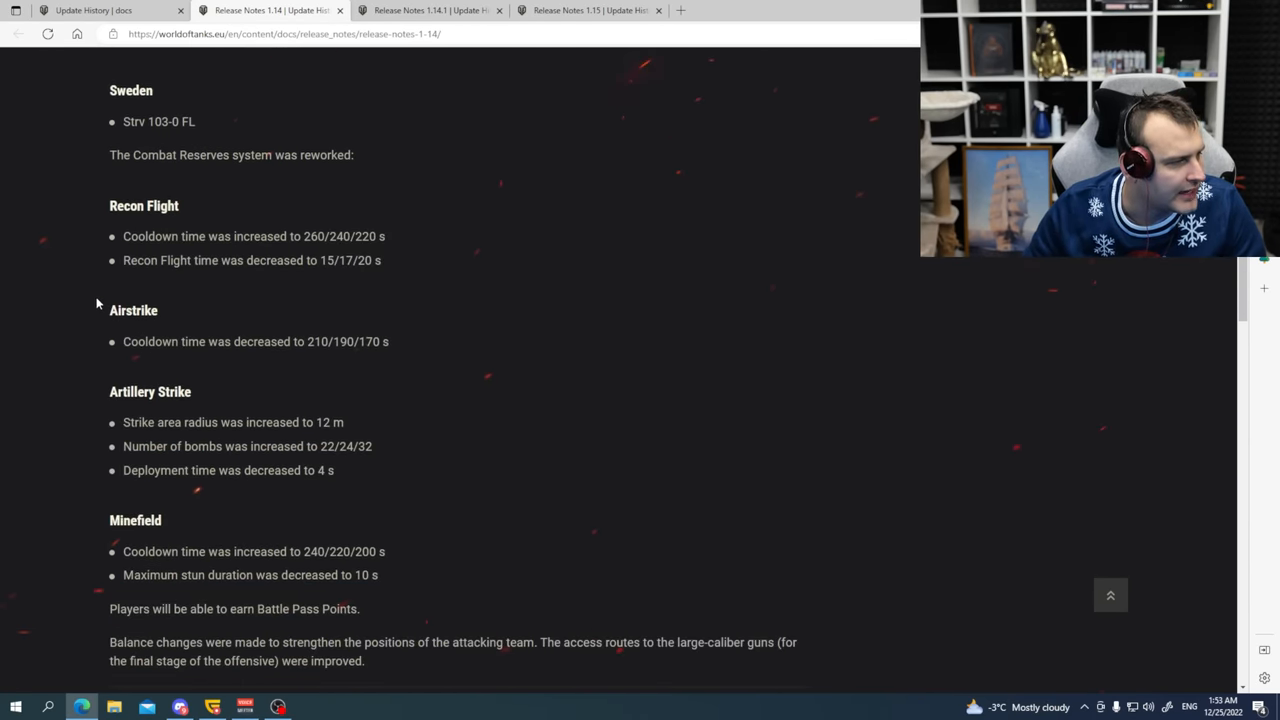
scroll(down, 3)
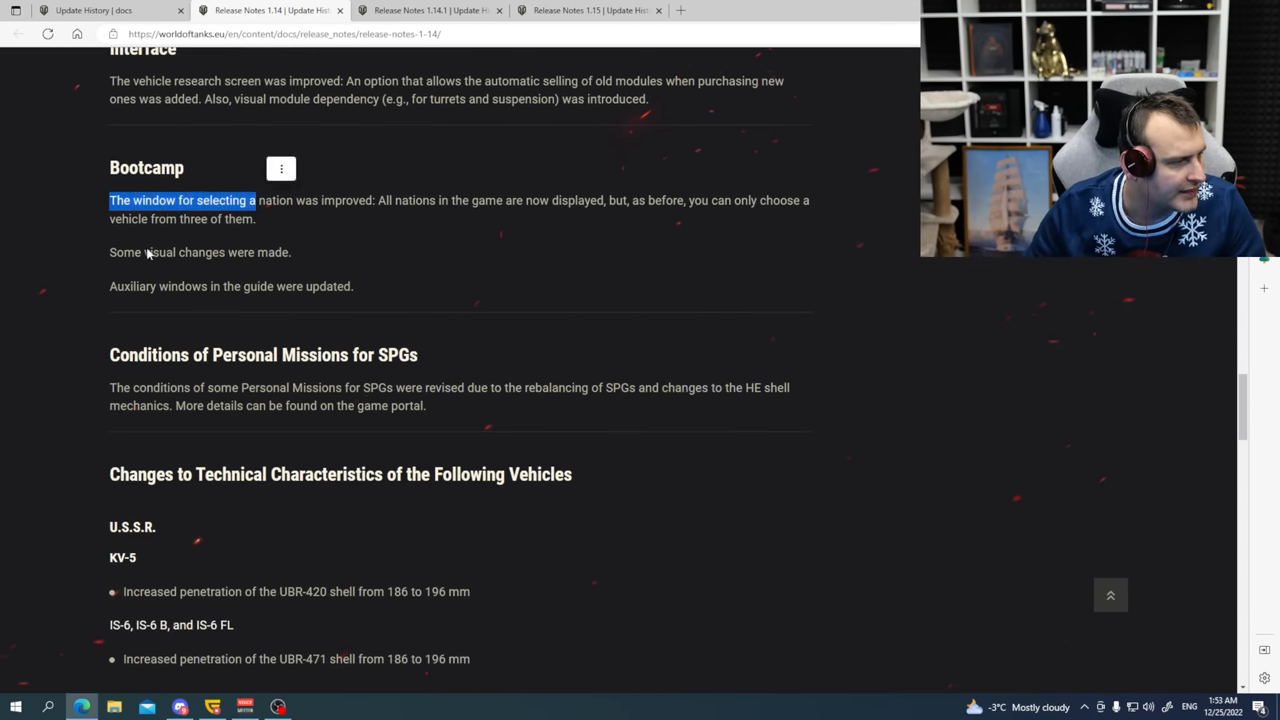
scroll(down, 3)
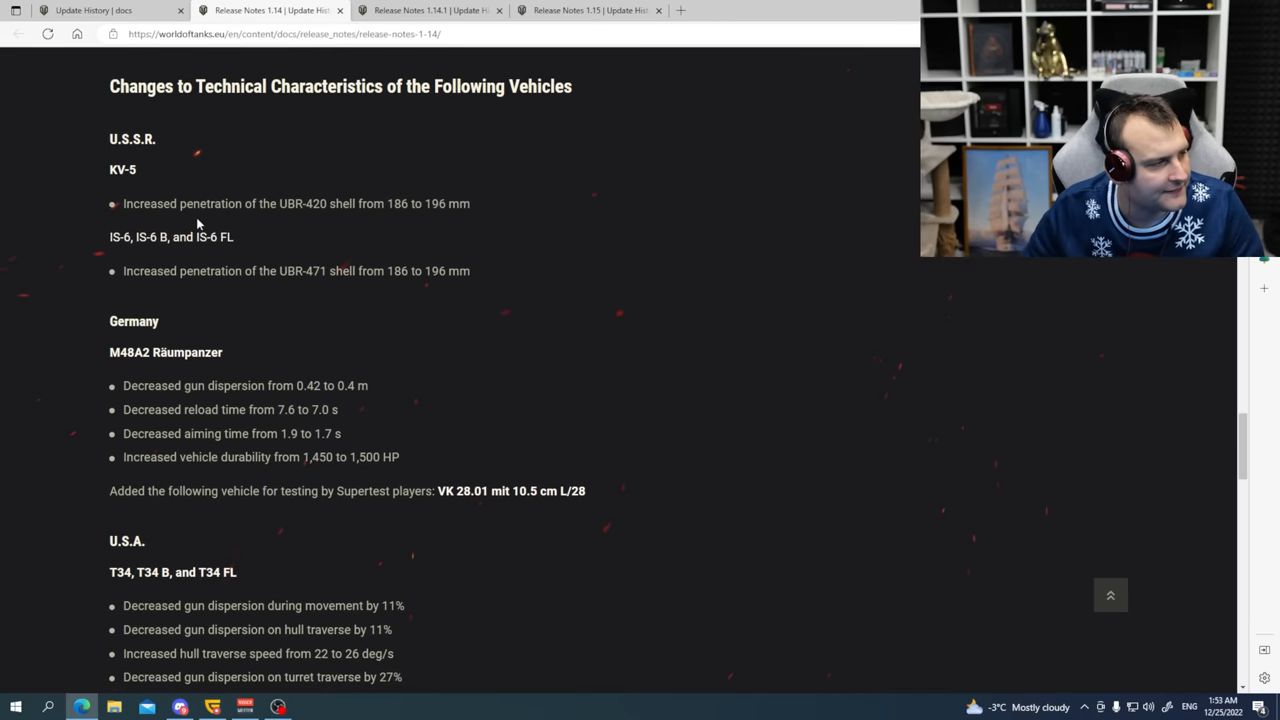
double_click(122, 169)
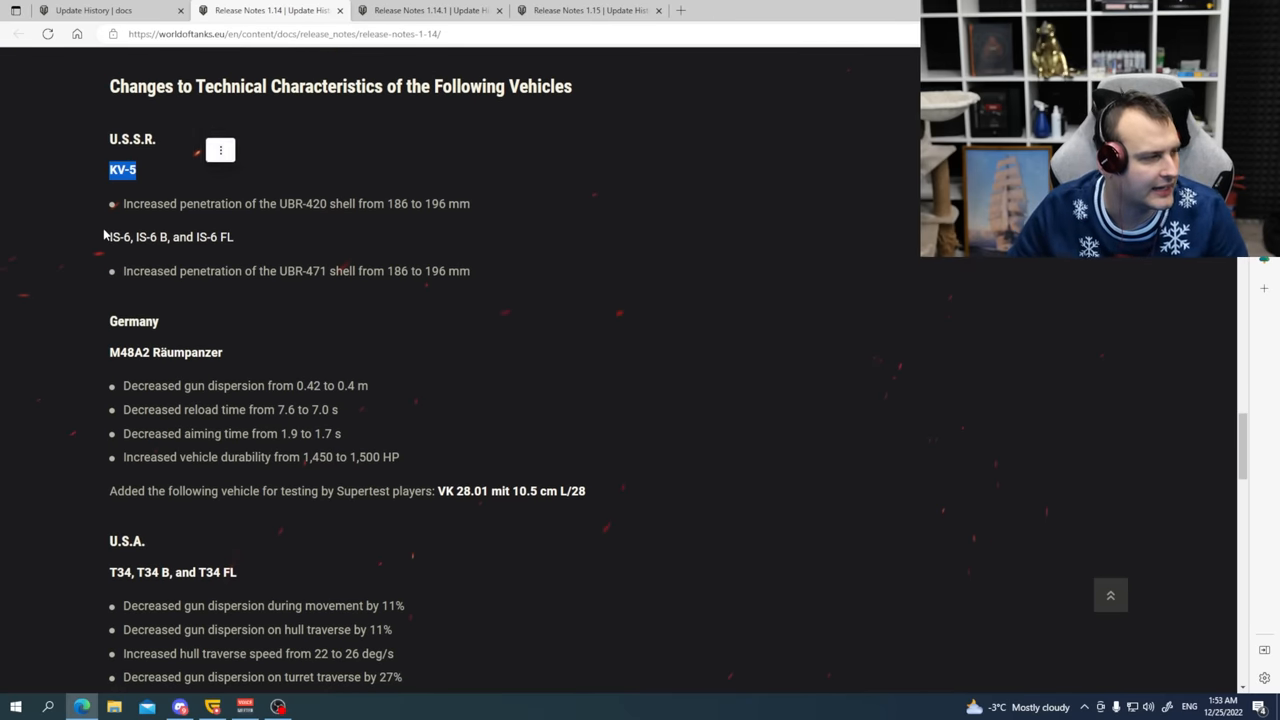
scroll(down, 3)
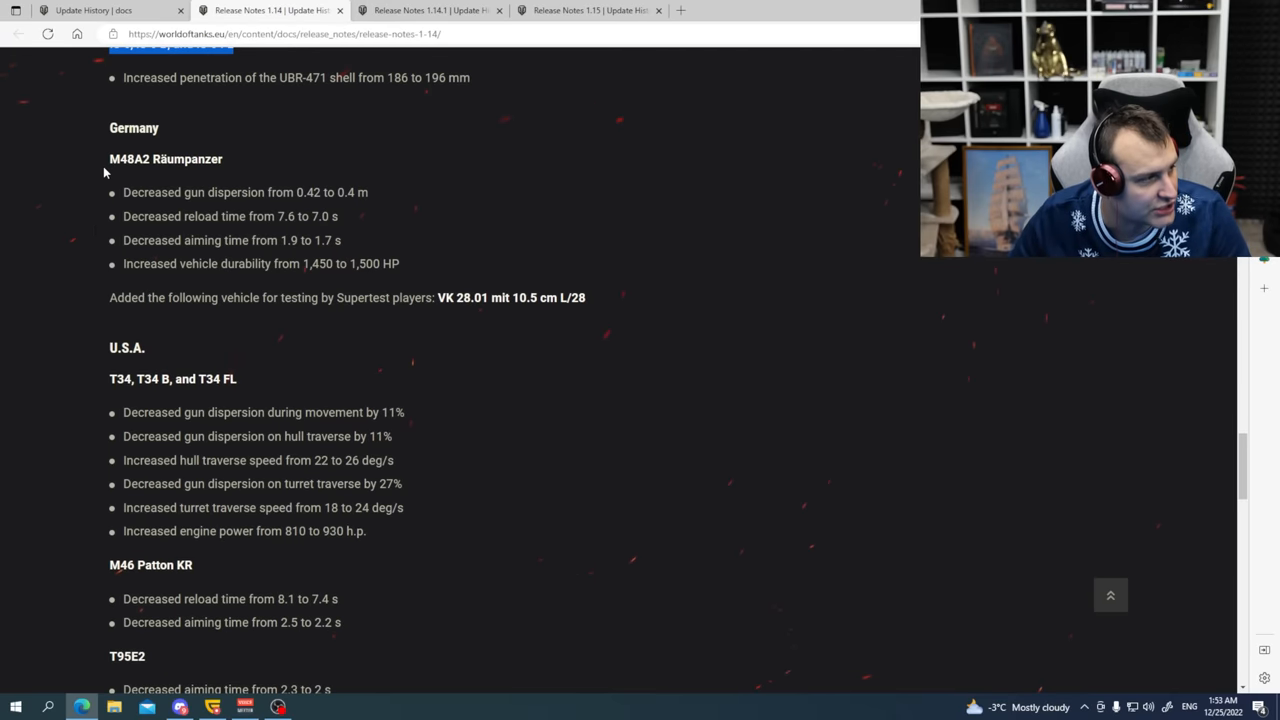
scroll(down, 3)
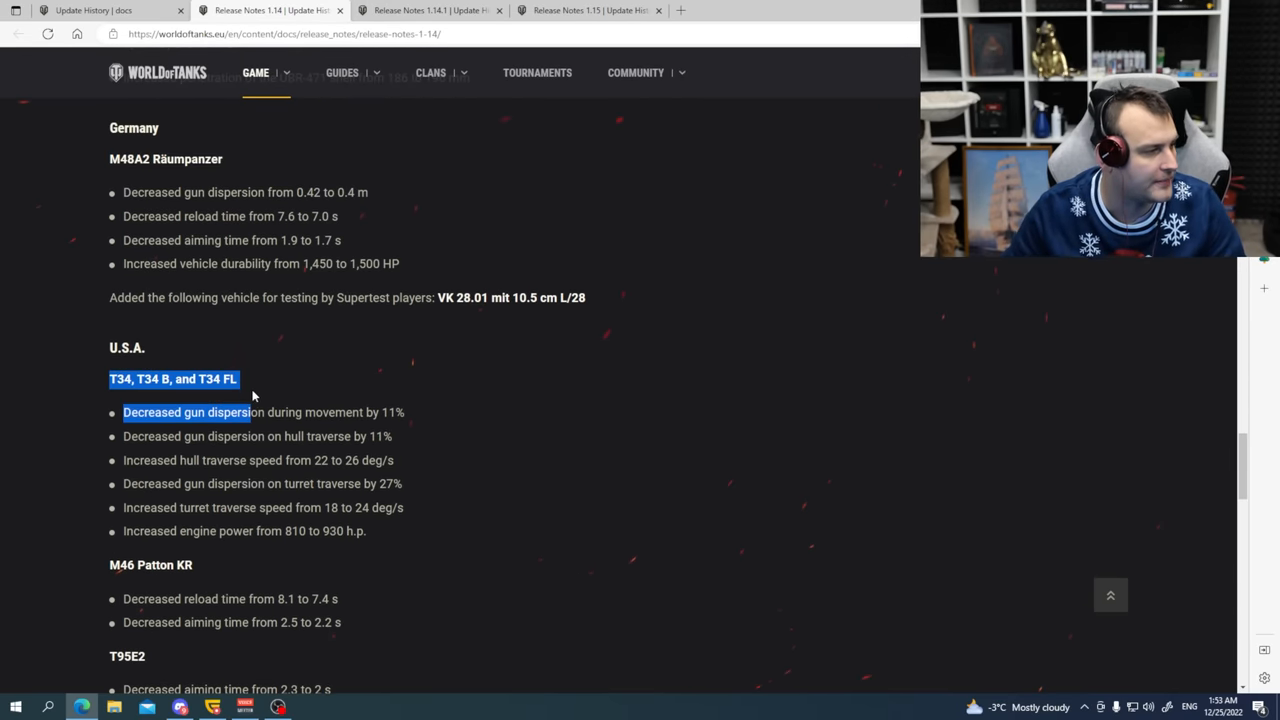
scroll(down, 3)
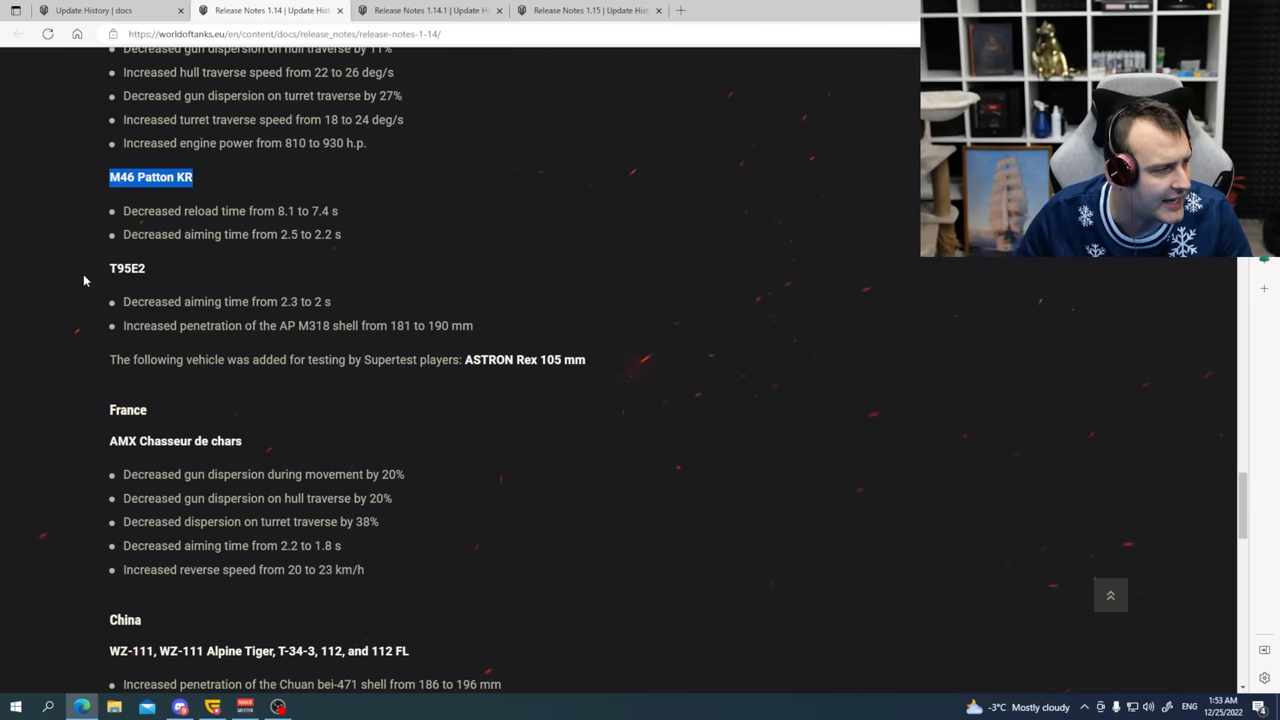
scroll(down, 3)
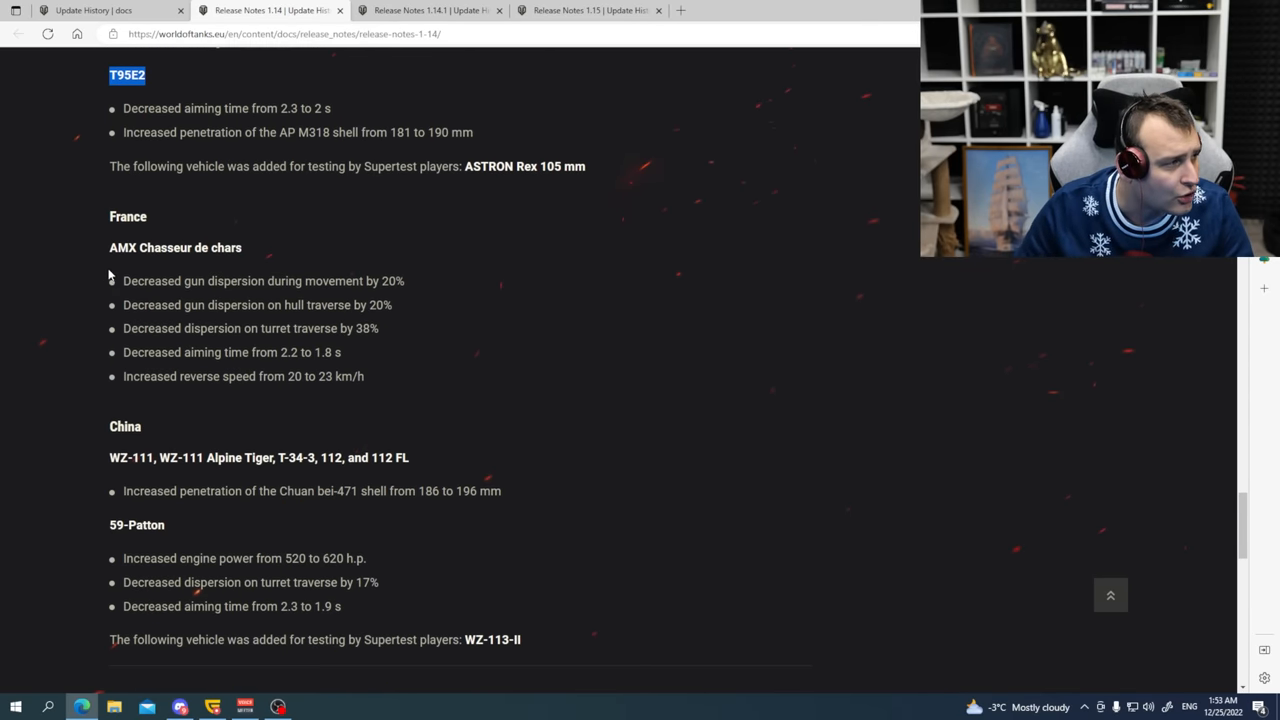
double_click(175, 247)
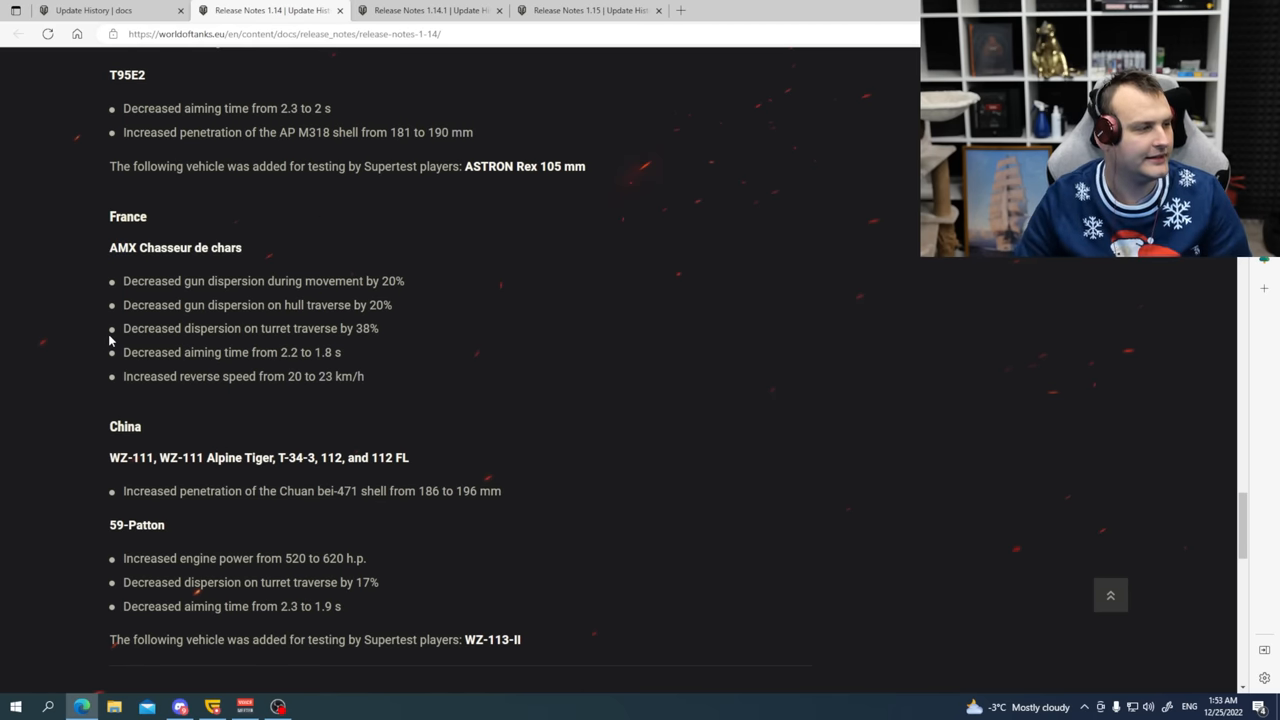
scroll(down, 3)
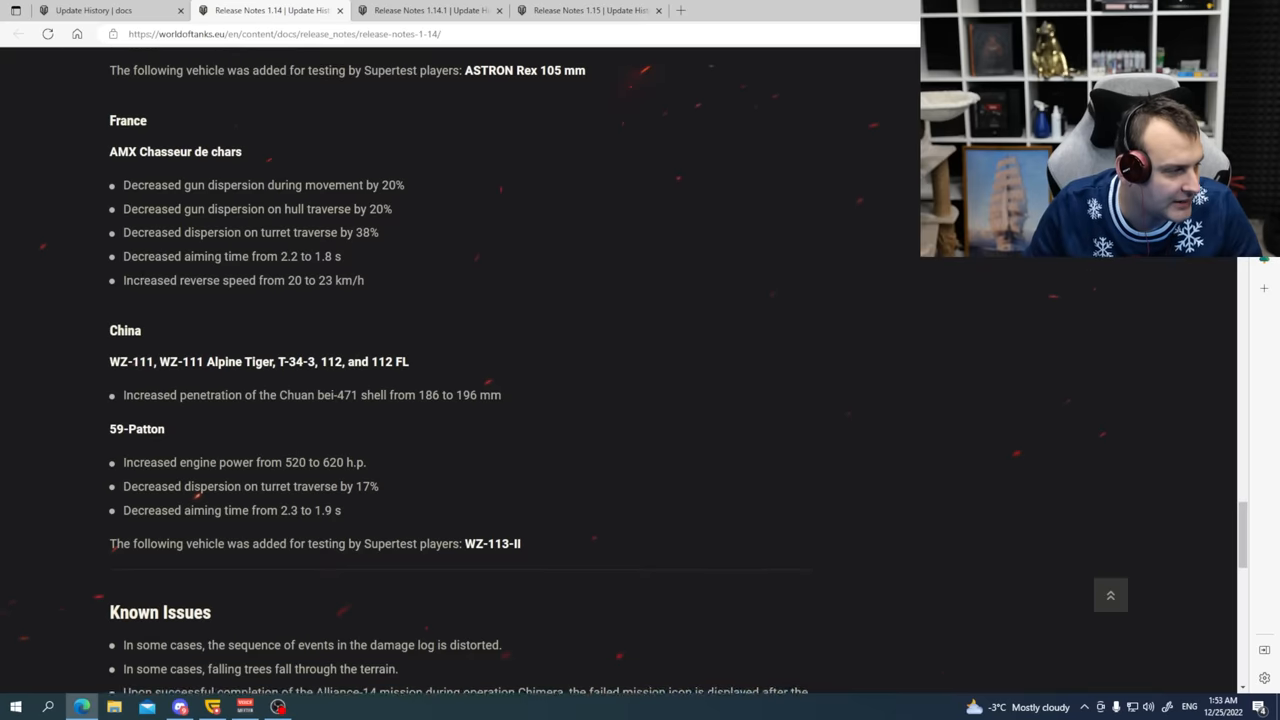
scroll(down, 3)
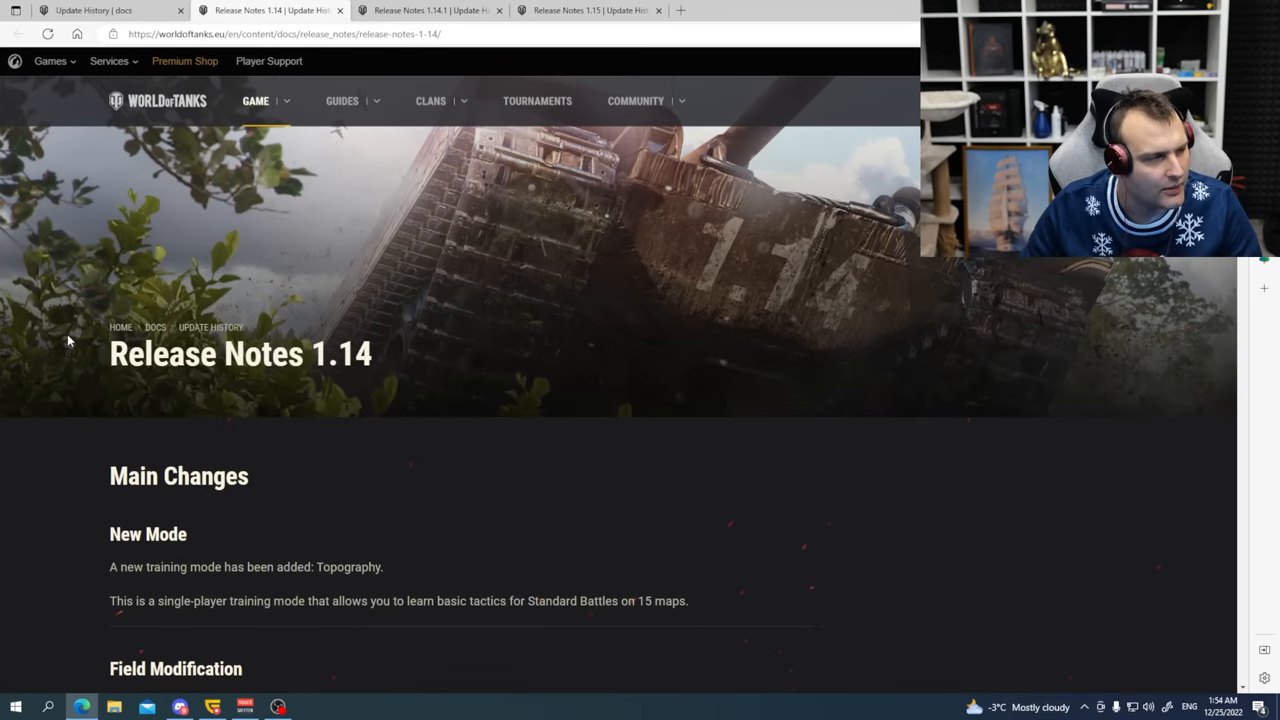
scroll(down, 3)
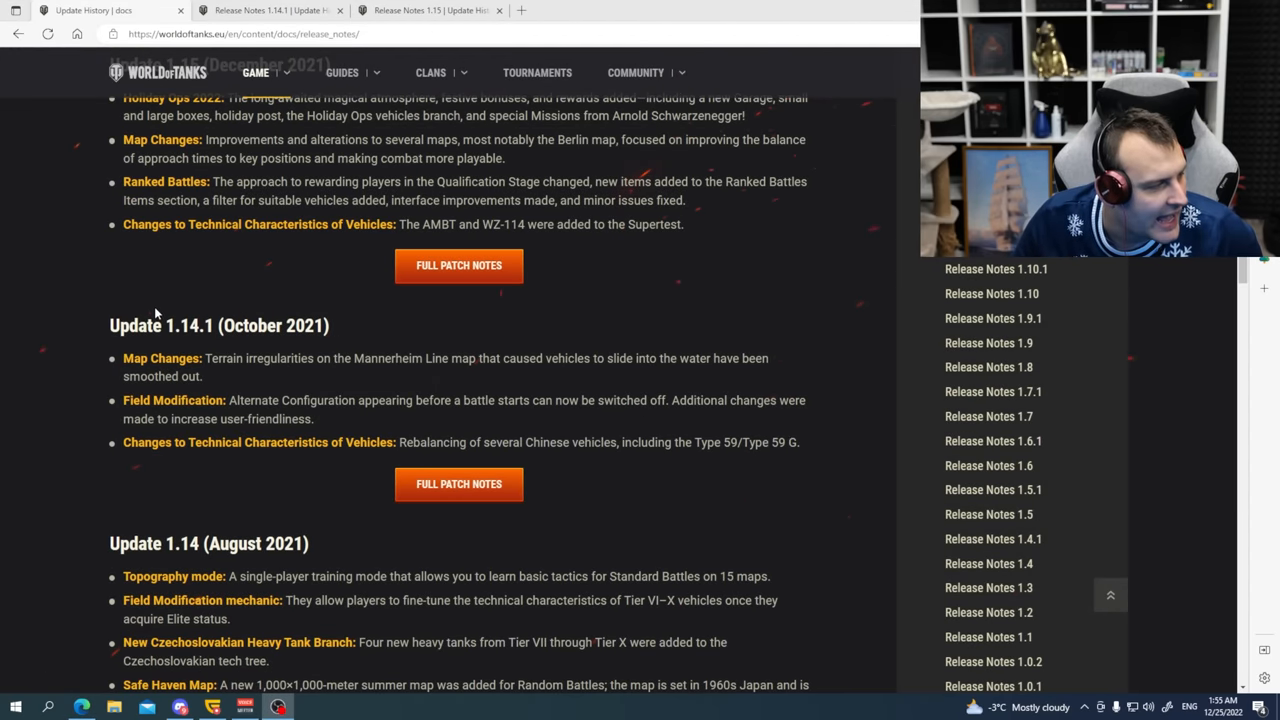
Read the Update 1.14.1 entry, highlighting its vehicle changes line.
double_click(273, 325)
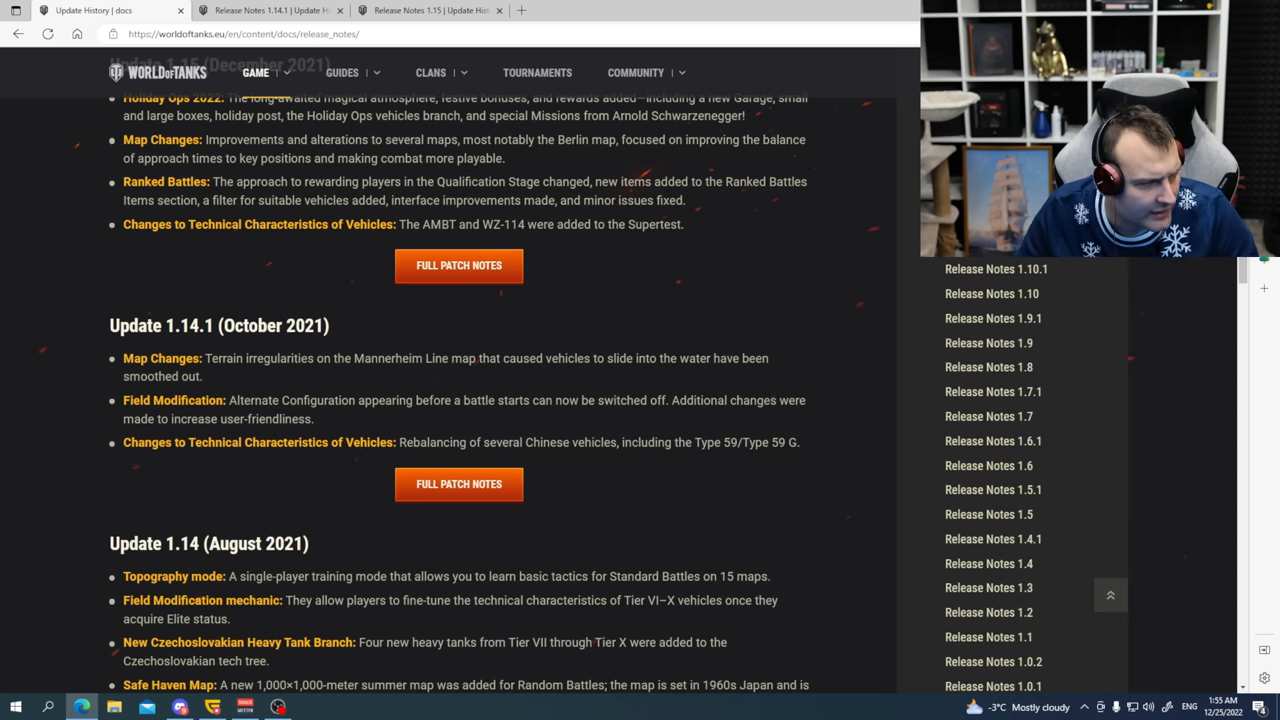
double_click(174, 400)
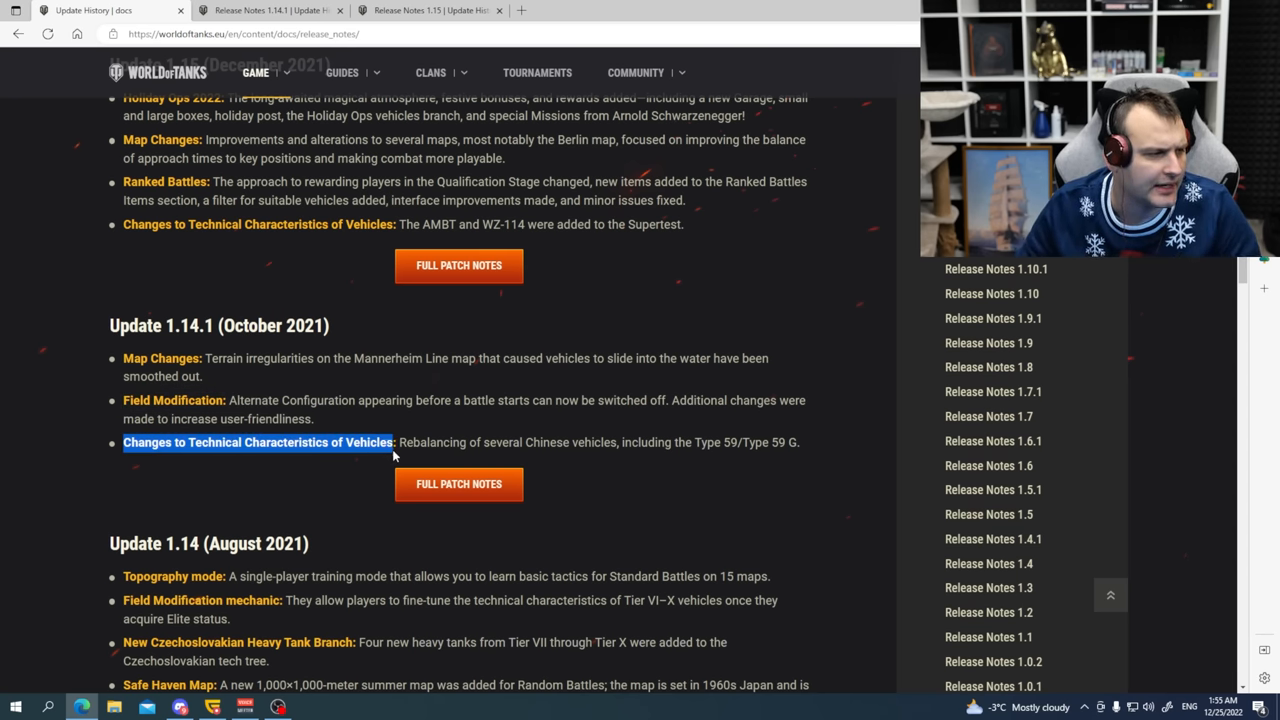
double_click(160, 358)
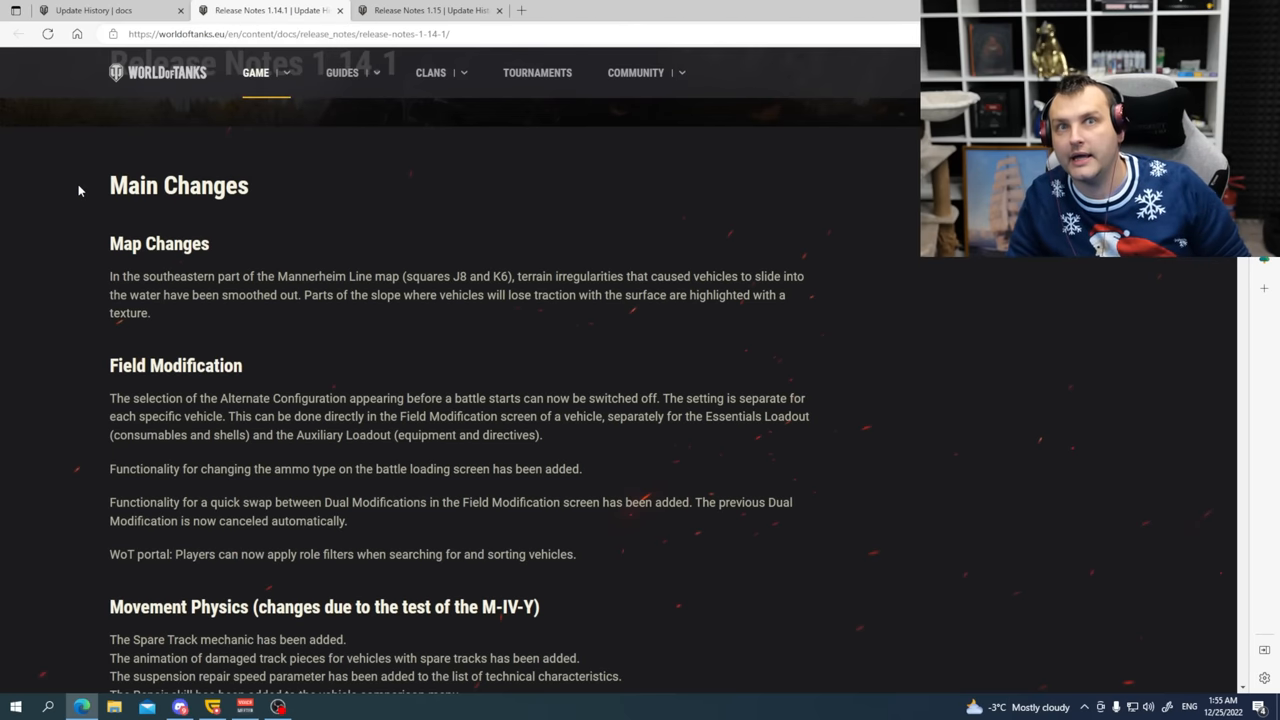
Read Map Changes, Movement Physics, the mode-selector tile note and the Interface reload timer note.
scroll(down, 3)
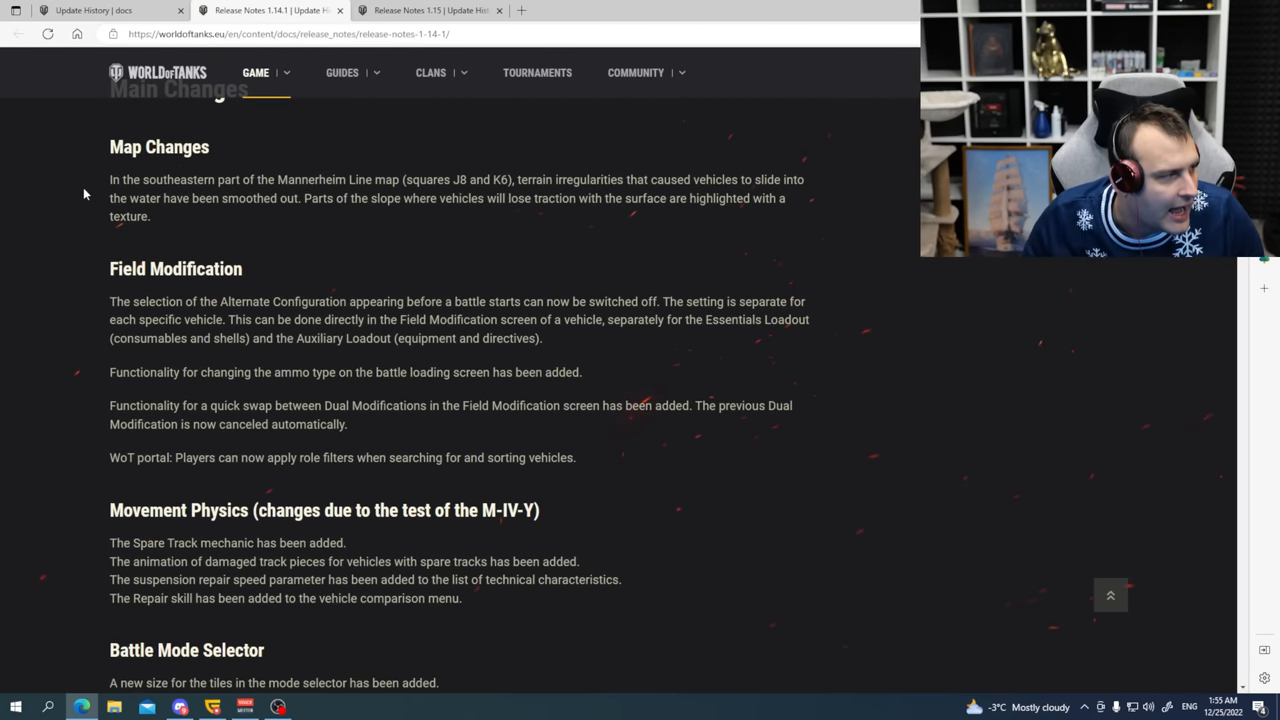
drag(109, 140, 150, 222)
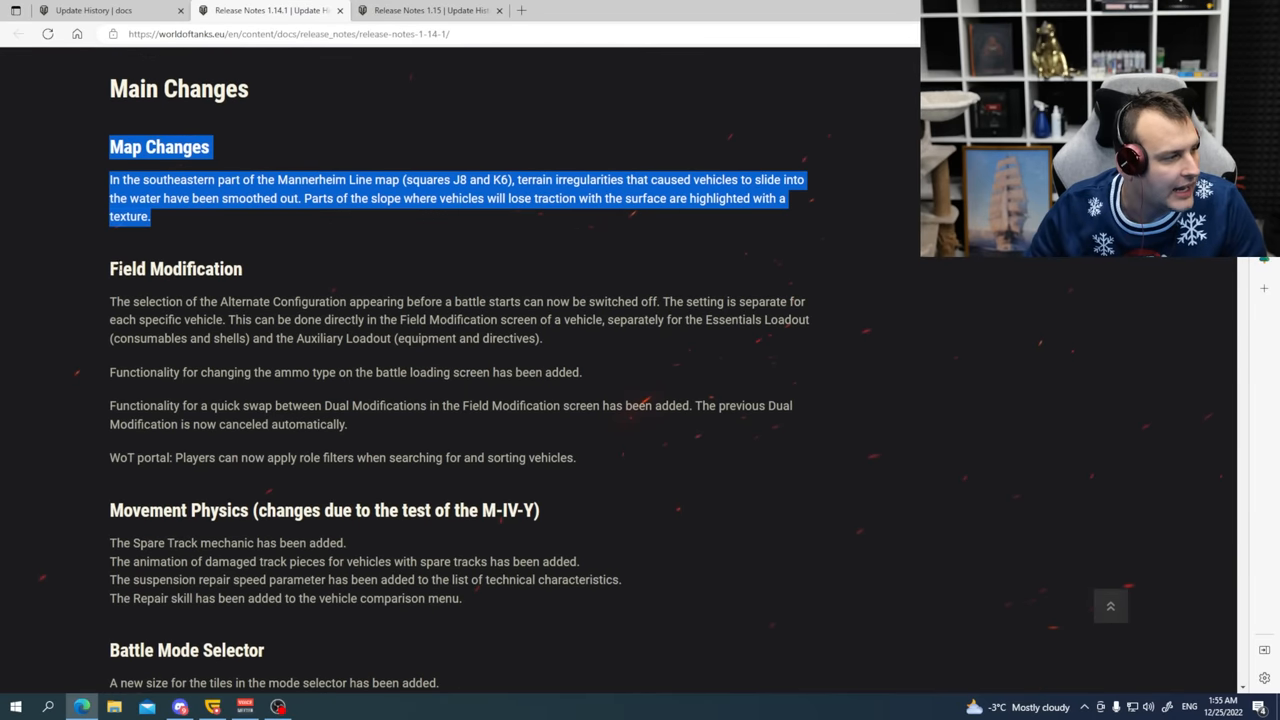
click(145, 315)
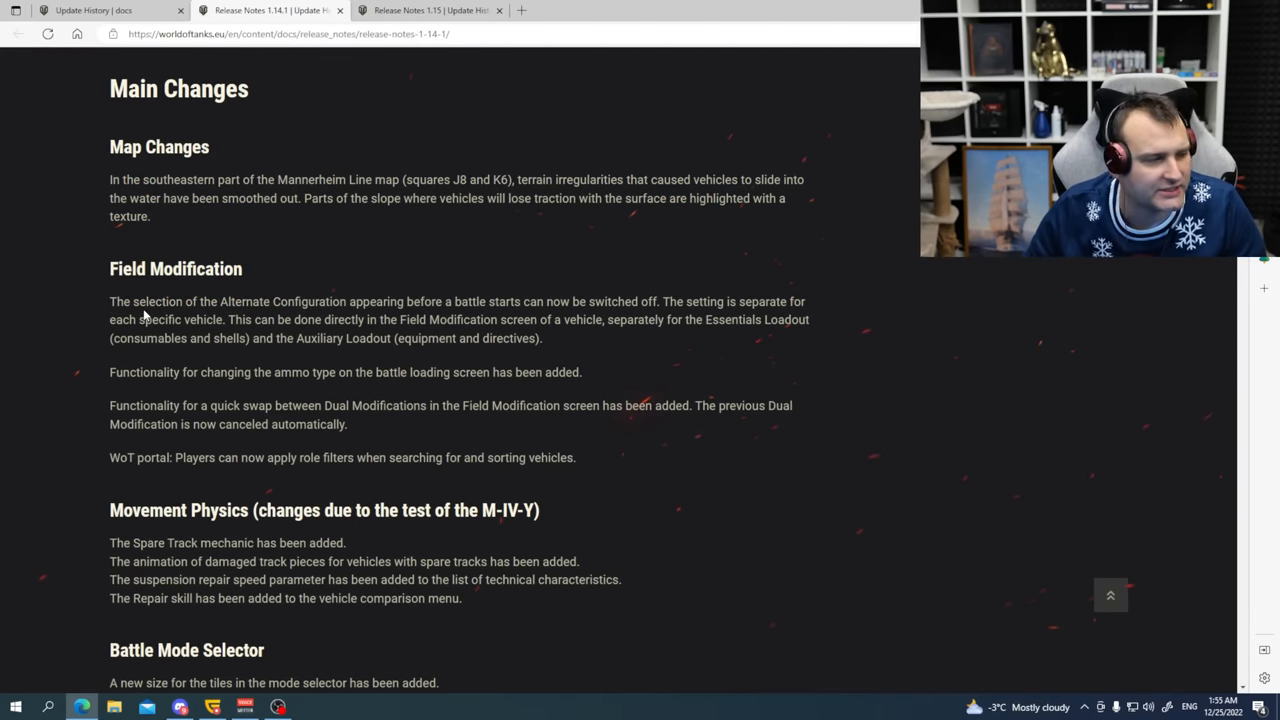
scroll(down, 3)
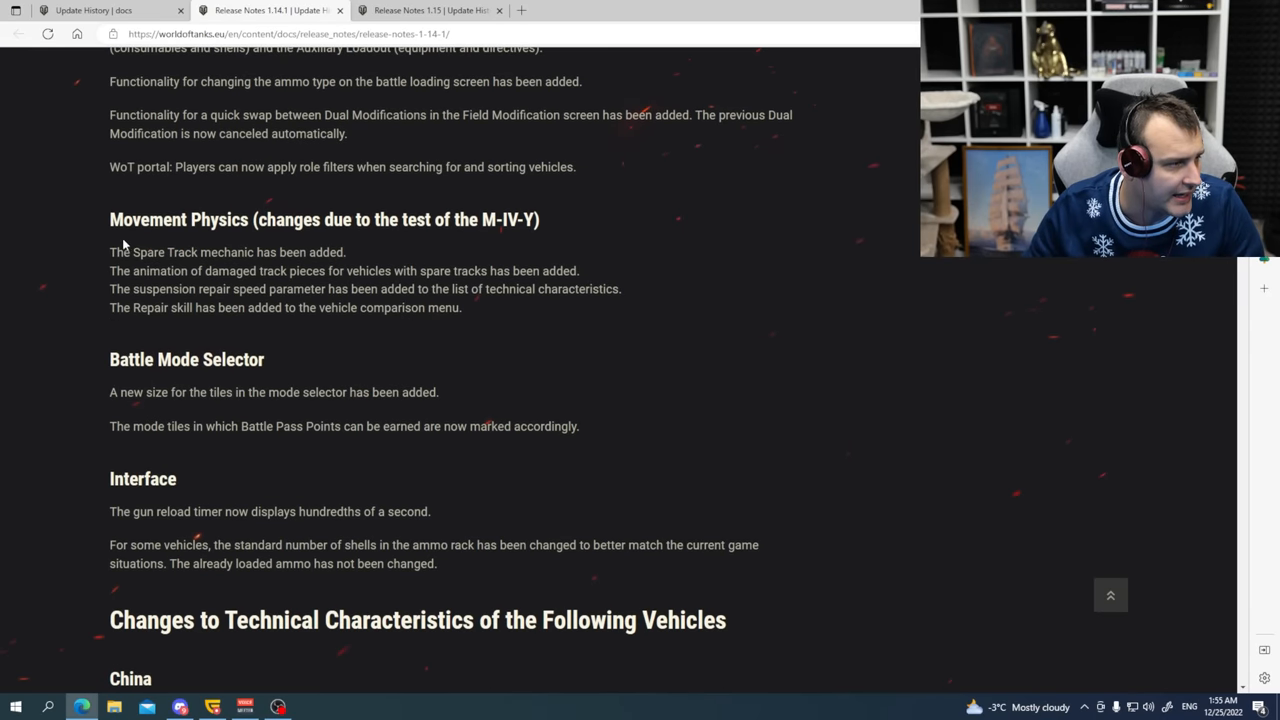
drag(109, 219, 264, 360)
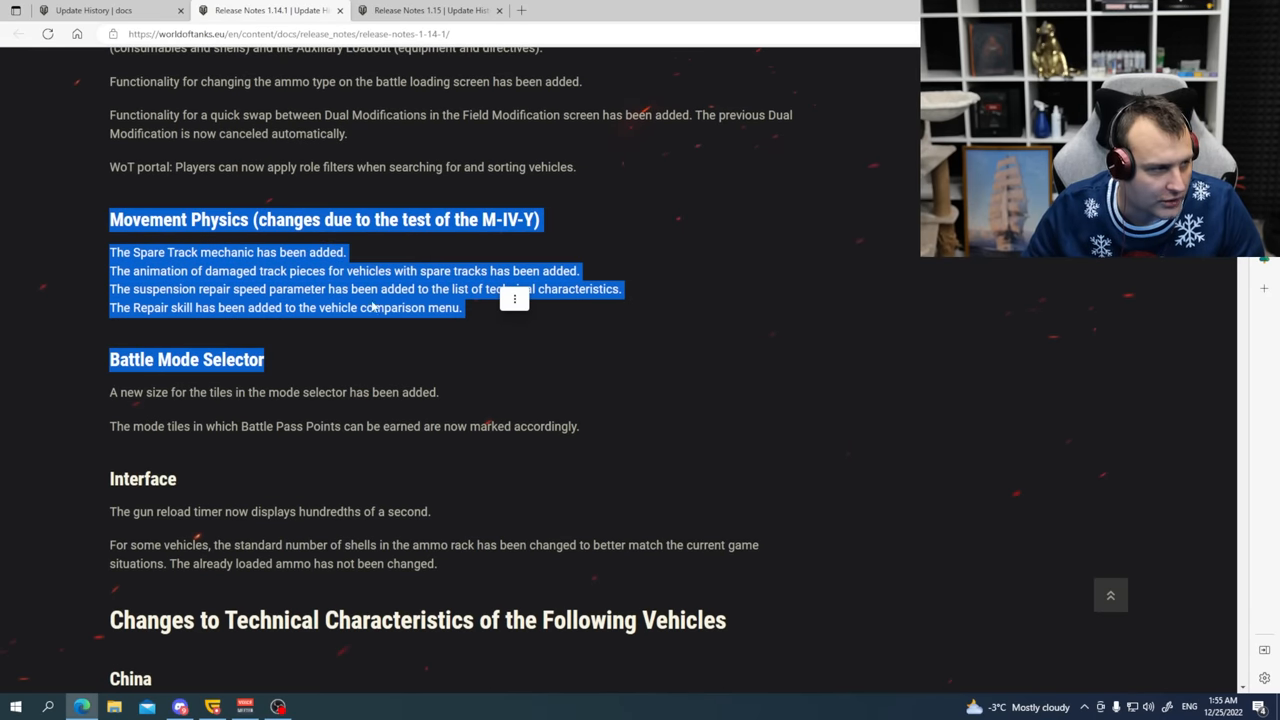
scroll(down, 3)
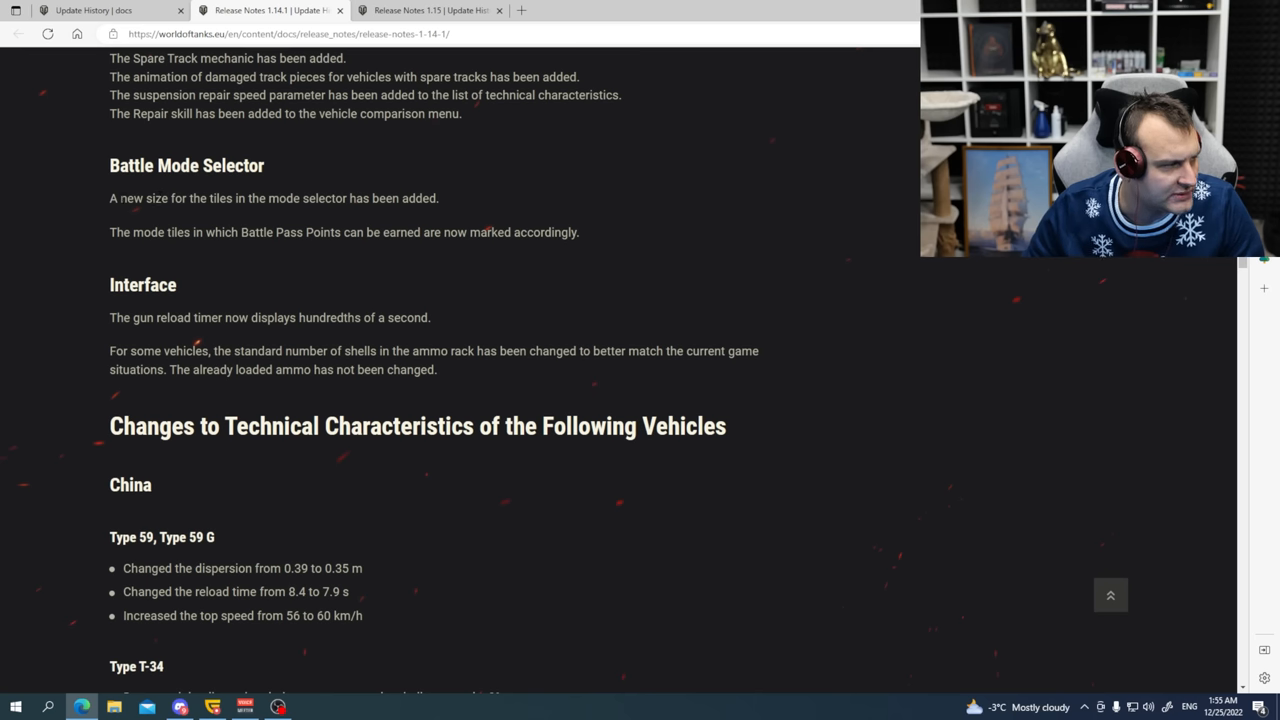
drag(120, 198, 438, 198)
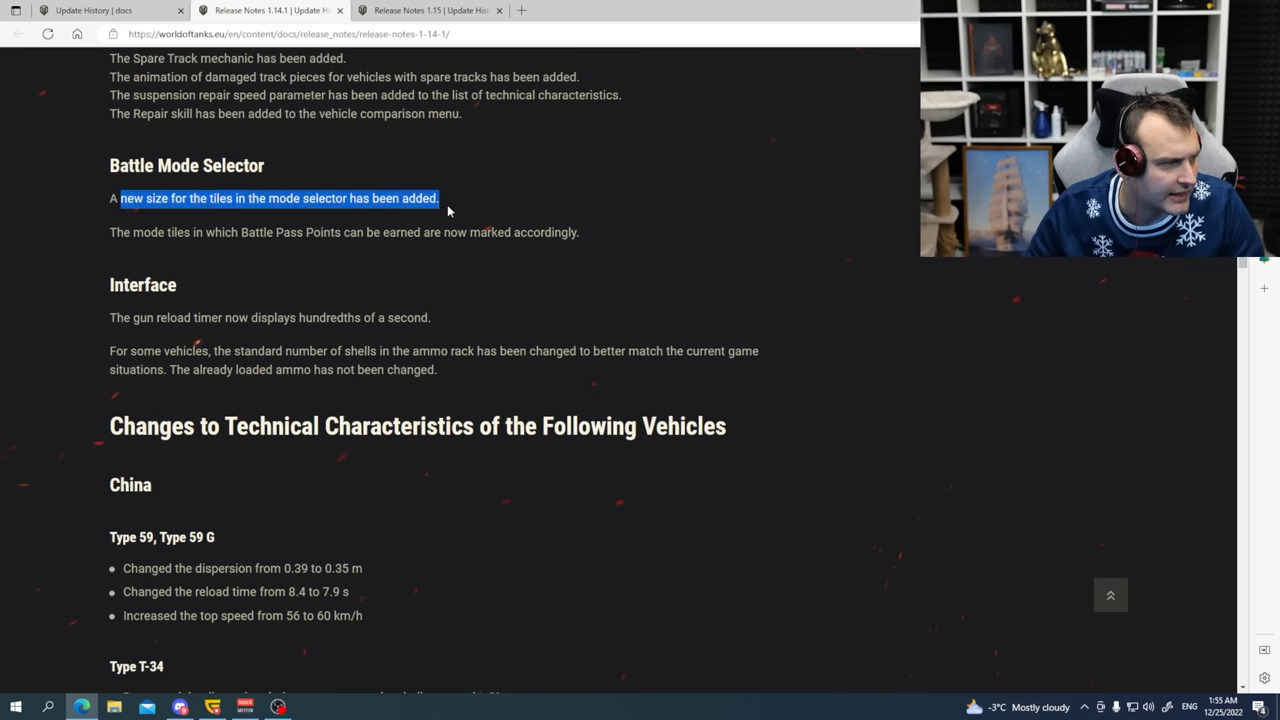
drag(133, 232, 365, 232)
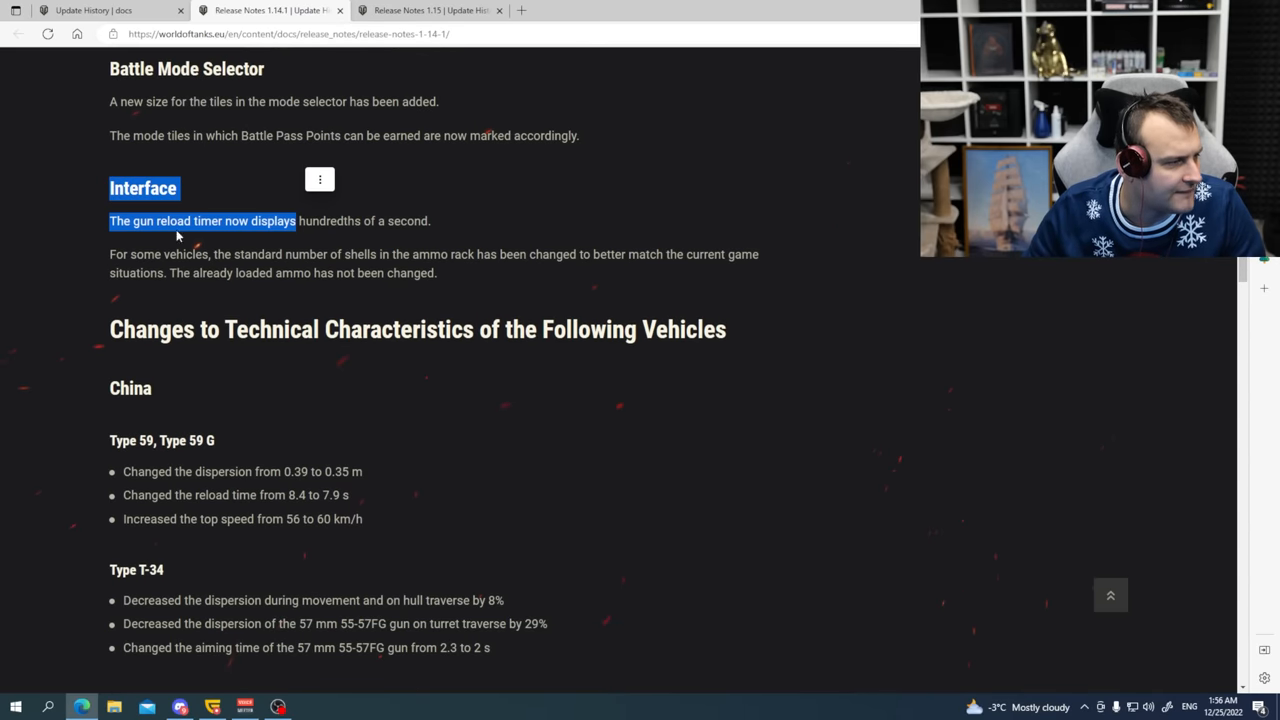
scroll(down, 3)
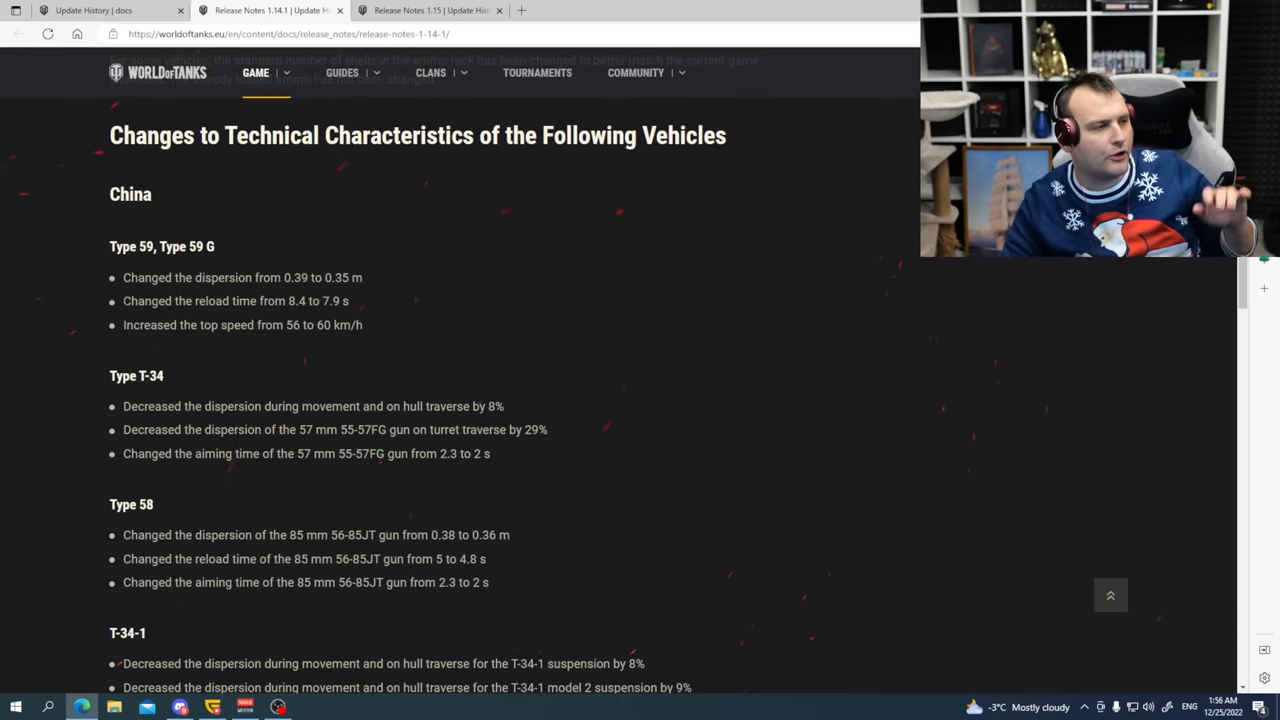
scroll(down, 3)
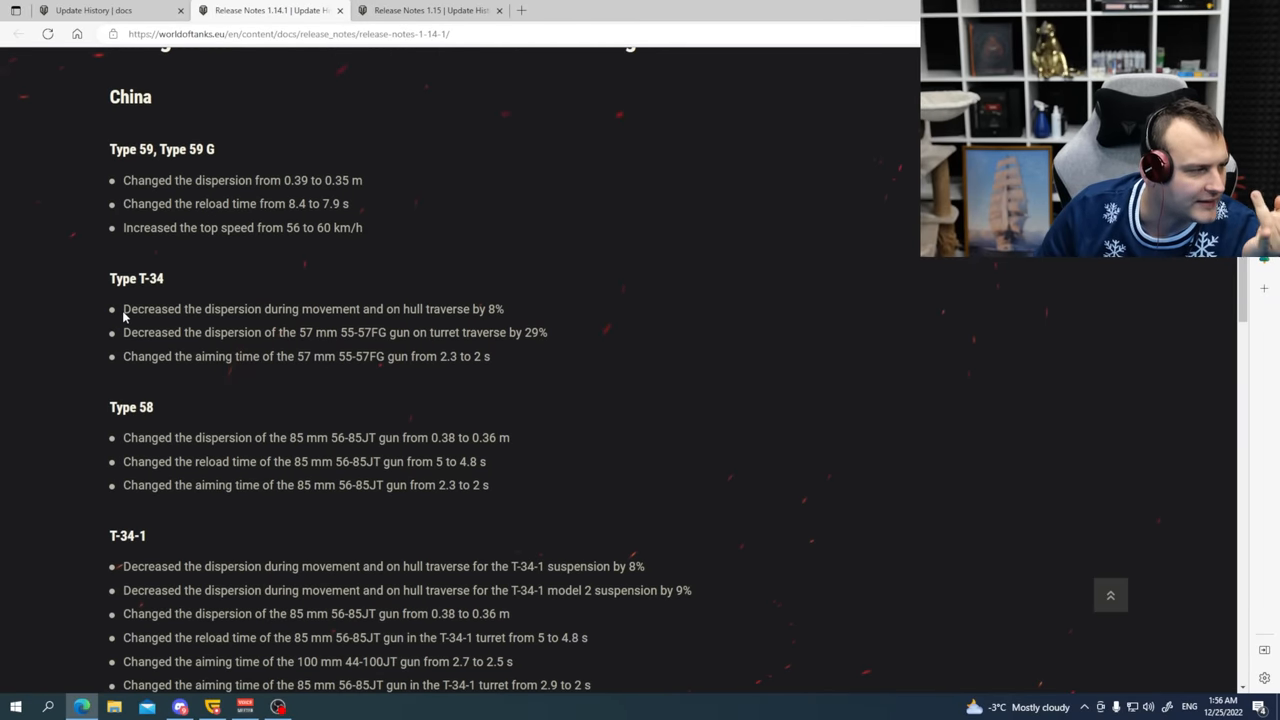
scroll(down, 3)
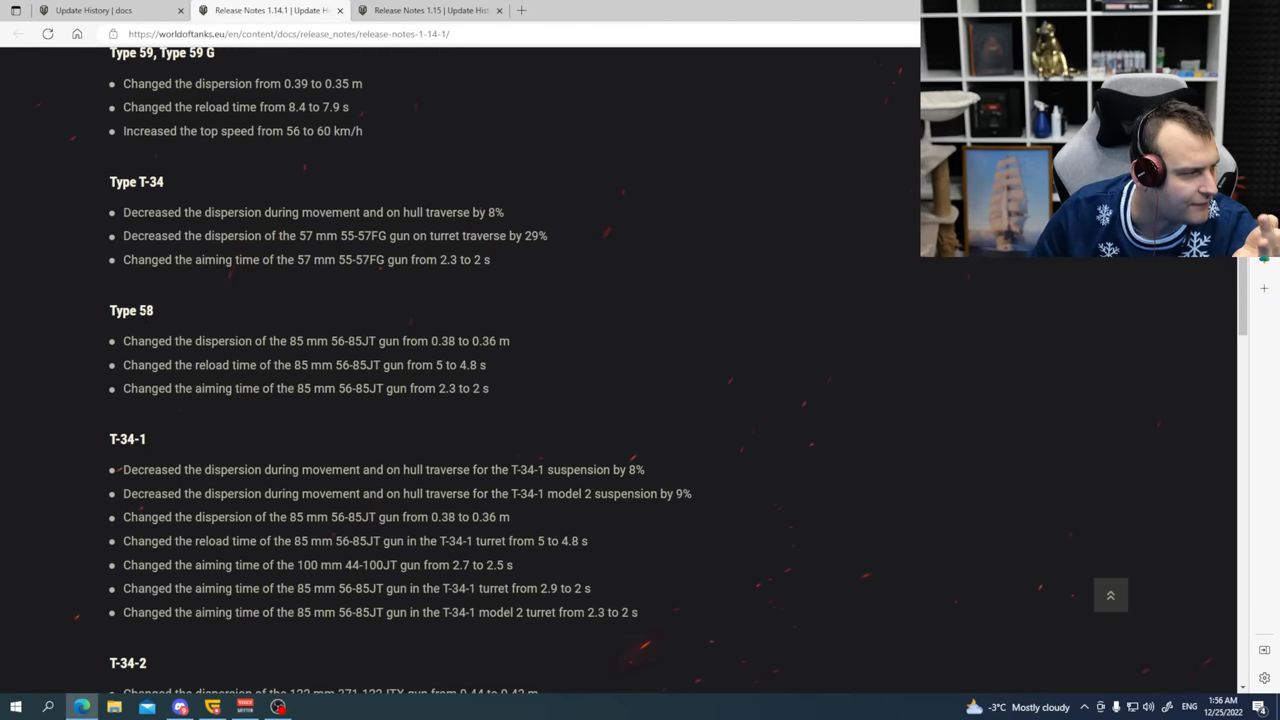
scroll(down, 3)
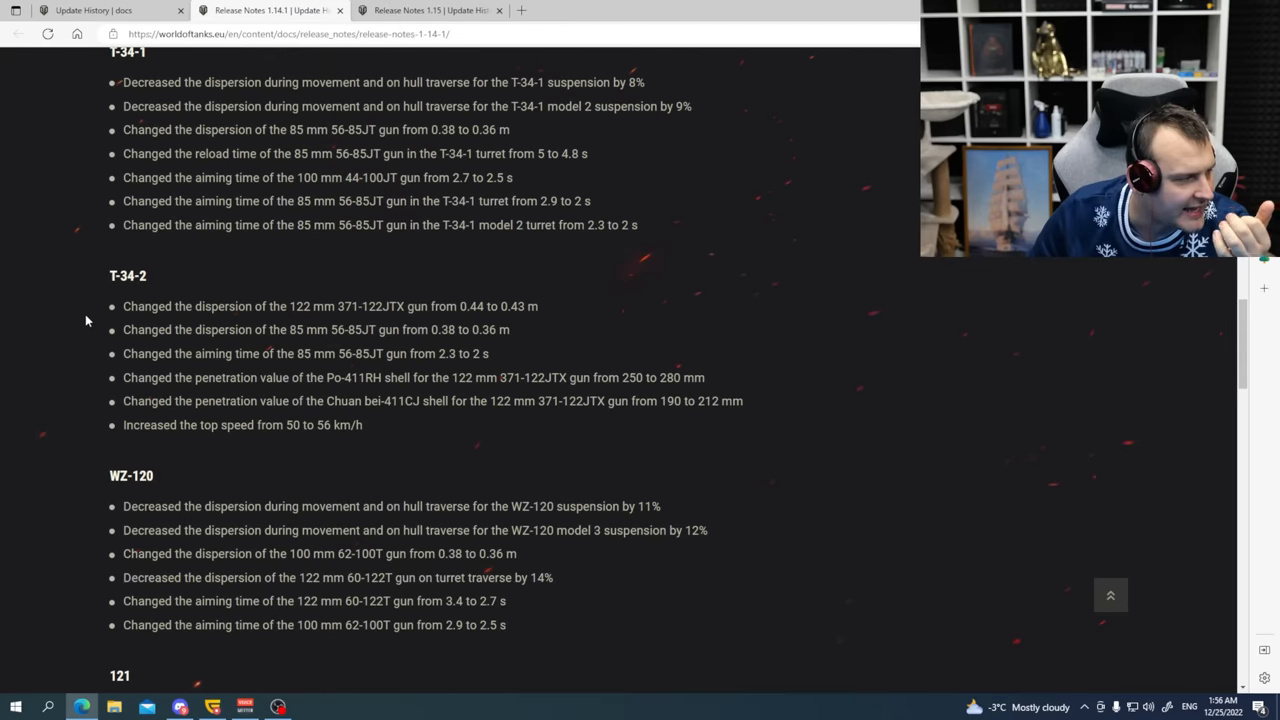
scroll(down, 3)
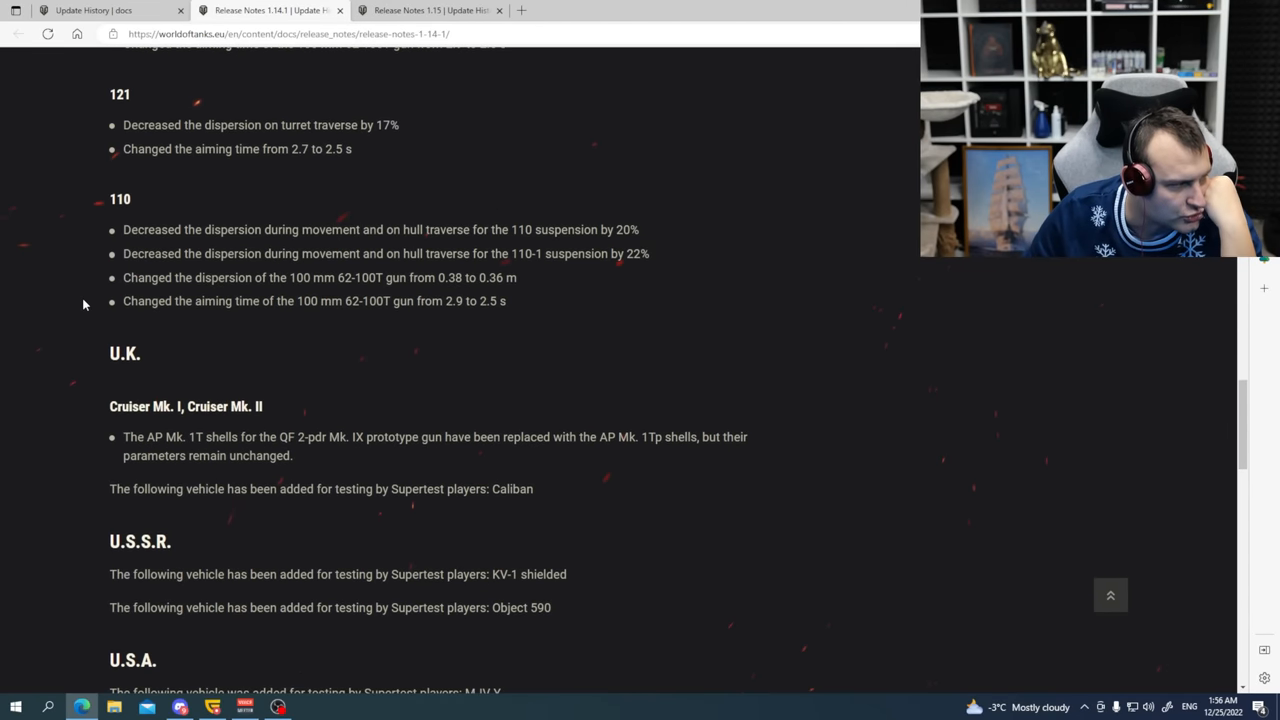
scroll(down, 3)
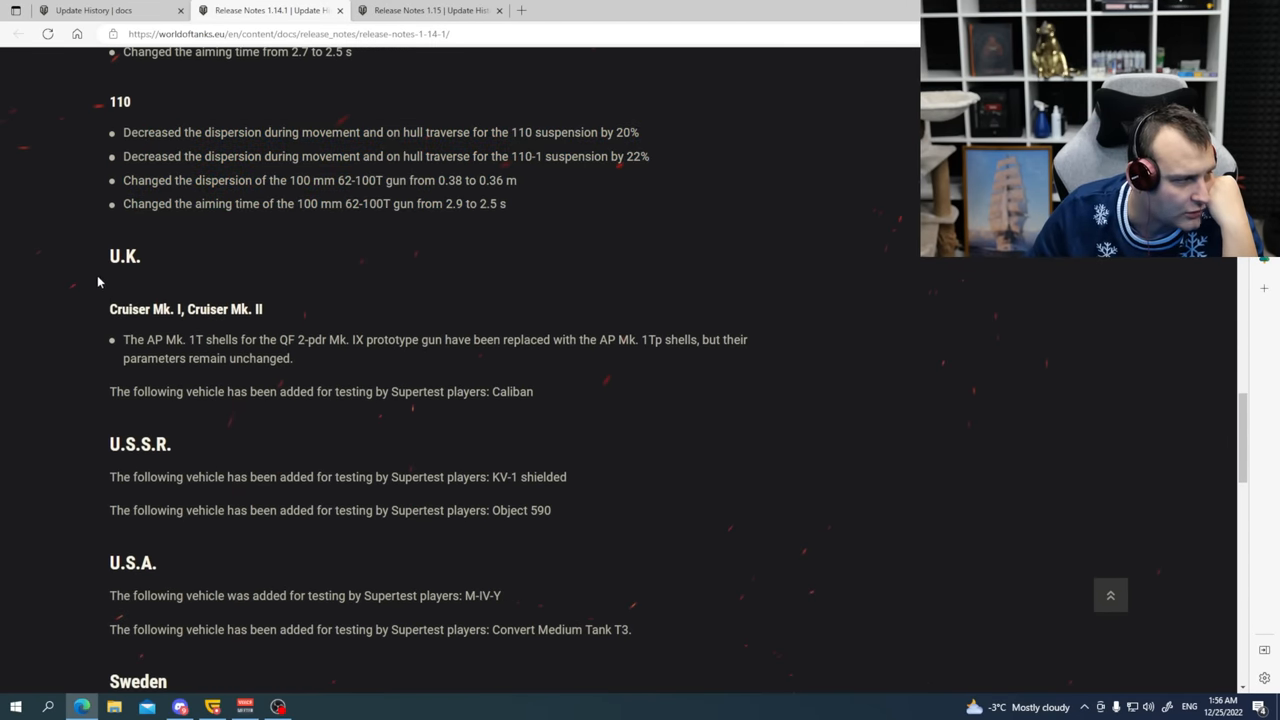
scroll(down, 3)
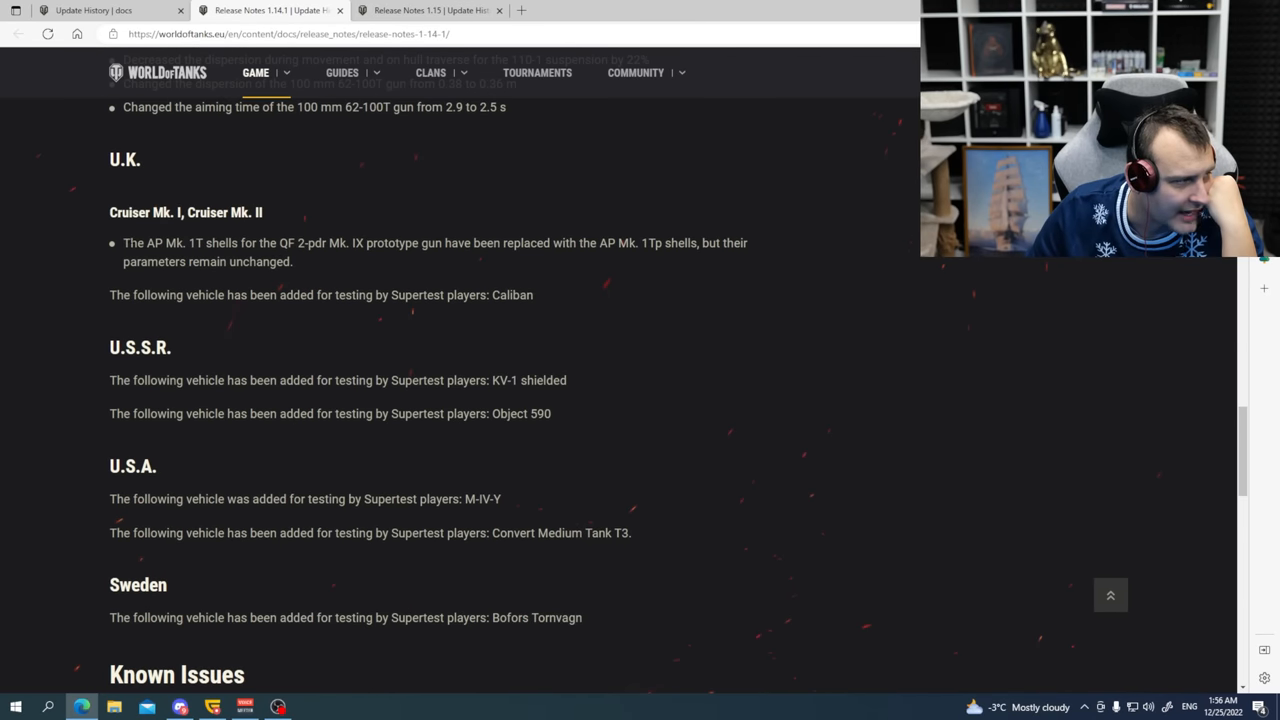
drag(123, 243, 293, 261)
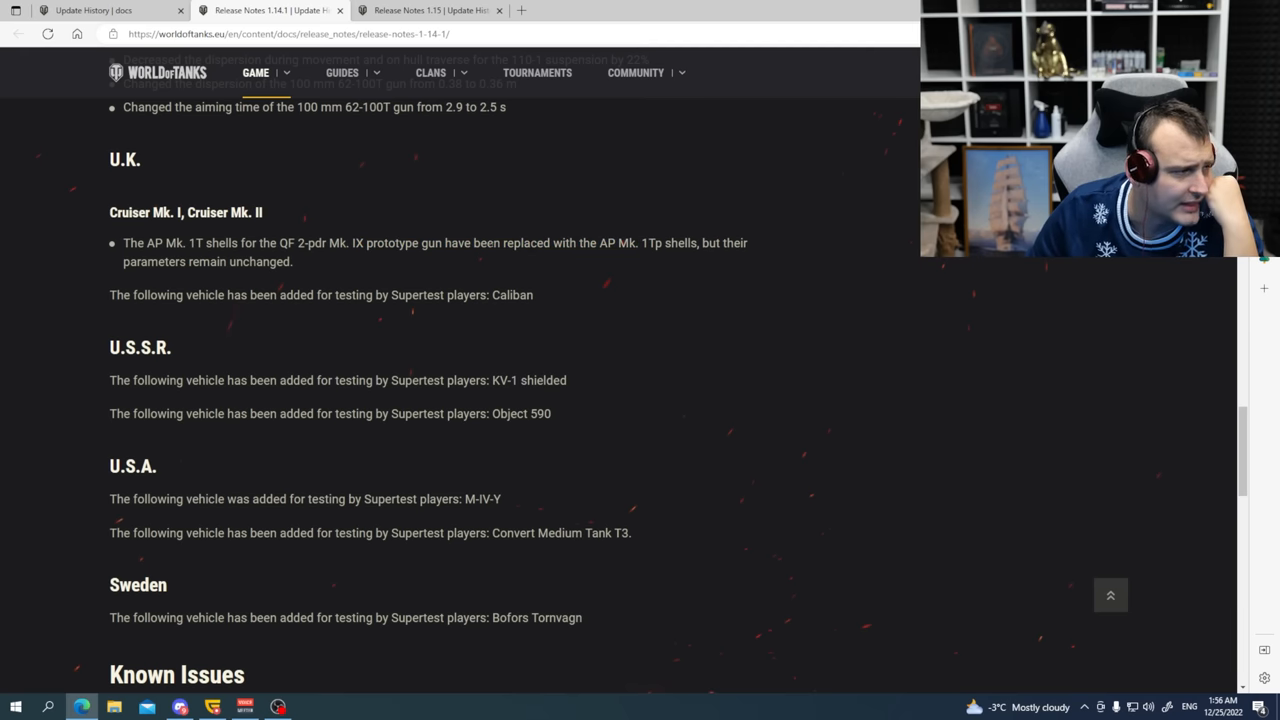
scroll(down, 3)
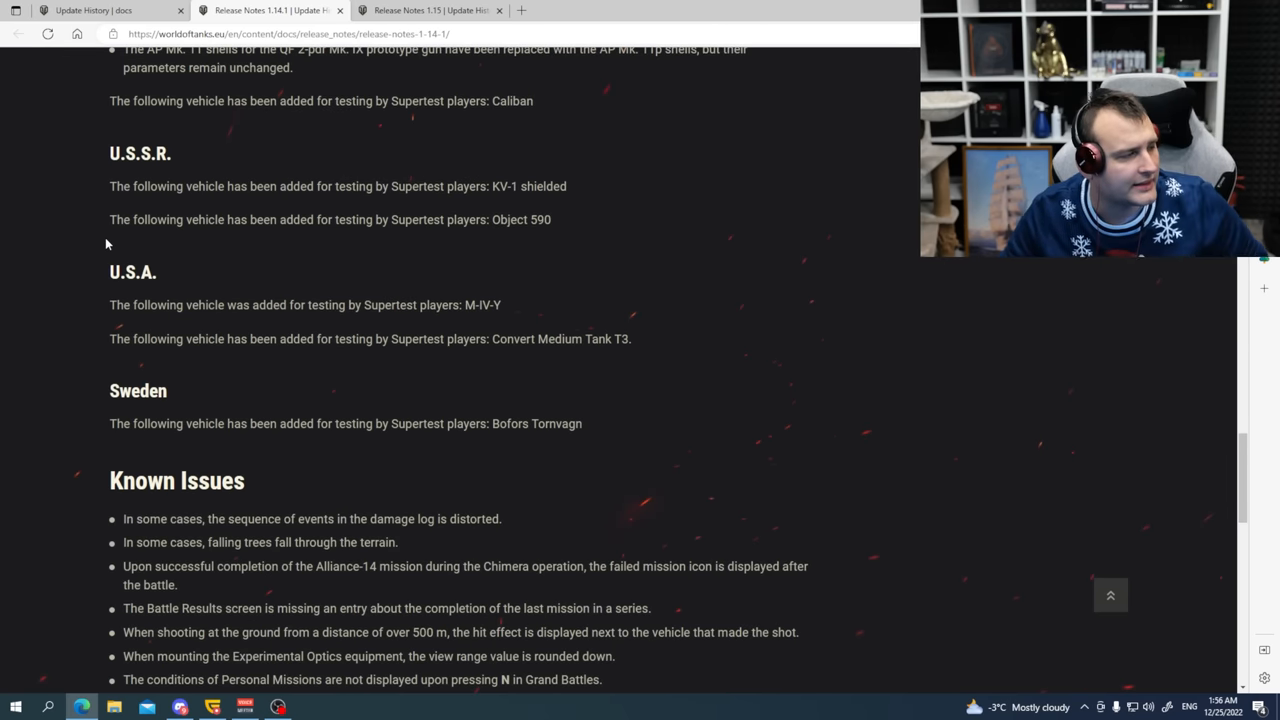
double_click(140, 250)
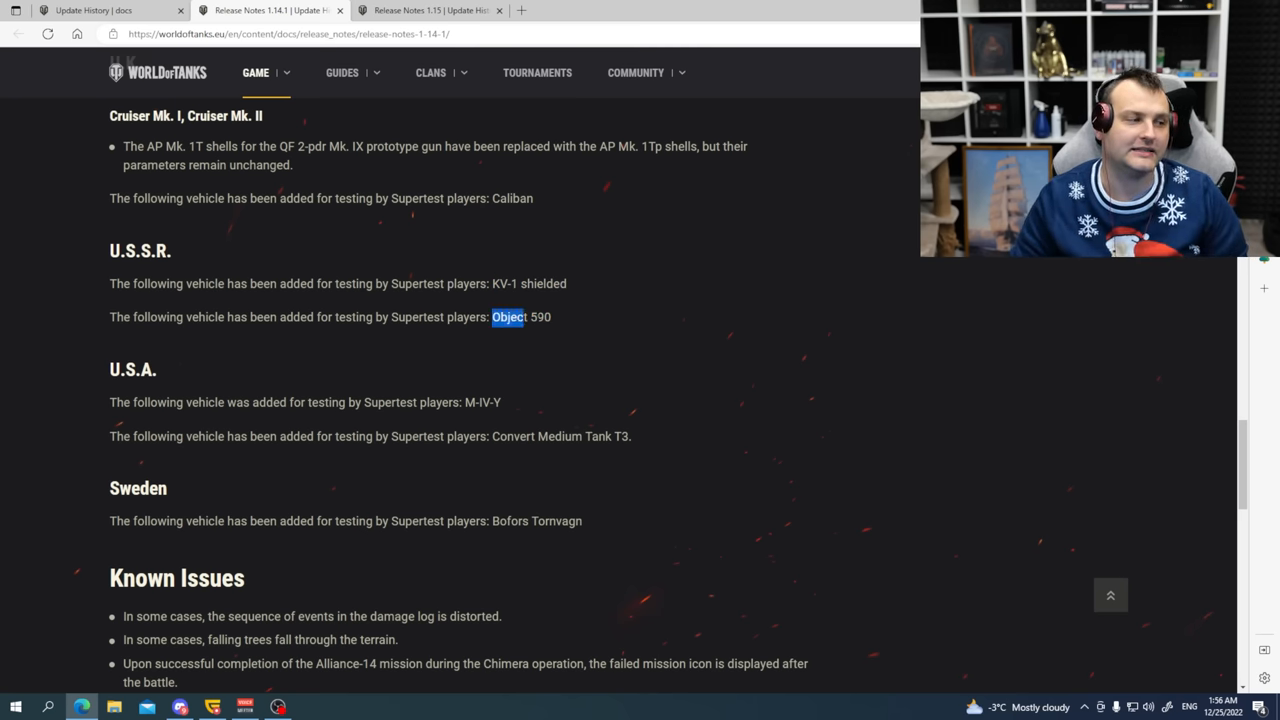
scroll(down, 3)
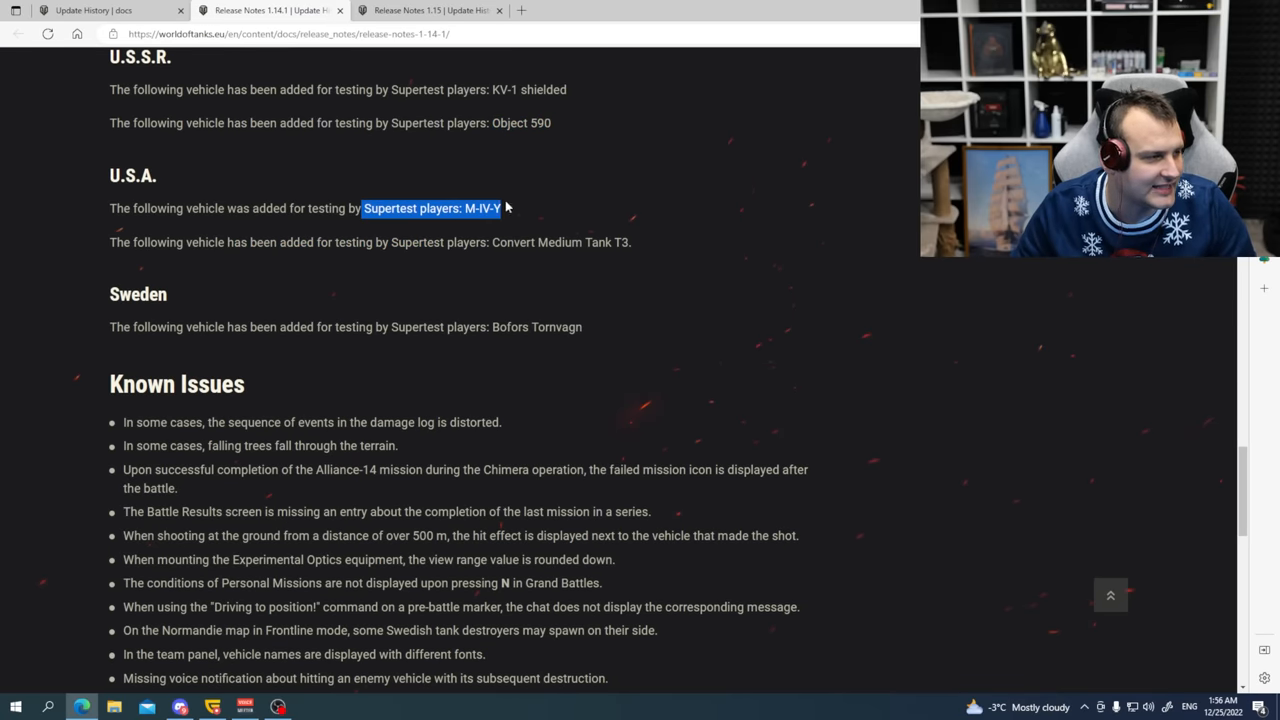
scroll(down, 3)
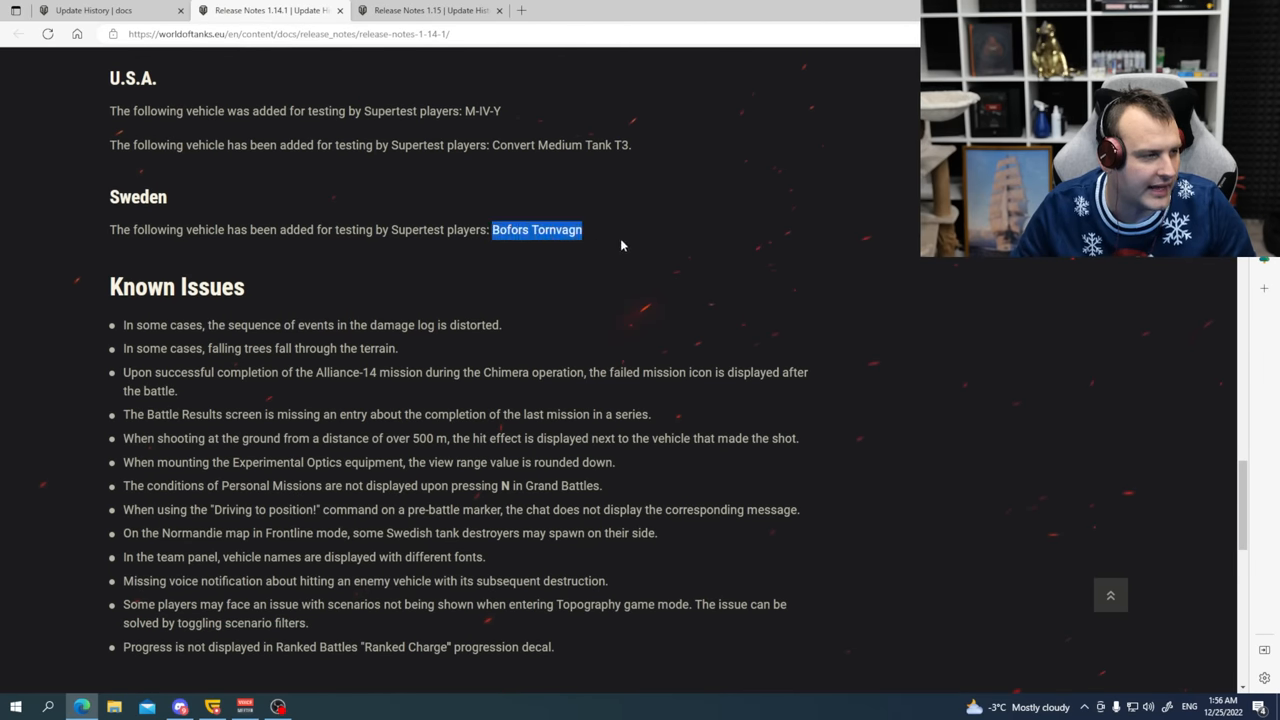
click(530, 260)
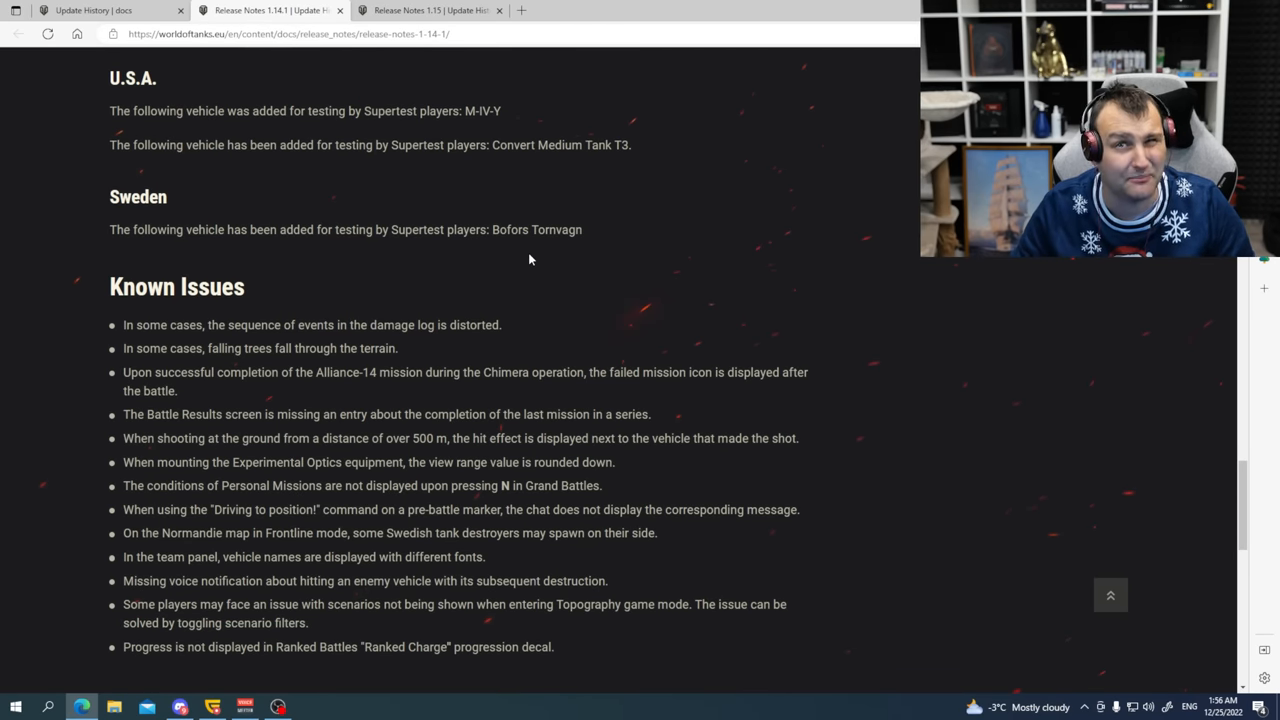
mouse_move(526, 264)
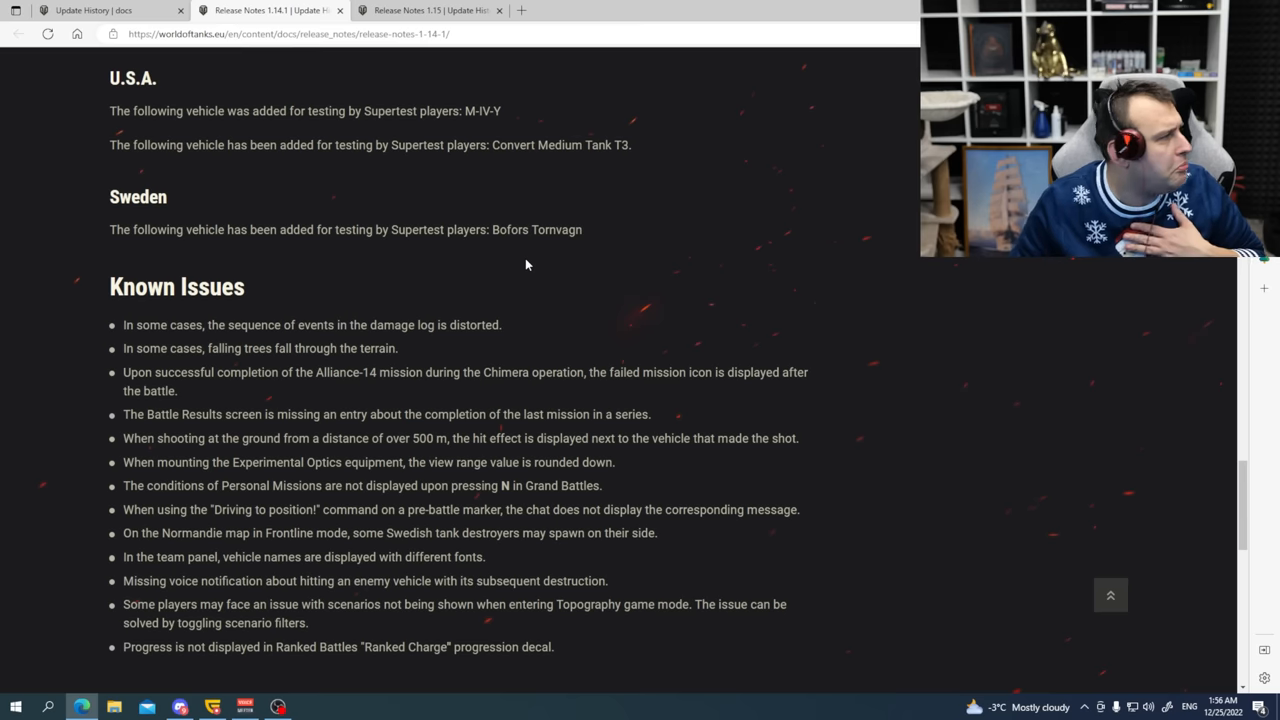
mouse_move(554, 258)
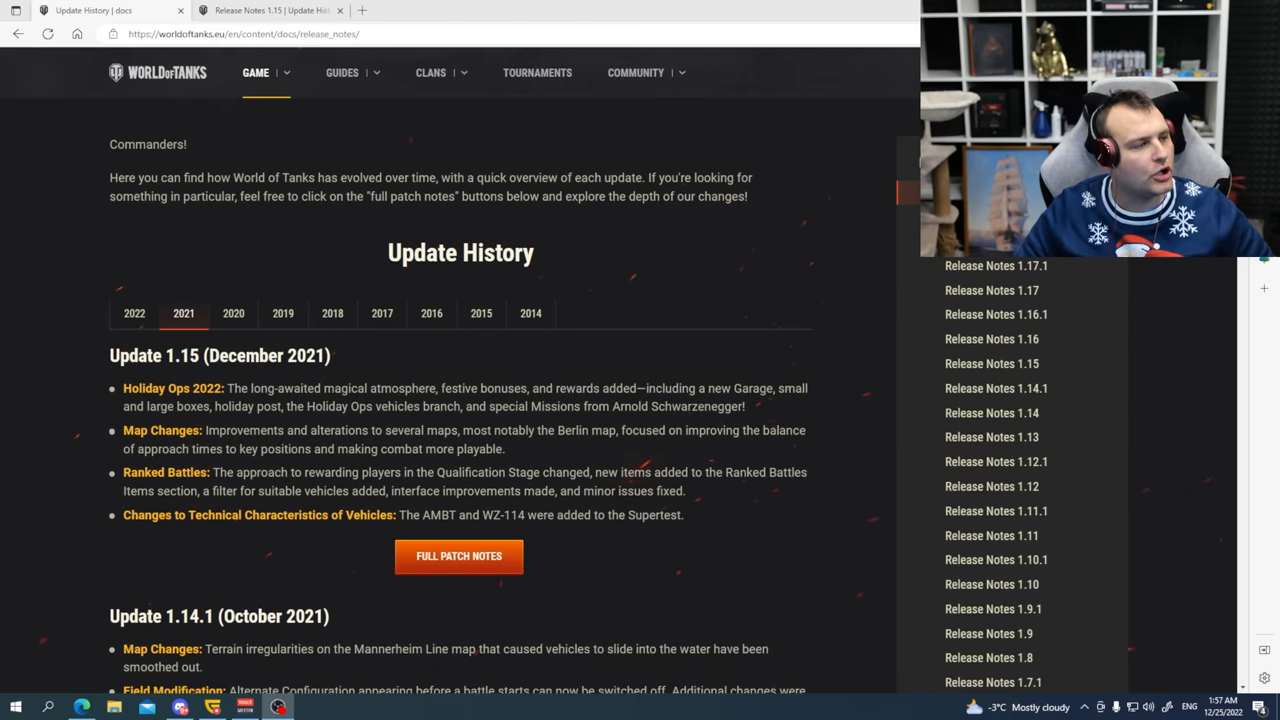
mouse_move(364, 357)
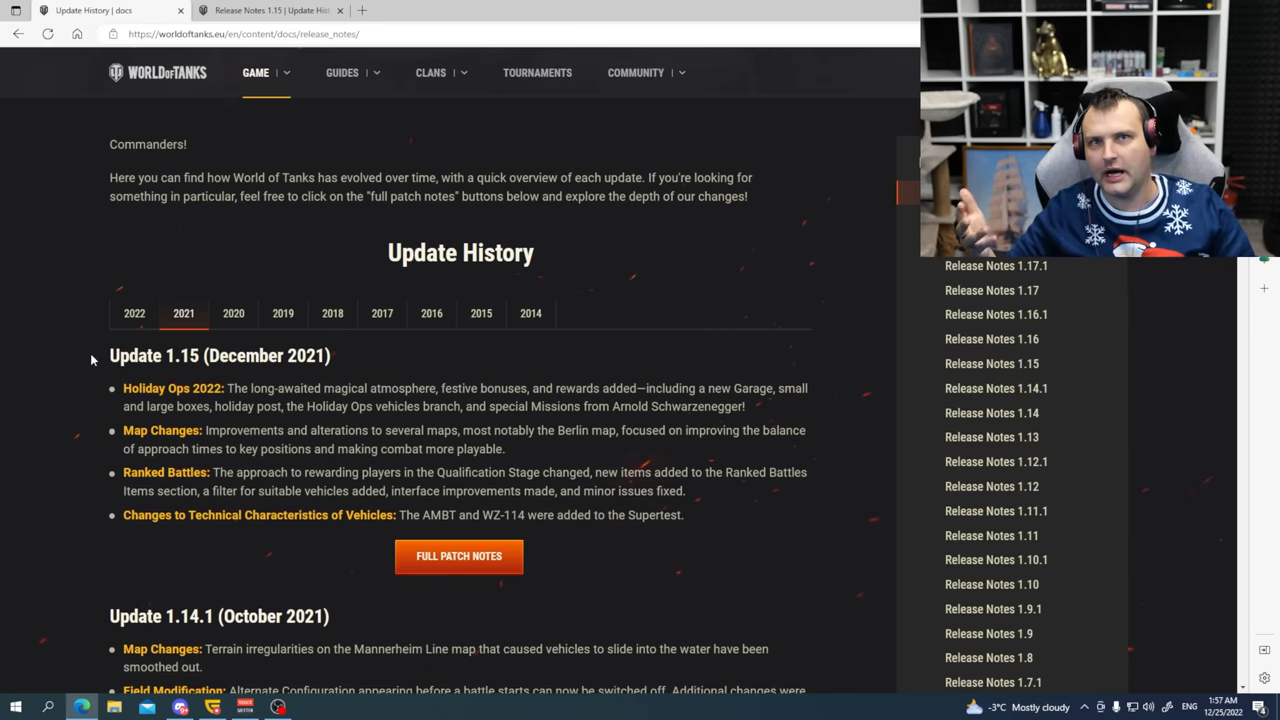
Scroll the 2021 Update History list and highlight an entry.
scroll(down, 3)
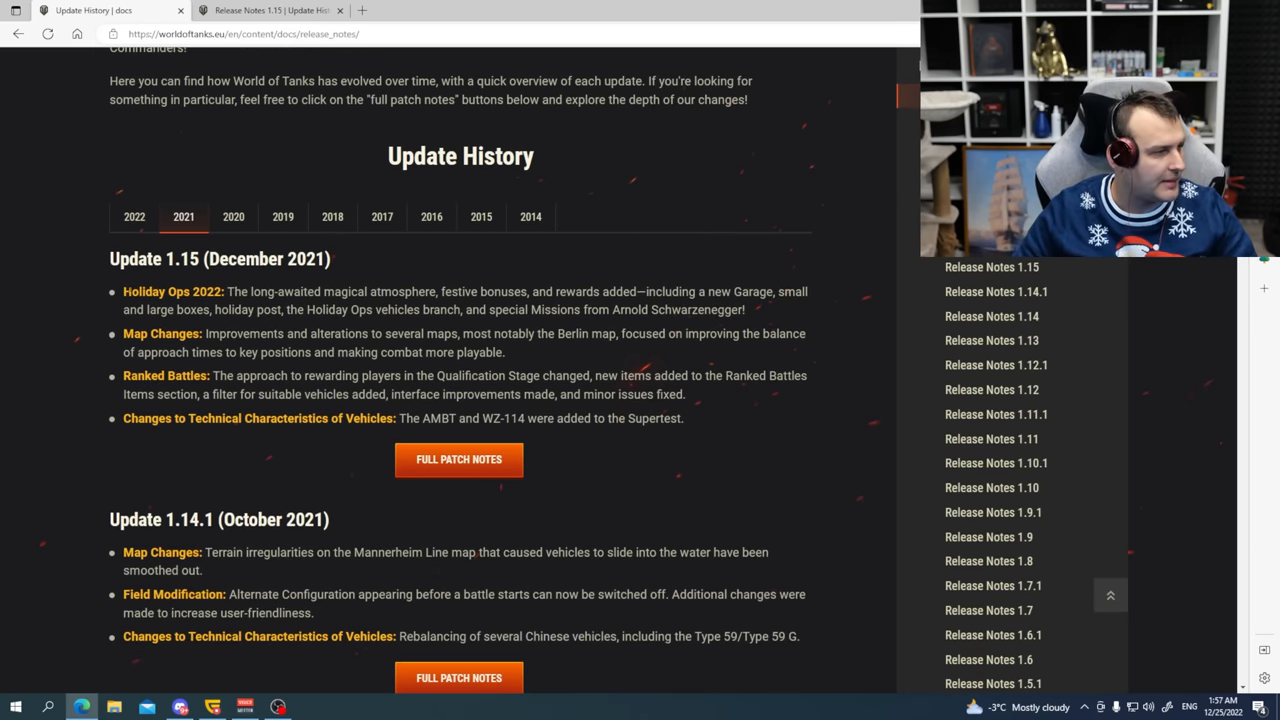
double_click(162, 333)
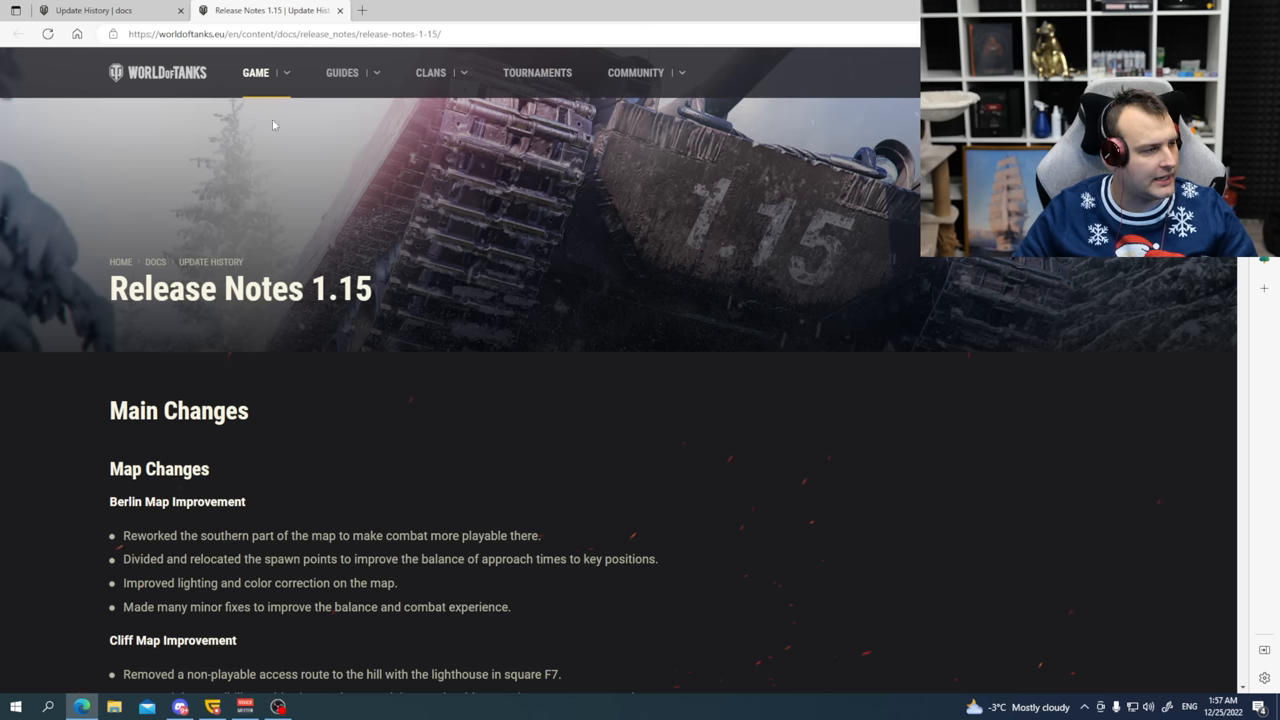
Scroll through the 1.15 Map Changes and highlight the Ranked Battles section.
scroll(down, 3)
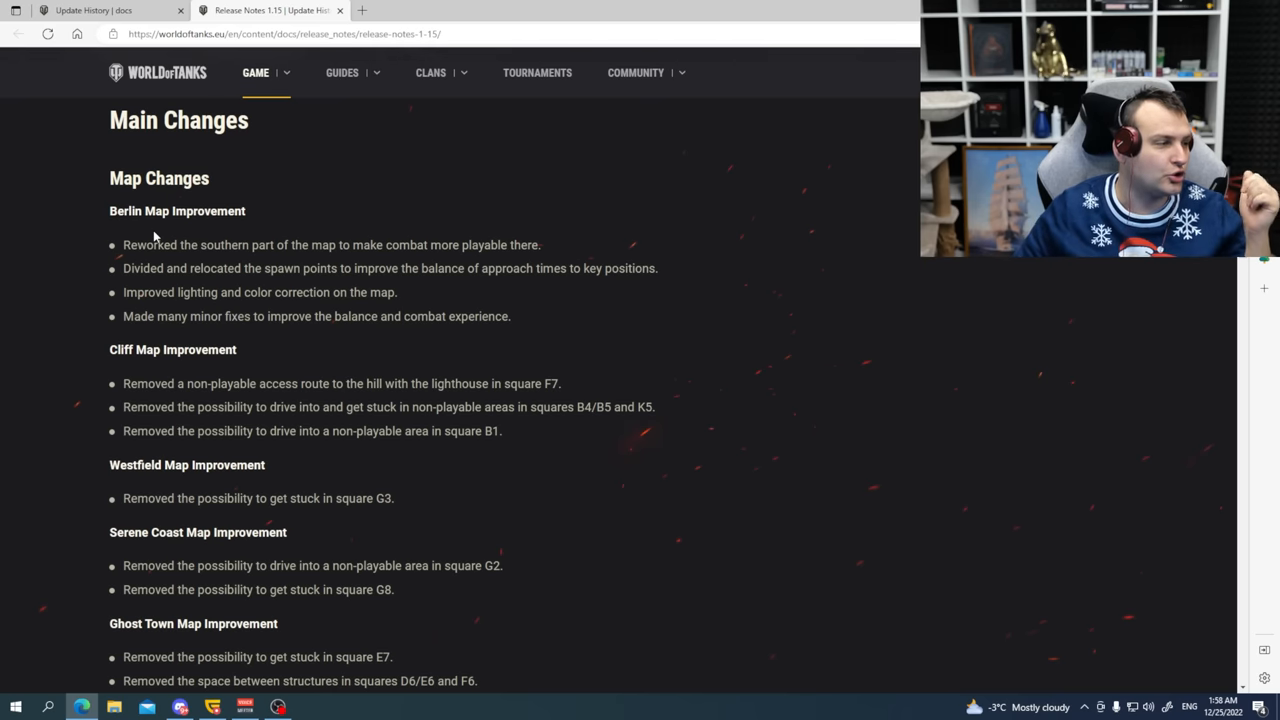
scroll(down, 3)
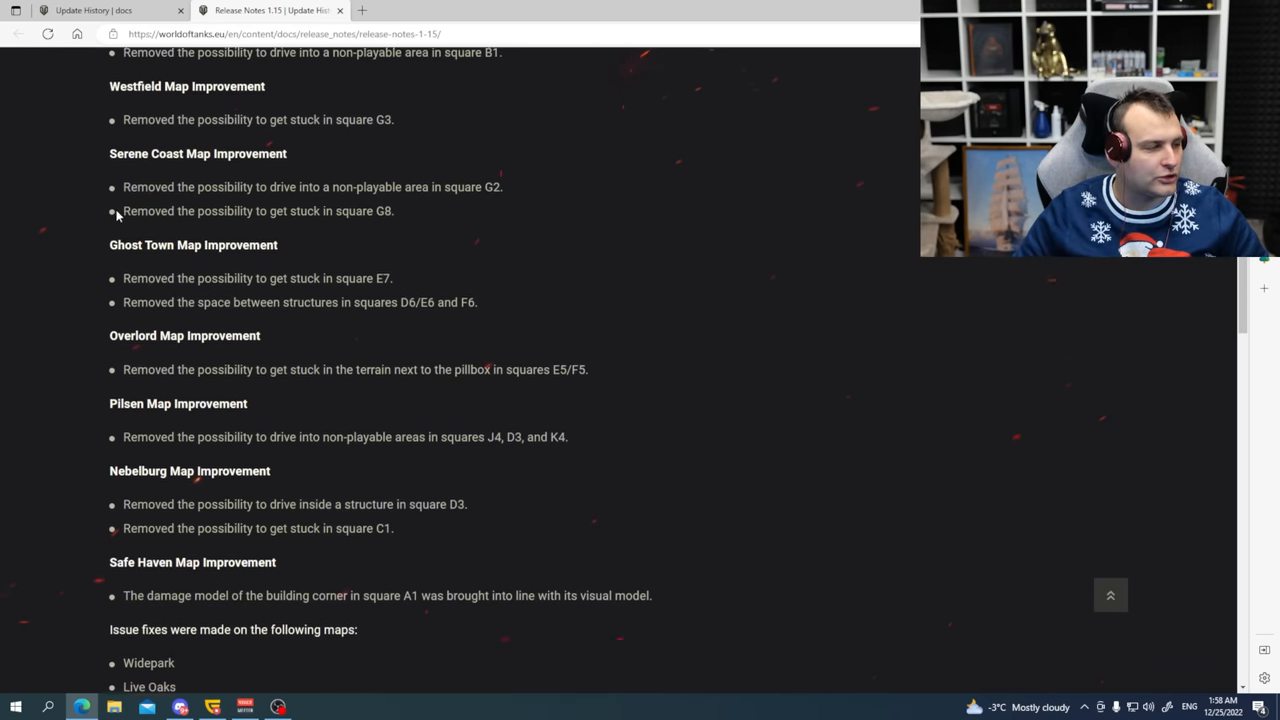
scroll(down, 3)
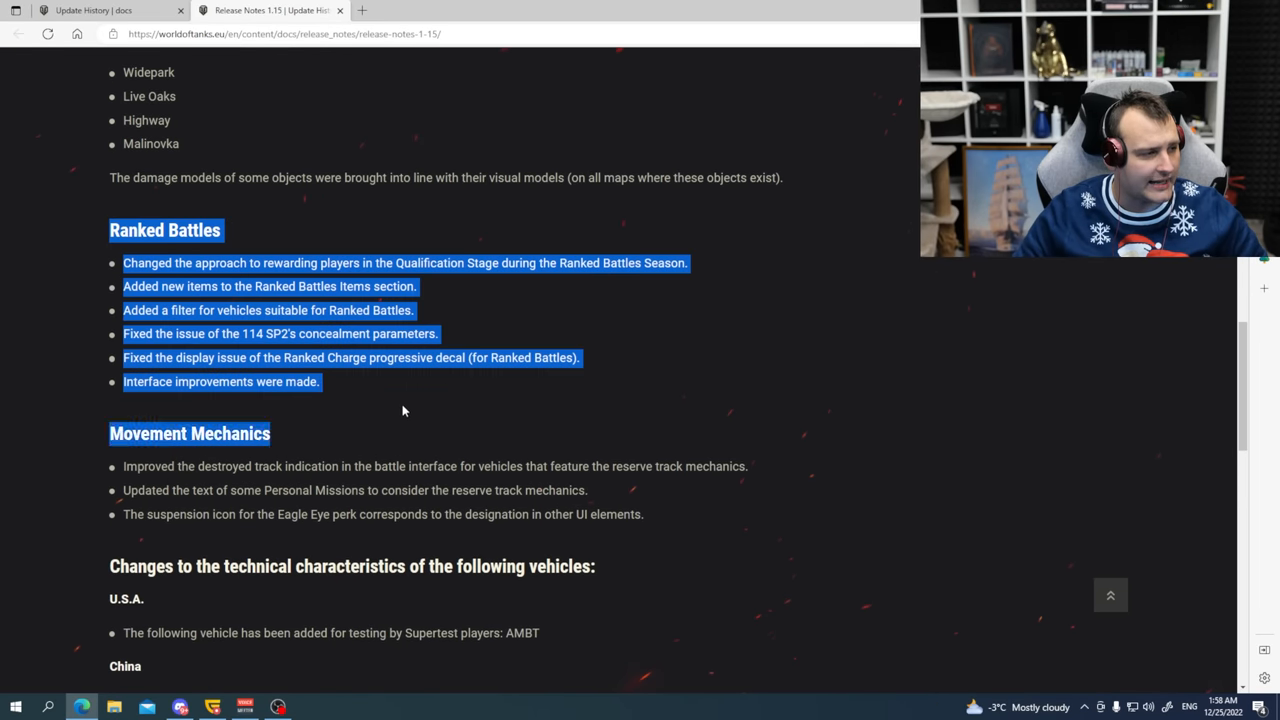
scroll(down, 3)
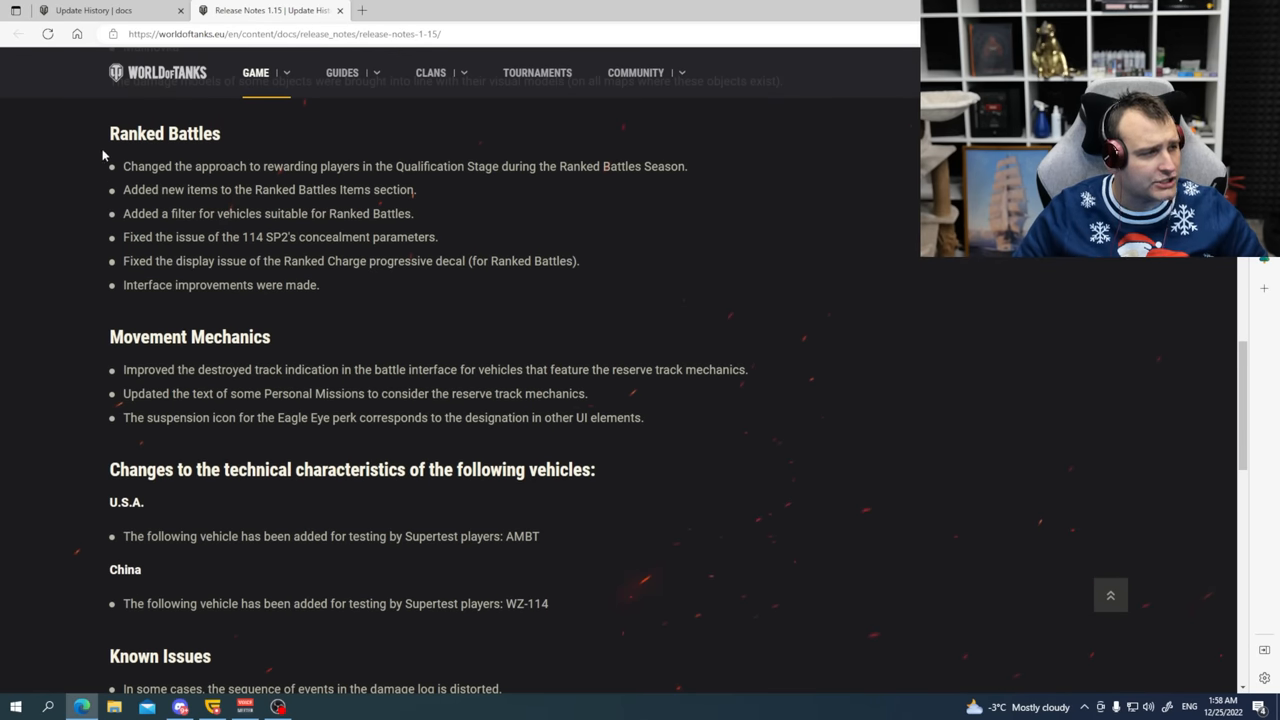
drag(103, 133, 331, 287)
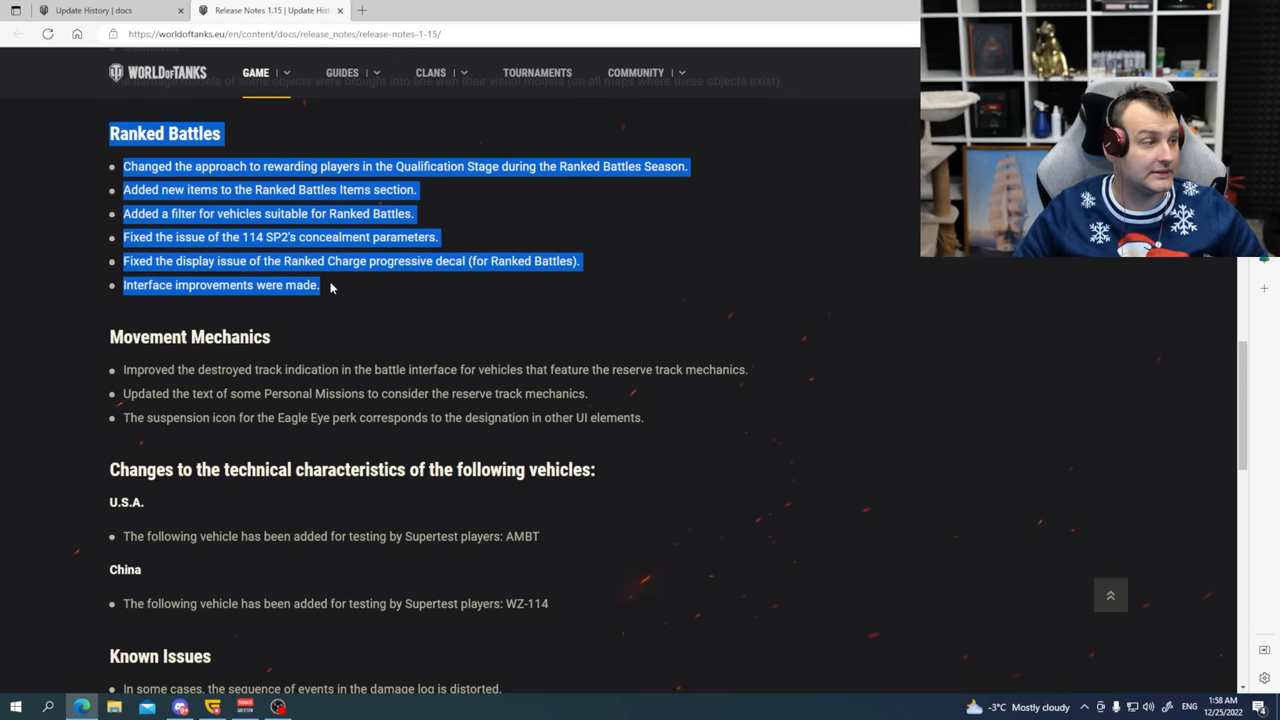
Highlight the Movement Mechanics section and read on through Known Issues.
scroll(down, 3)
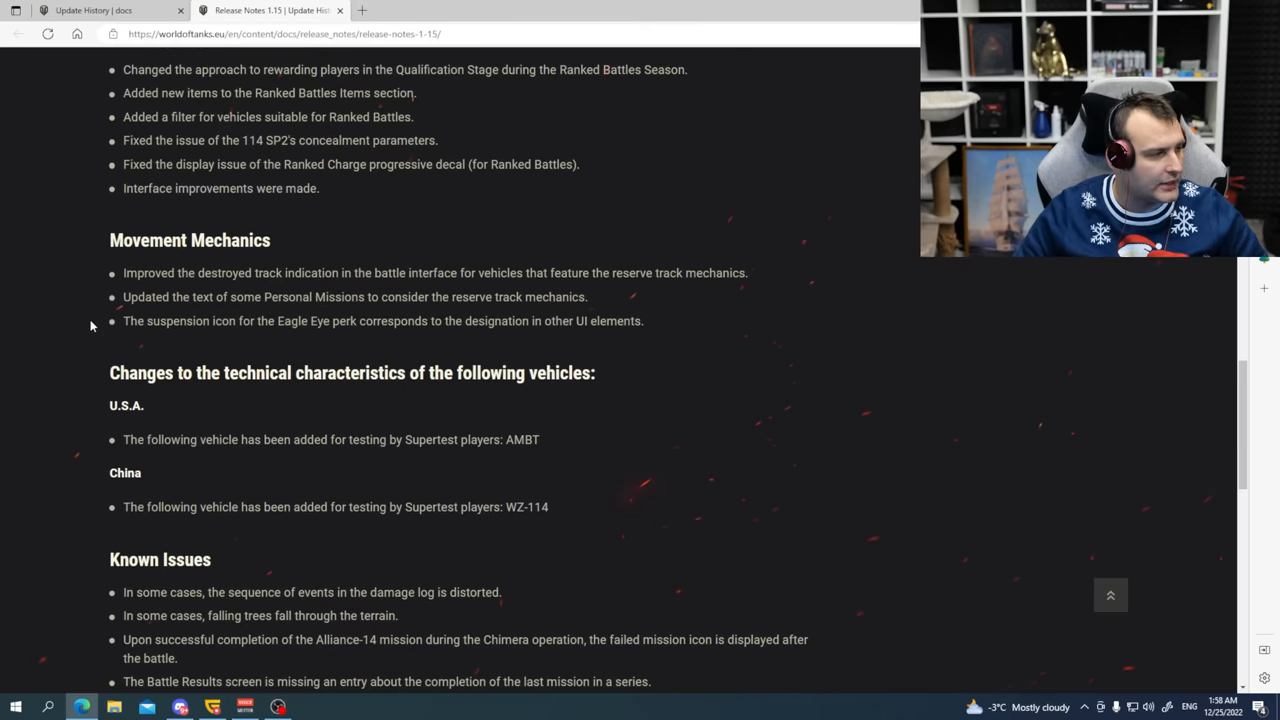
drag(109, 240, 632, 337)
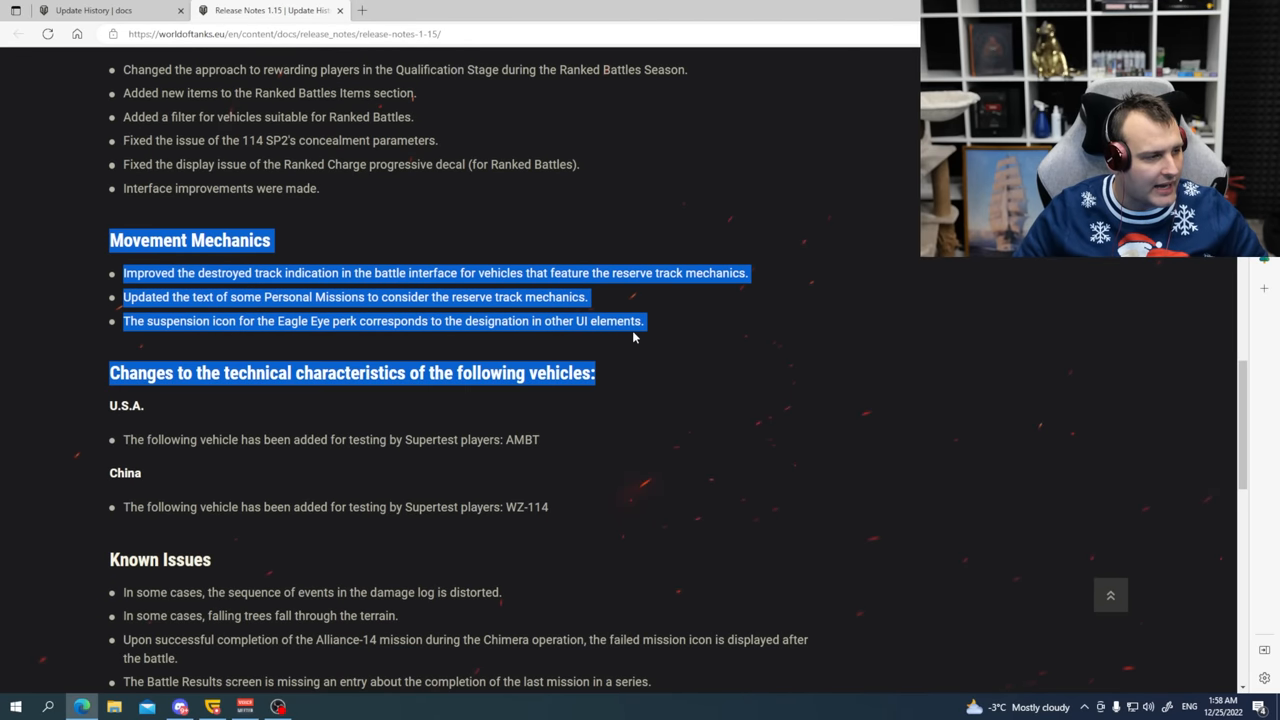
click(633, 337)
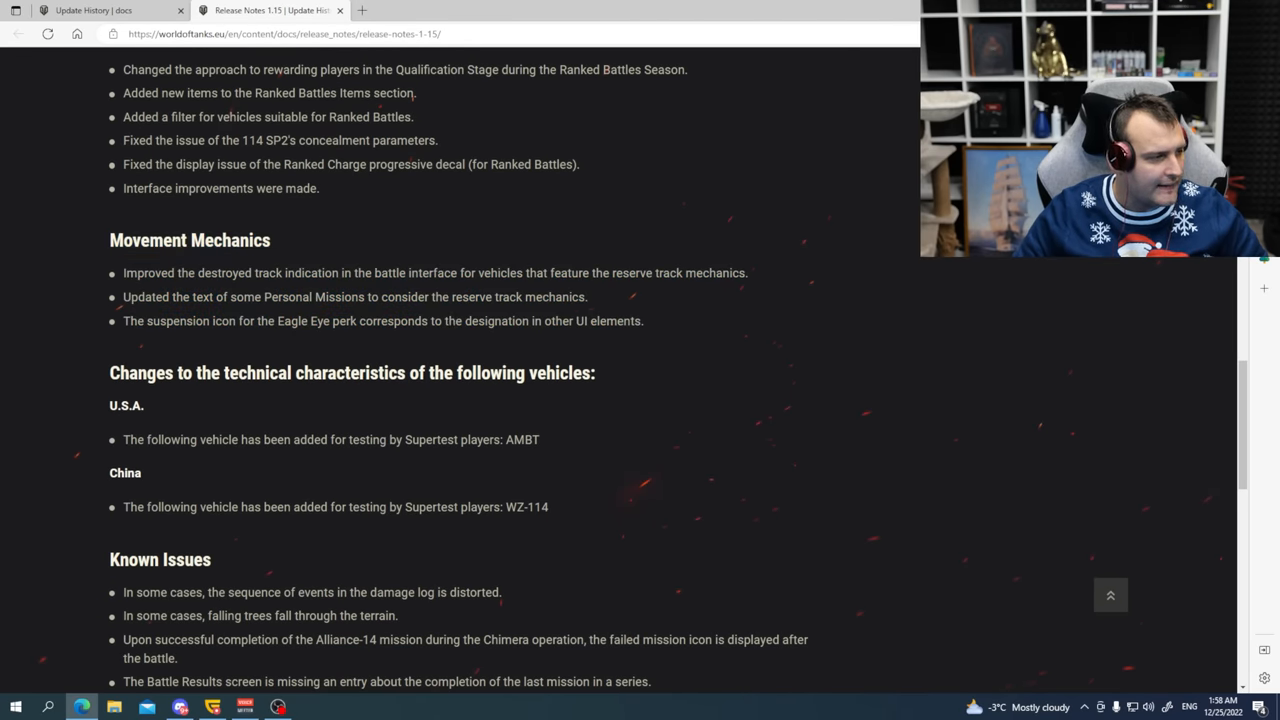
scroll(down, 3)
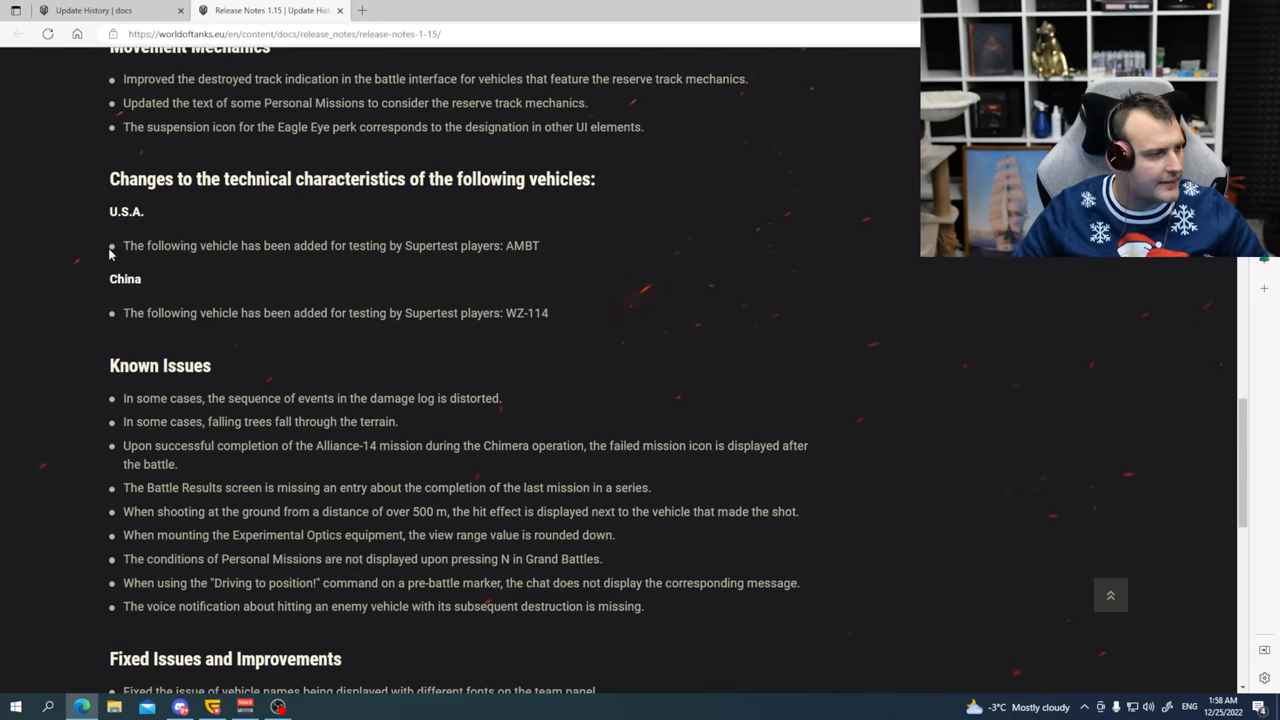
mouse_move(110, 185)
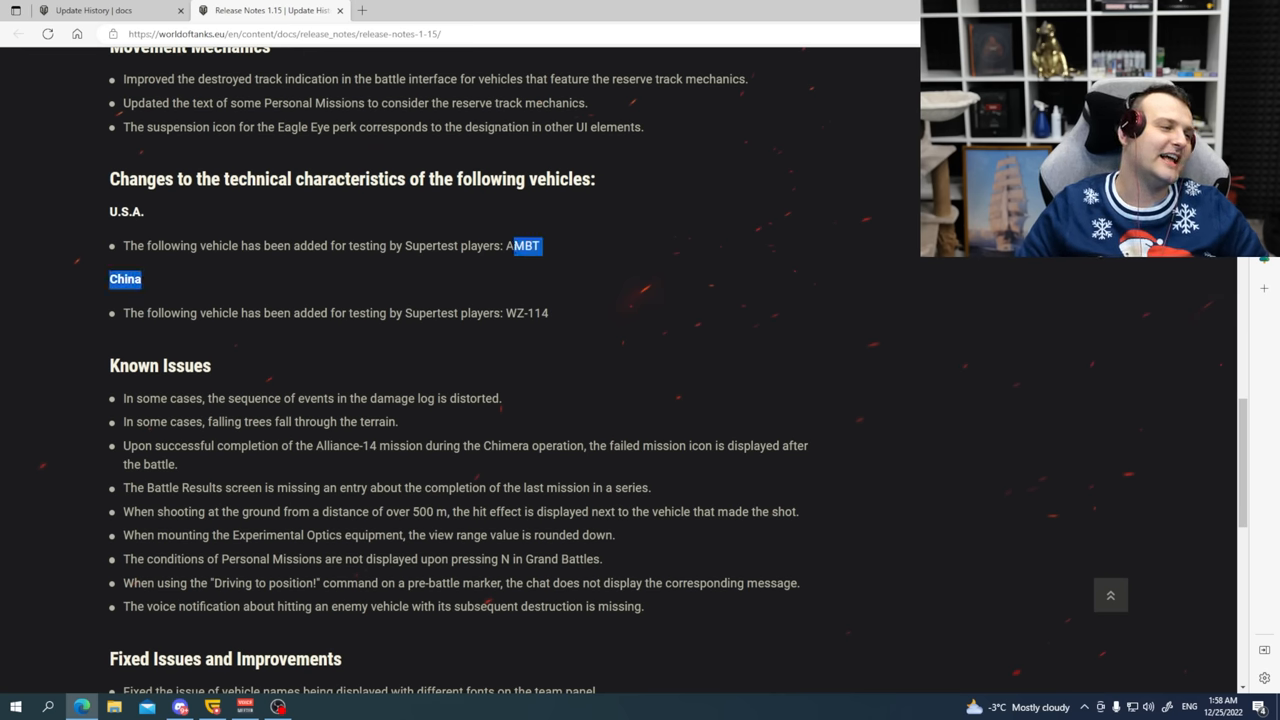
click(480, 280)
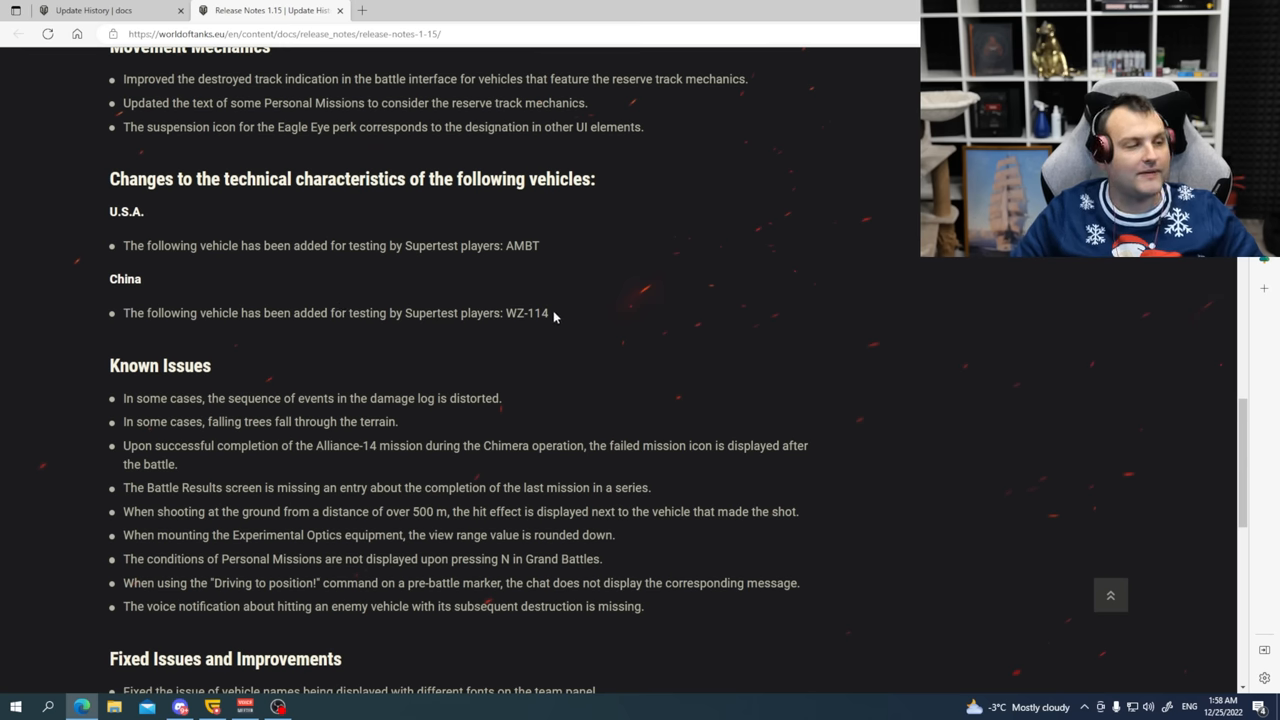
mouse_move(343, 308)
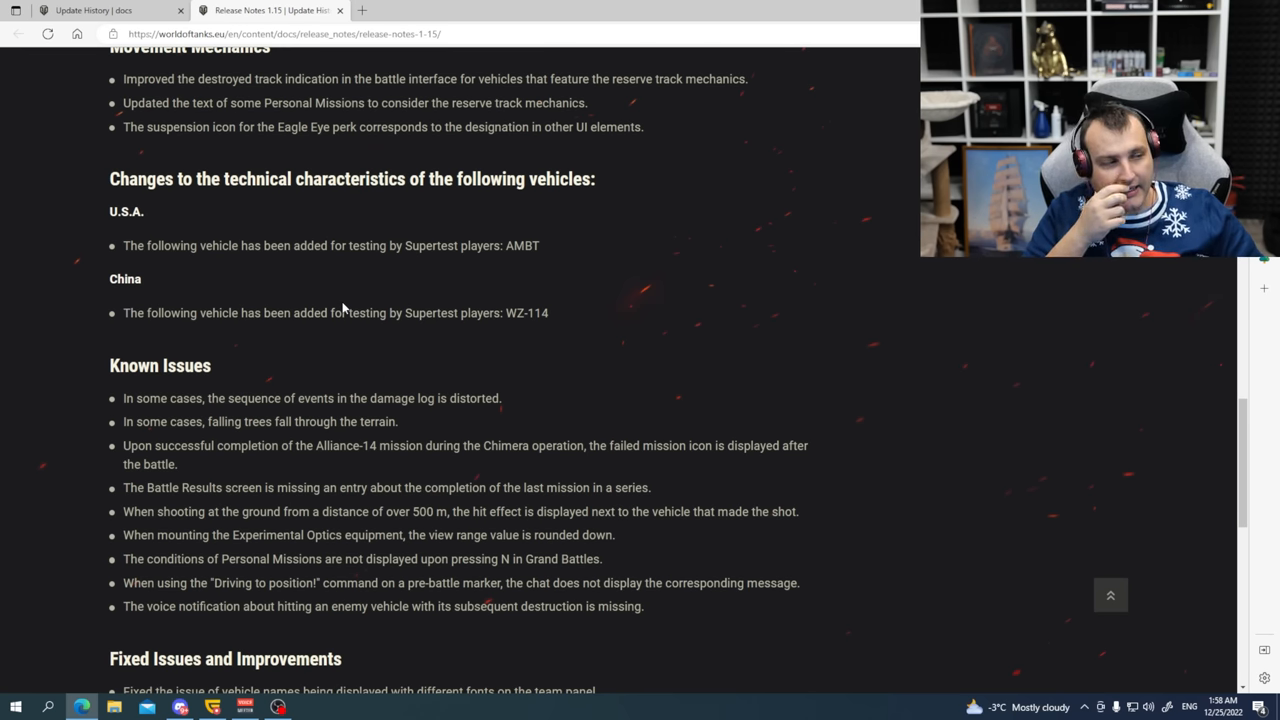
scroll(down, 3)
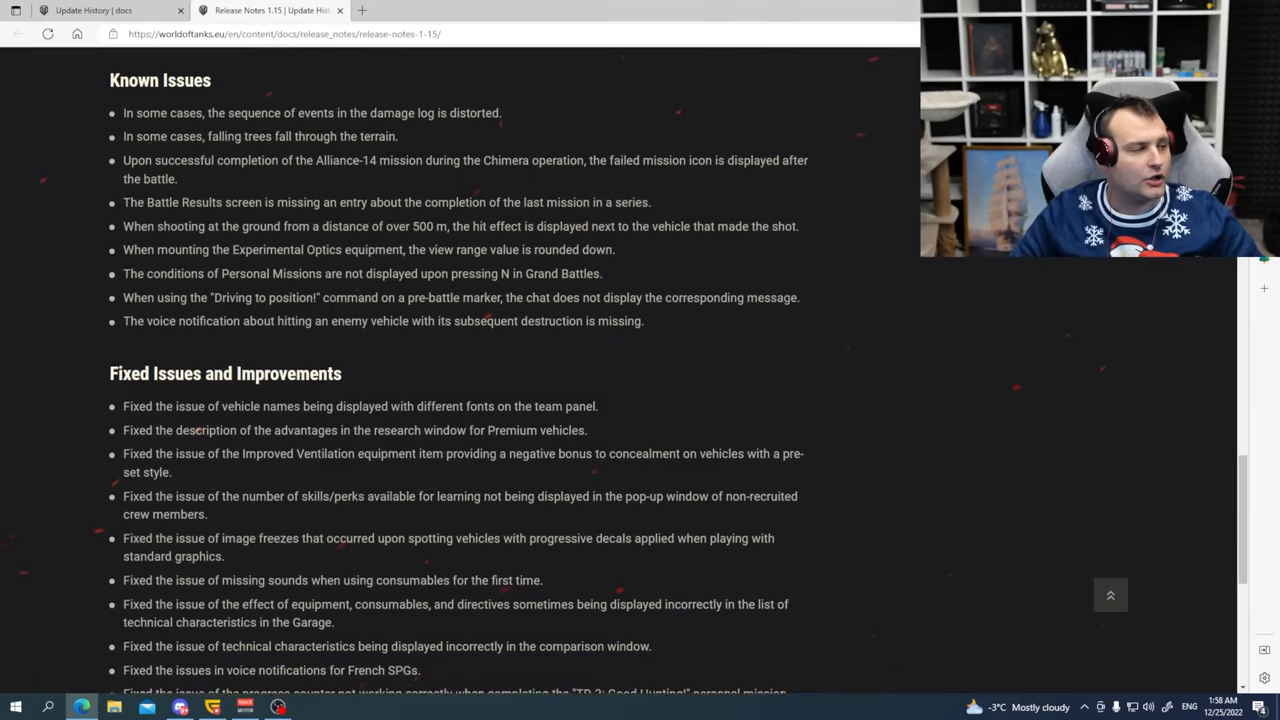
scroll(up, 3)
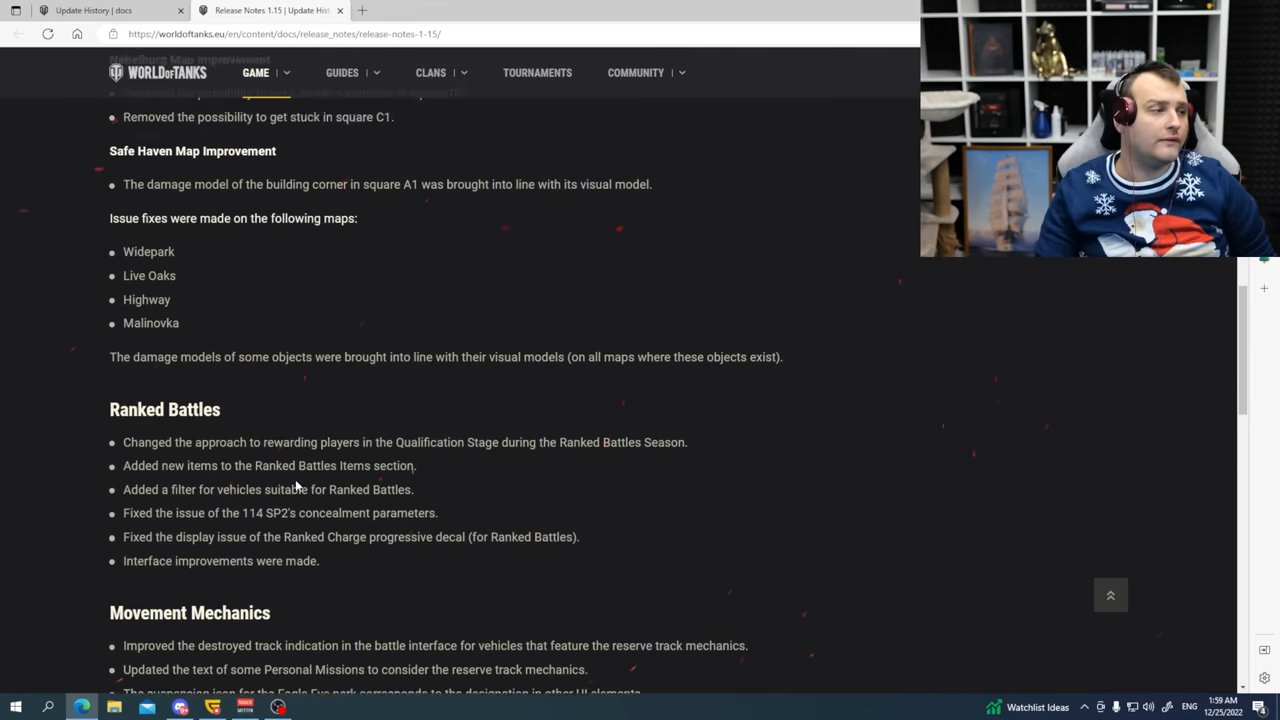
Scroll the Update History overview up toward the Update 1.16 summary.
scroll(up, 3)
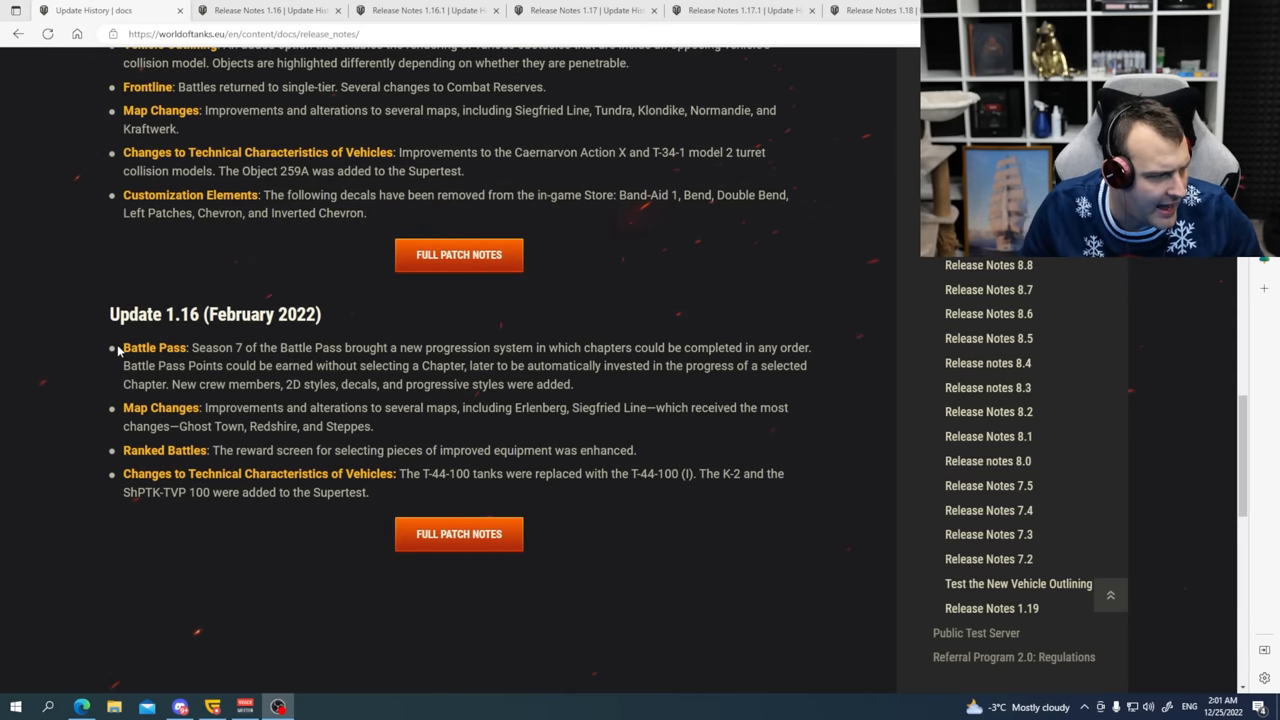
Highlight words in the Update 1.16 (February 2022) summary while reading.
double_click(154, 347)
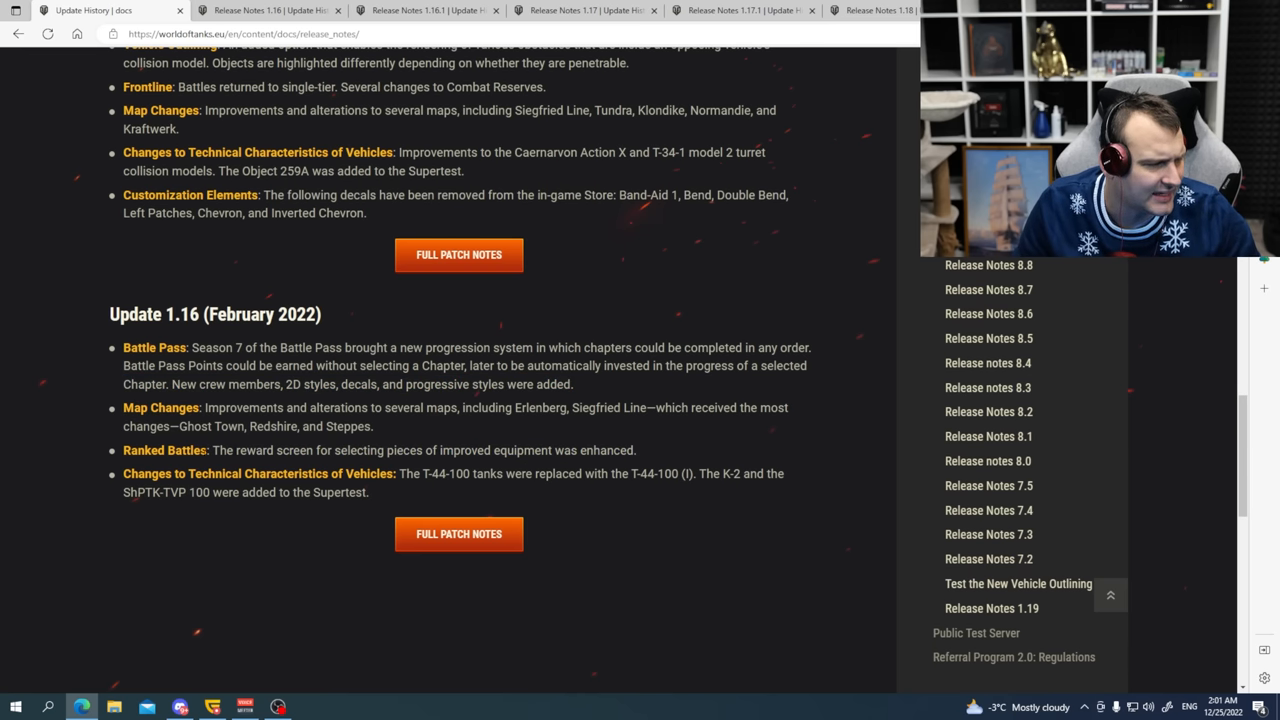
double_click(164, 450)
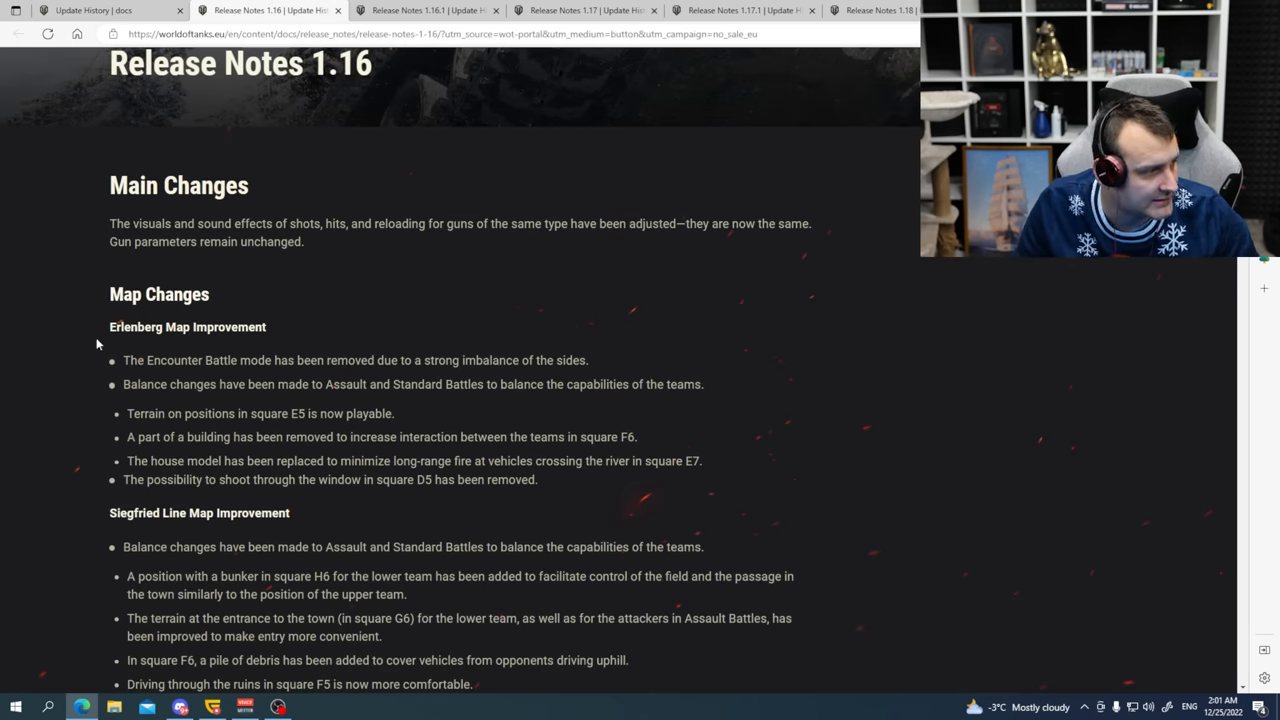
Scroll down through the Release Notes 1.16 main changes toward the vehicle section.
scroll(down, 3)
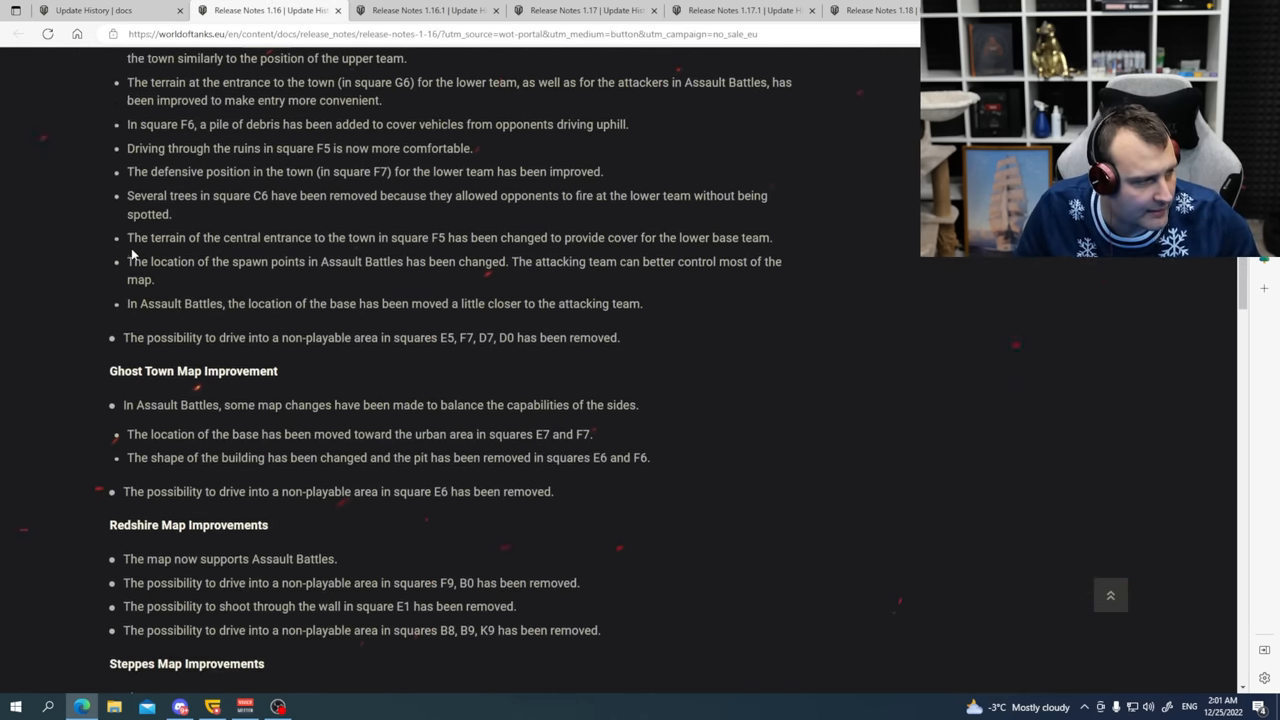
scroll(down, 3)
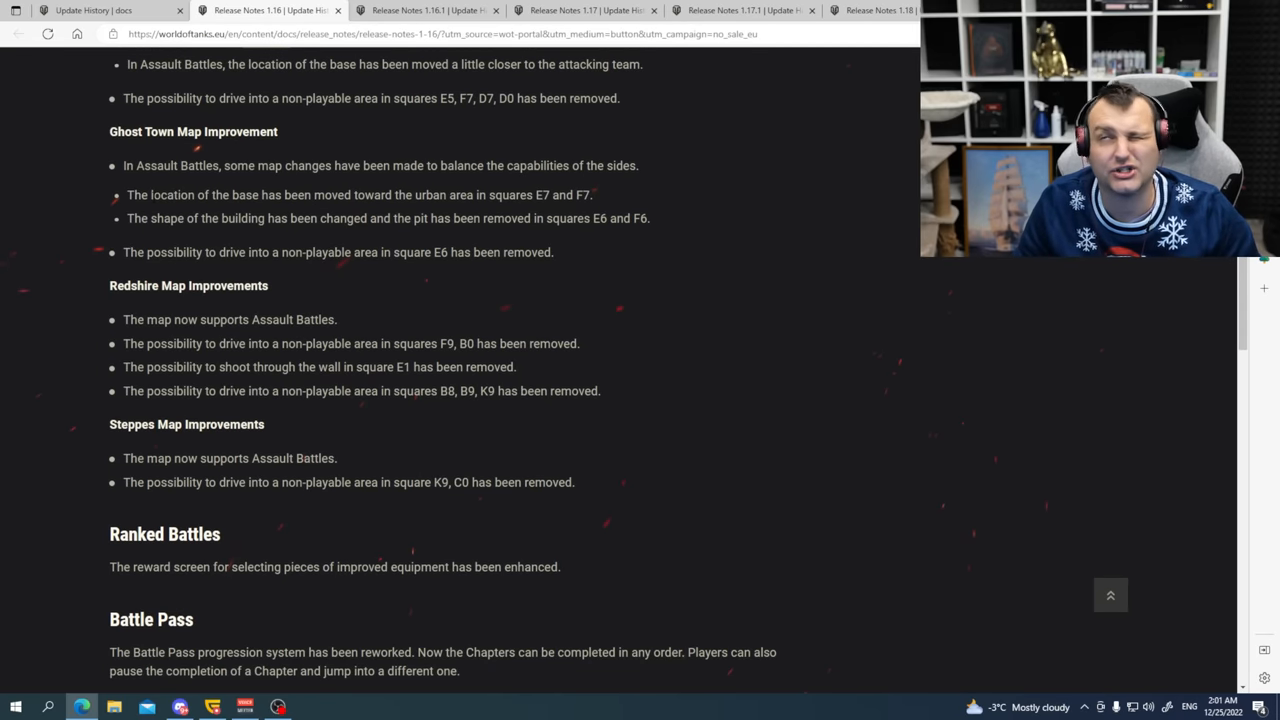
scroll(down, 3)
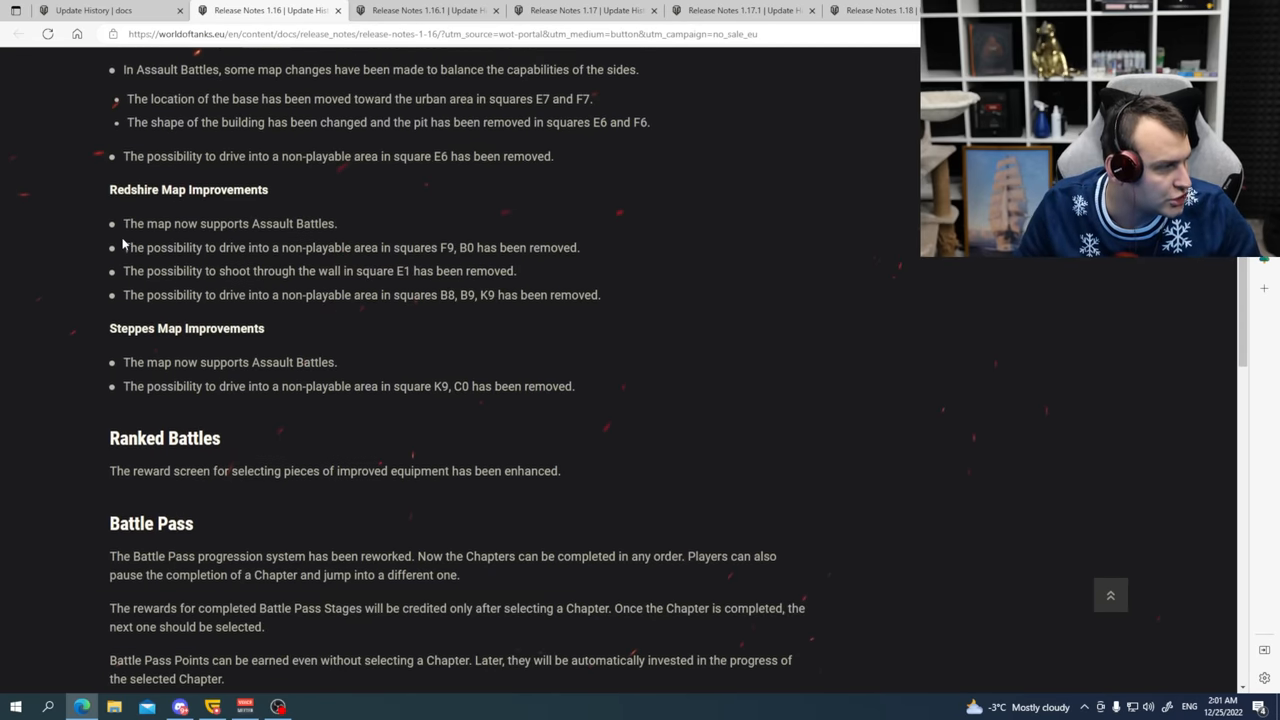
scroll(down, 3)
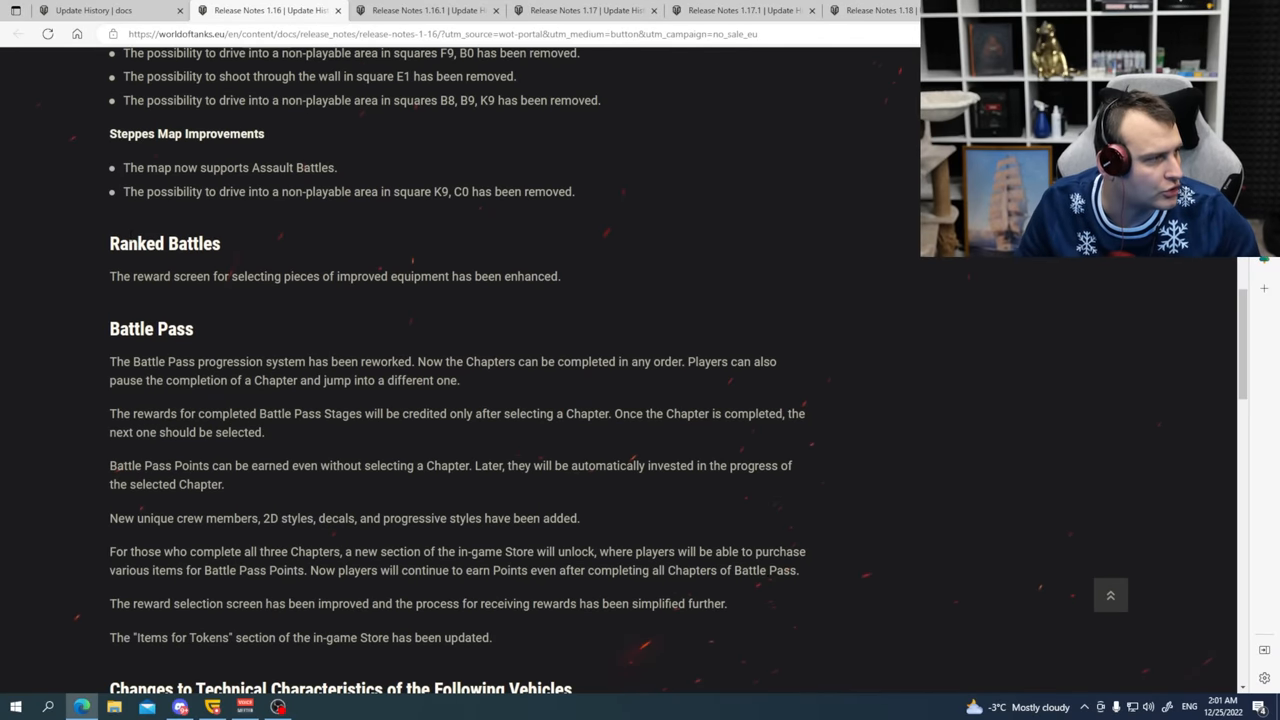
scroll(down, 3)
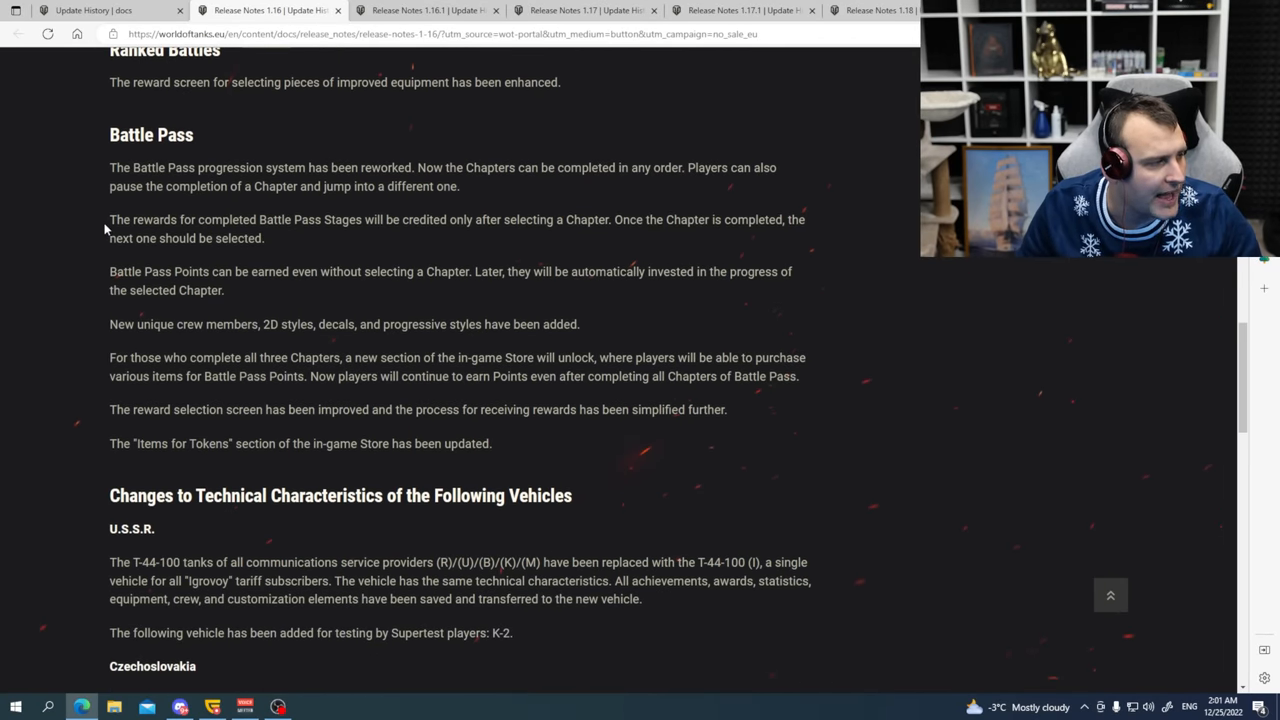
scroll(down, 3)
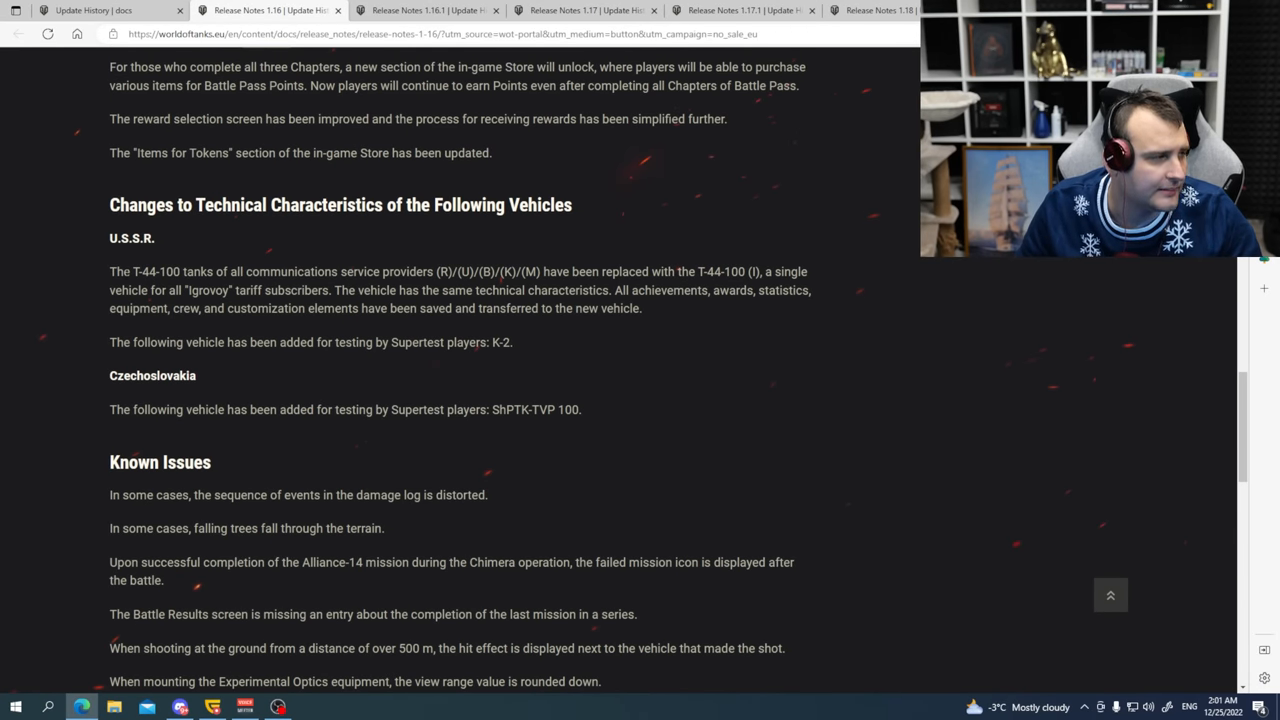
Read the 1.16 vehicle changes, highlighting the T-44-100 and ShPTK-TVP 100 names, down to Known Issues.
double_click(157, 271)
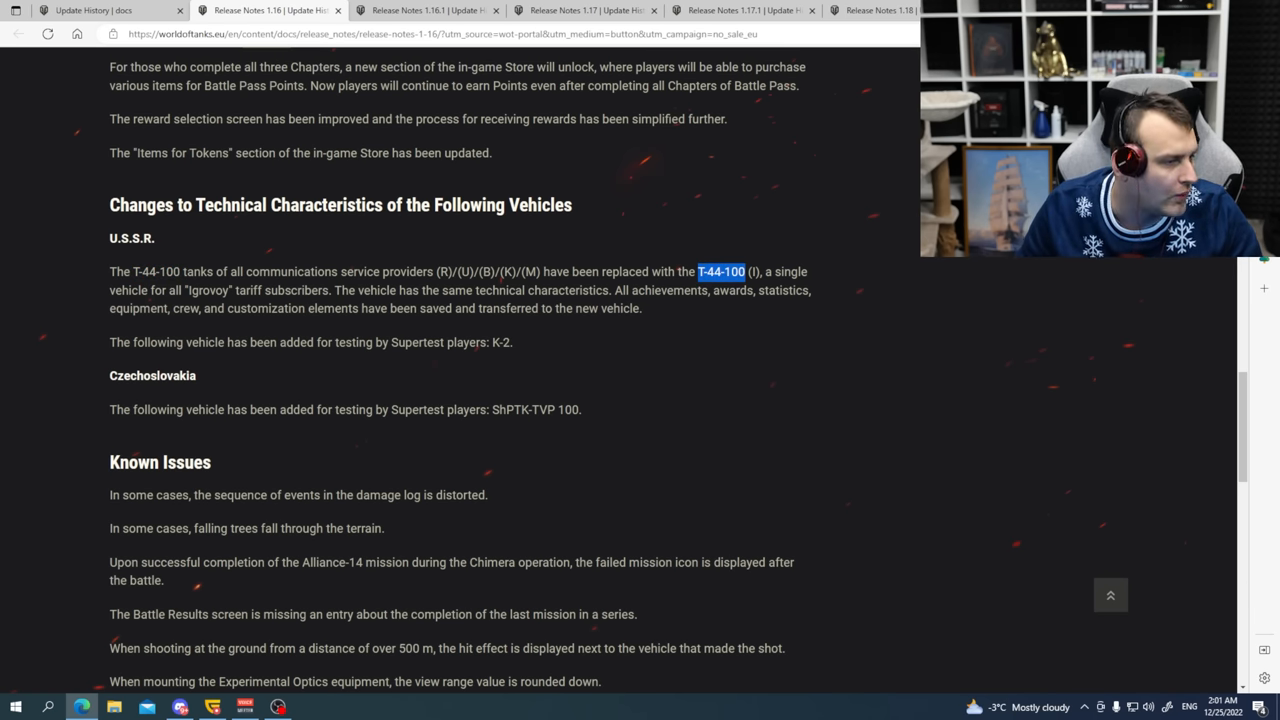
scroll(down, 3)
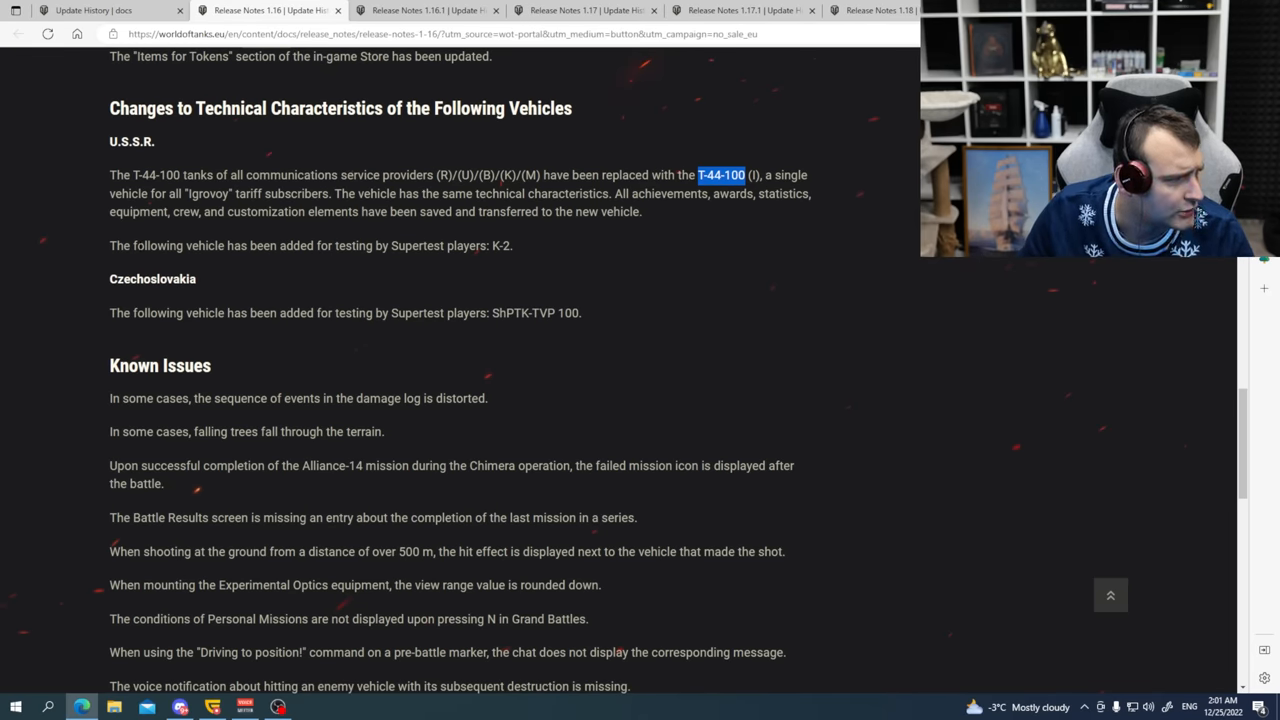
drag(145, 245, 513, 245)
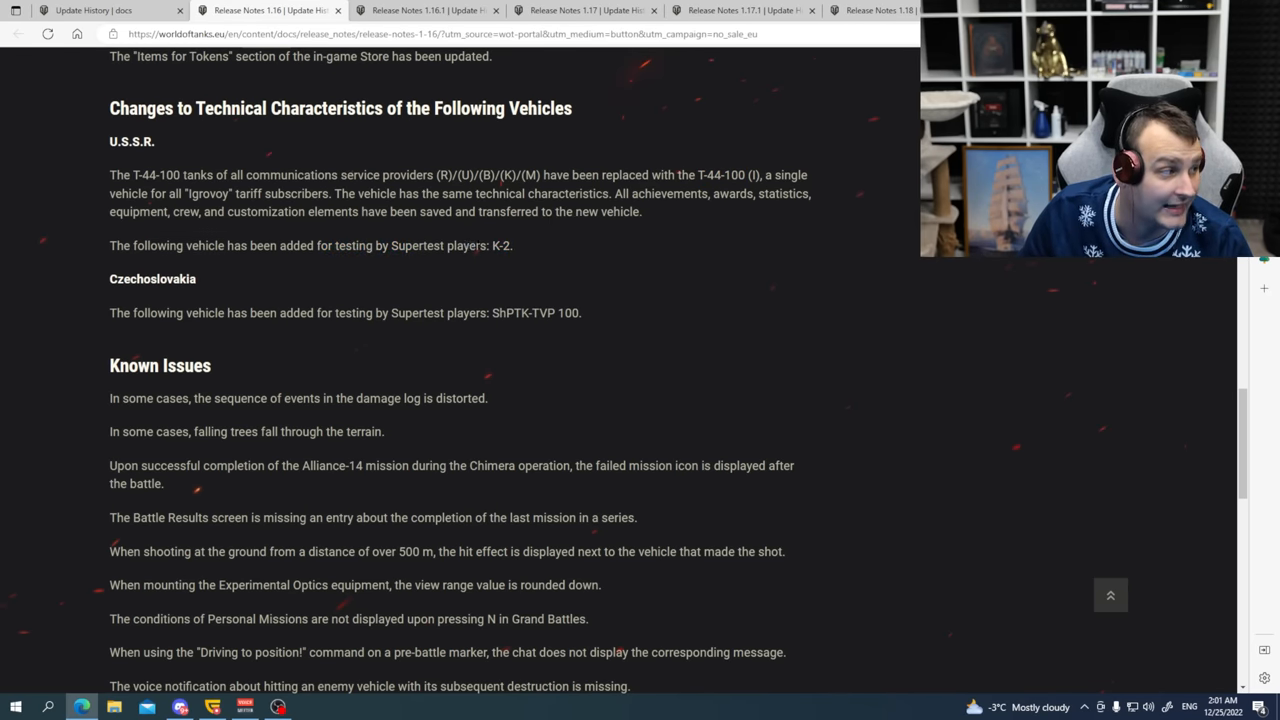
drag(479, 245, 513, 245)
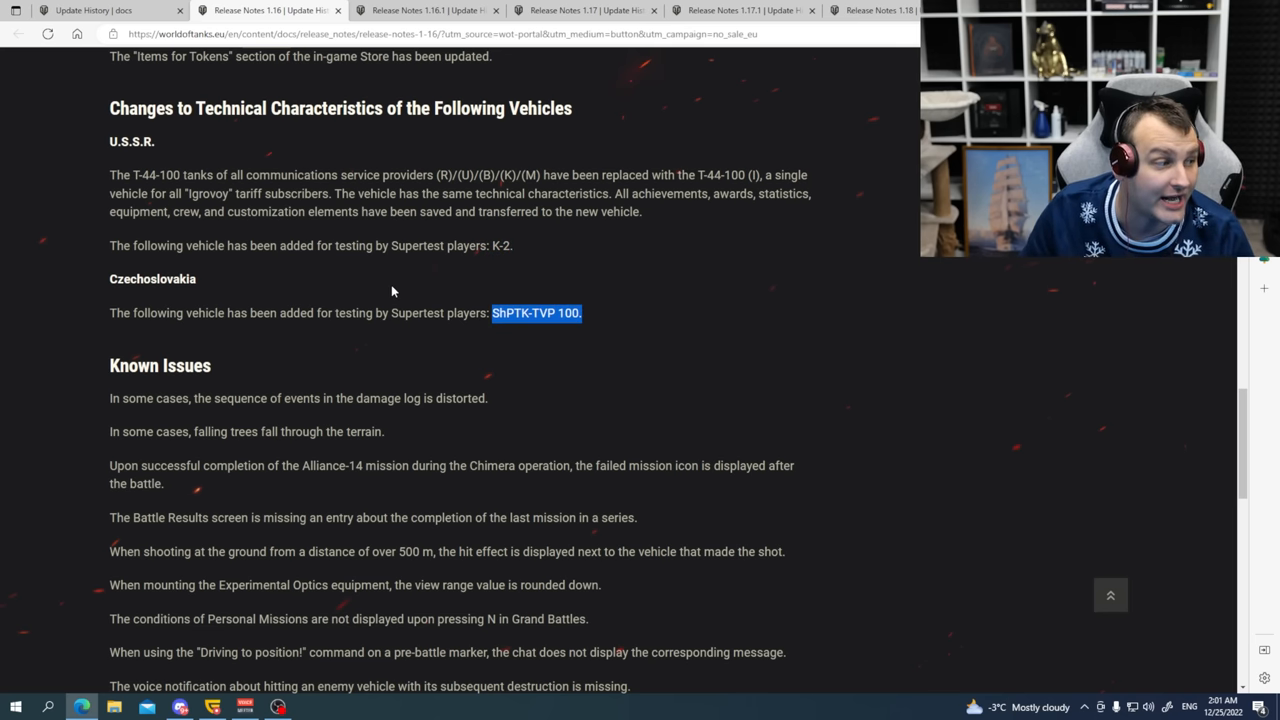
scroll(down, 3)
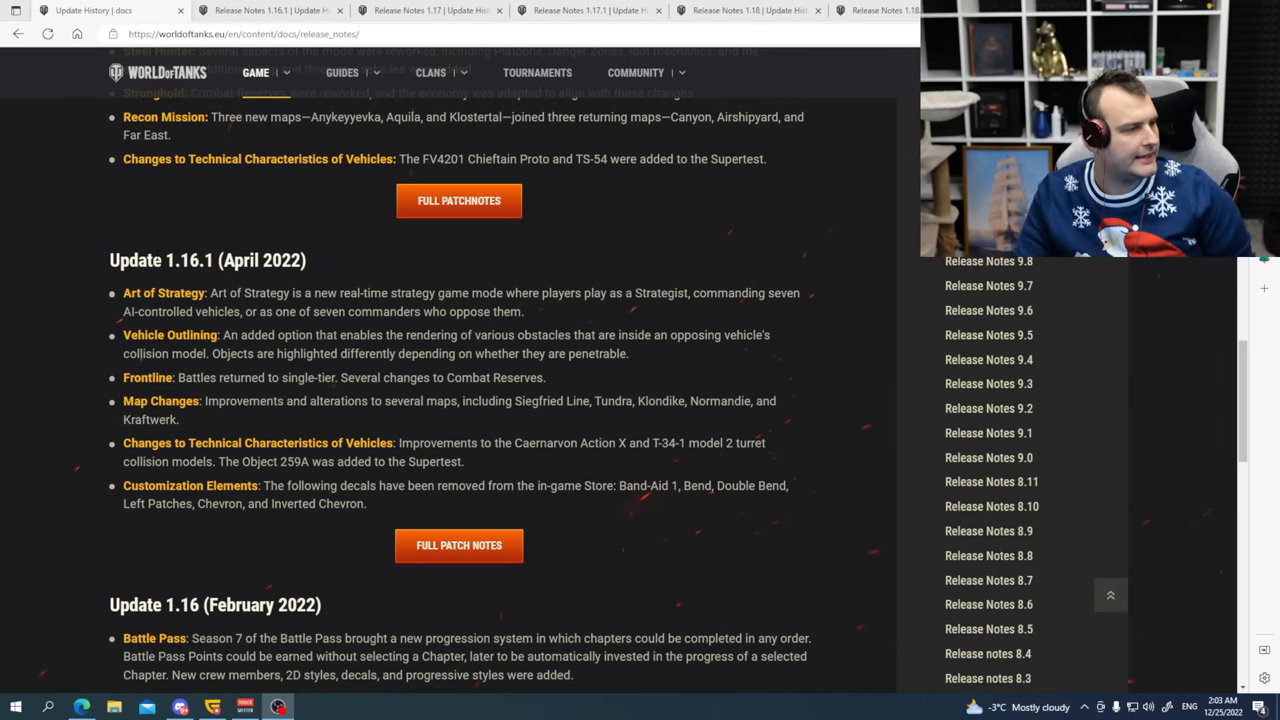
double_click(265, 260)
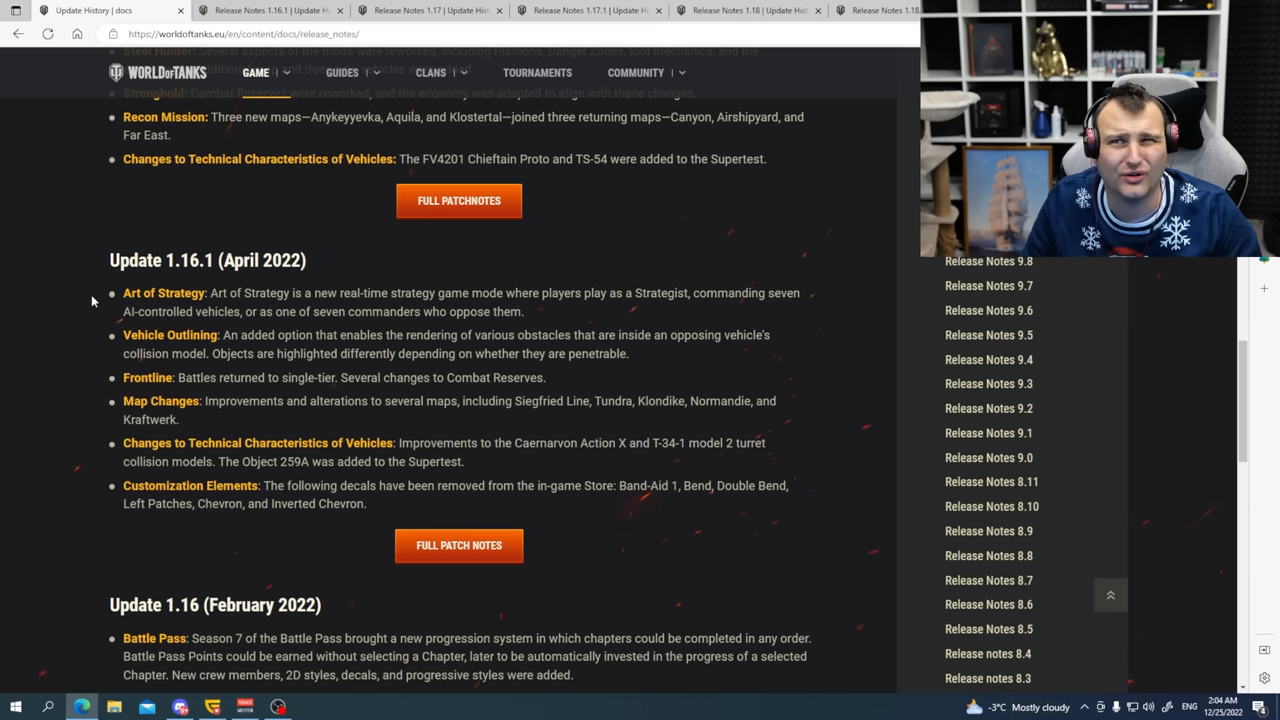
double_click(163, 293)
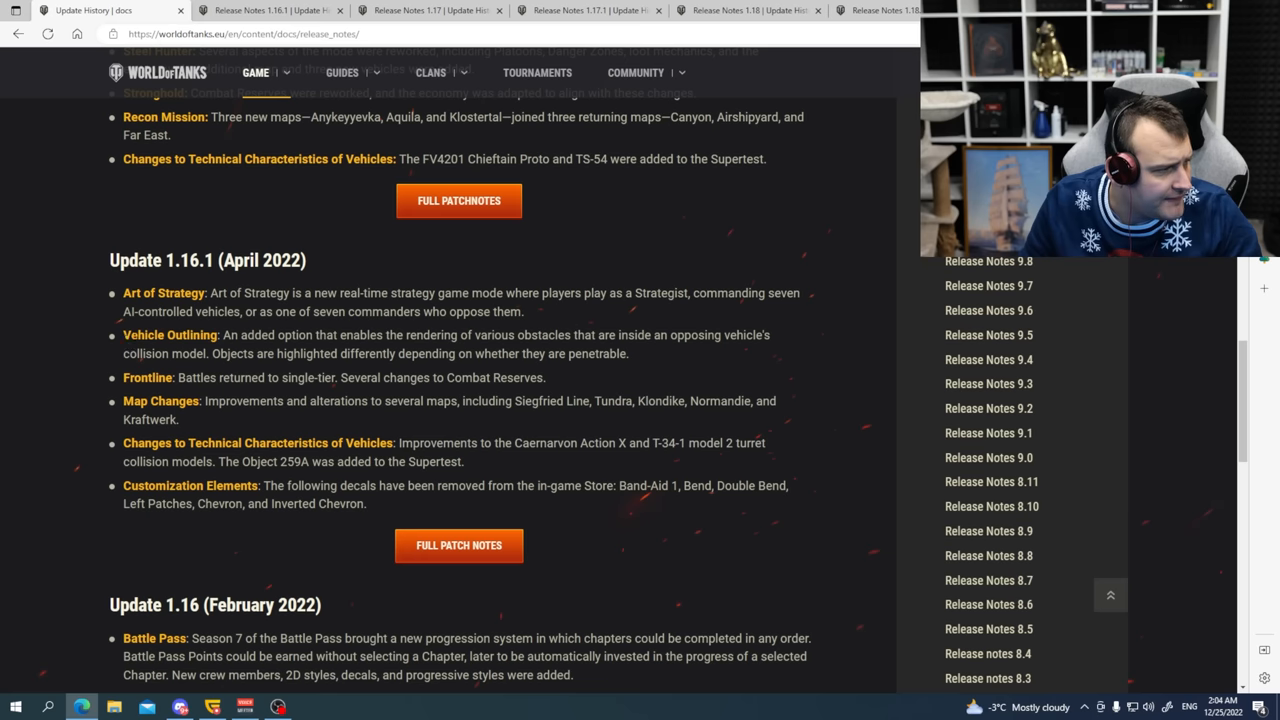
double_click(170, 335)
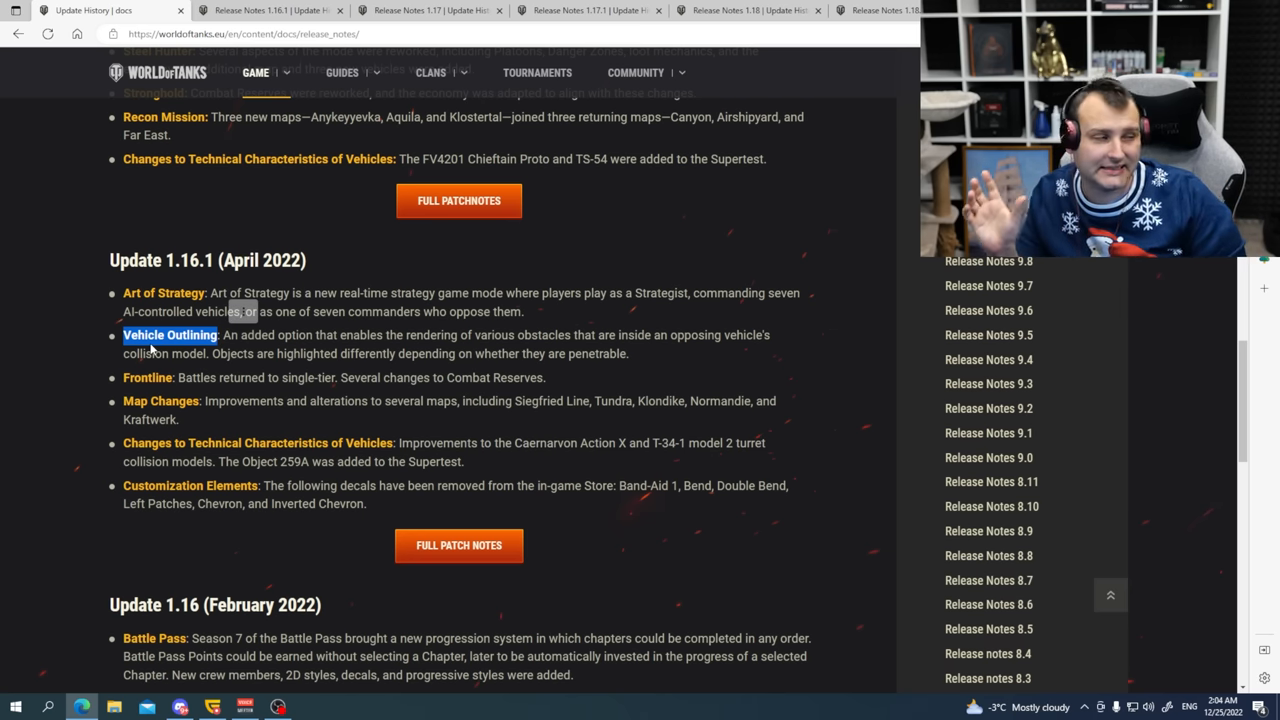
double_click(147, 377)
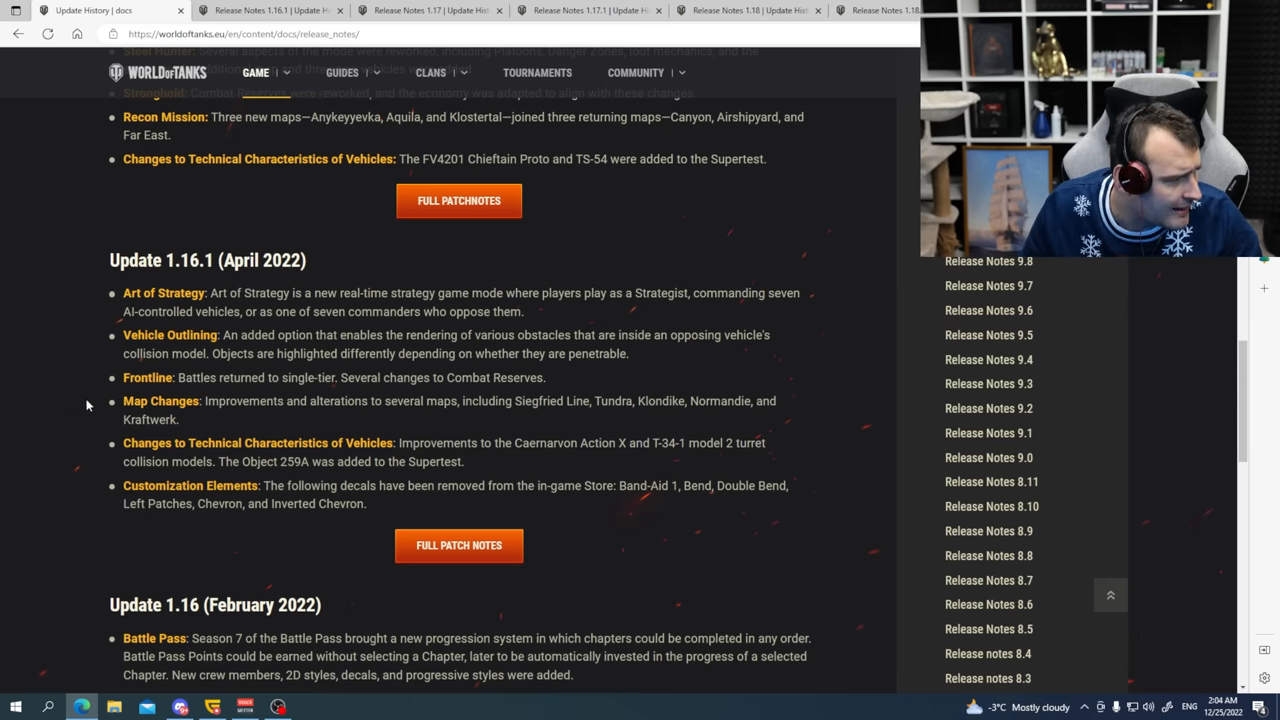
scroll(down, 3)
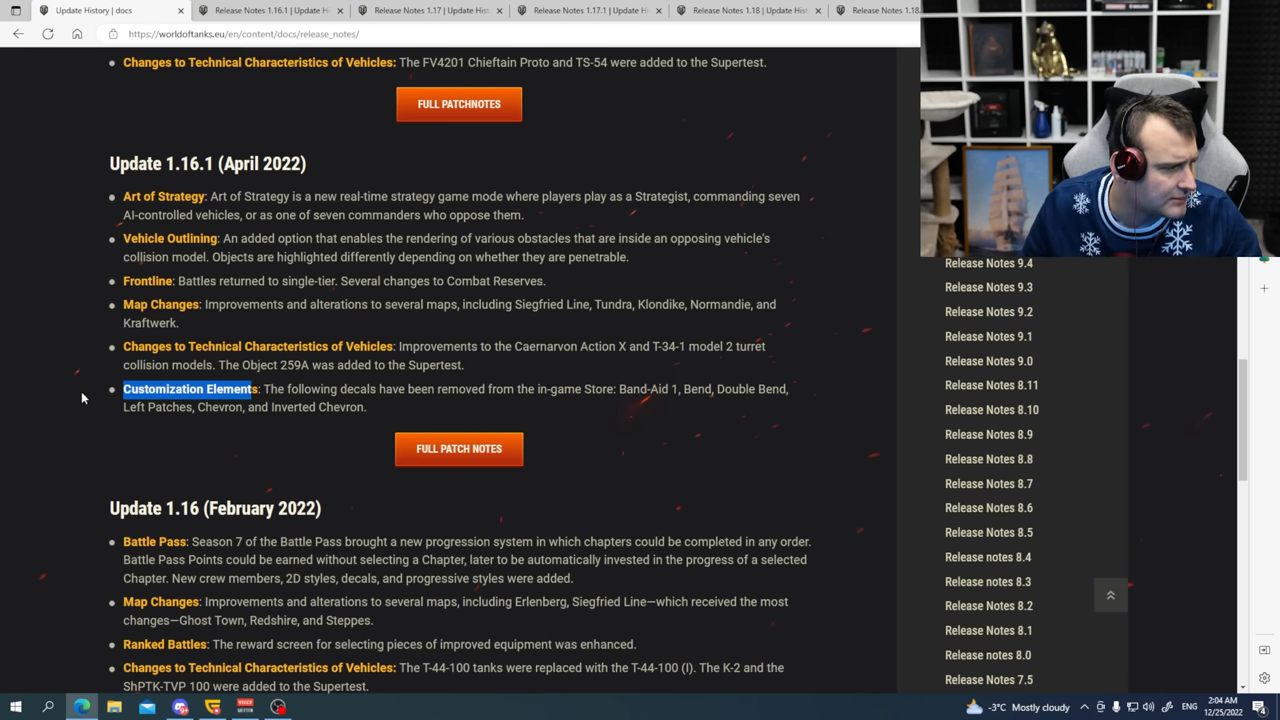
Open the full Release Notes 1.16.1 and scroll through its Technical Improvements.
click(458, 448)
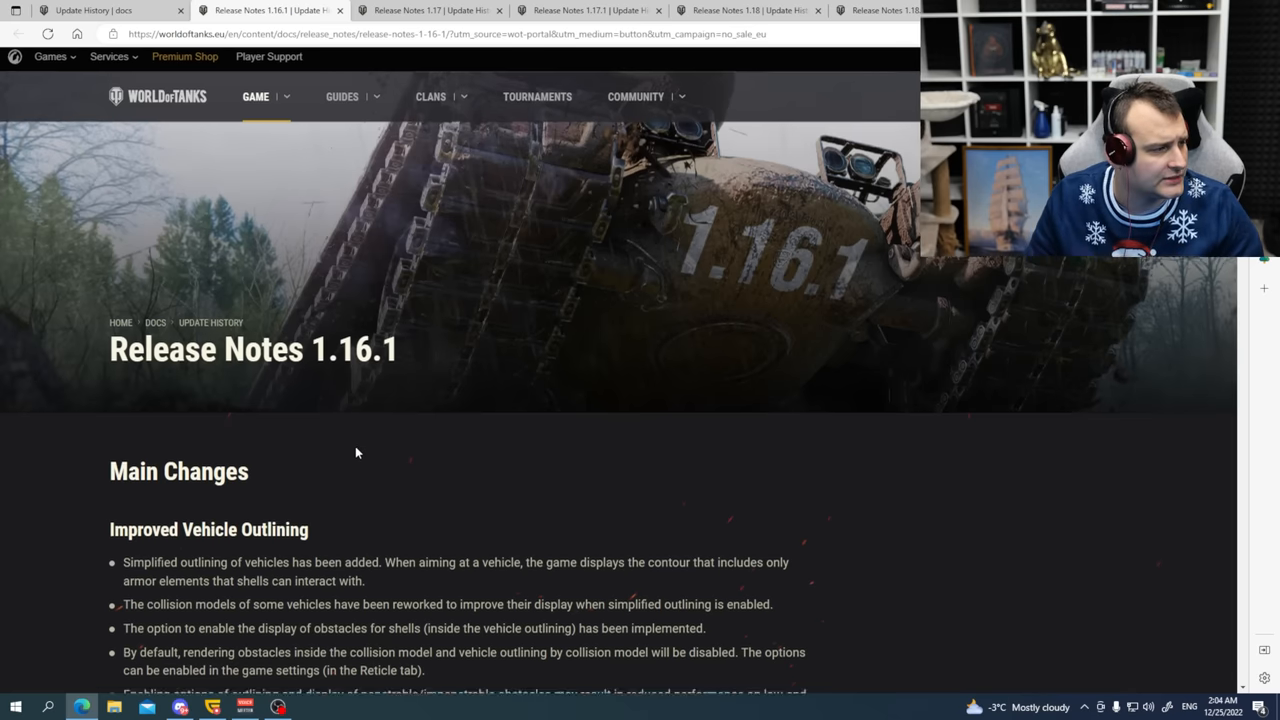
scroll(down, 3)
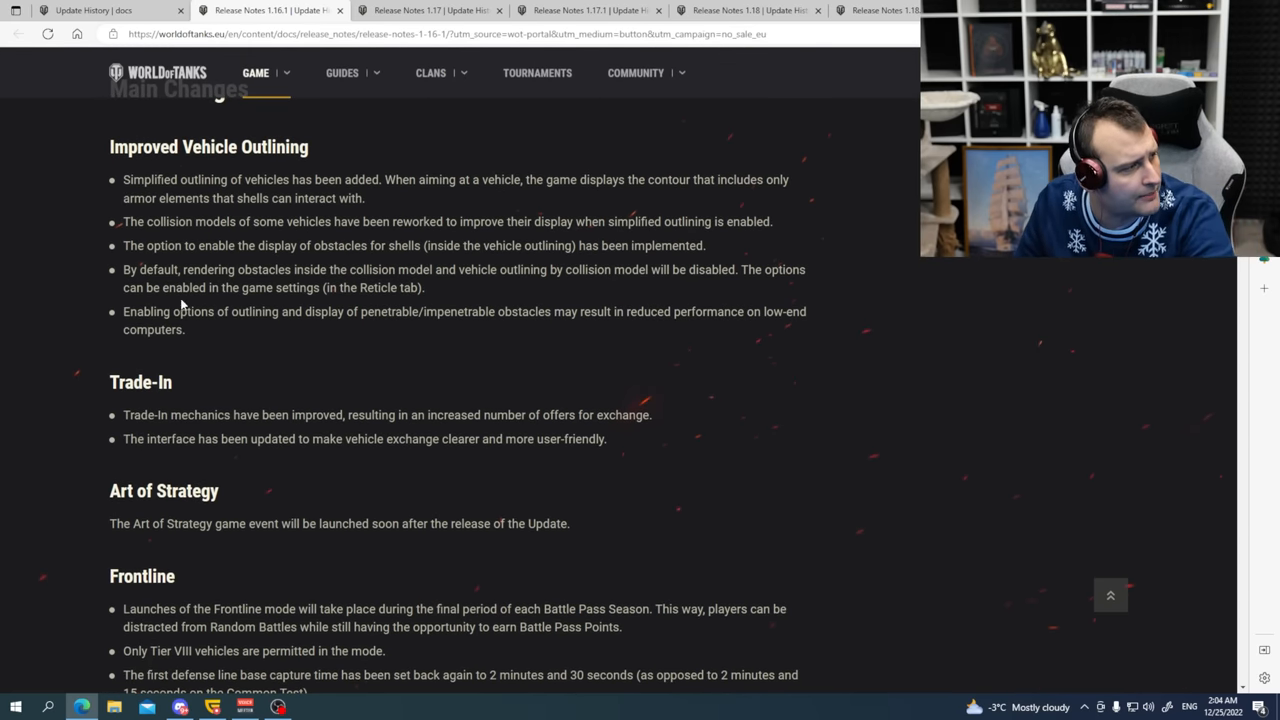
scroll(up, 3)
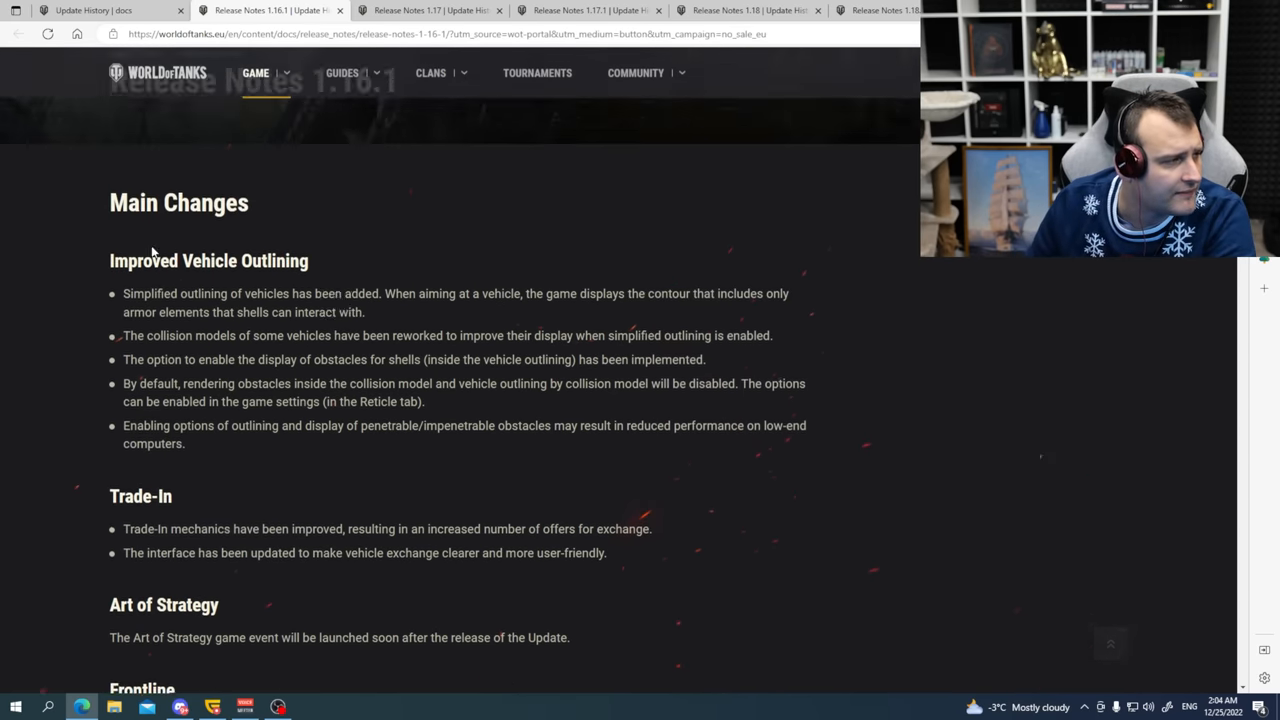
scroll(down, 3)
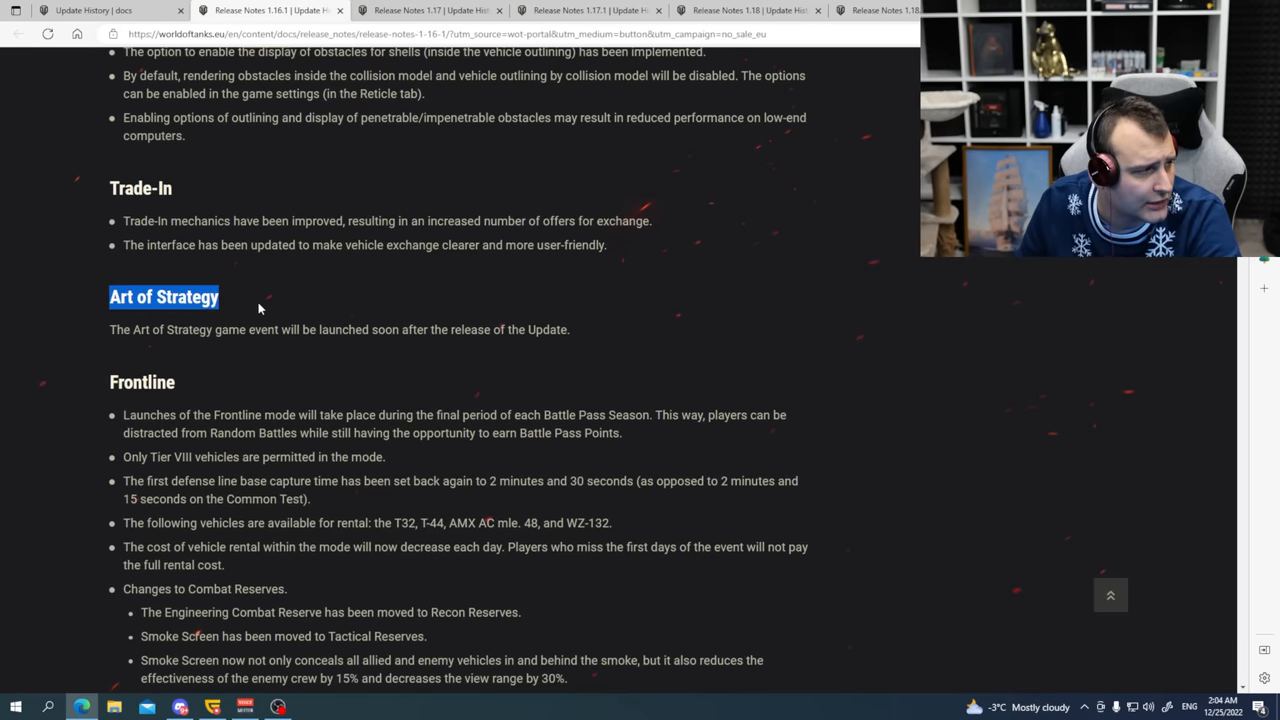
scroll(down, 3)
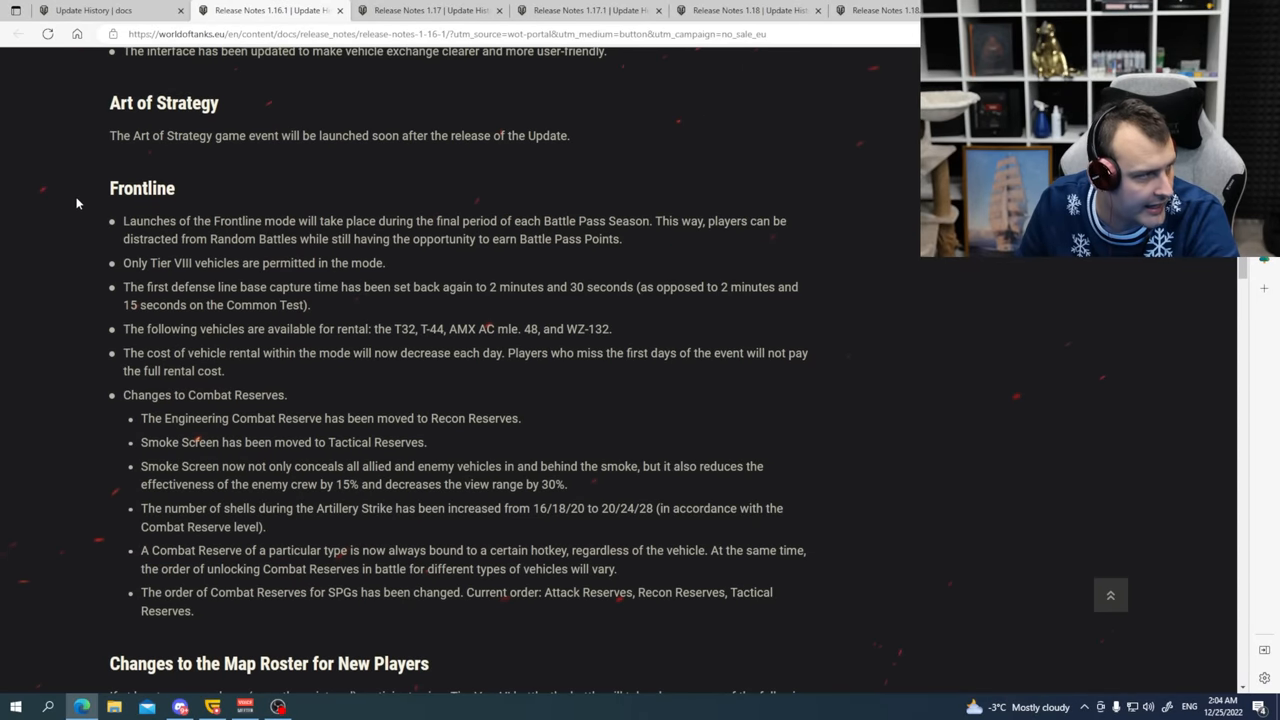
mouse_move(120, 325)
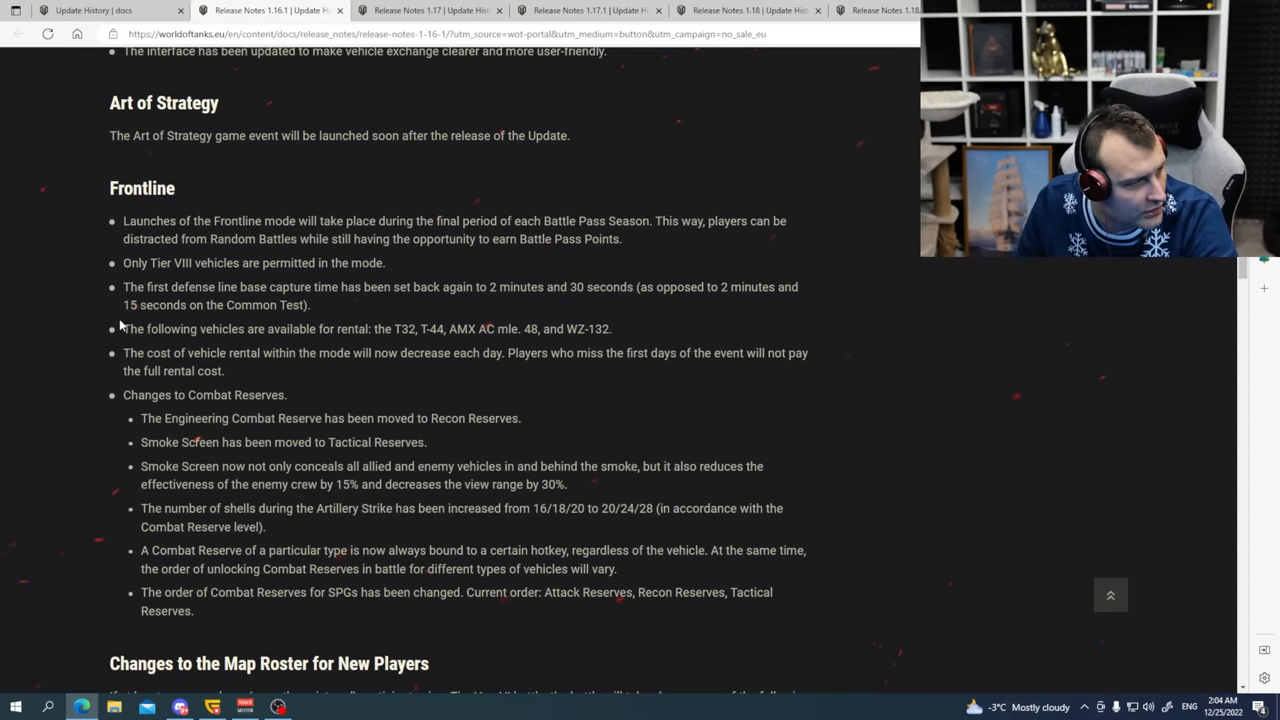
scroll(down, 3)
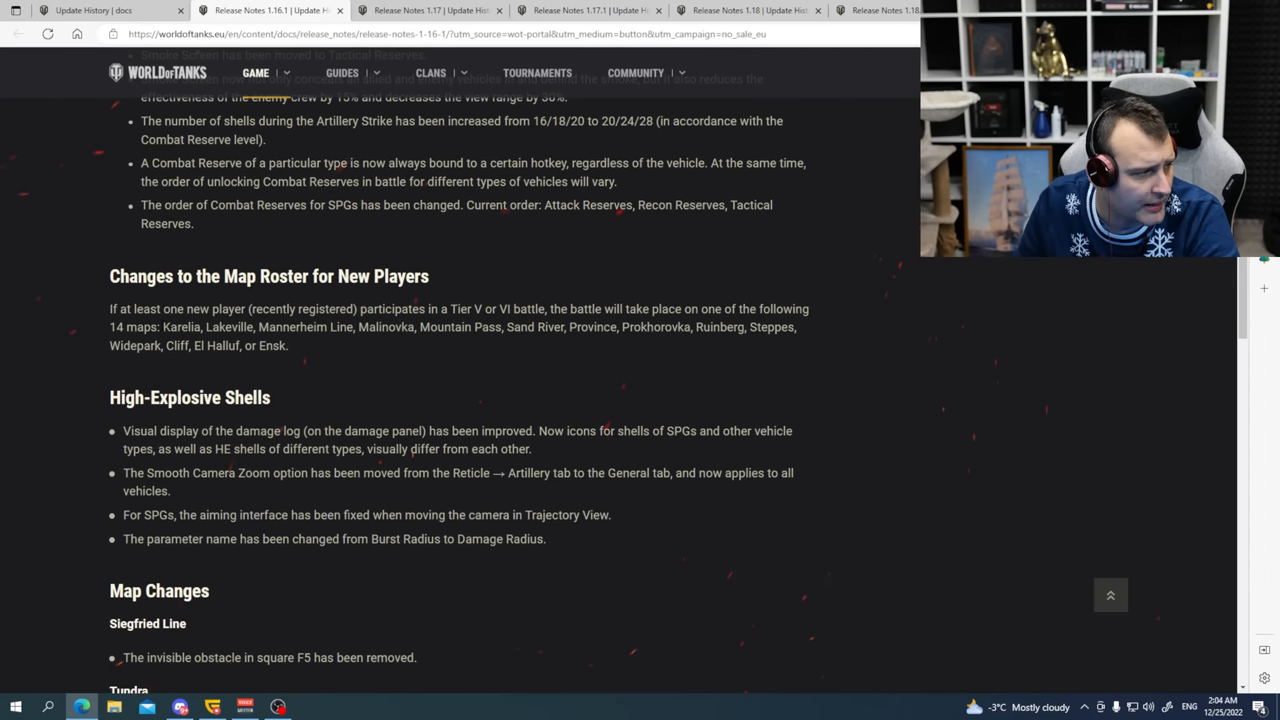
scroll(down, 3)
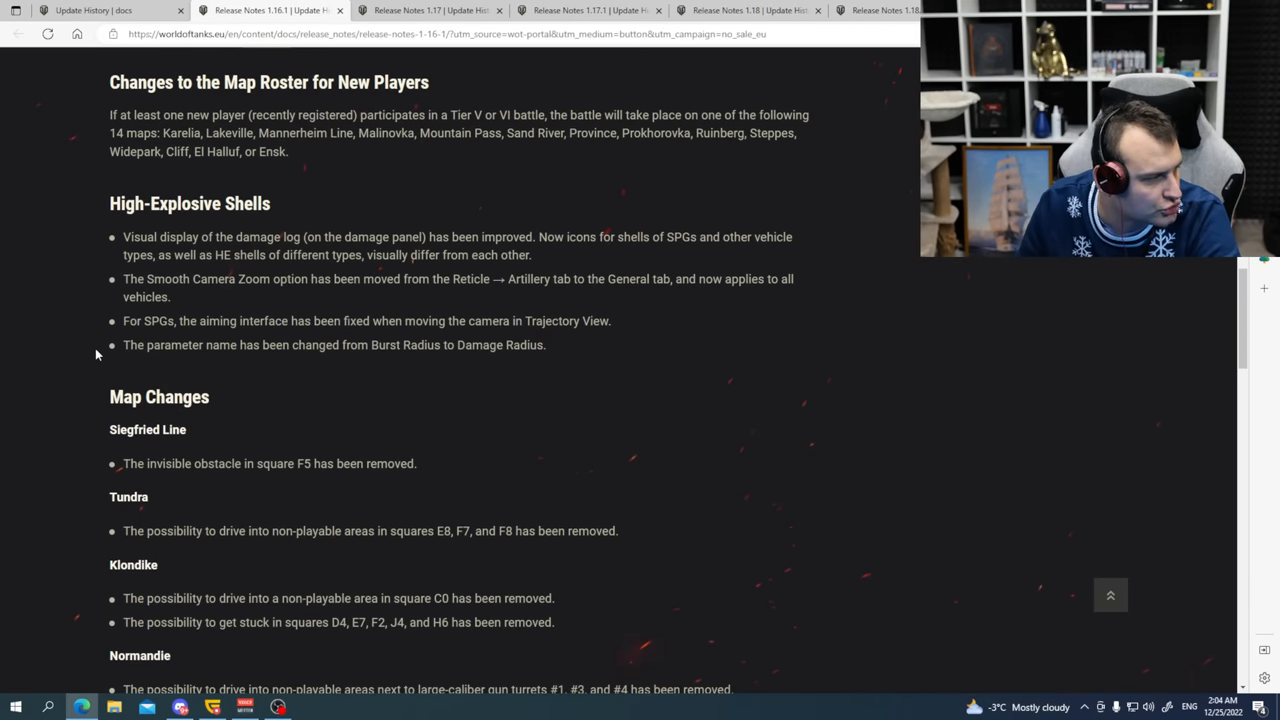
Highlight the High-Explosive Shells change list, then read on through vehicle changes and Known Issues.
drag(109, 203, 367, 237)
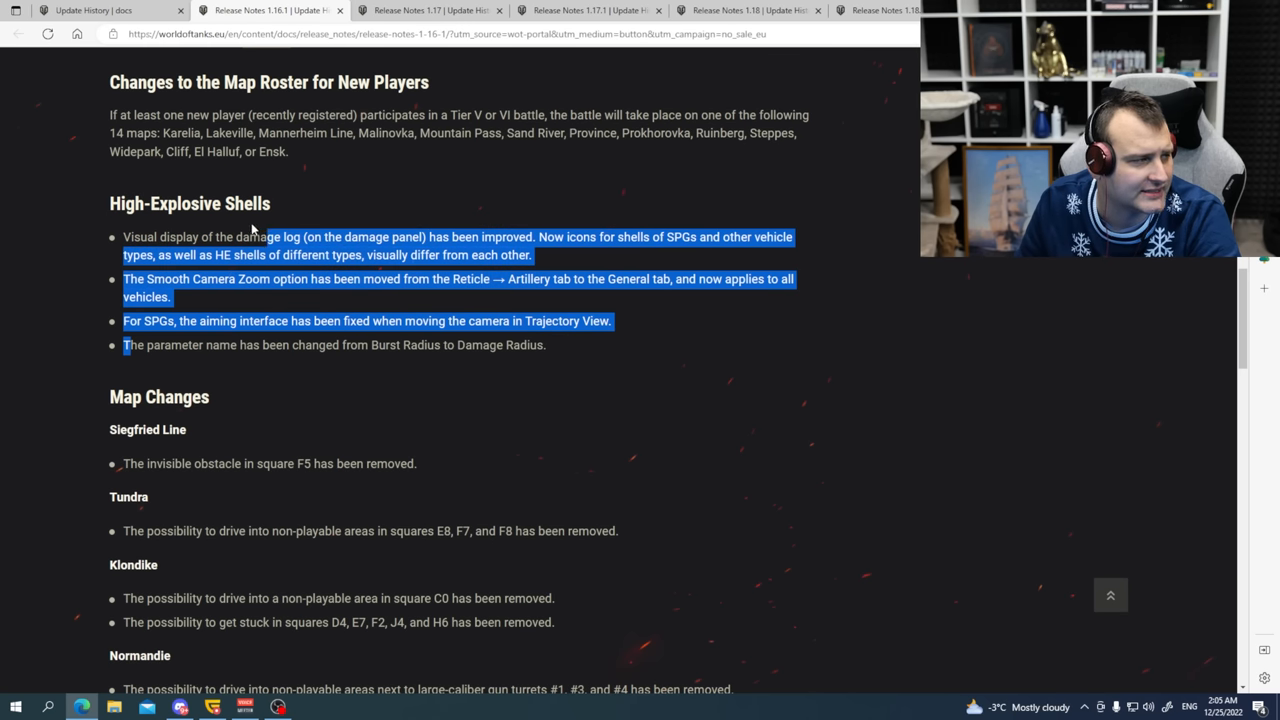
scroll(down, 3)
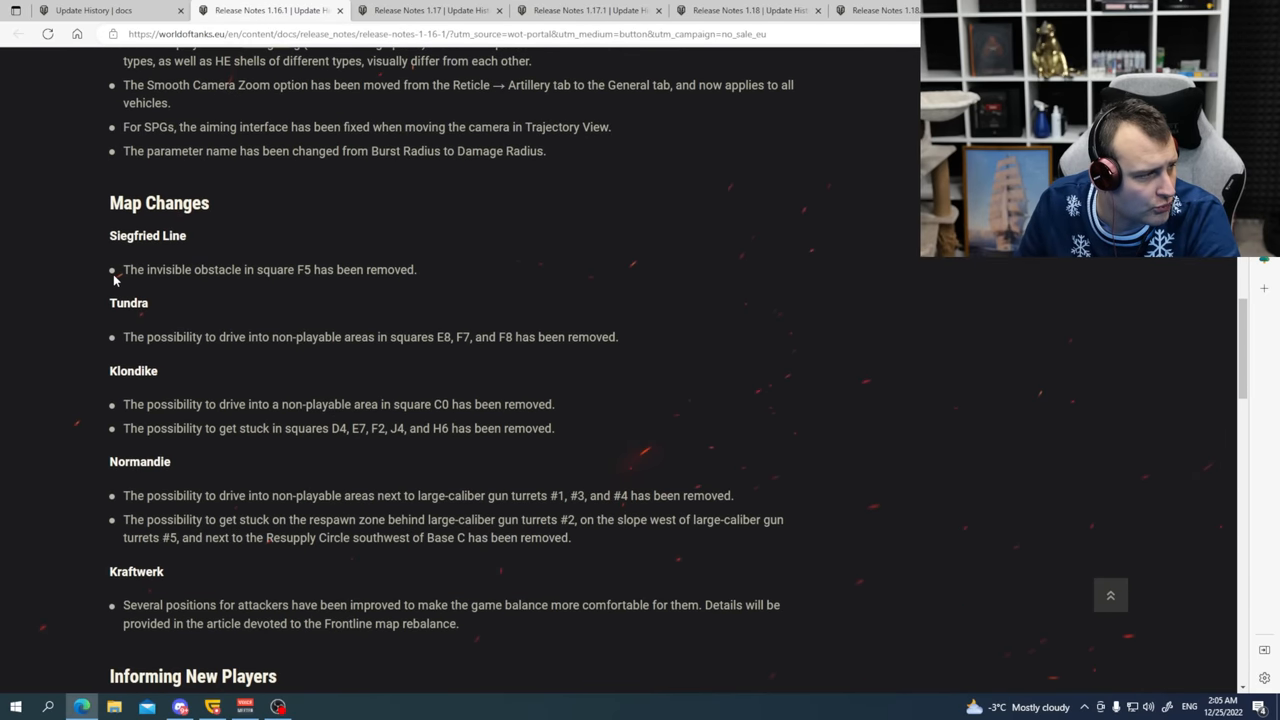
scroll(down, 3)
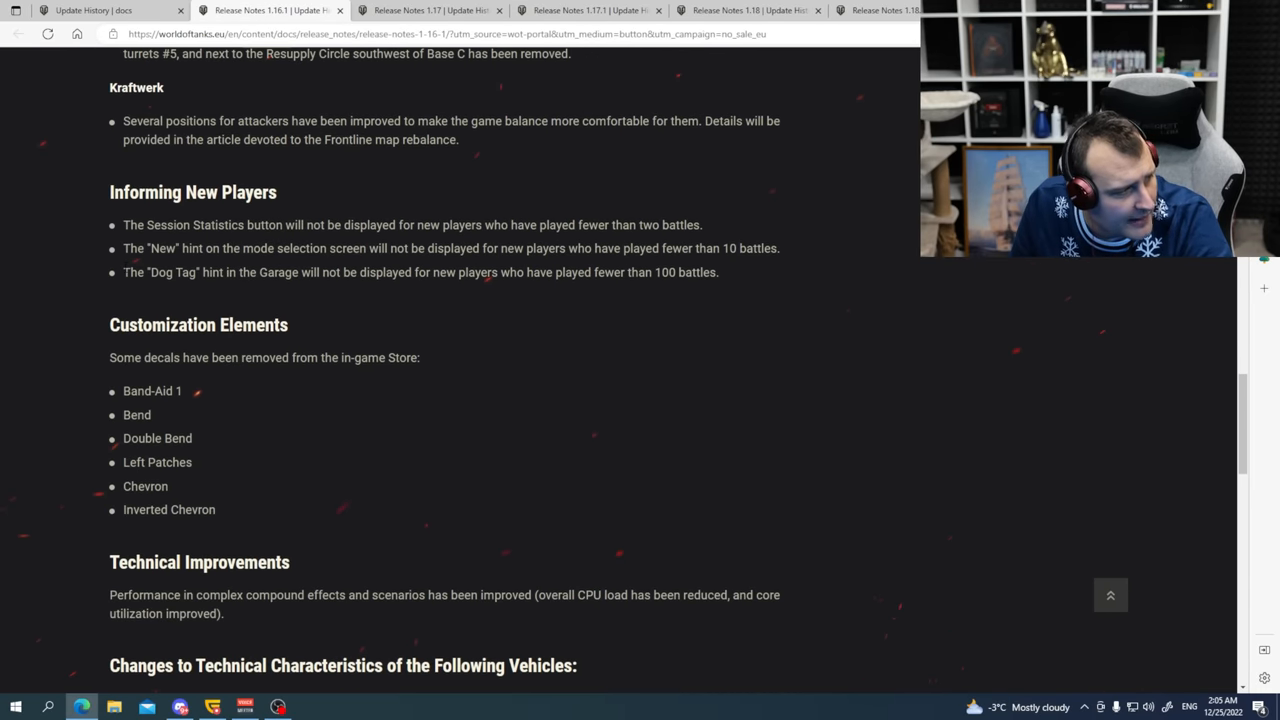
scroll(down, 3)
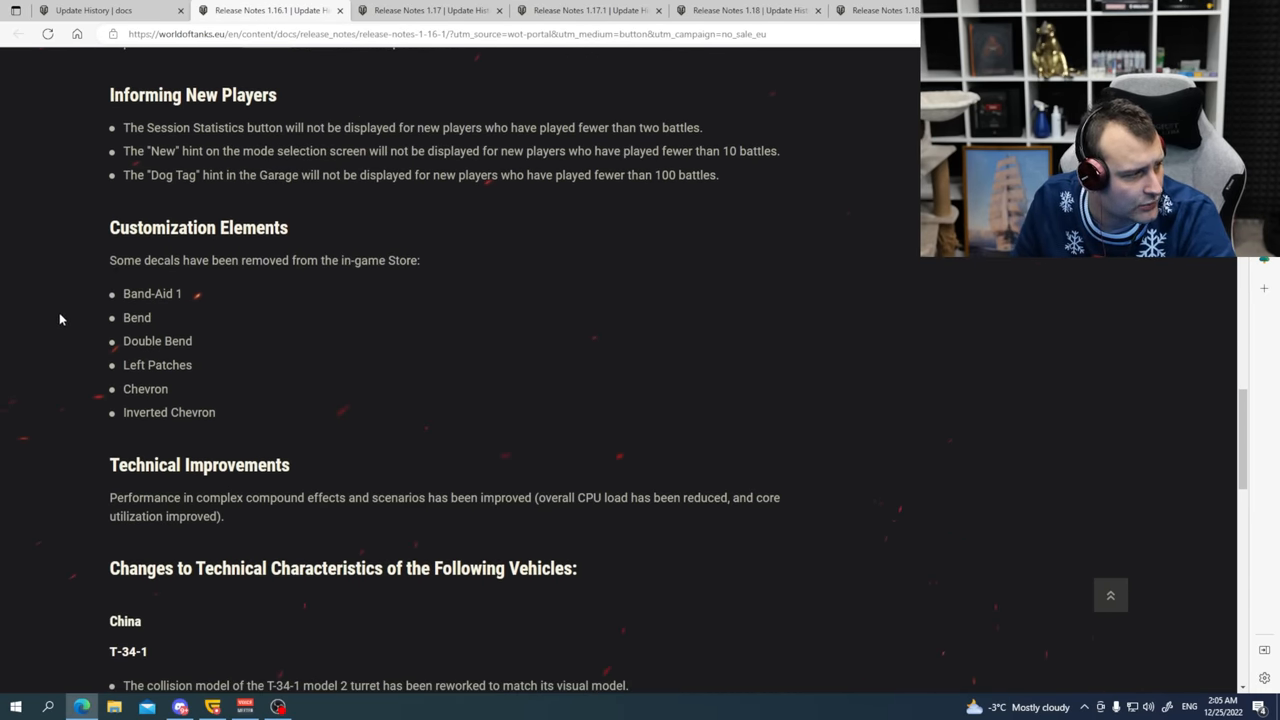
scroll(down, 3)
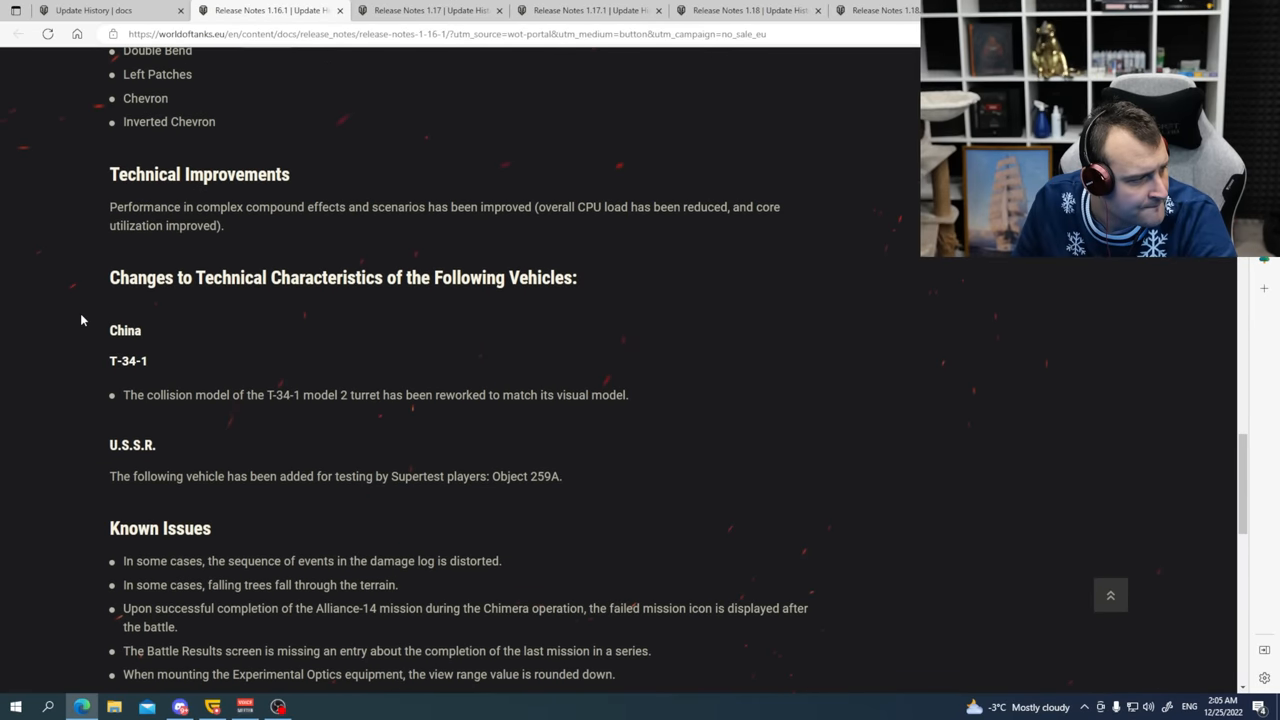
scroll(down, 3)
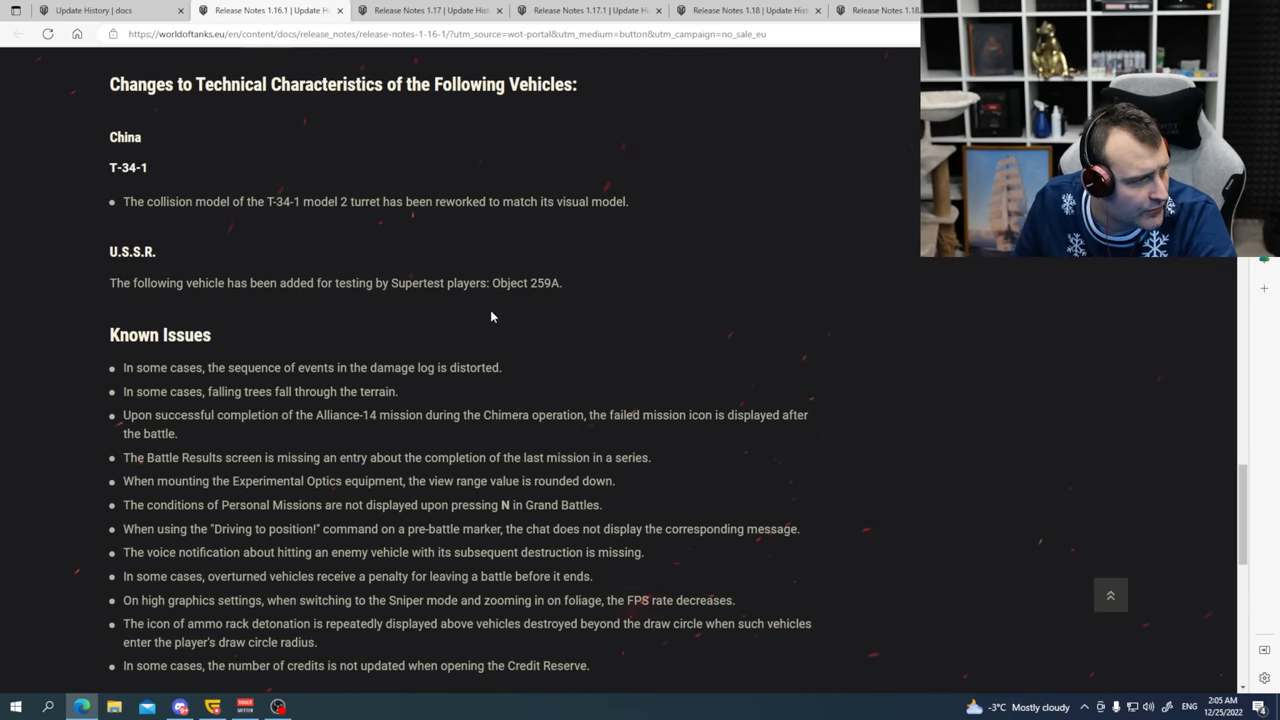
scroll(up, 3)
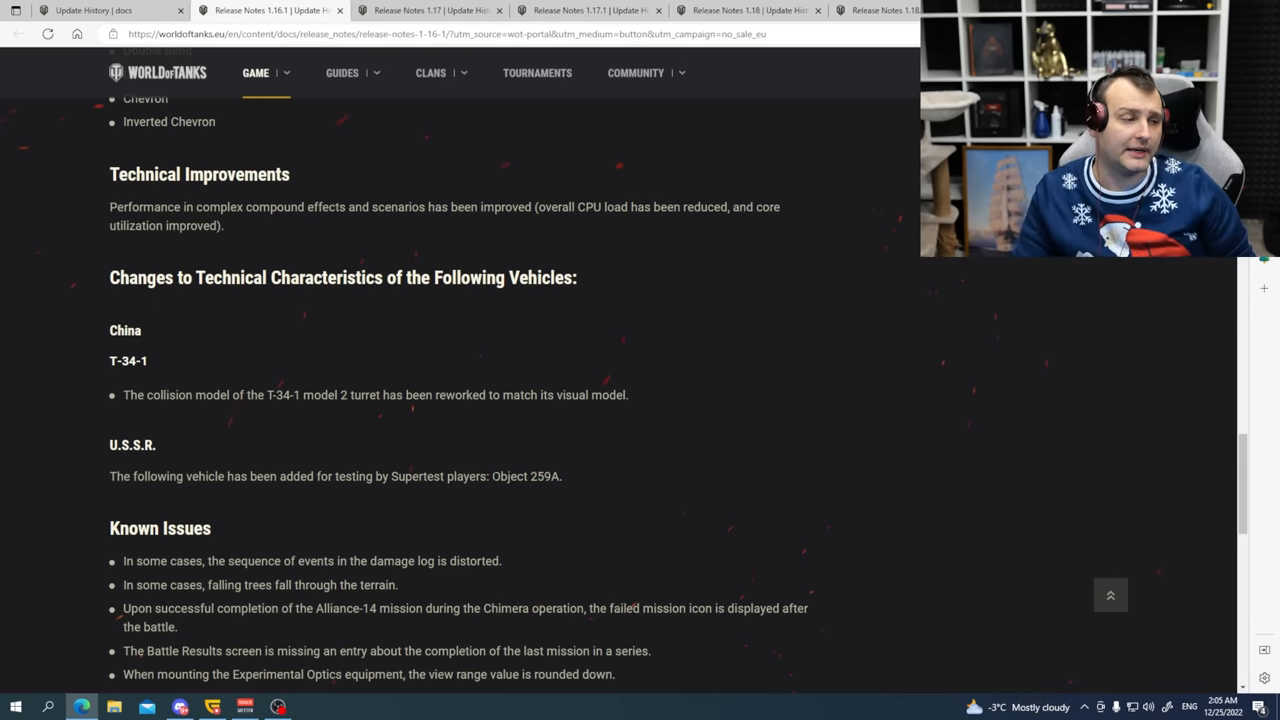
double_click(526, 476)
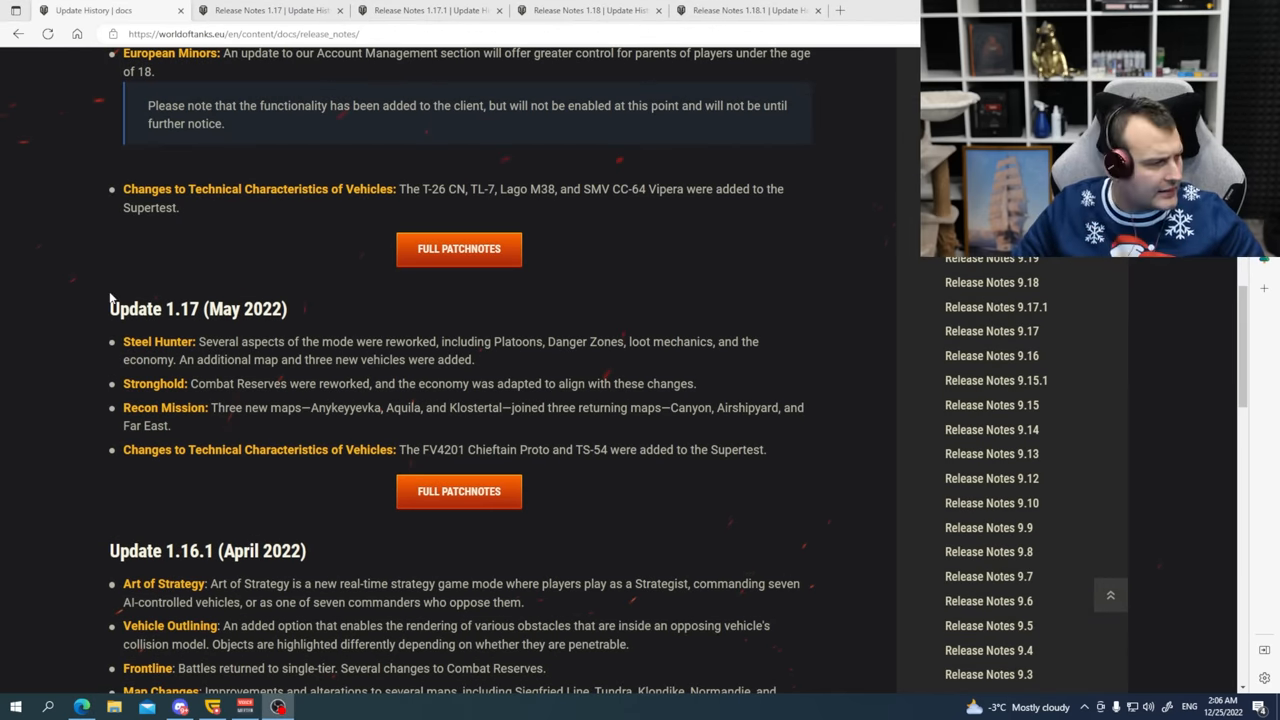
Read the Update 1.17 (May 2022) summary, highlighting its vehicle changes heading, and open its full release notes.
double_click(197, 308)
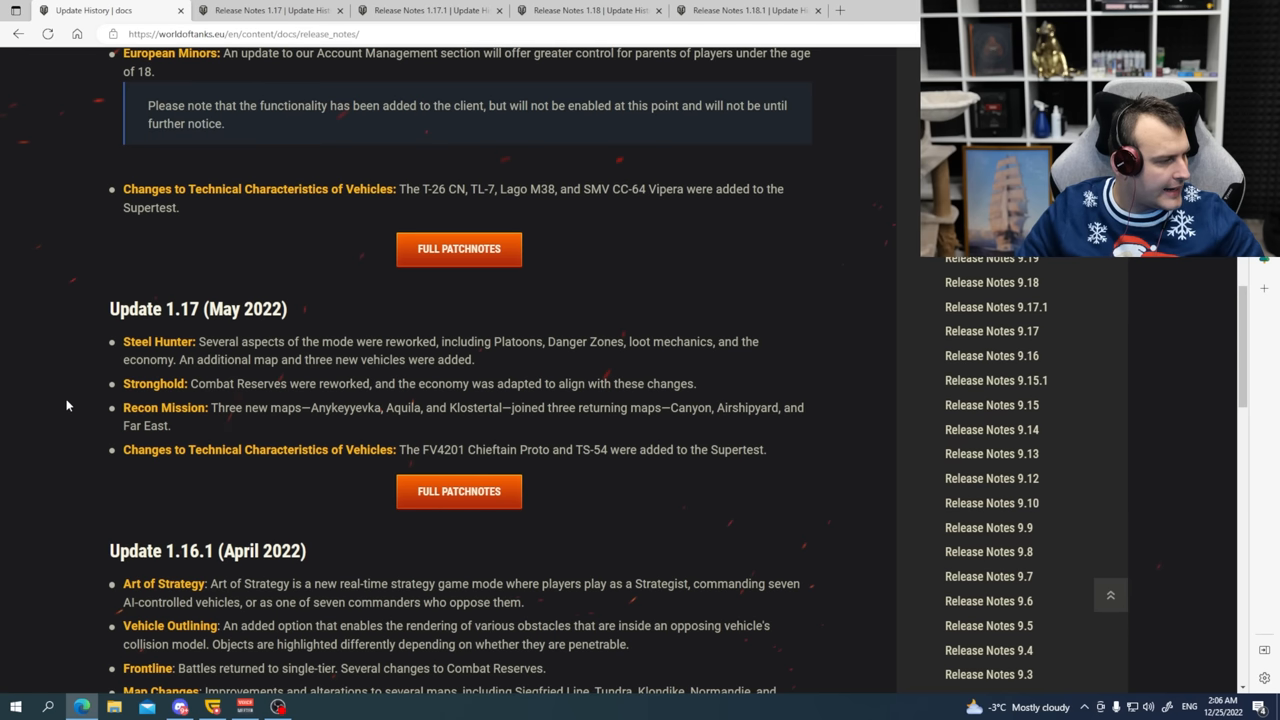
double_click(155, 383)
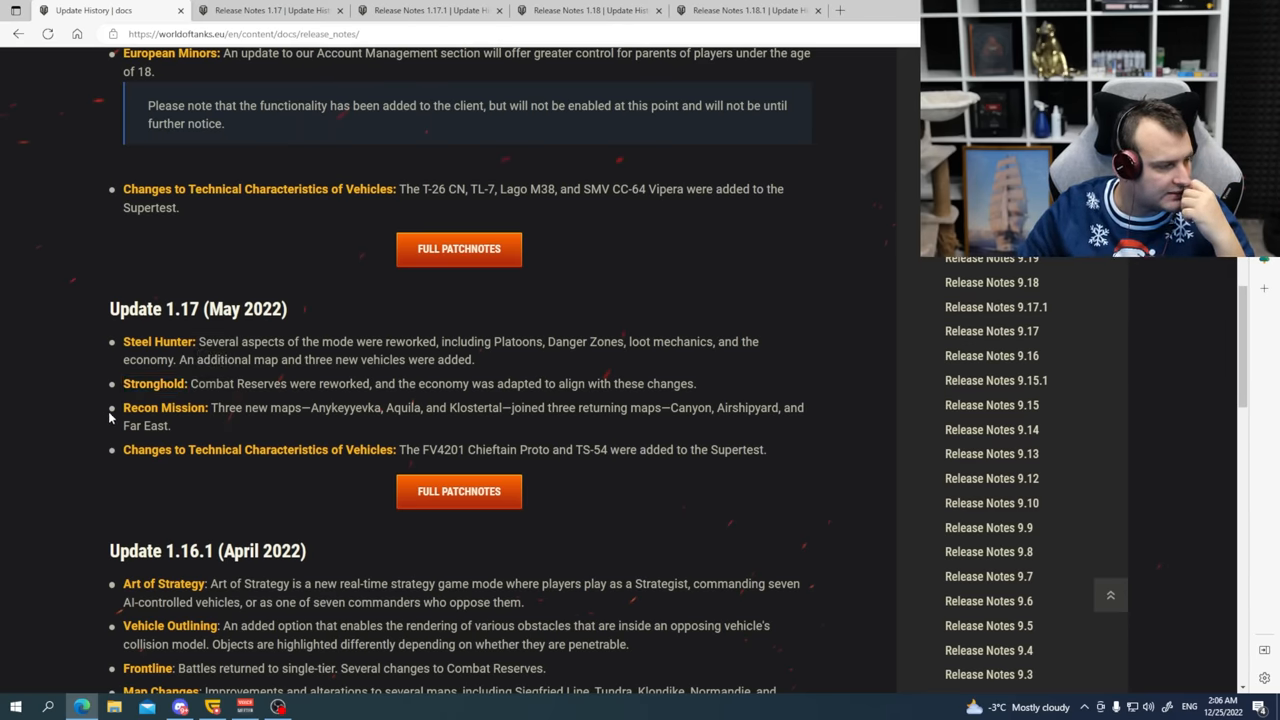
double_click(165, 407)
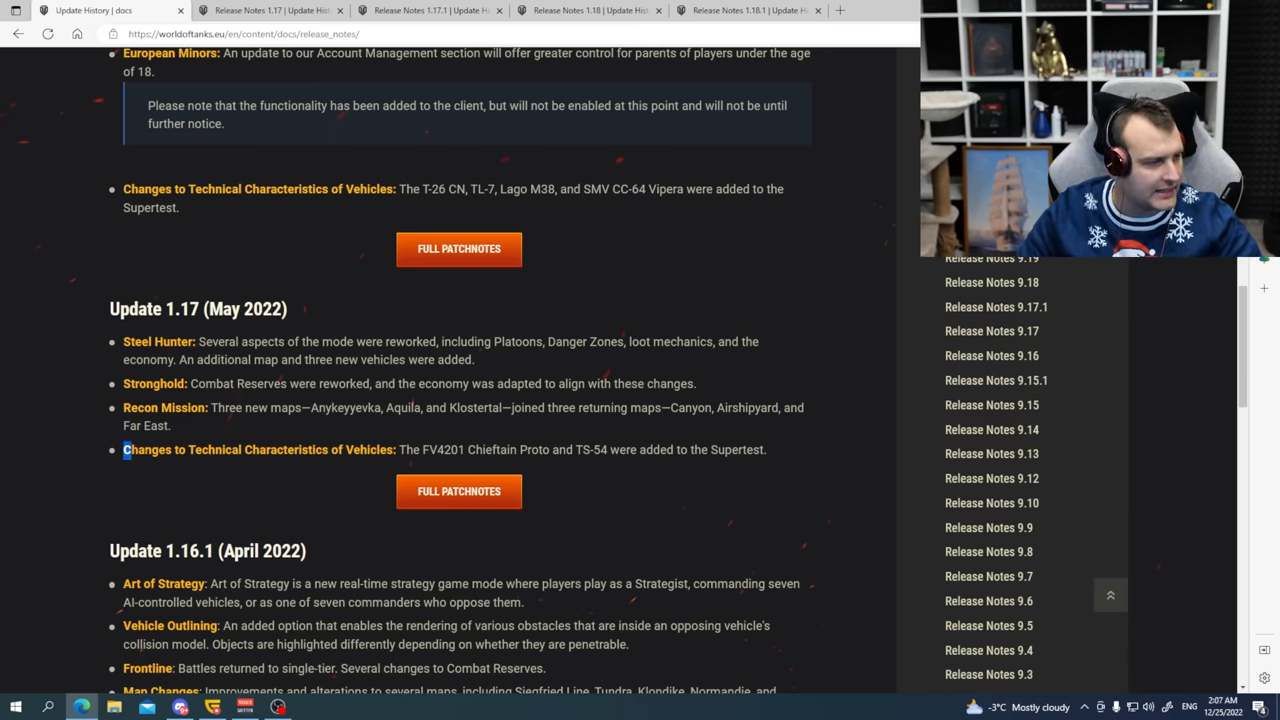
double_click(259, 449)
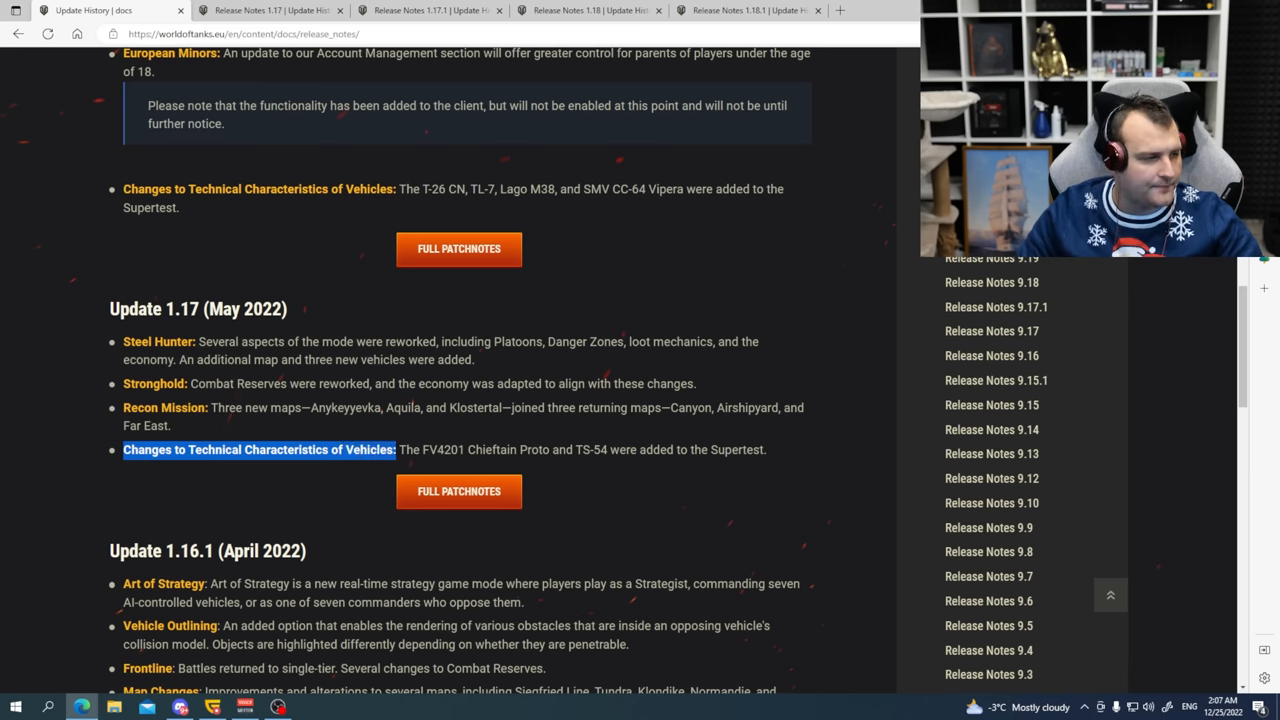
drag(480, 449, 655, 449)
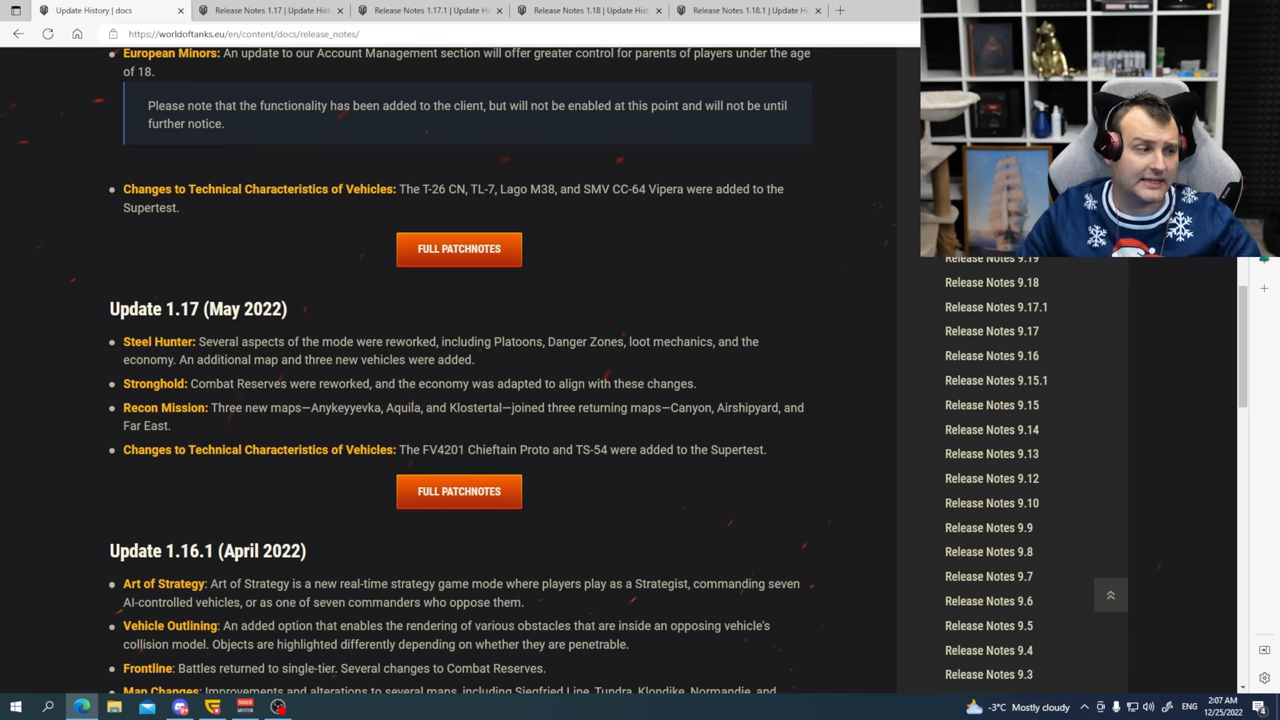
double_click(590, 449)
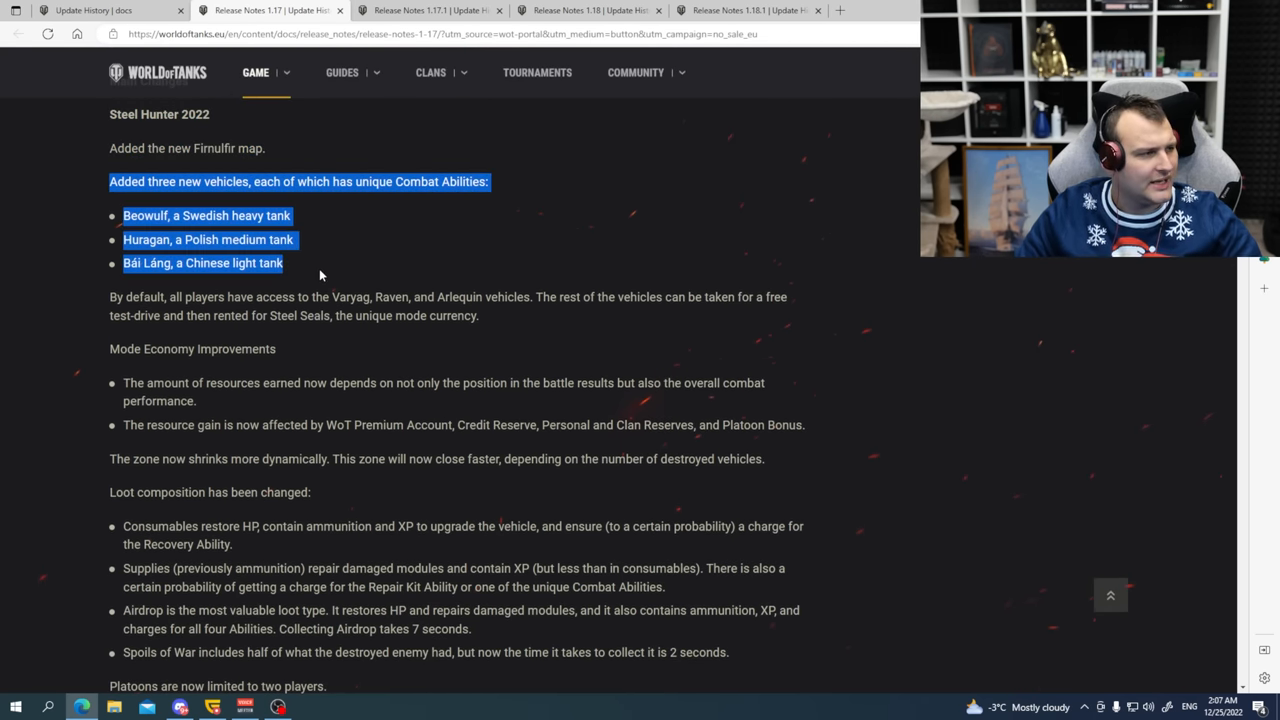
Scroll through the Release Notes 1.17 from the Steel Hunter 2022 changes down to the vehicle section.
scroll(down, 3)
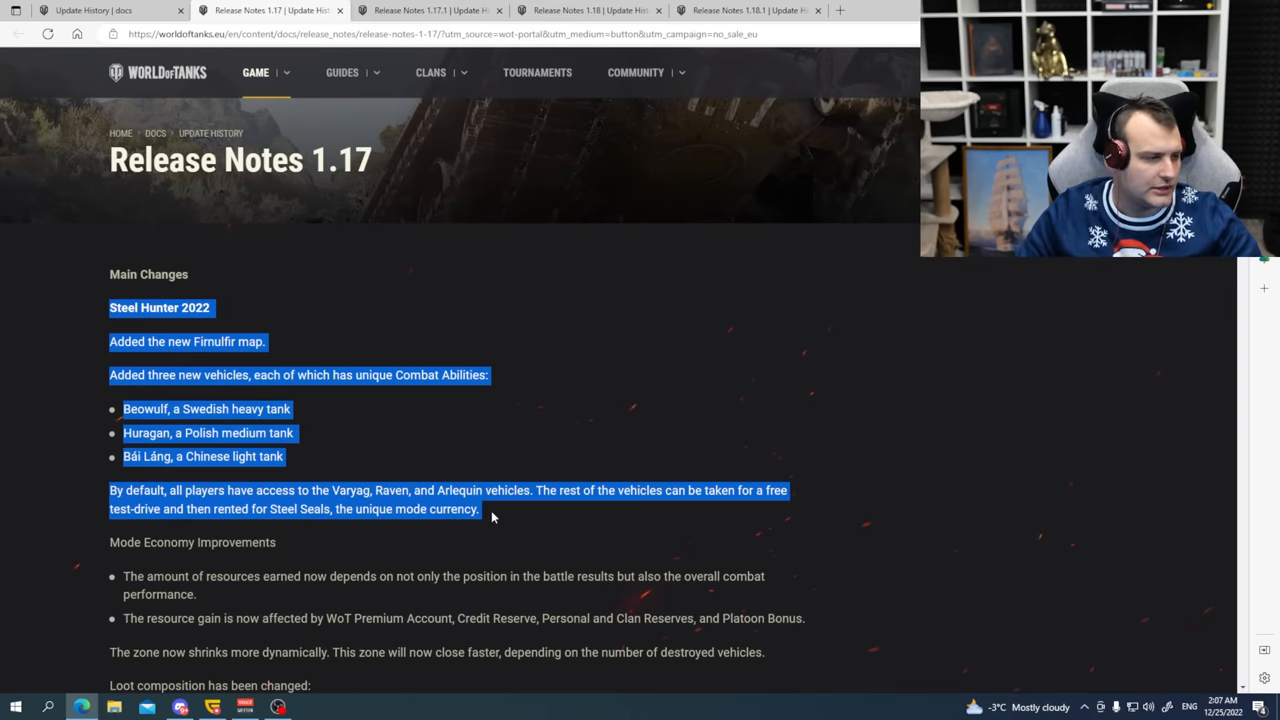
scroll(down, 3)
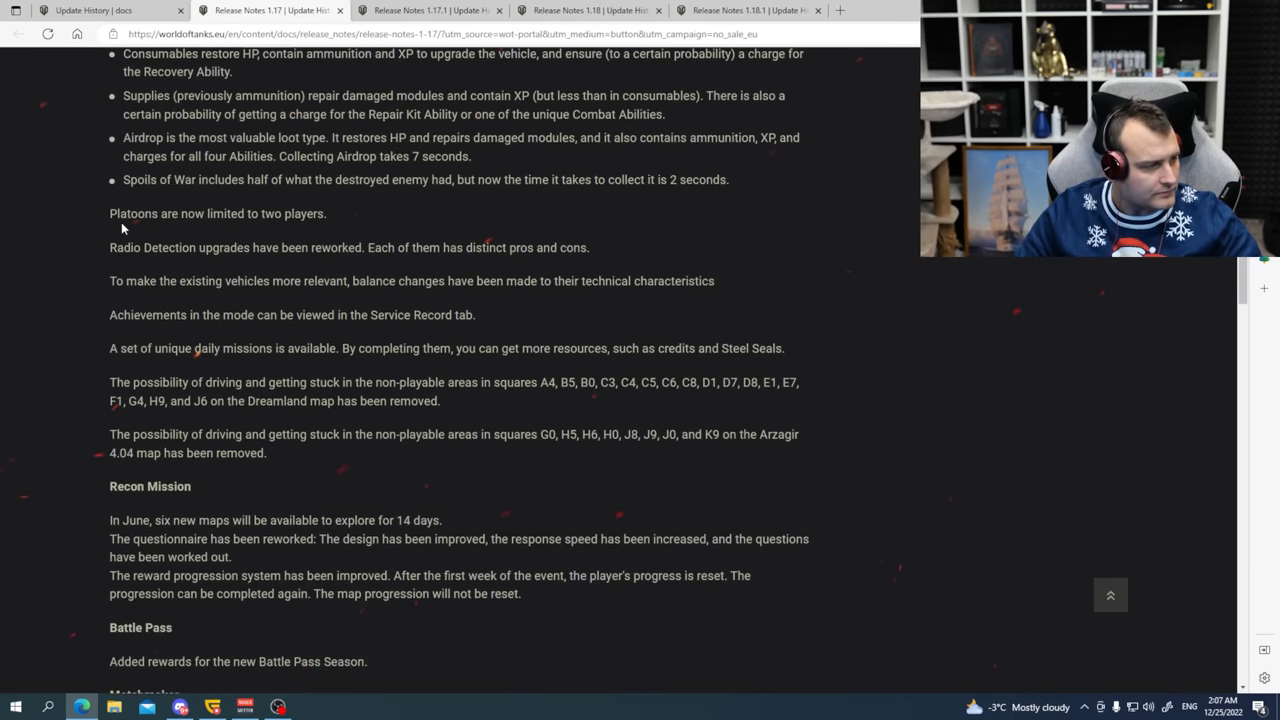
scroll(down, 3)
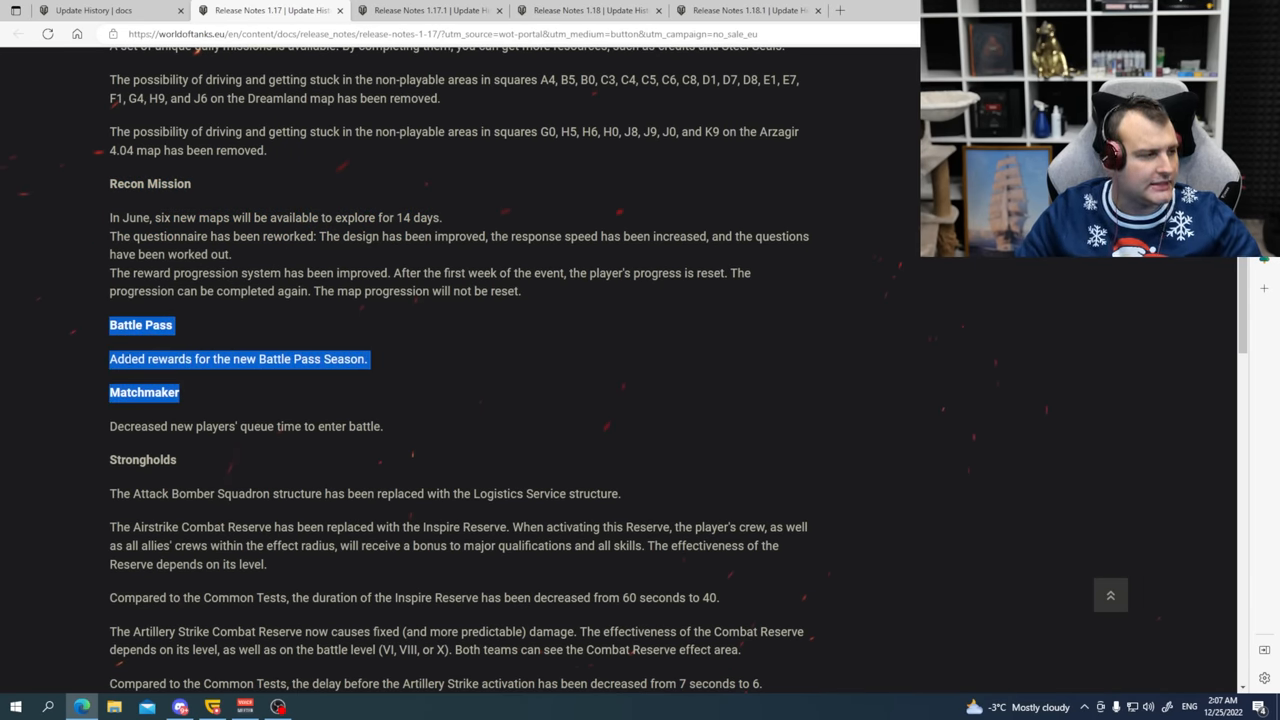
scroll(down, 3)
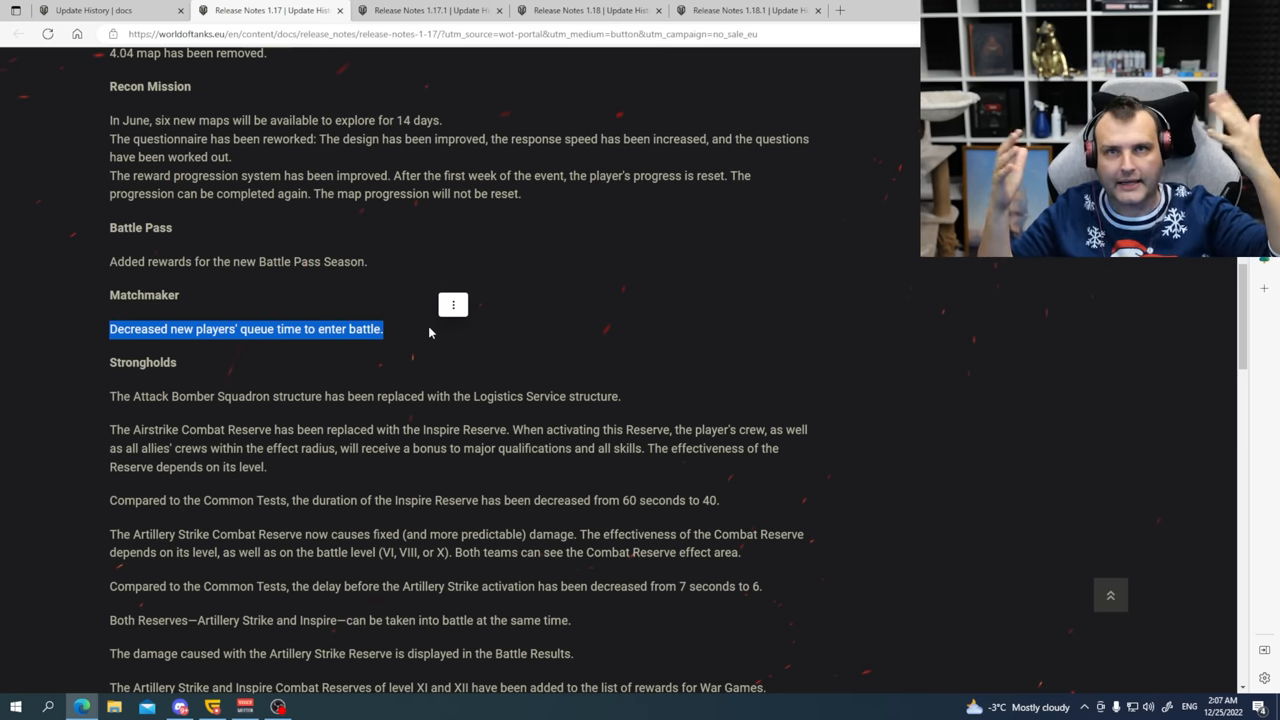
scroll(down, 3)
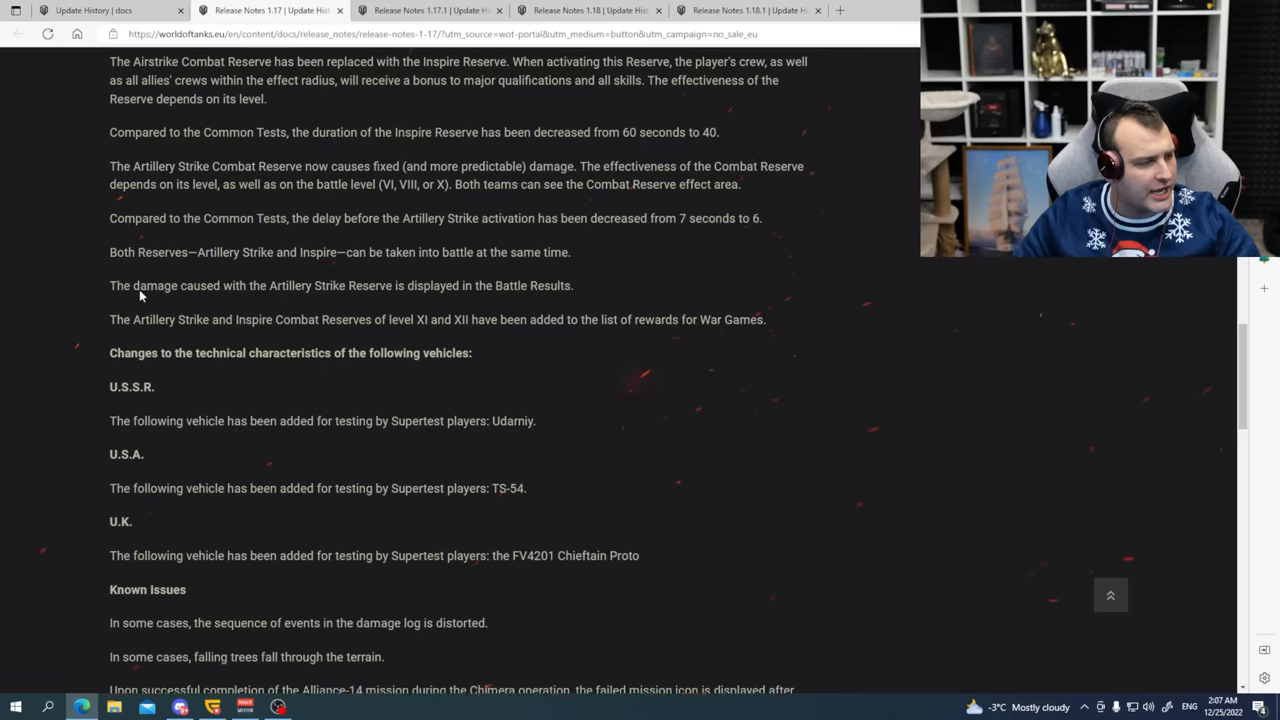
scroll(down, 3)
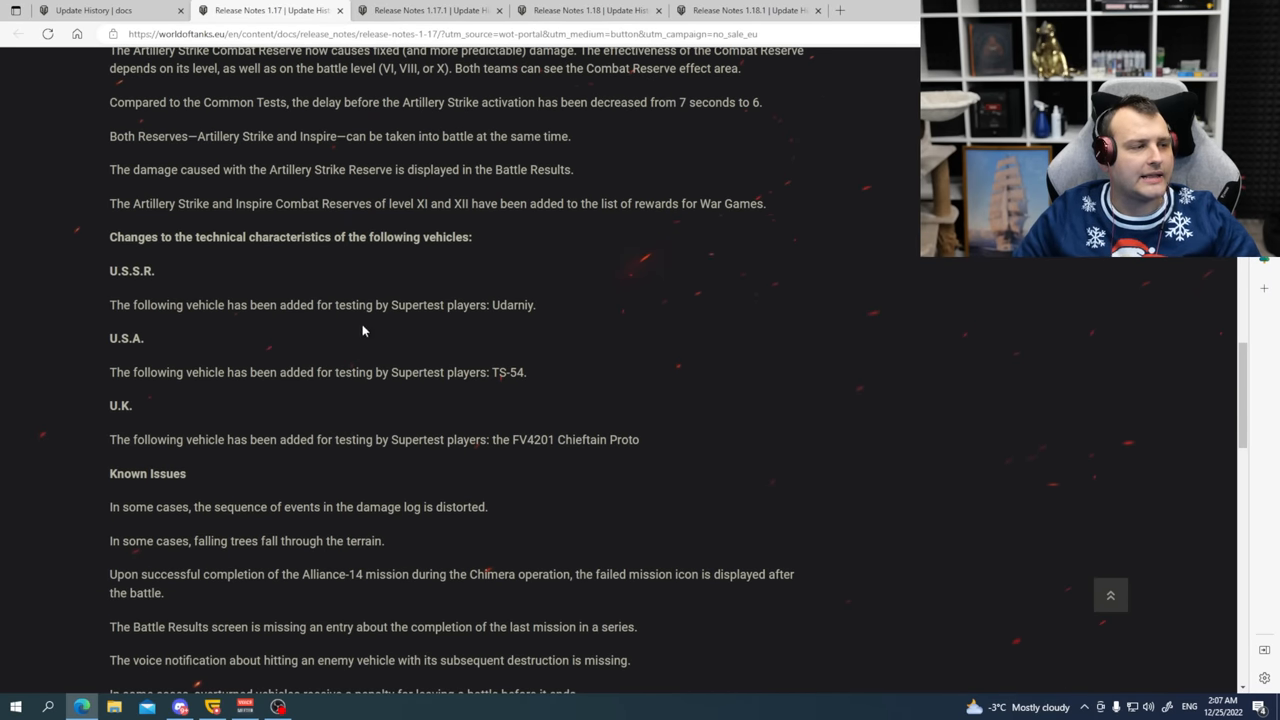
Highlight the Supertest vehicles Udarniy and TS-54, read the Known Issues and close the 1.17 notes.
double_click(513, 305)
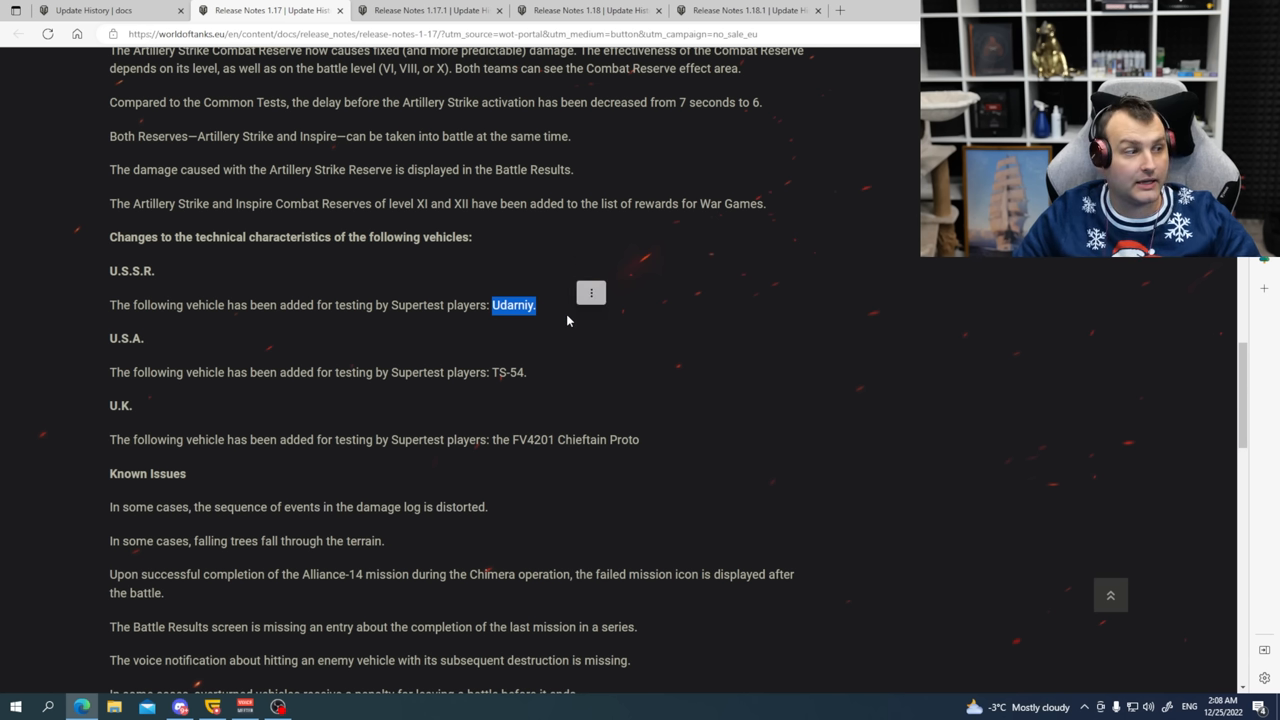
double_click(508, 372)
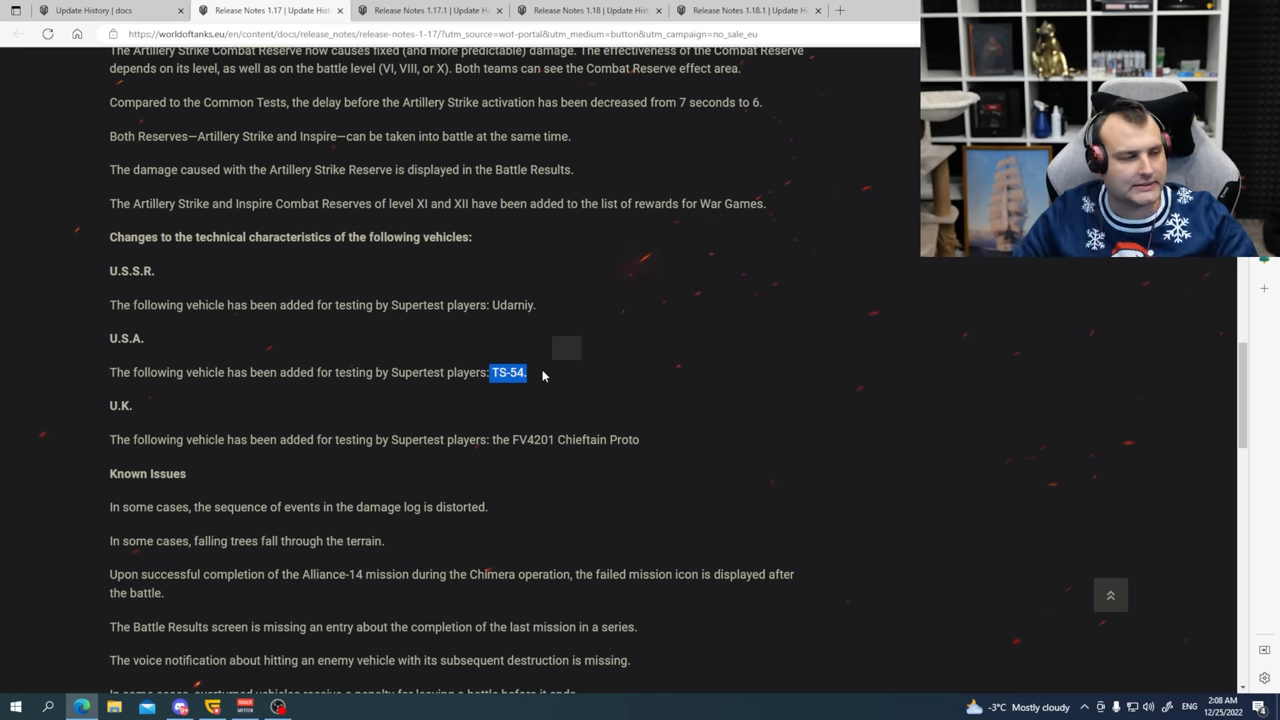
scroll(down, 3)
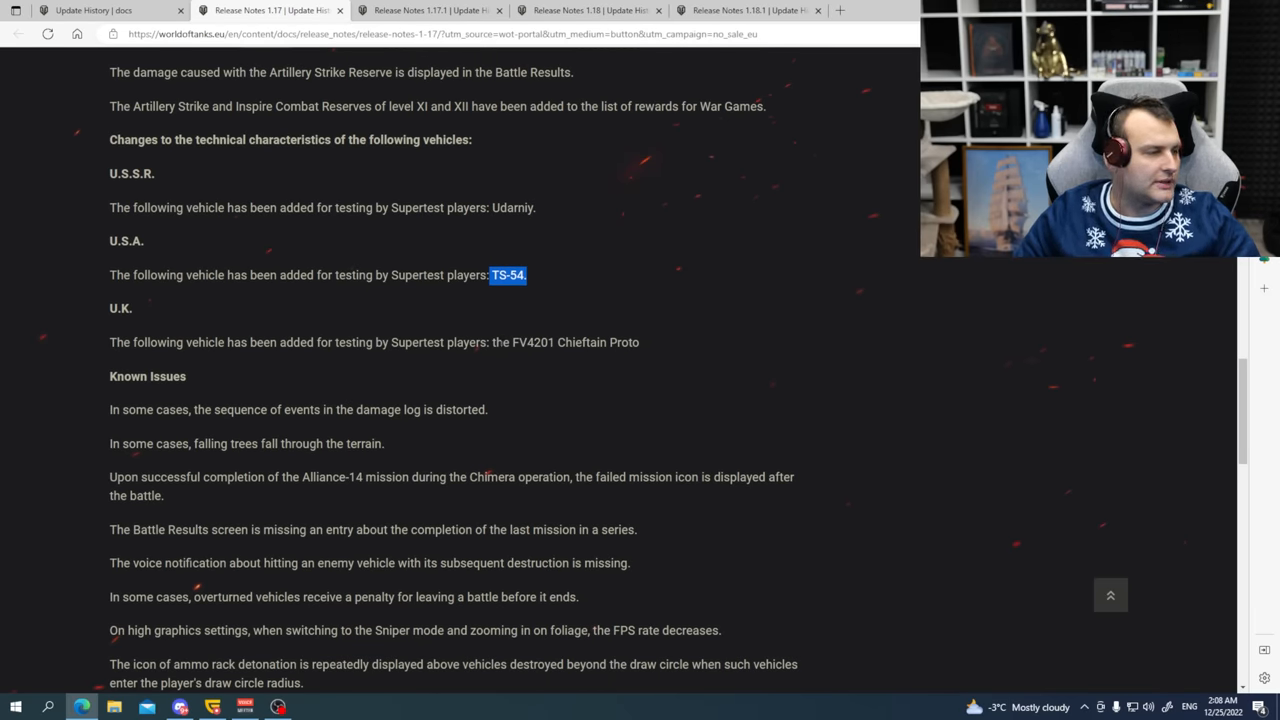
click(508, 359)
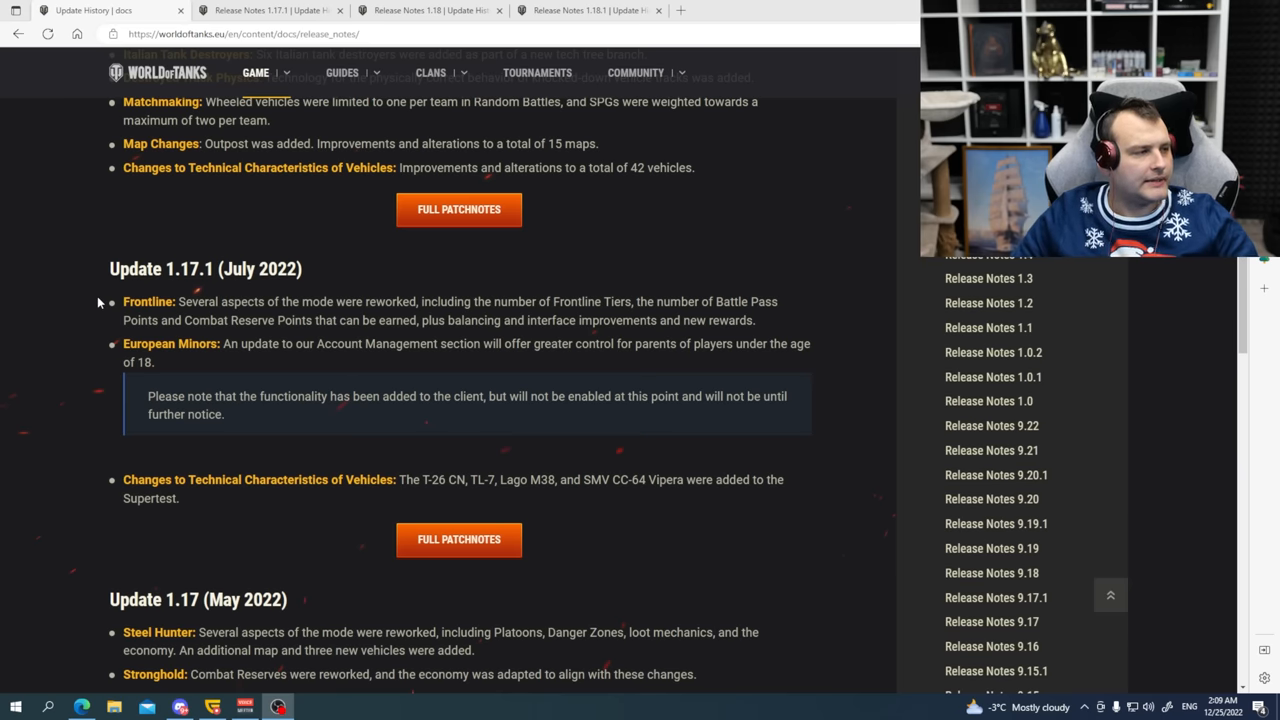
Read the Update 1.17.1 (July 2022) summary on Update History and open its full release notes.
double_click(148, 301)
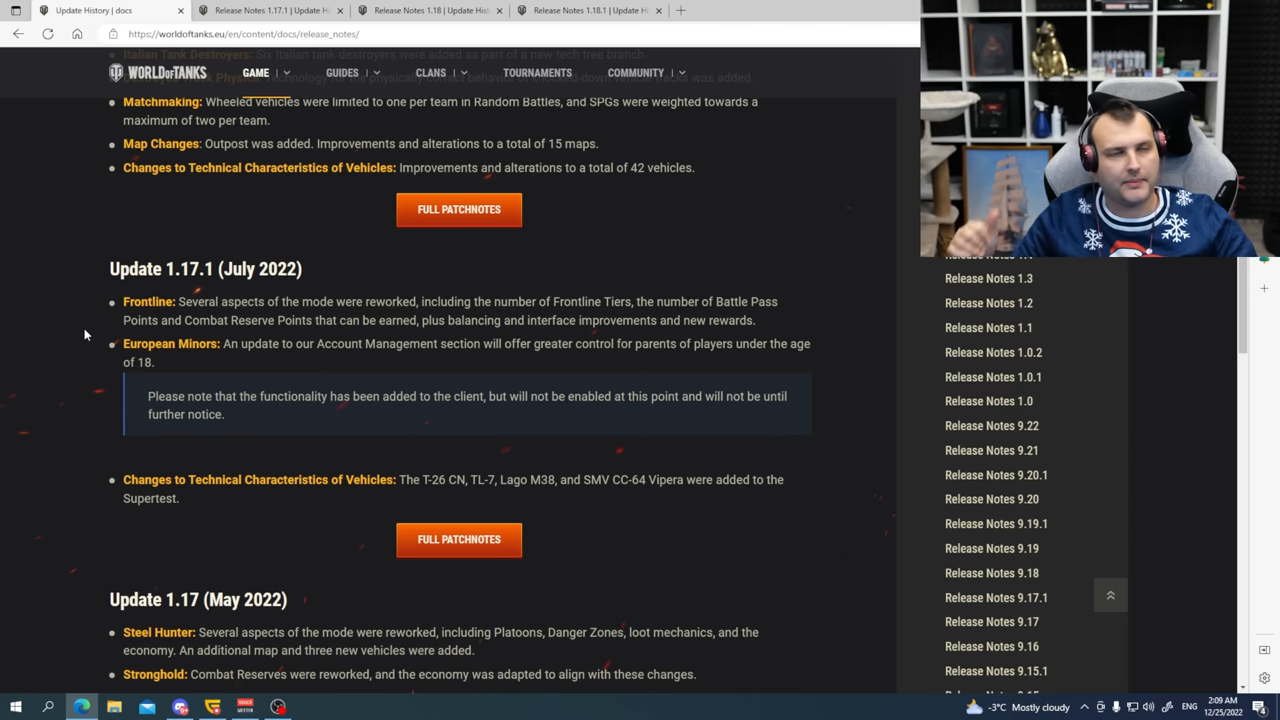
double_click(170, 343)
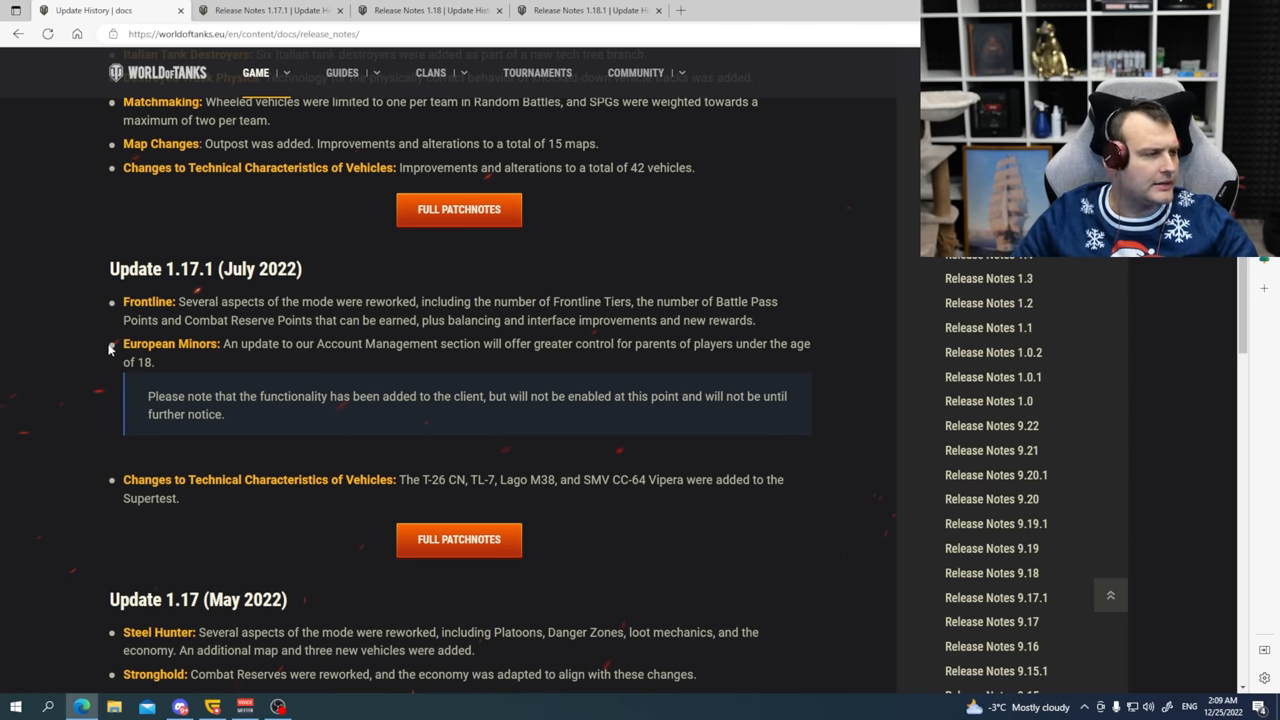
double_click(170, 343)
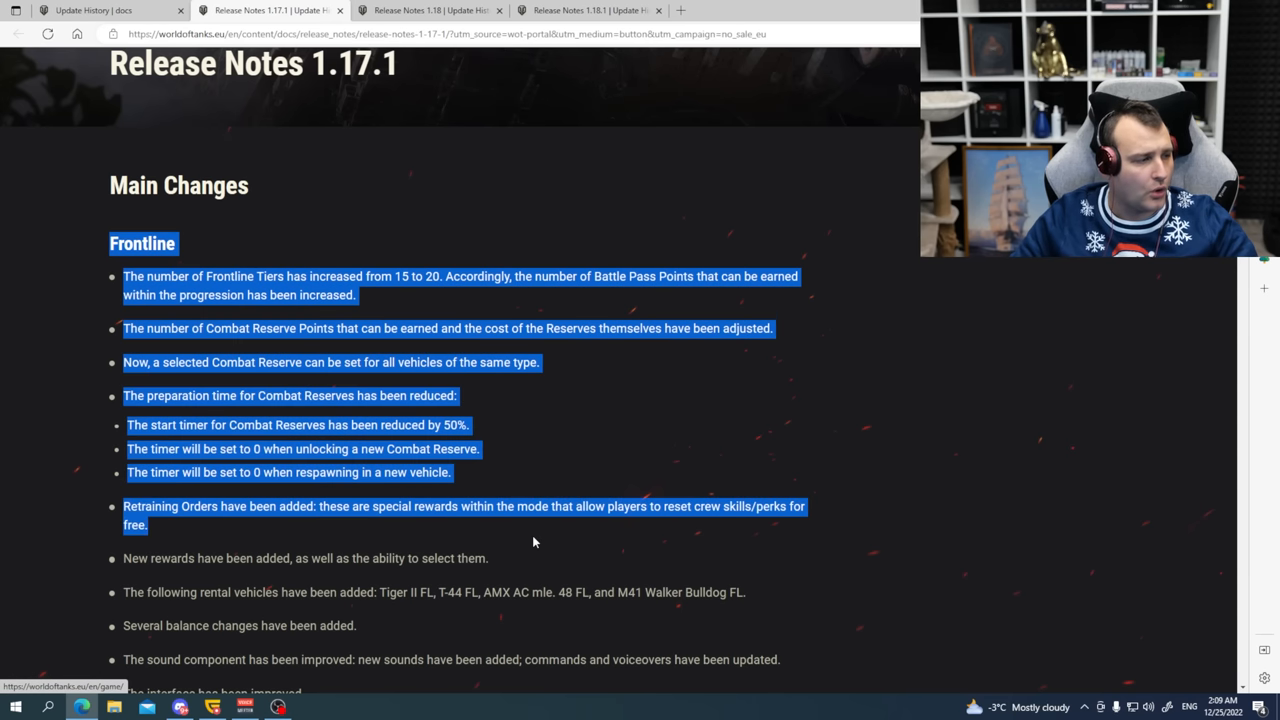
Read the Release Notes 1.17.1 Frontline changes and highlight the Supertest vehicle T-26 CN.
scroll(down, 3)
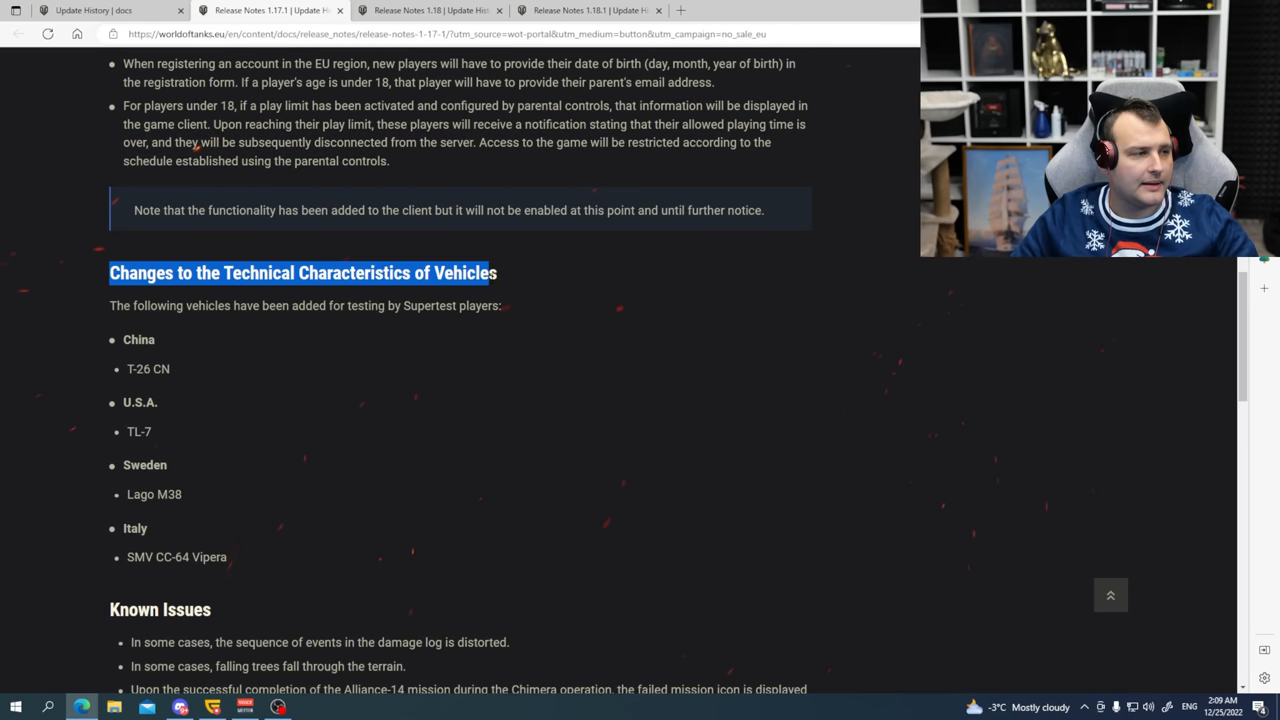
drag(490, 272, 507, 305)
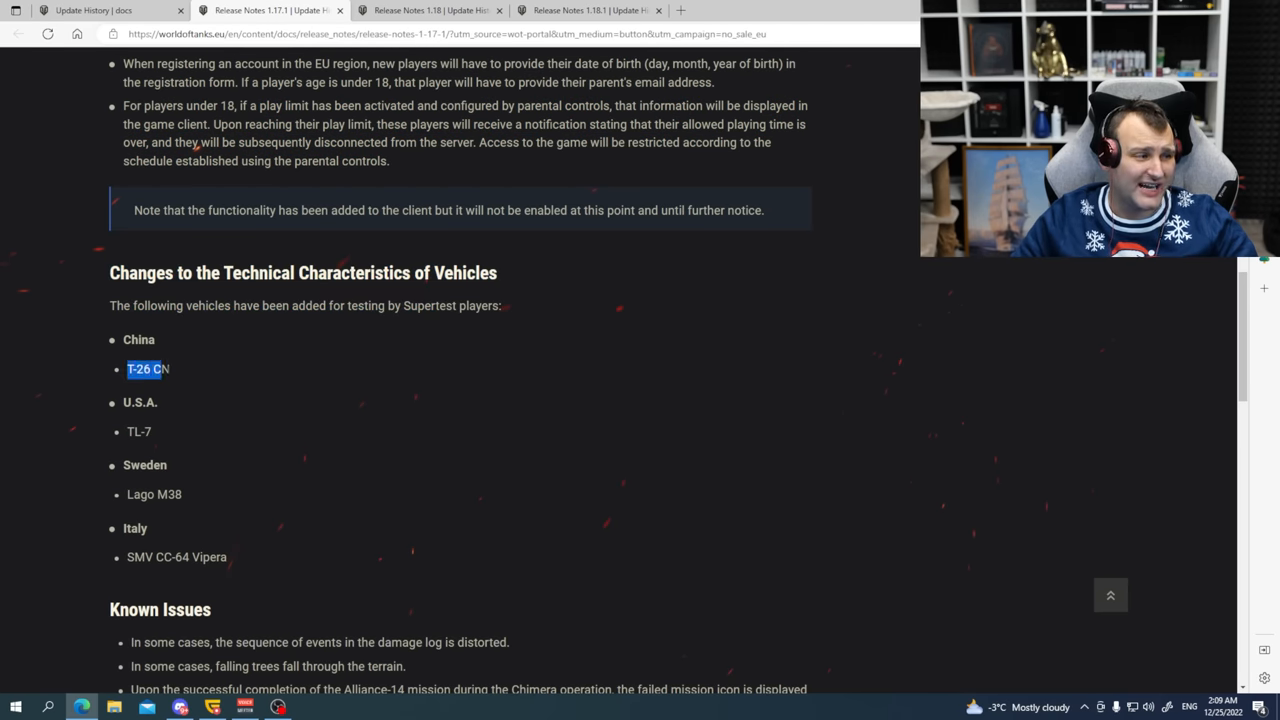
scroll(down, 3)
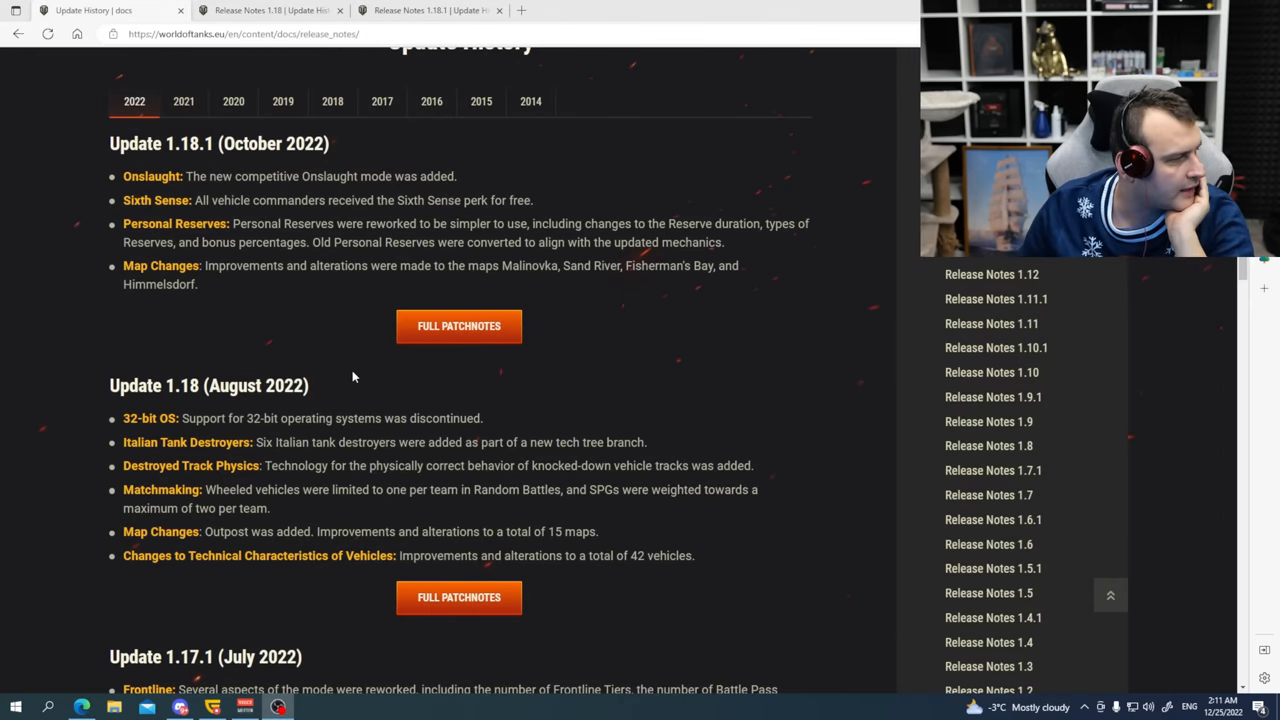
Review the Update 1.18.1 and 1.18 summaries on Update History and open the full Release Notes 1.18.
scroll(down, 3)
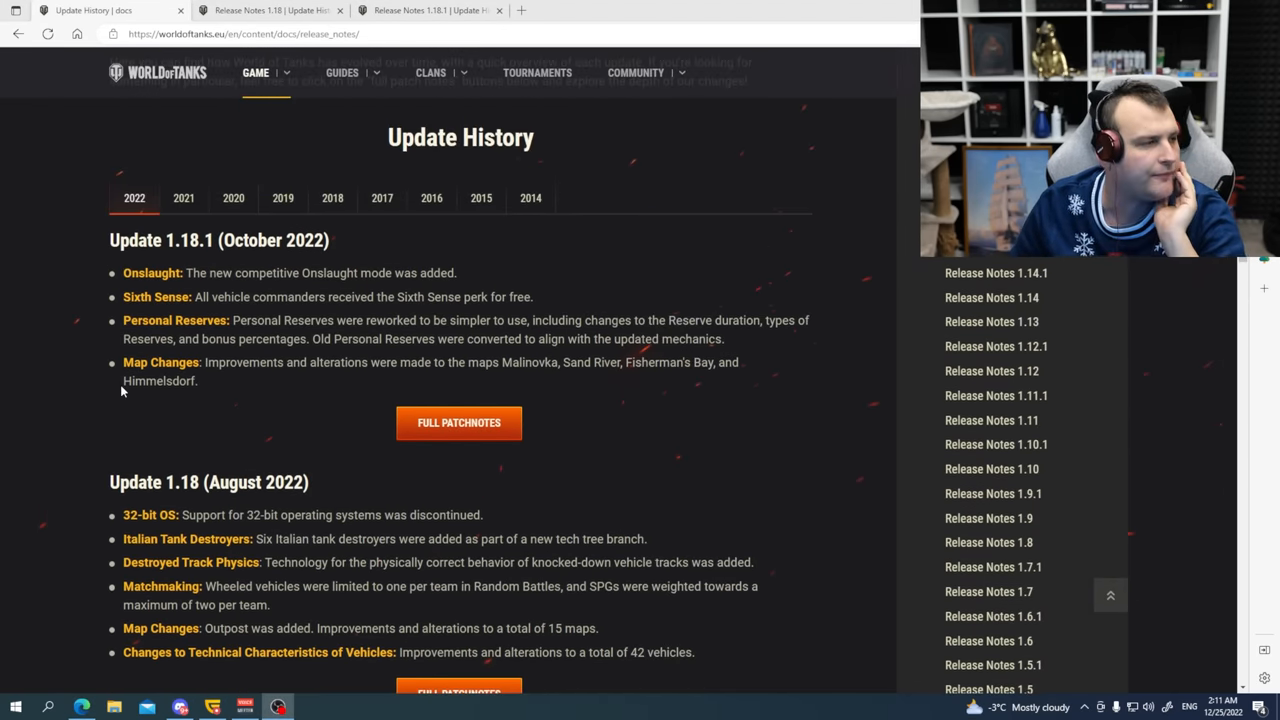
scroll(down, 3)
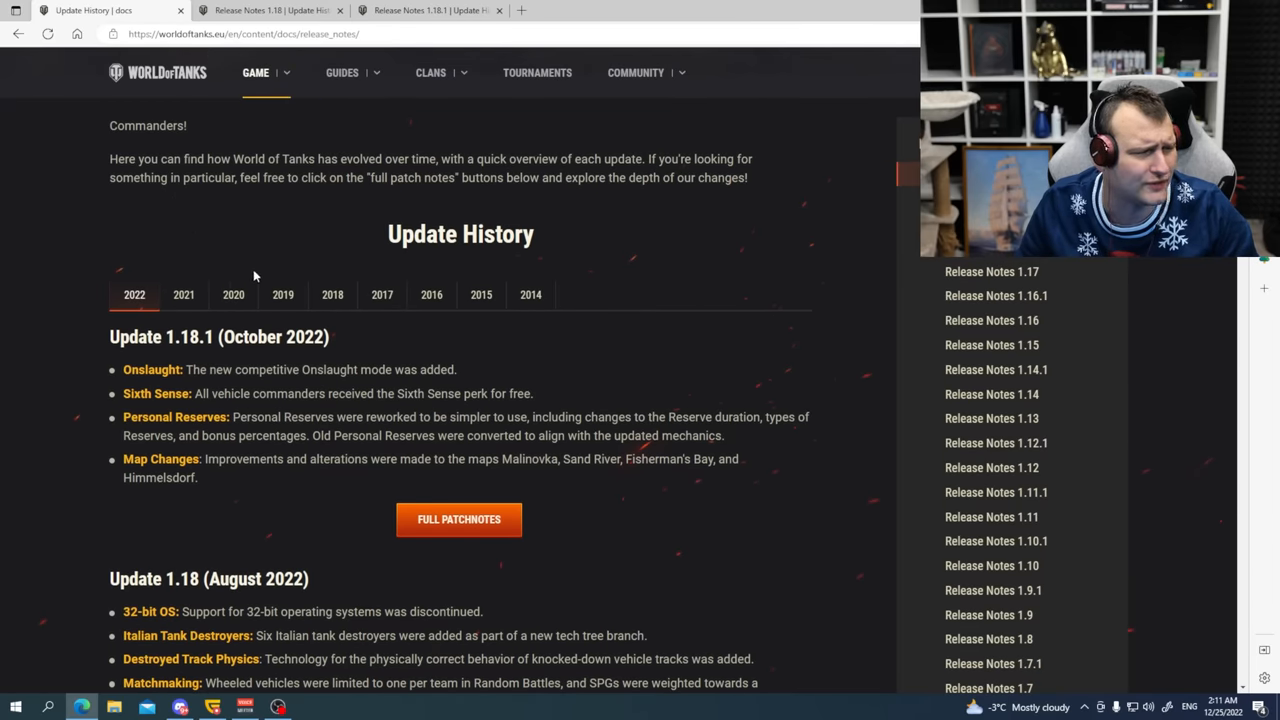
scroll(down, 3)
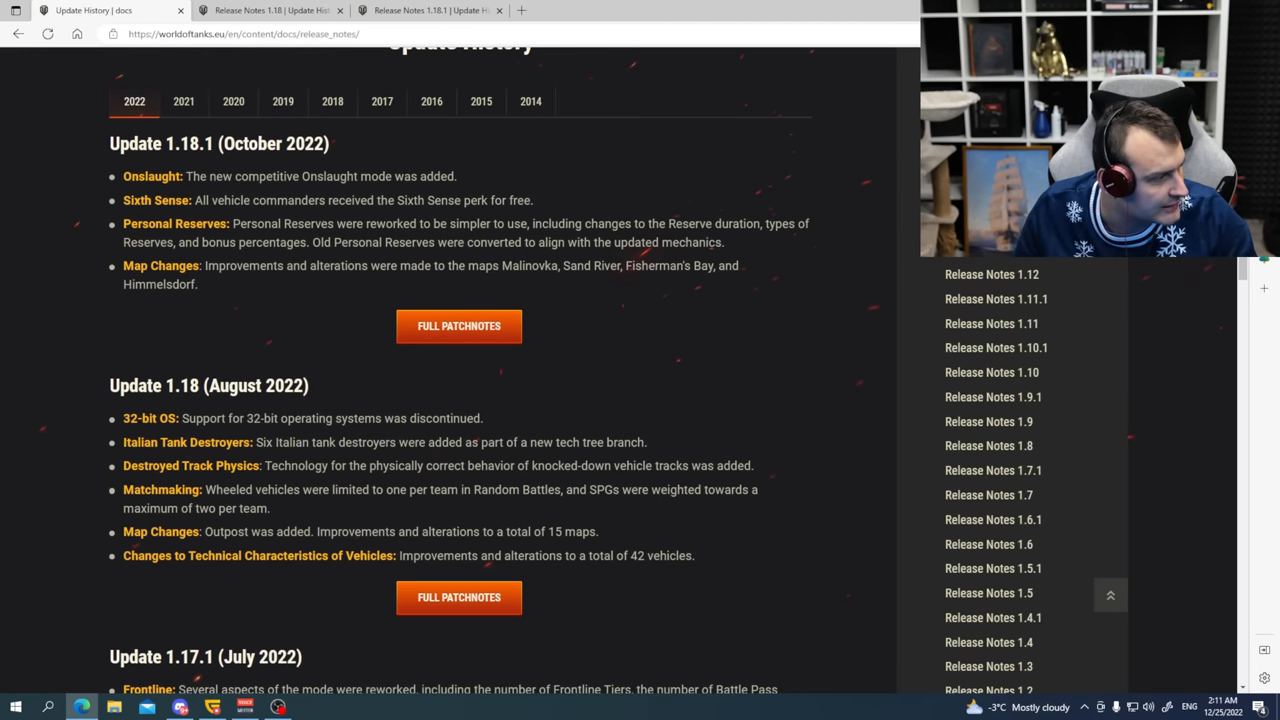
double_click(180, 385)
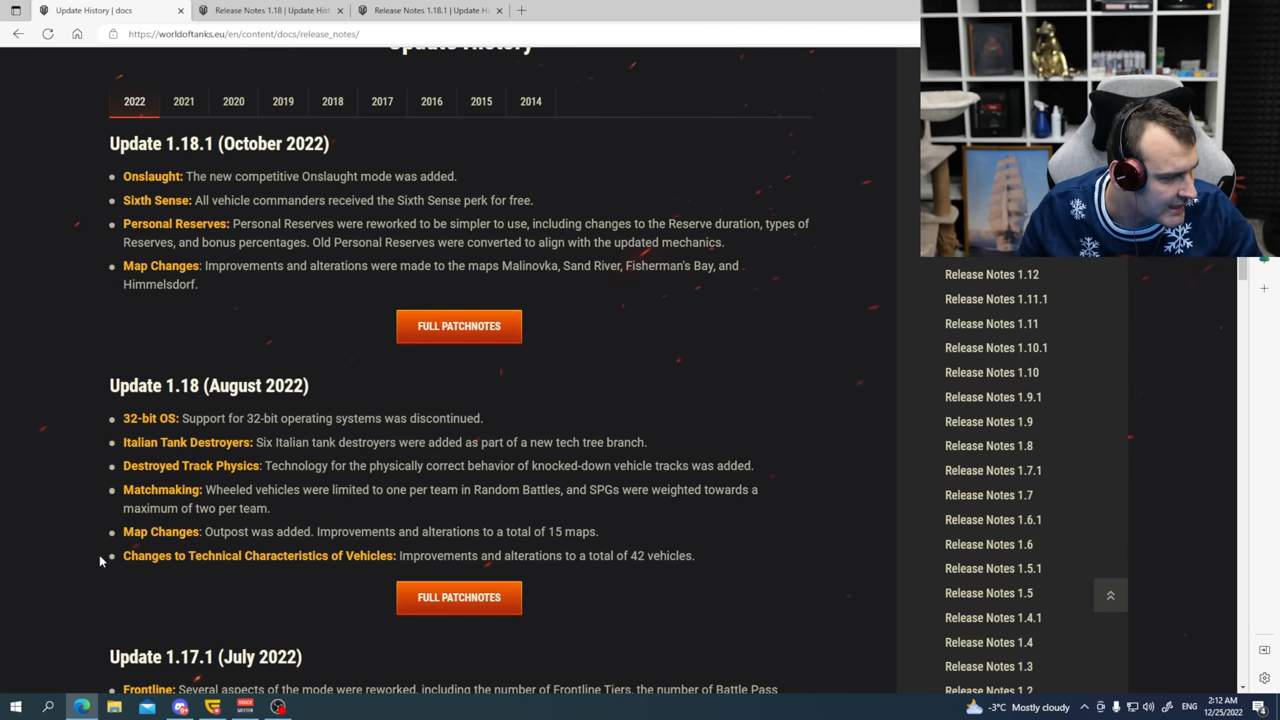
triple_click(400, 555)
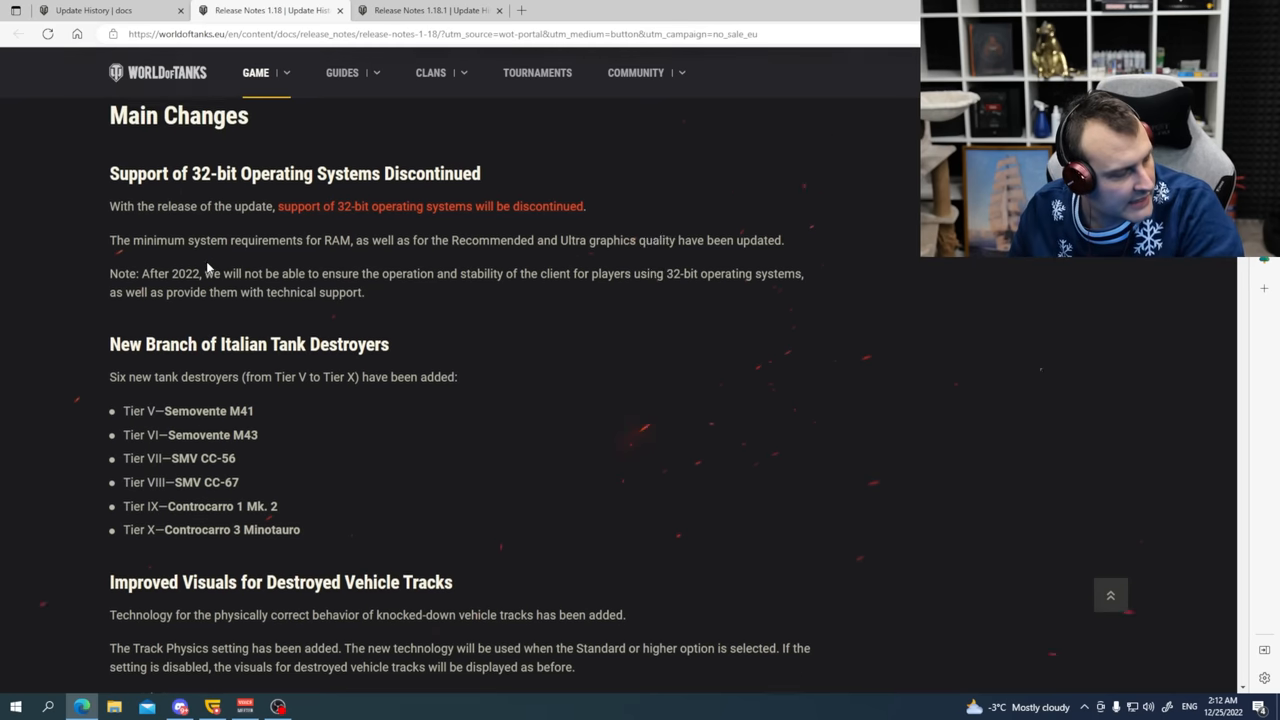
Read the 1.18 notes on Italian tank destroyers and destroyed-track visuals, highlighting the Italian tank destroyers paragraph.
scroll(down, 3)
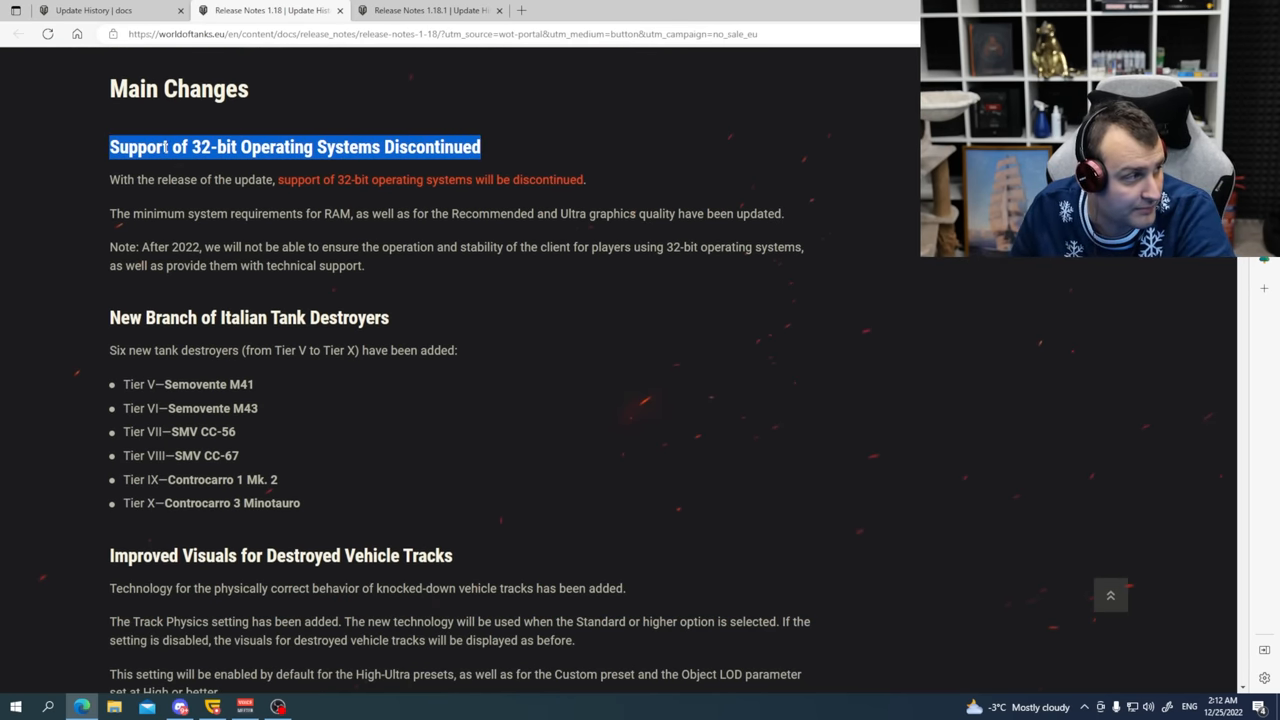
scroll(down, 3)
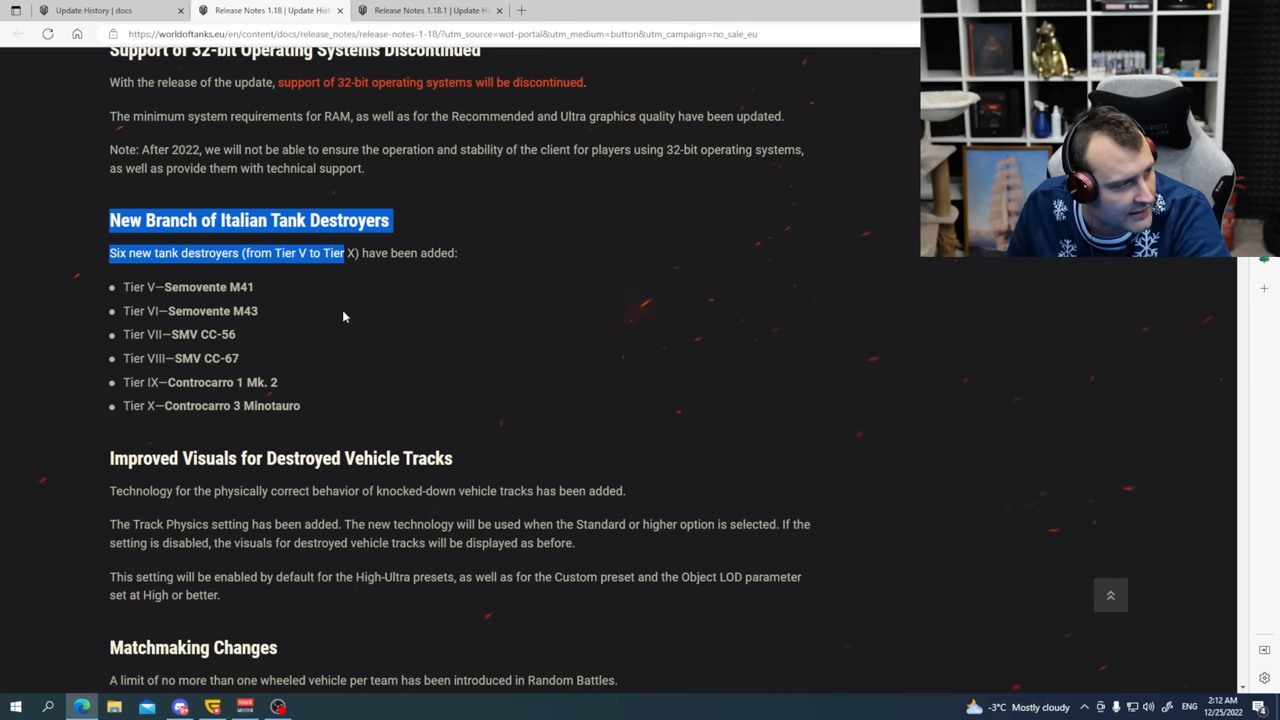
click(54, 370)
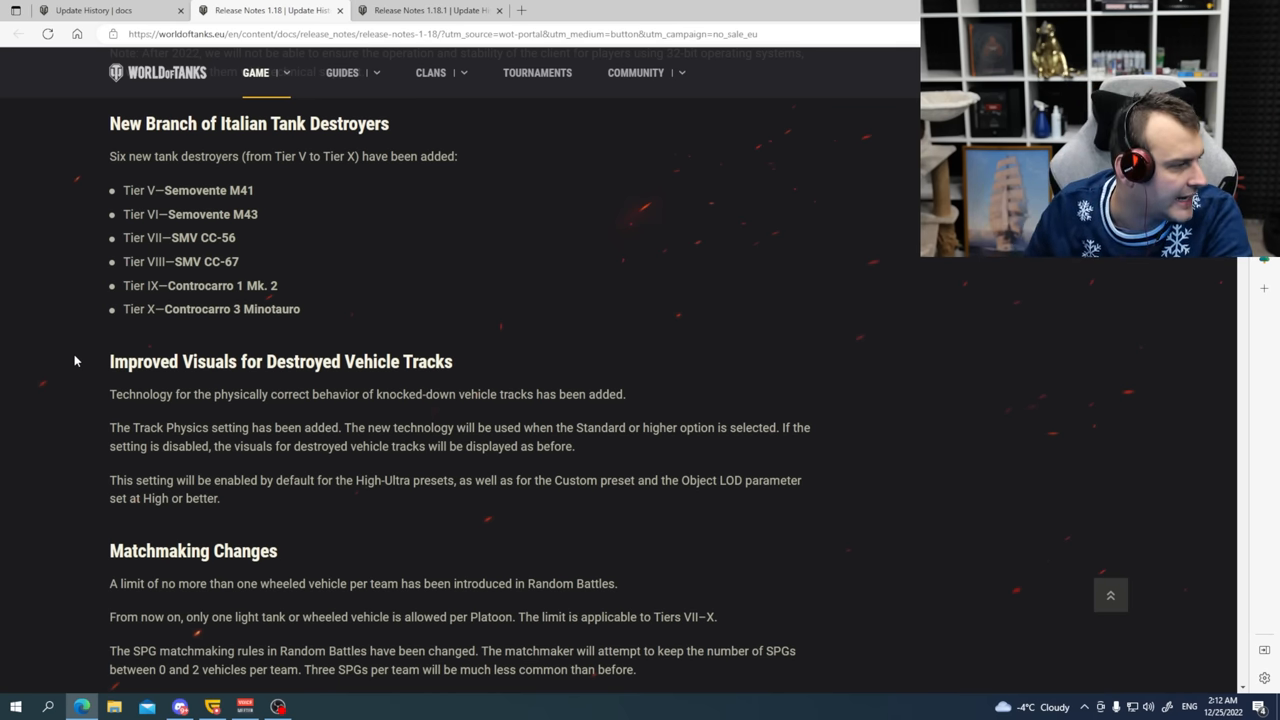
scroll(down, 3)
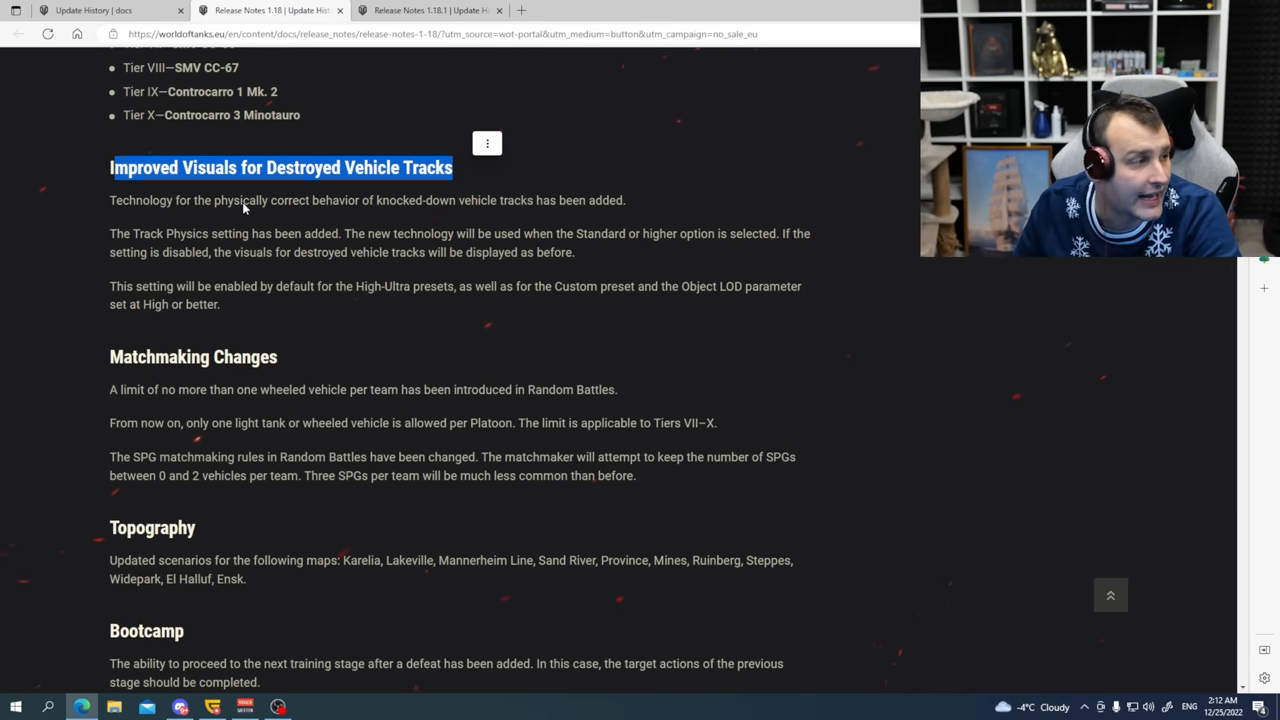
scroll(down, 3)
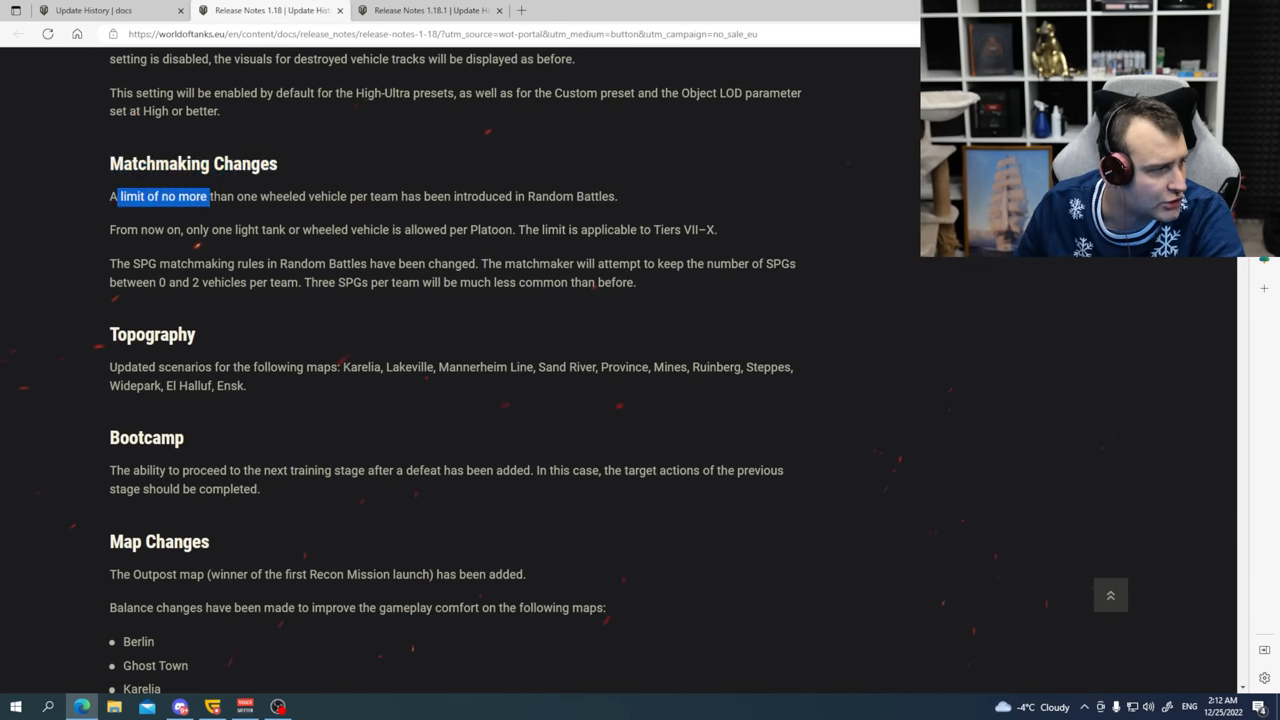
Highlight the platoon limit and SPG matchmaking sentences, then the Topography and Bootcamp headings.
drag(207, 196, 617, 196)
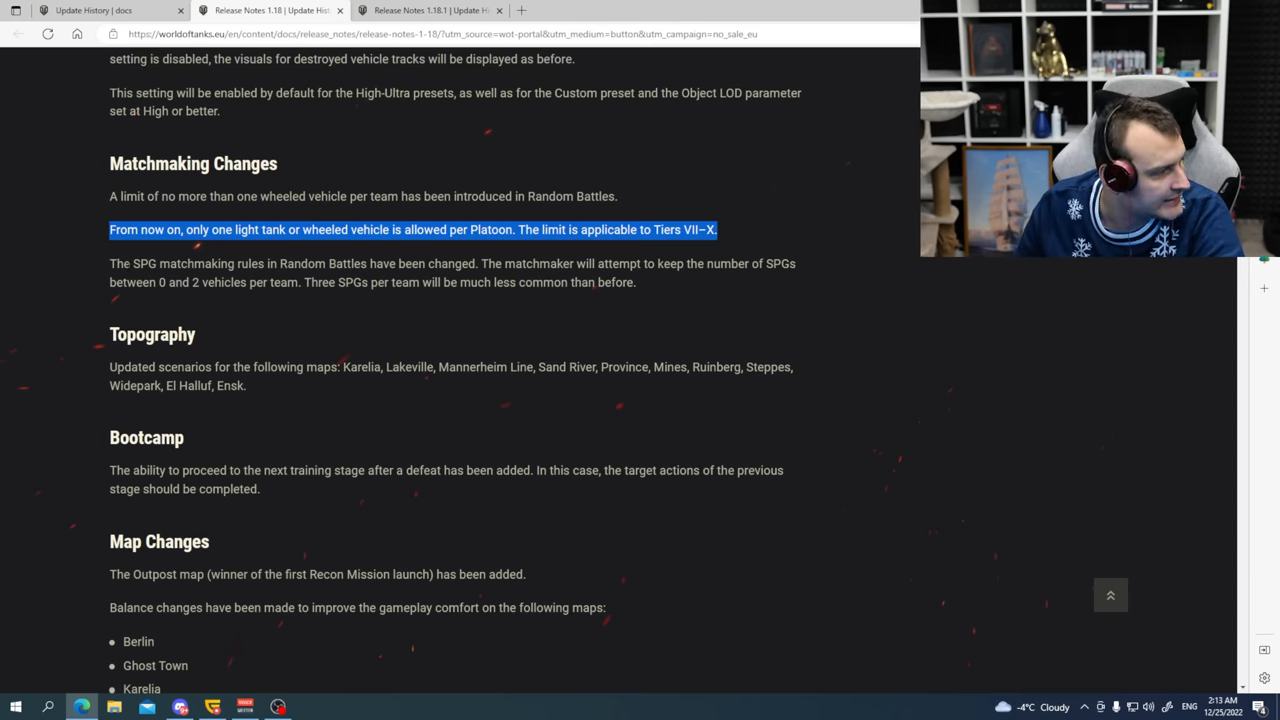
drag(110, 263, 650, 282)
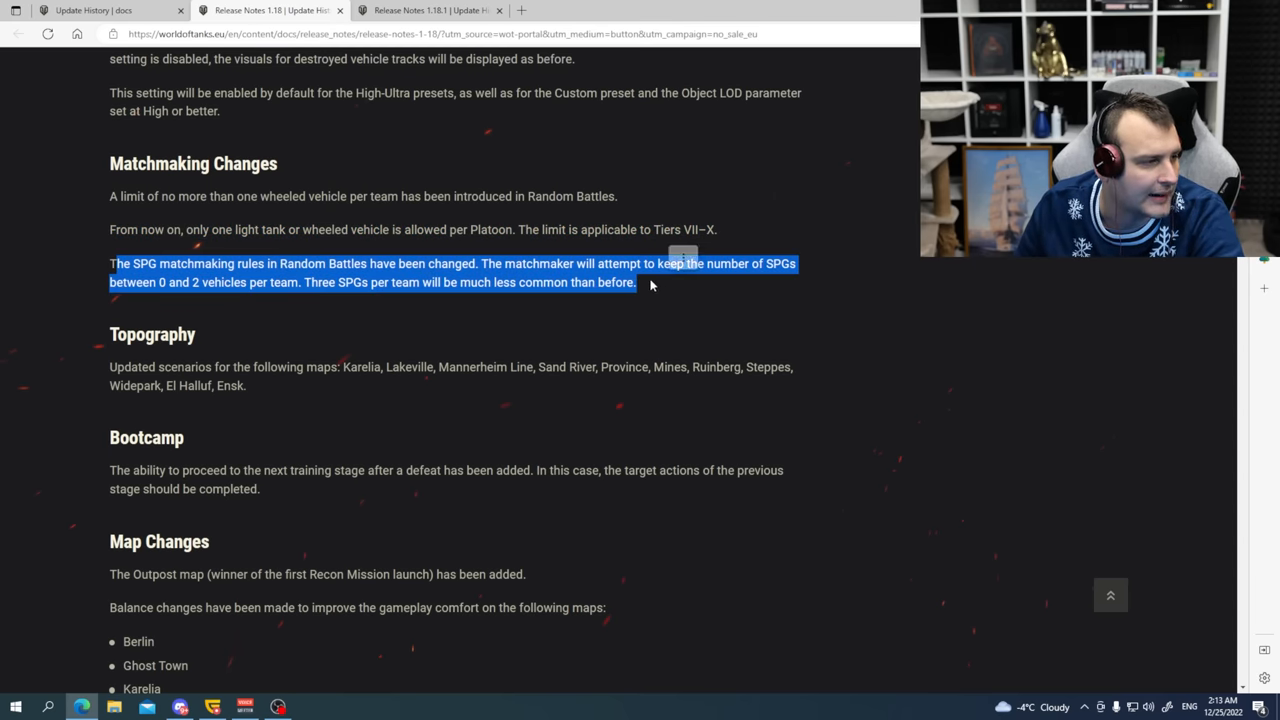
click(650, 285)
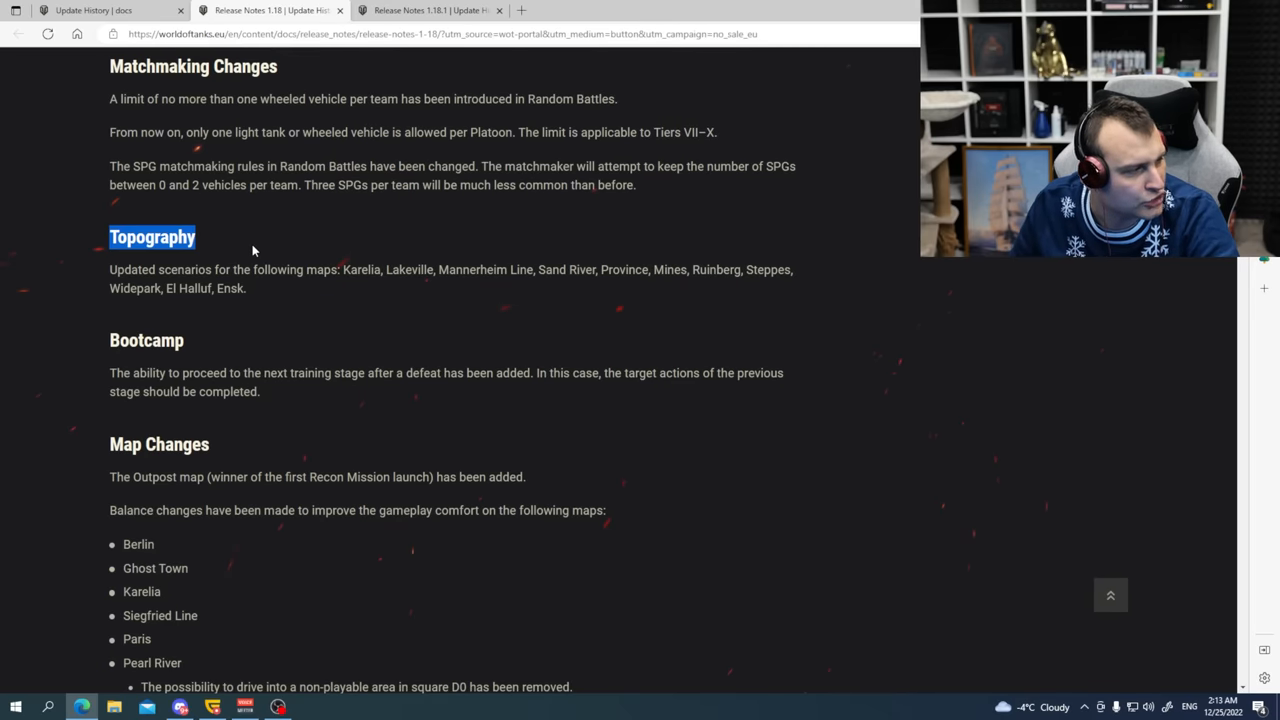
scroll(down, 3)
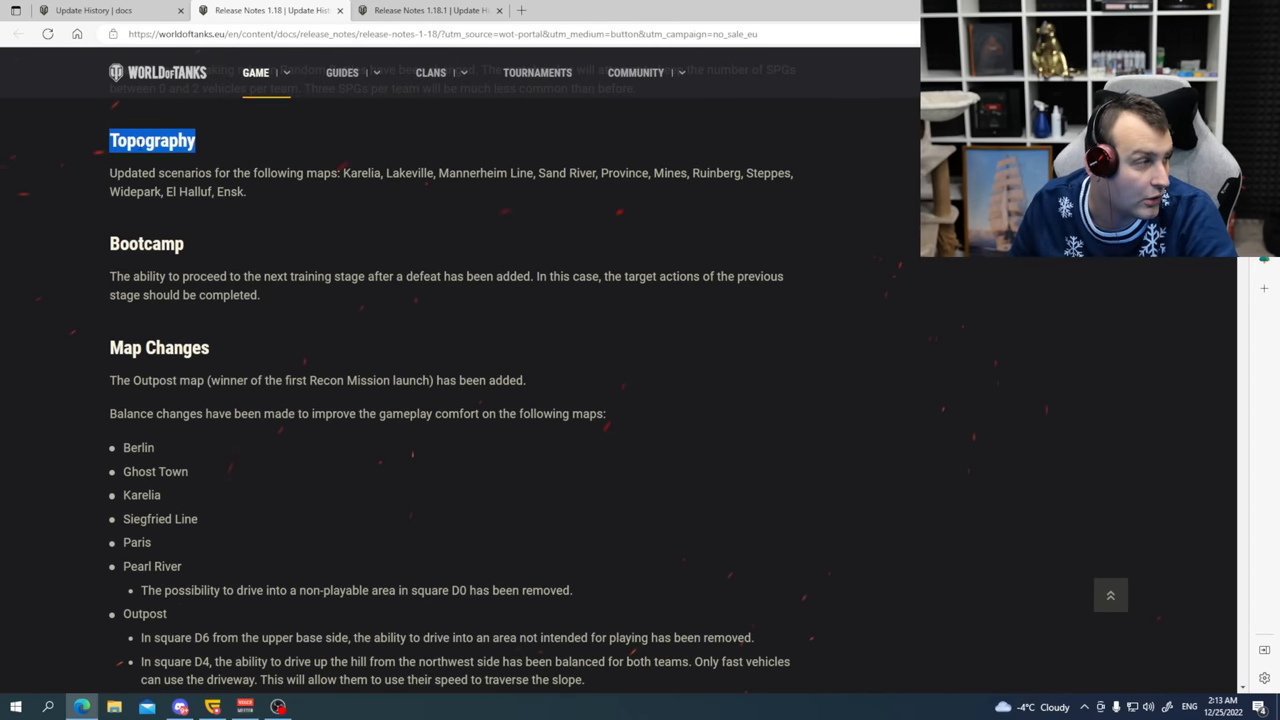
double_click(146, 243)
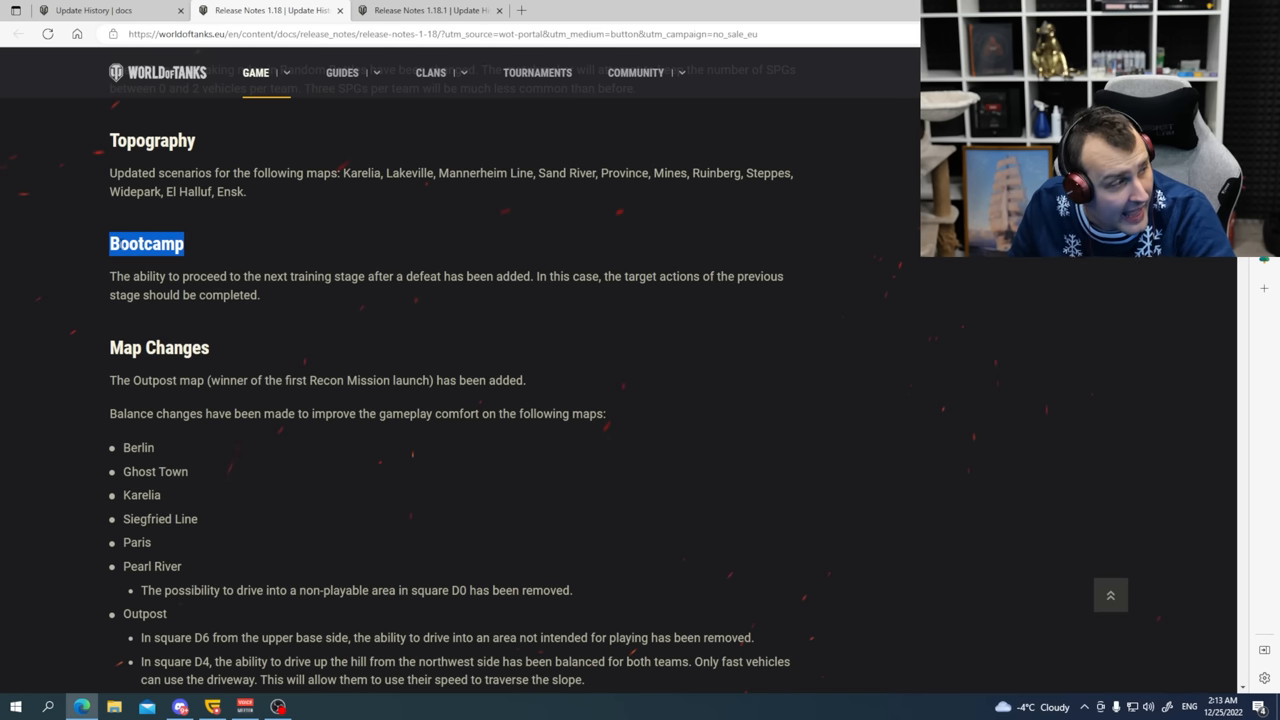
scroll(down, 3)
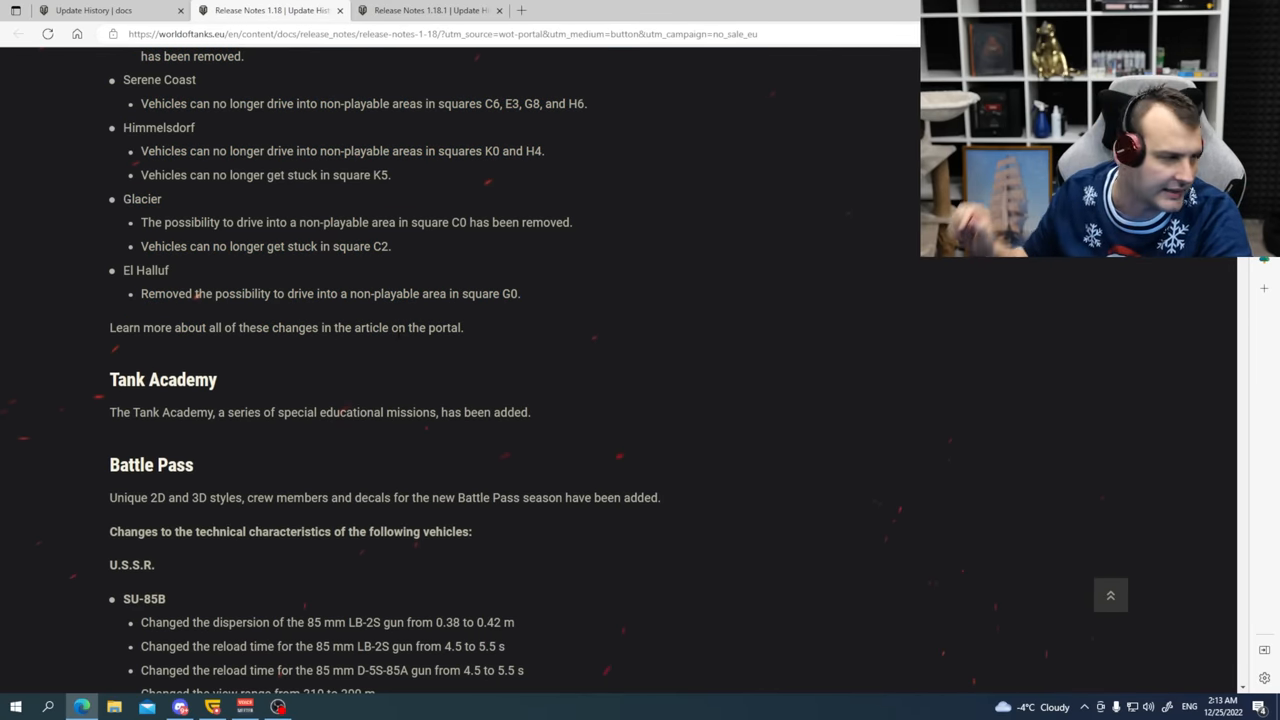
Scroll through the 1.18 Map Changes, Tank Academy, Battle Pass and the first nations' vehicle stat lists.
scroll(down, 3)
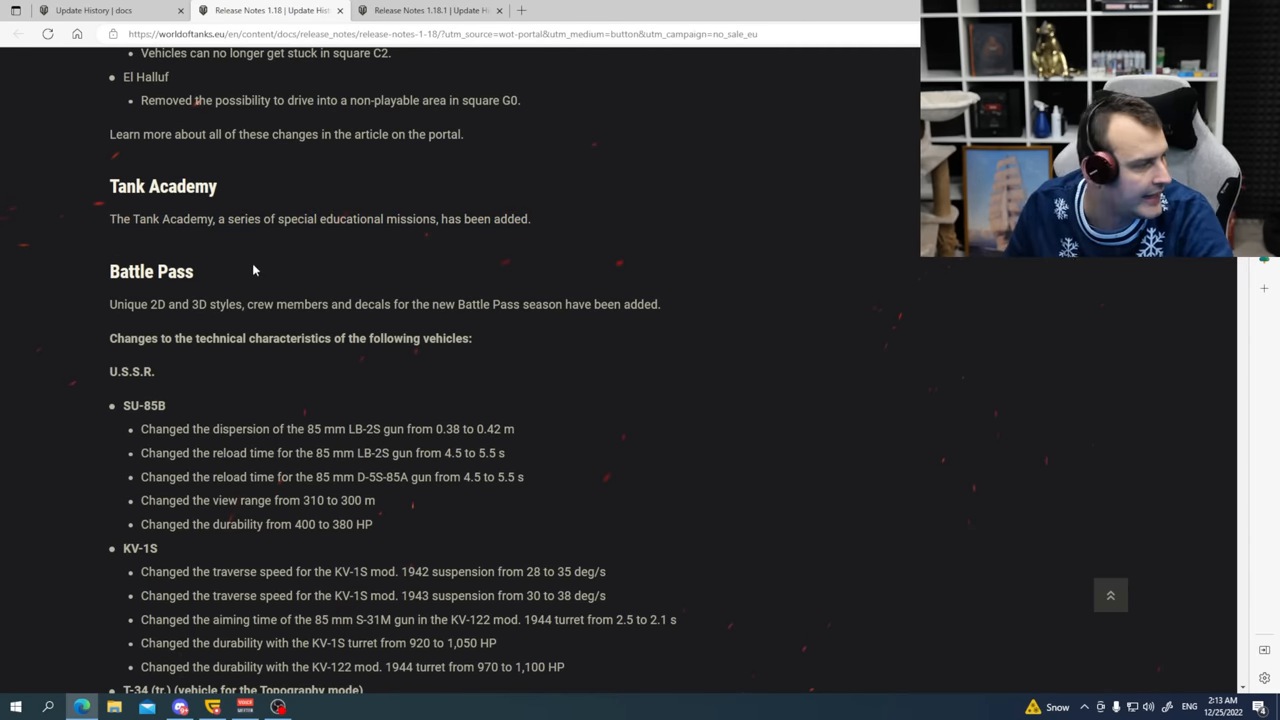
scroll(down, 3)
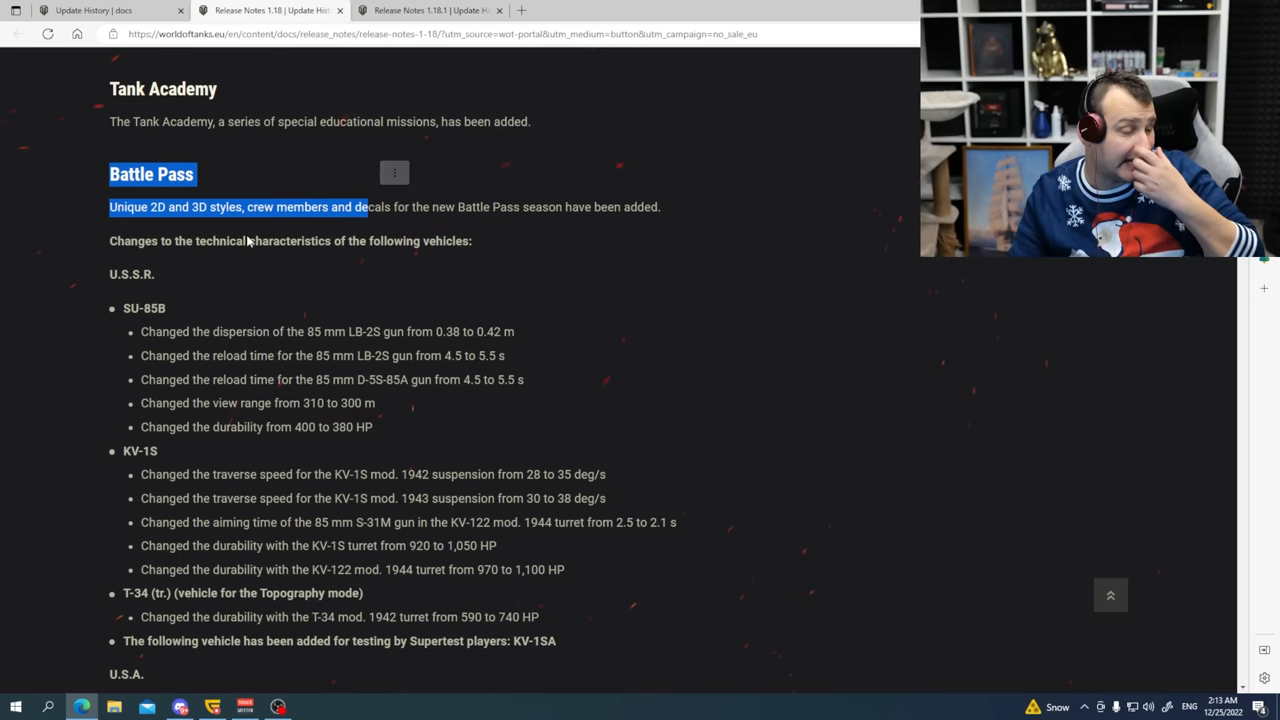
scroll(down, 3)
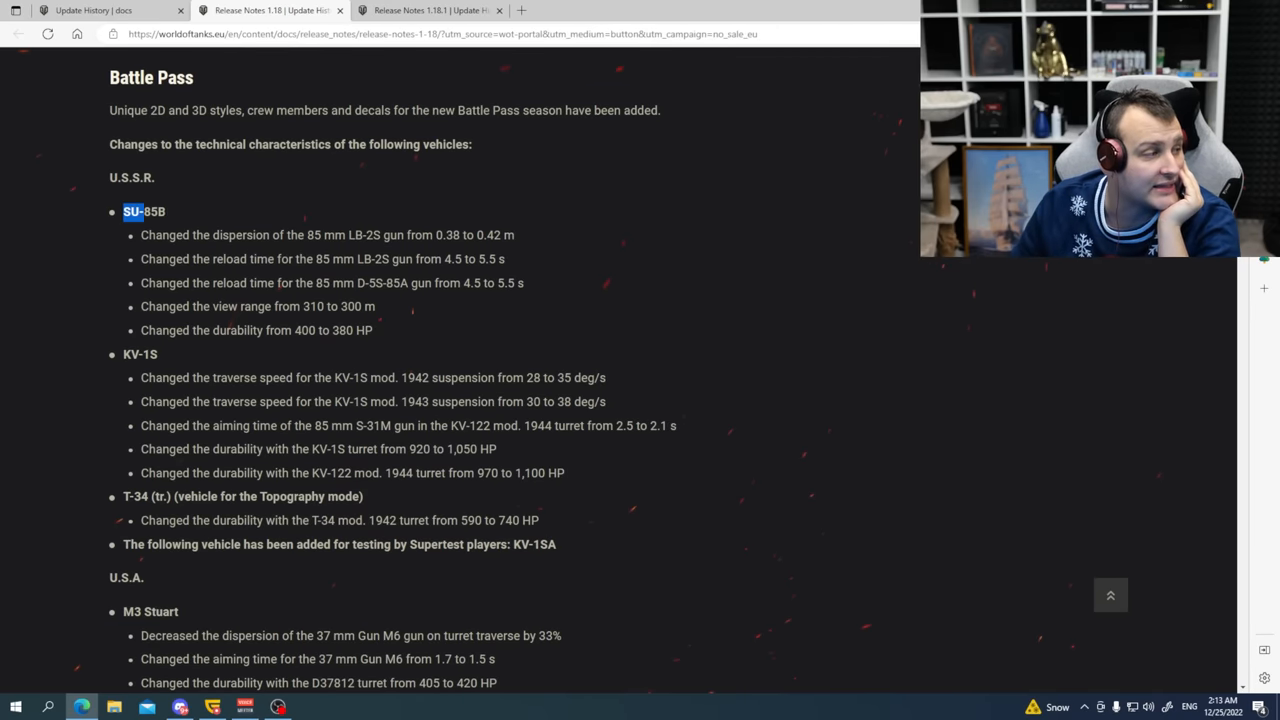
scroll(down, 3)
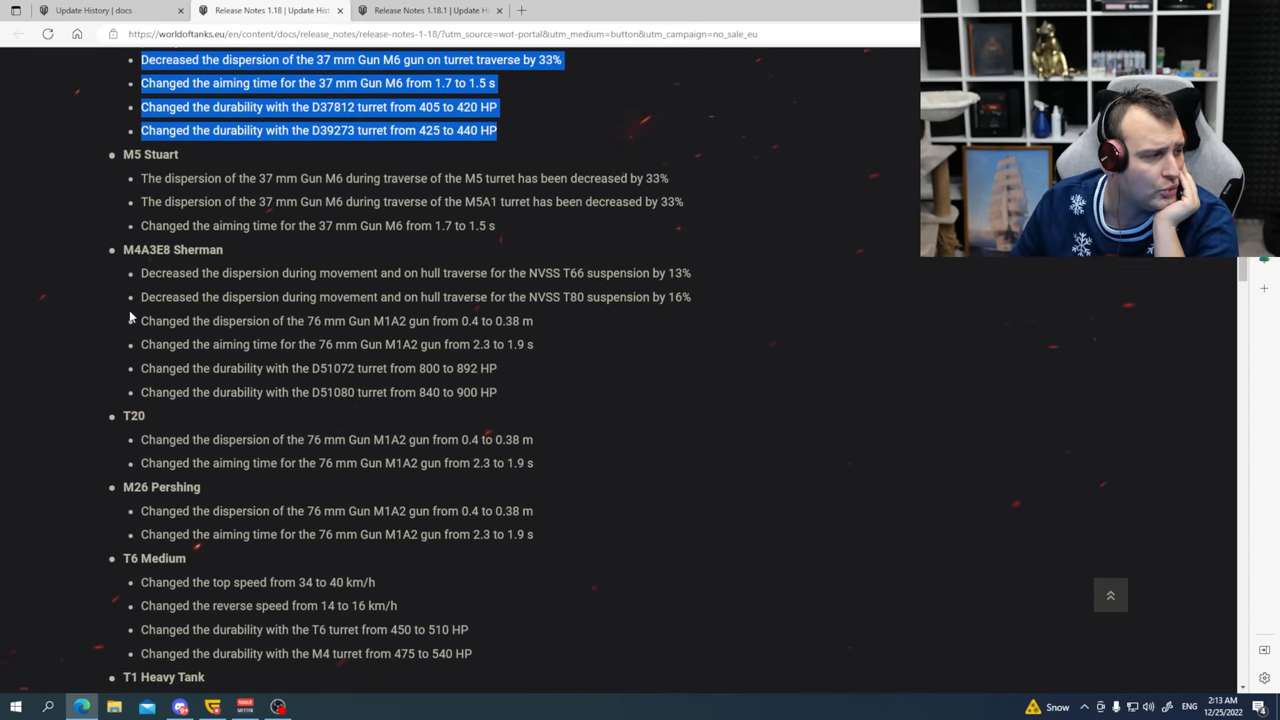
scroll(down, 3)
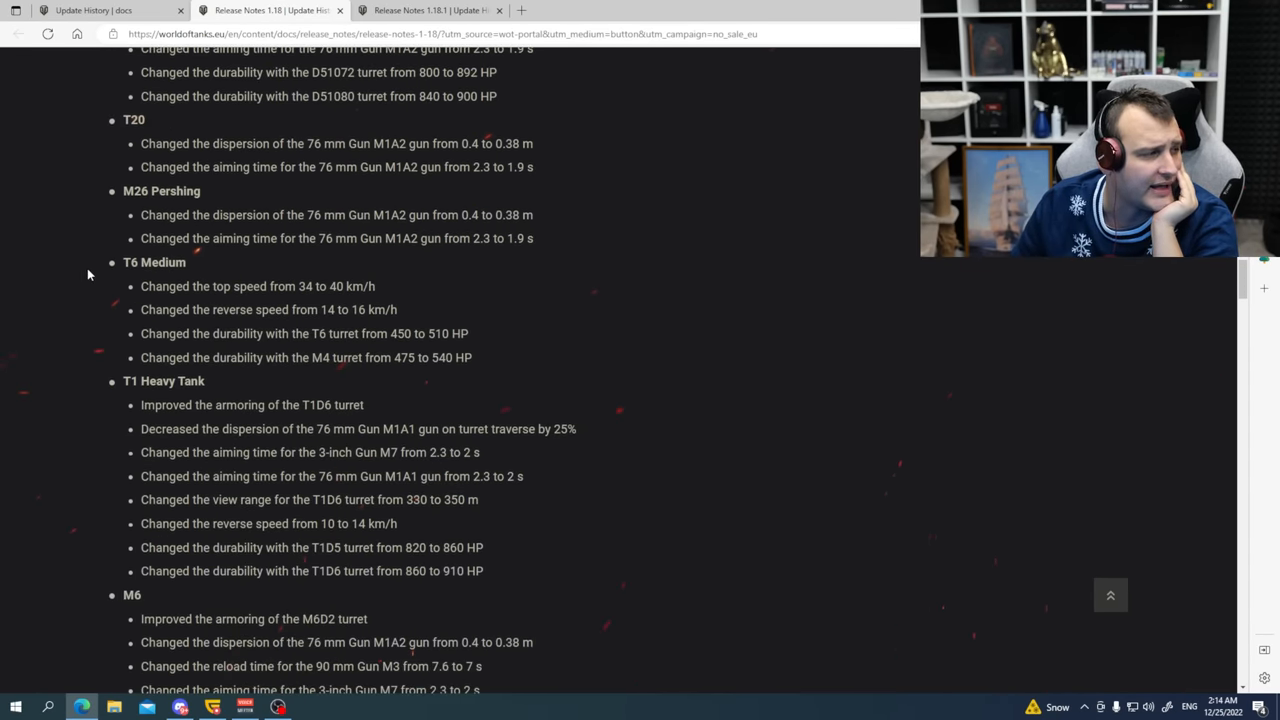
scroll(down, 3)
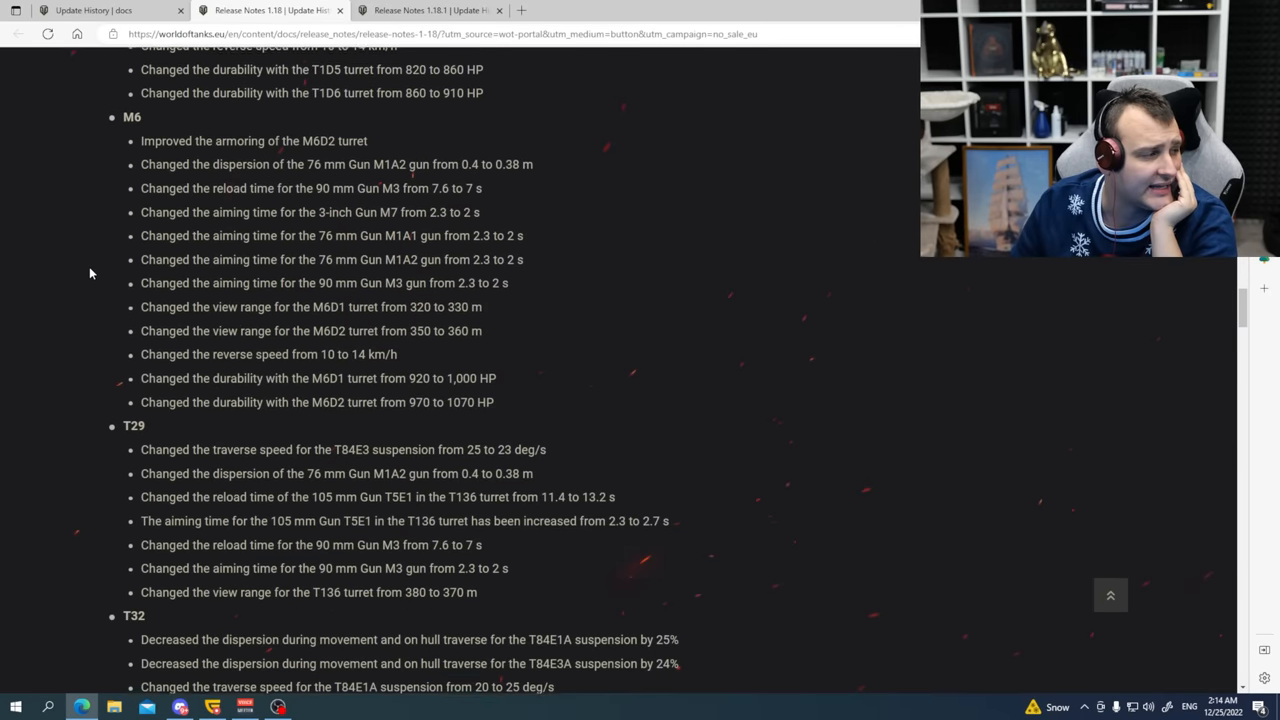
scroll(down, 3)
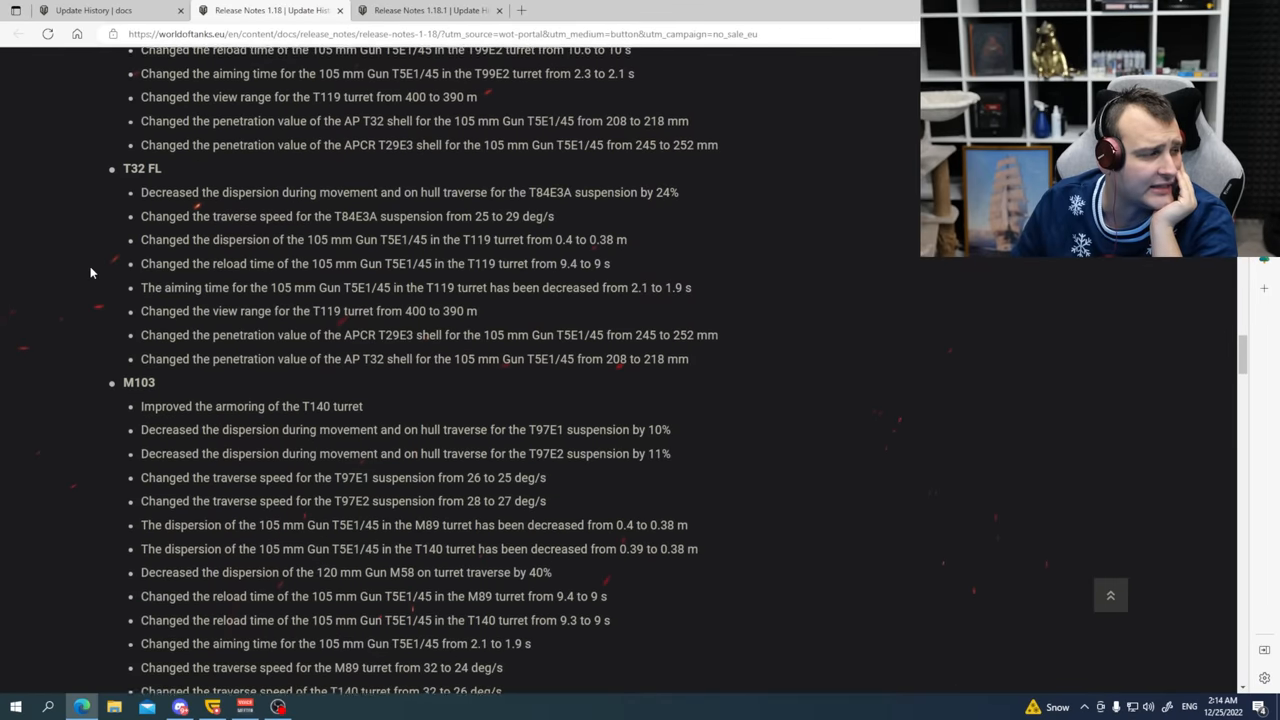
scroll(down, 3)
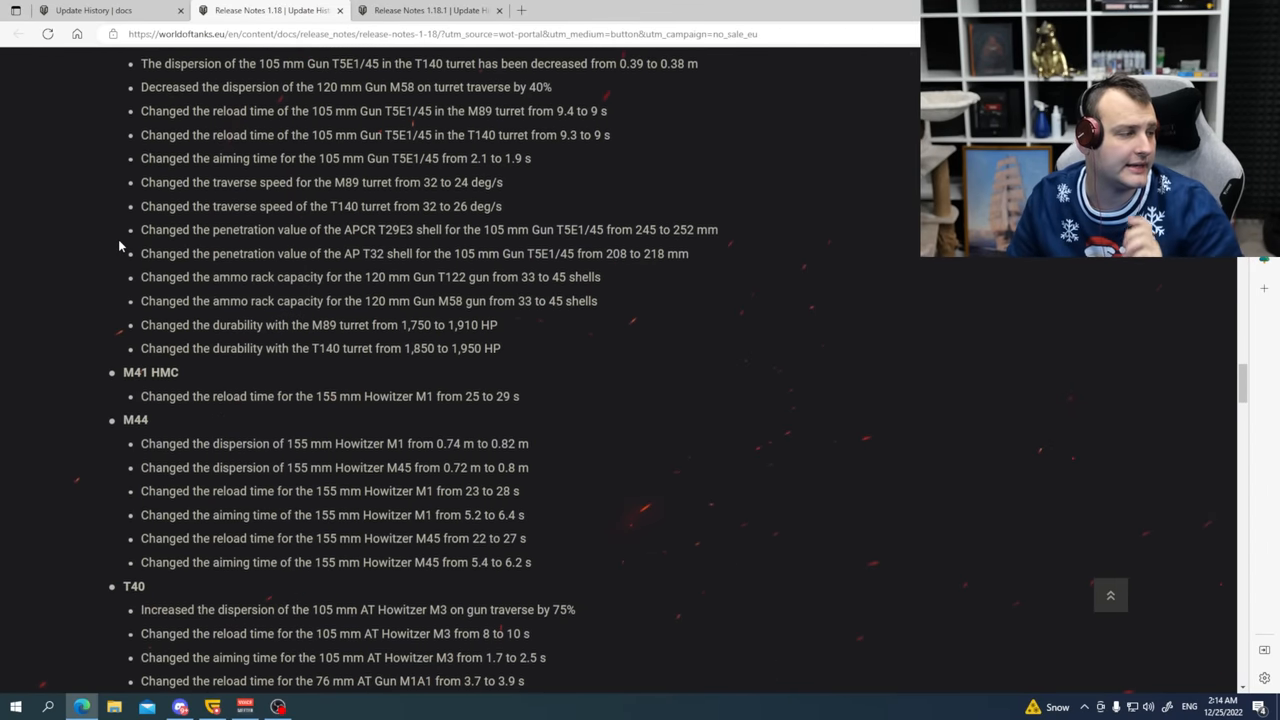
scroll(down, 3)
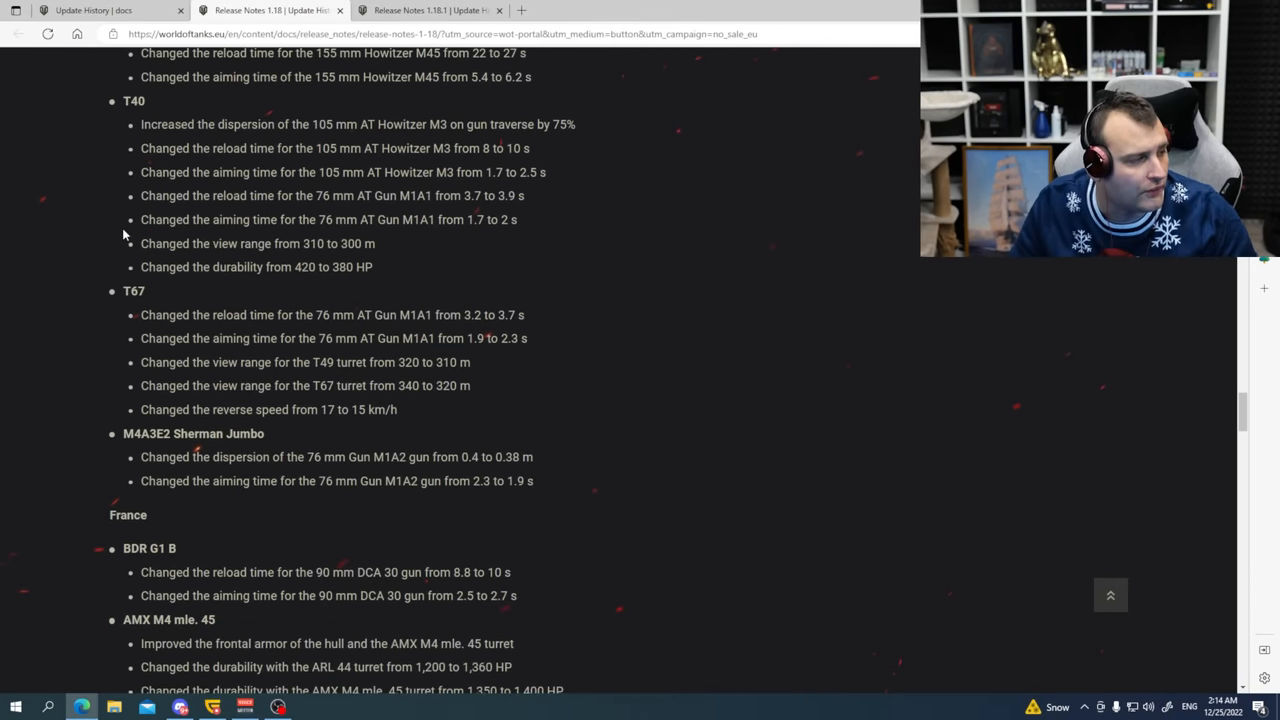
scroll(down, 3)
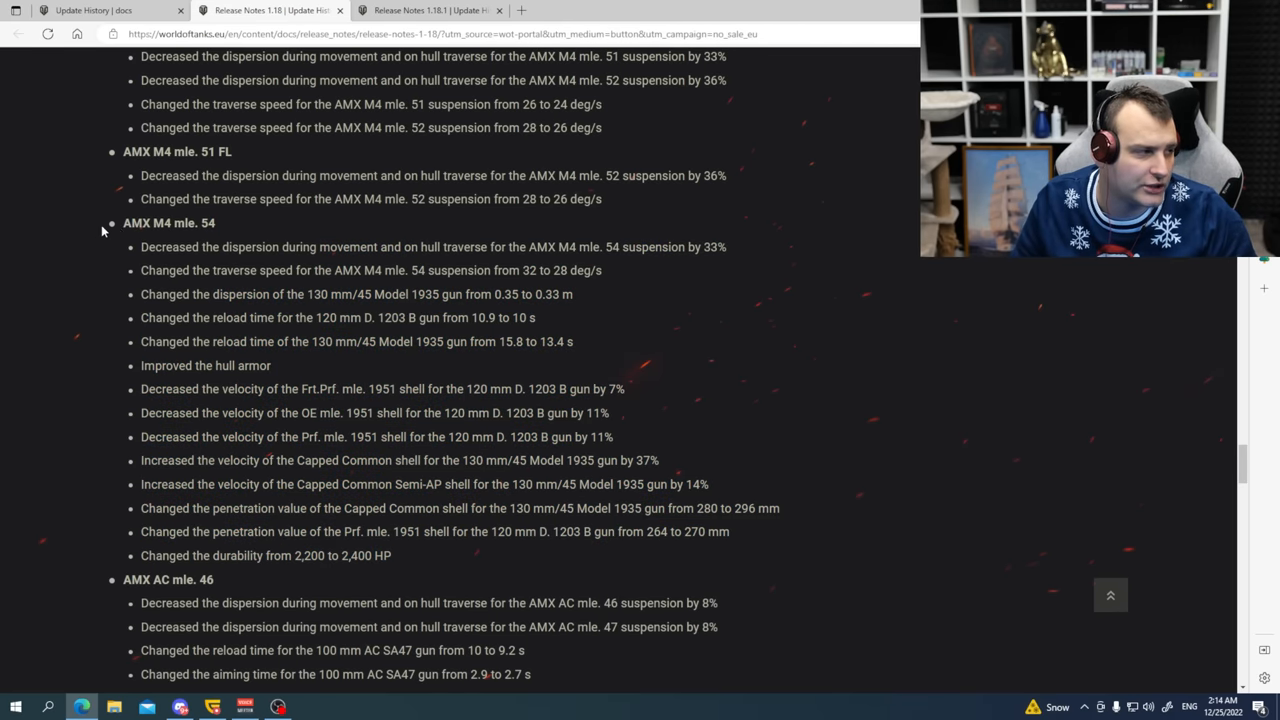
Highlight the AMX M4 mle. 54 entry and continue through the French, Czechoslovak and Swedish changes to Italy.
double_click(168, 222)
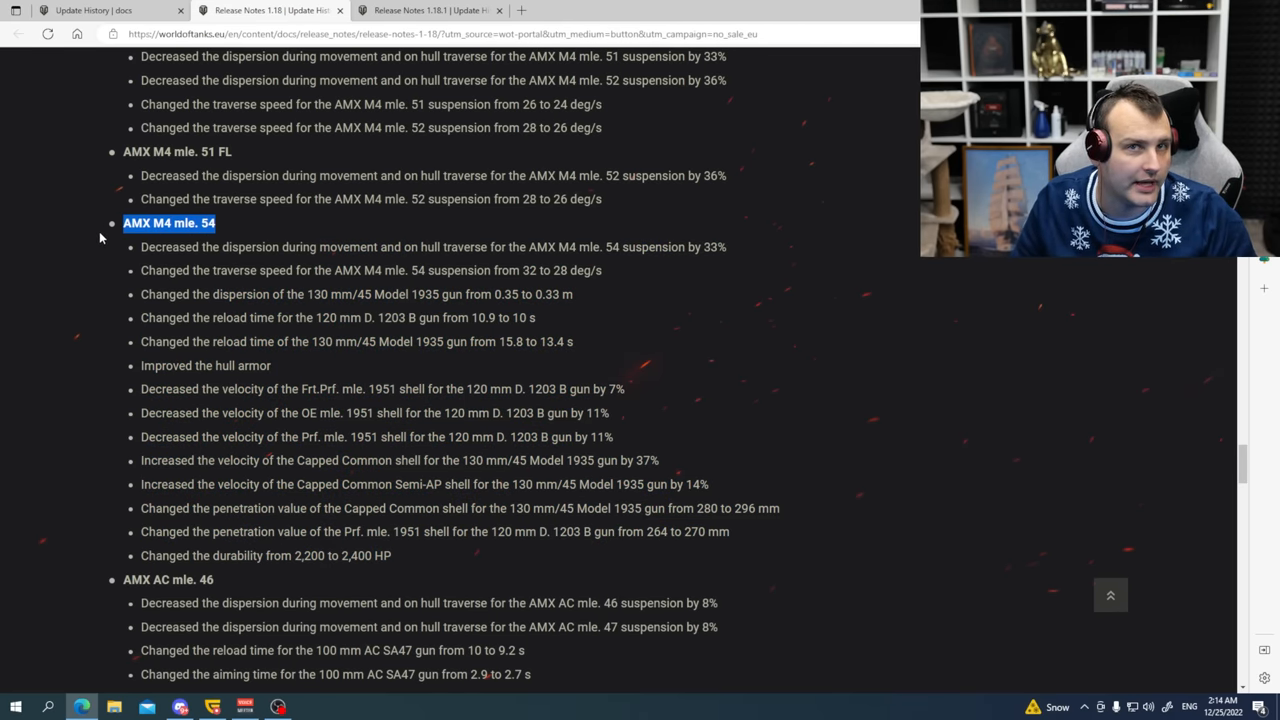
scroll(down, 3)
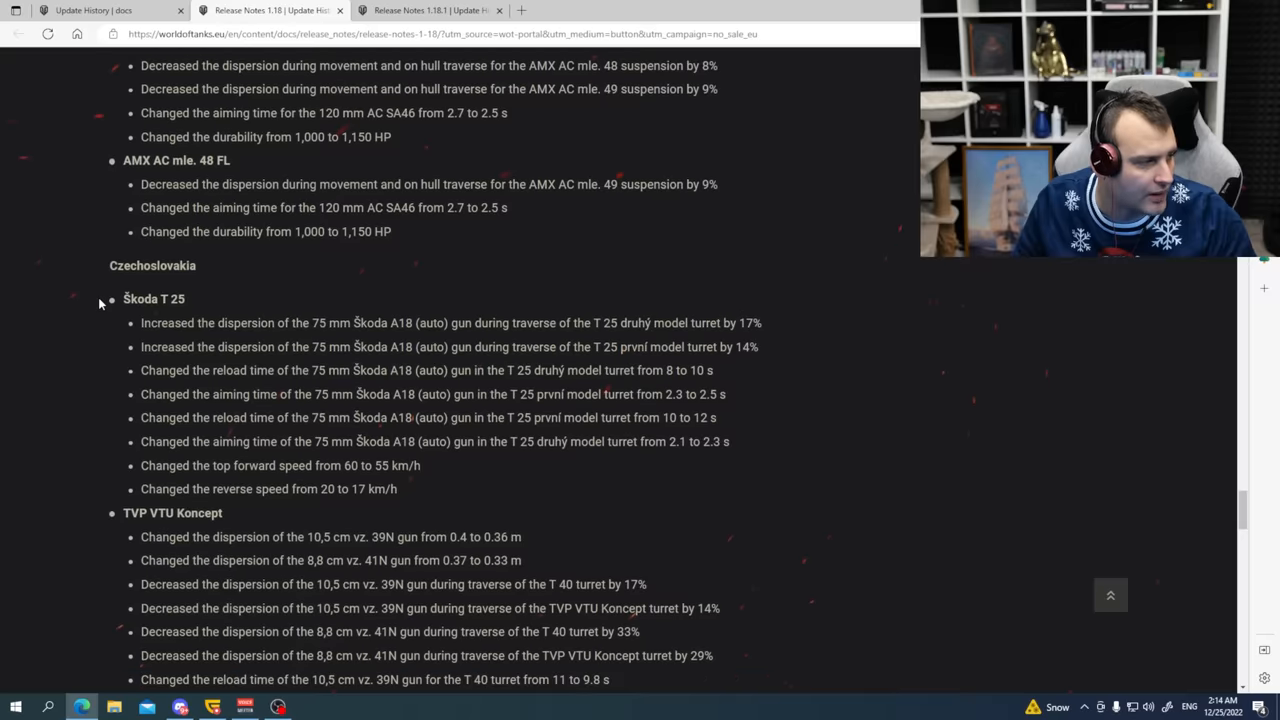
scroll(down, 3)
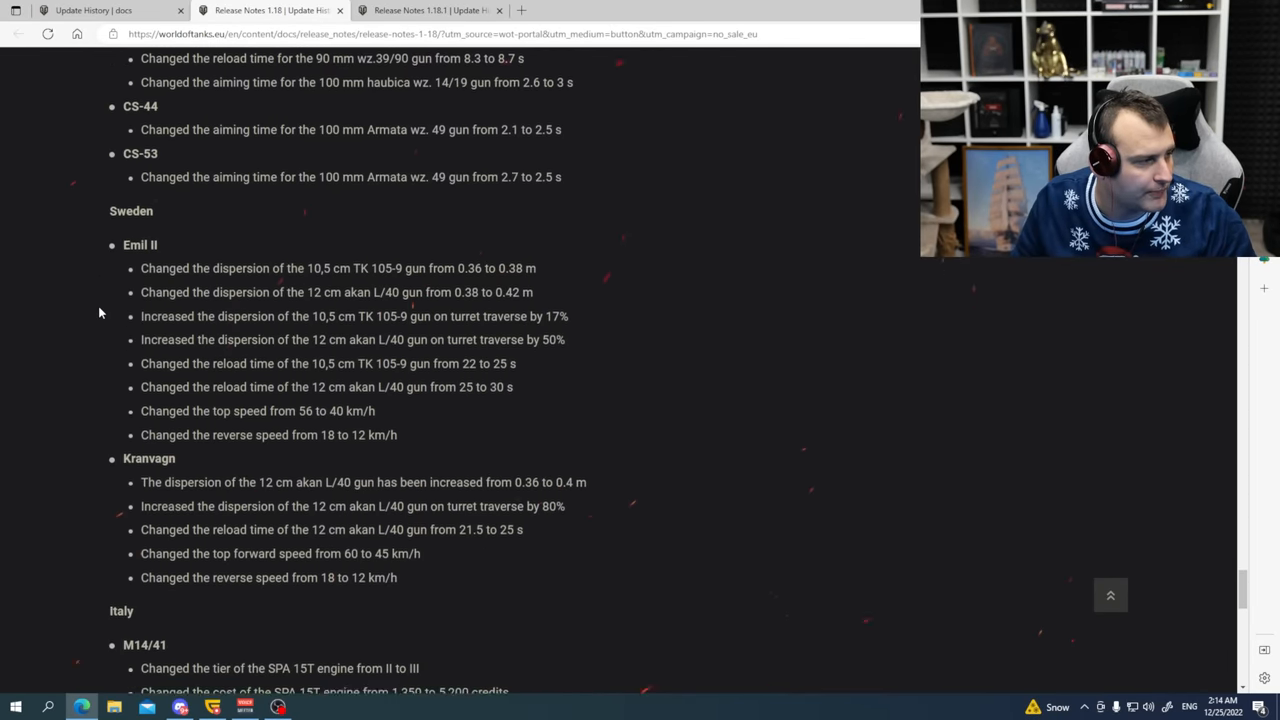
scroll(down, 3)
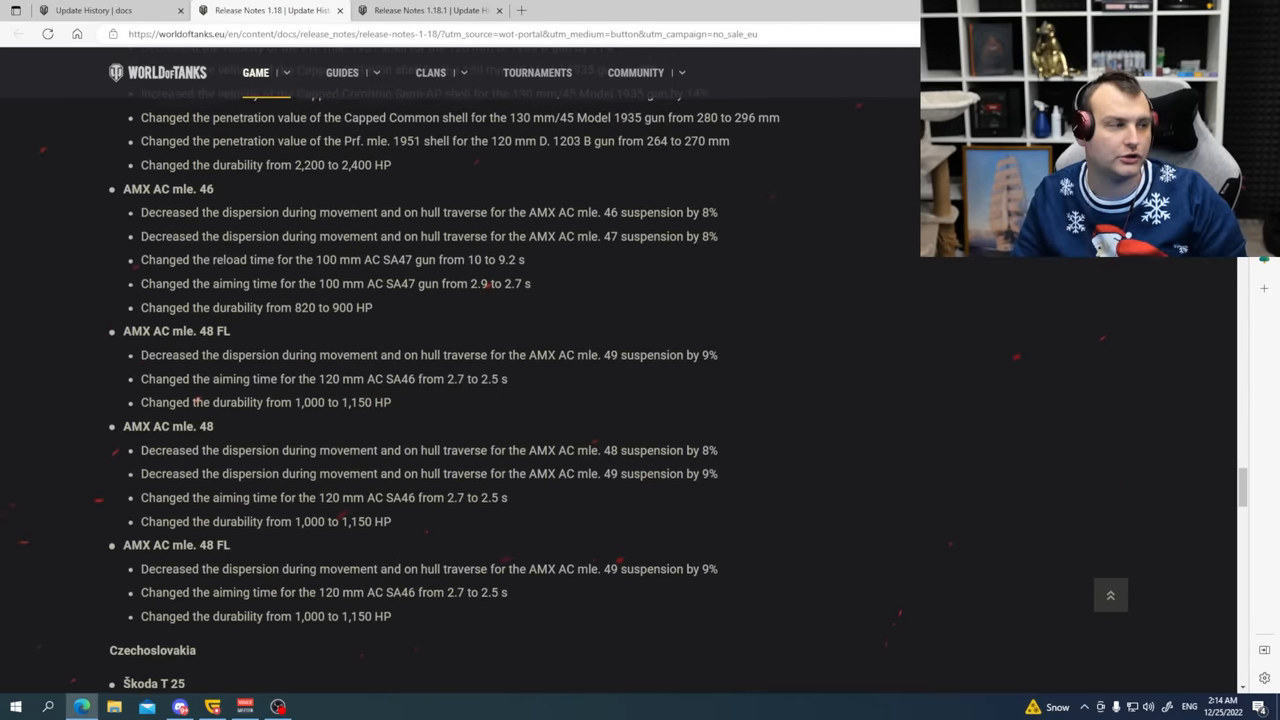
Close the Release Notes 1.18 and start reading the 1.18.1 New Onslaught Mode section.
click(95, 10)
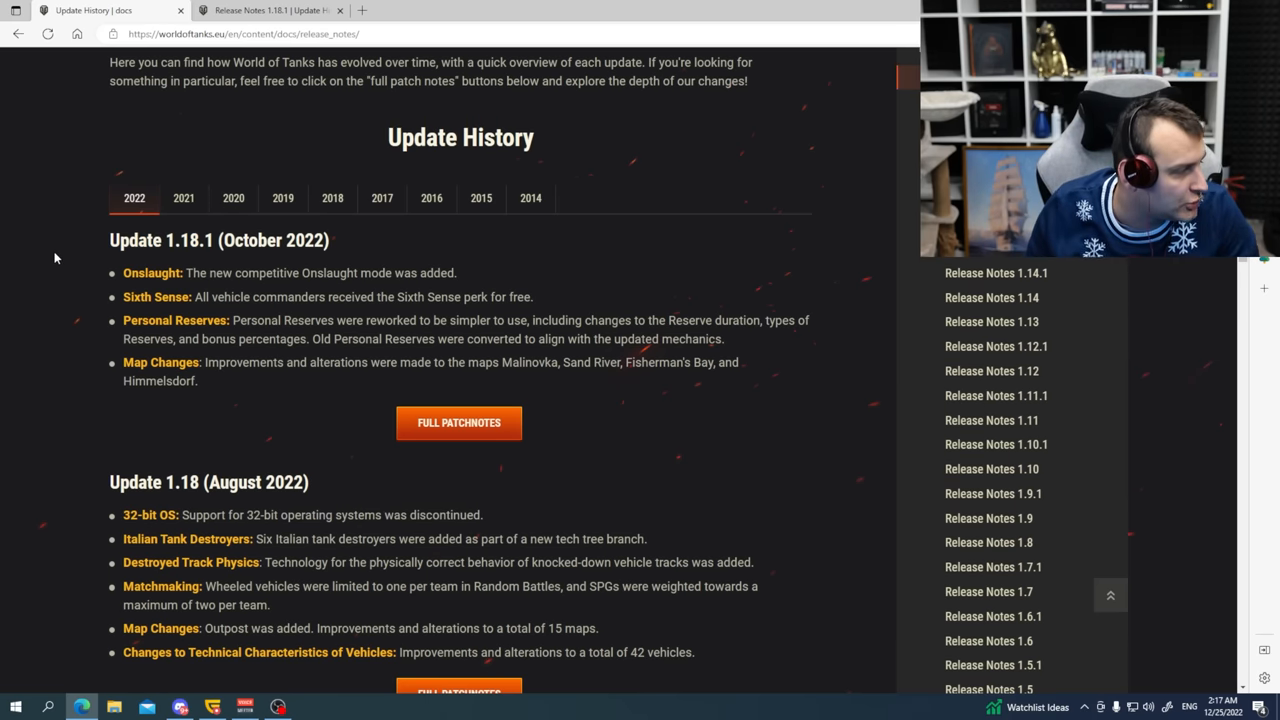
double_click(152, 272)
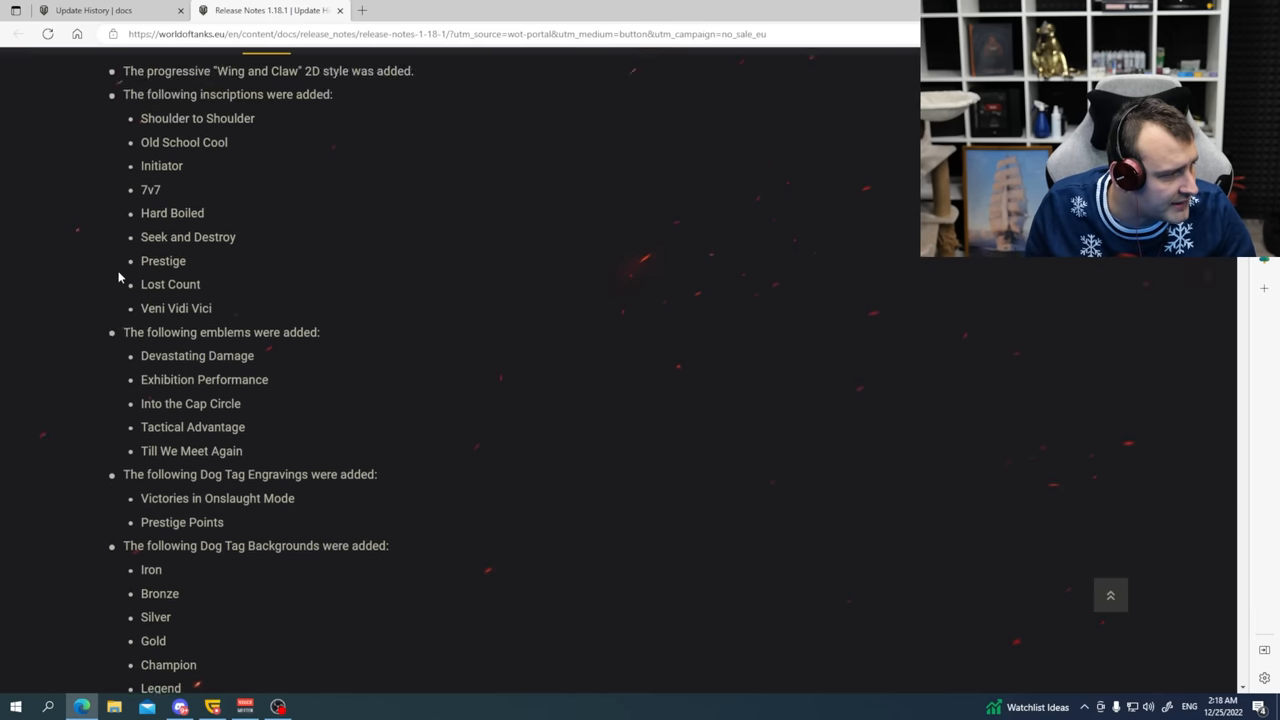
scroll(up, 3)
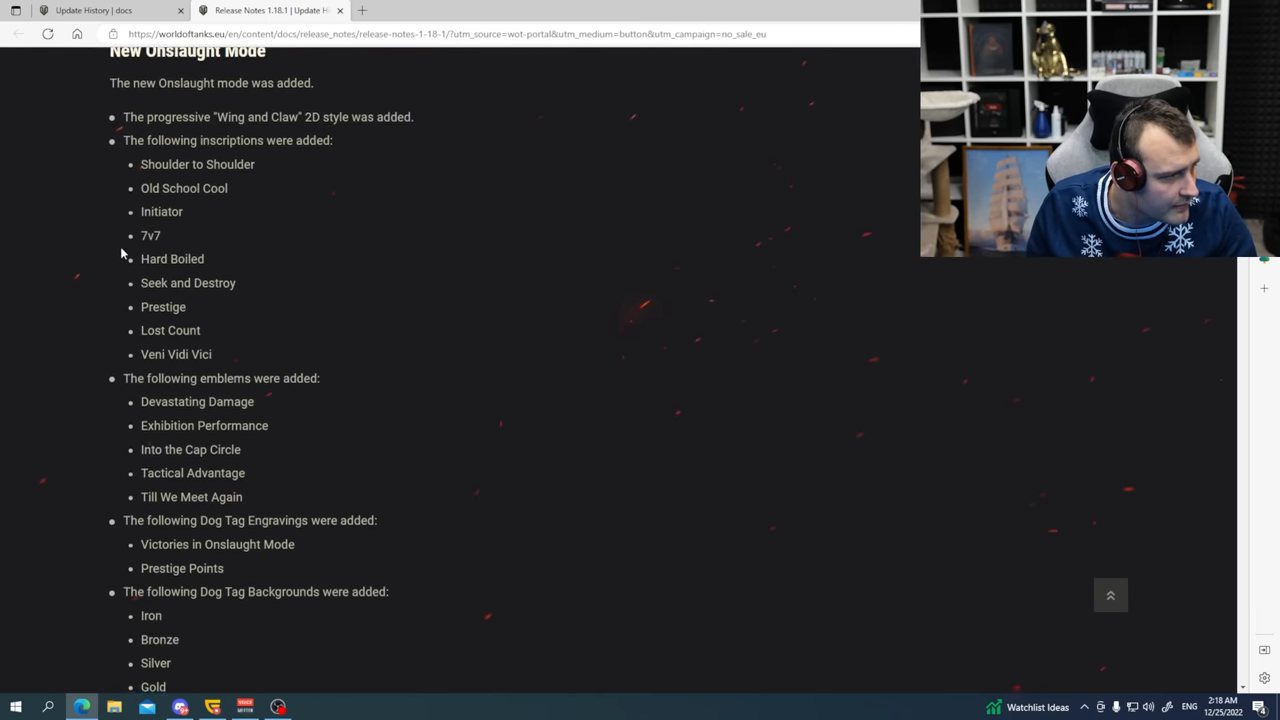
scroll(down, 3)
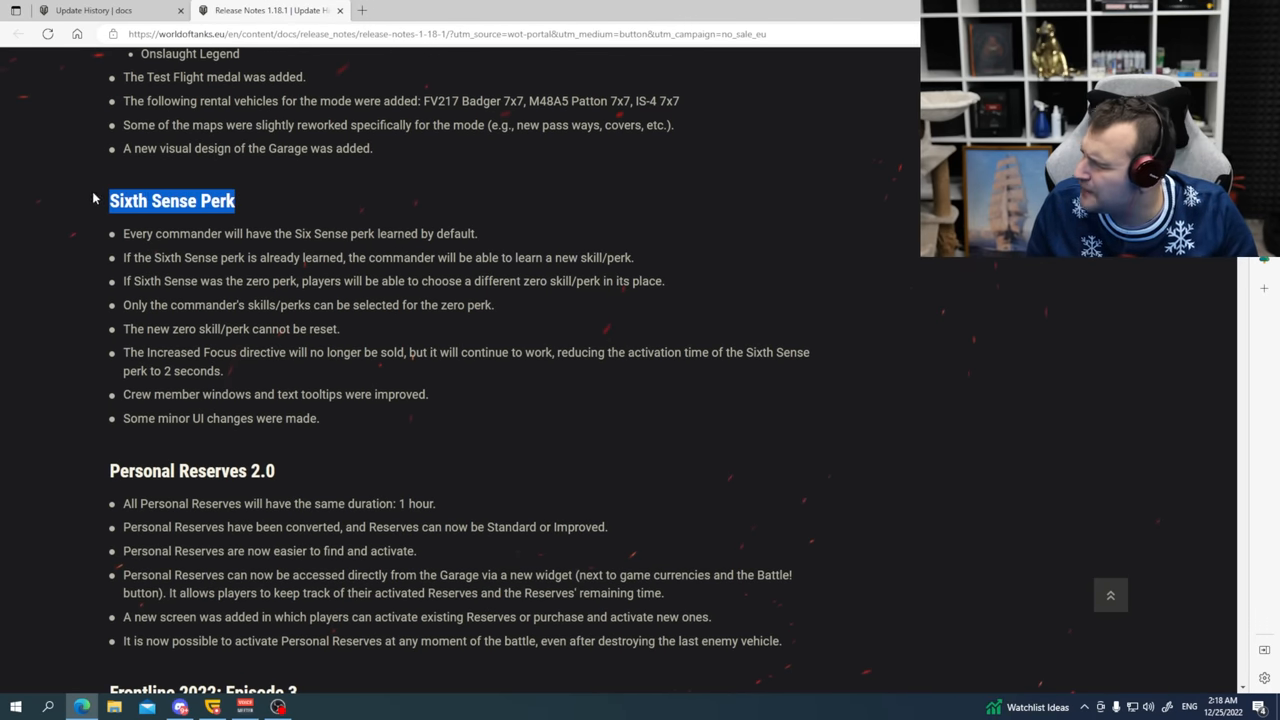
scroll(down, 3)
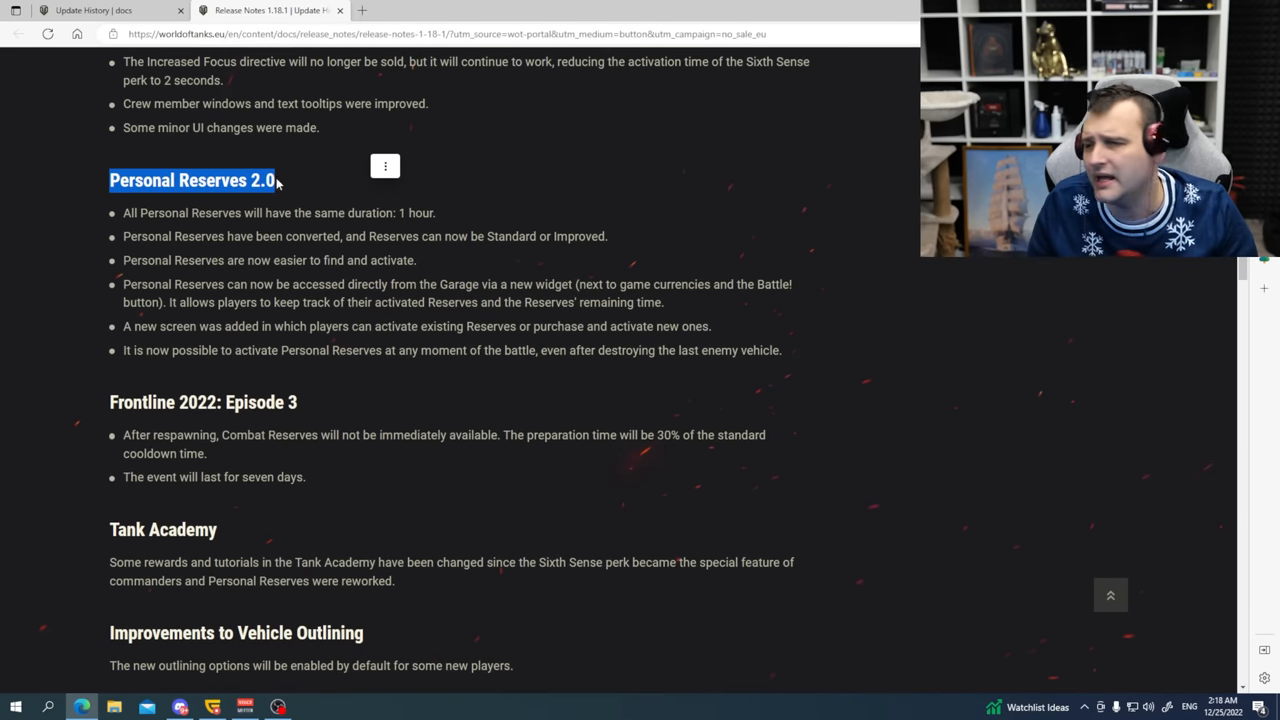
scroll(down, 3)
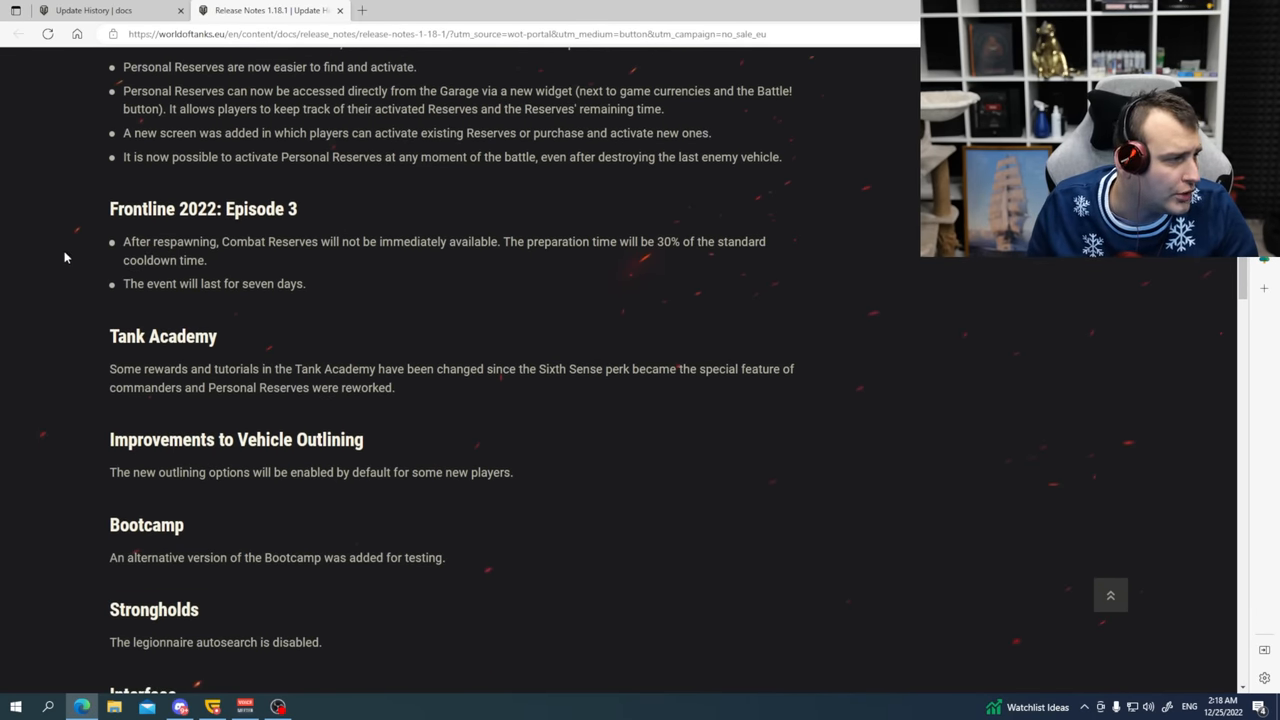
double_click(203, 208)
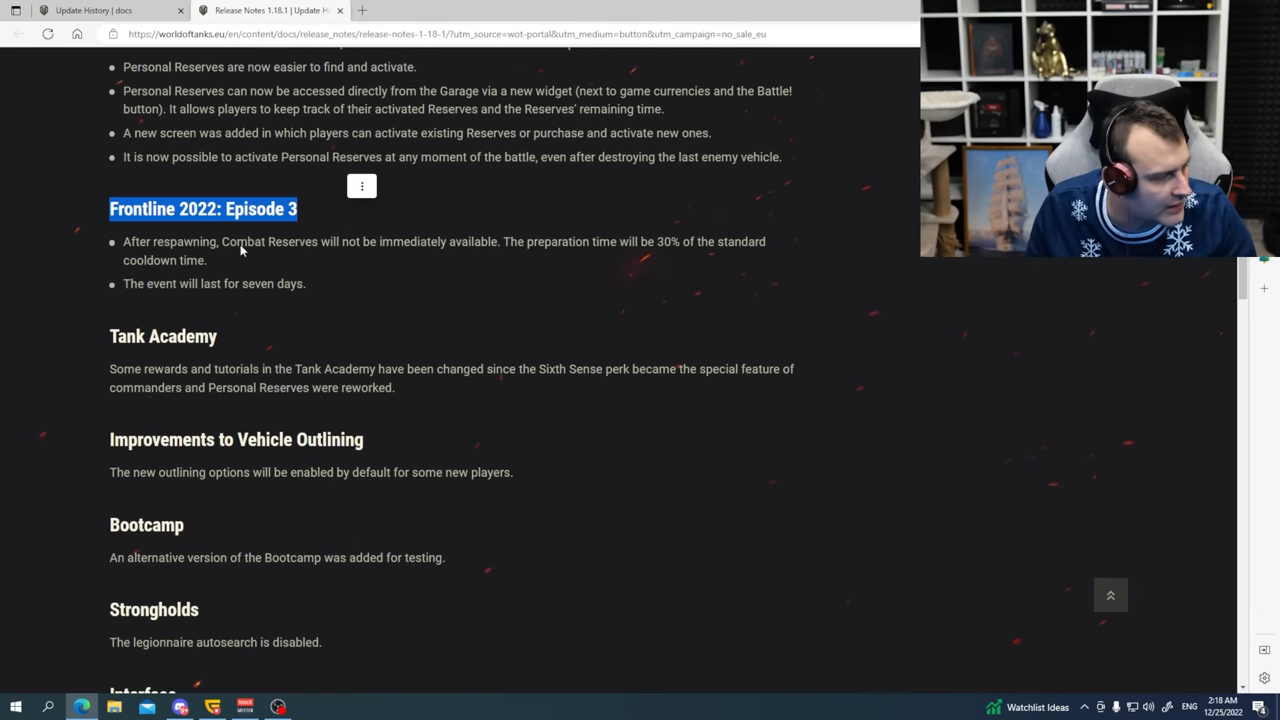
scroll(down, 3)
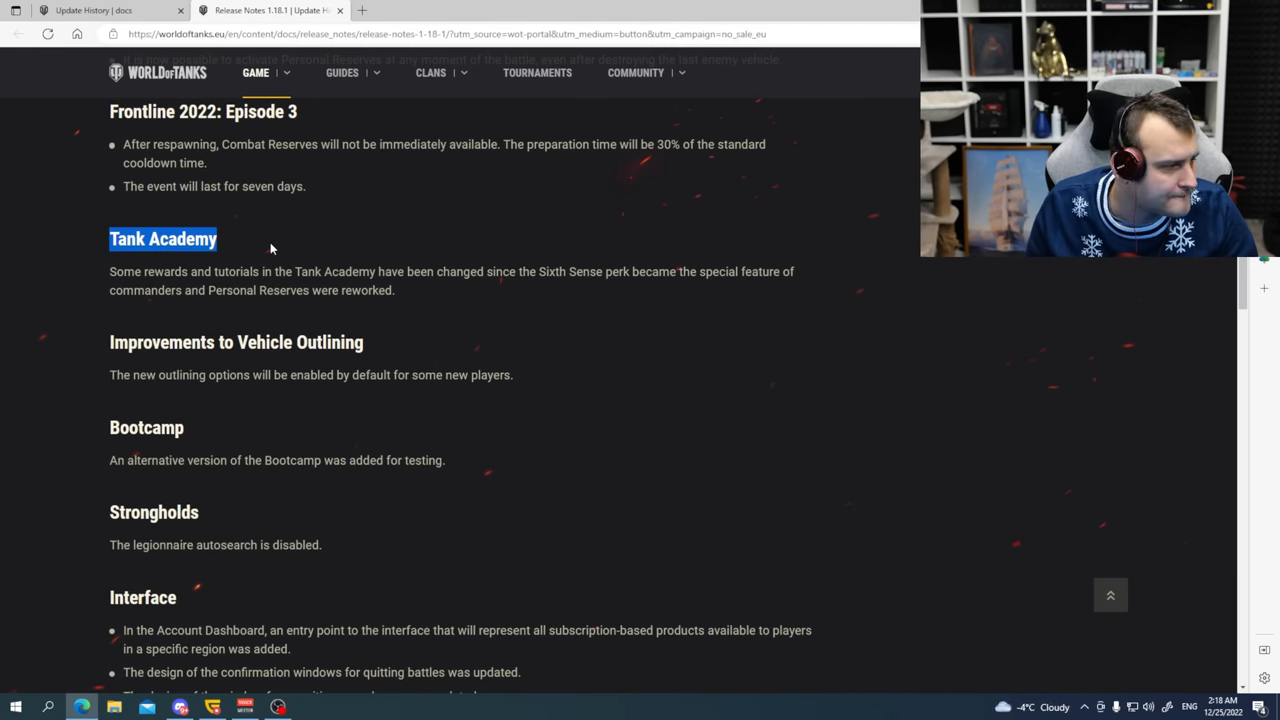
scroll(down, 3)
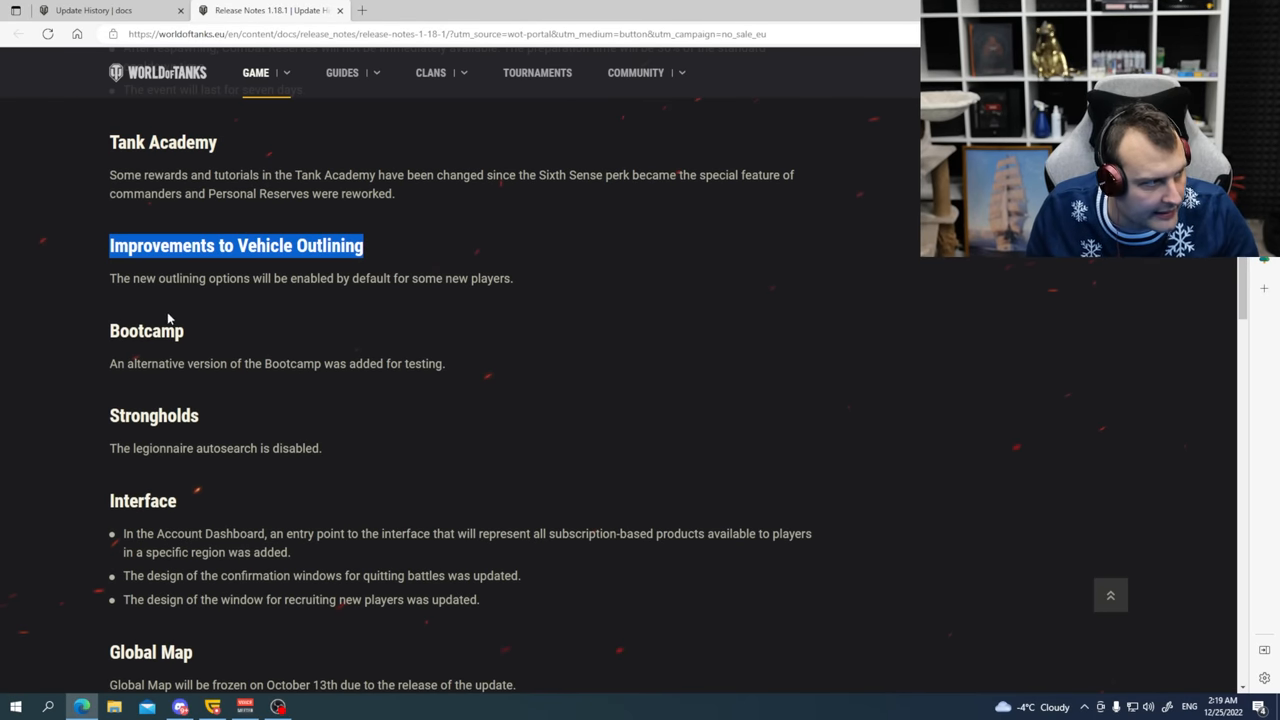
scroll(down, 3)
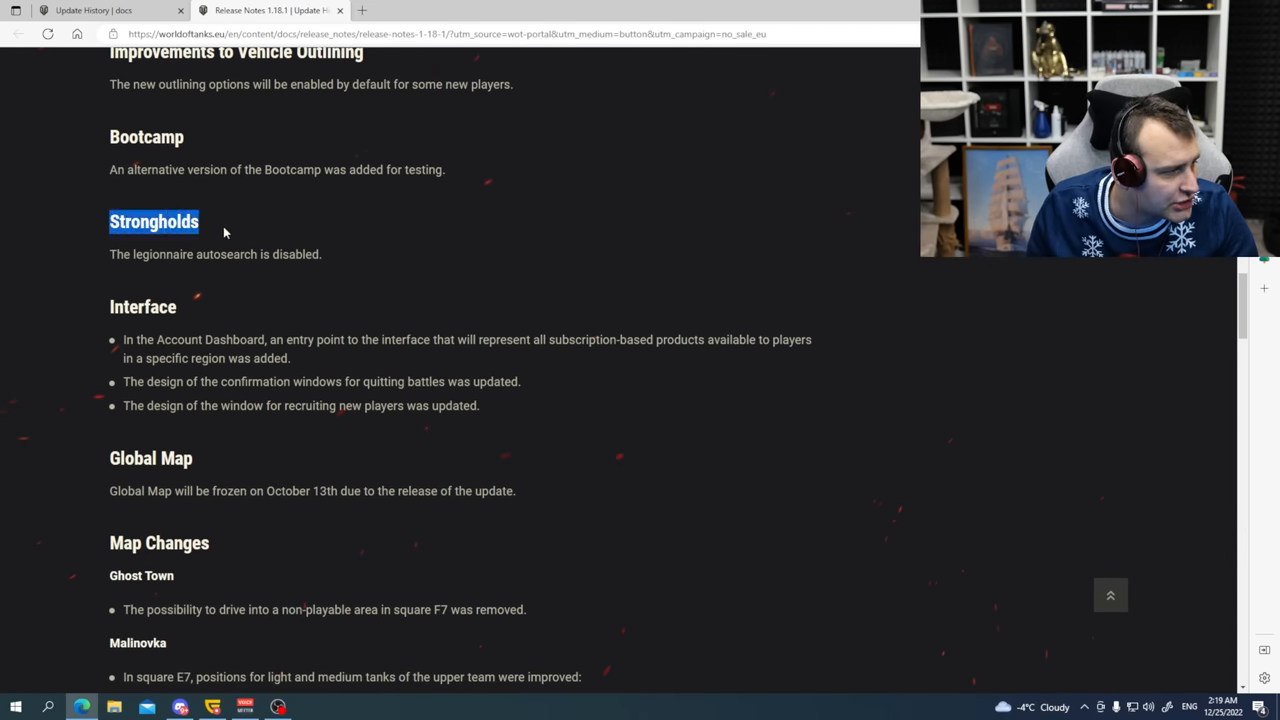
scroll(down, 3)
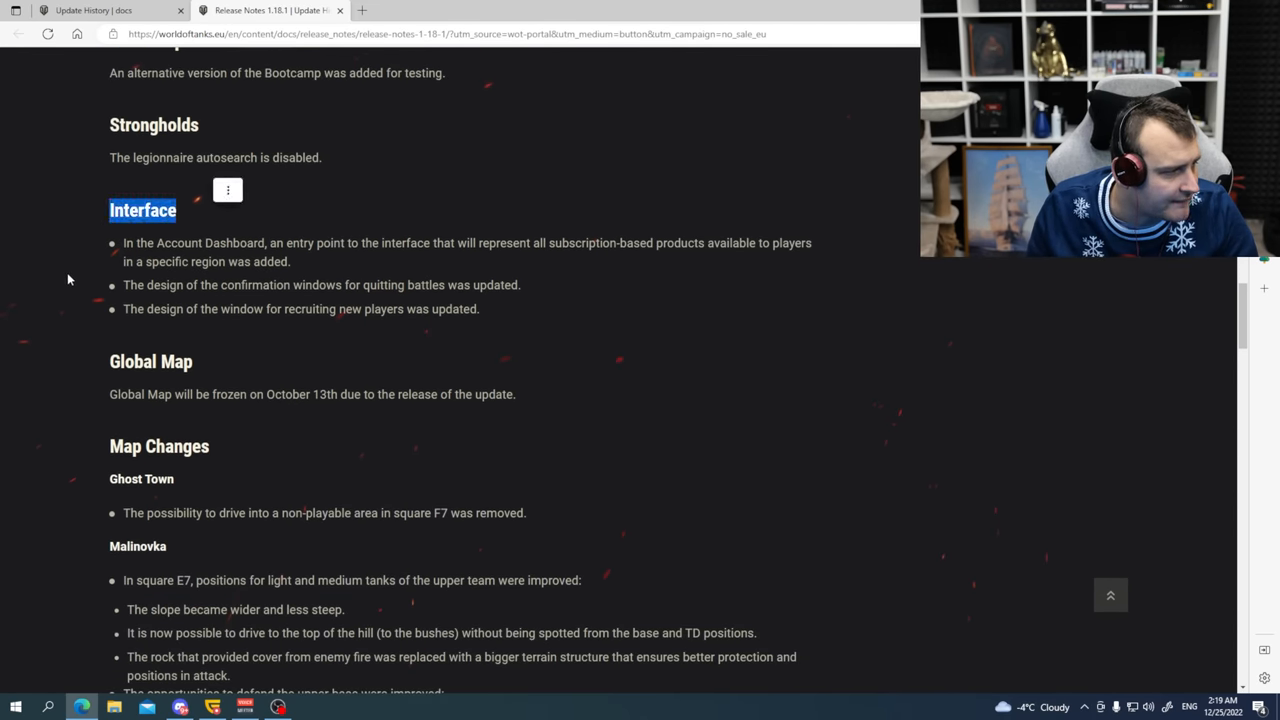
scroll(down, 3)
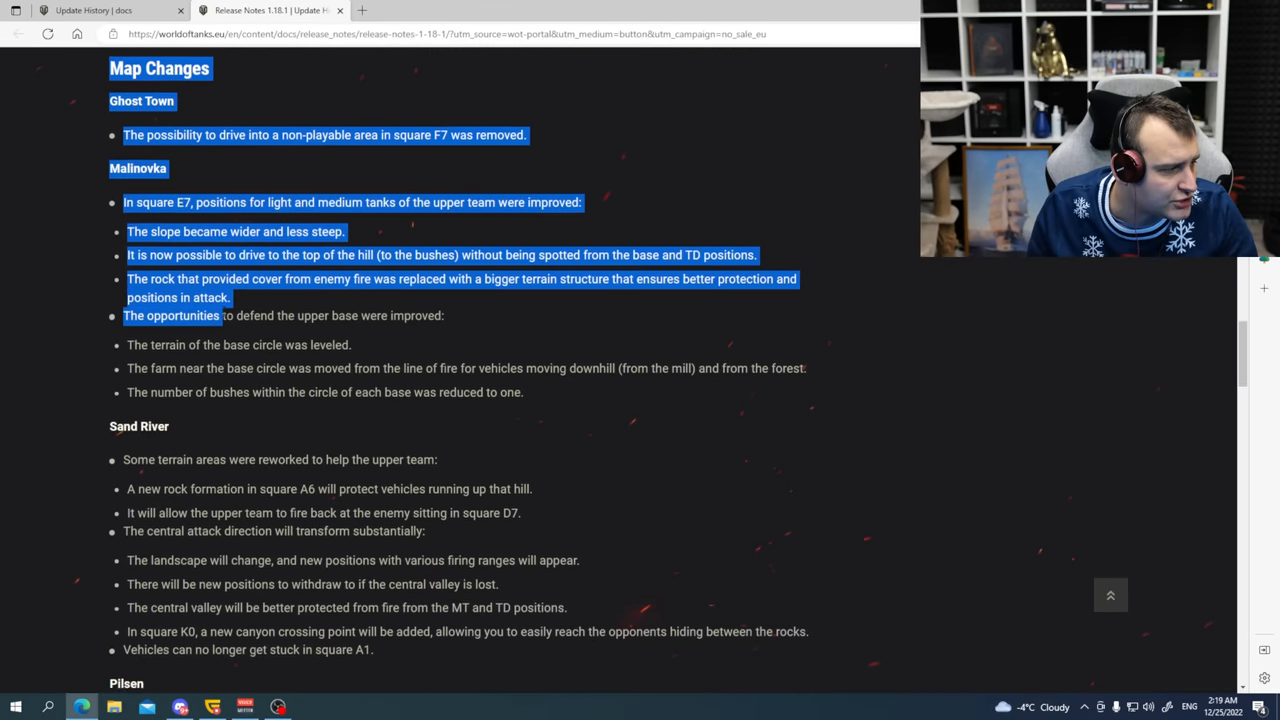
scroll(down, 3)
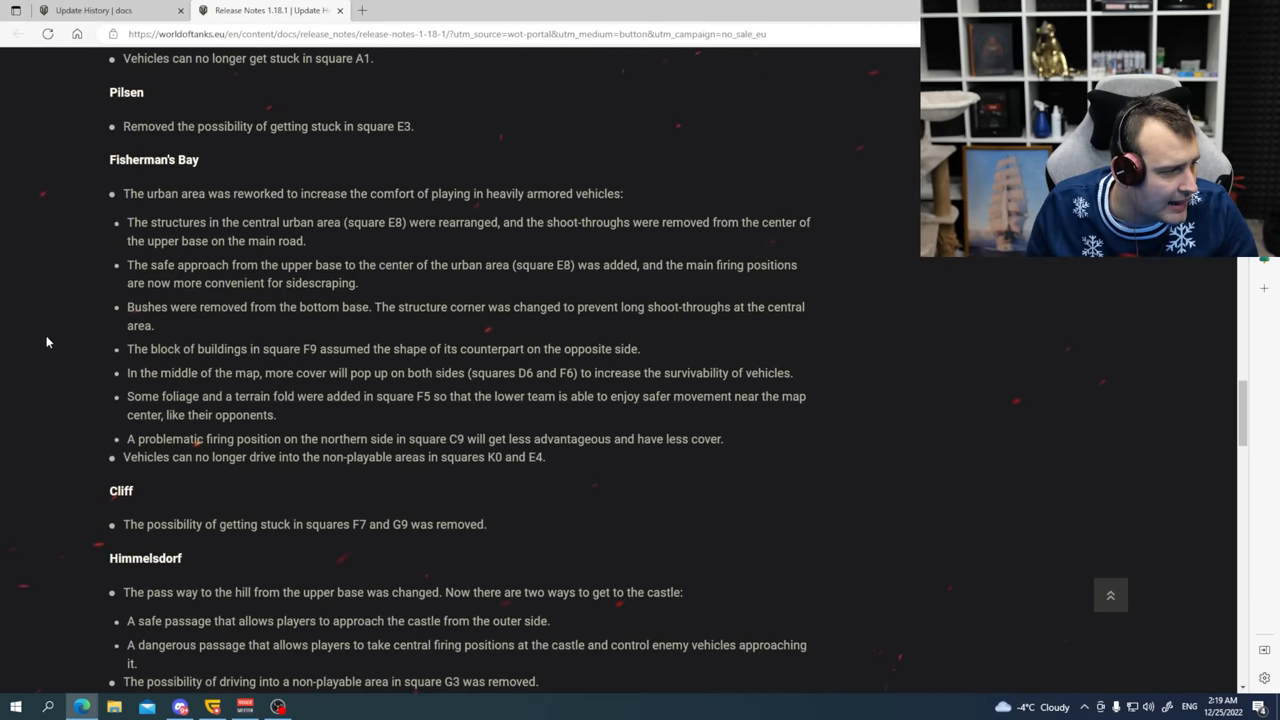
scroll(down, 3)
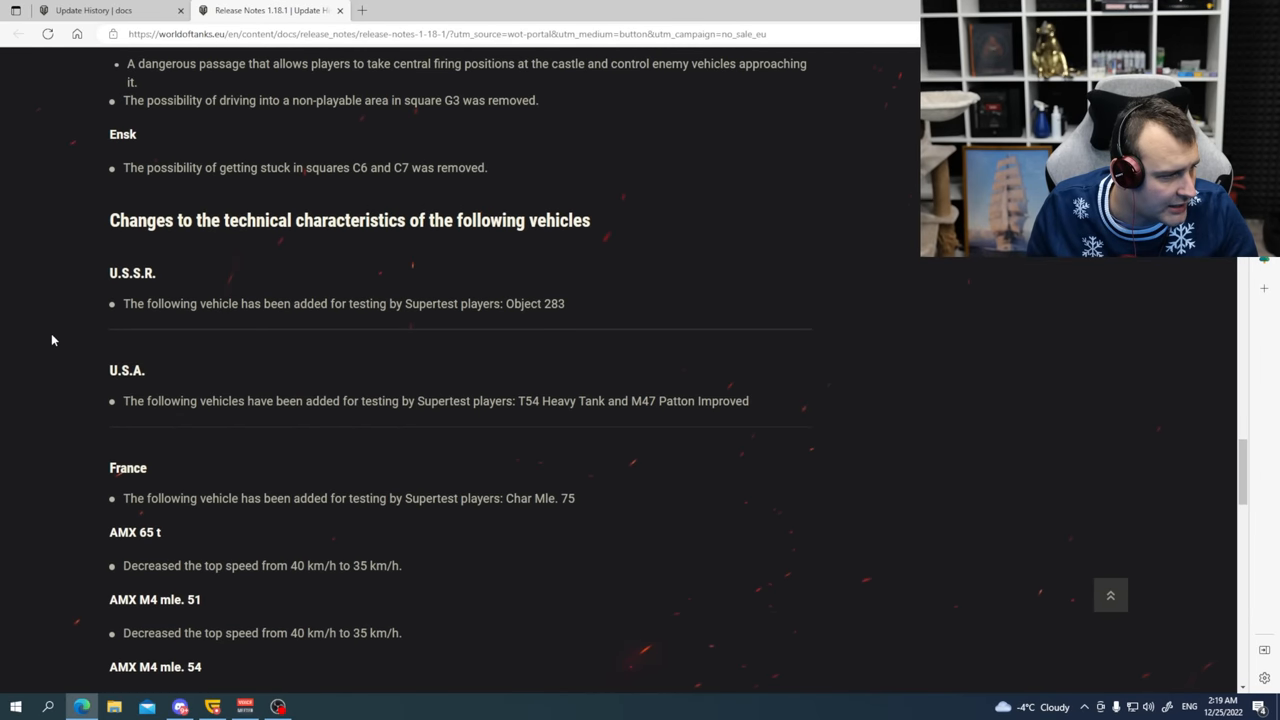
scroll(down, 3)
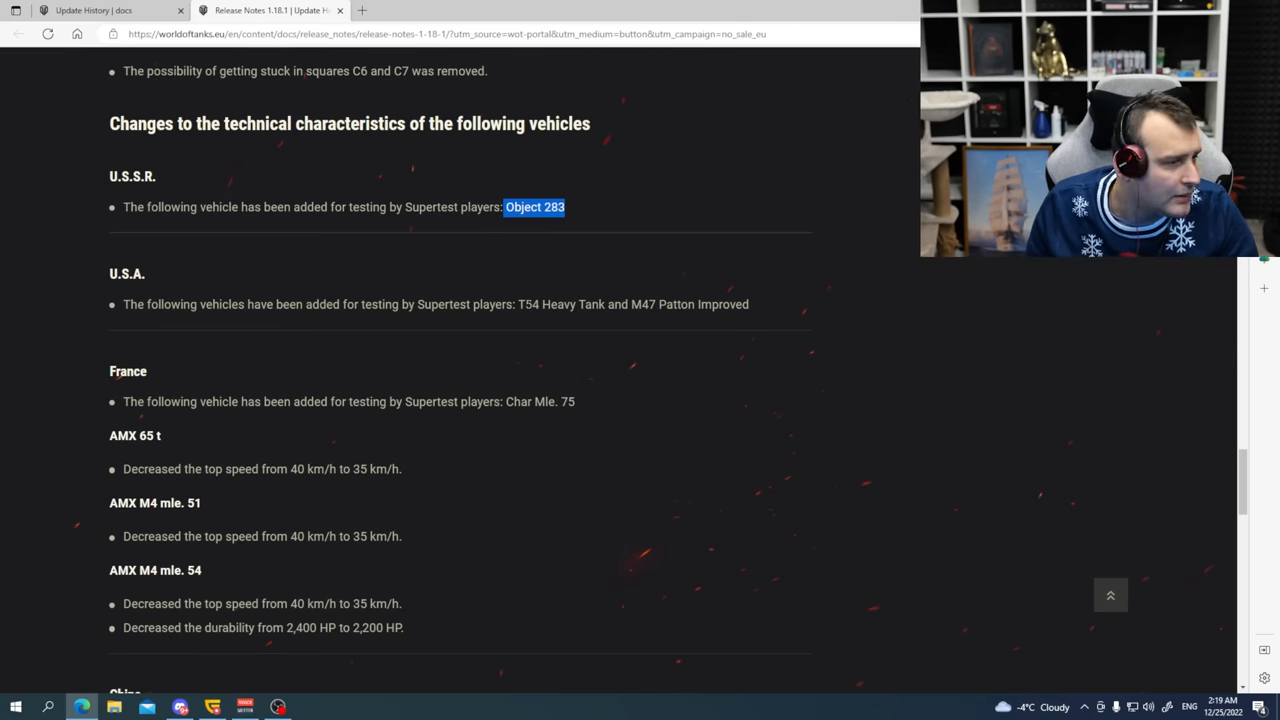
drag(527, 304, 748, 304)
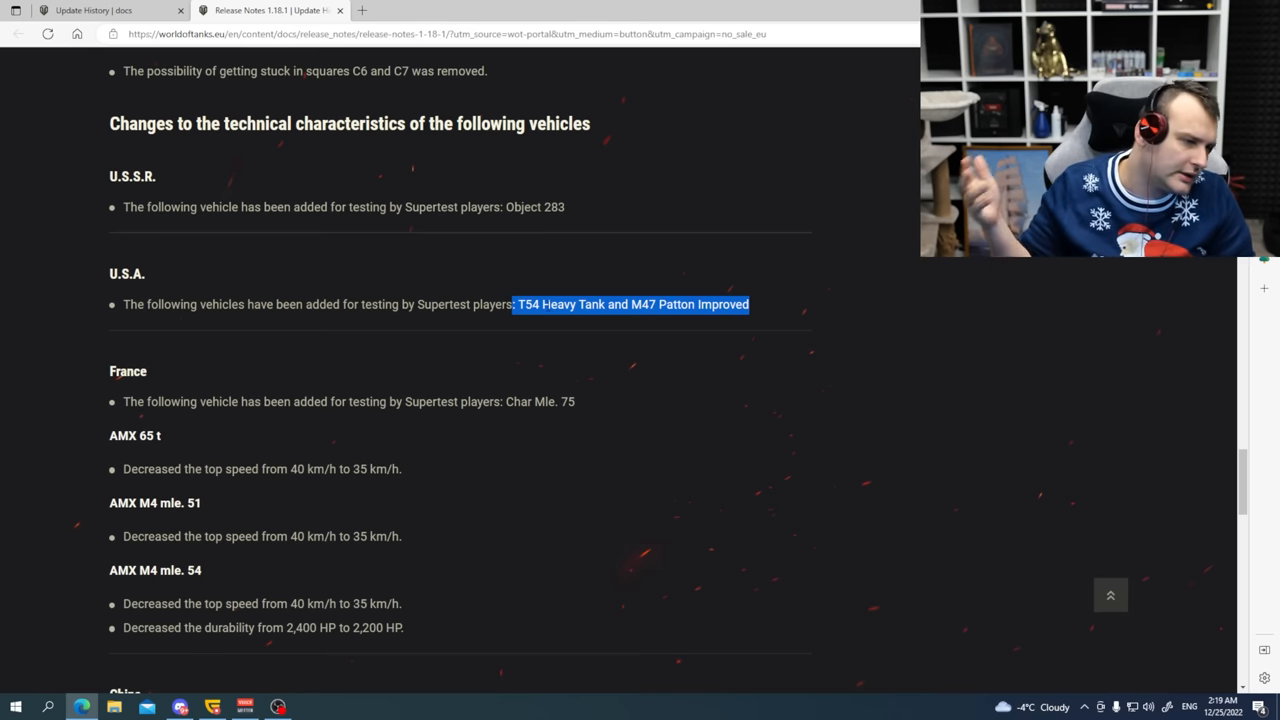
click(520, 304)
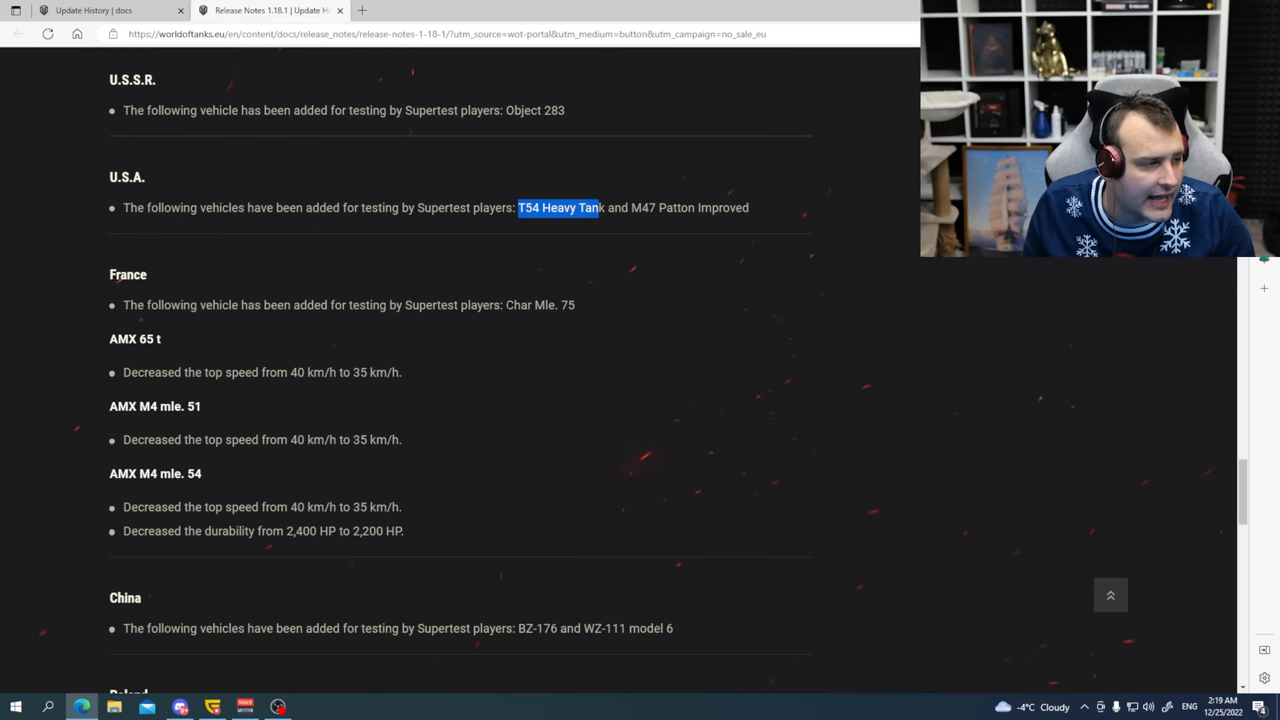
double_click(540, 305)
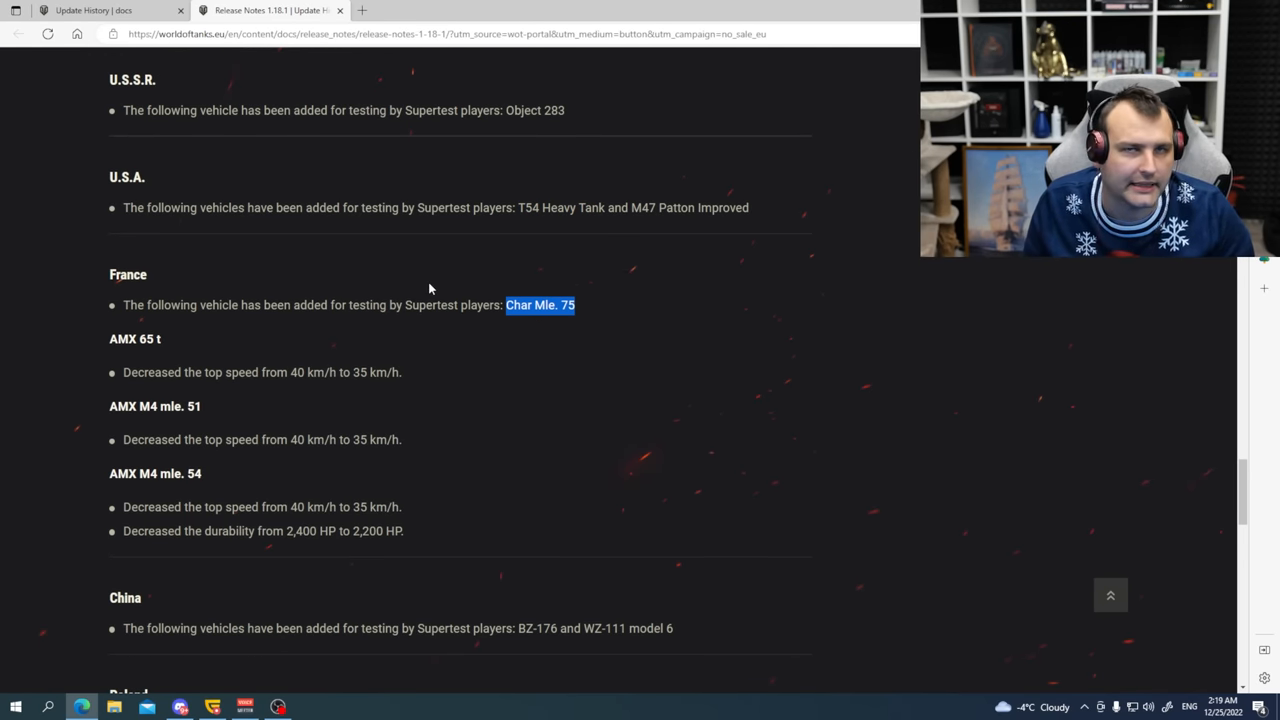
scroll(down, 3)
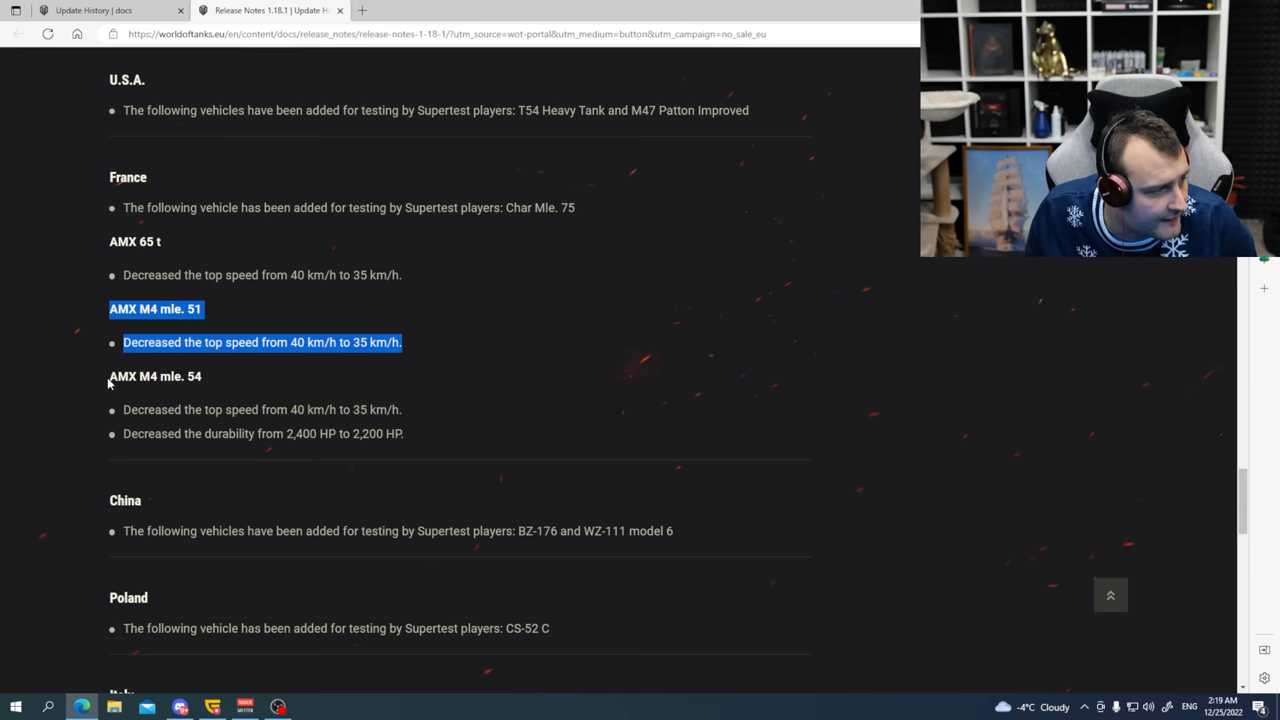
click(268, 461)
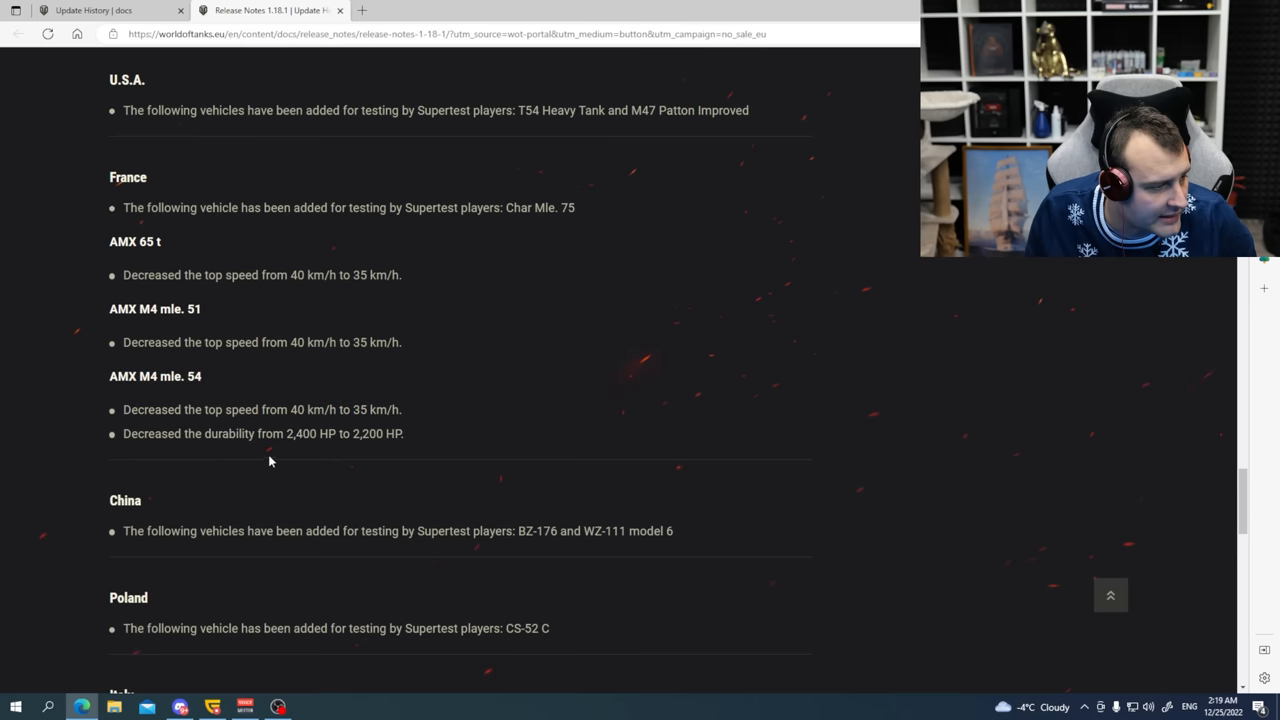
mouse_move(294, 468)
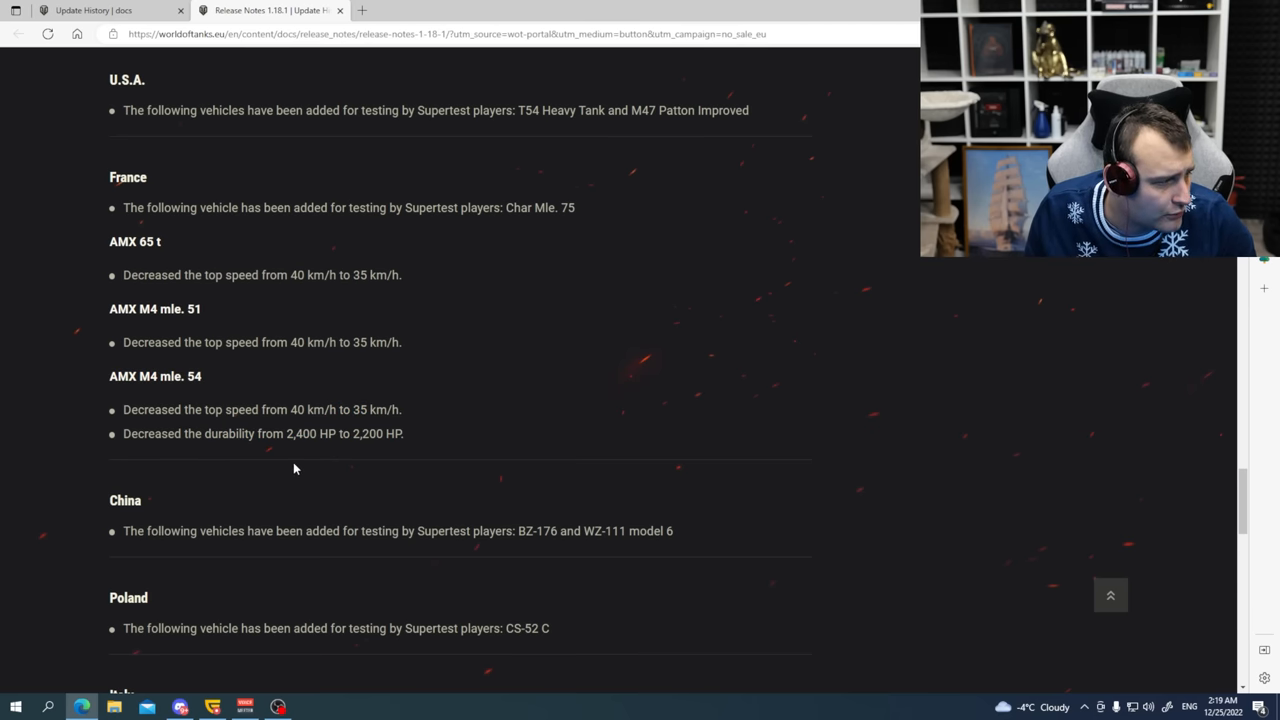
scroll(down, 3)
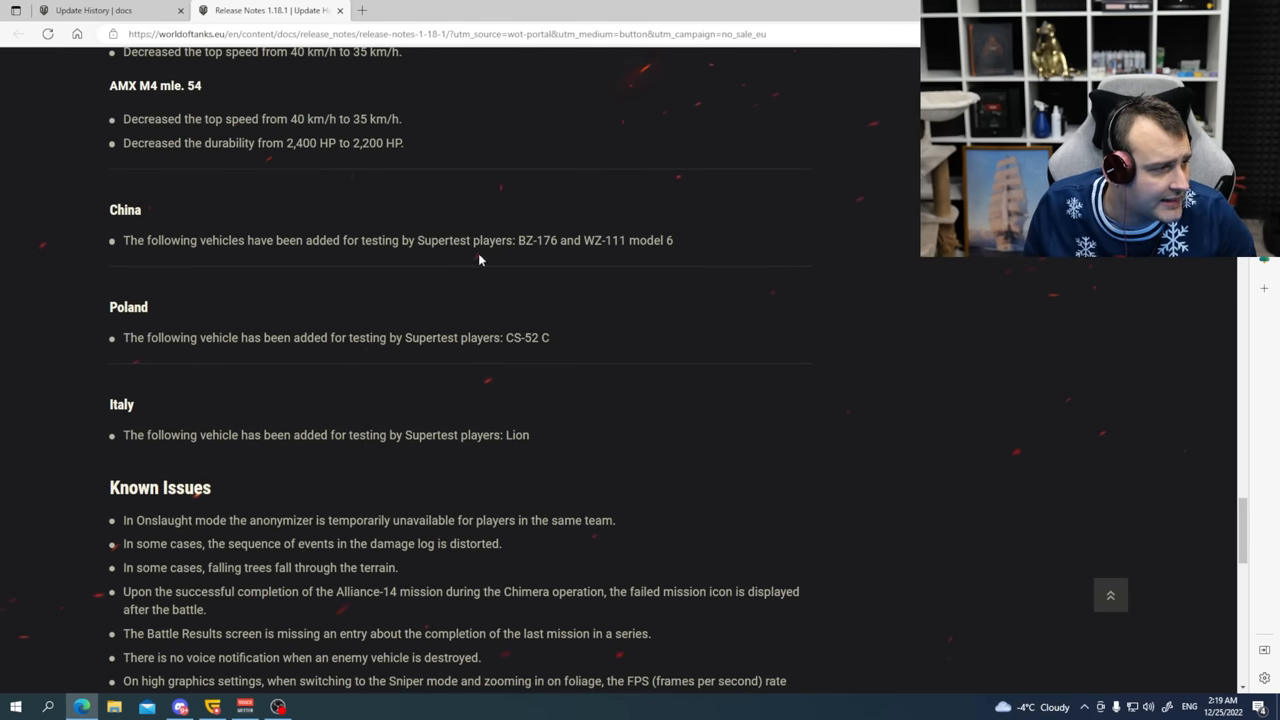
double_click(536, 240)
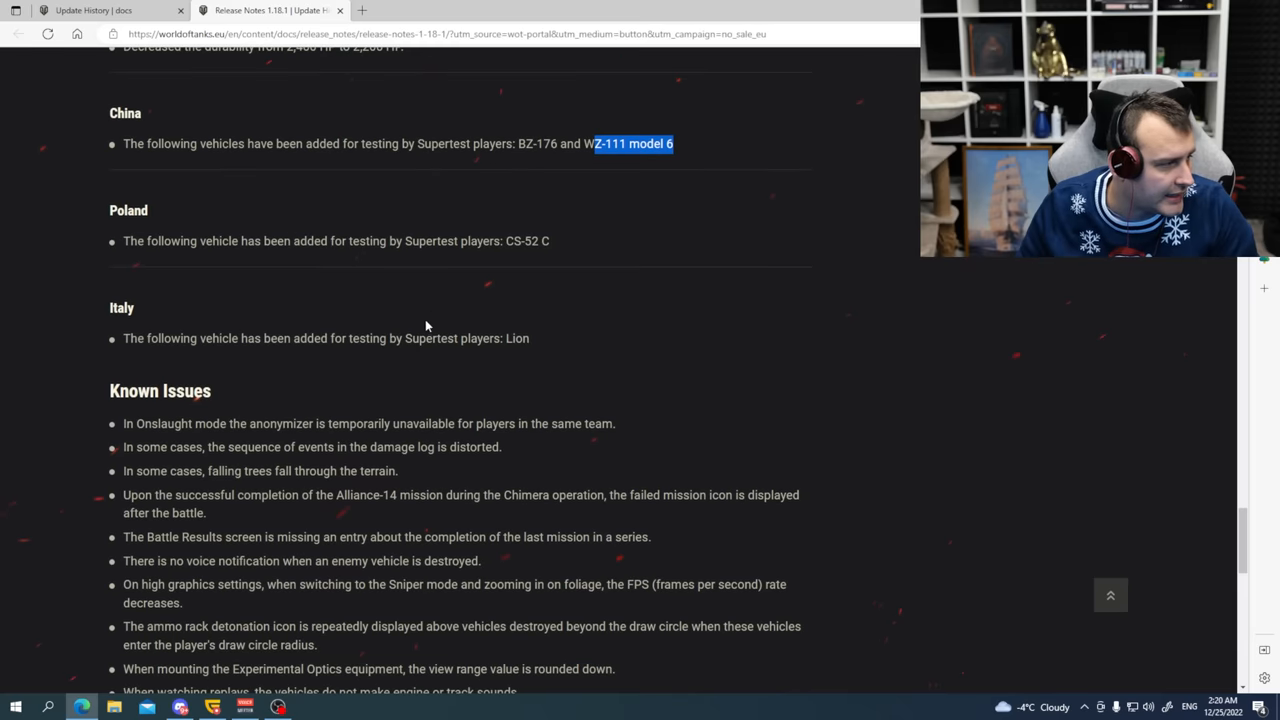
double_click(527, 241)
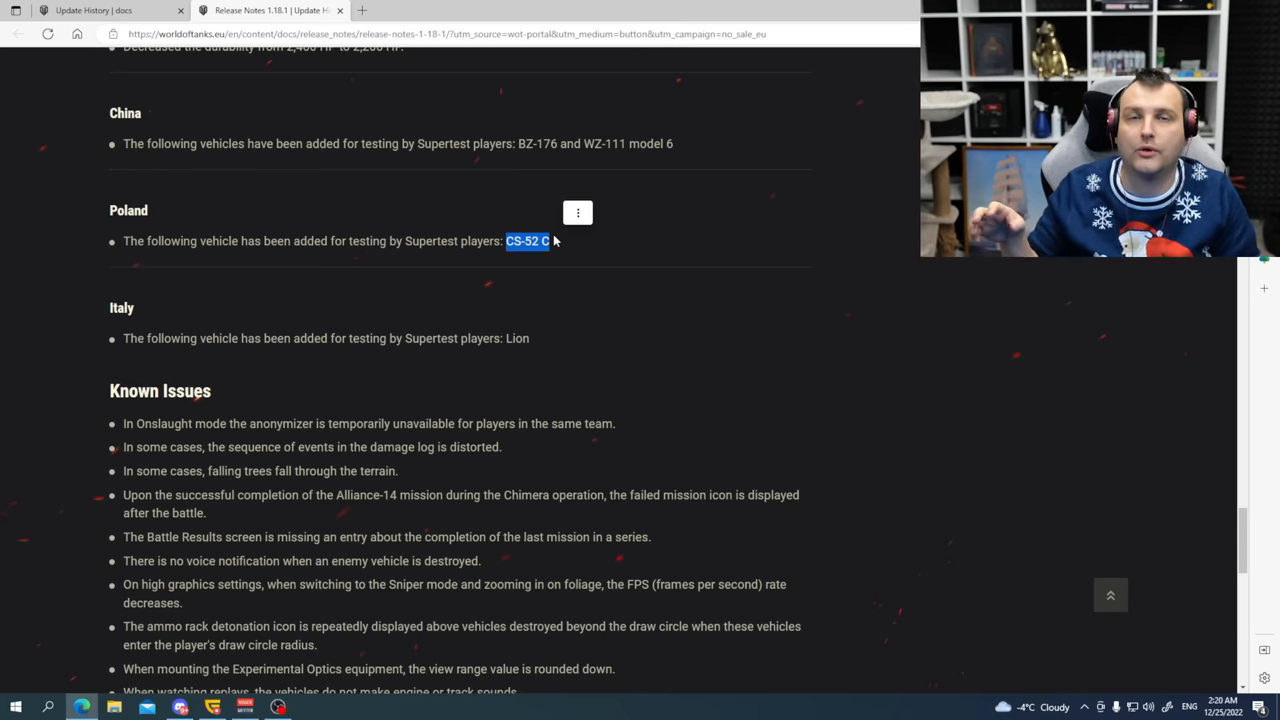
scroll(down, 3)
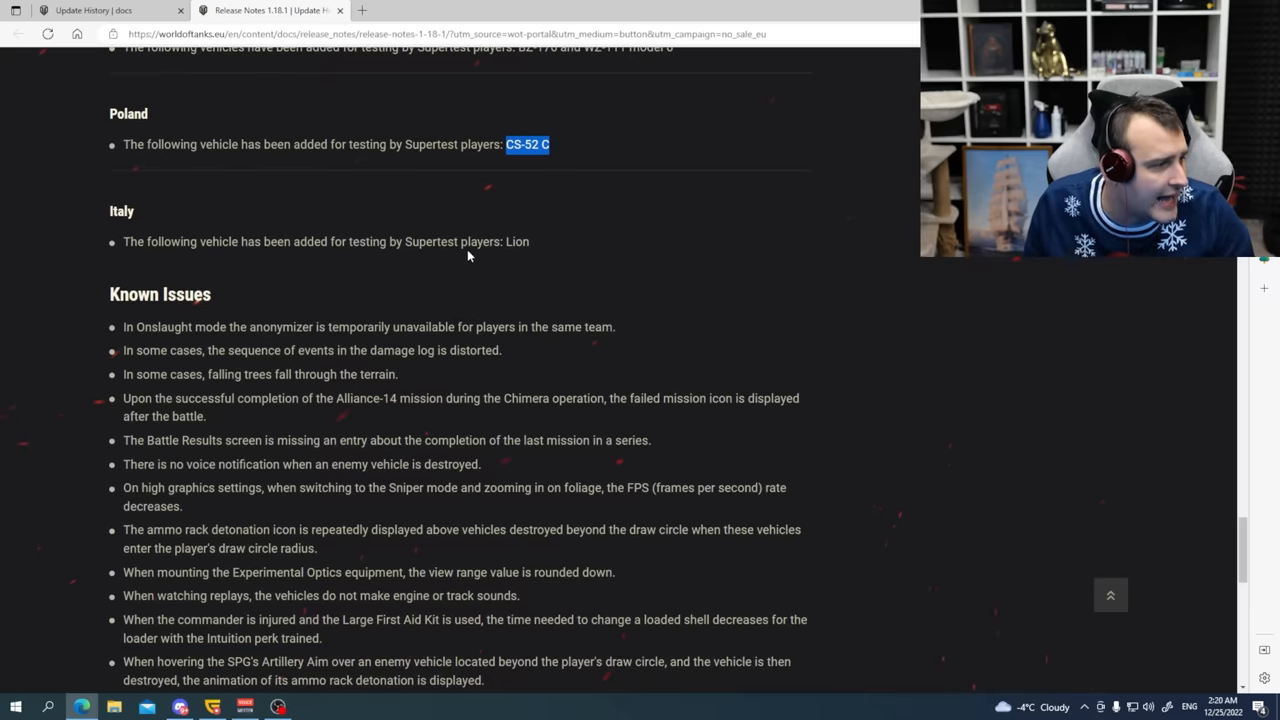
double_click(520, 241)
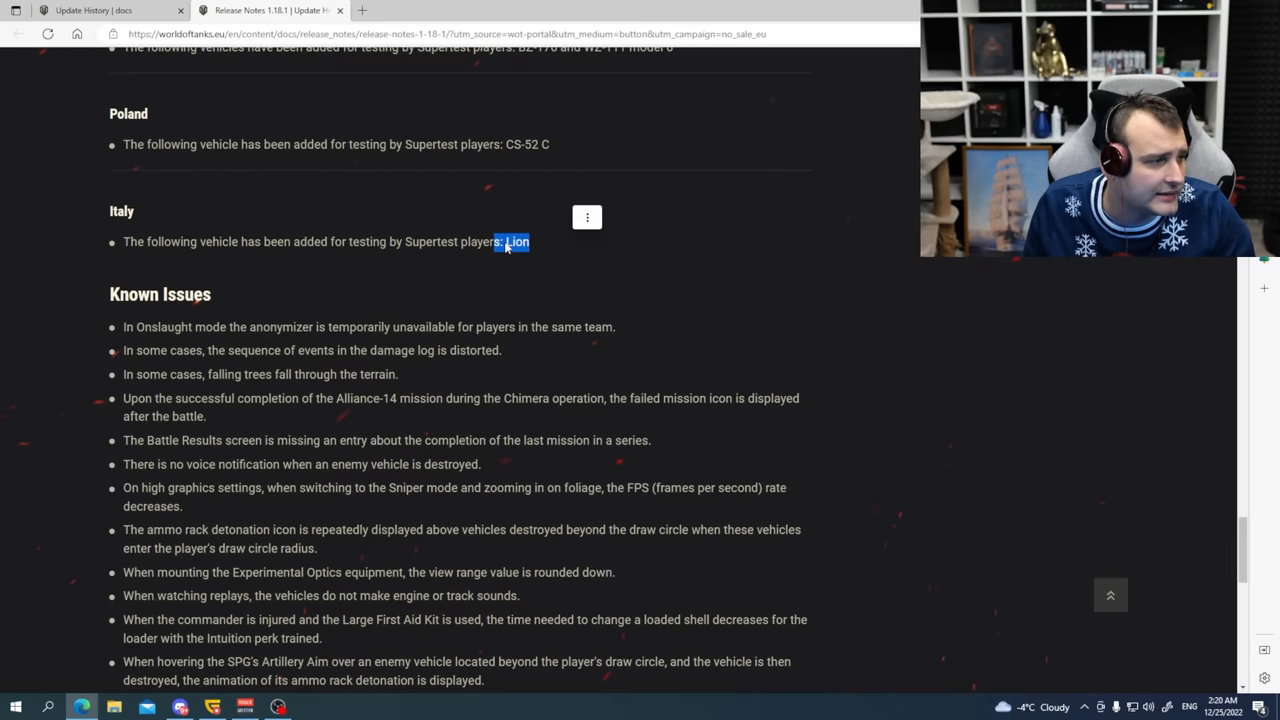
scroll(down, 3)
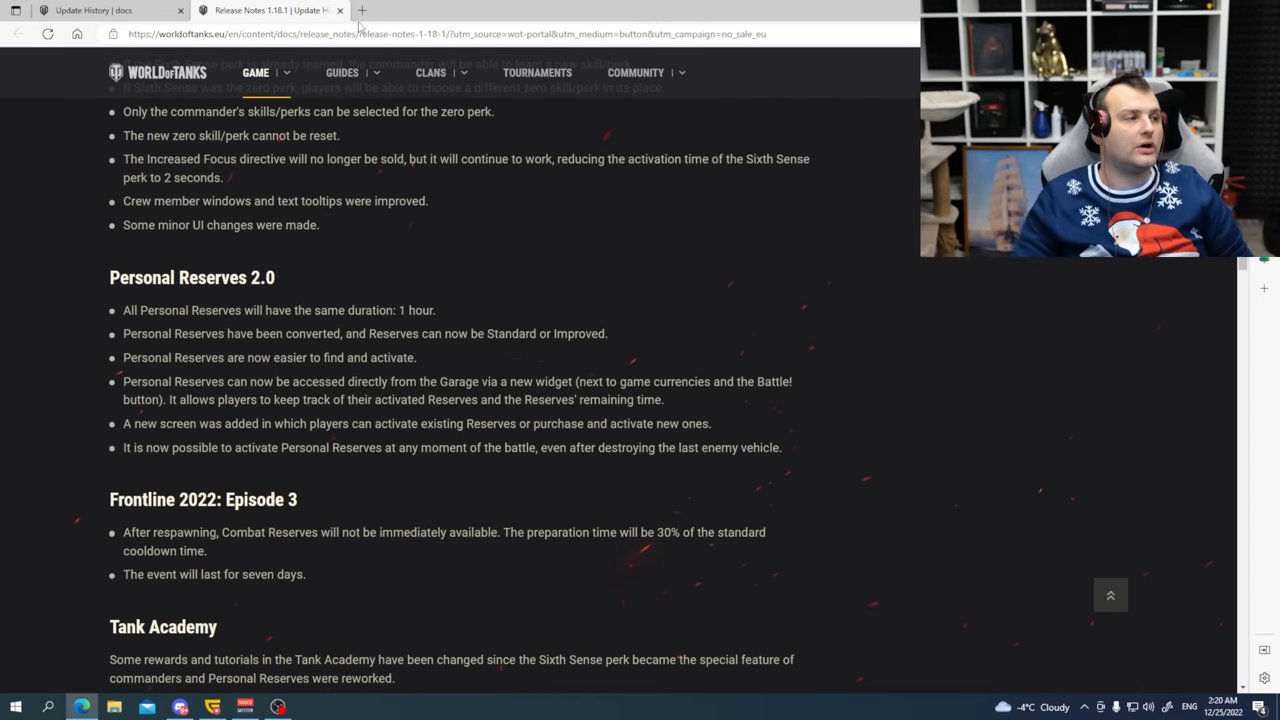
Close the 1.18.1 release notes and return to the 2022 Update History overview.
click(94, 10)
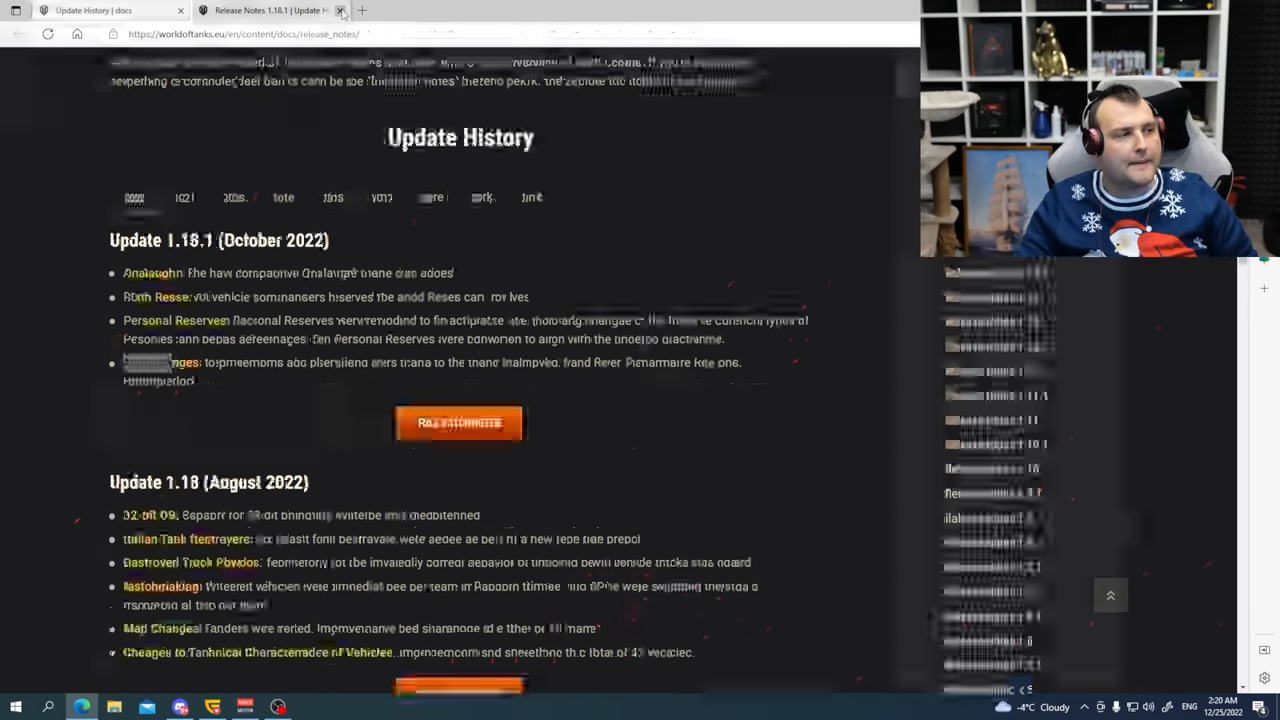
click(341, 10)
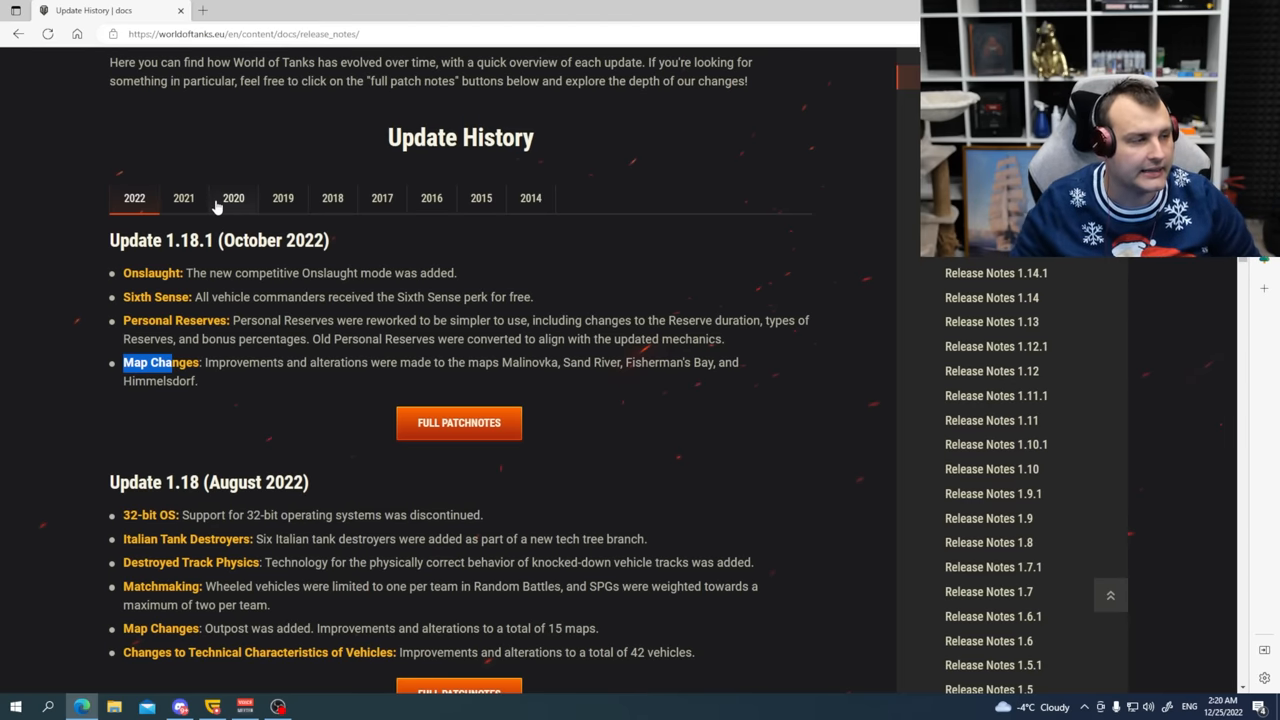
mouse_move(205, 206)
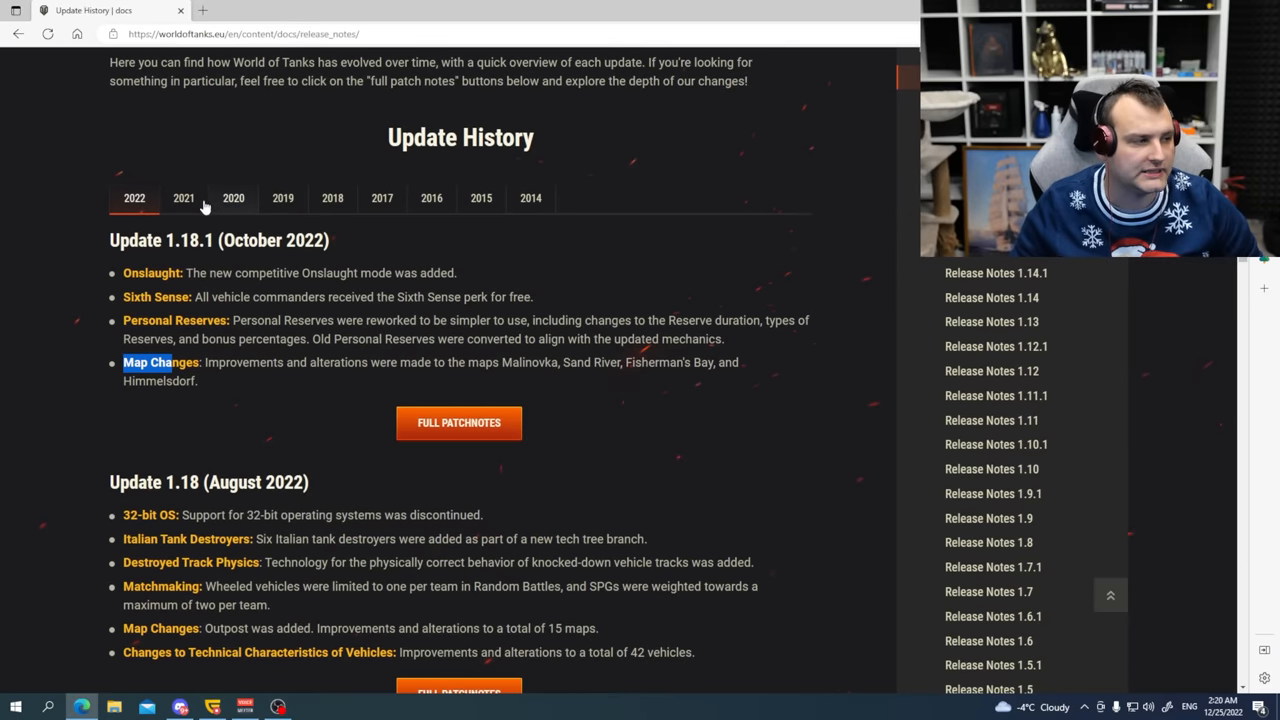
click(233, 197)
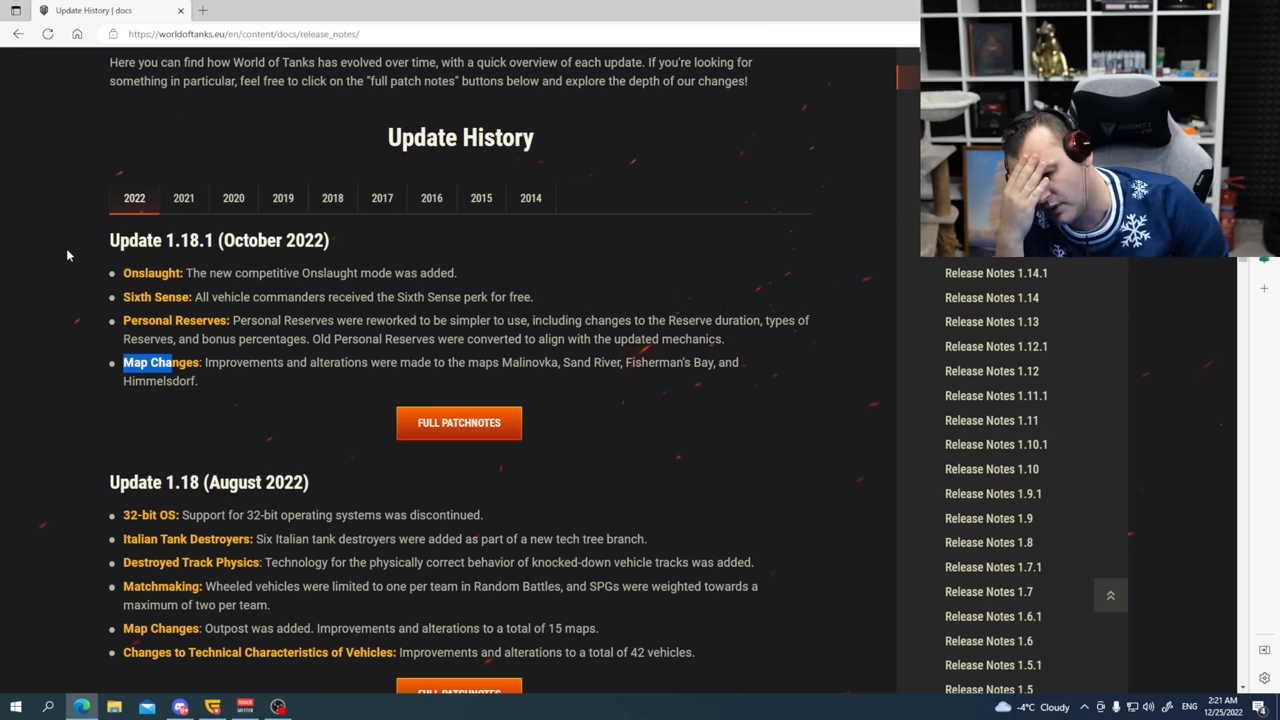
mouse_move(96, 256)
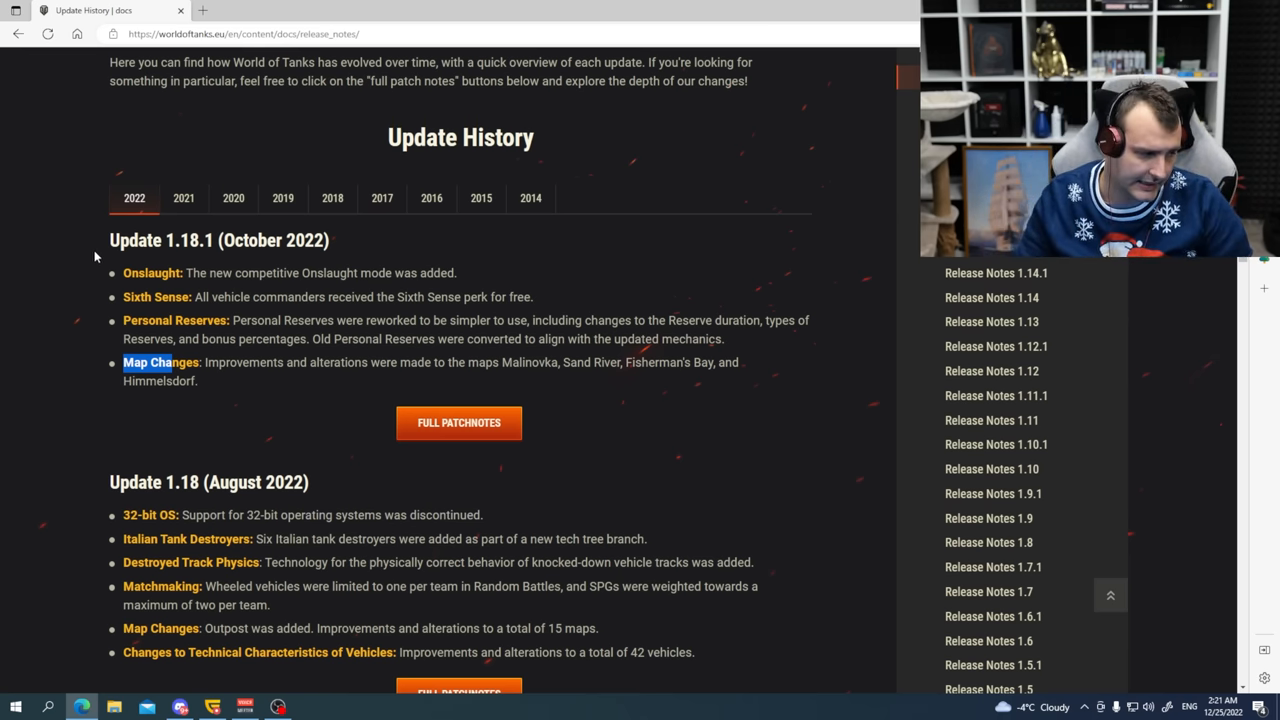